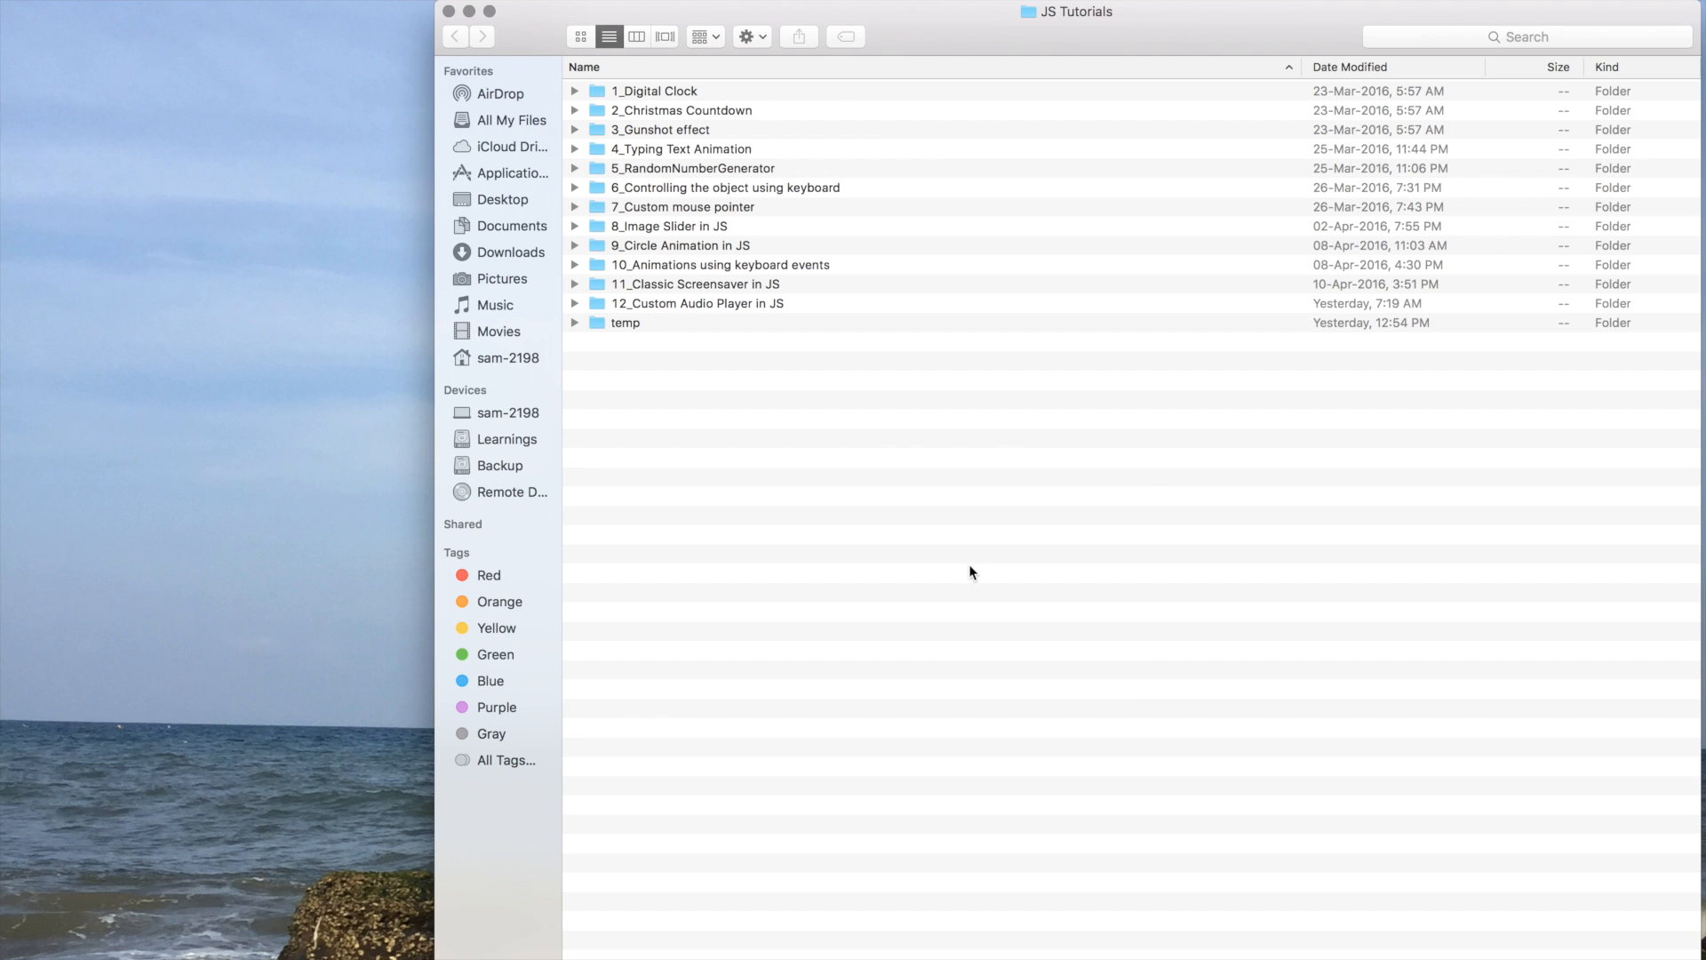
Name the new folder '13_Custom context menu (Right-click) in JS' and search Spotlight for Sublime Text 2
text(13)
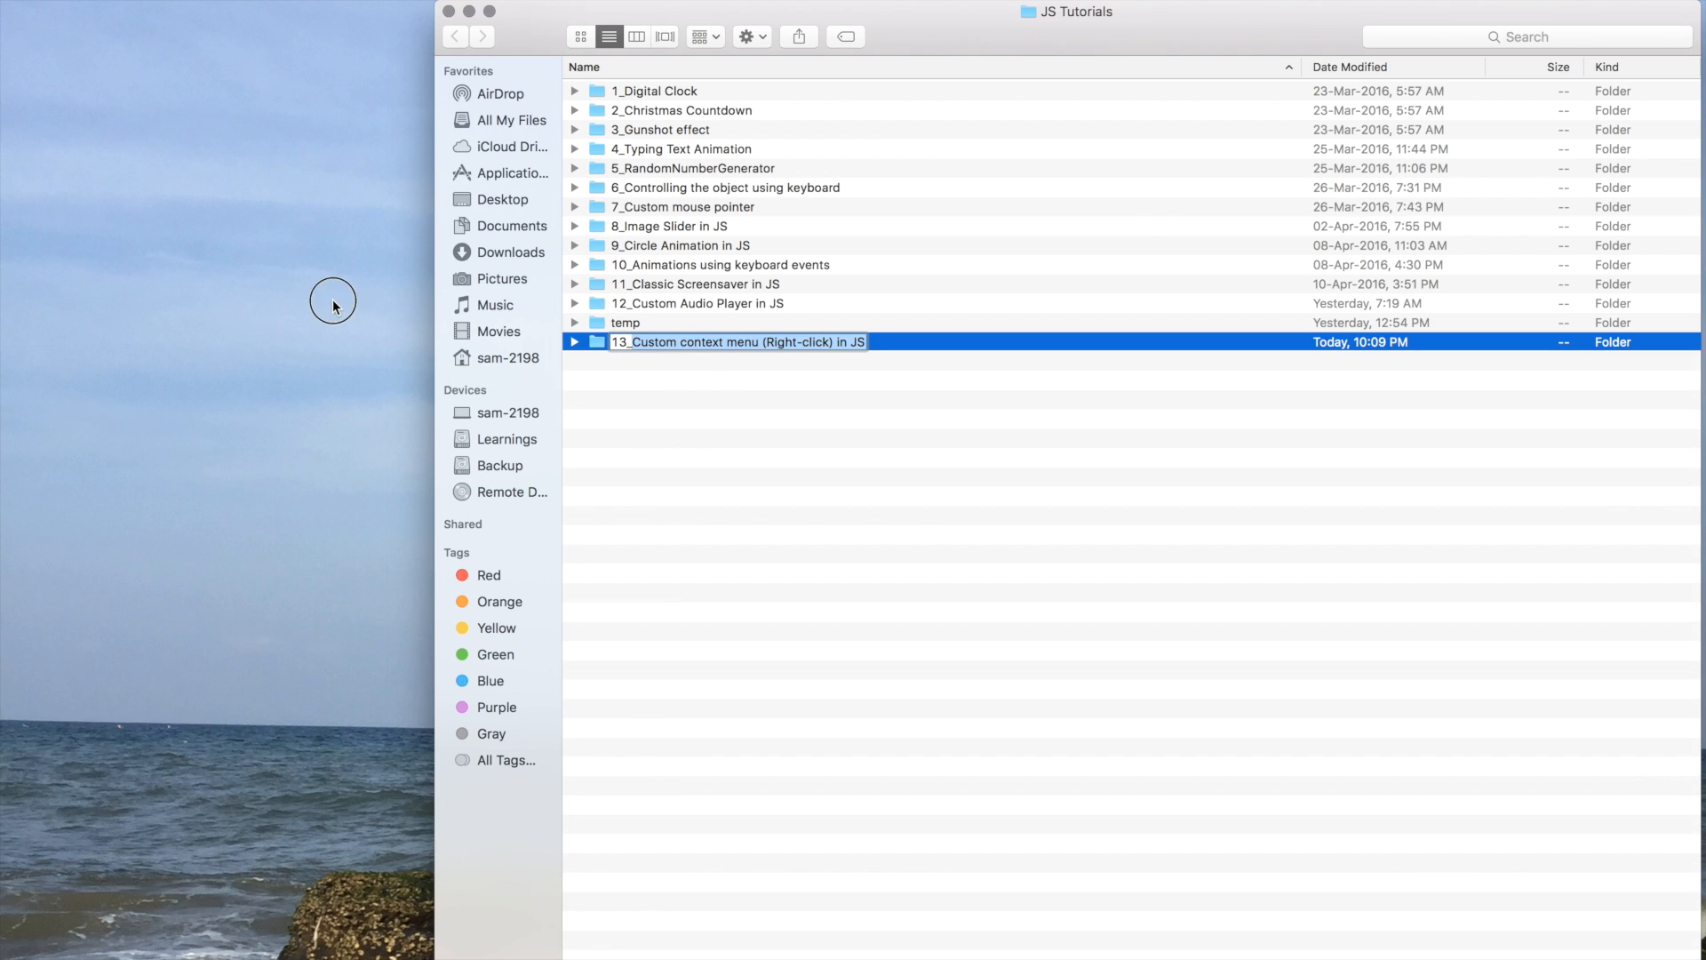
text(sublime Text 2)
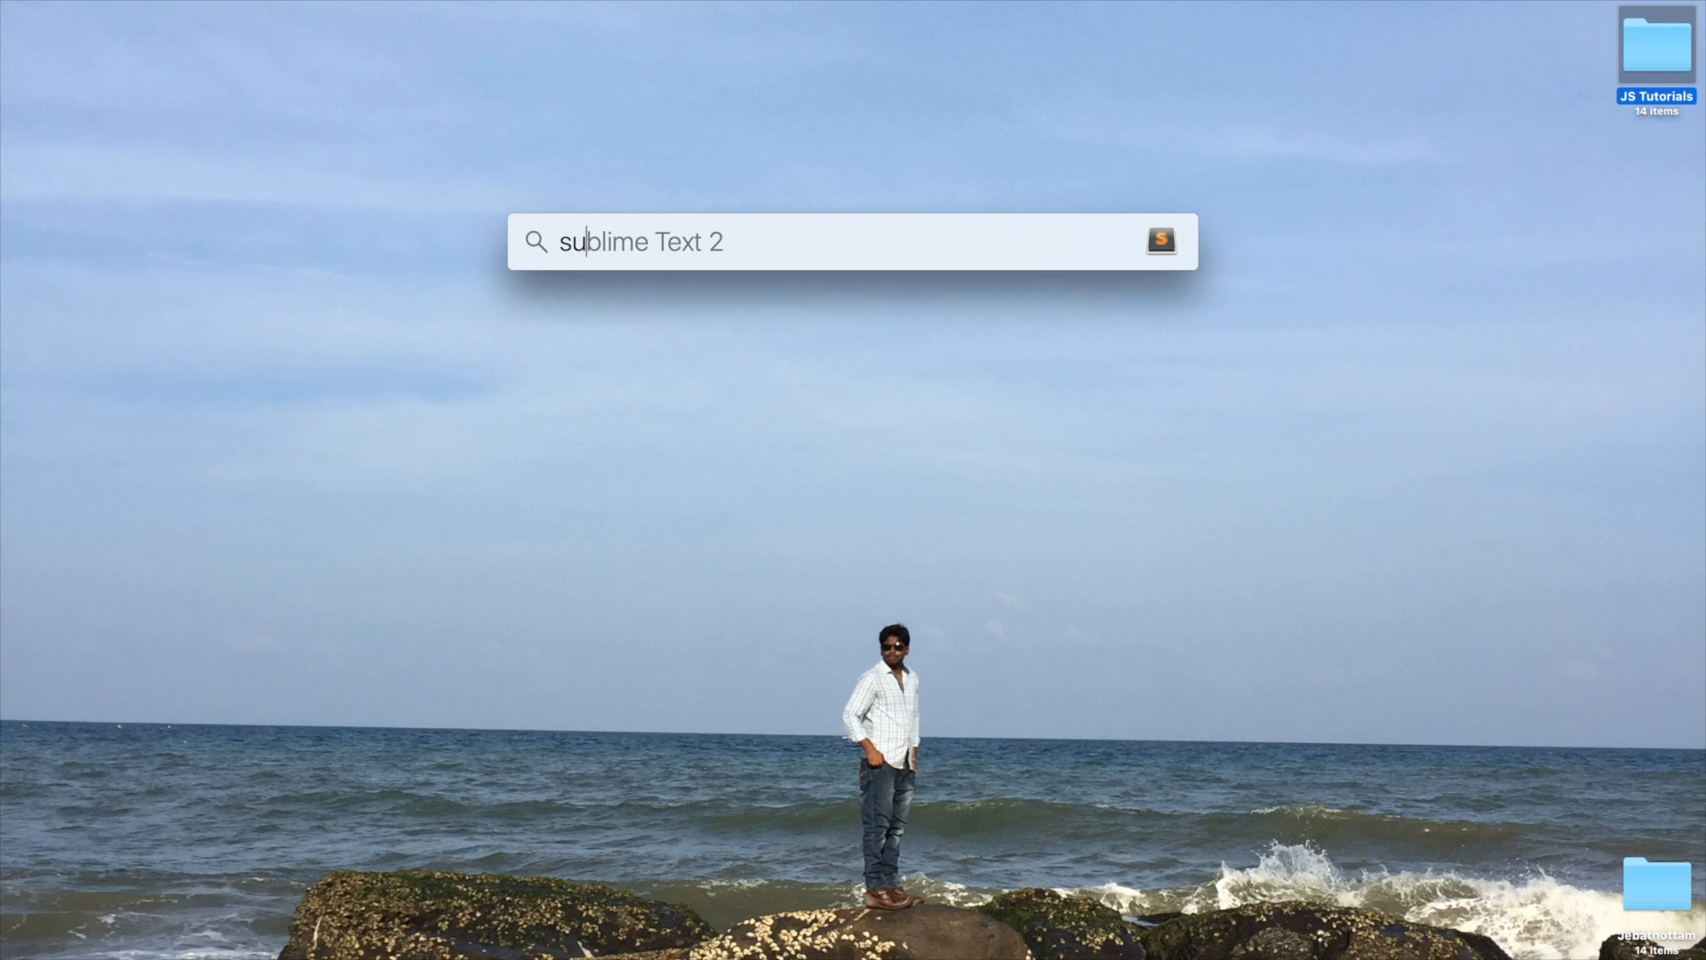
Save a new 'Custom context menu (Right-click) in JS.html' into the 13_ folder with an HTML skeleton
key(enter)
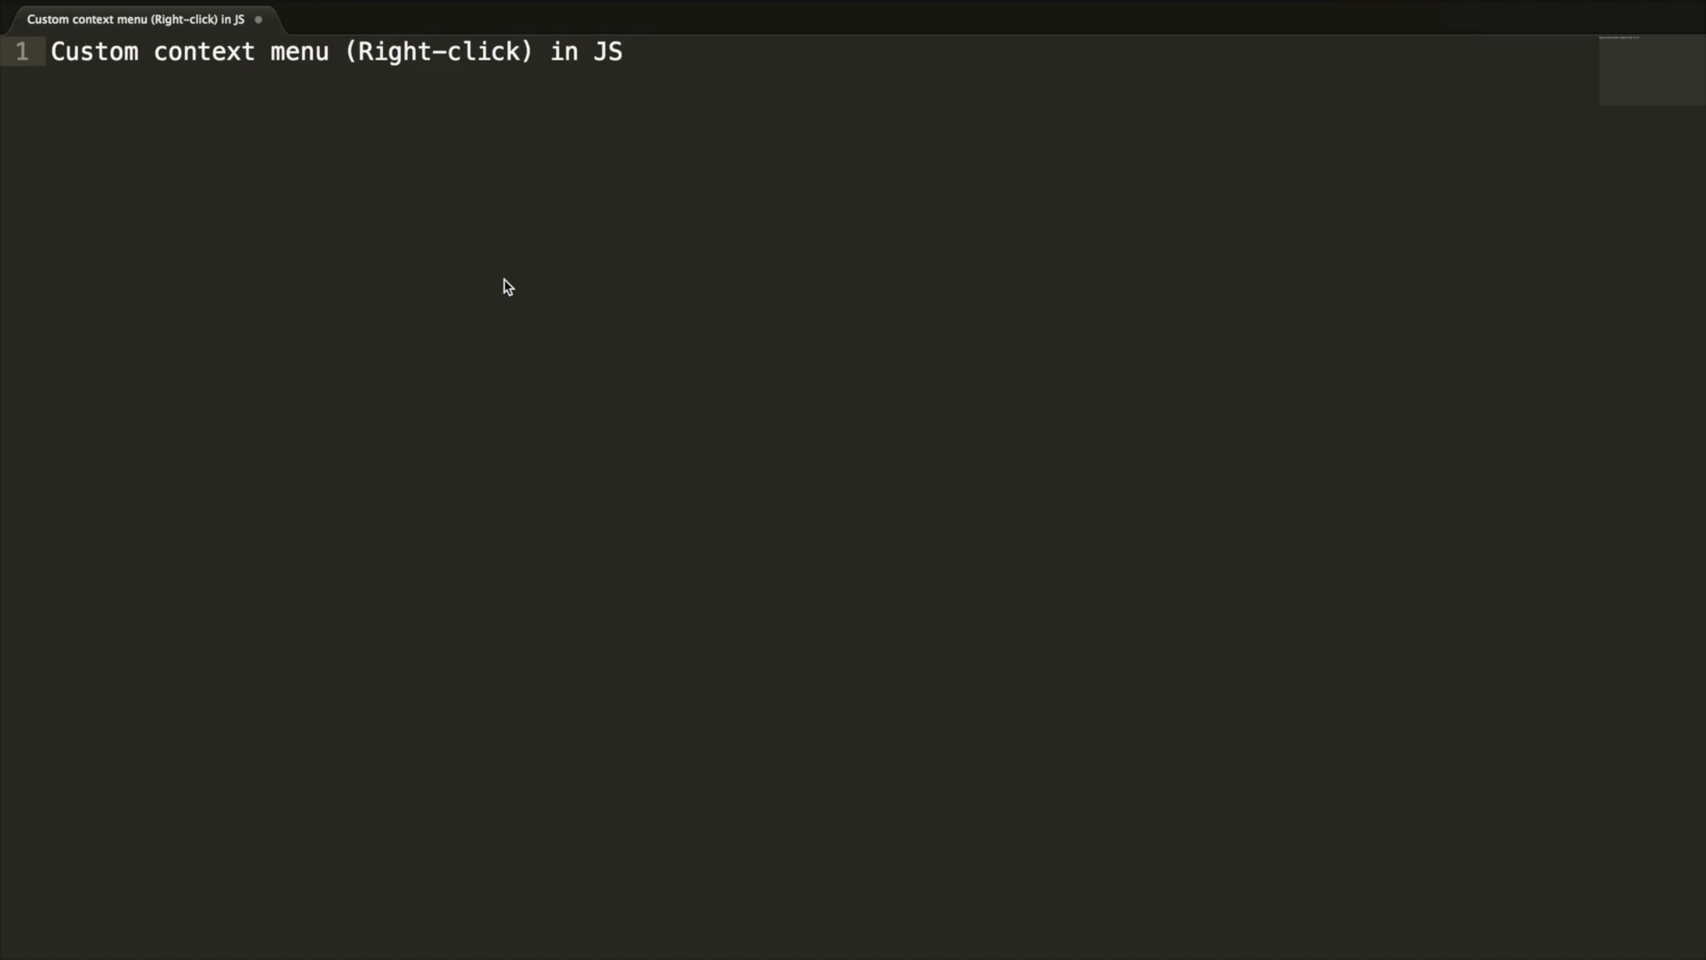
key(cmd+s)
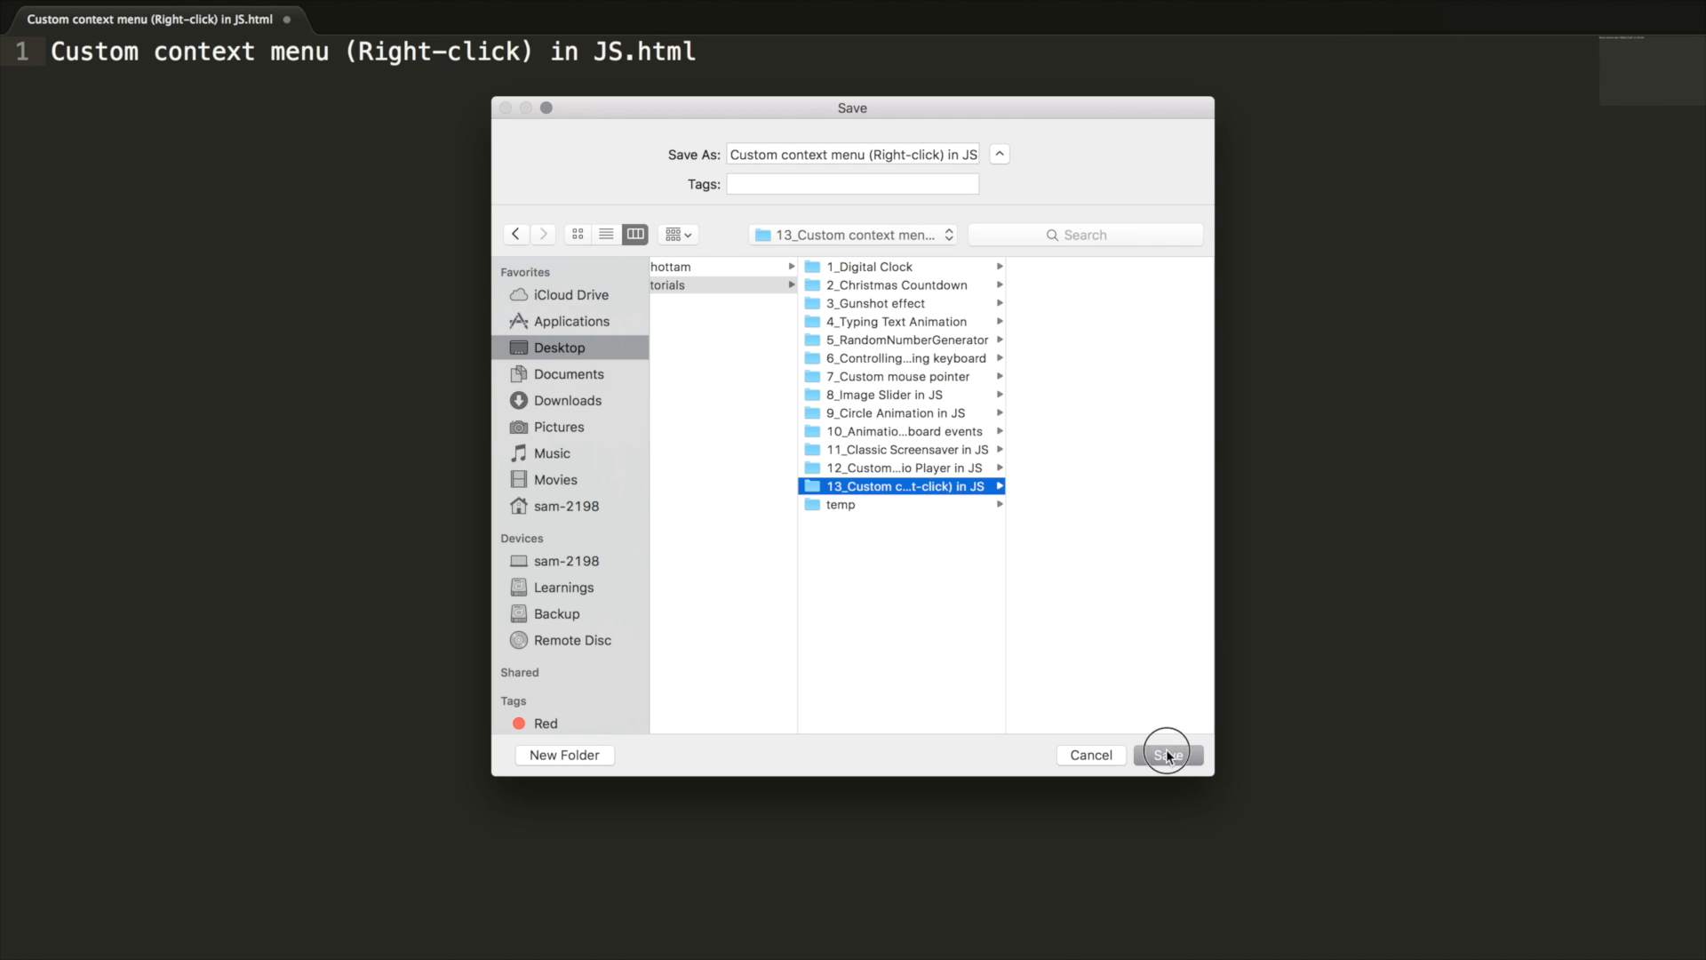
click(1167, 754)
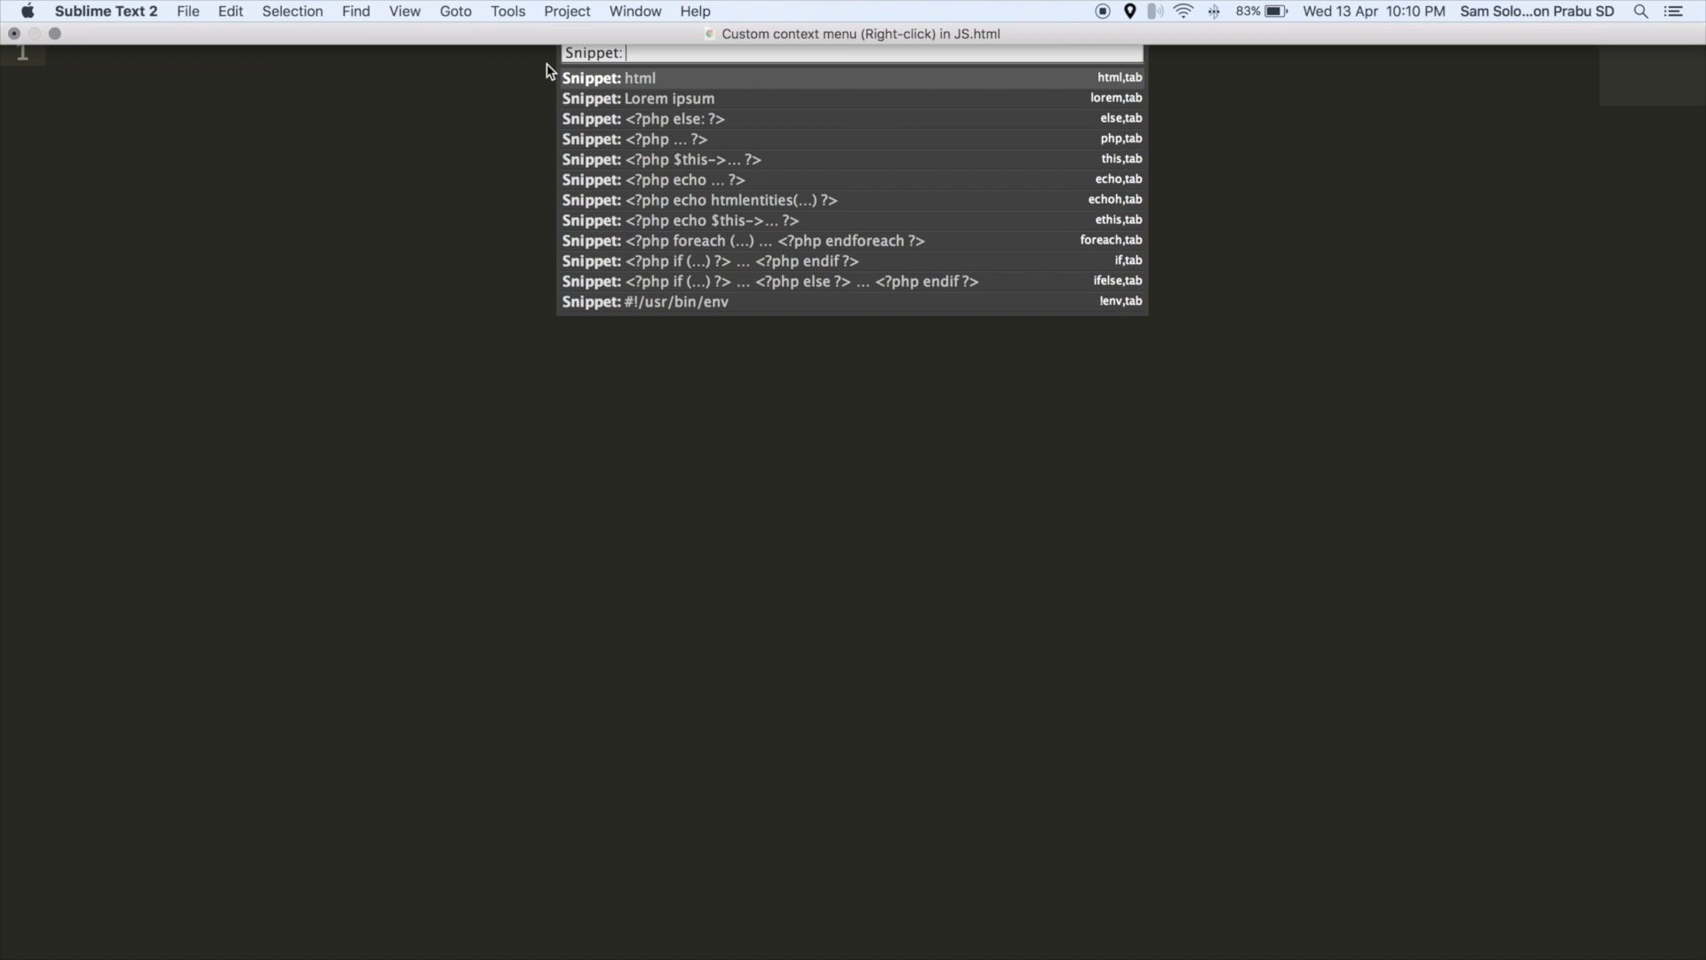
key(escape)
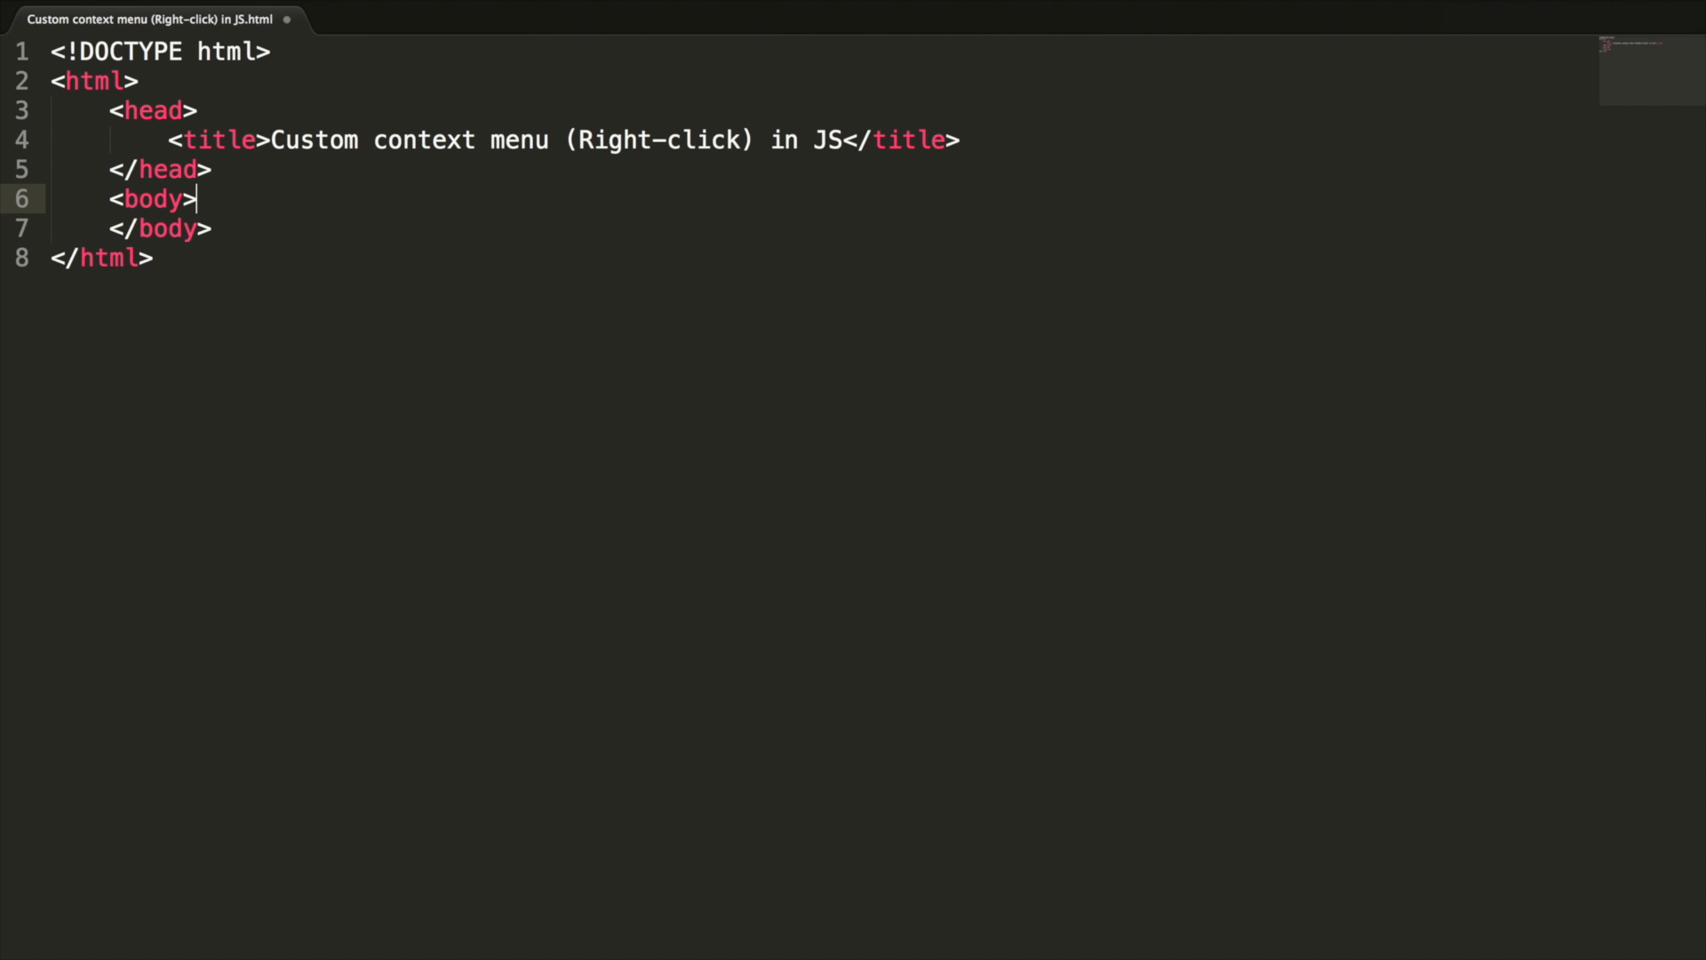
key(enter)
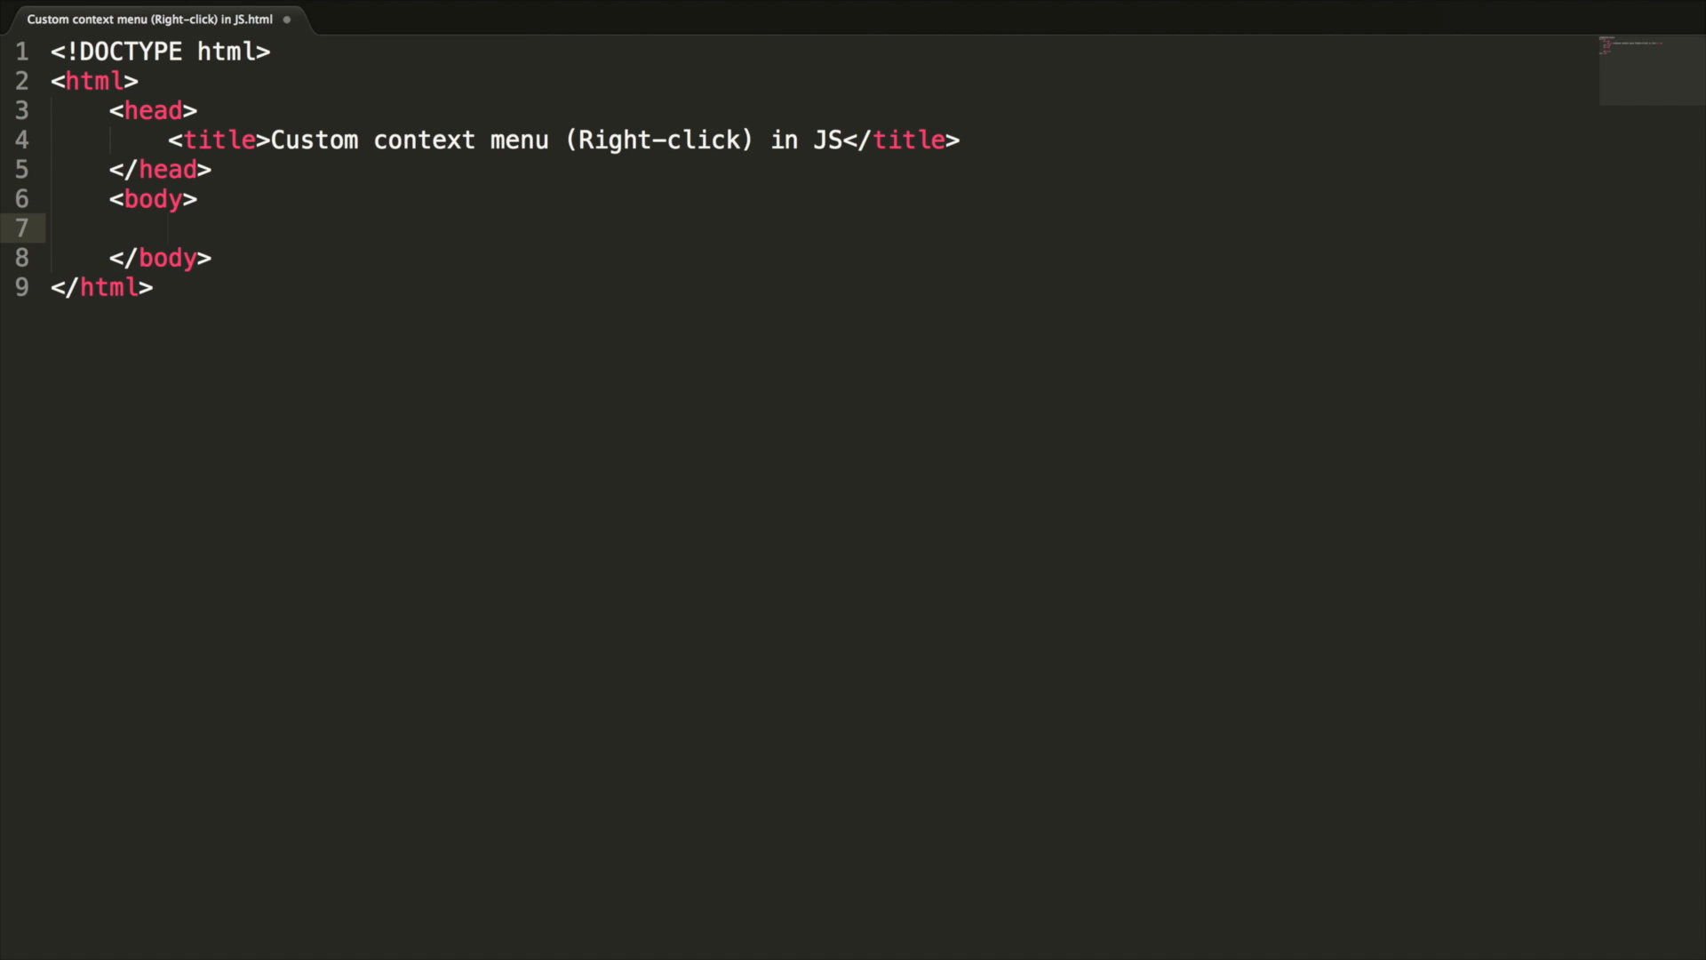
Start a <ul> with items 'Add a event listener' and 'Disble default behaviour'
text(<ul.)
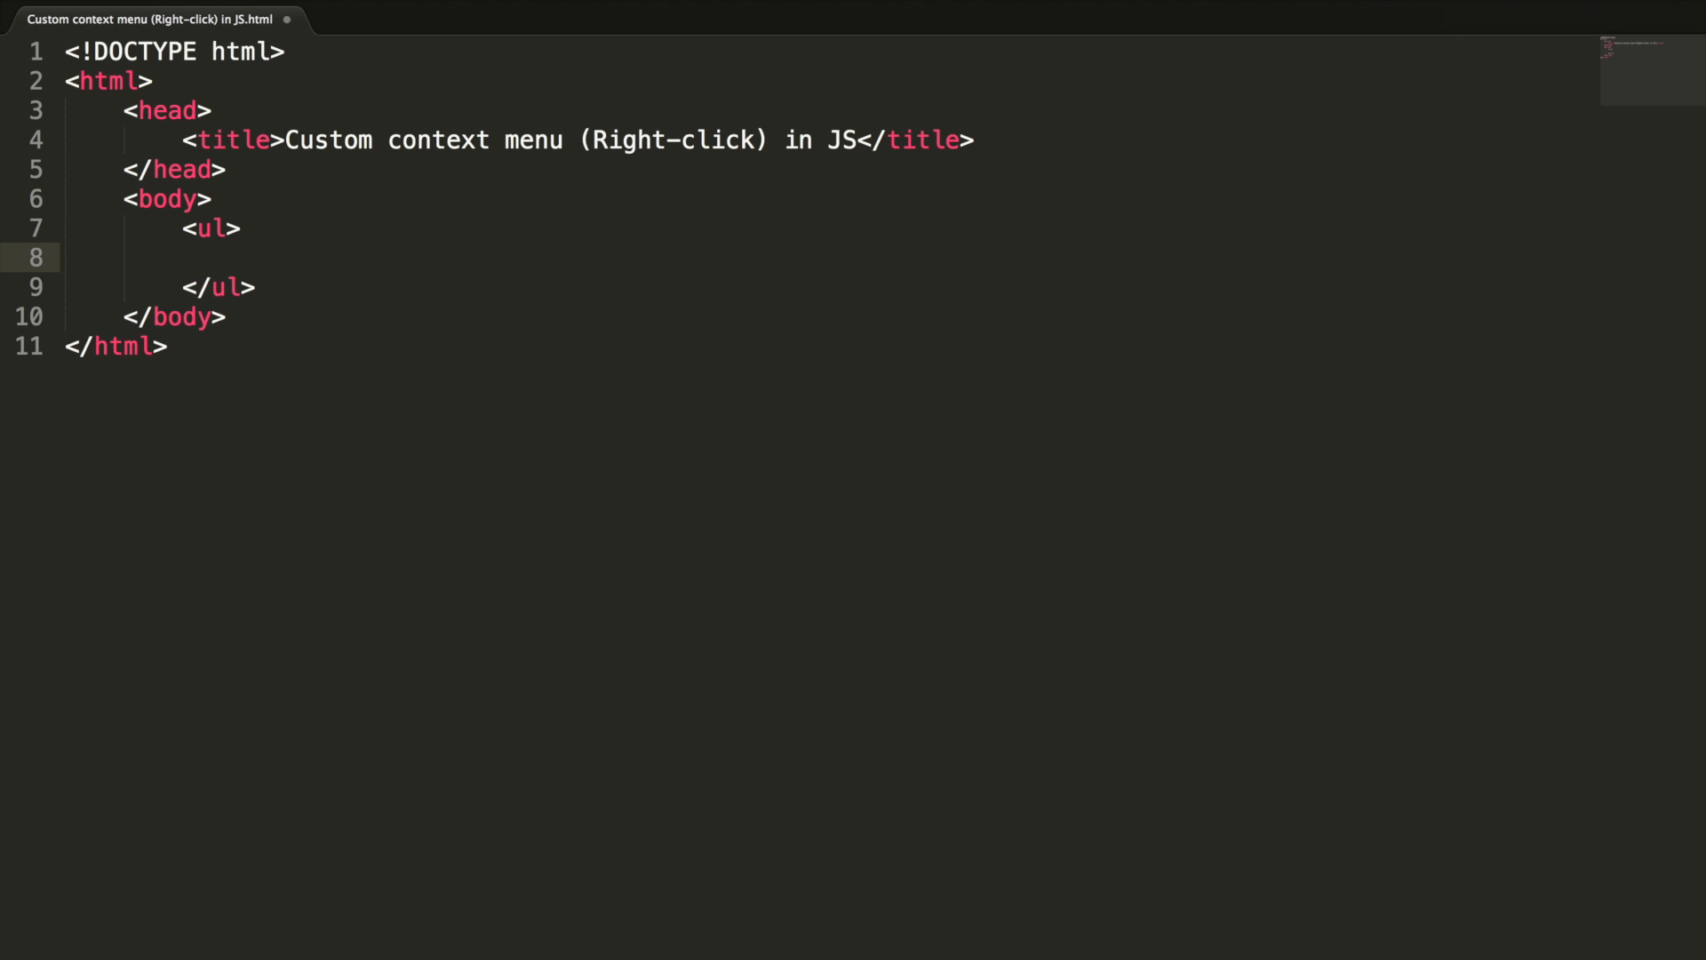
text(<li>Add)
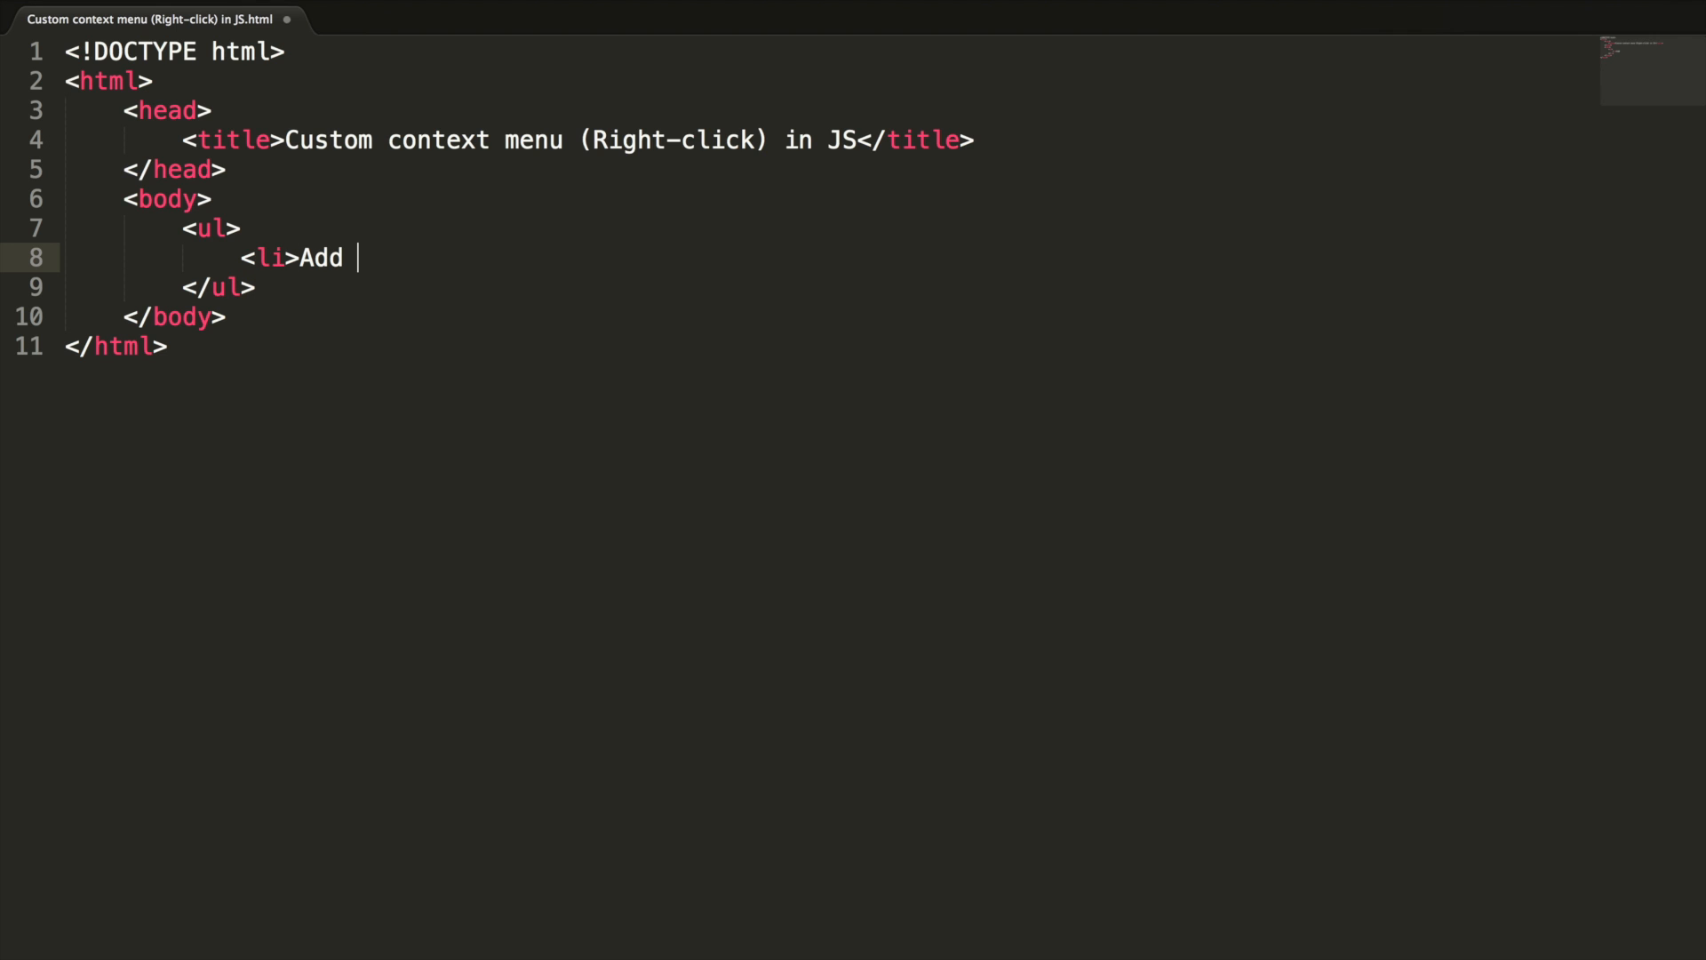
text(a event listen)
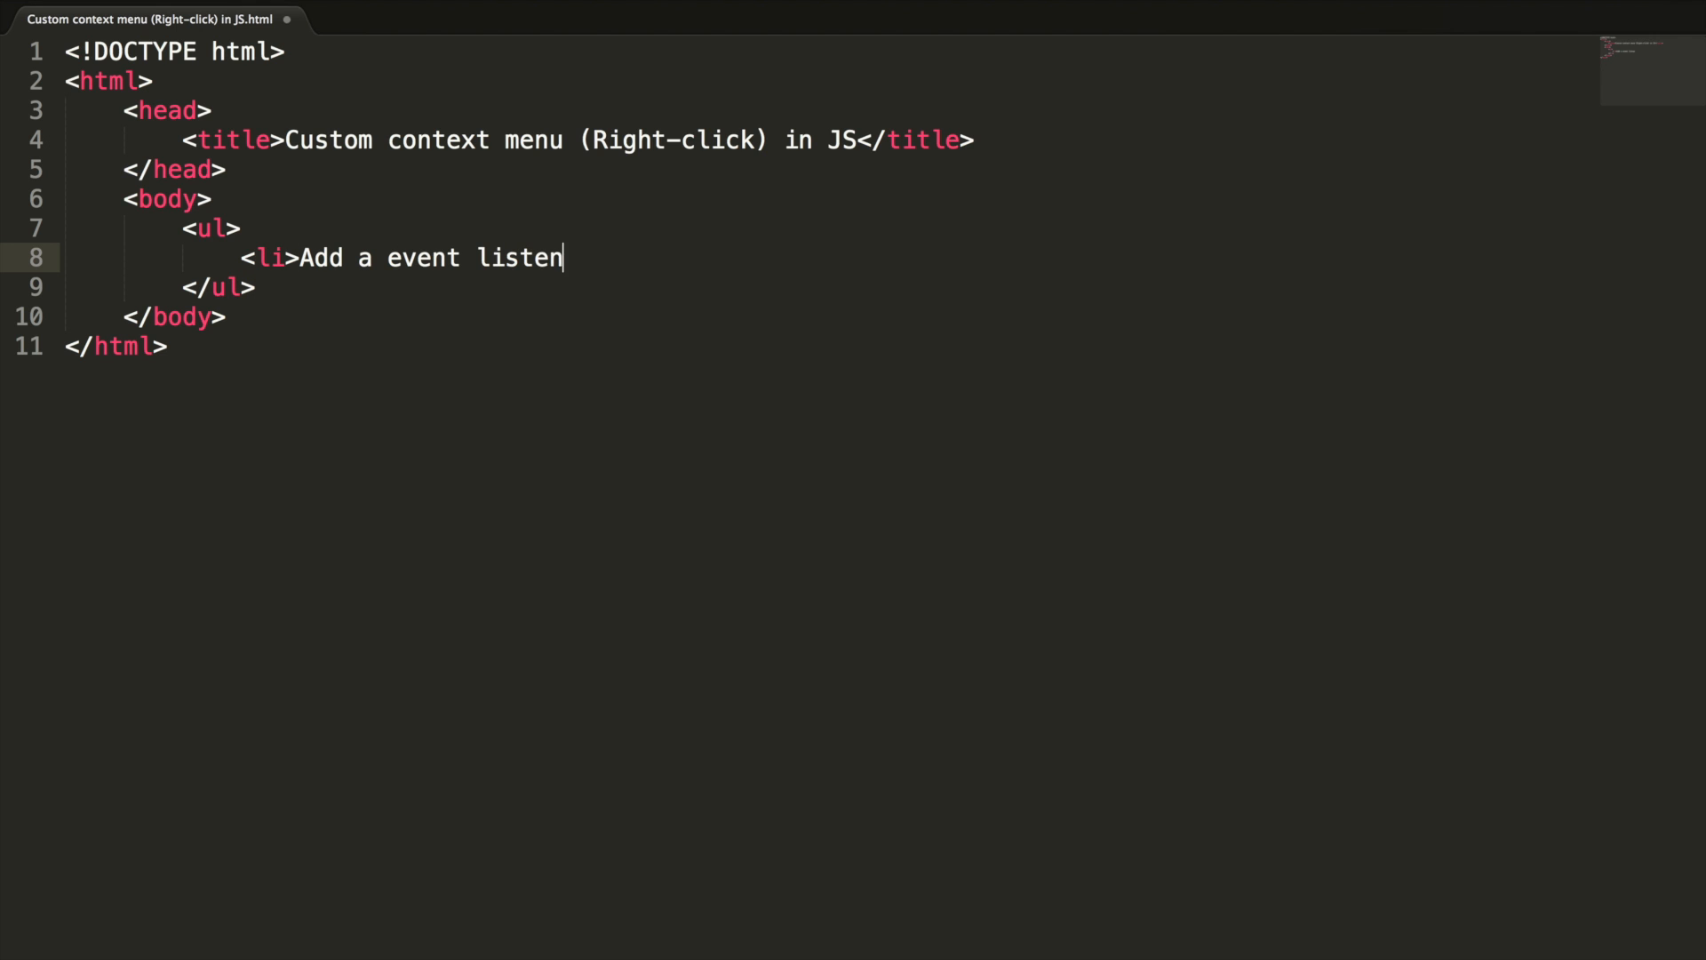
text(er</li>)
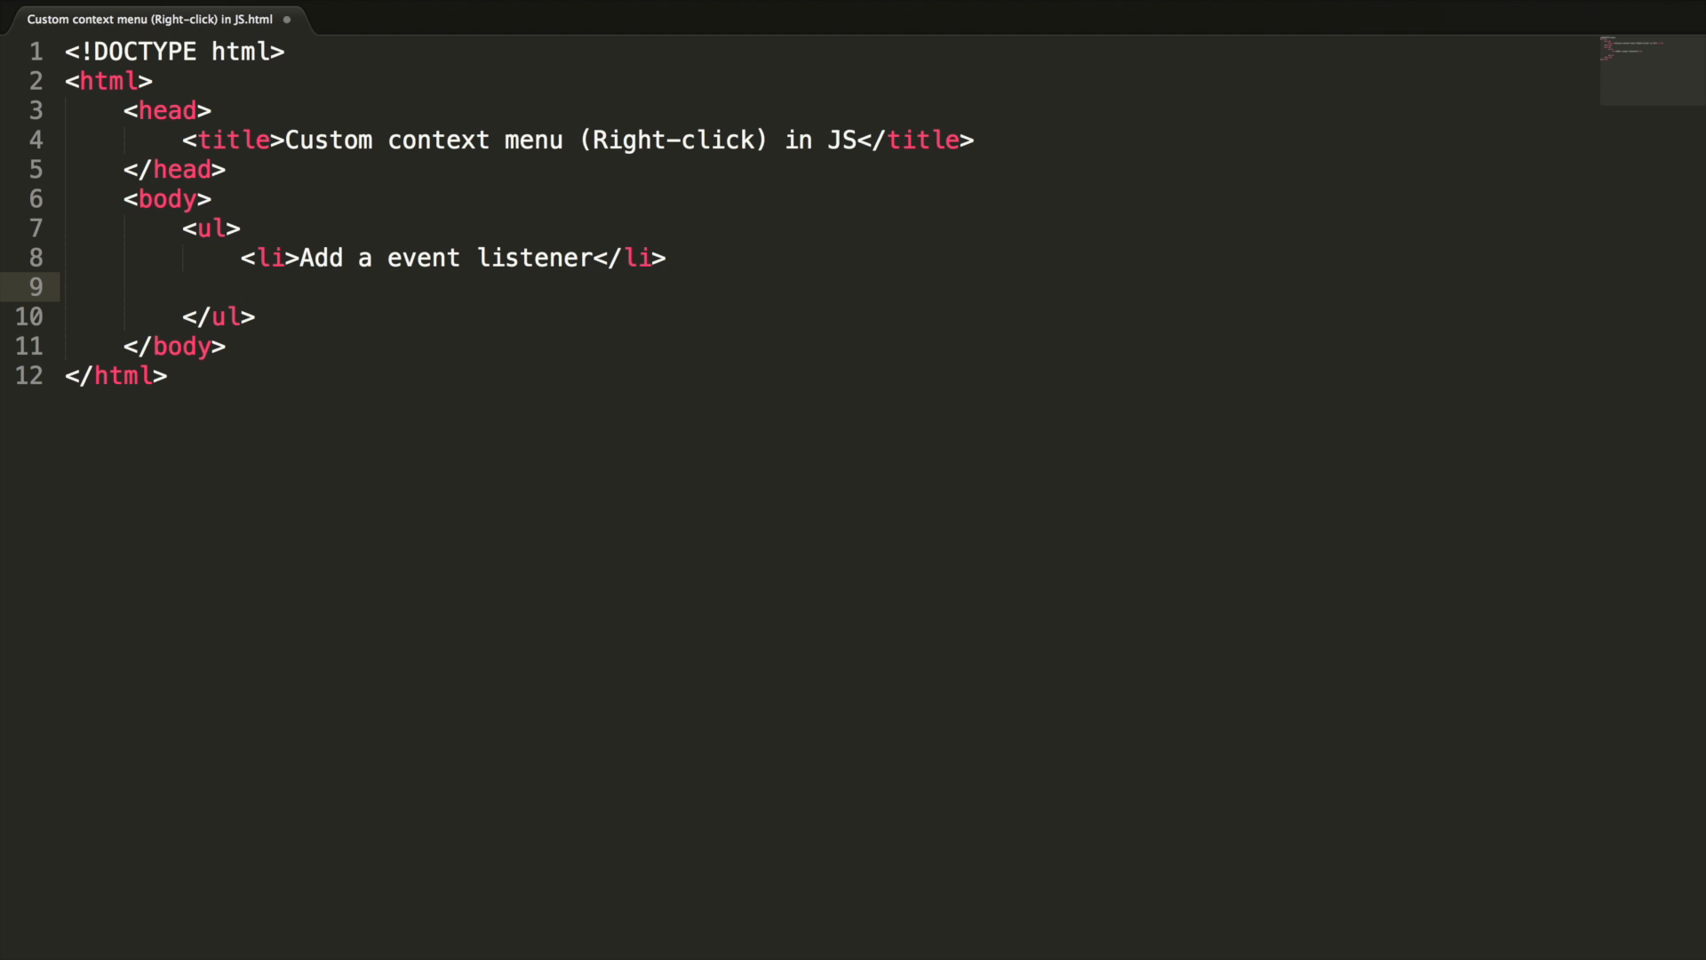
text(<li>)
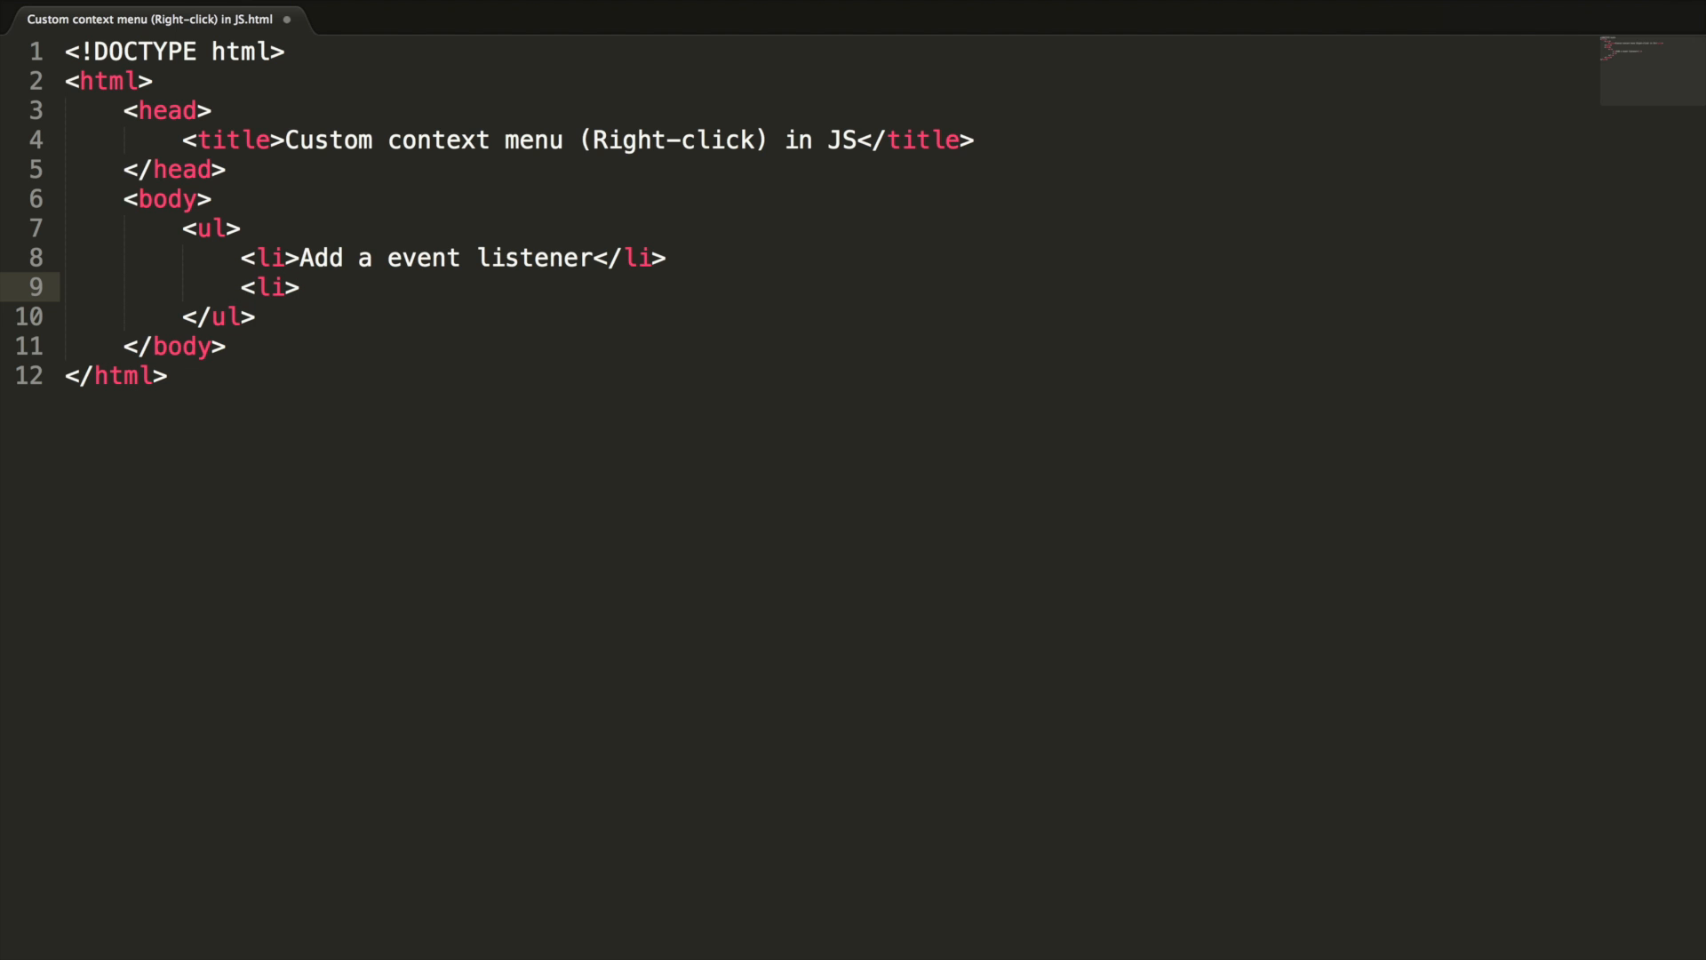
text(Disble)
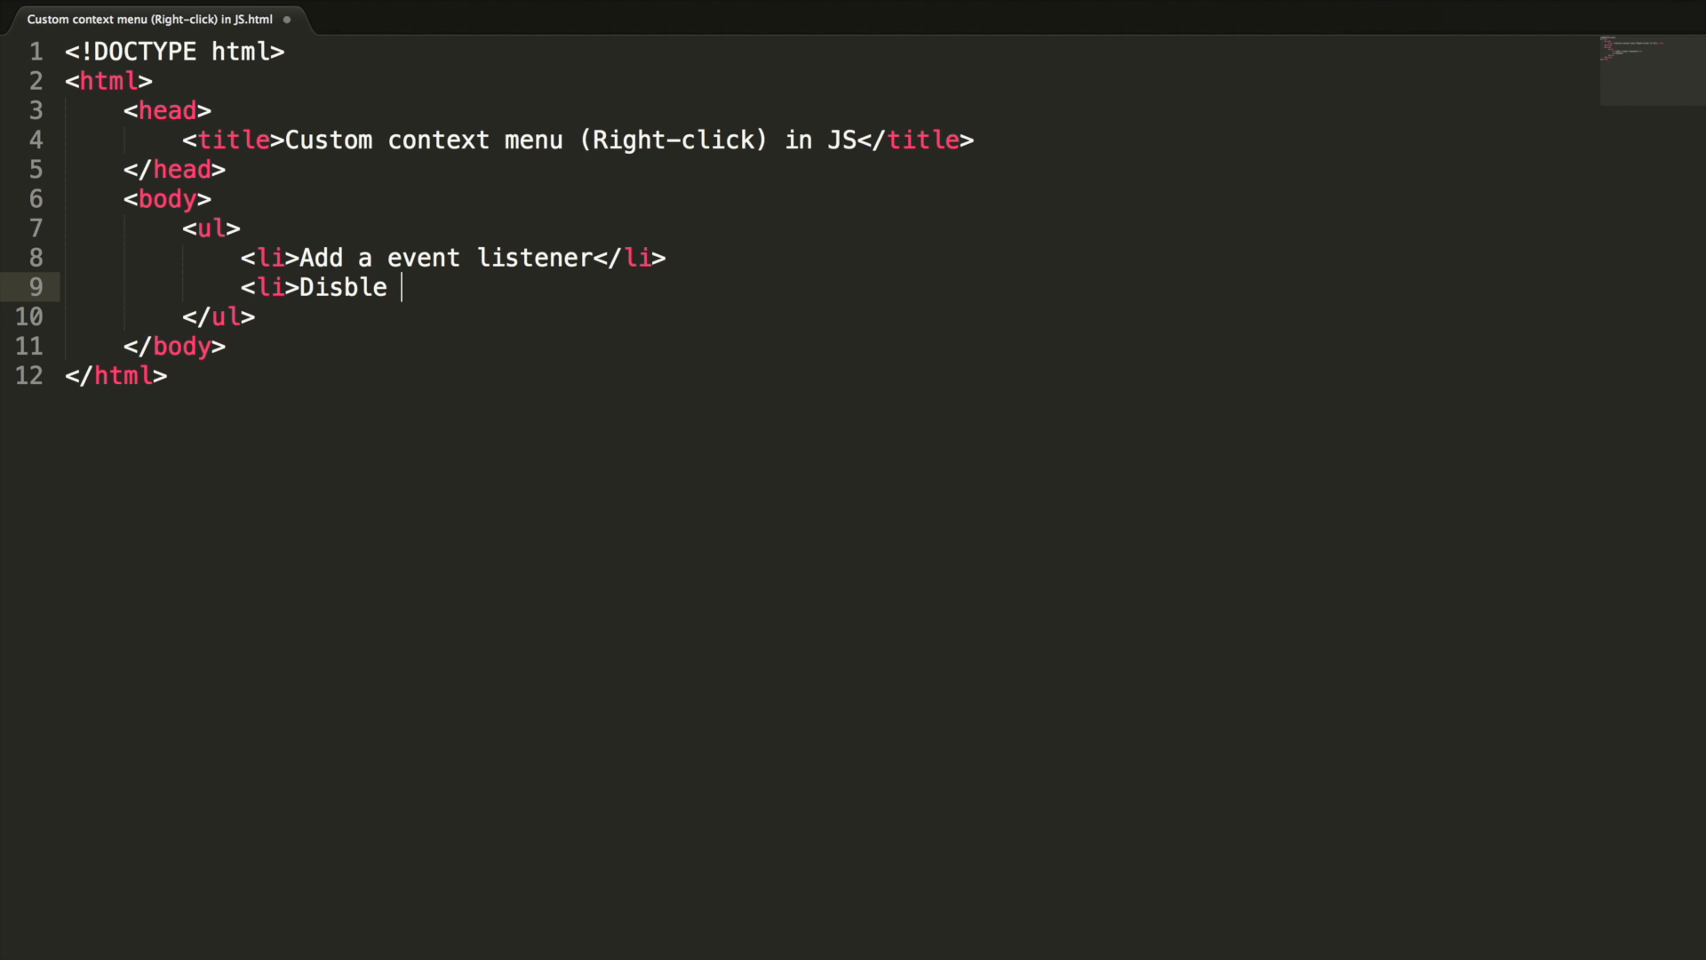
text(default b)
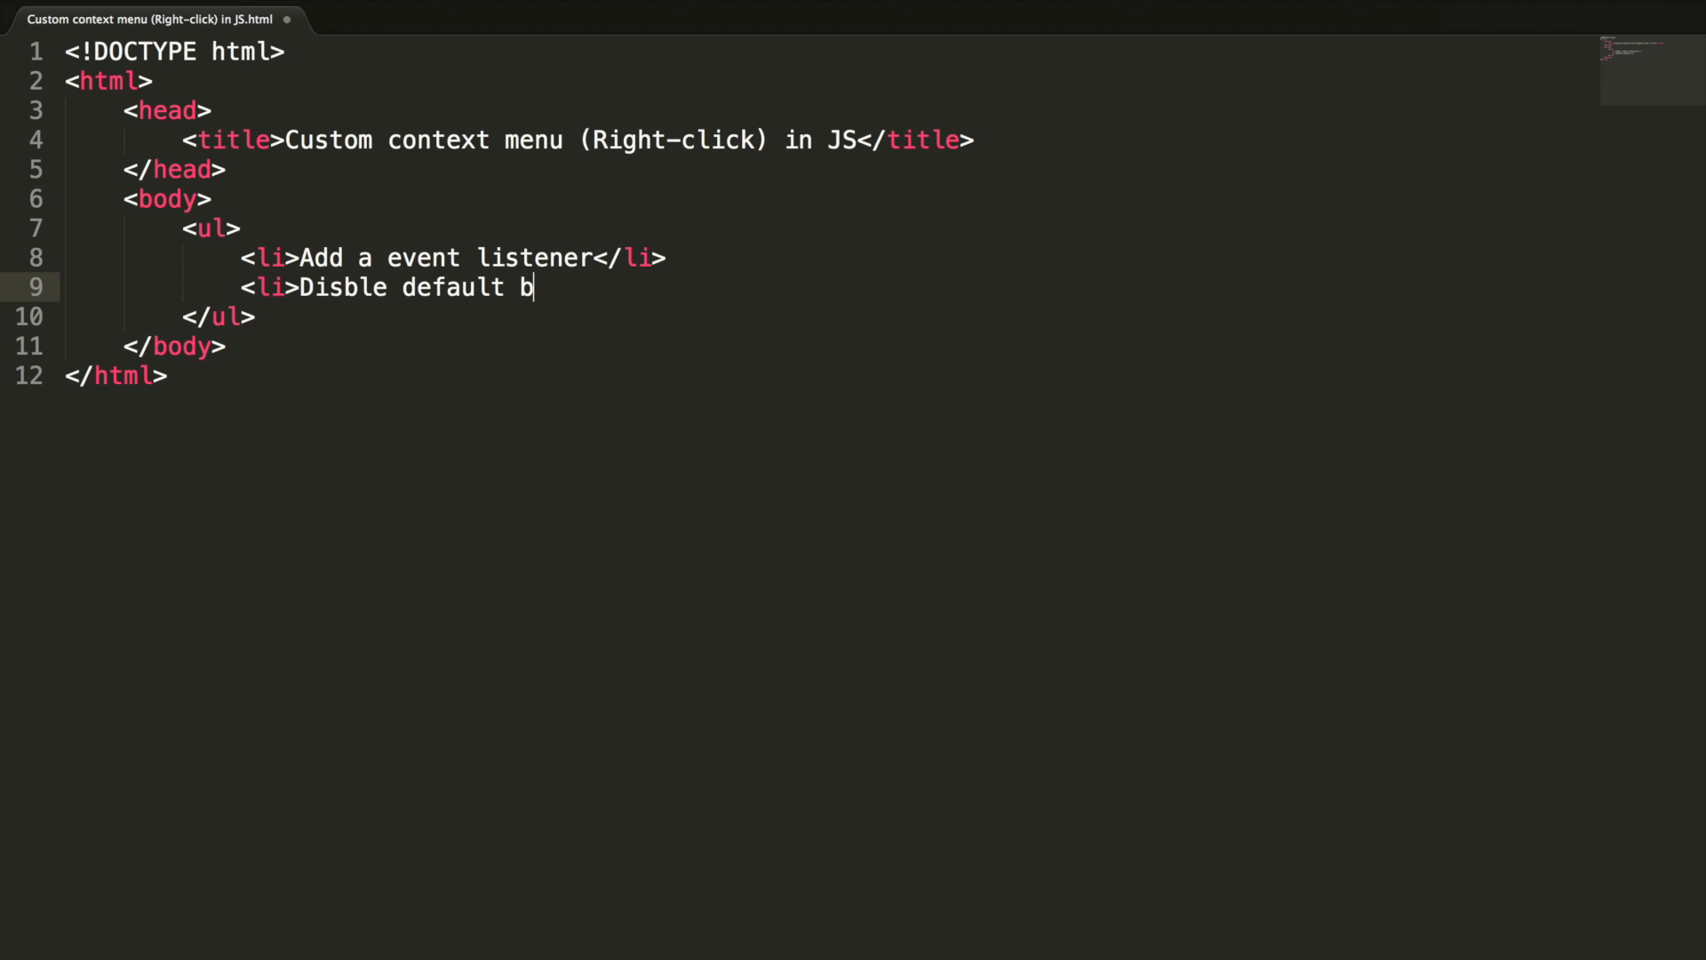
text(ehaviour</li>)
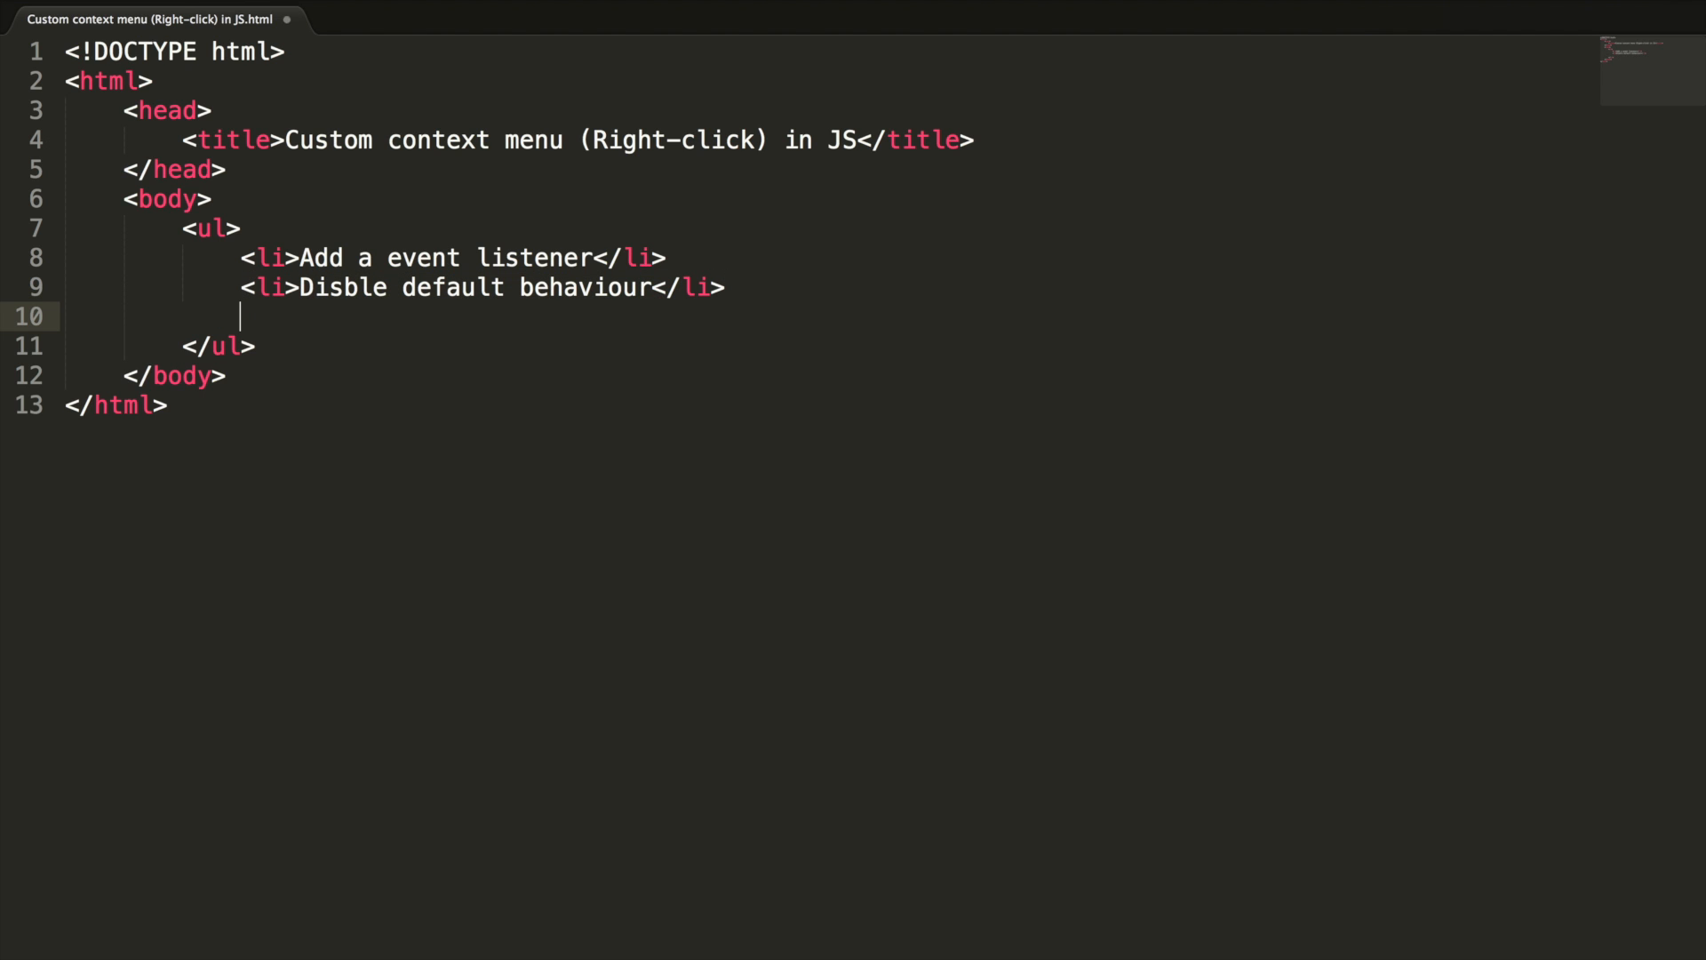
Duplicate the item into 'Design' and 'Show' context menu steps
text(<li>Disble default behaviour</li>)
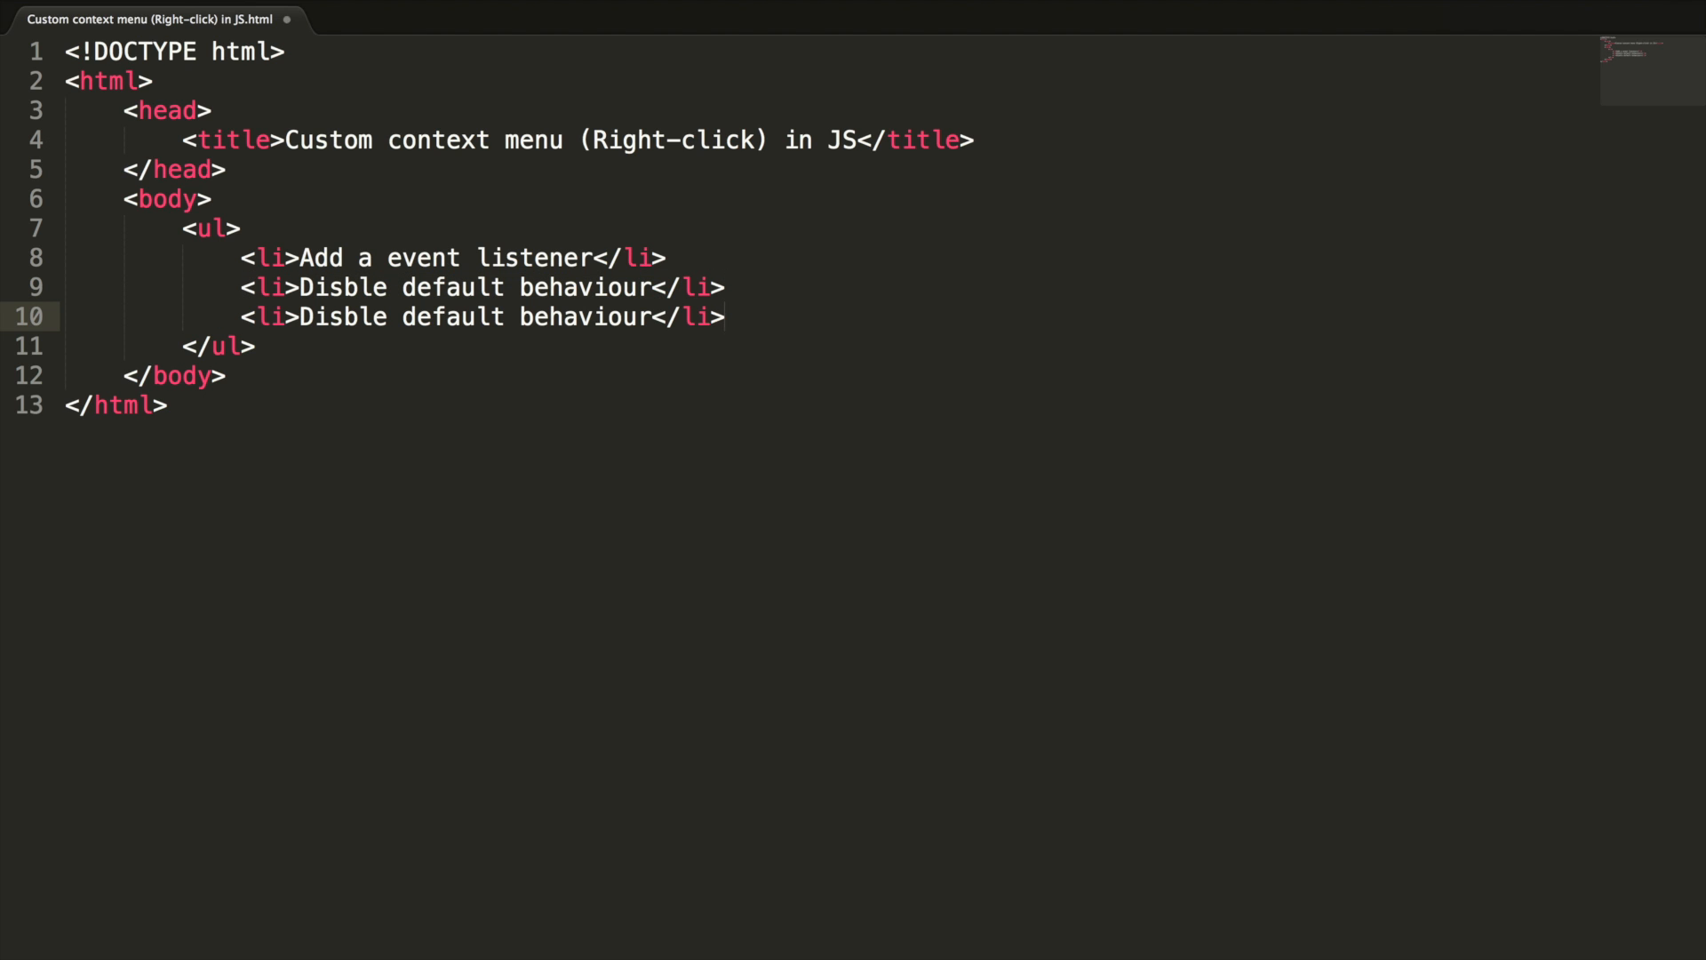
double_click(435, 316)
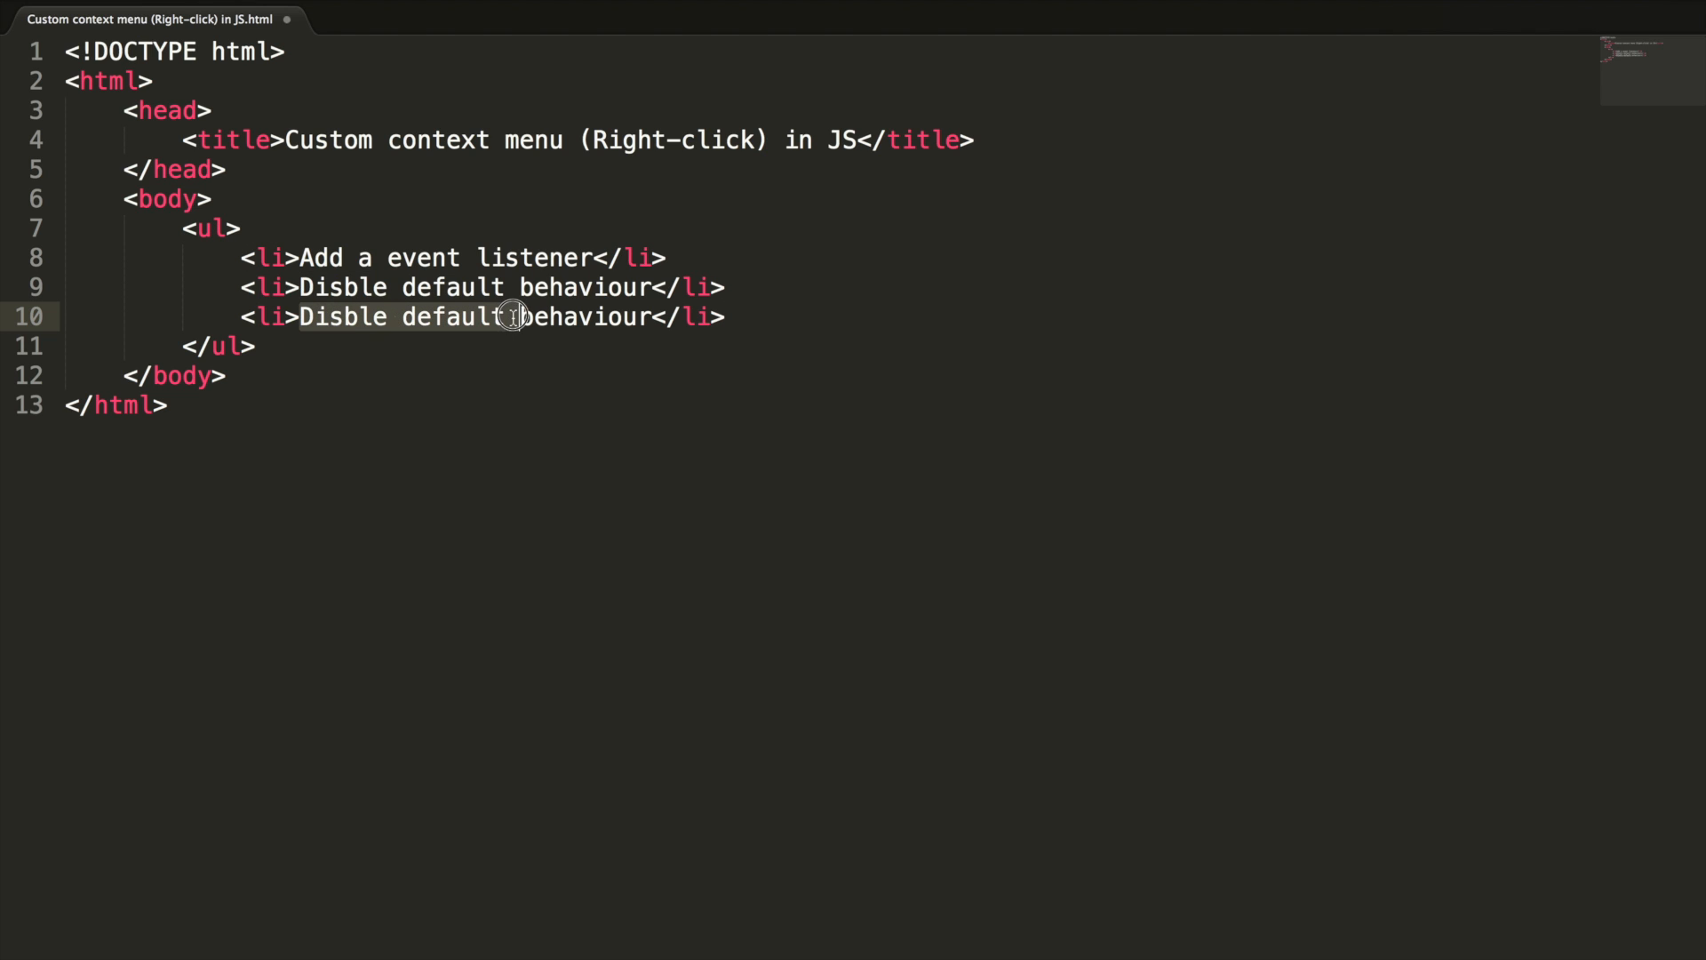
text(Design context menu</li>)
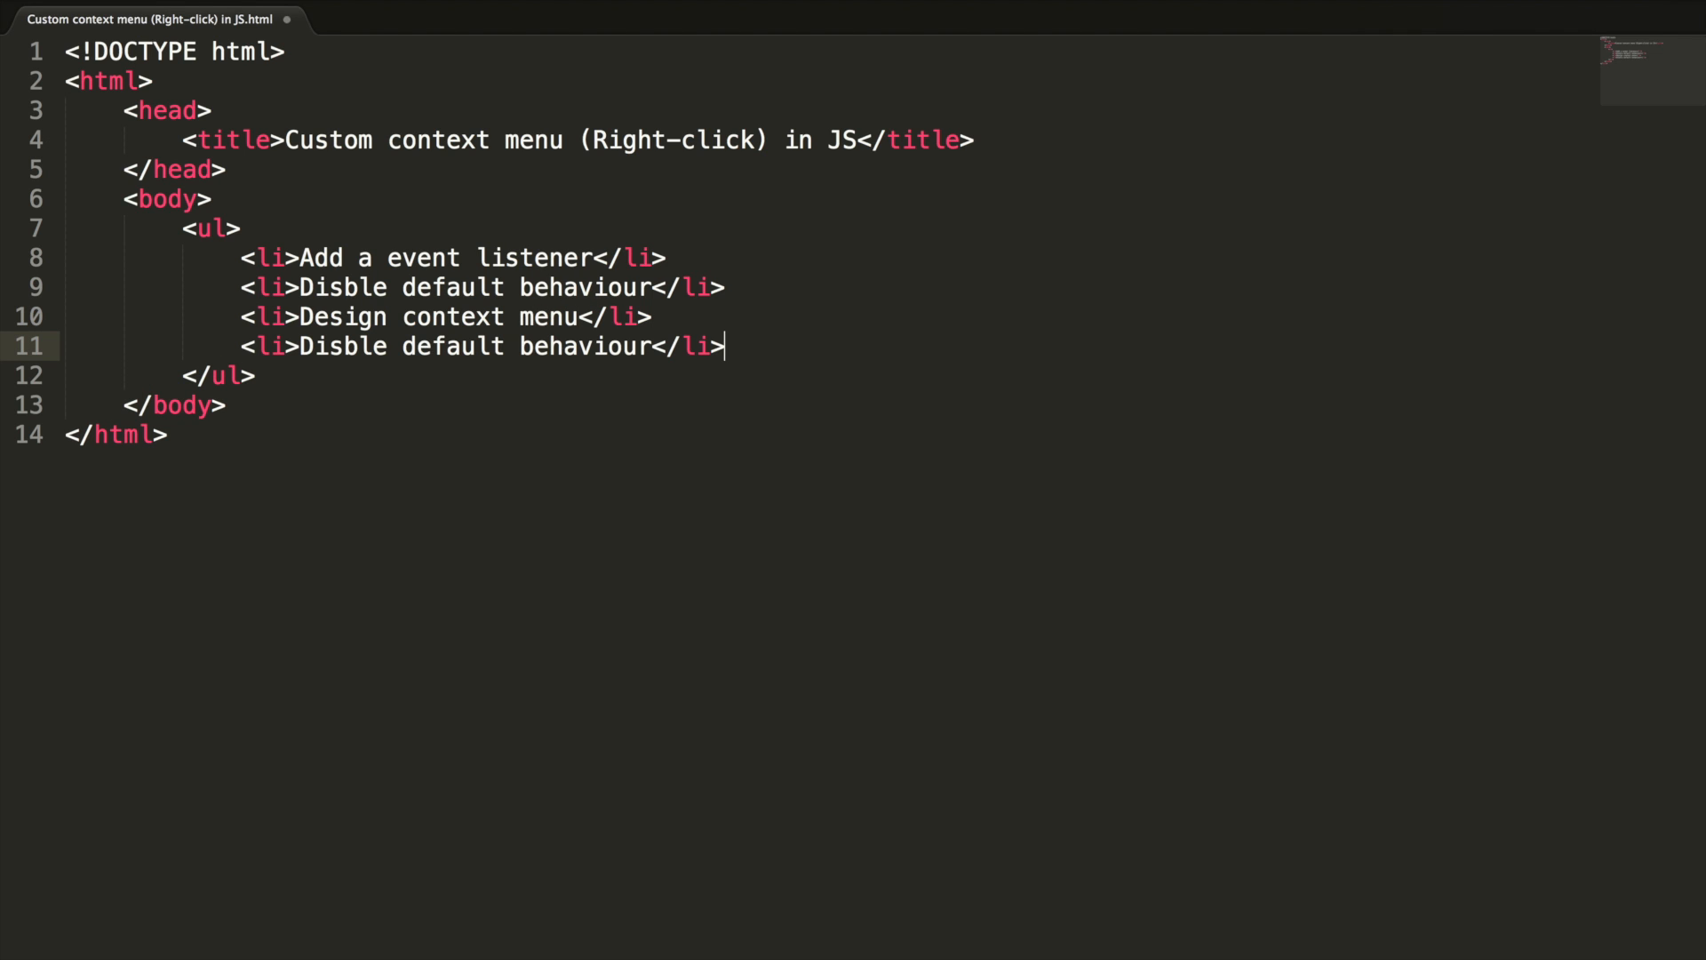
double_click(472, 346)
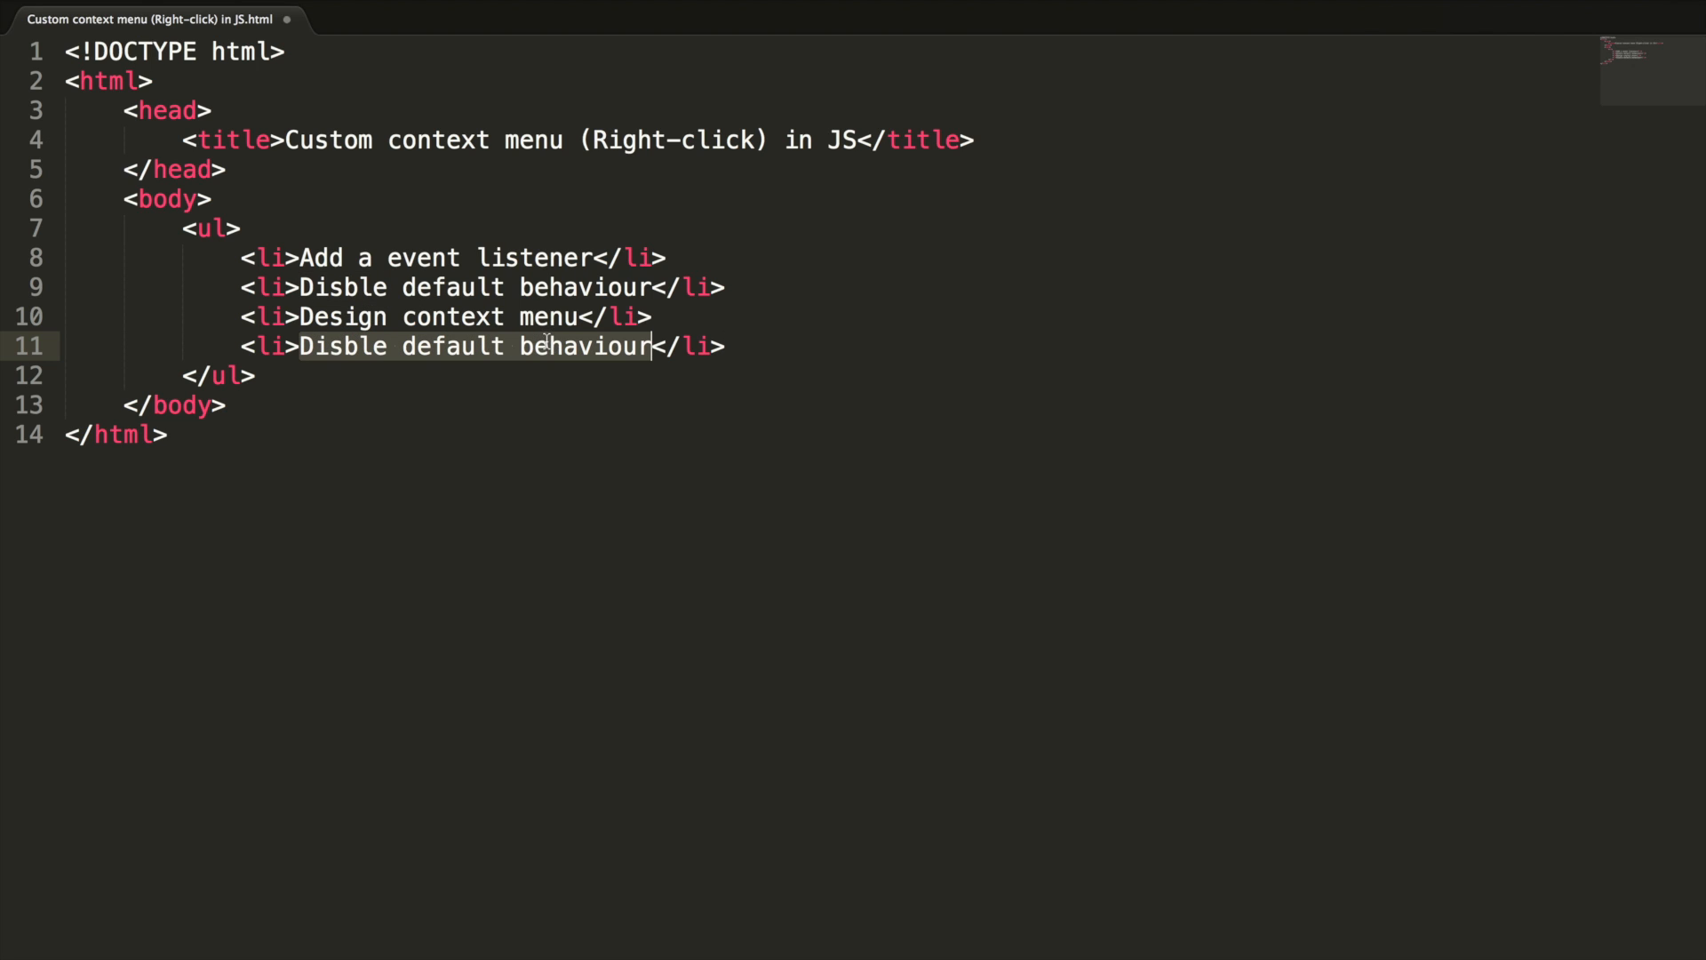
text(Show the context menu</li>)
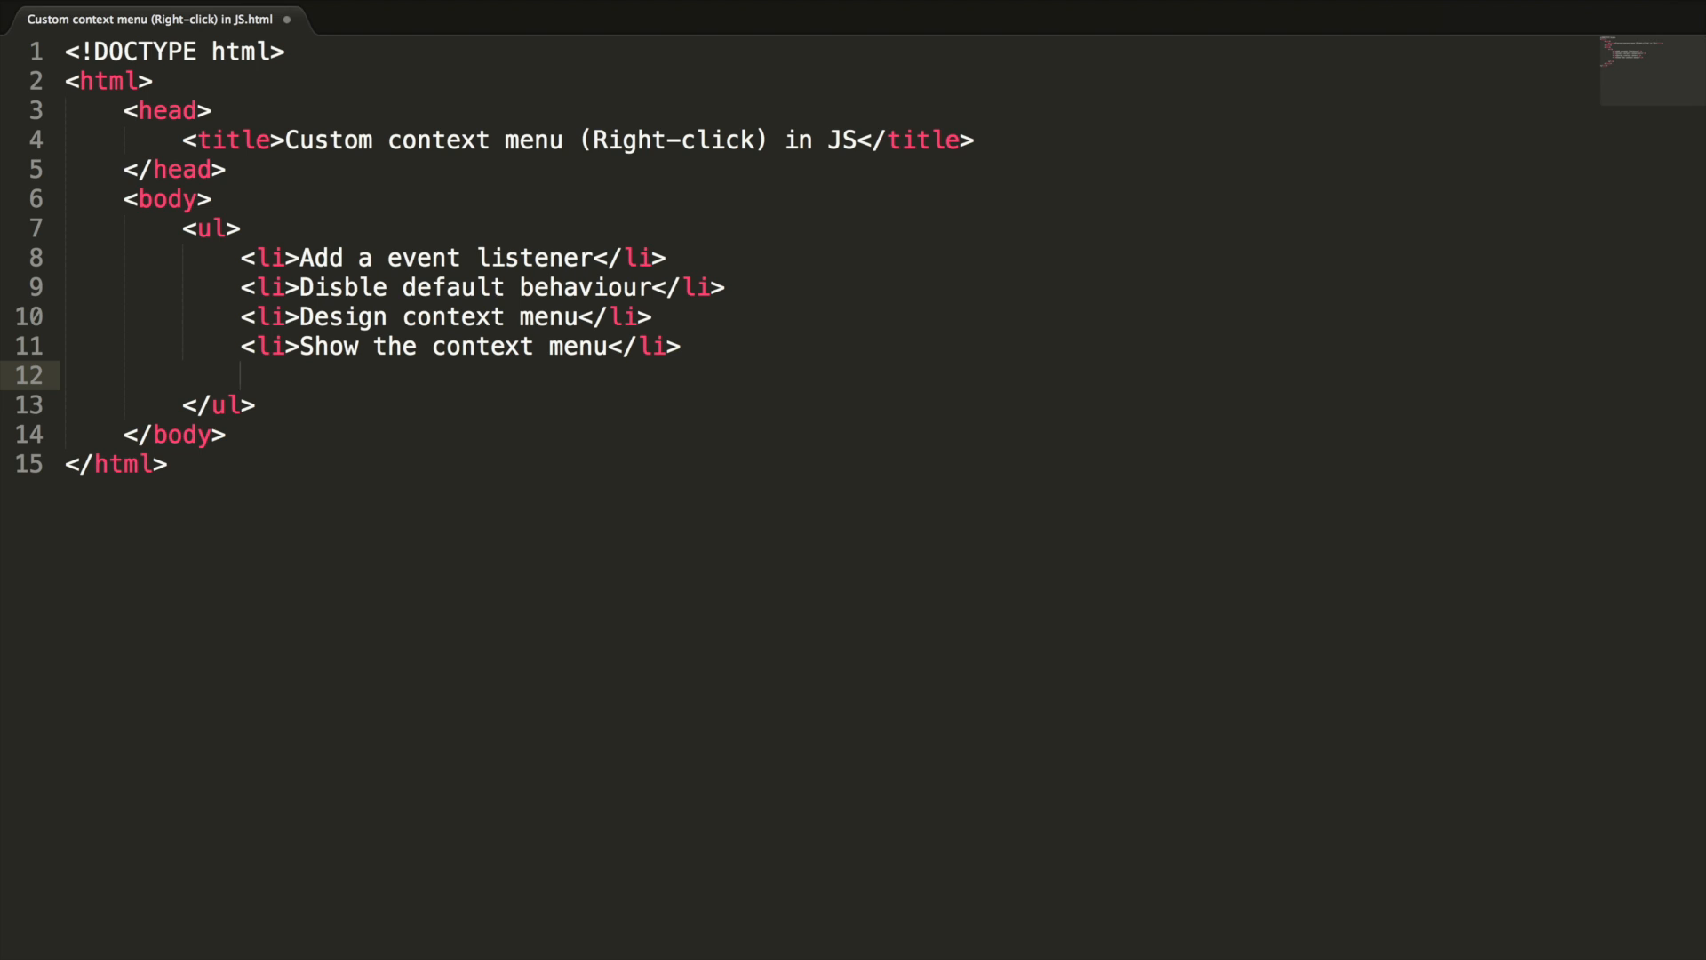
Add items for hiding the context menu on mouse click and on escape key
text(<li>Disble default behaviour</li>)
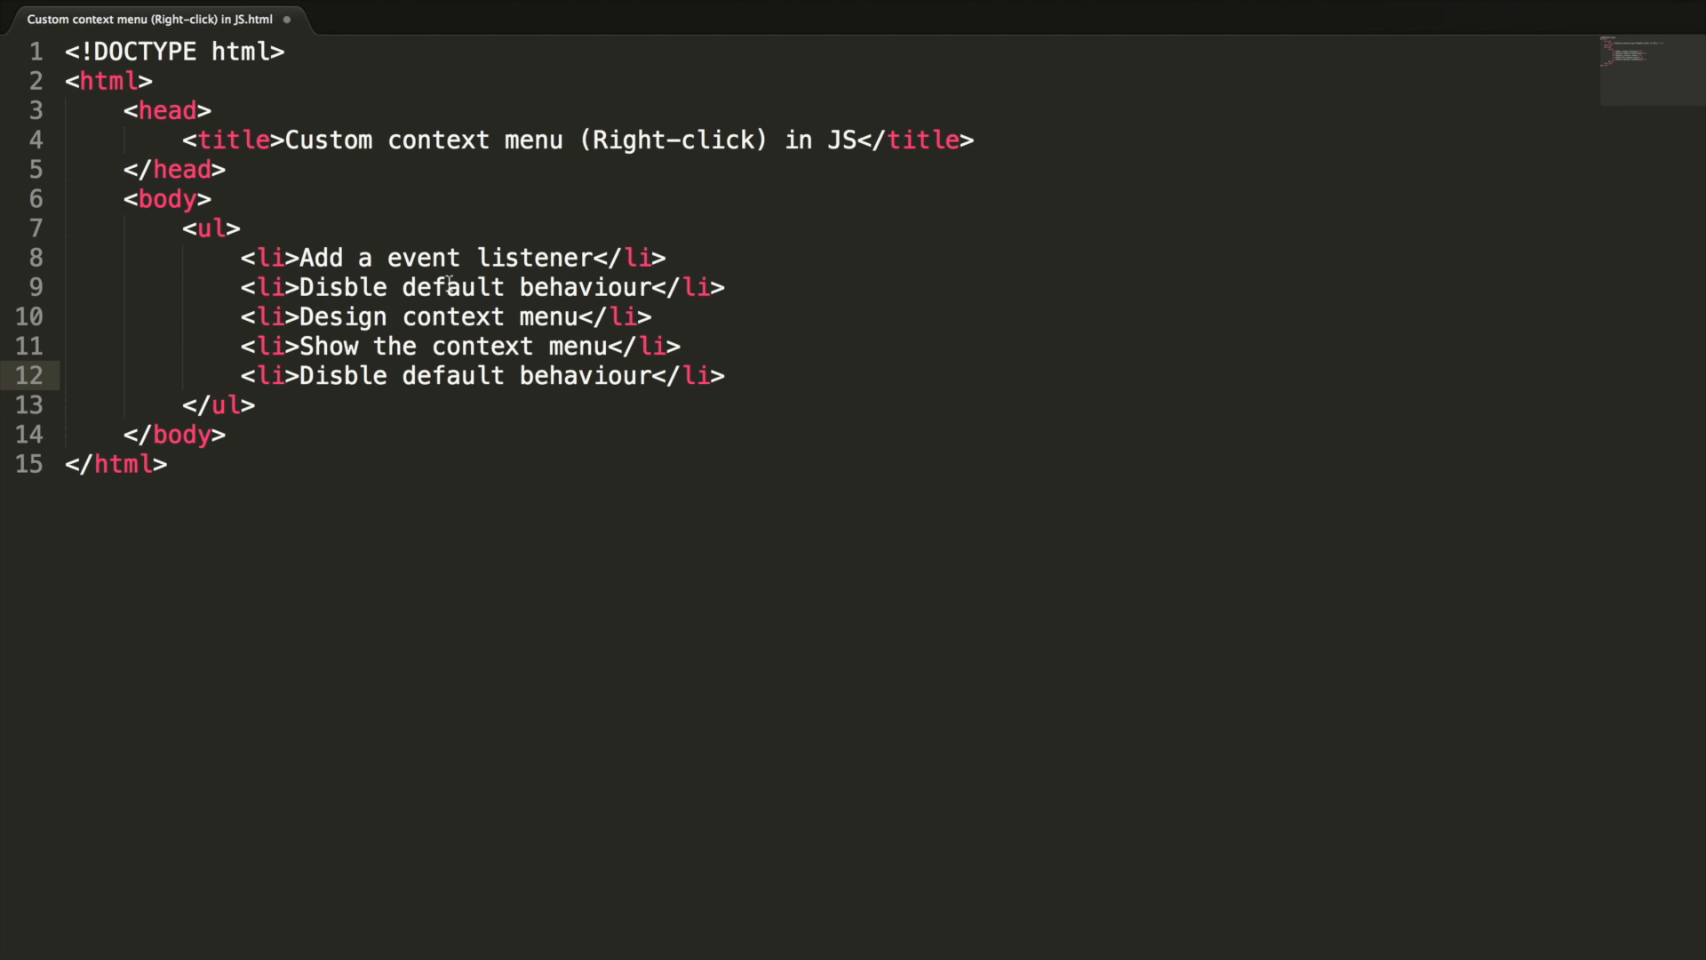
text(H)
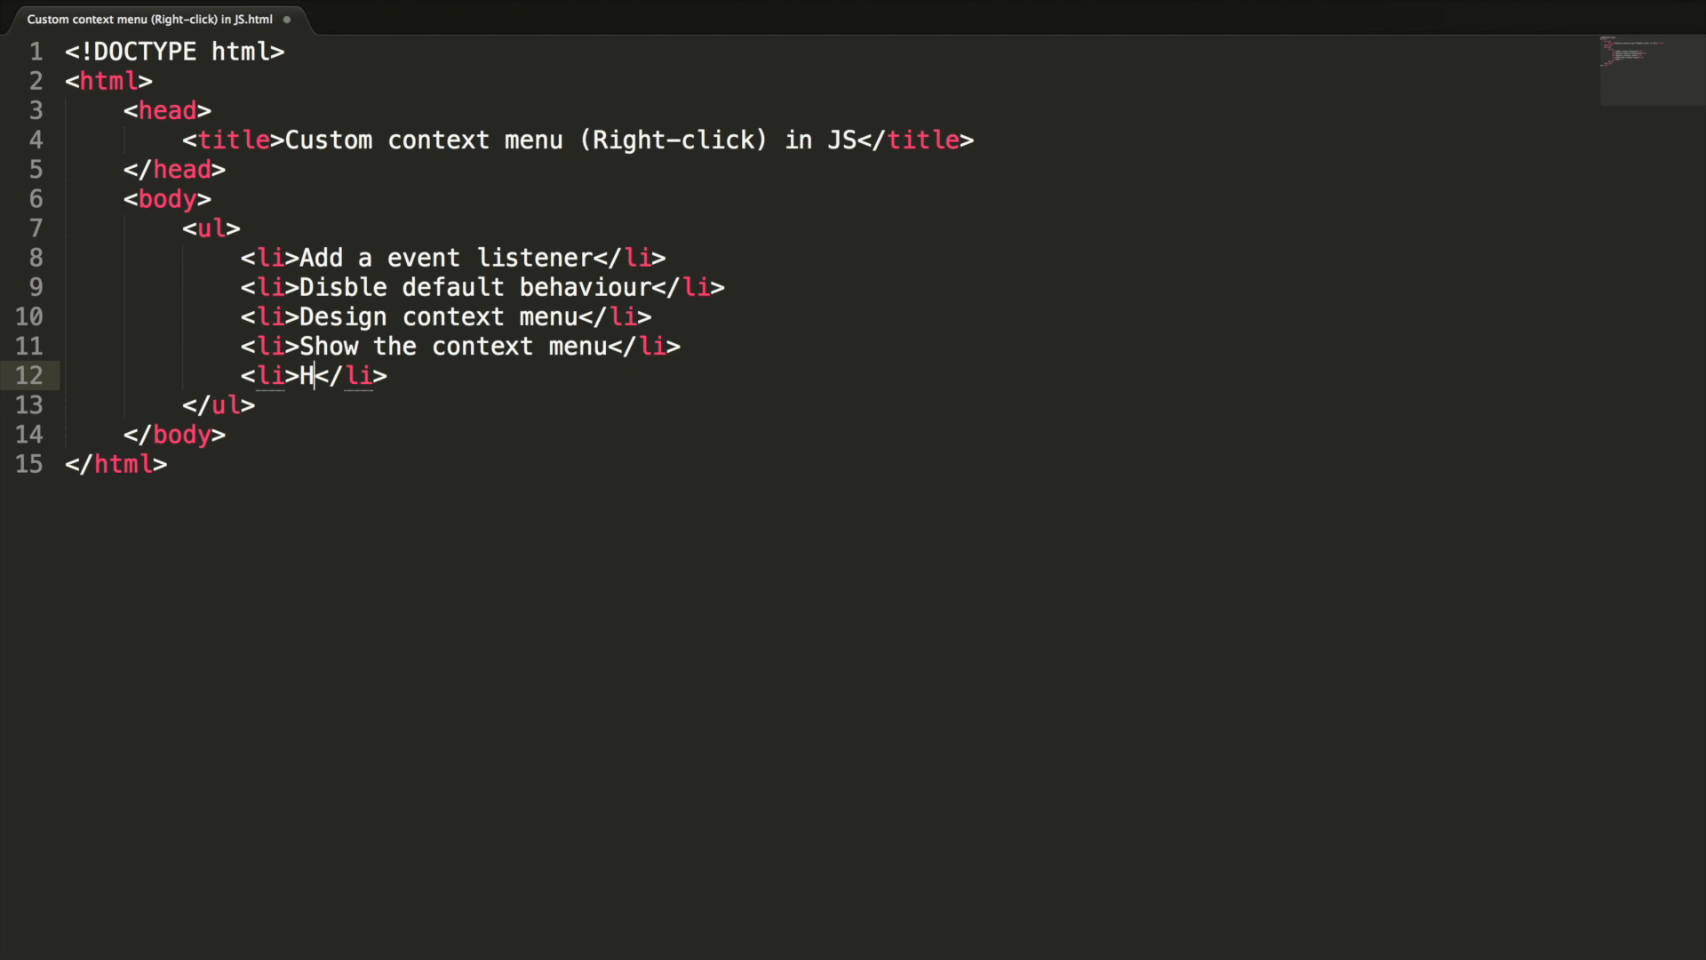
text(ide context menu)
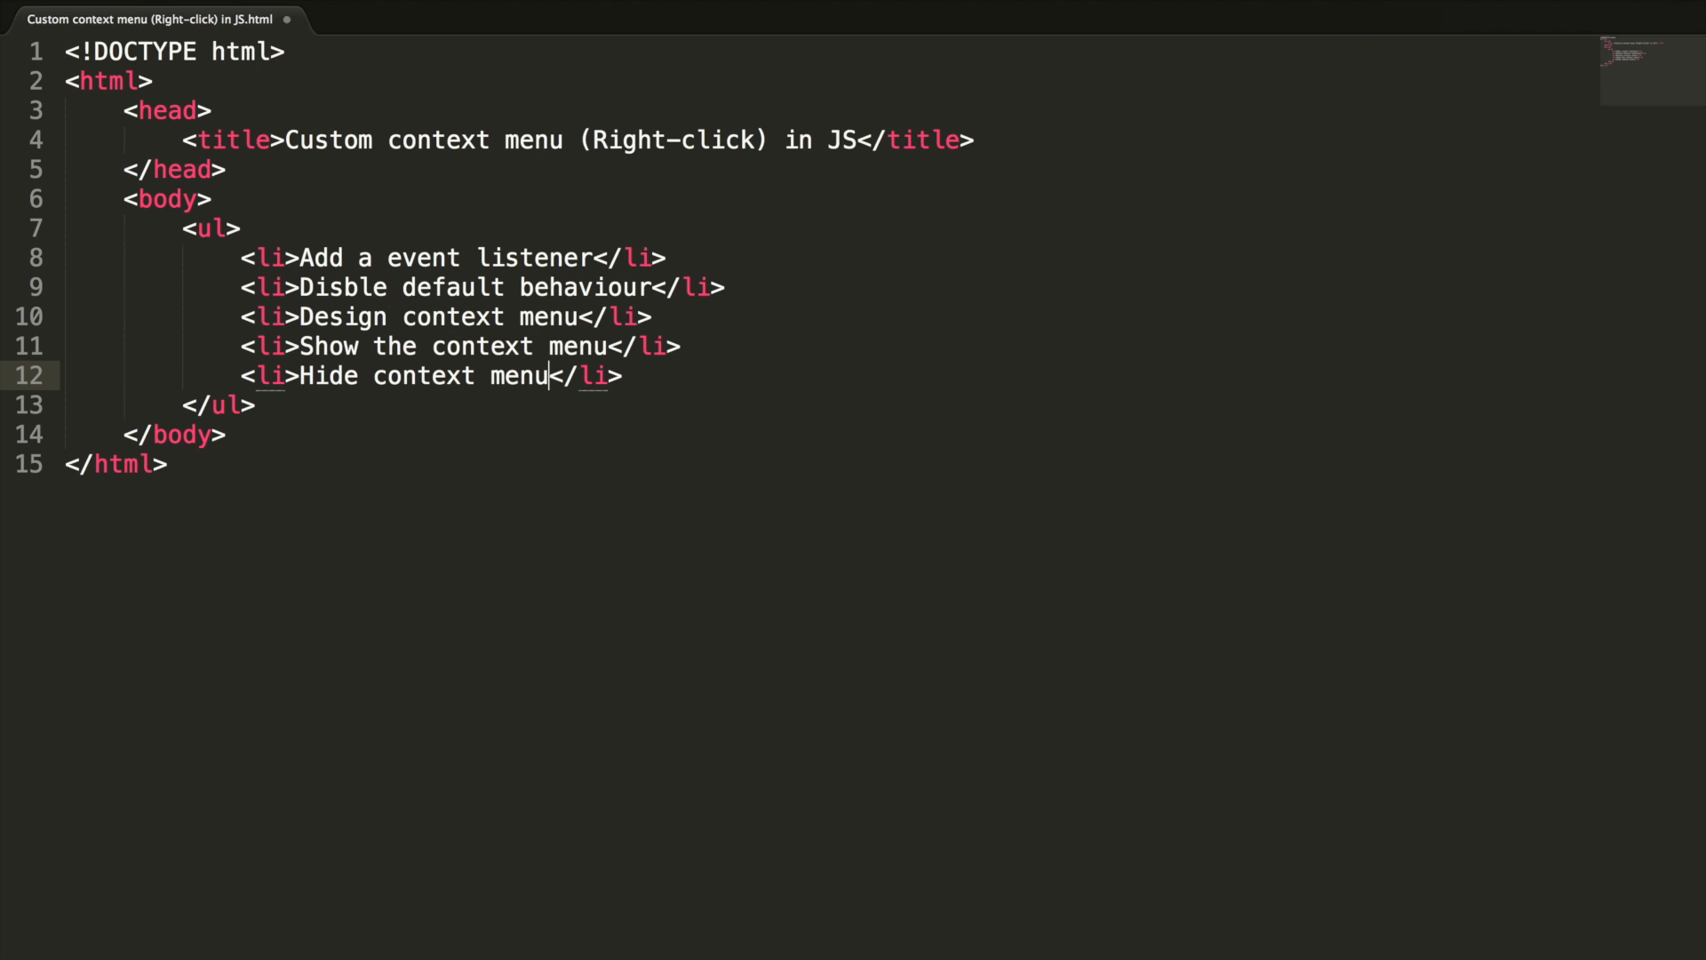
text(on mouse click)
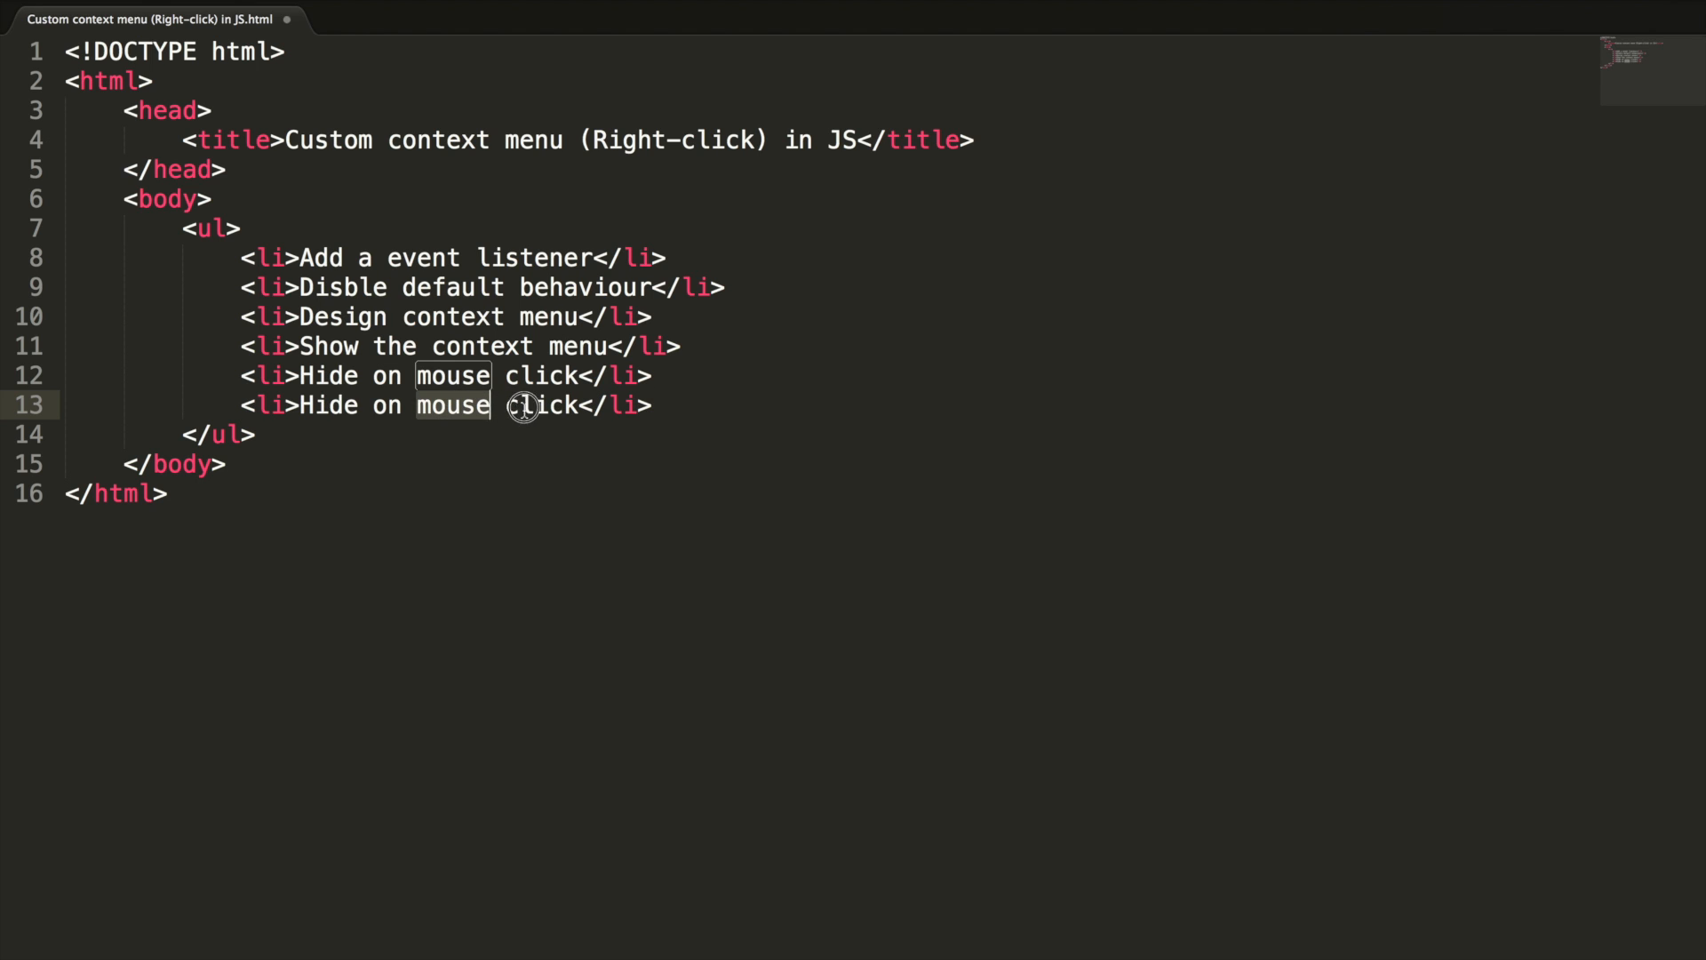
text(escap)
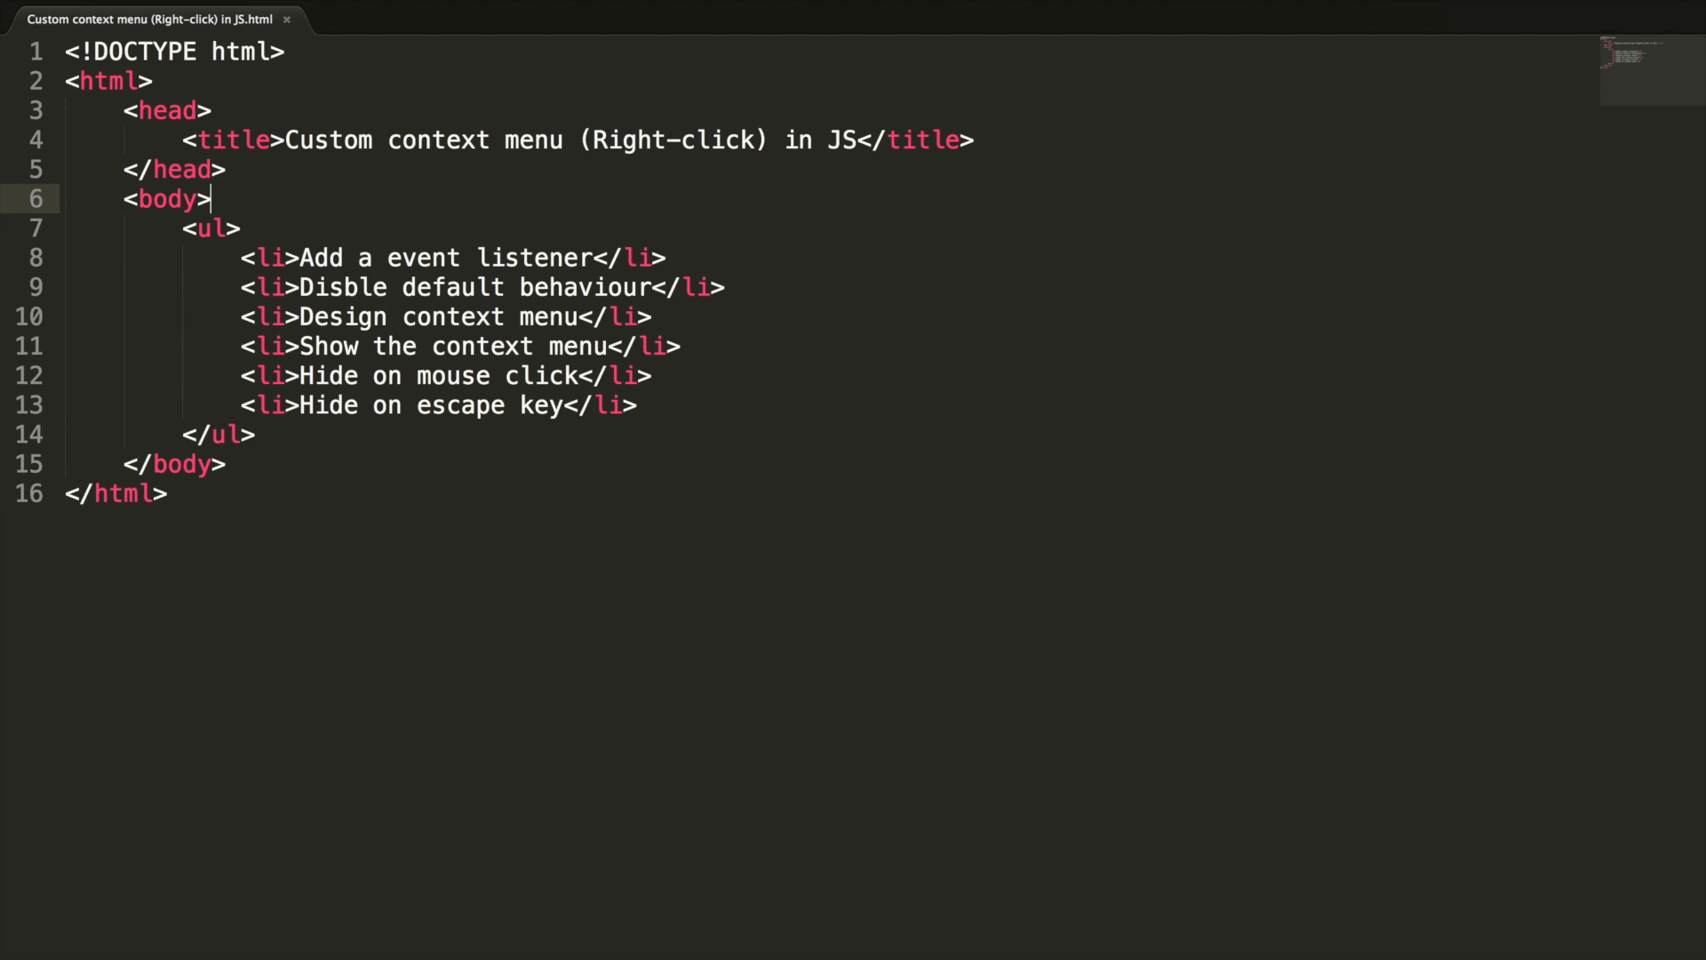
Add a div class="container" with oncontextmenu="showContextMenu();" and close it with </div>
text(<div)
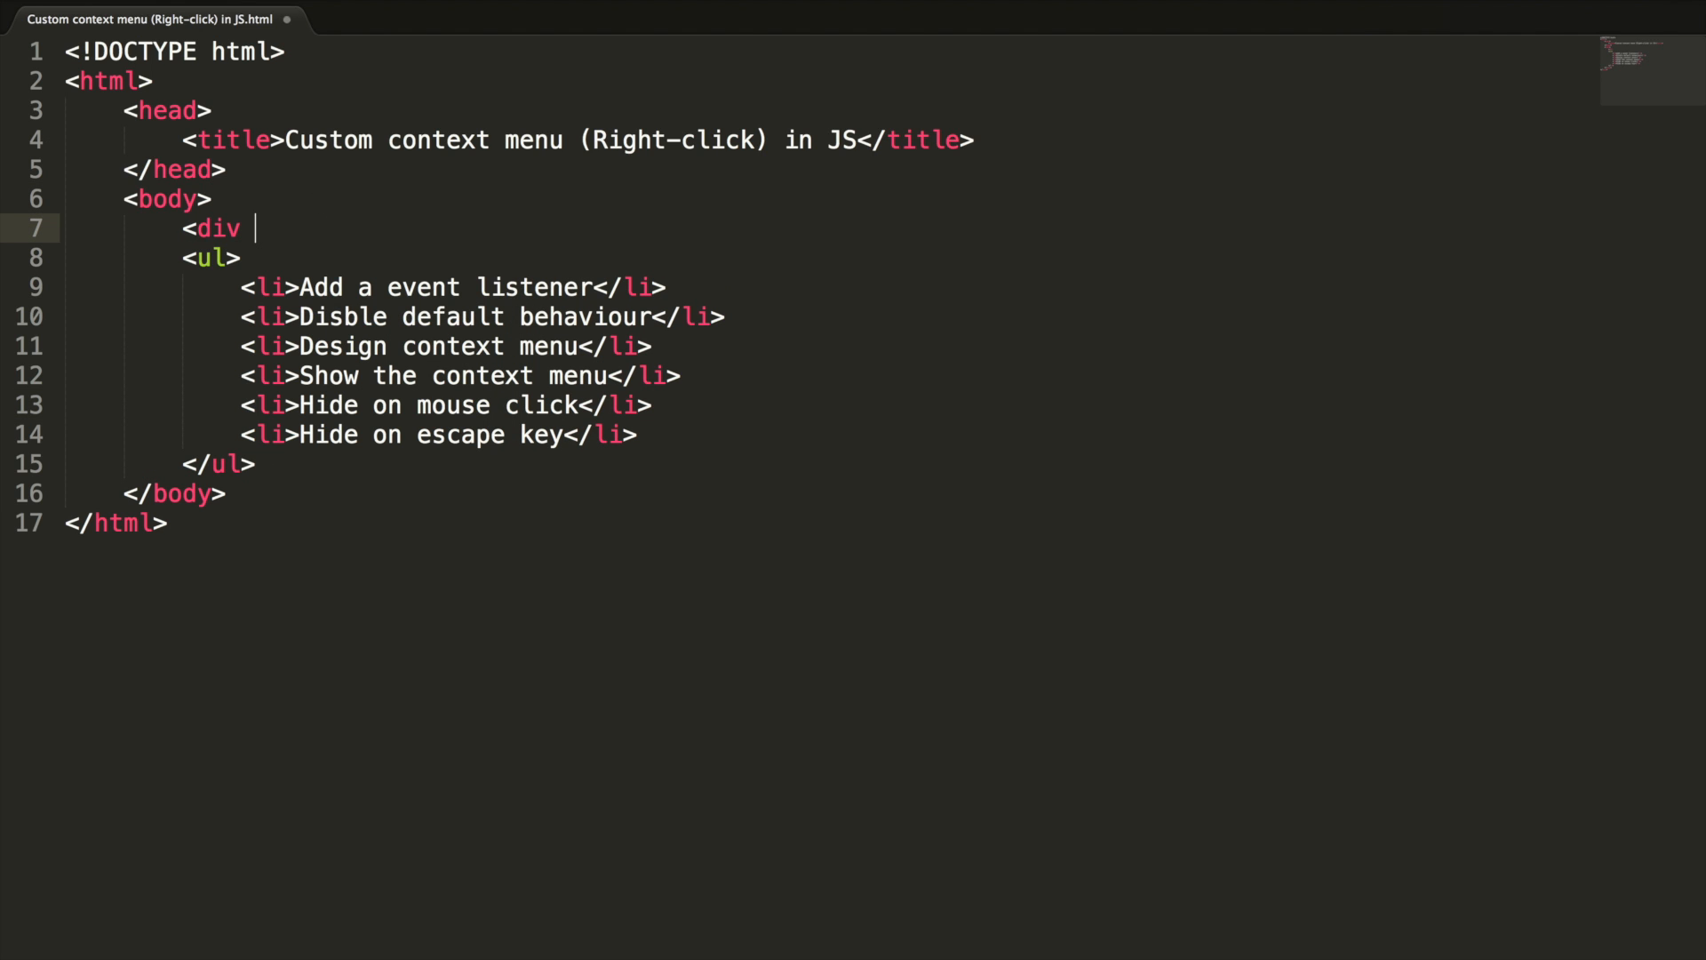
text(class)
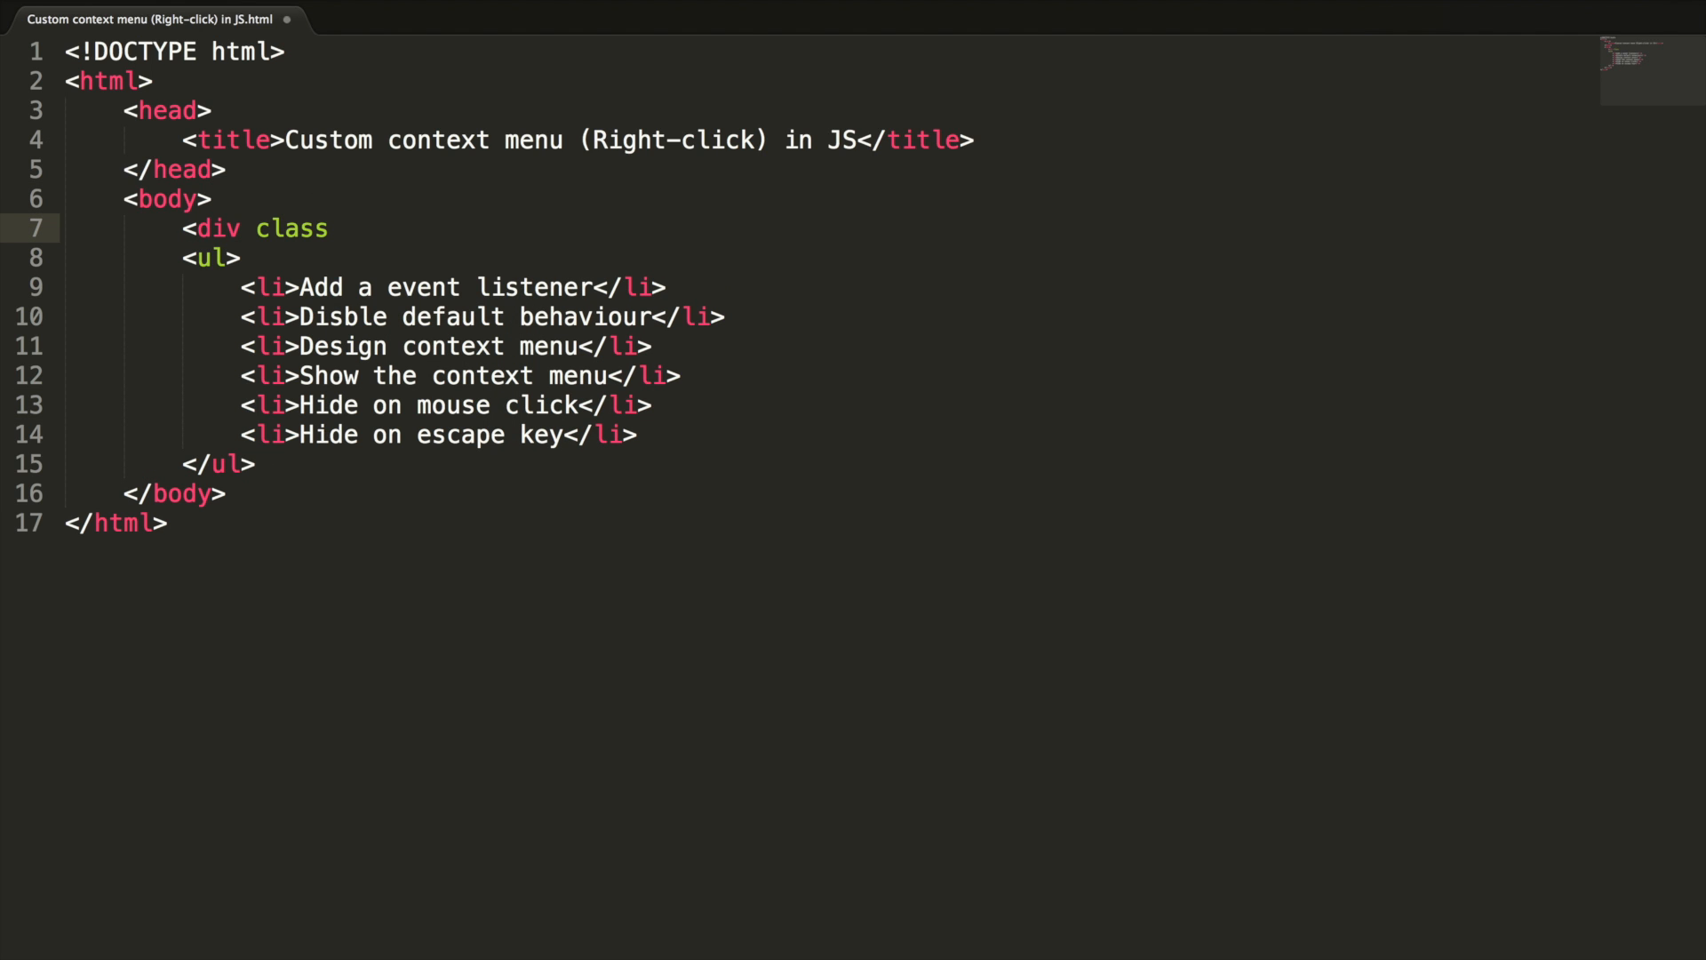
text(="containe")
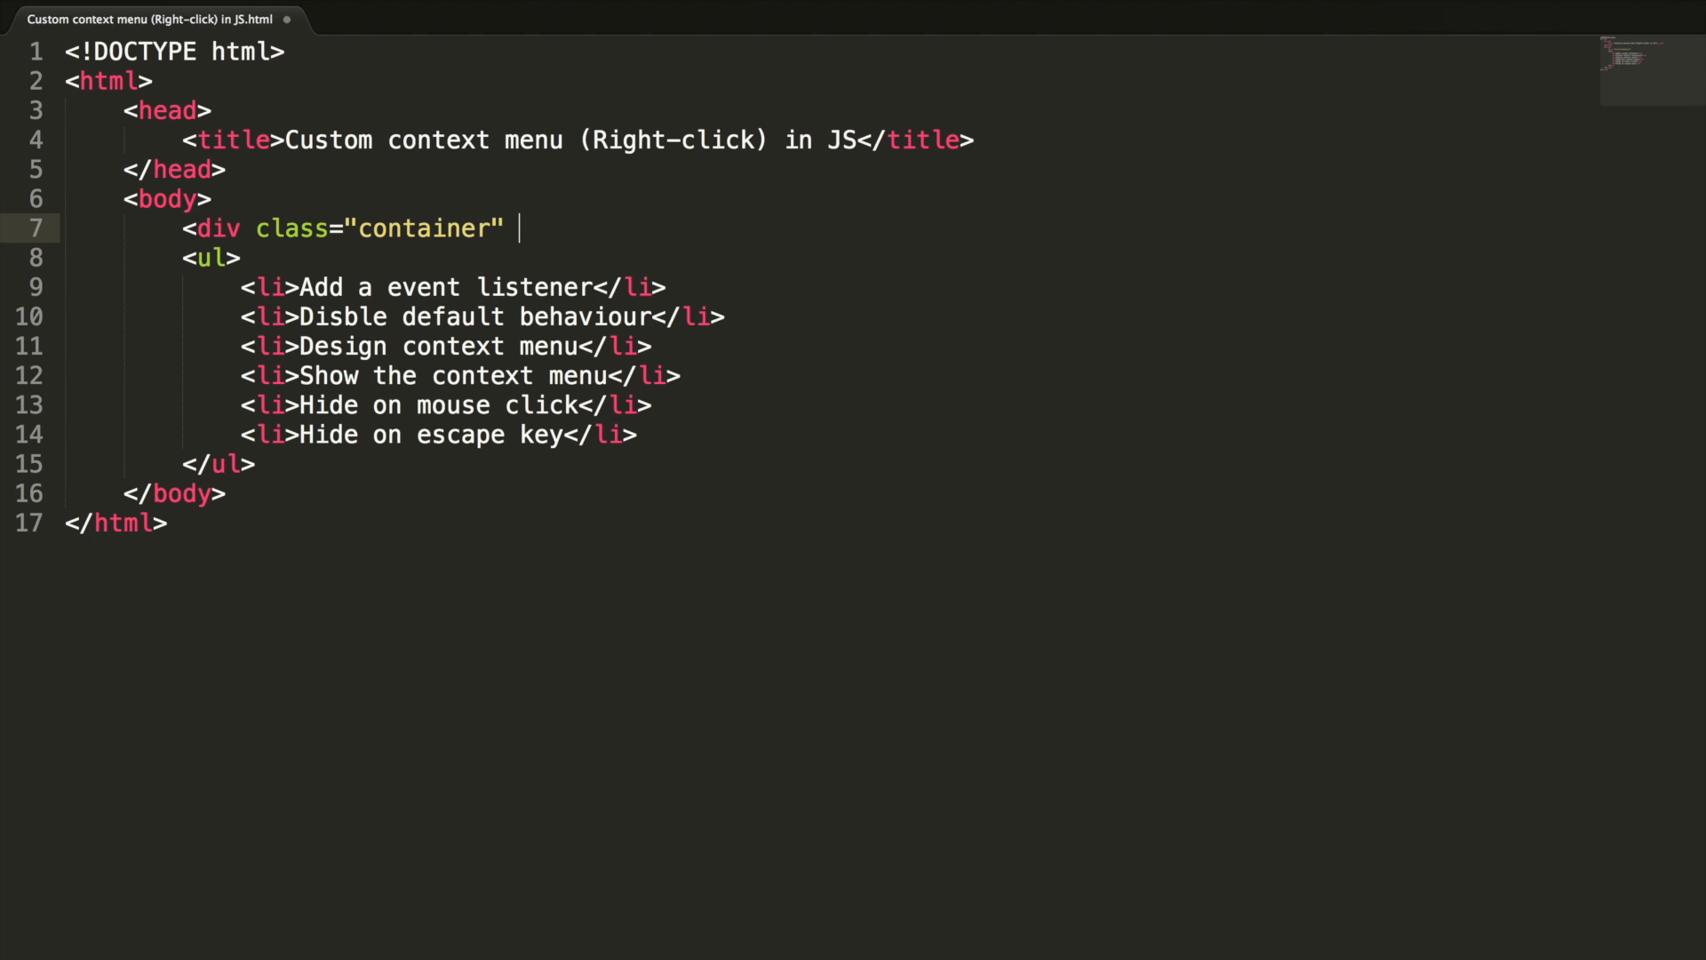
text(oncontext)
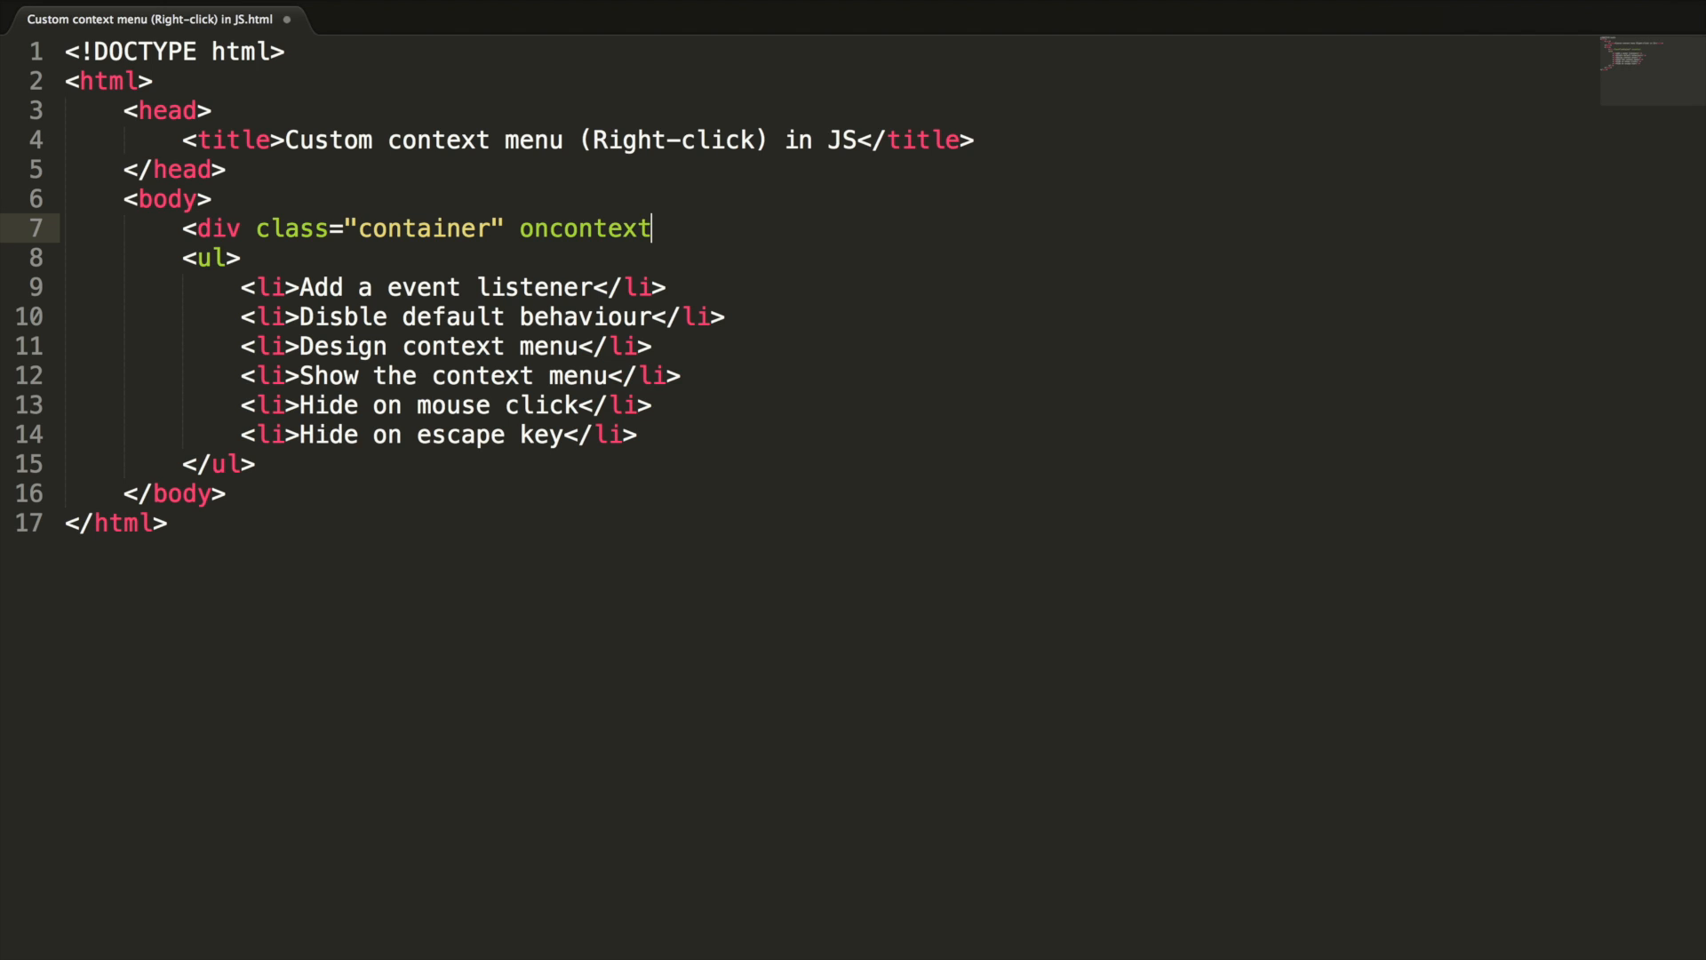
text(menu="sho)
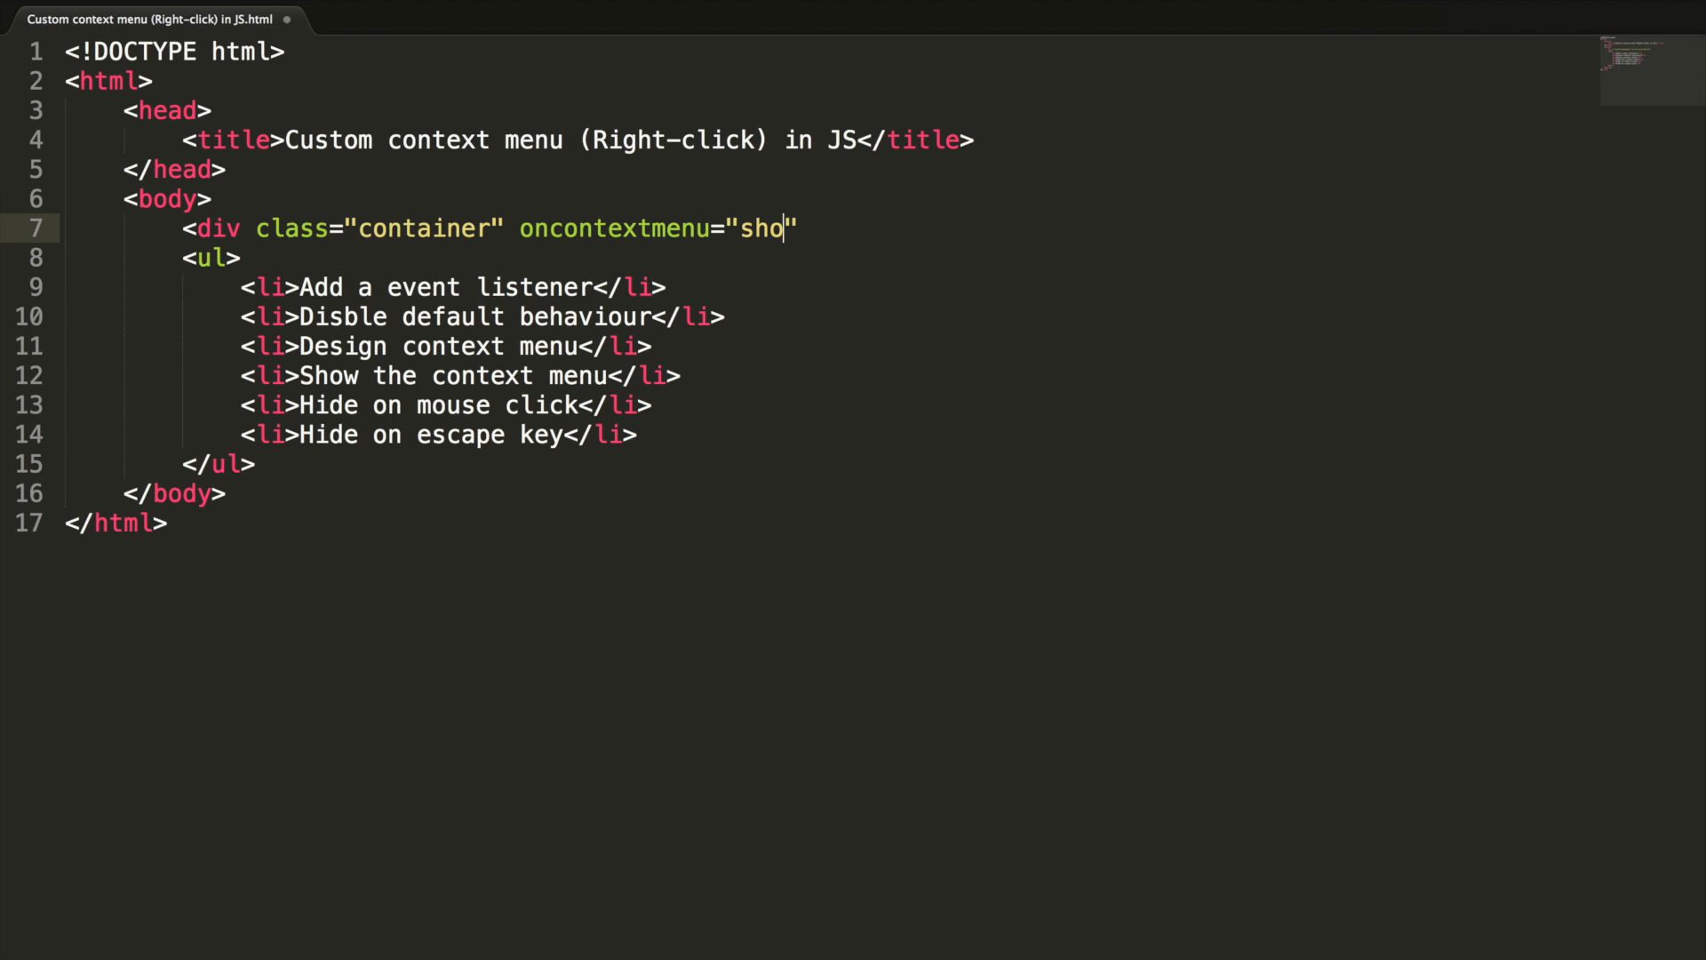
text(wContextMenu)
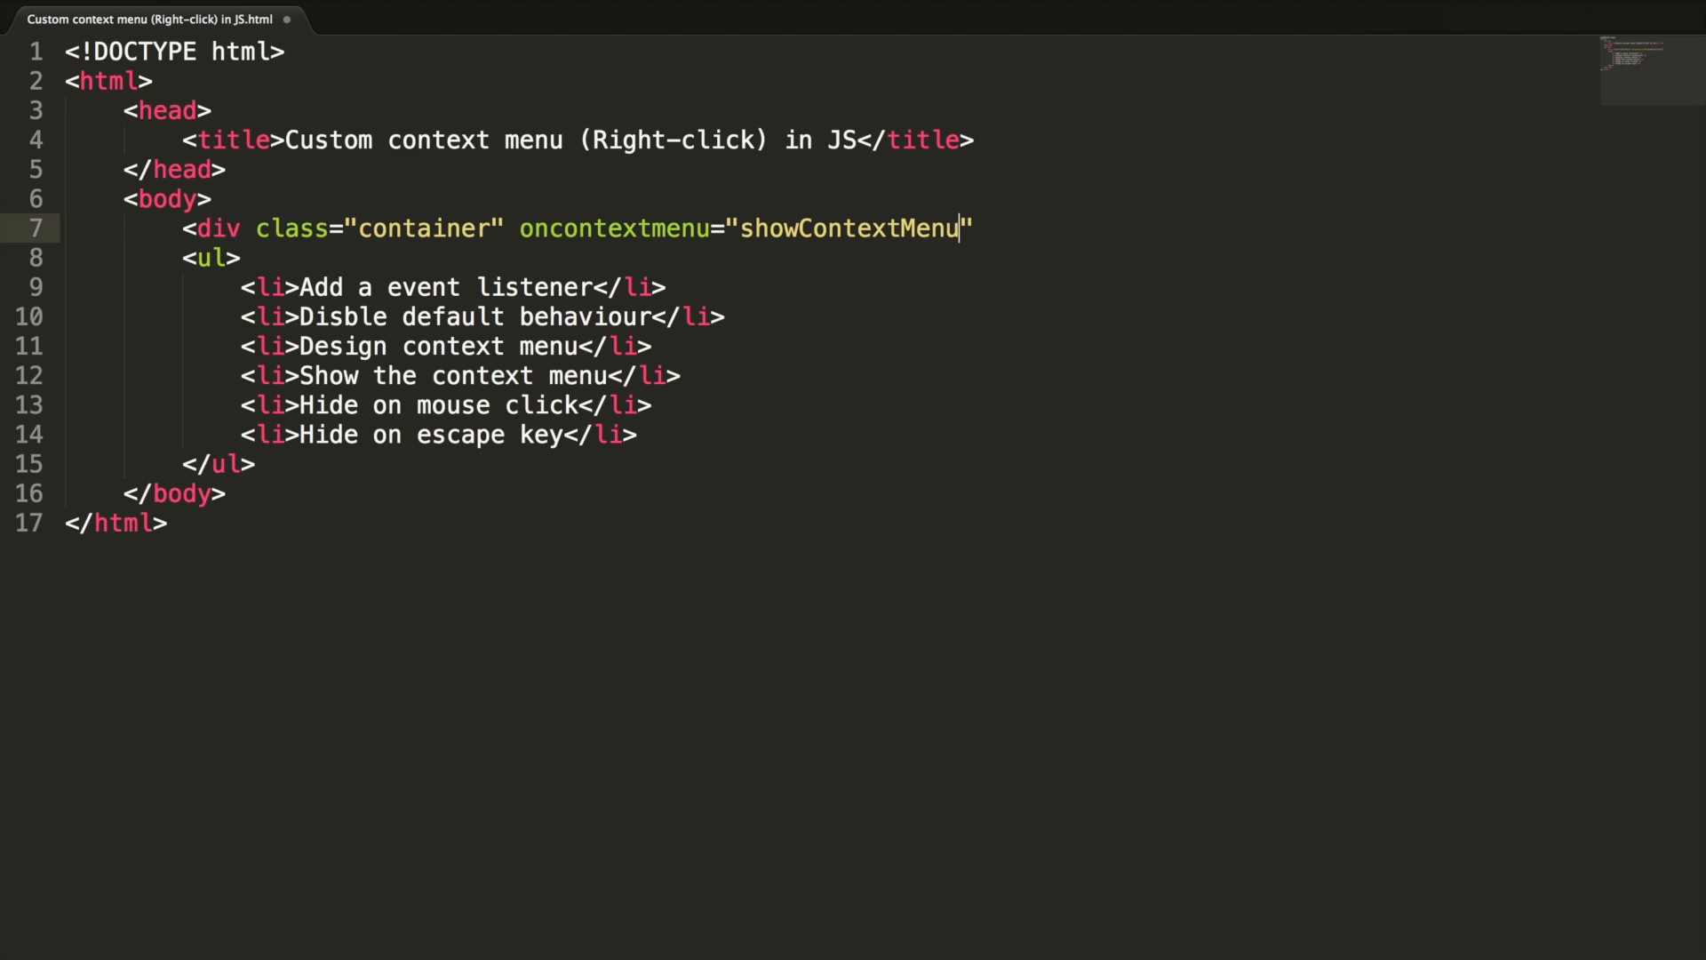
text(();)
text(</d)
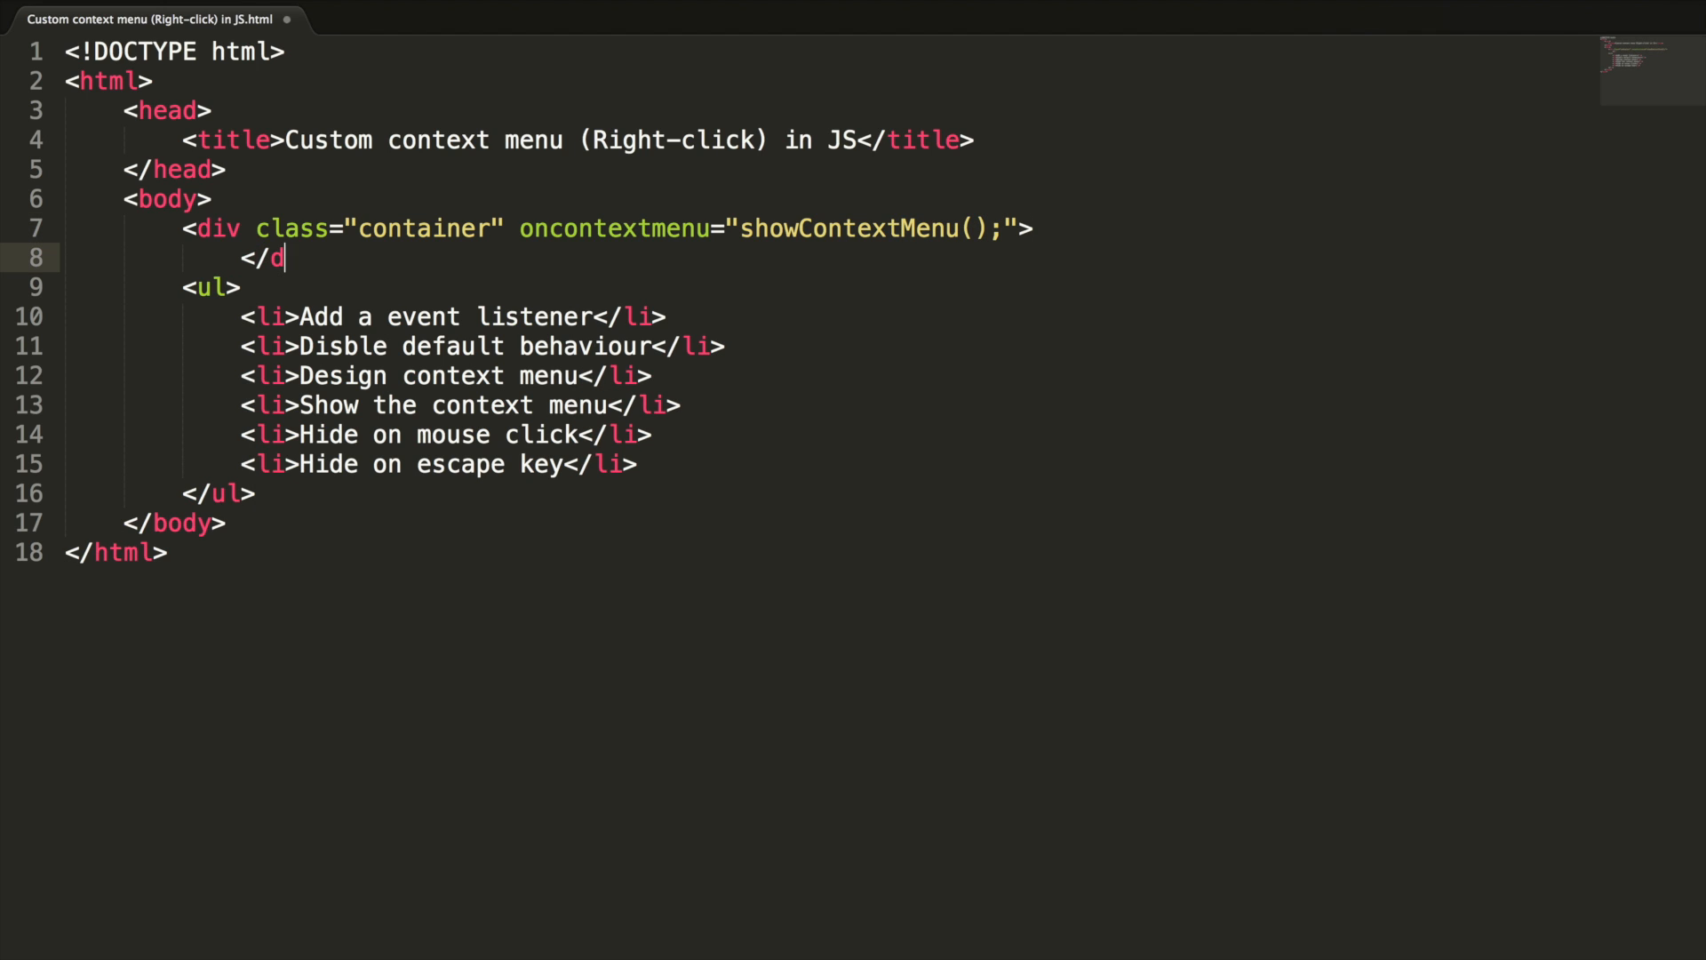
text(iv>)
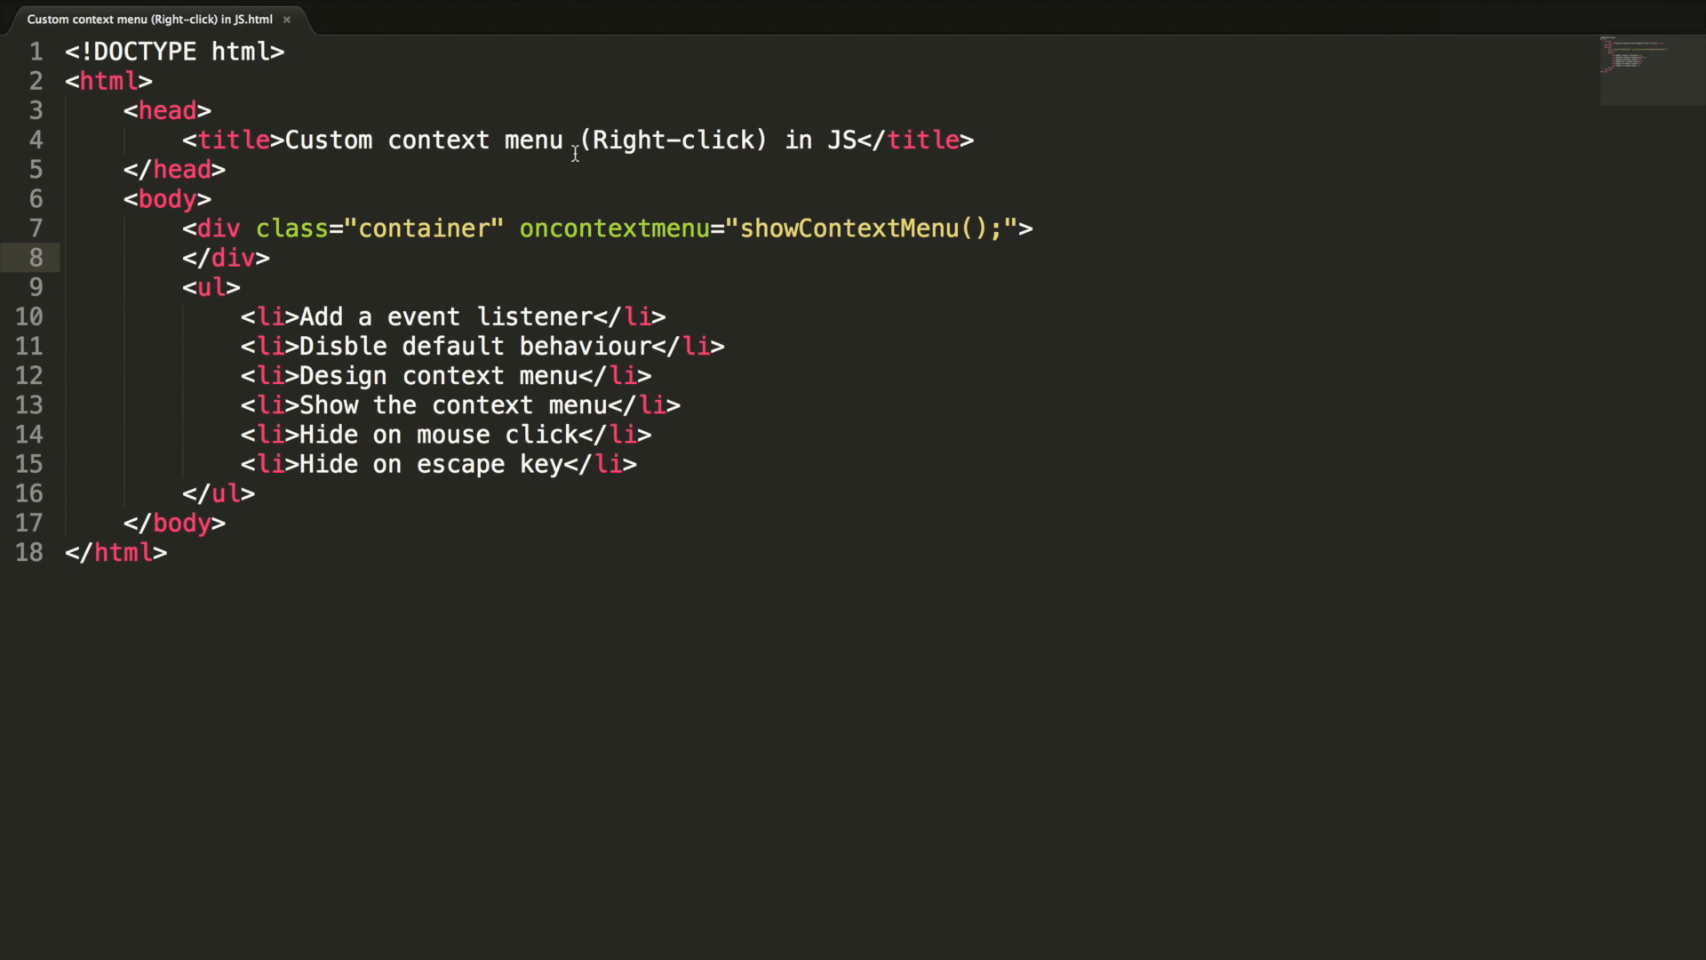
Return to the container line and search Spotlight for 'chrom'
click(1079, 229)
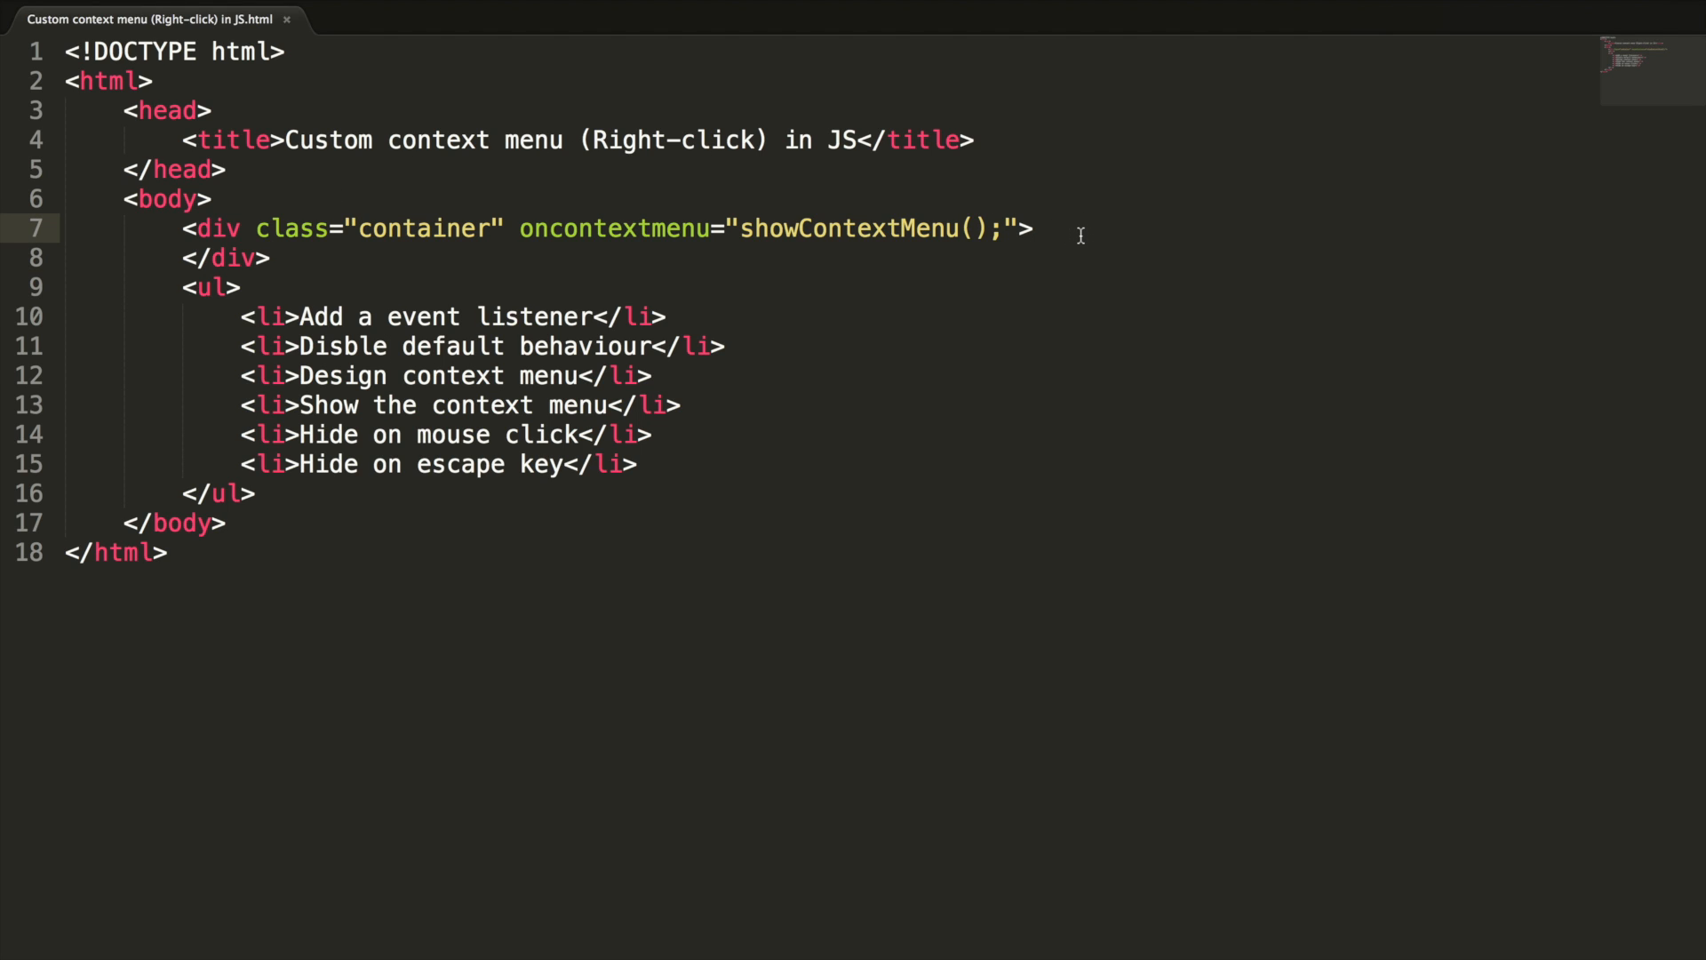
text(chrom)
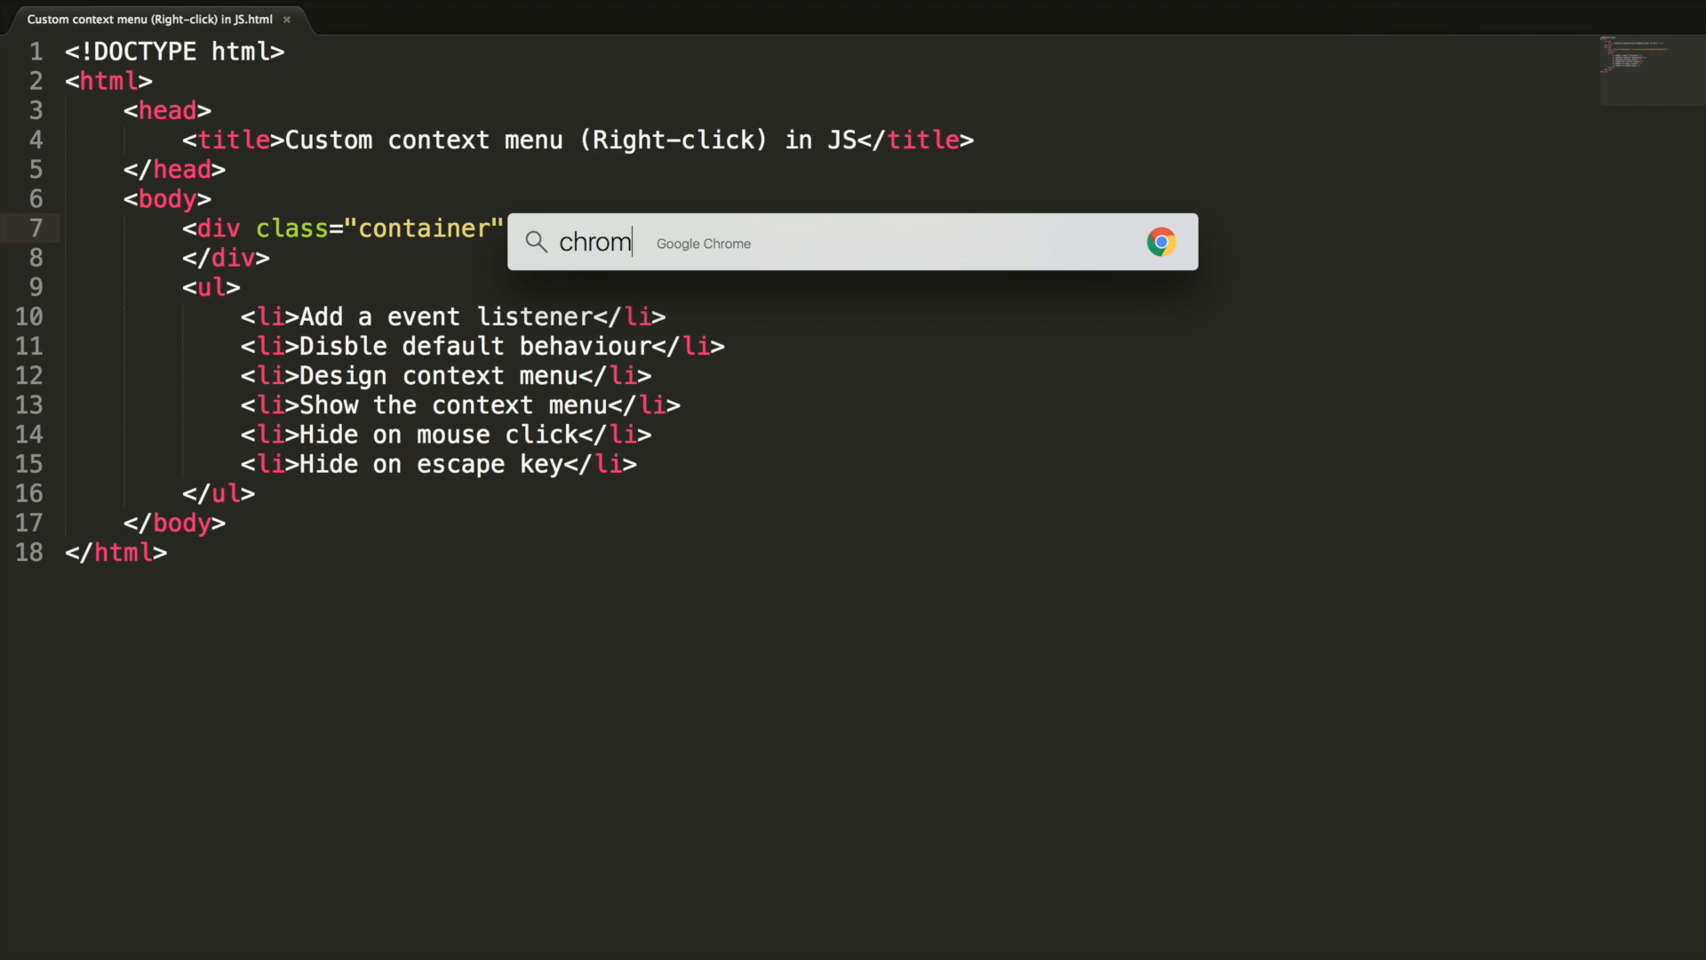
Launch Chrome and right-click the page to confirm the default browser menu still appears, then dismiss it
key(enter)
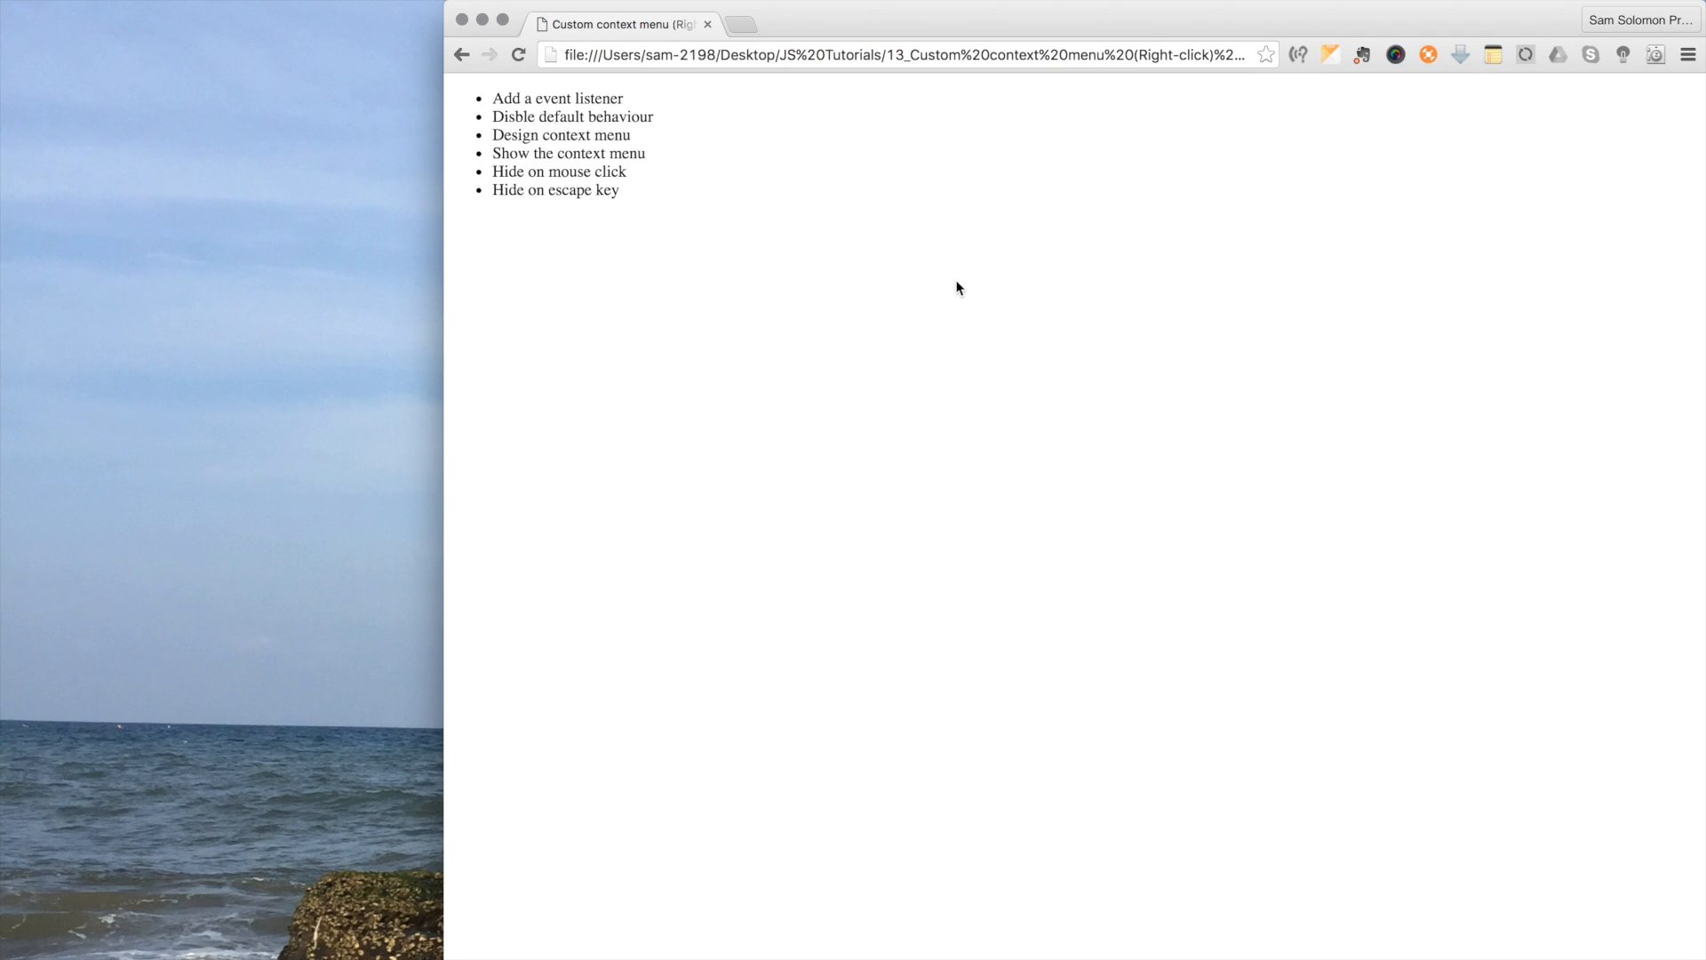
right_click(956, 288)
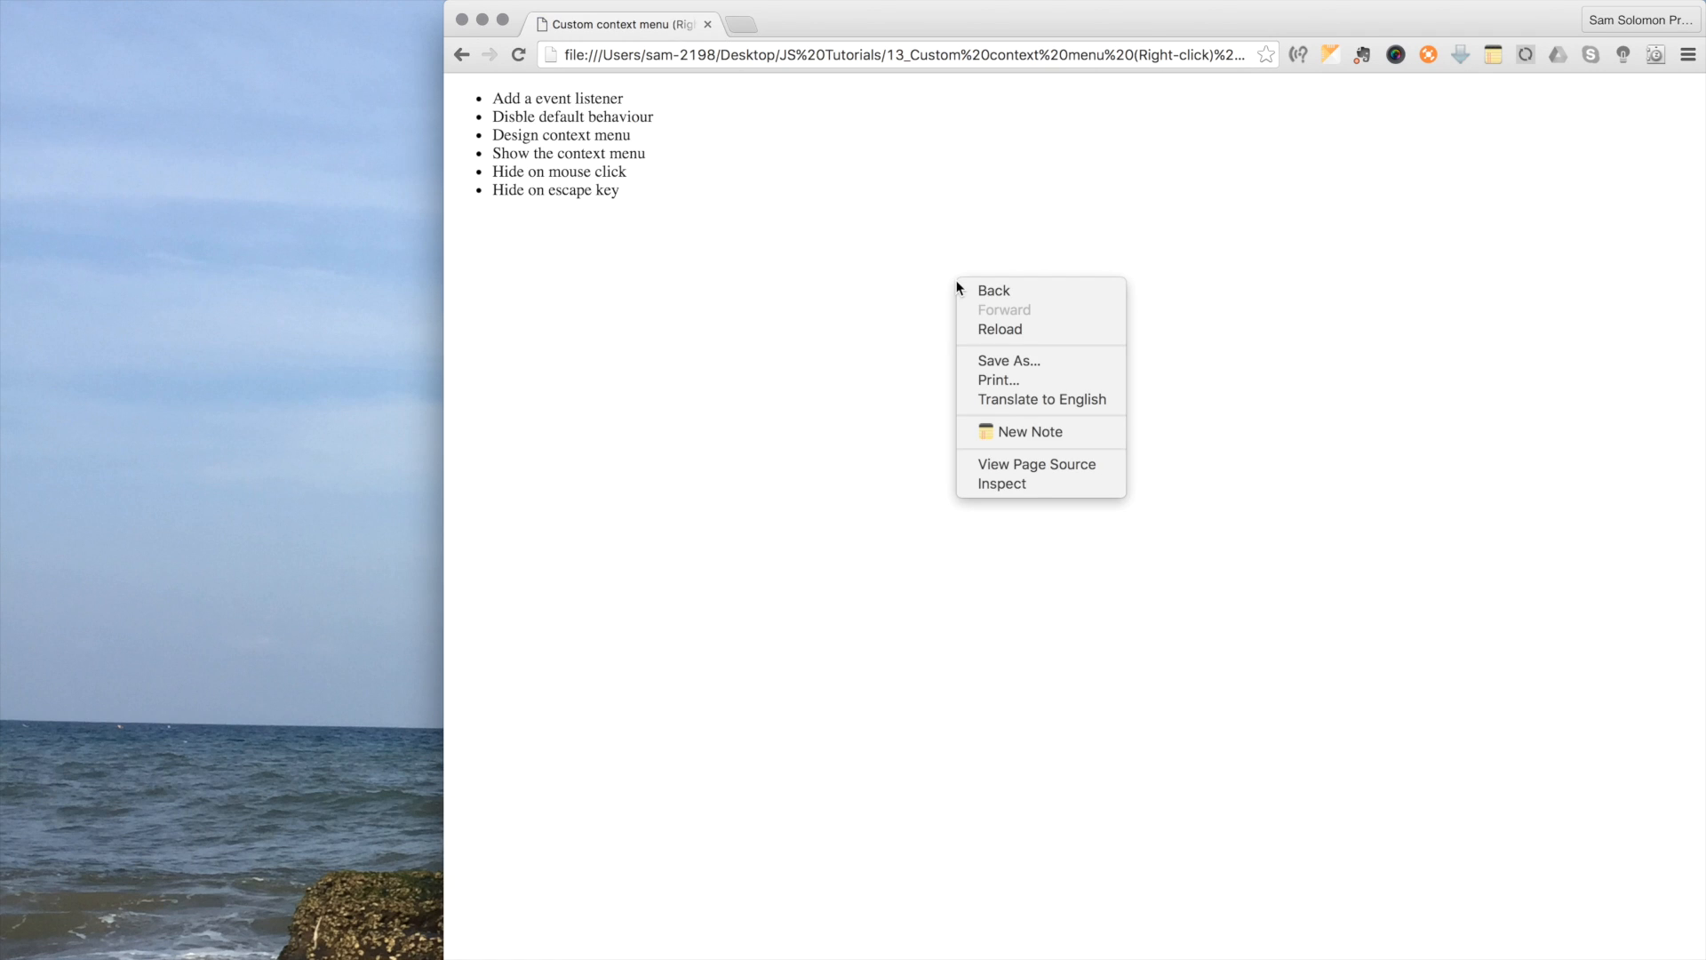
mouse_move(967, 312)
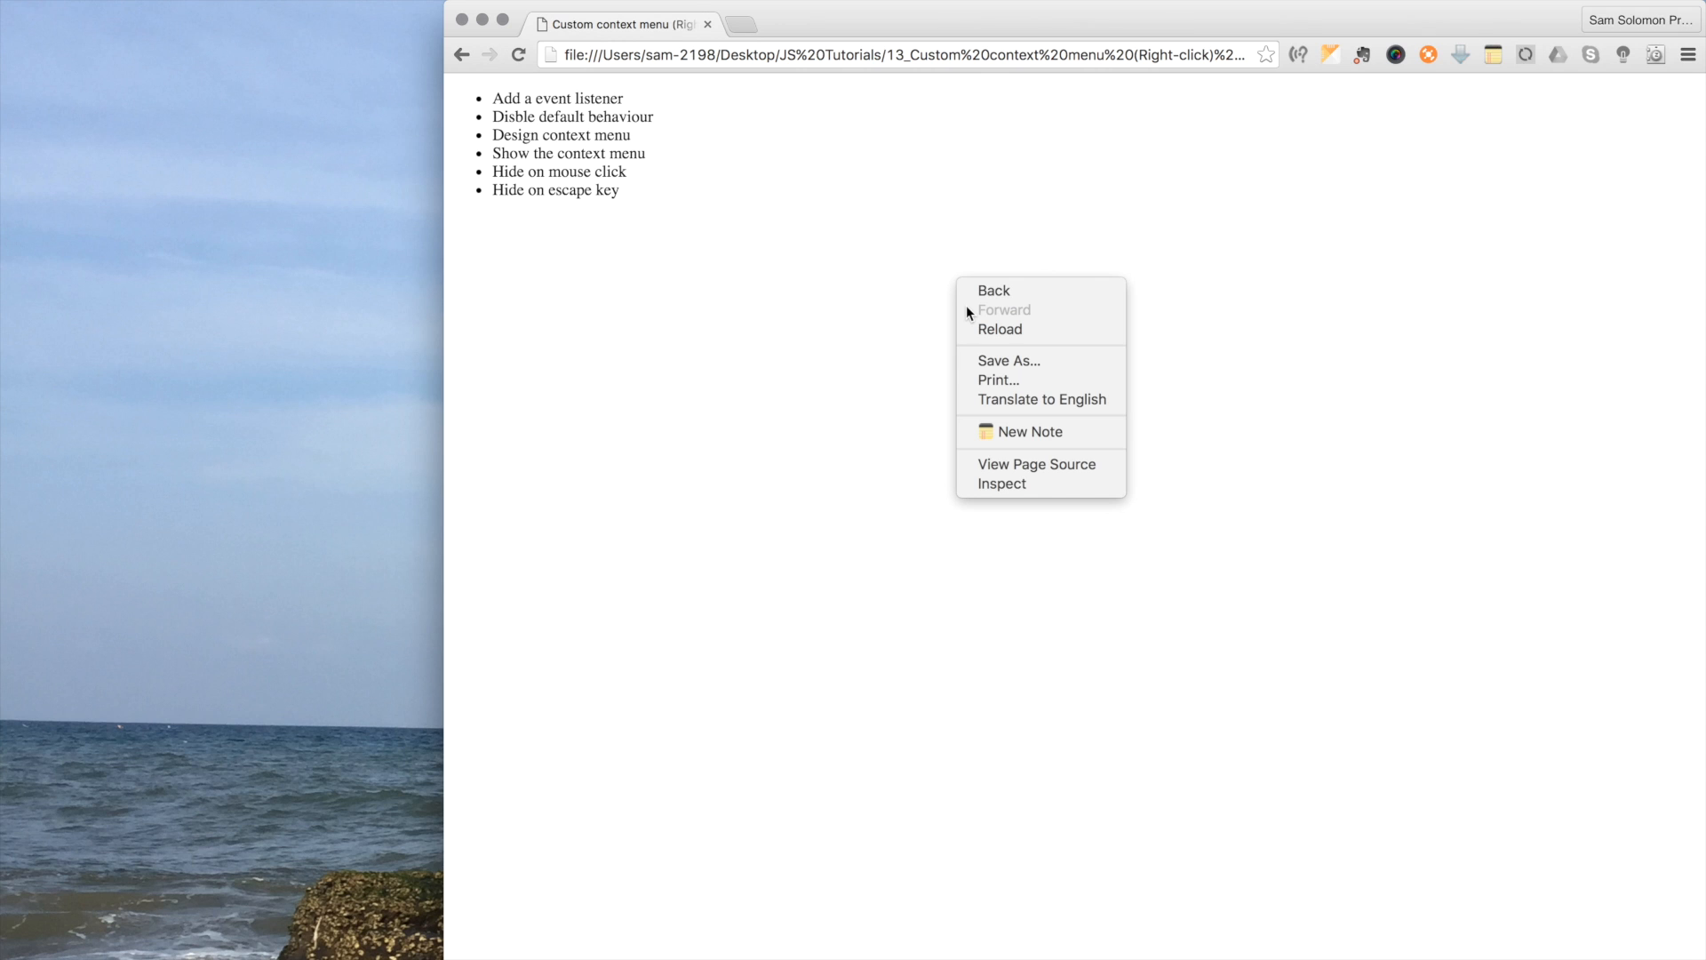
click(1036, 463)
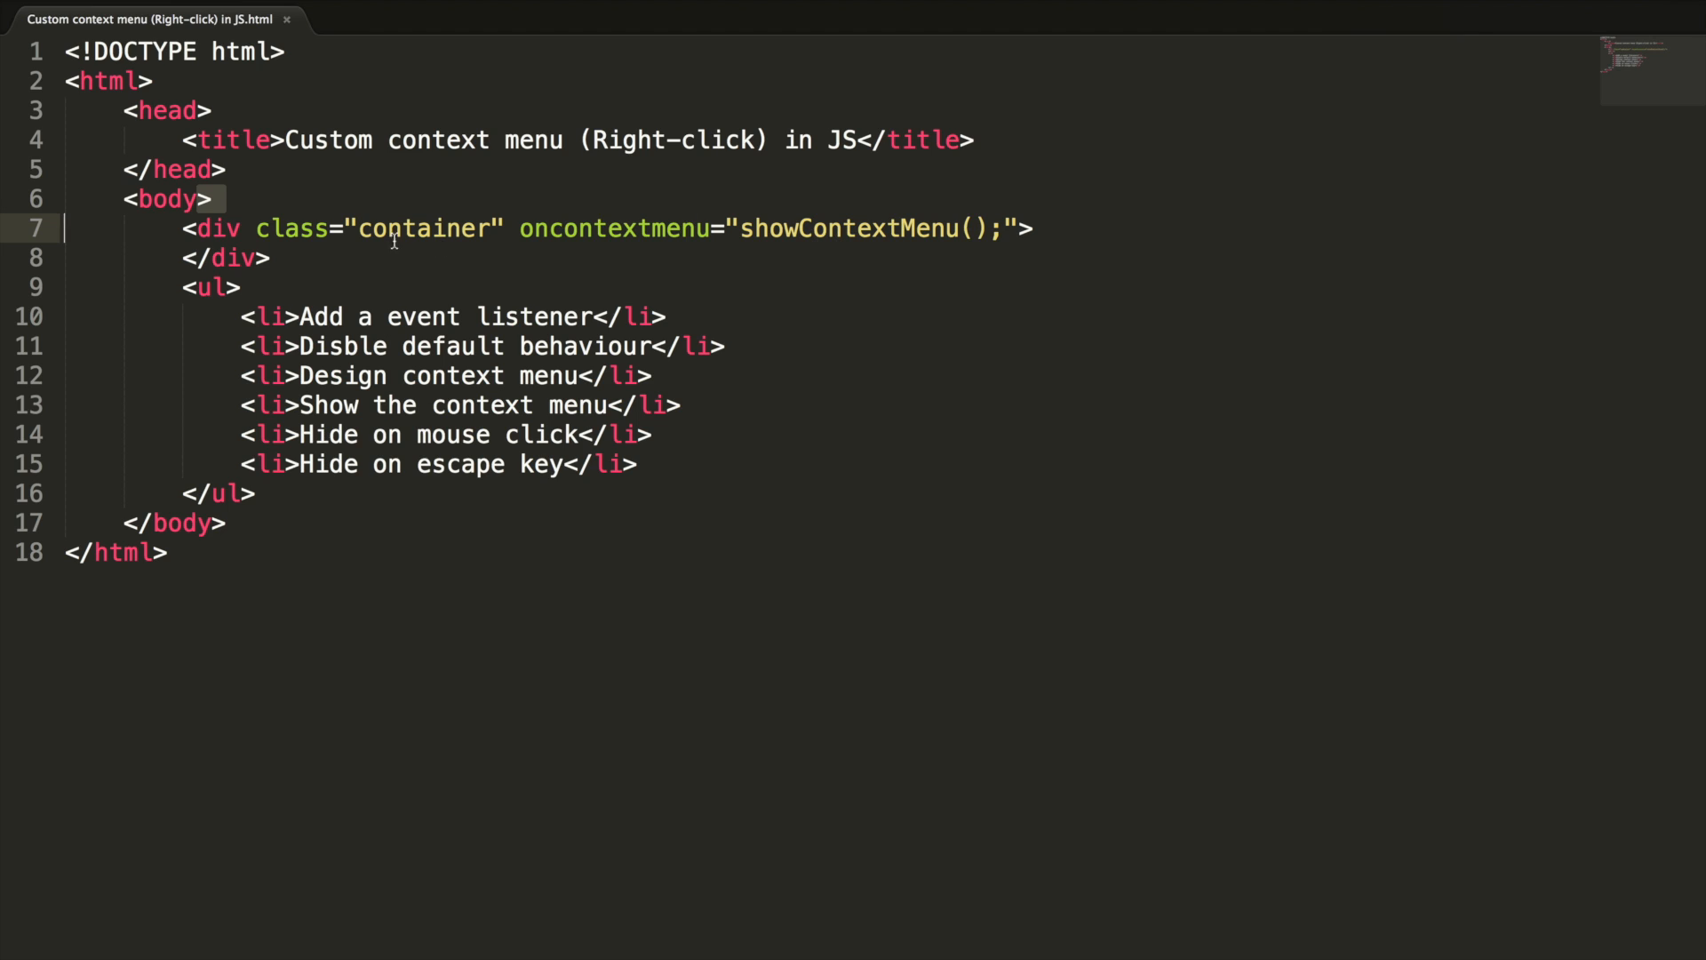
Add a style block with .container{ background: #f6f6f6; height: 100%; } in the head
double_click(423, 229)
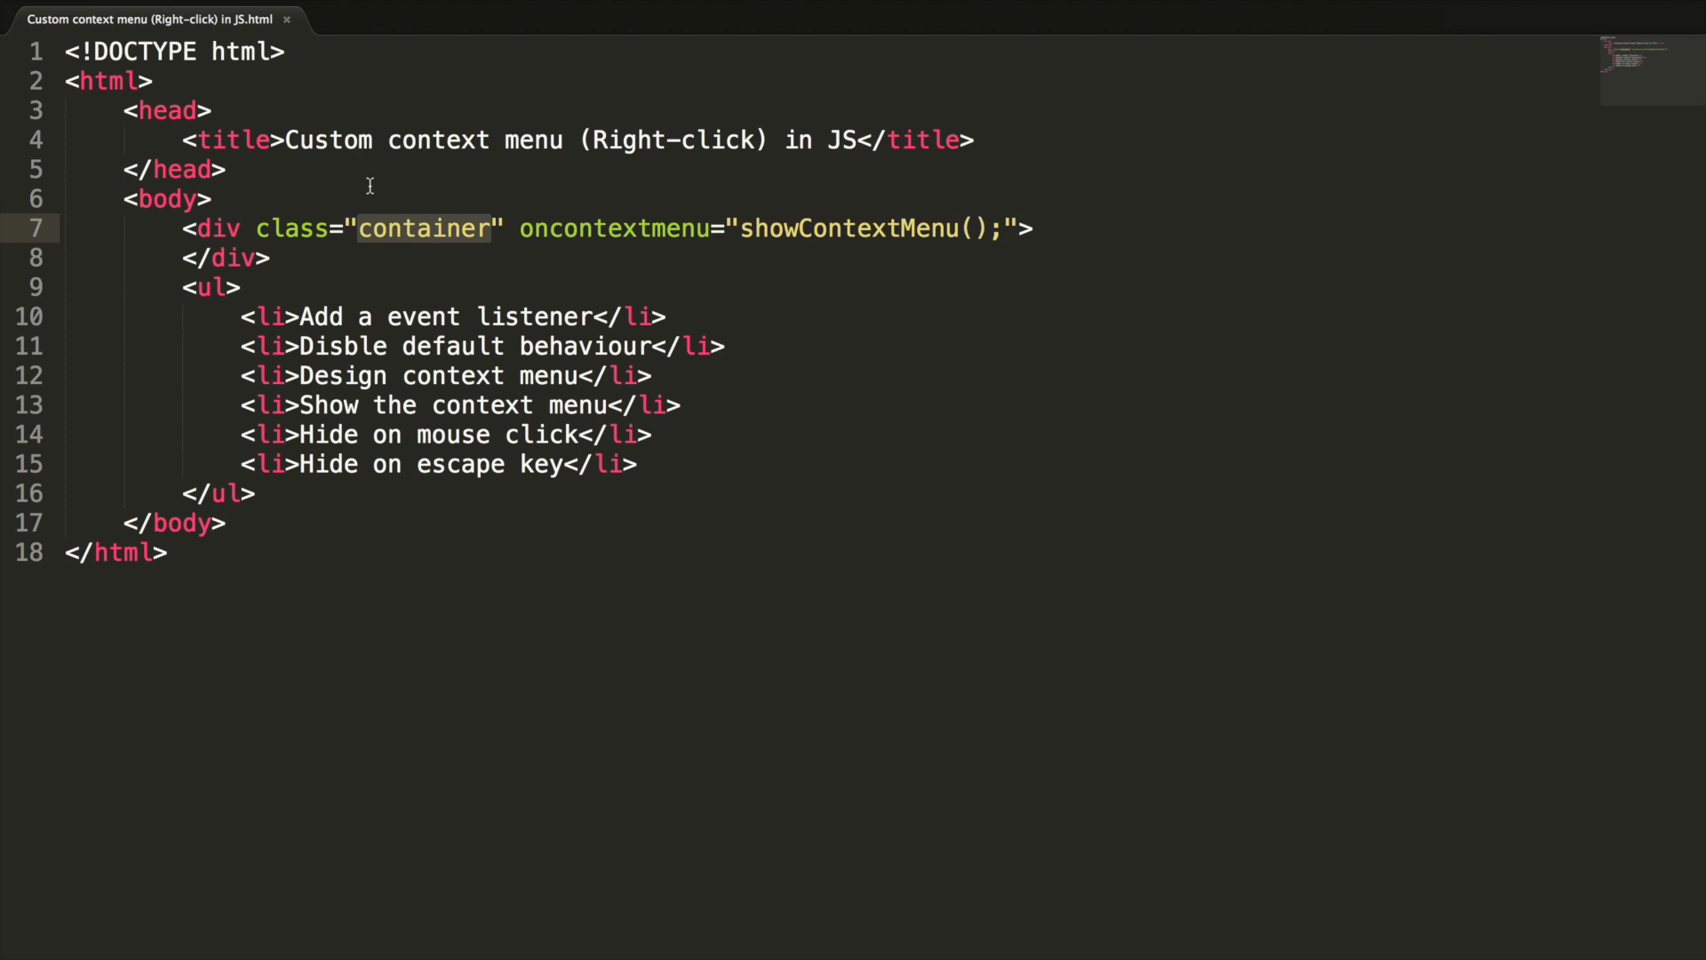
key(enter)
text(<style type="text/css"></style>)
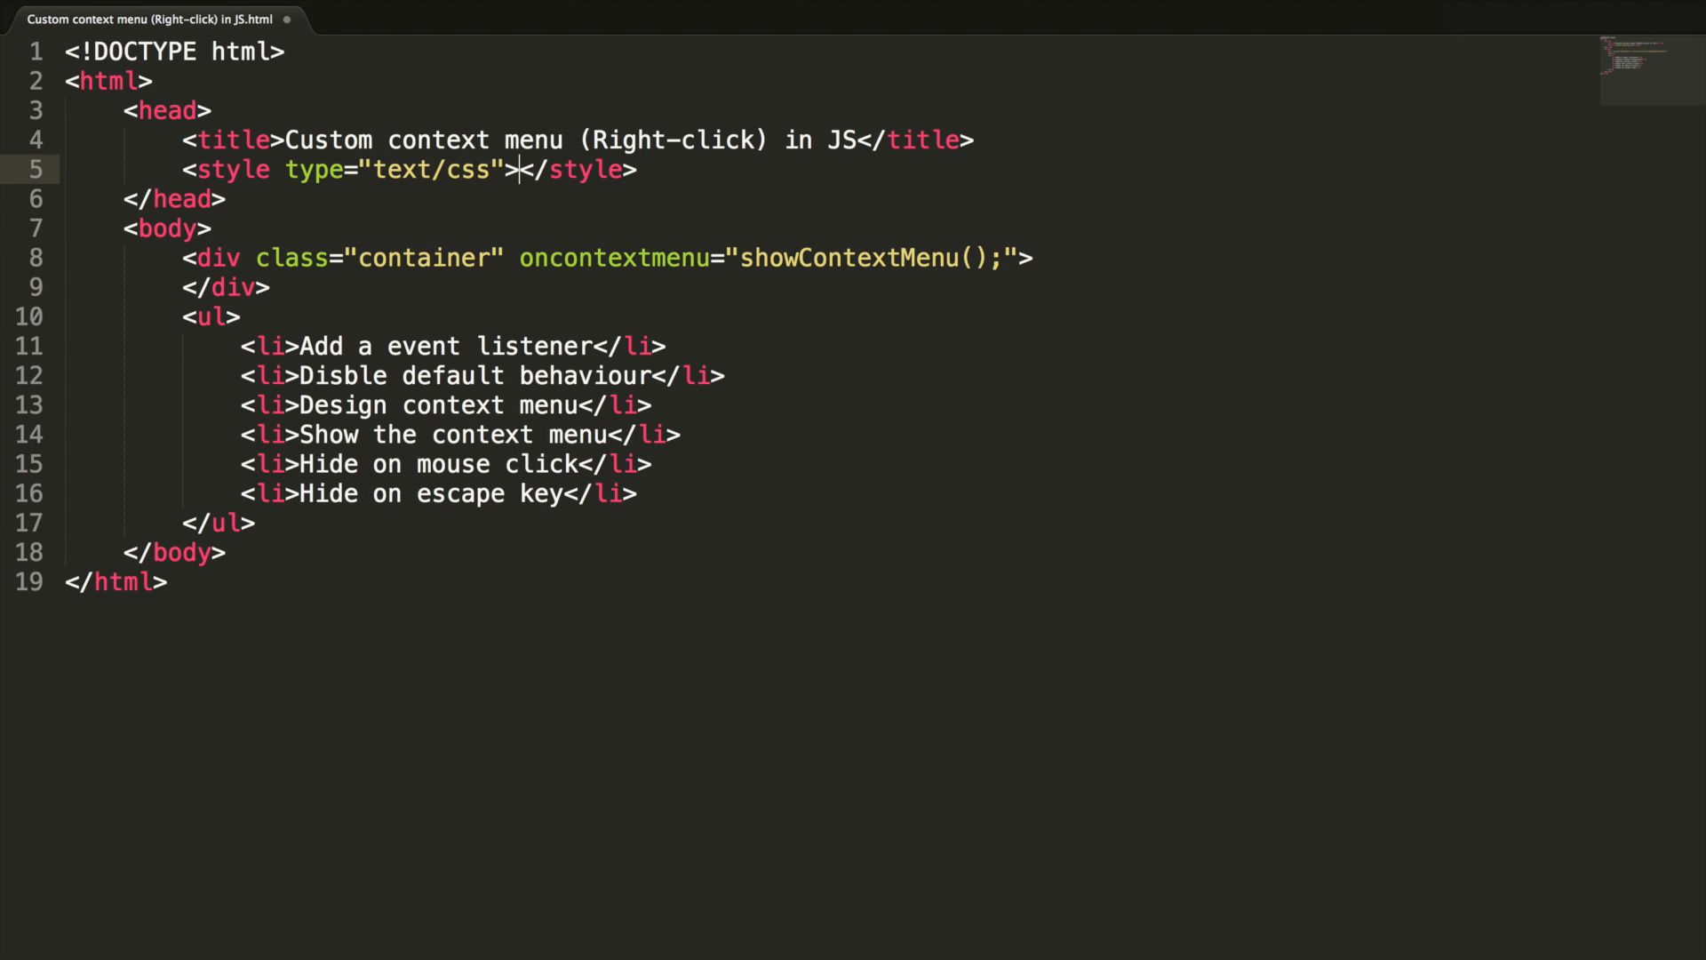
text(.container{)
text(background: #)
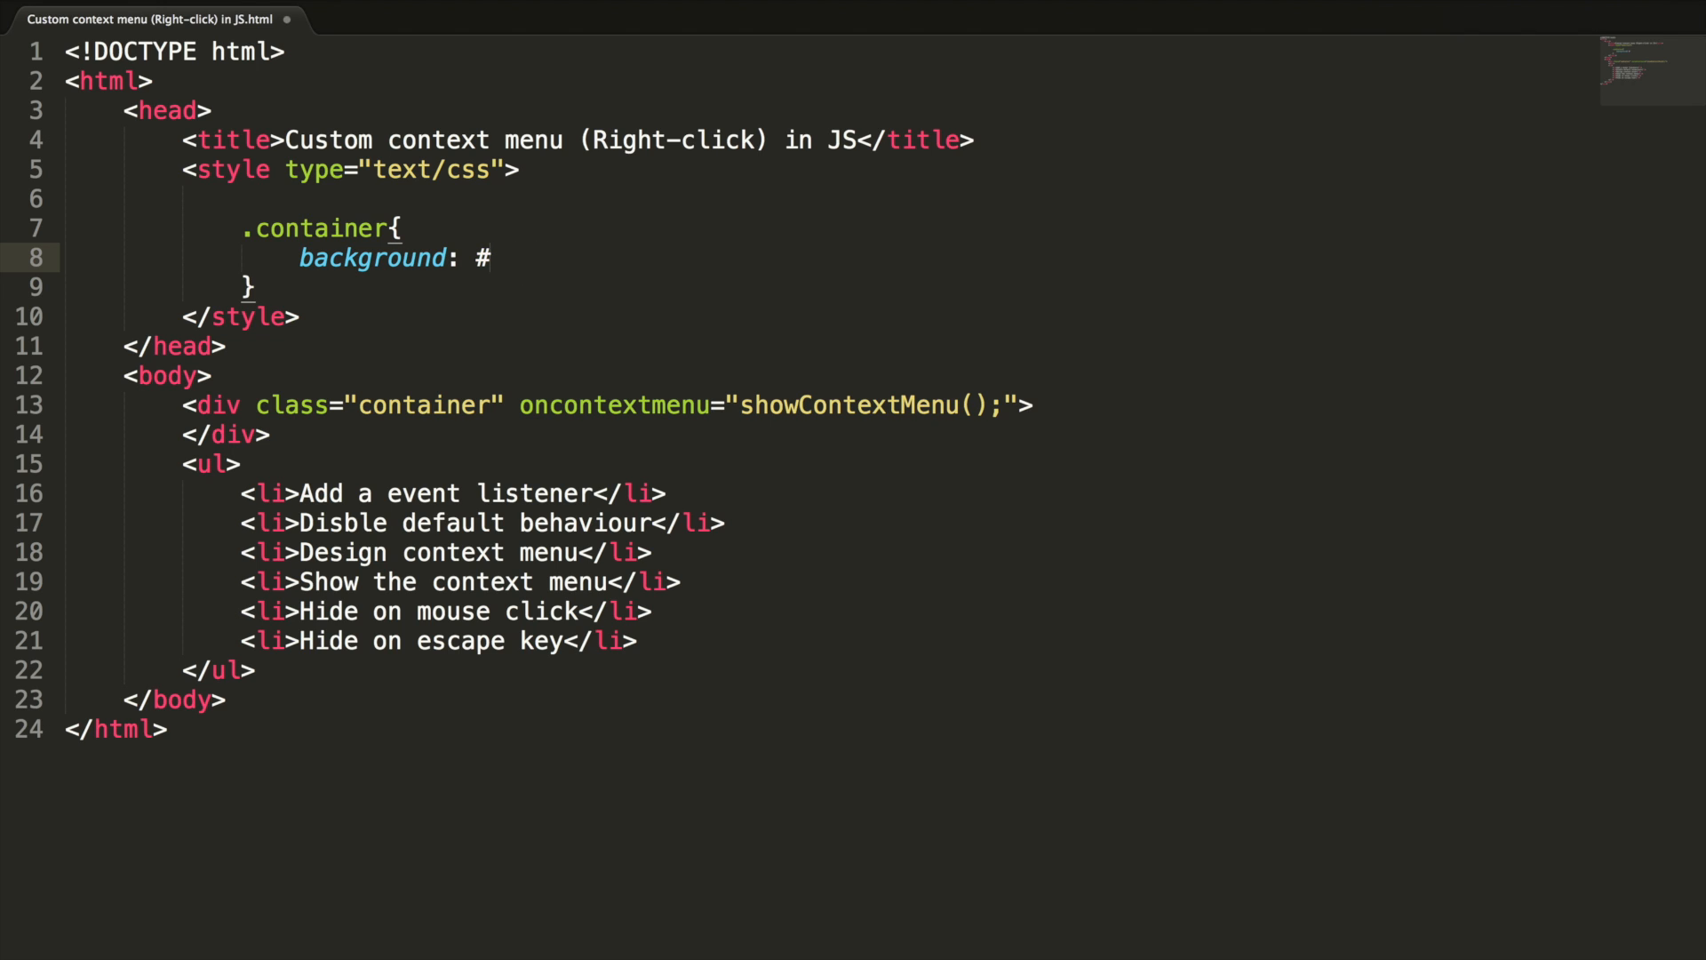
text(f6f6f6;)
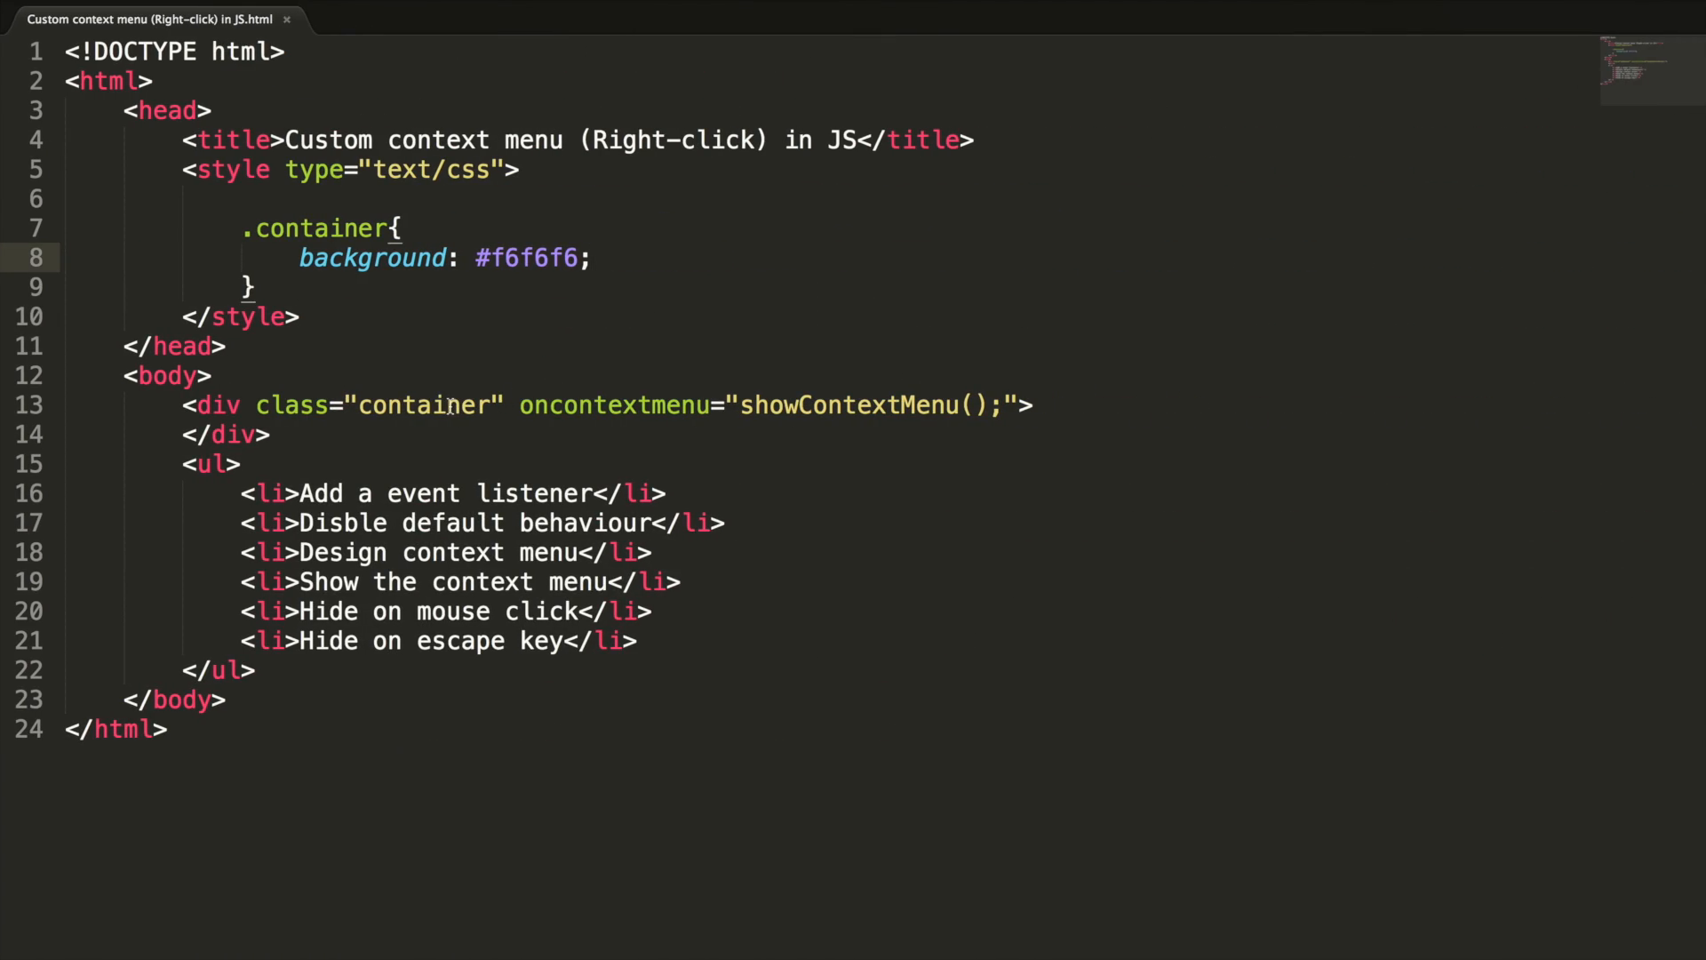
double_click(423, 405)
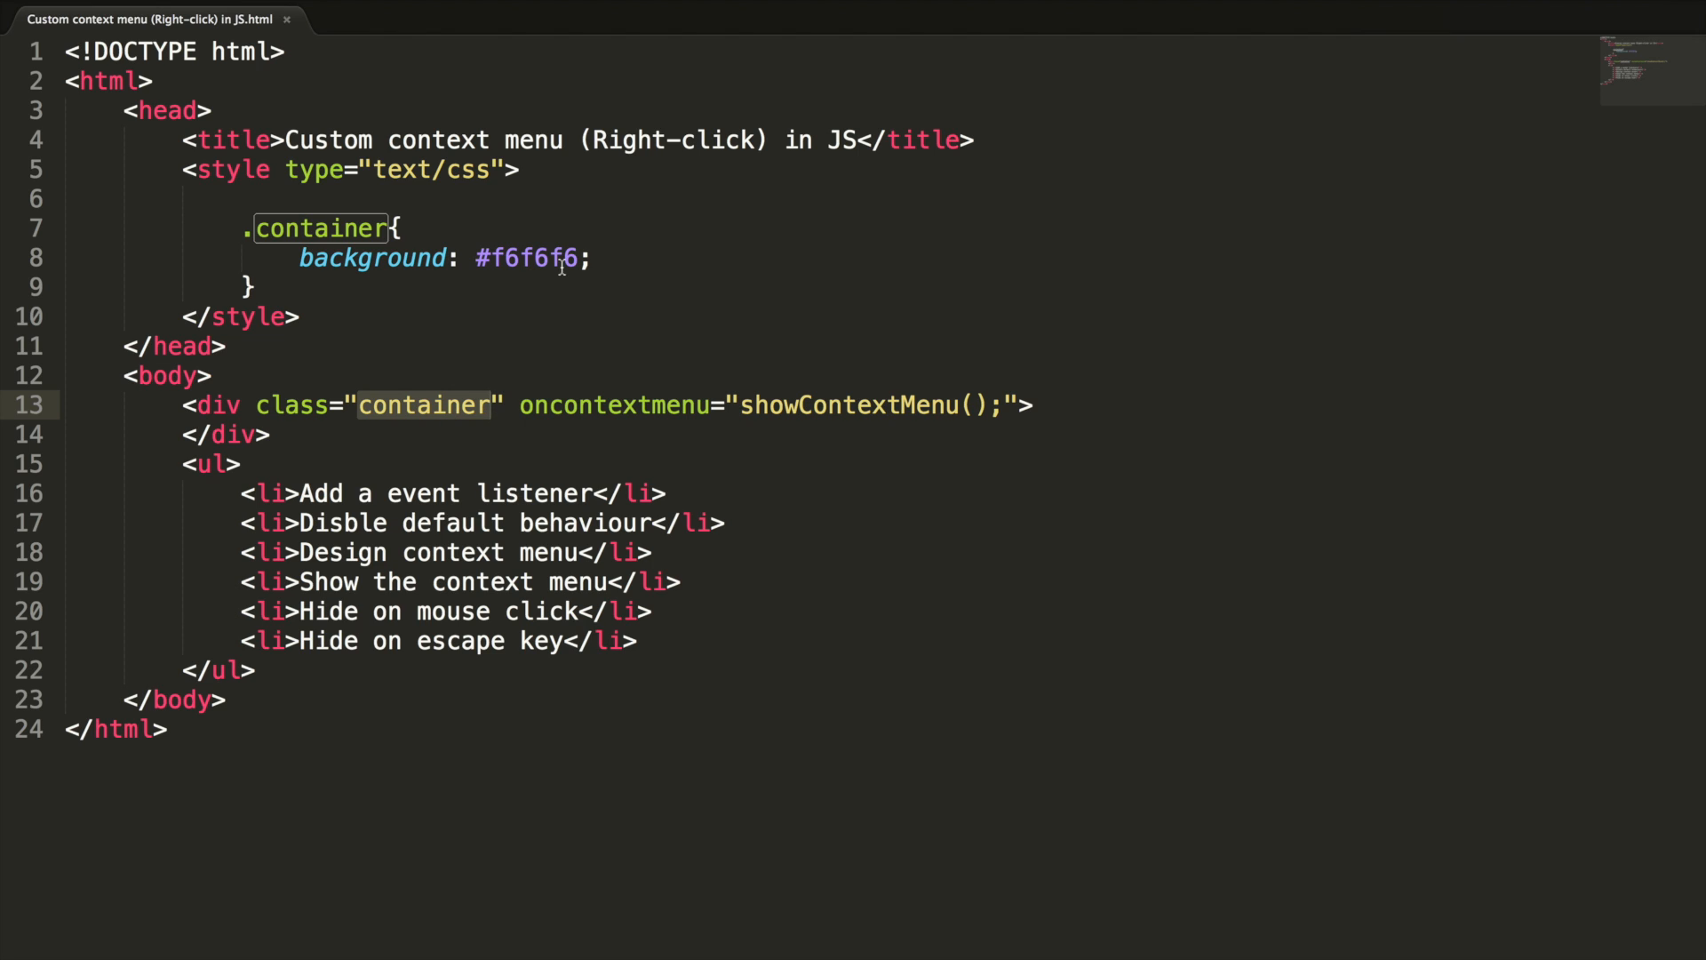
text(eh)
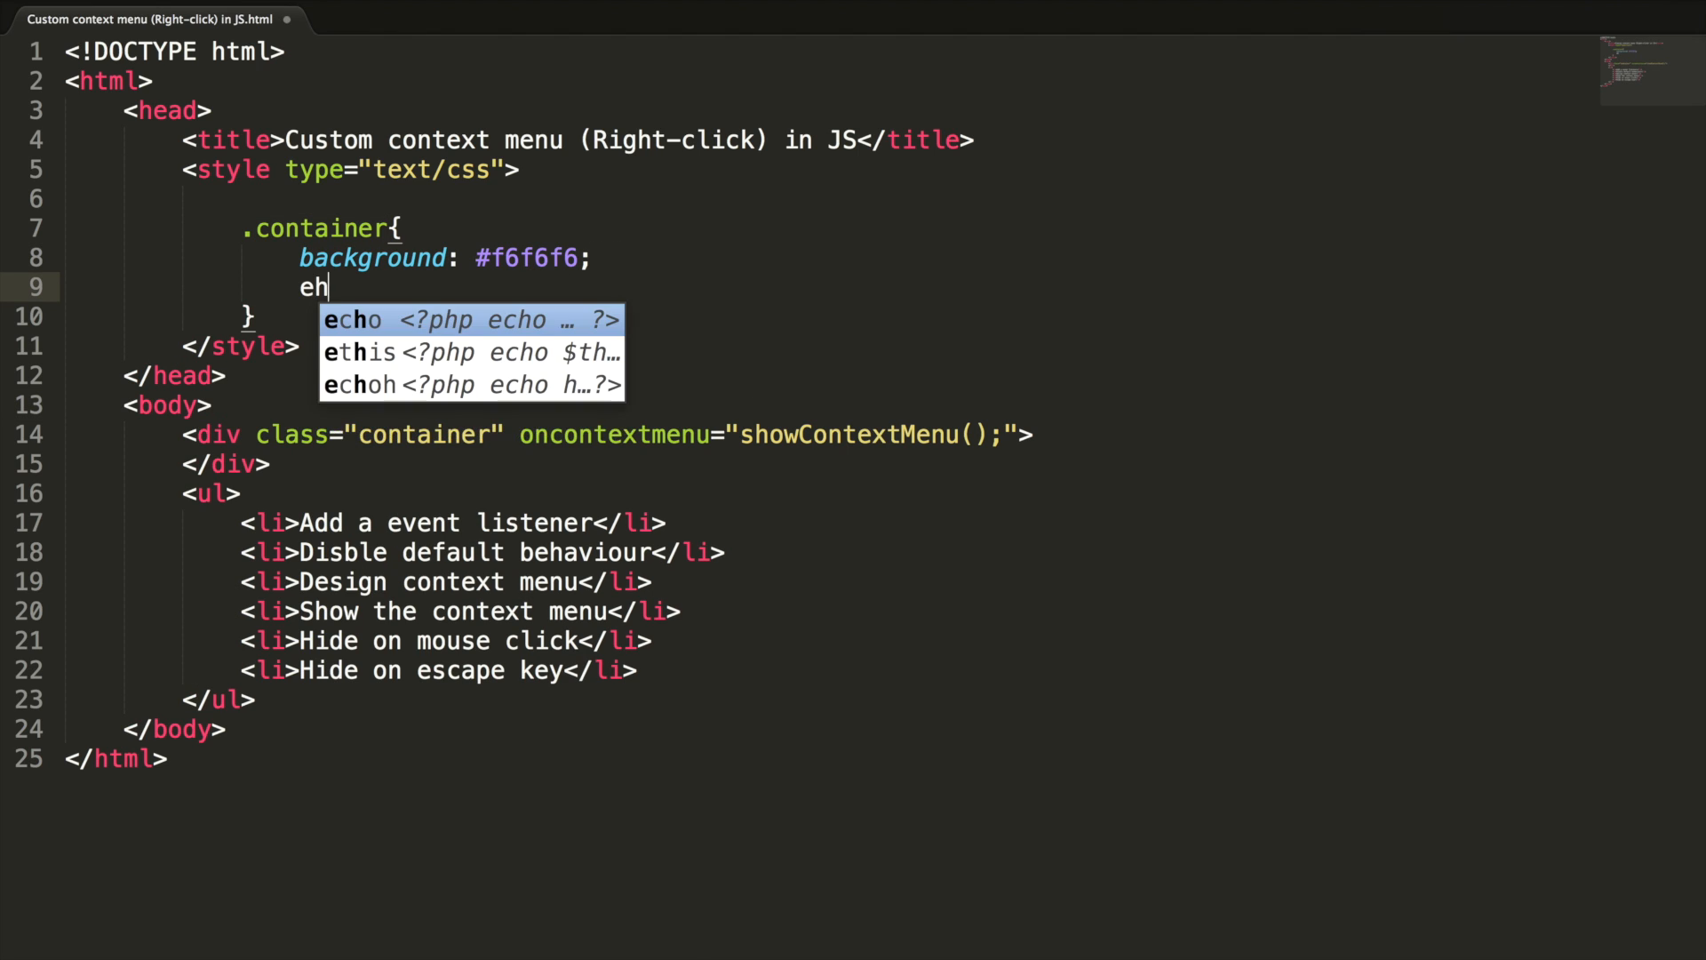
text(eight: 100px;)
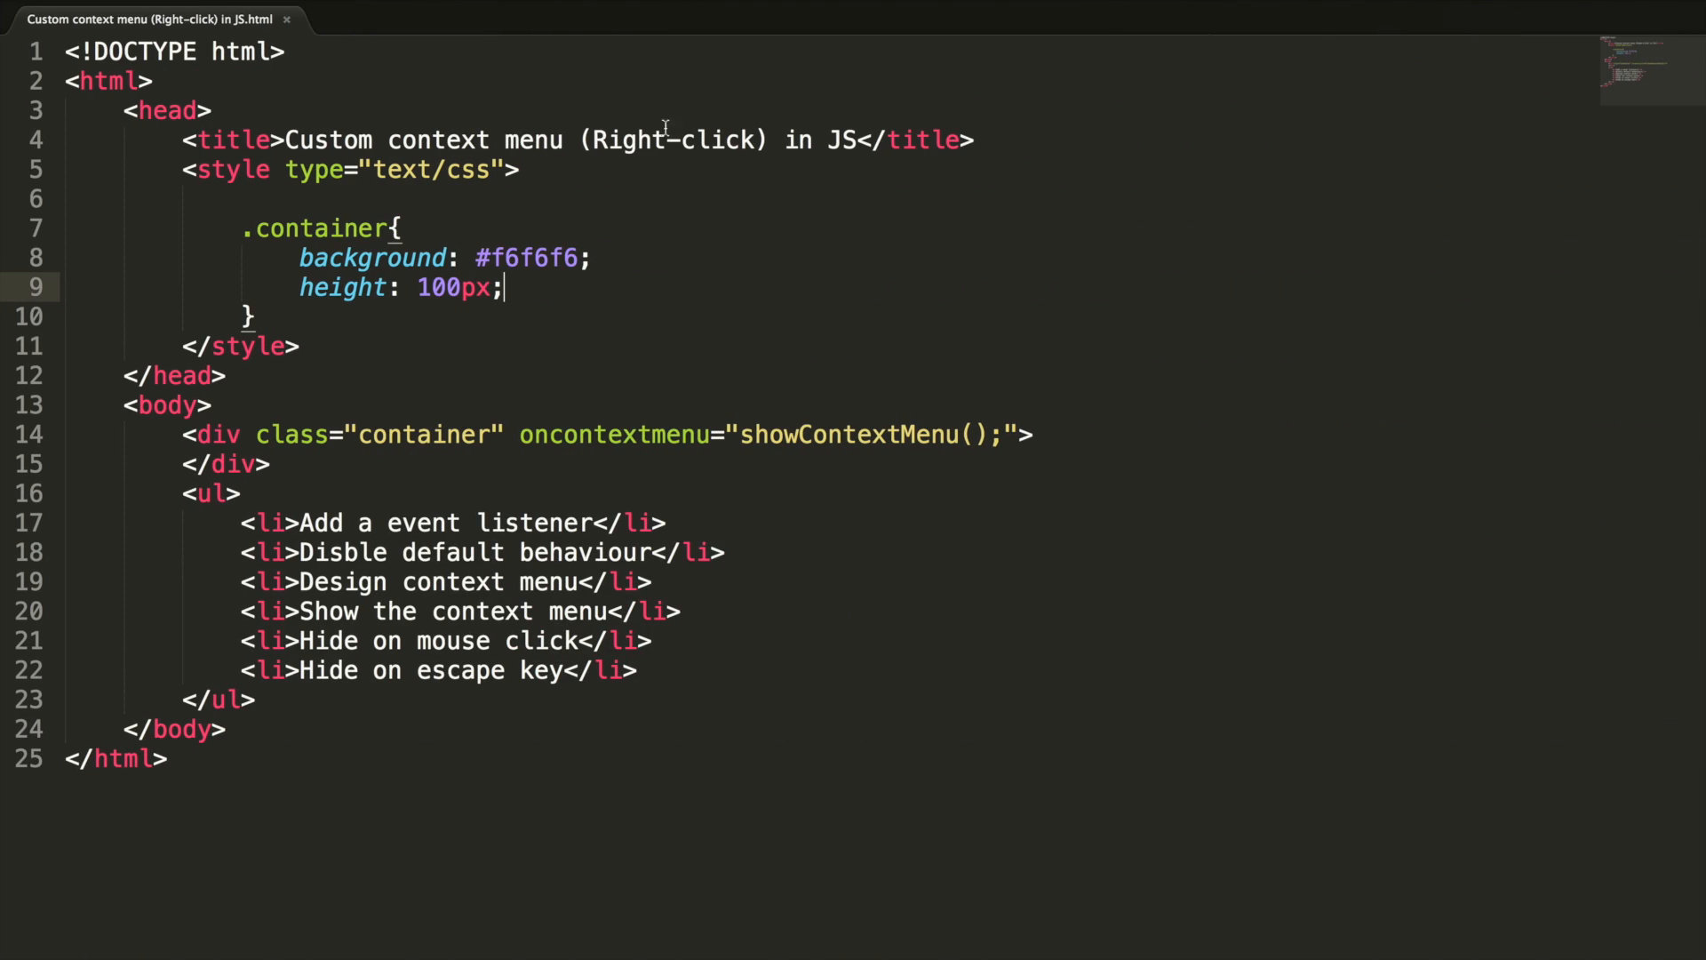
text(%)
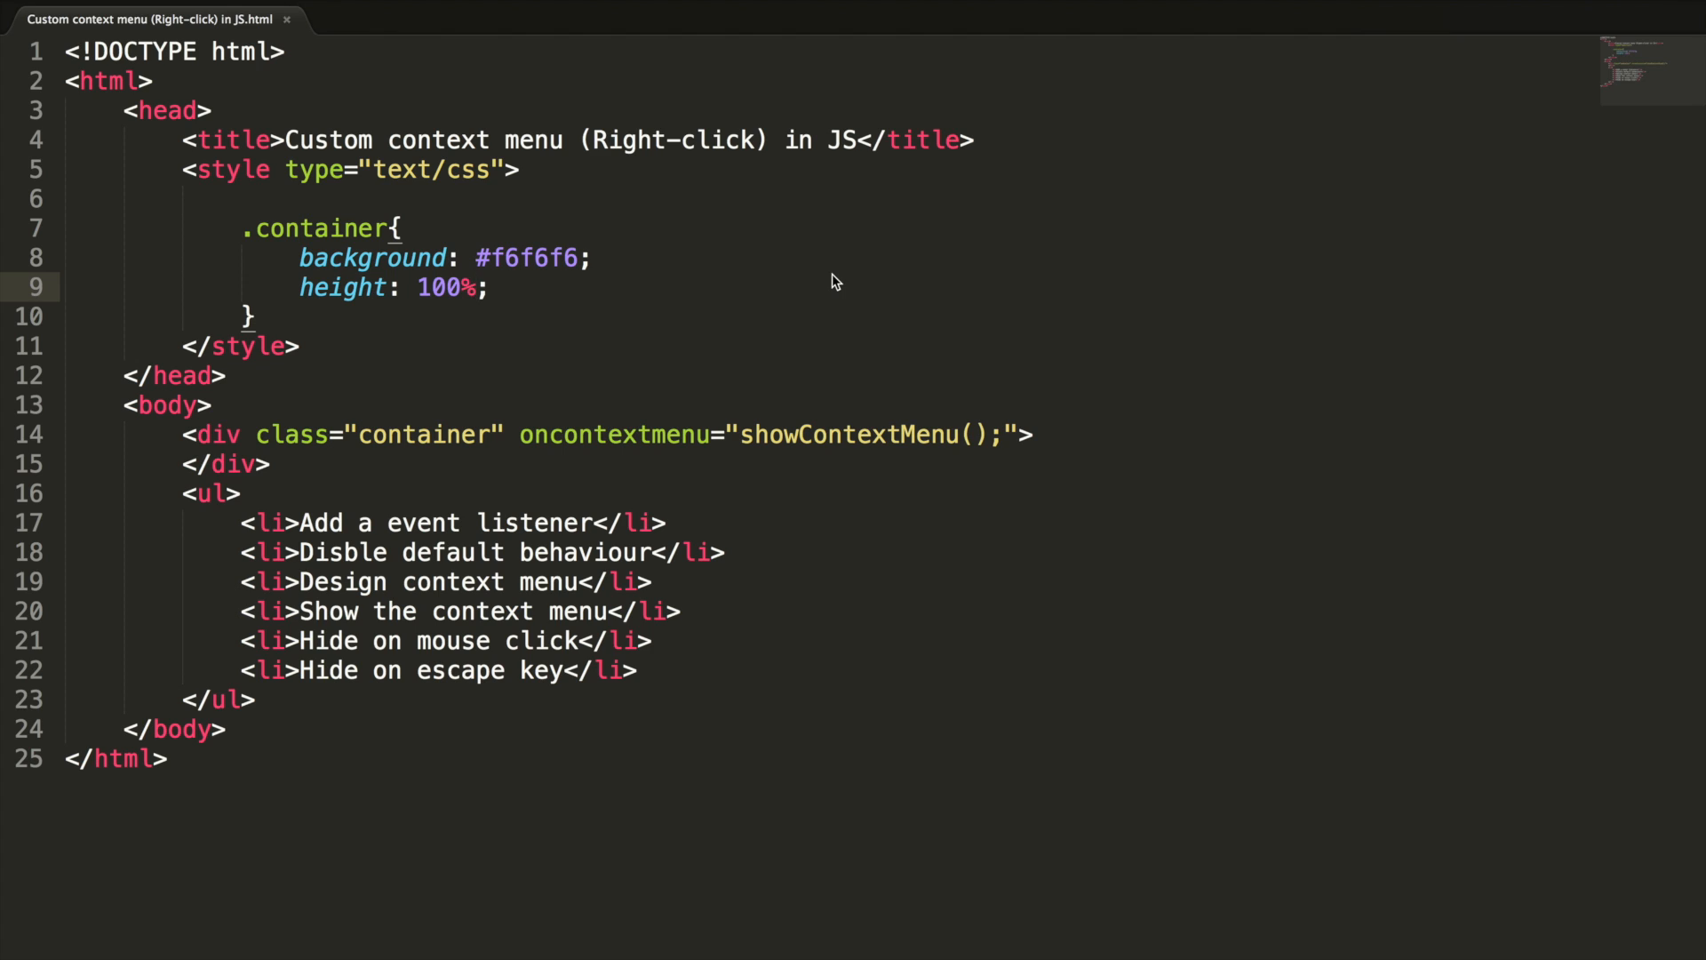
mouse_move(604, 330)
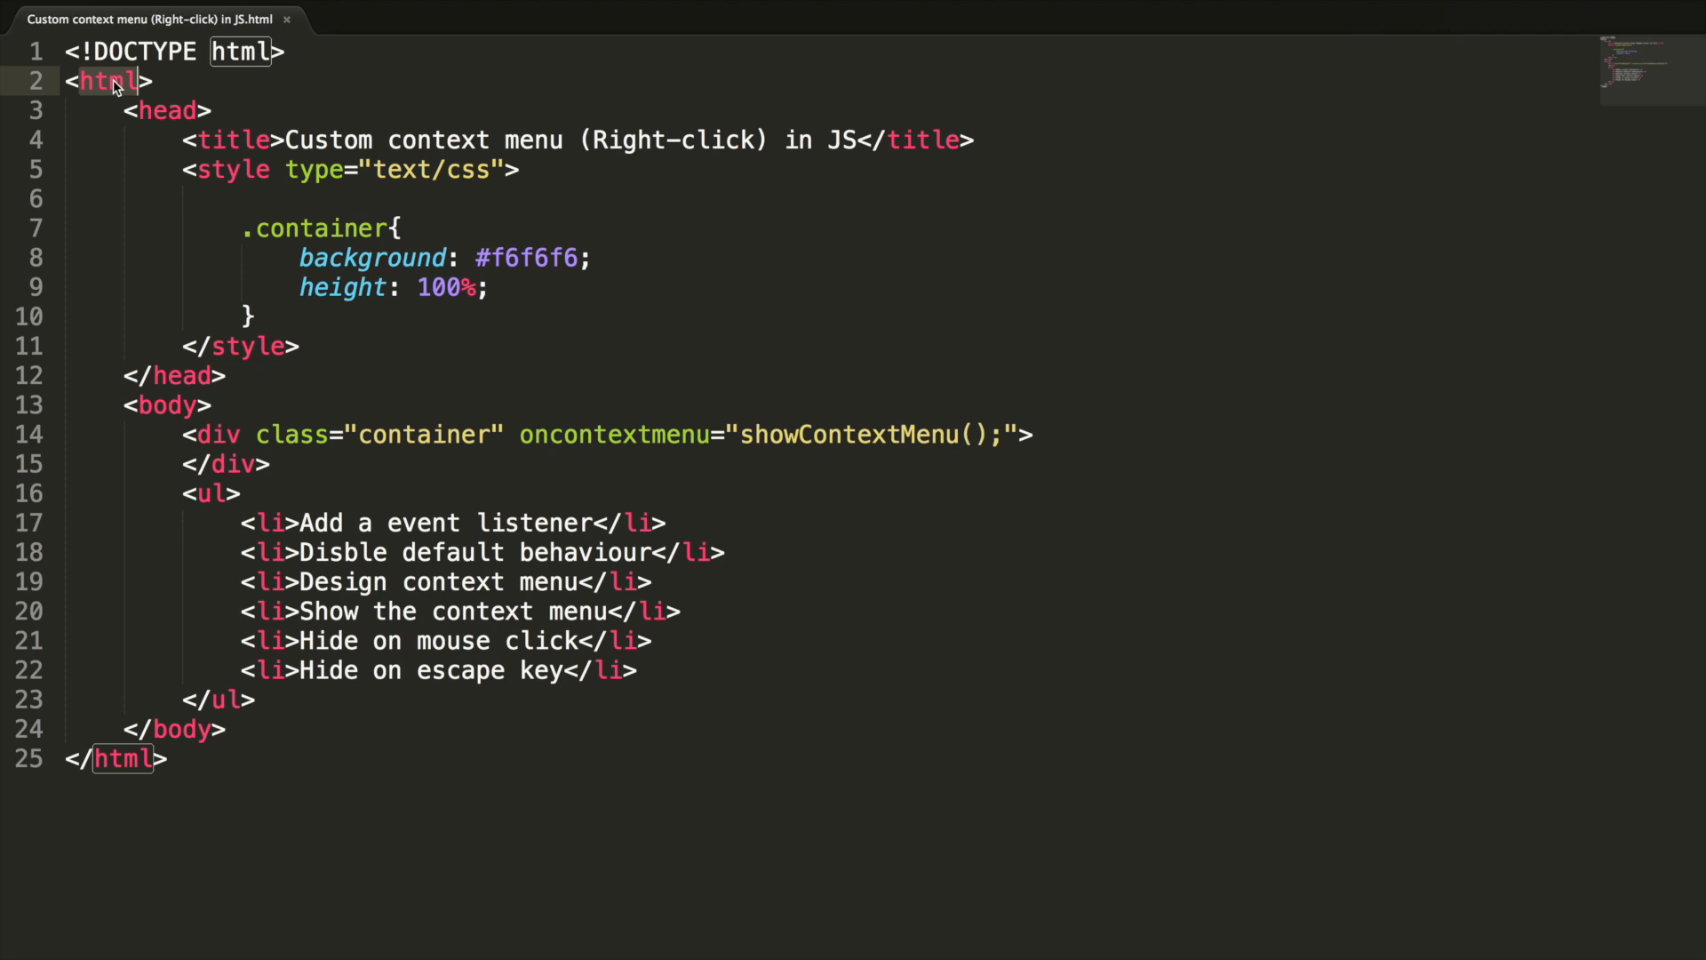
Add a rule html, body, .container{ height: 100%; } at the start of the stylesheet
click(523, 170)
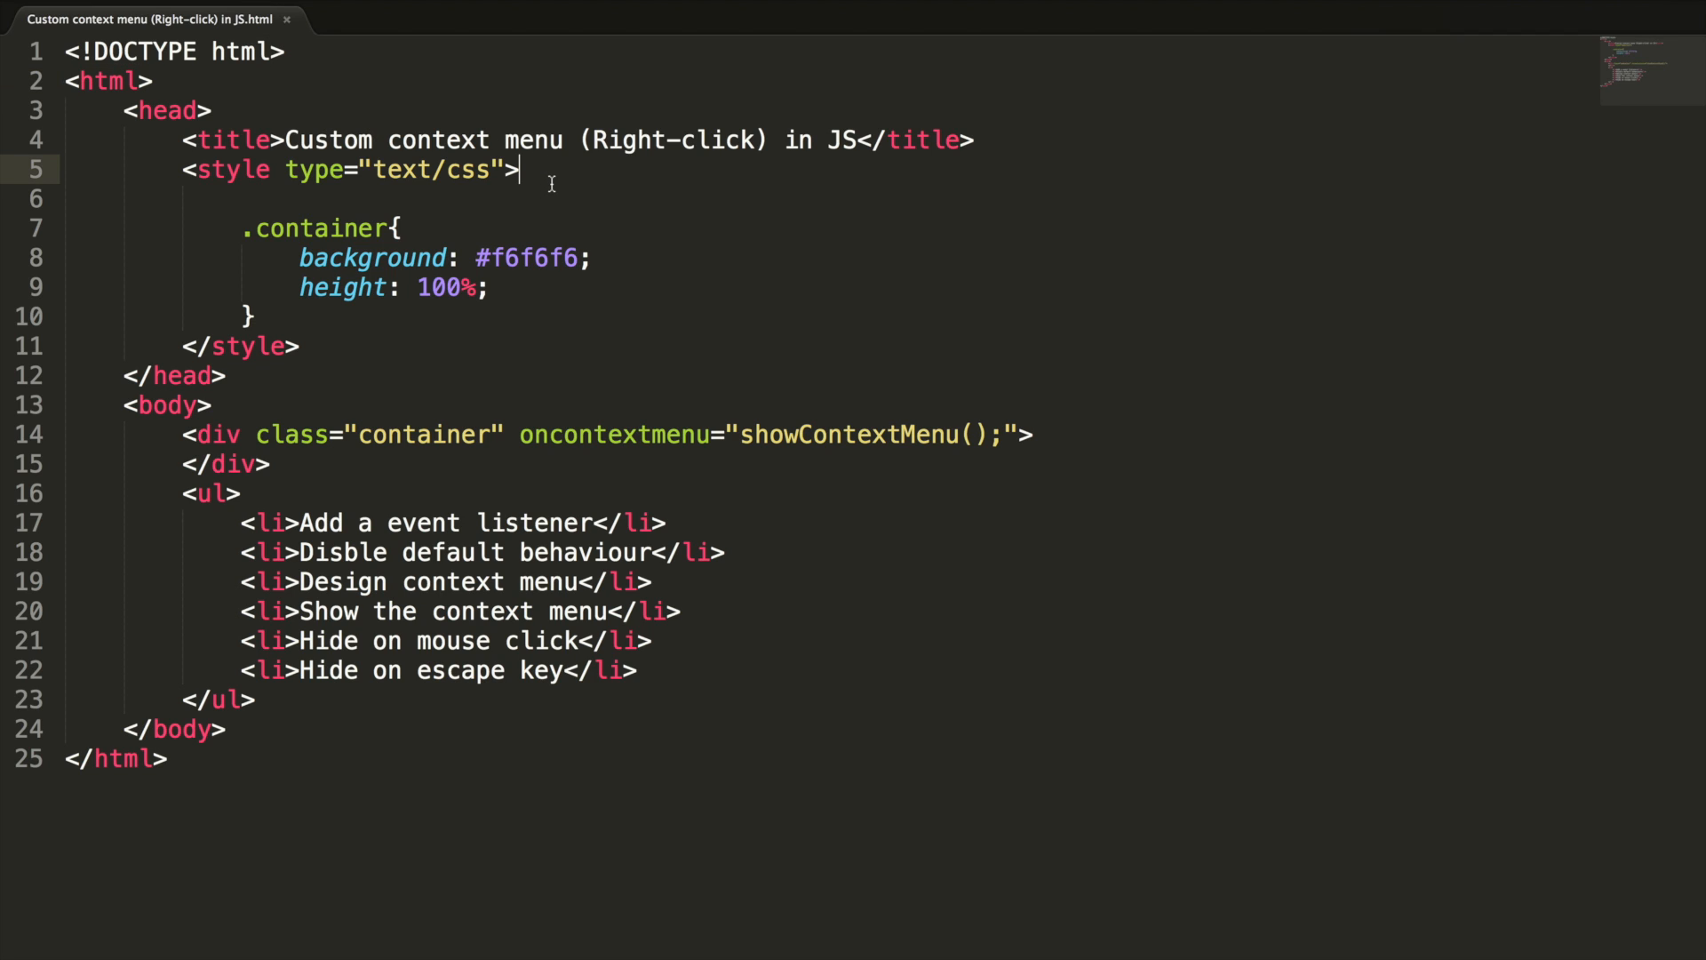
text(html, body)
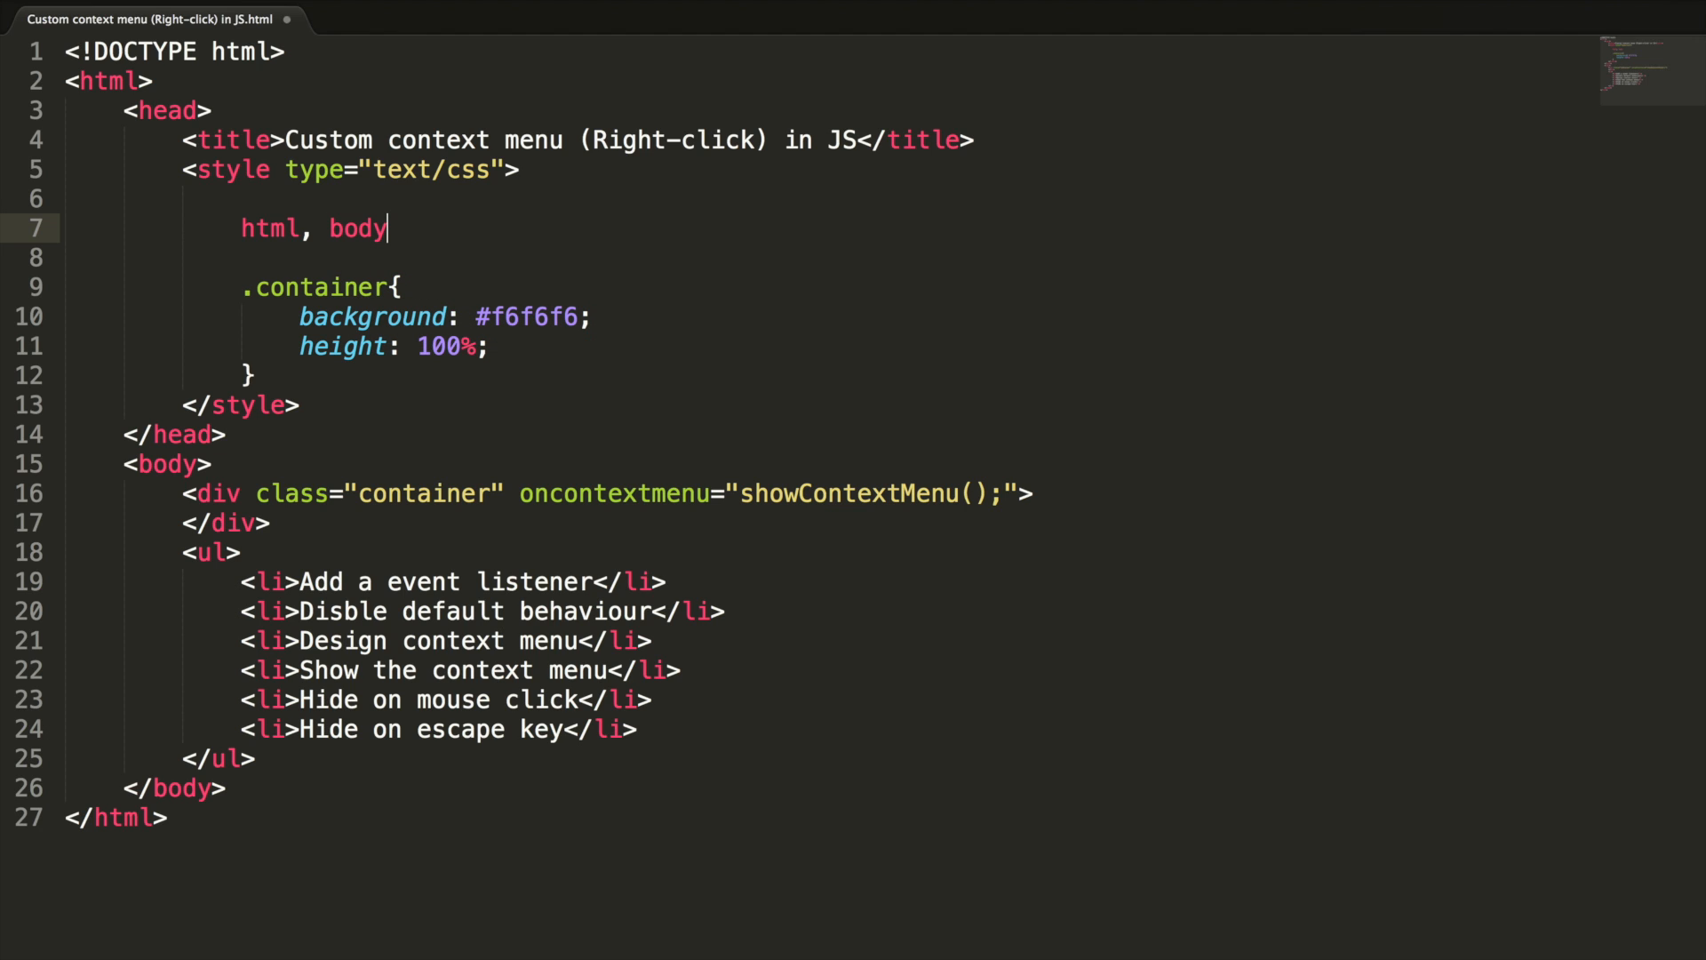
text({)
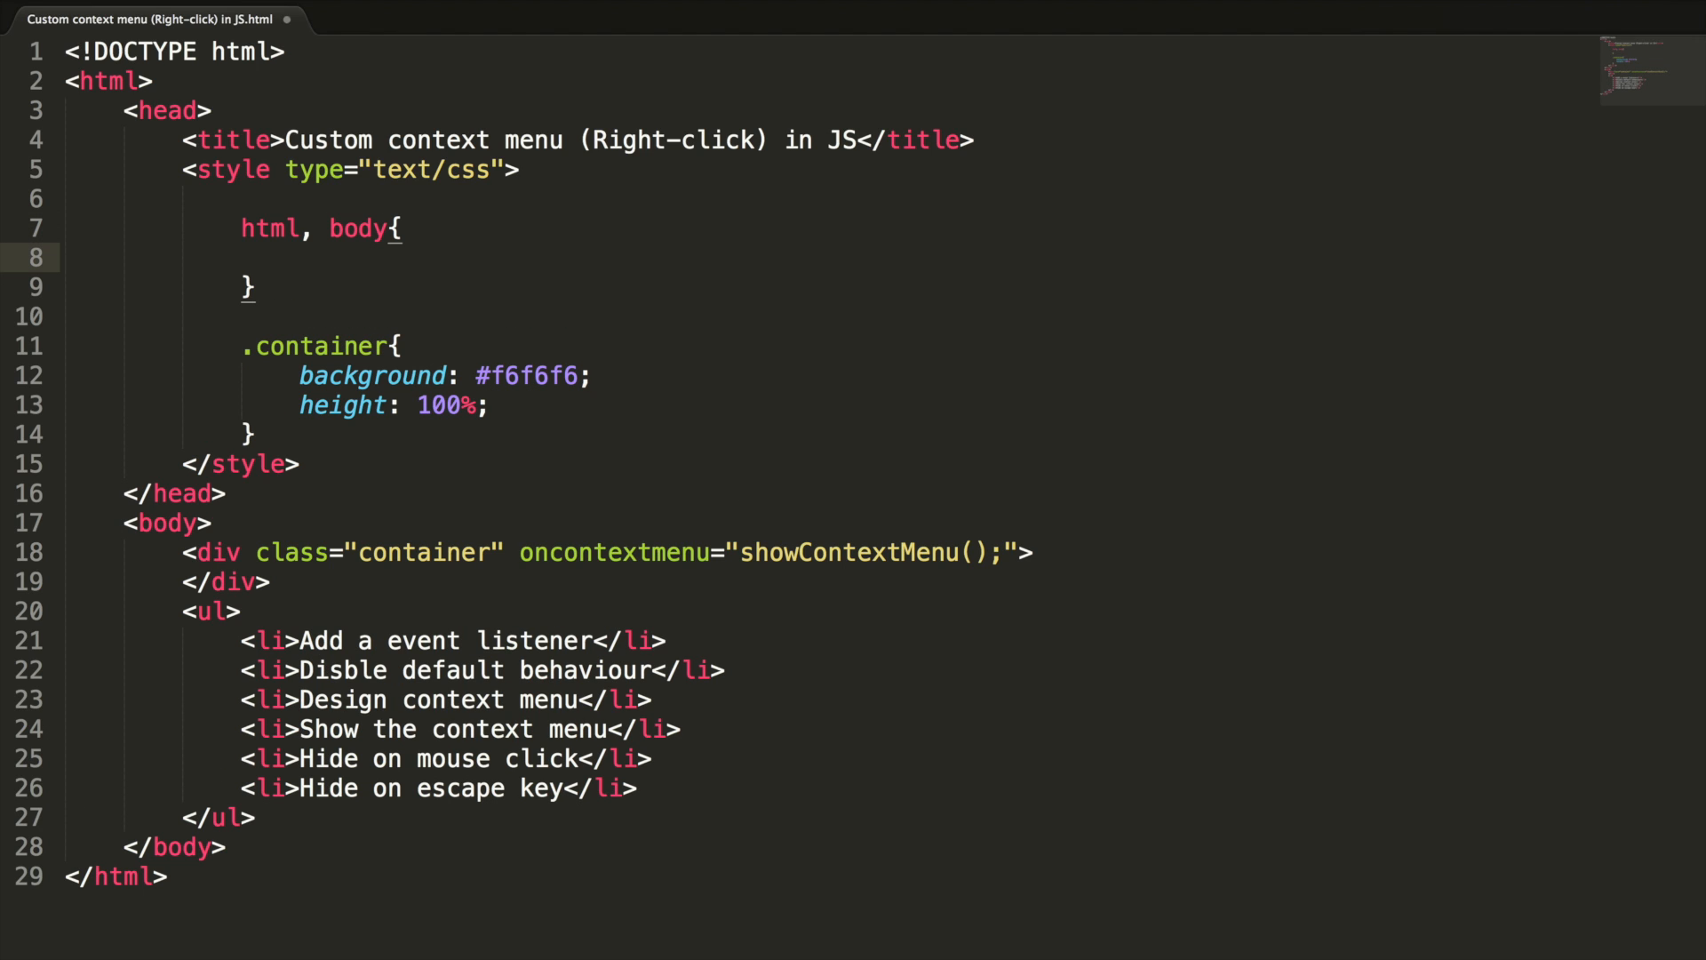
text(height:)
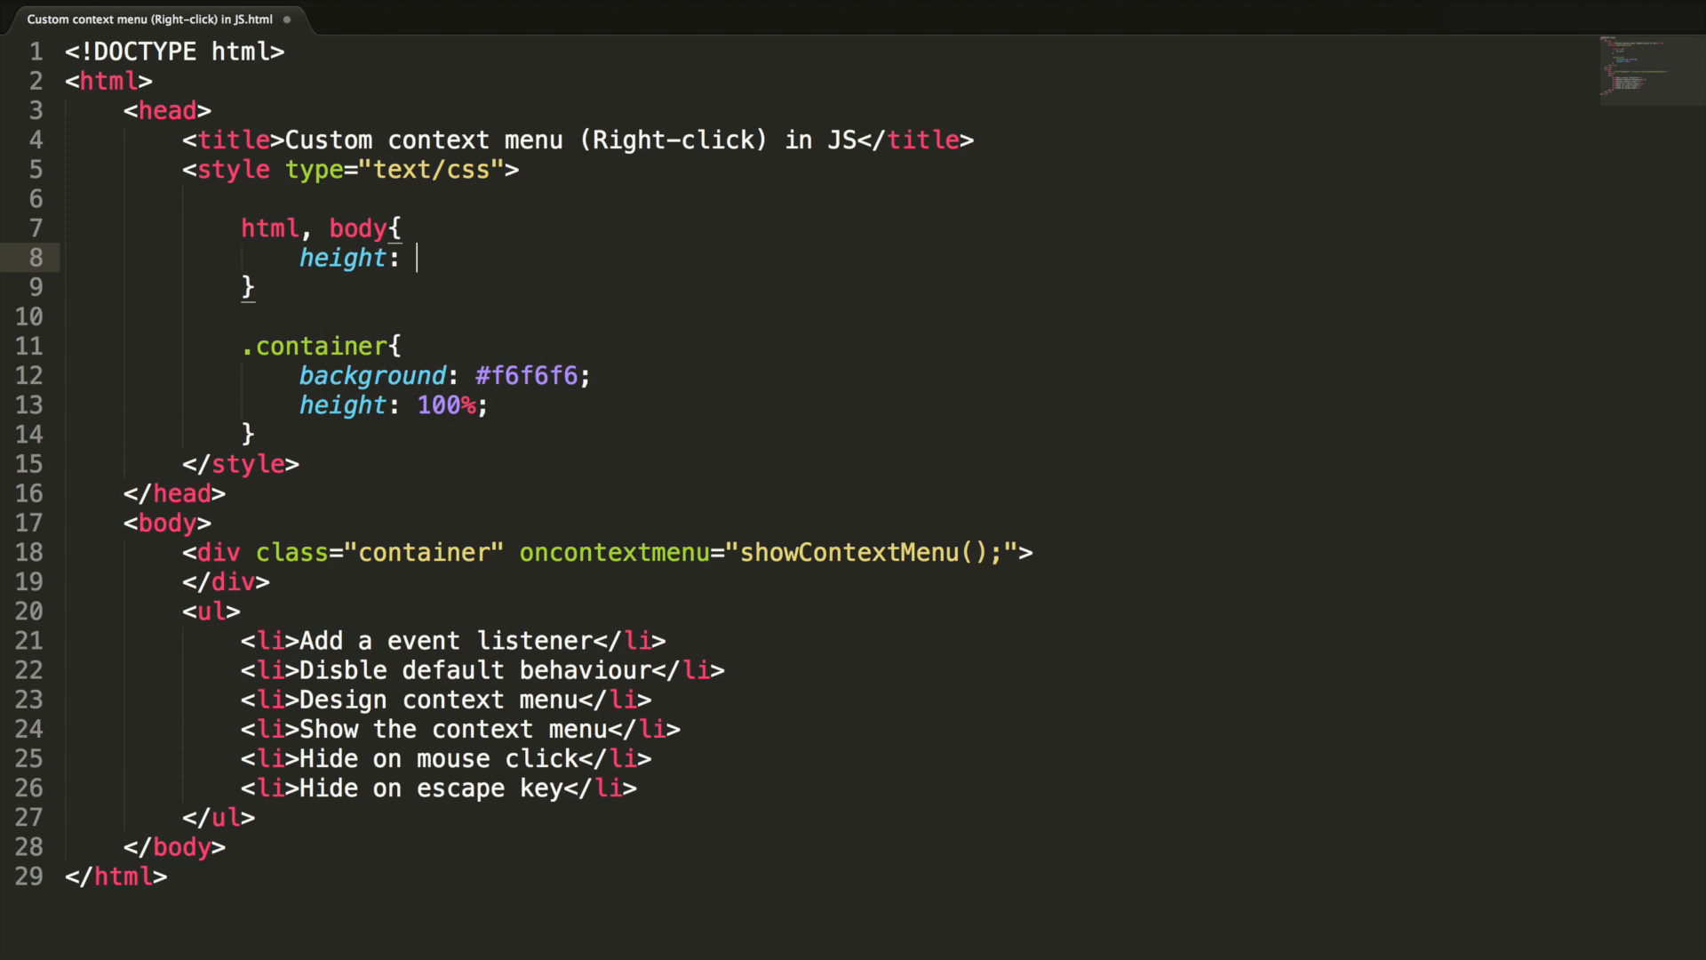
text(100%;)
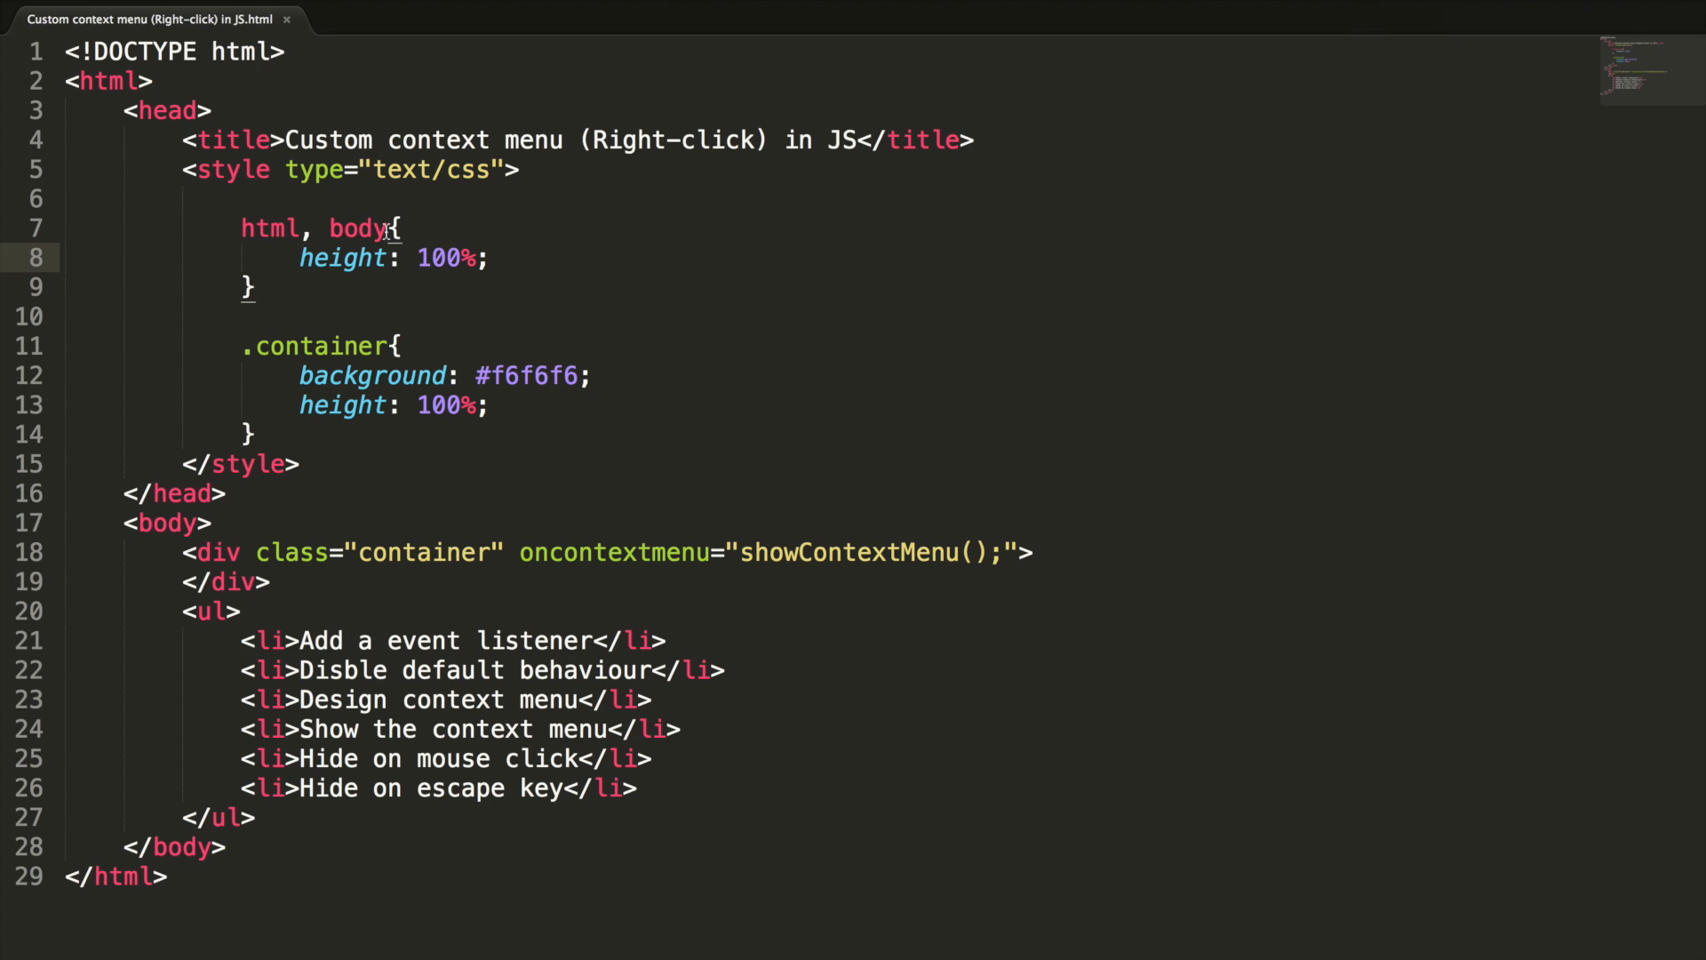
text(, .container)
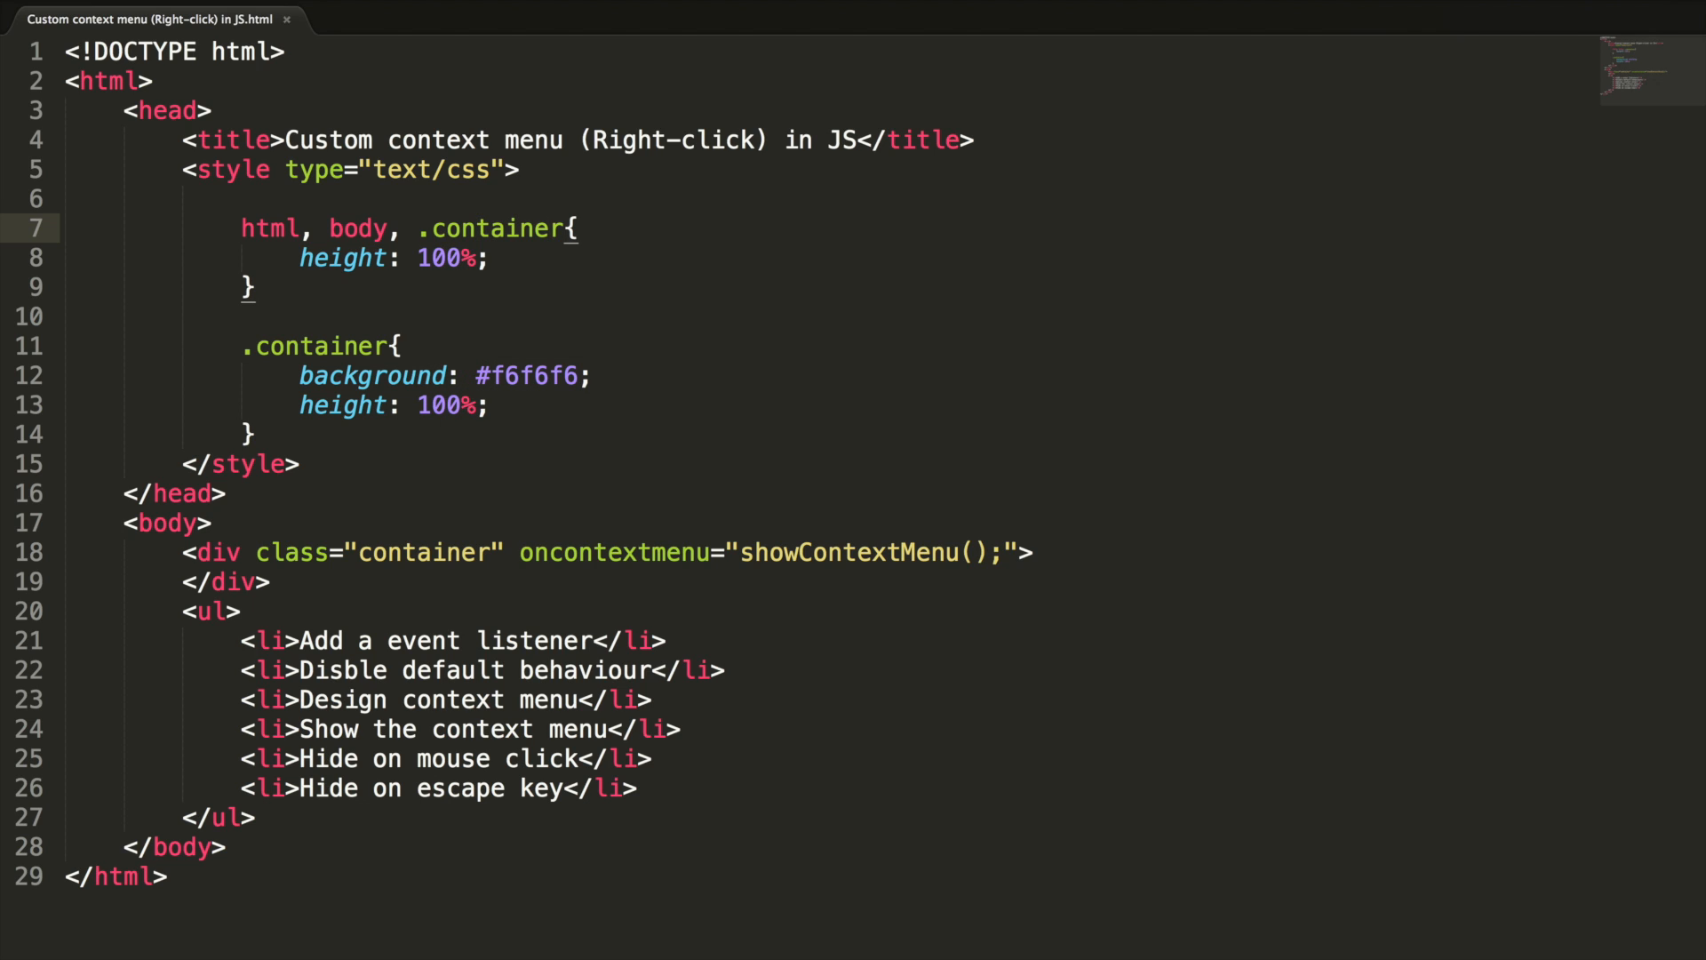
click(493, 405)
text(*{)
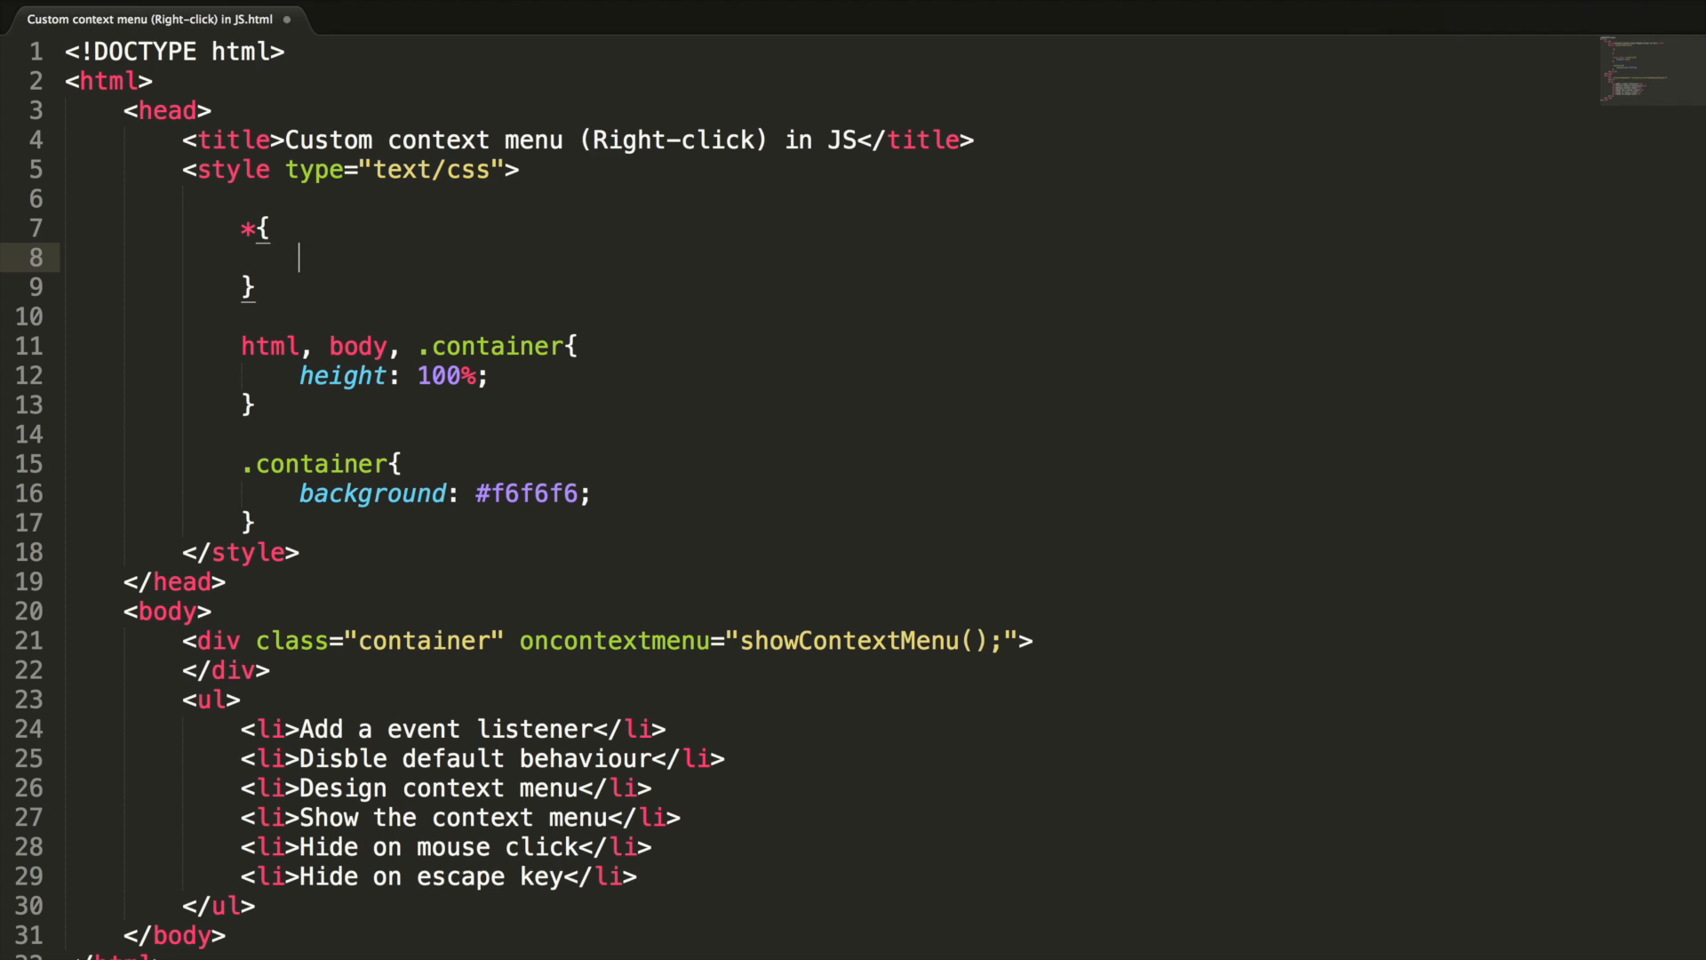
Zero margin and padding in the * rule and give body font-family verdana at 10px
text(margin: 0;)
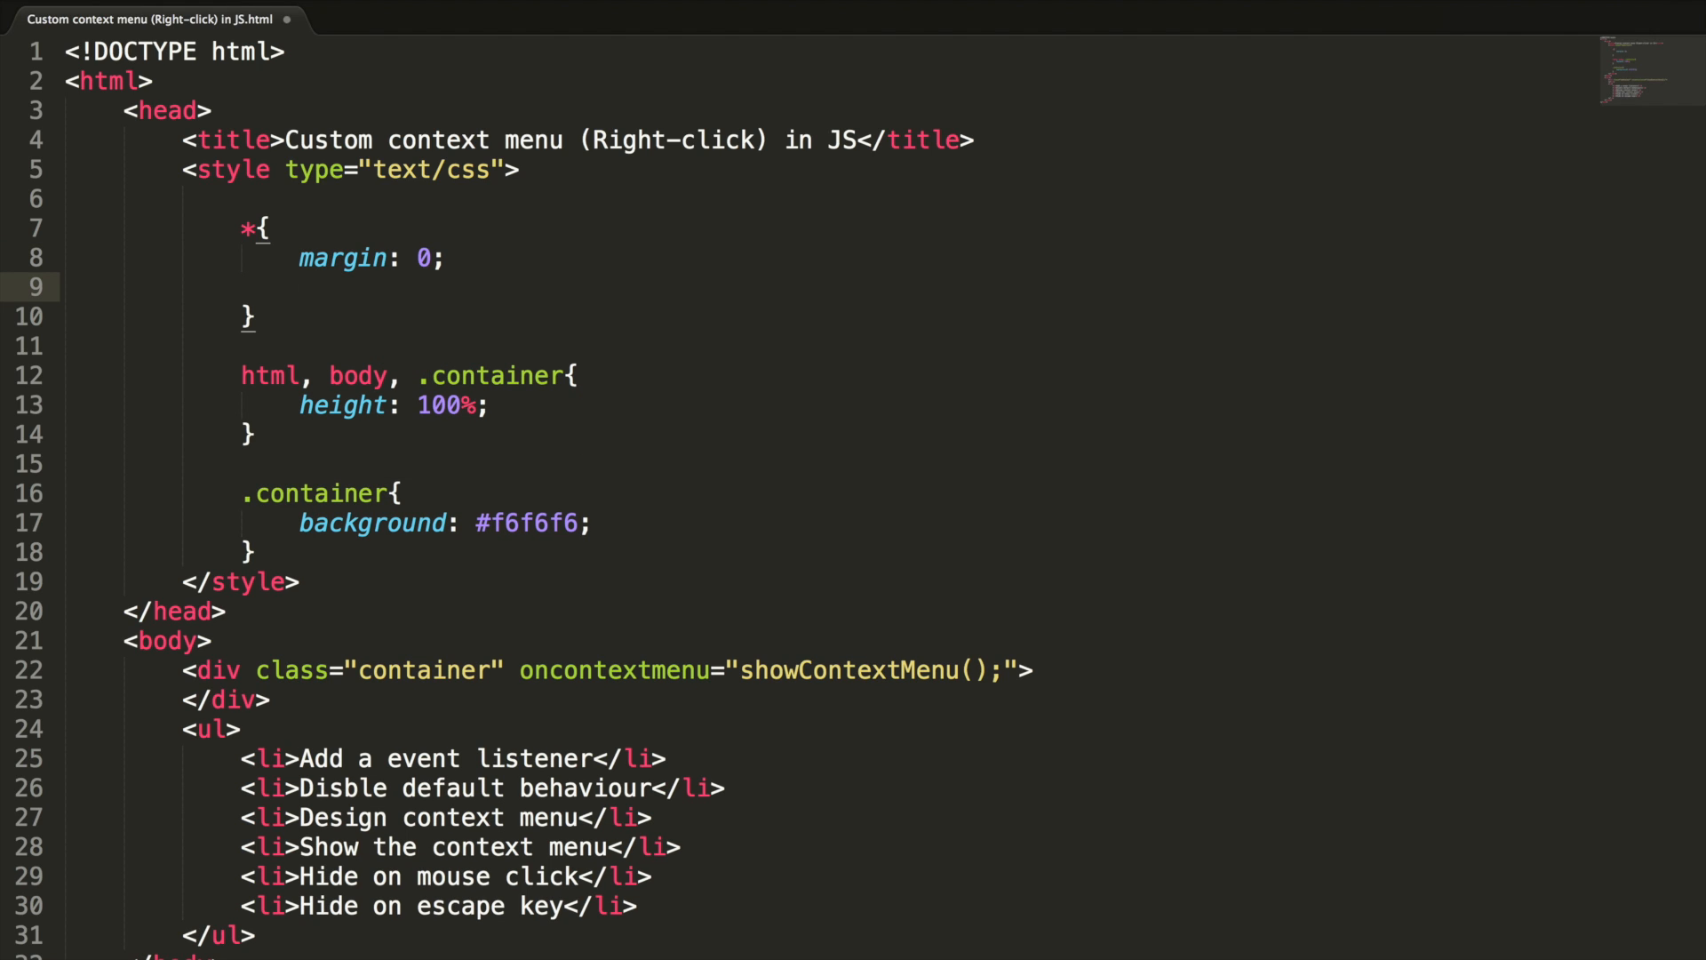
text(paddi)
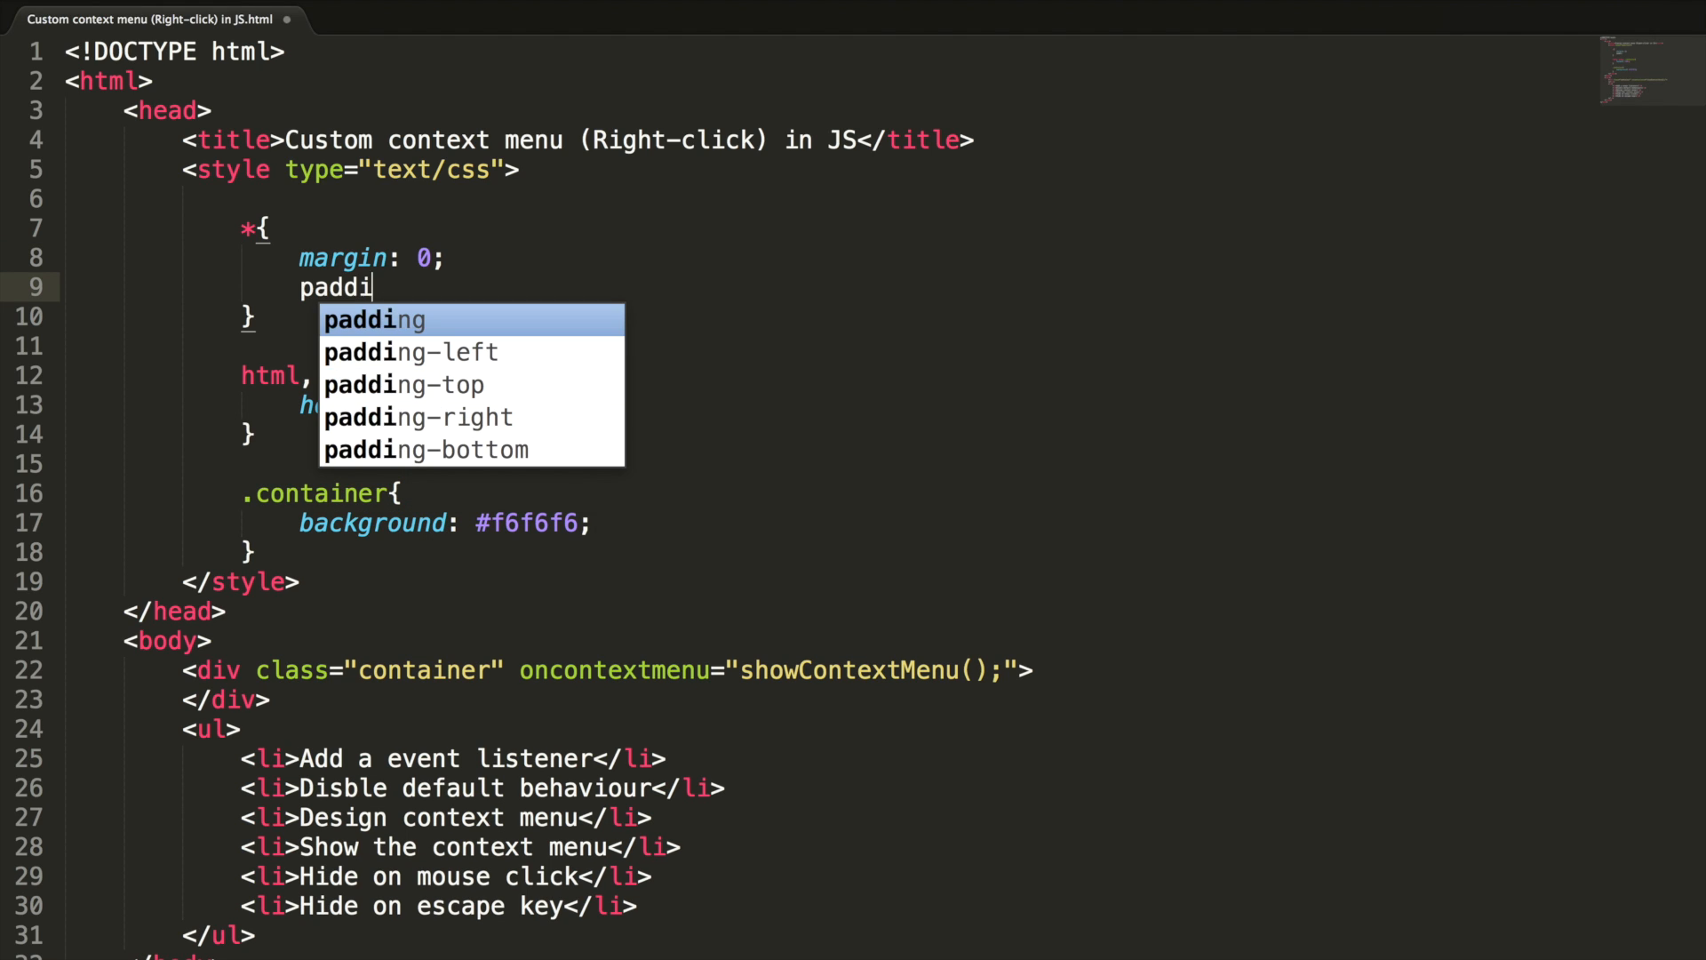
key(Tab)
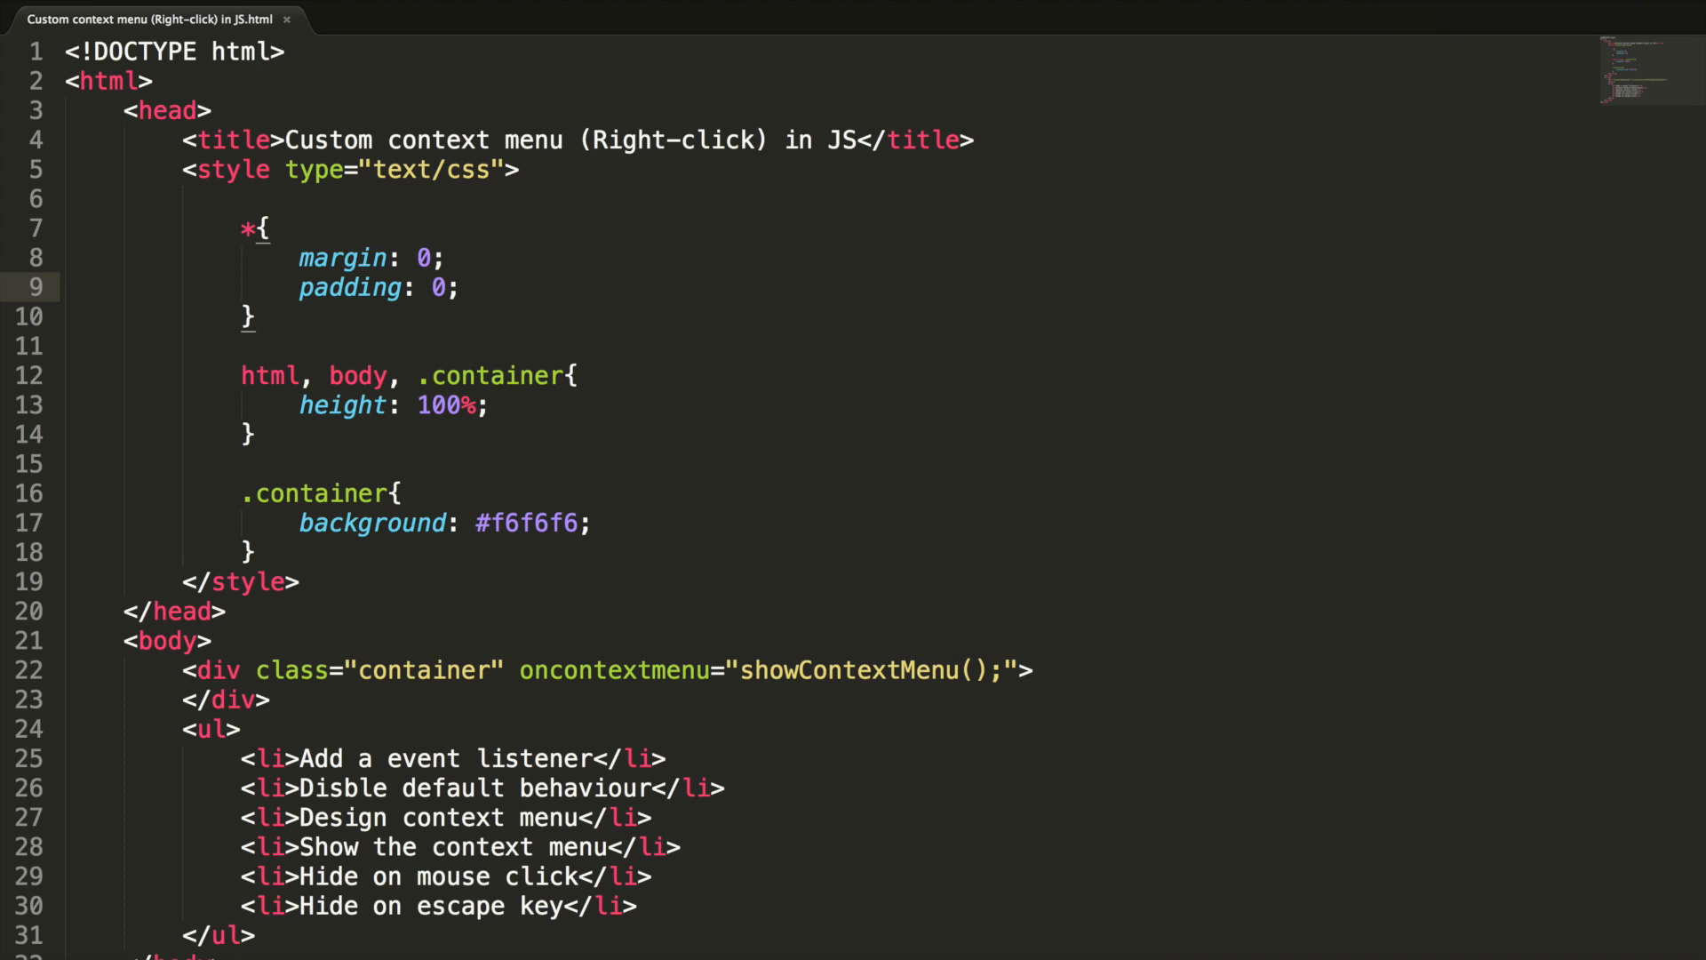
mouse_move(448, 425)
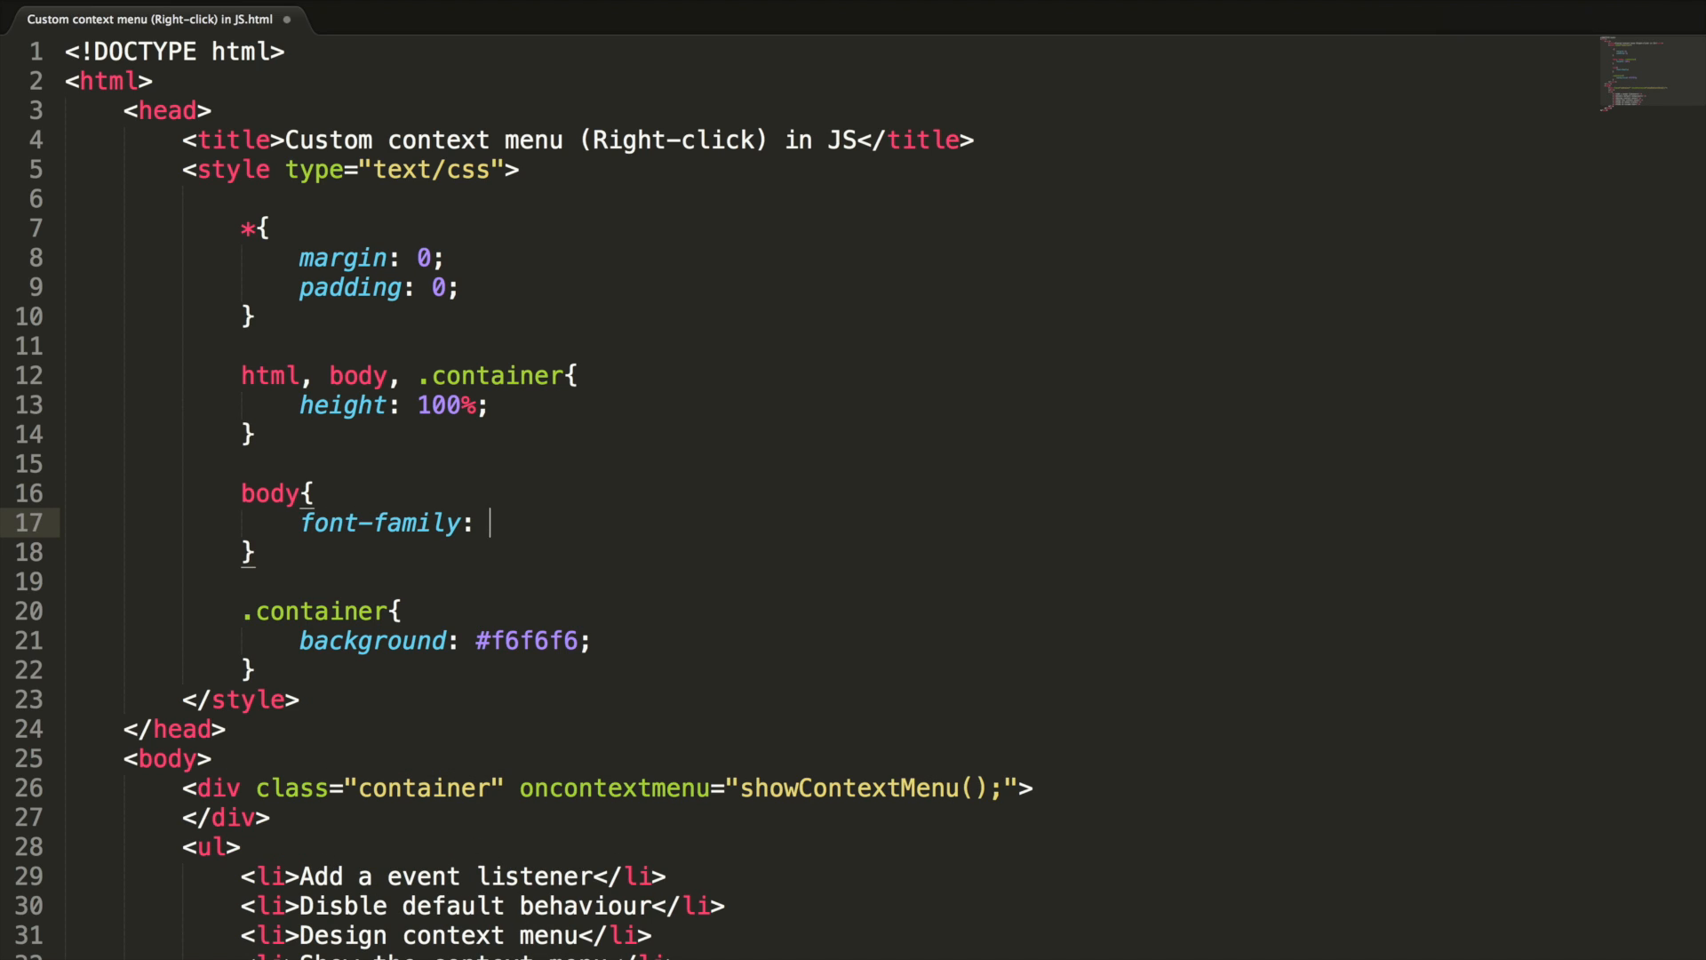
text(verdana;)
text(font-size: 1)
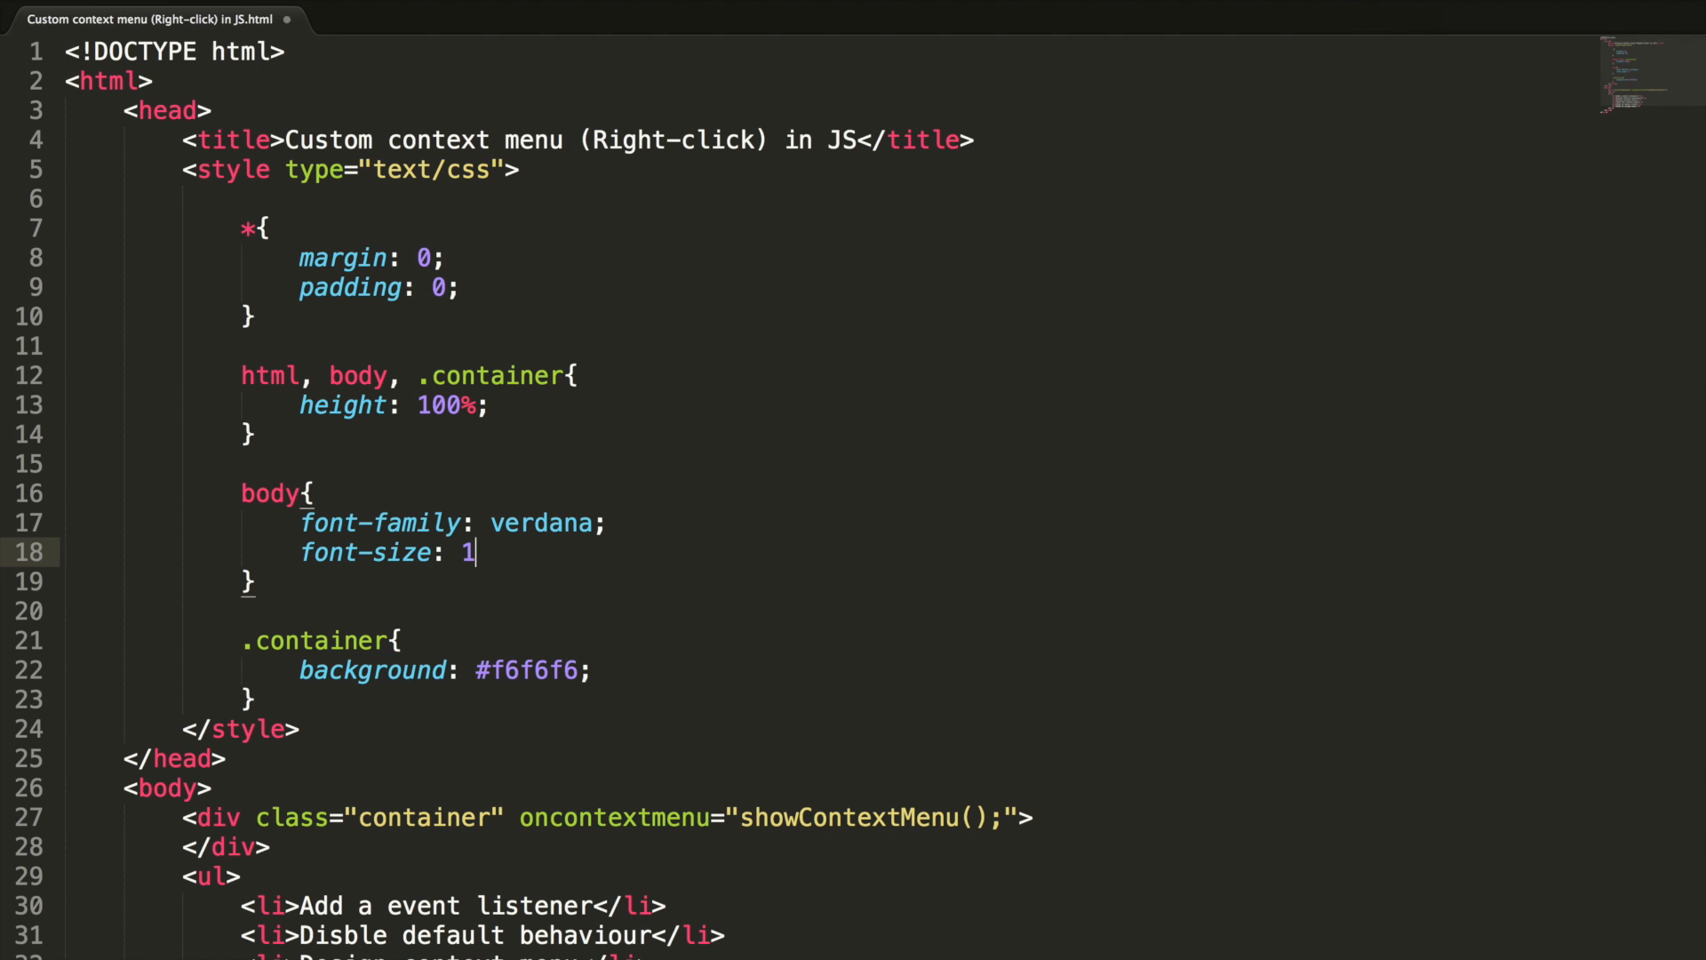
text(0px;)
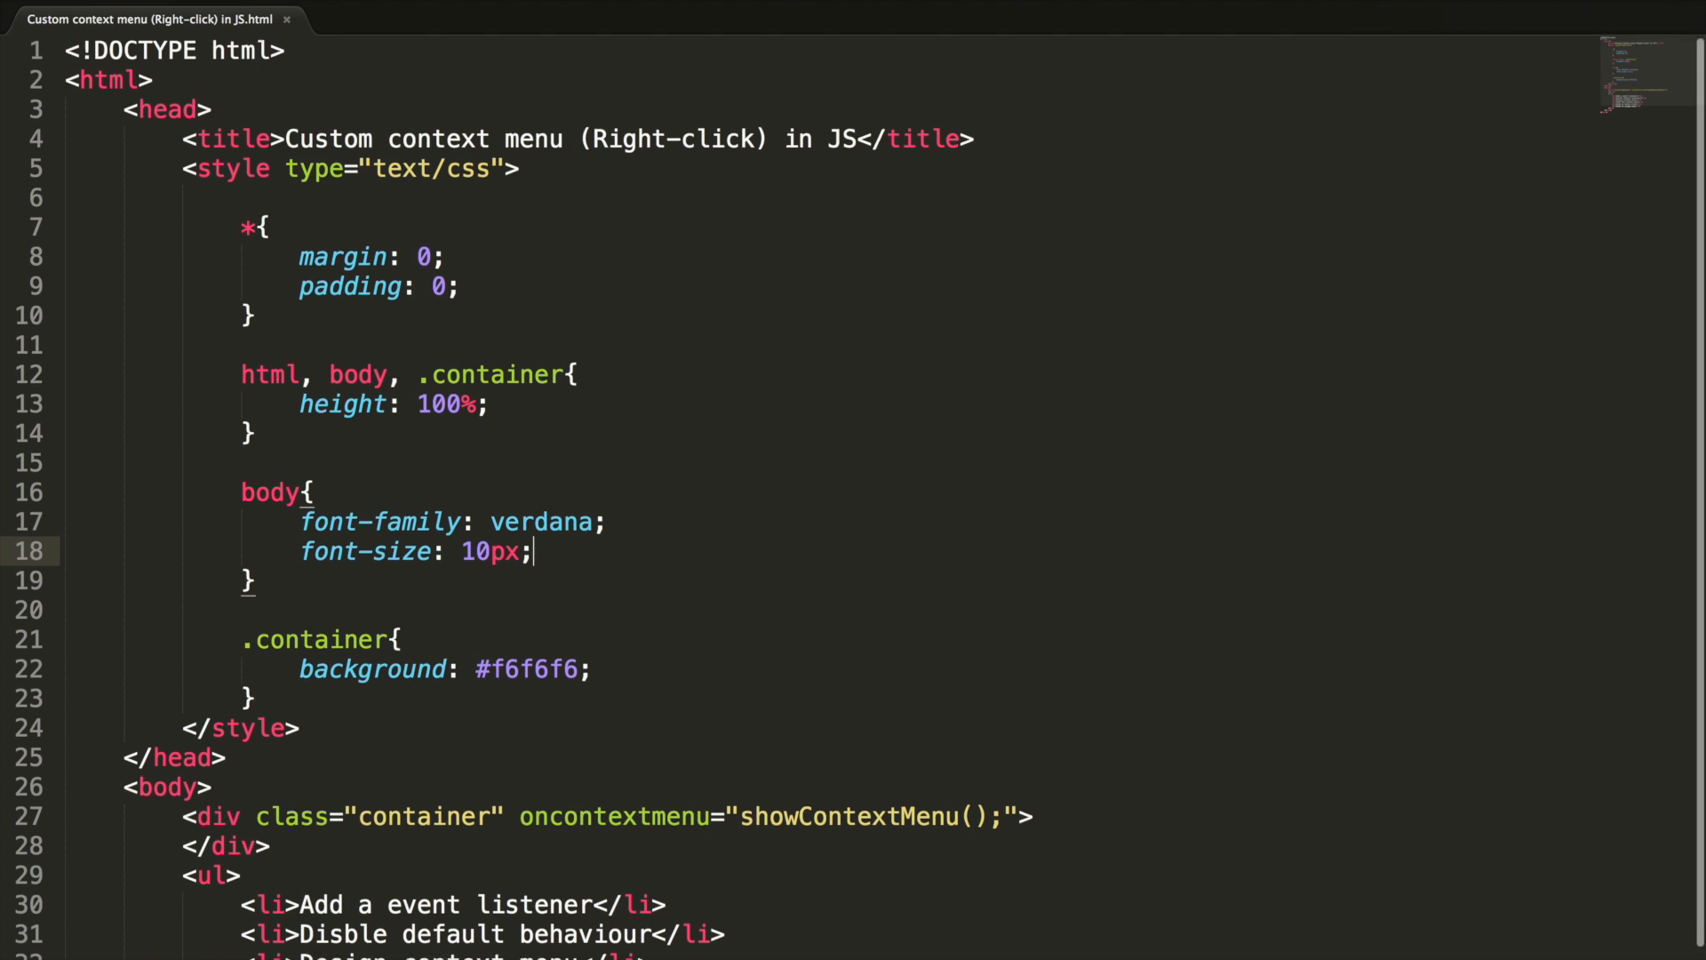
scroll(down, 3)
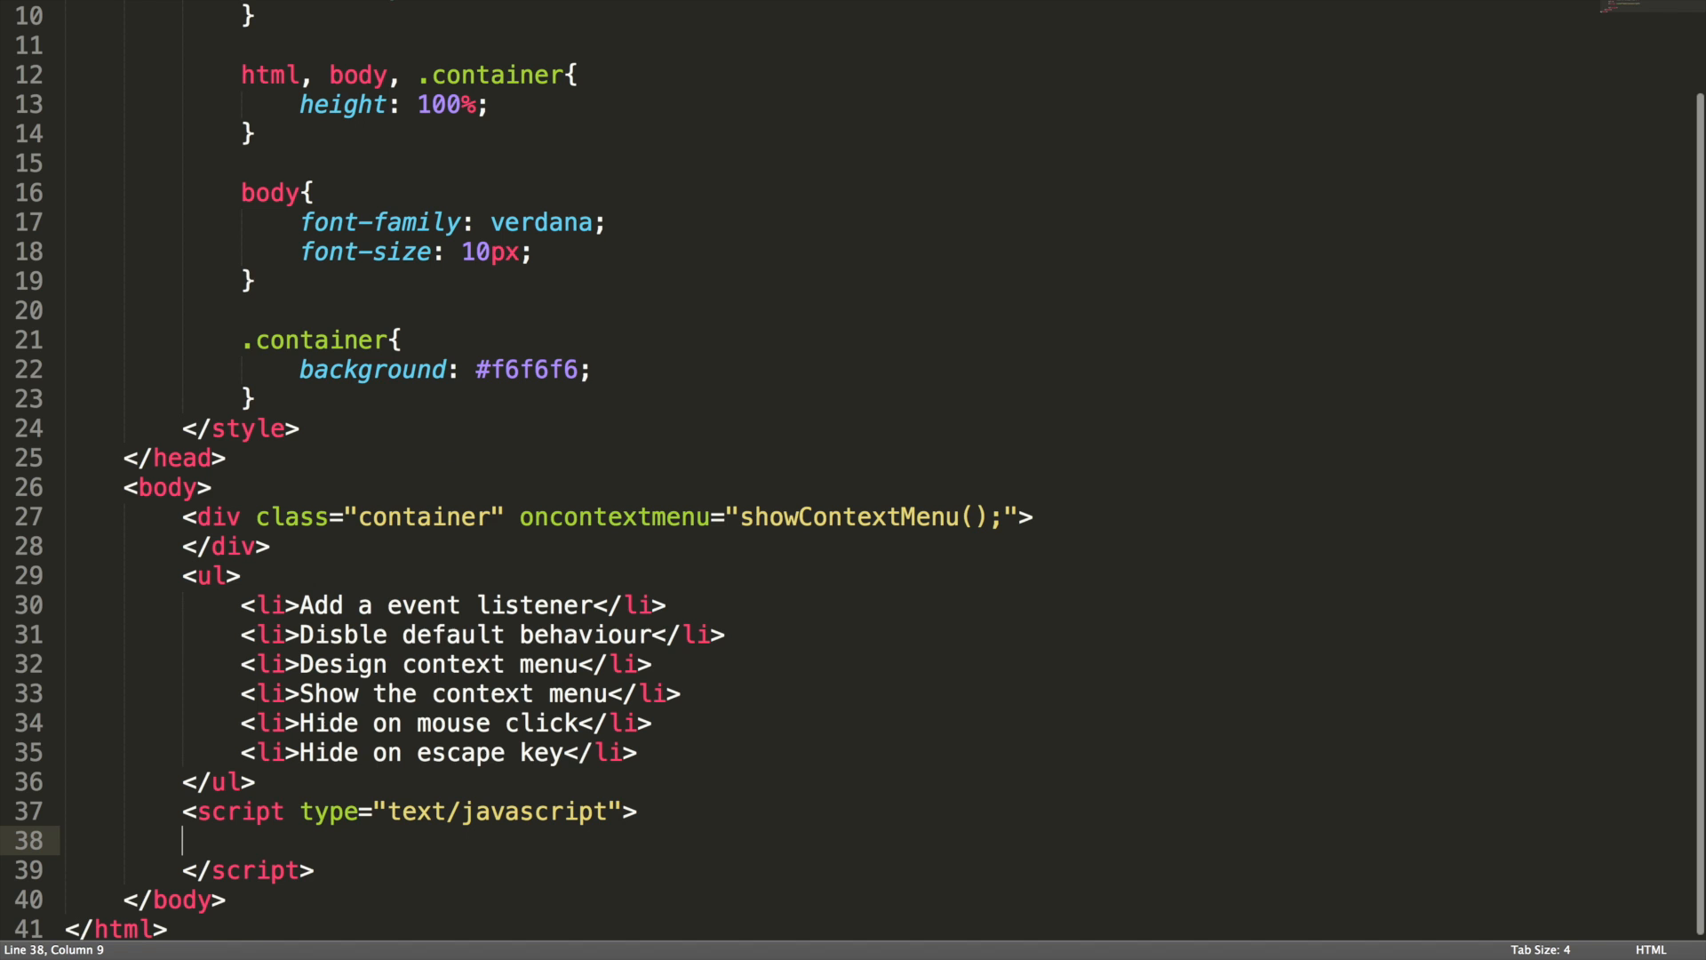
Define function showContextMenu() { return false; } in a script block and right-click the page in Chrome
double_click(850, 515)
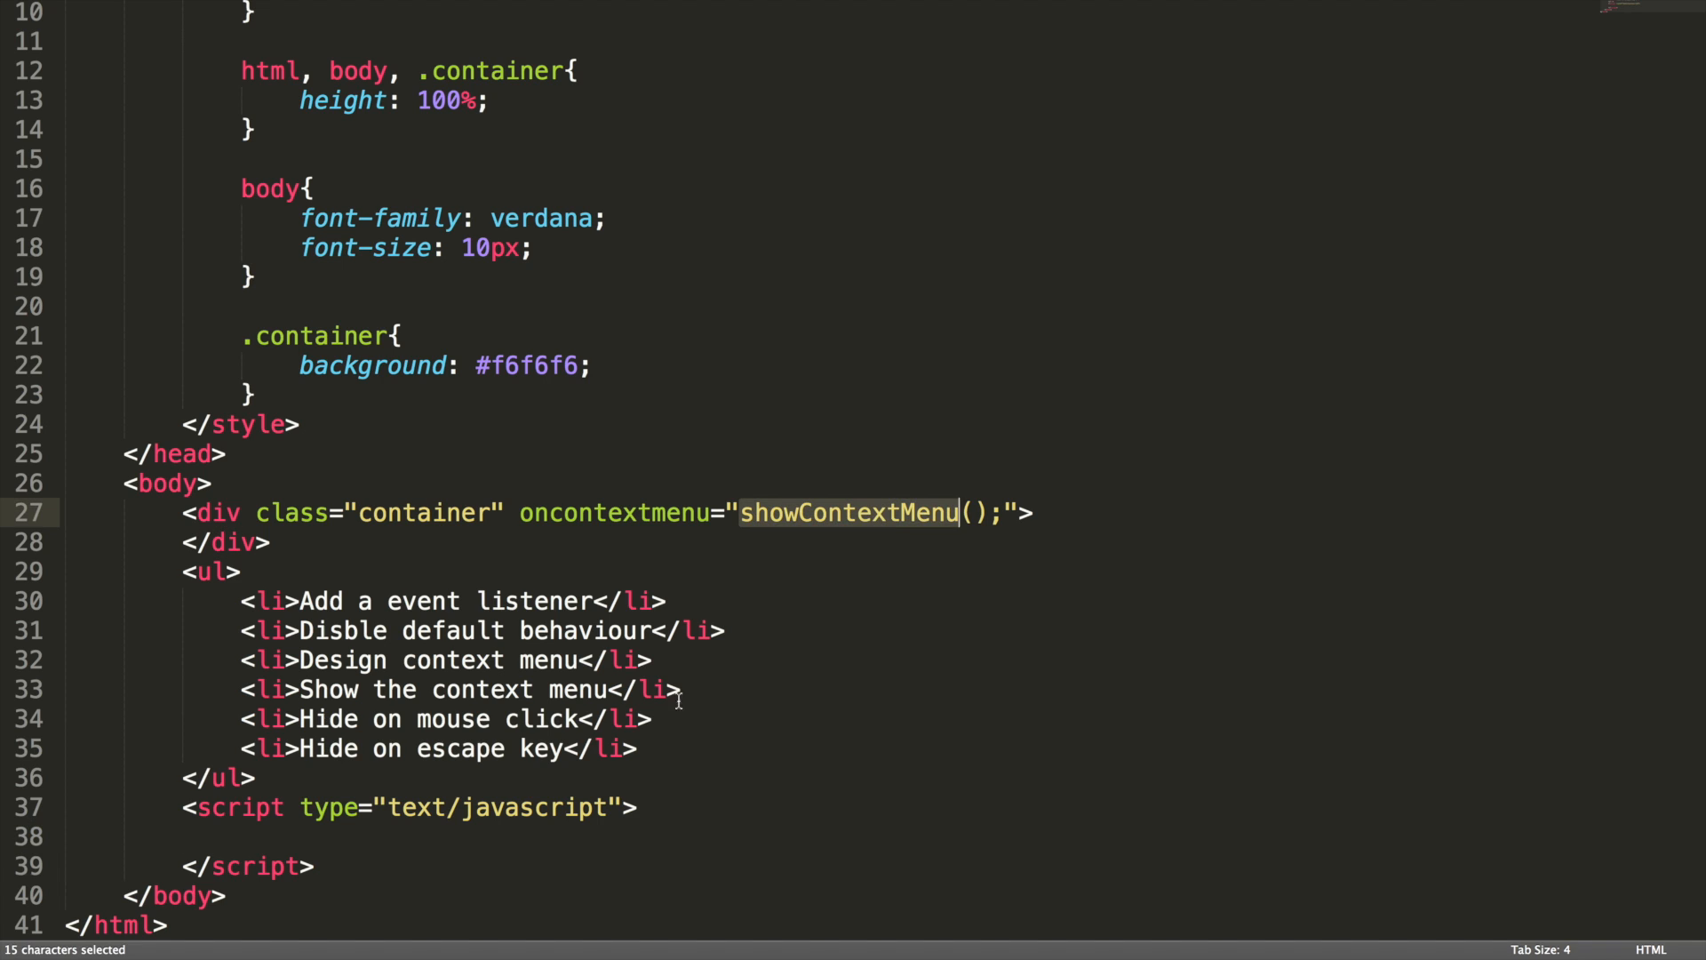
text(function showContextMenu () {)
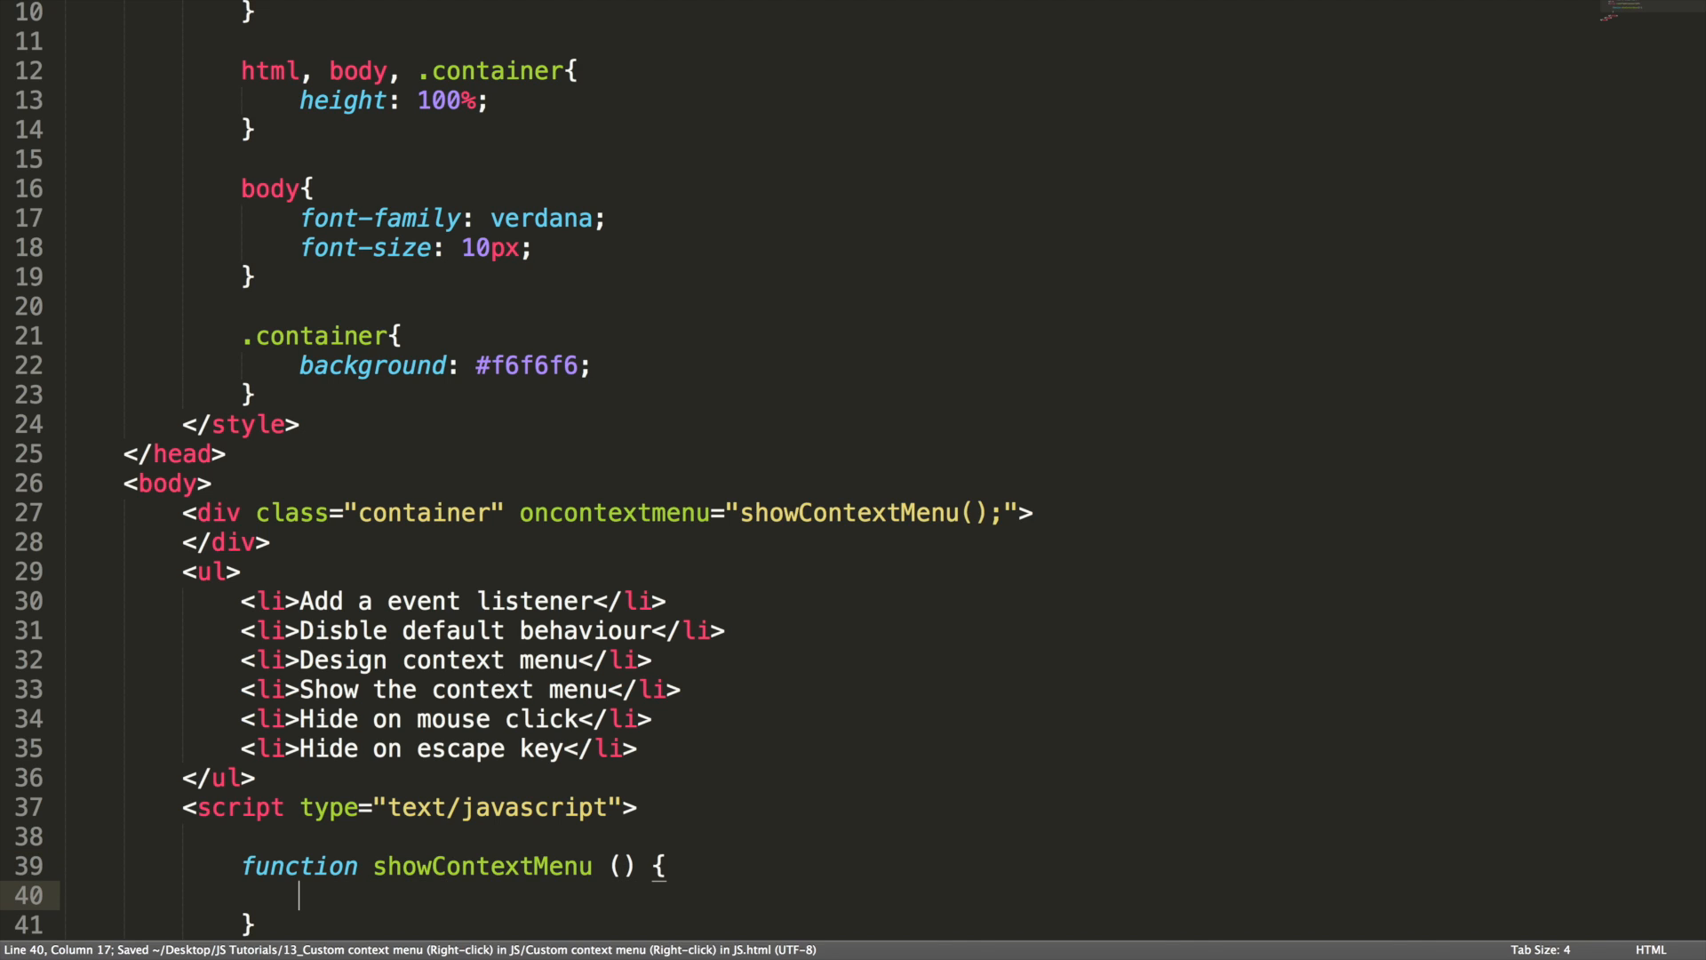
text(retu)
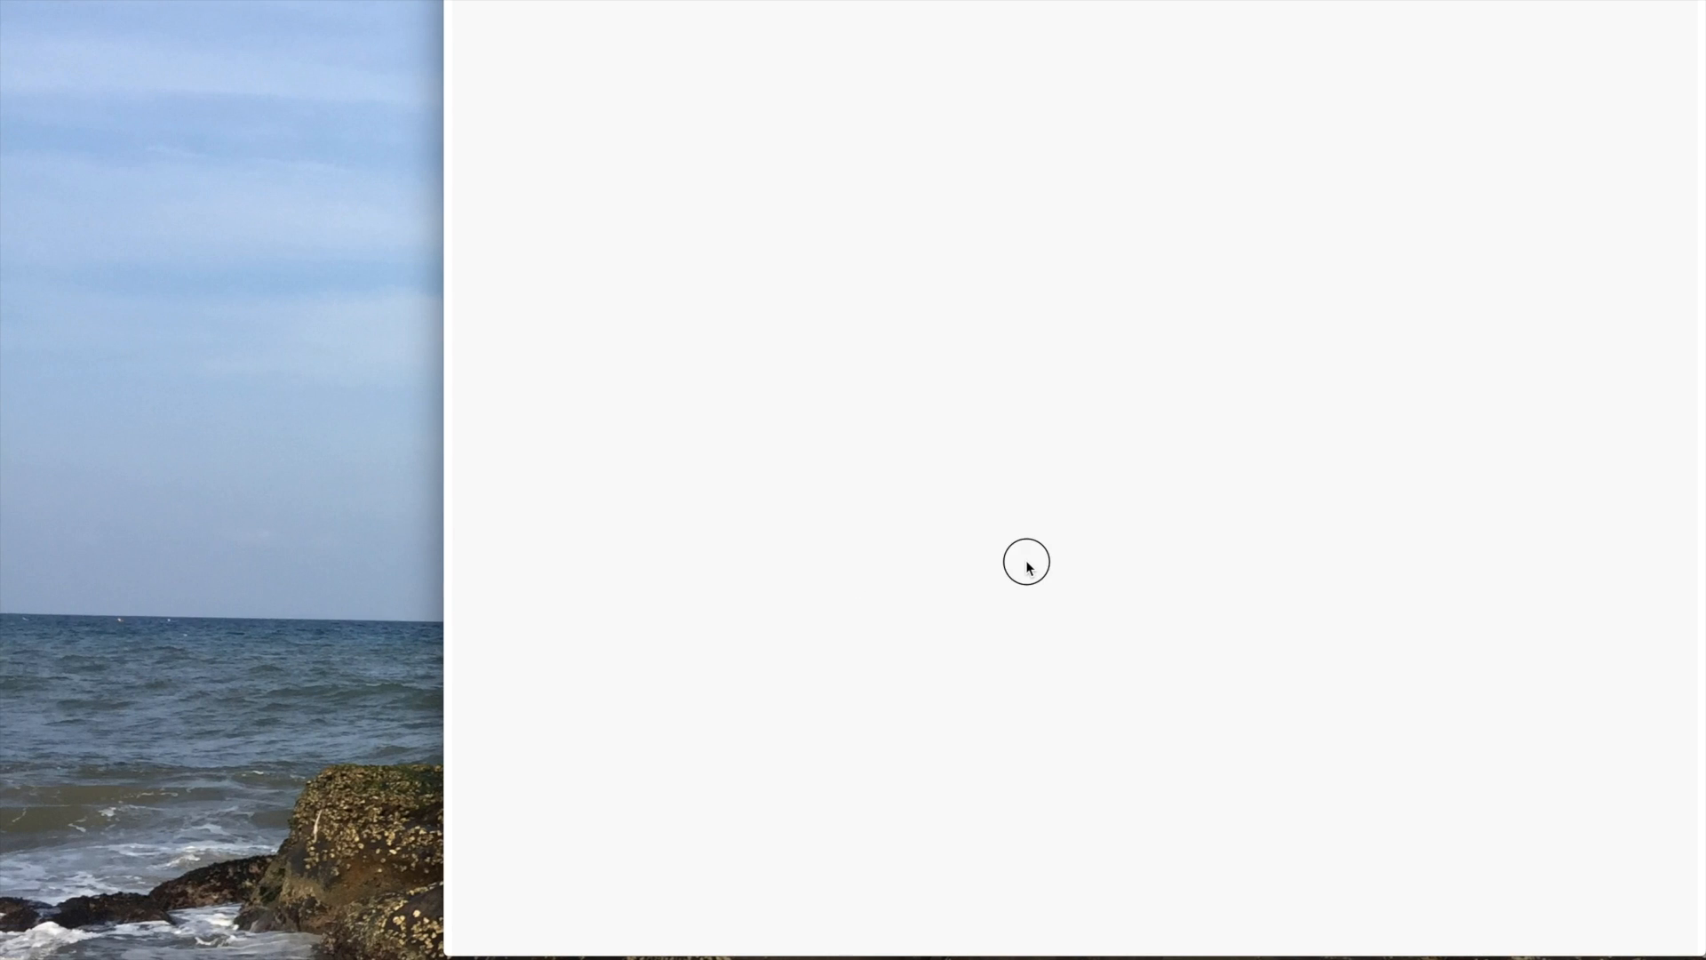
right_click(1026, 562)
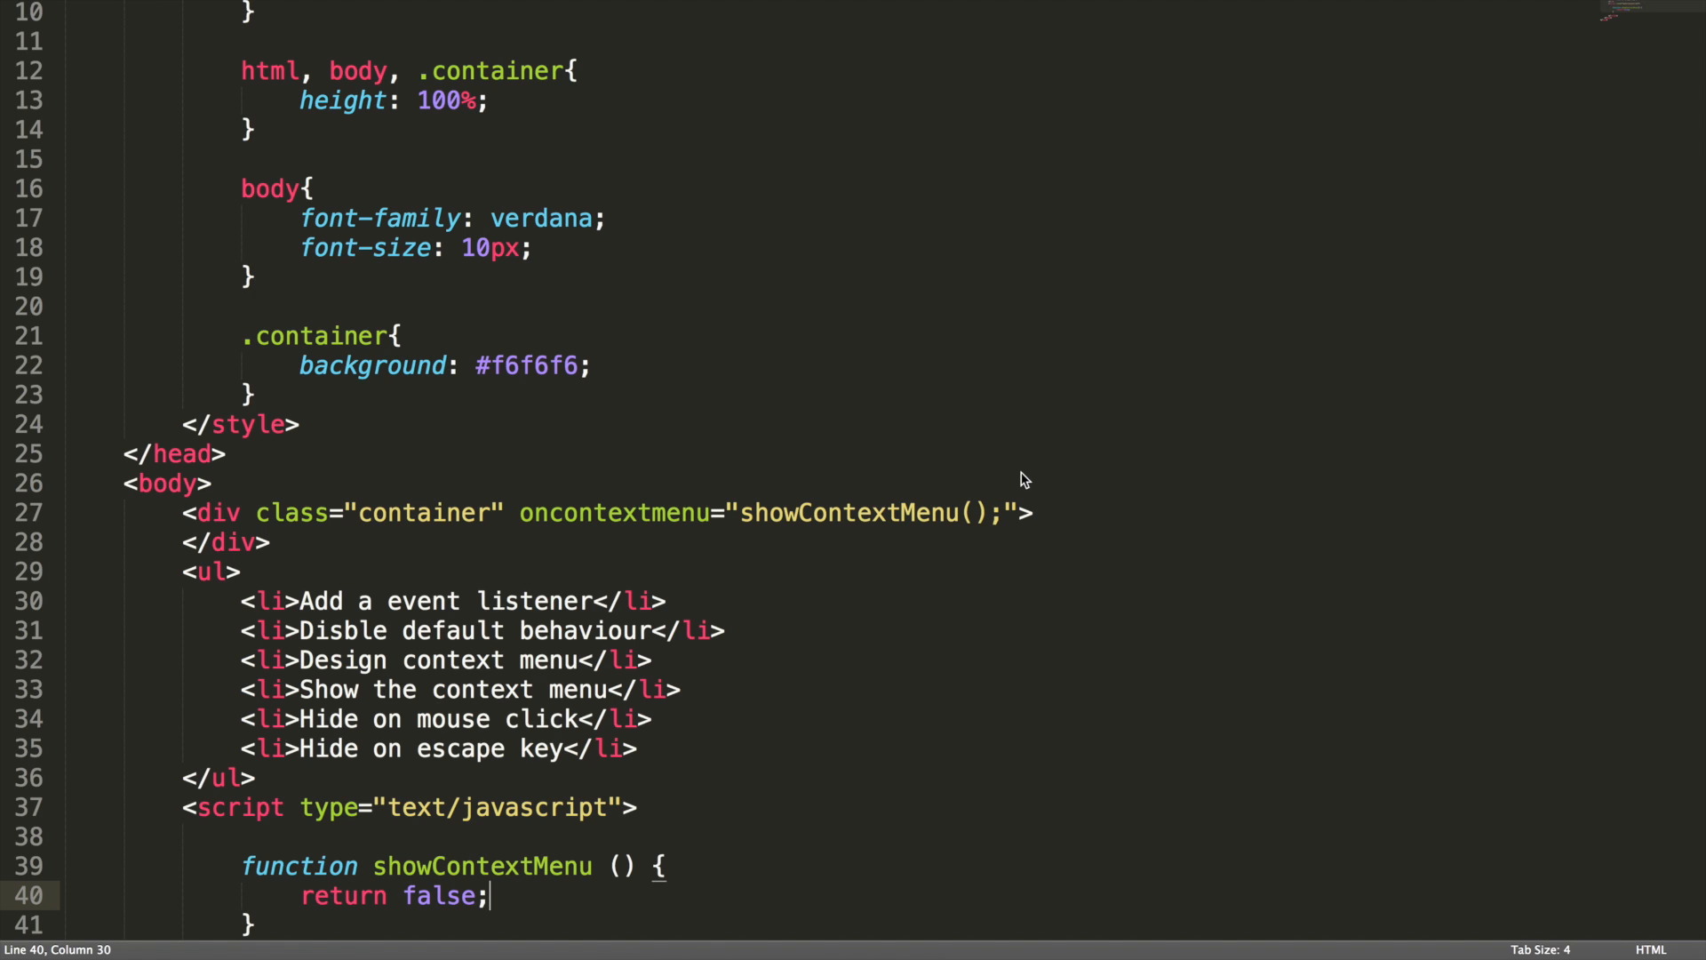
mouse_move(784, 528)
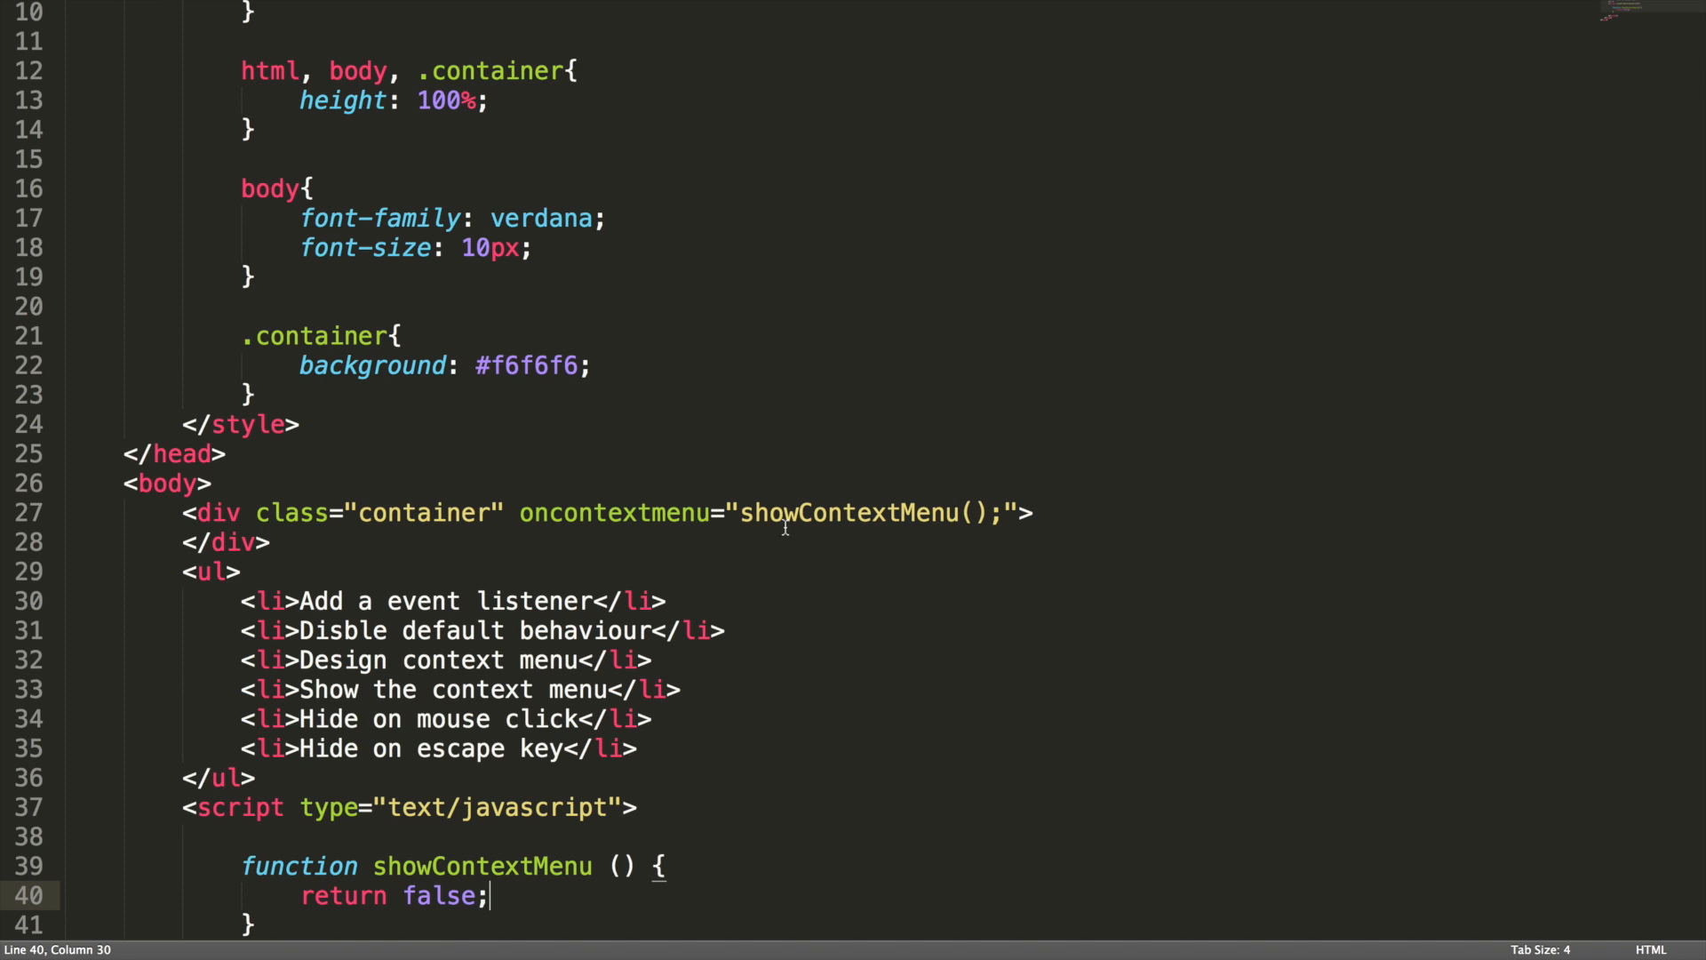
Change the handler to oncontextmenu="return showContextMenu();" and save the file
click(642, 511)
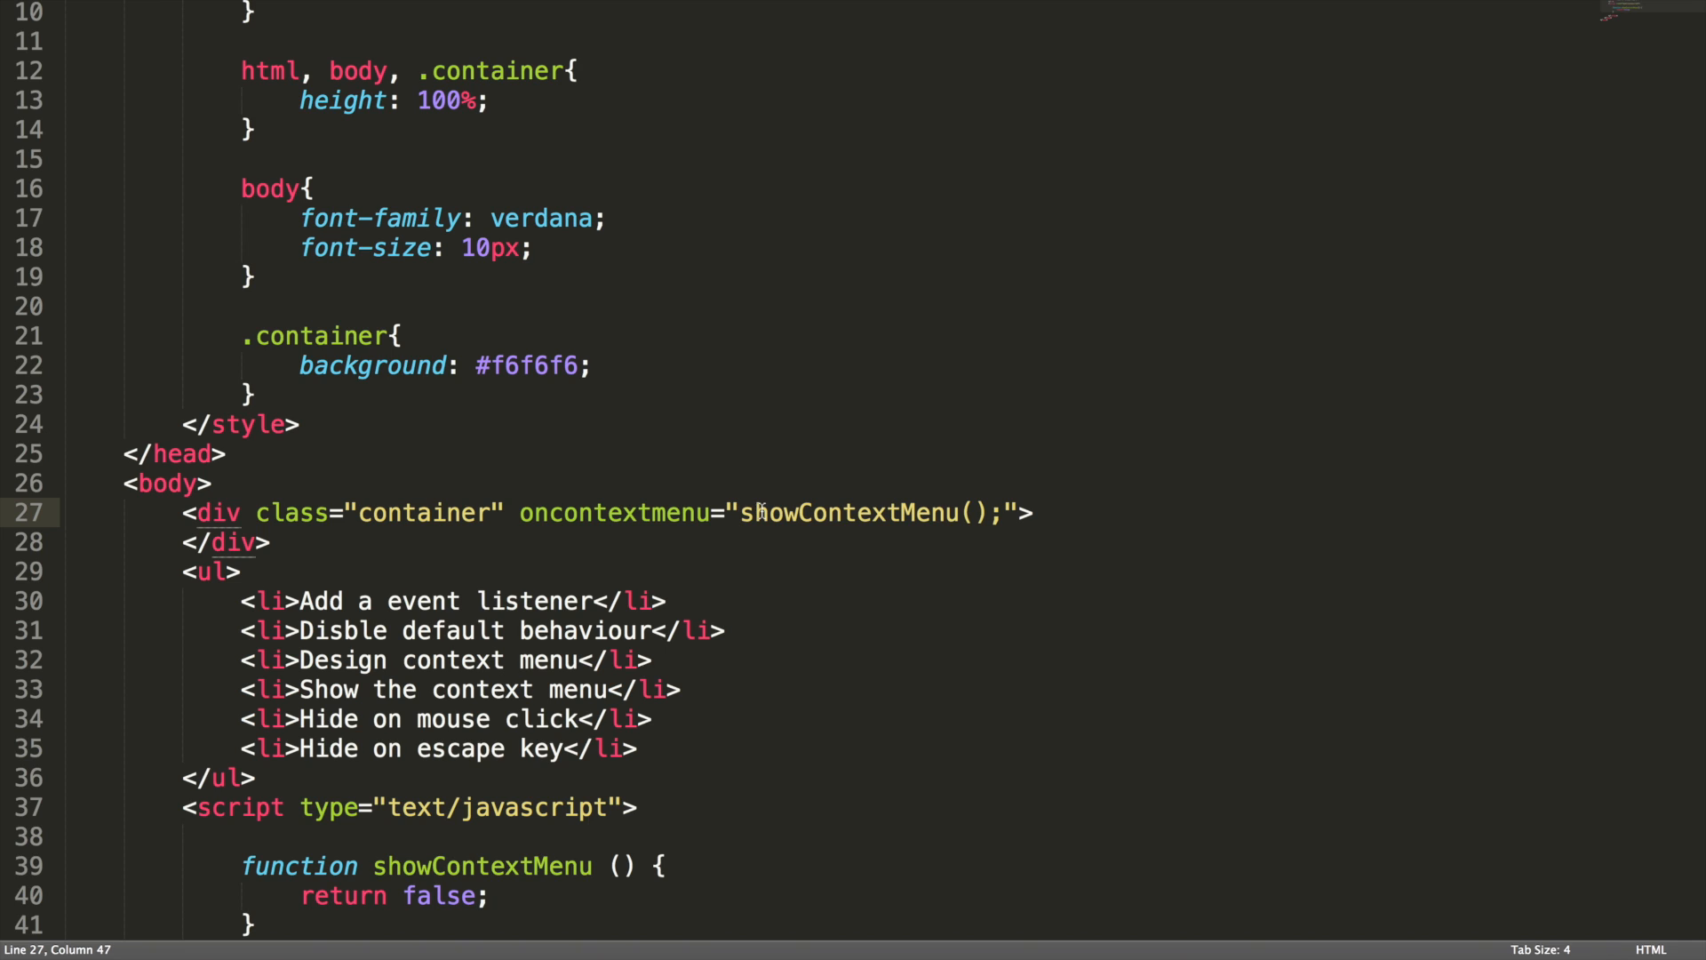
text(rer)
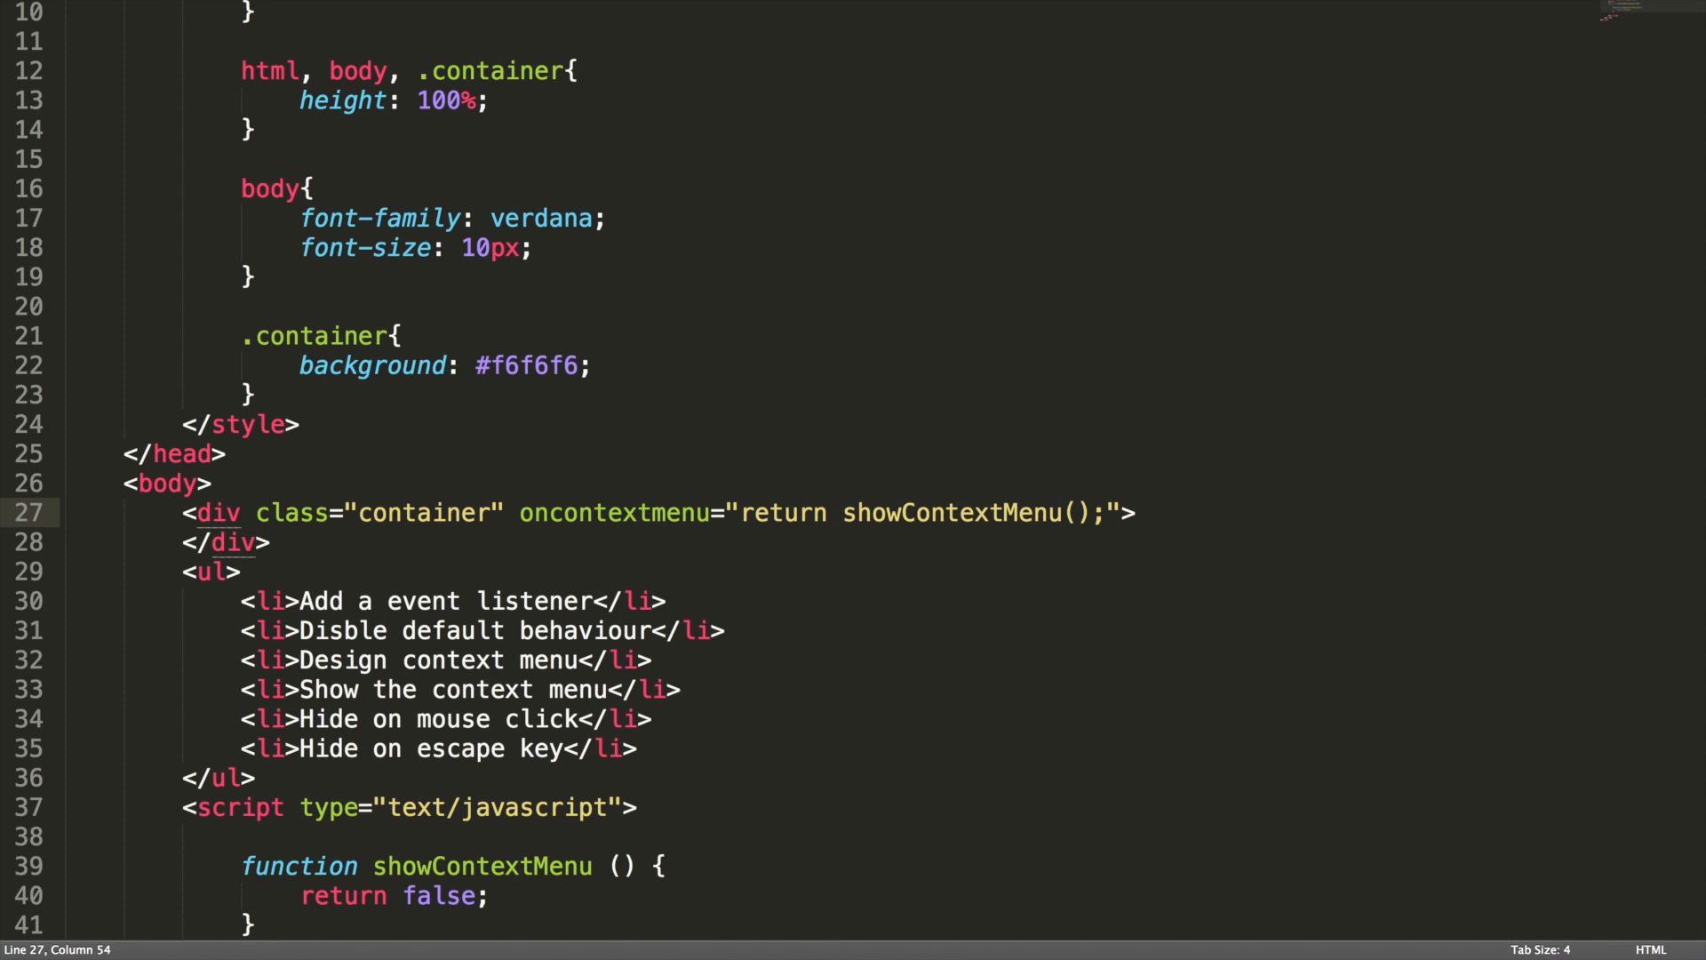
key(cmd+s)
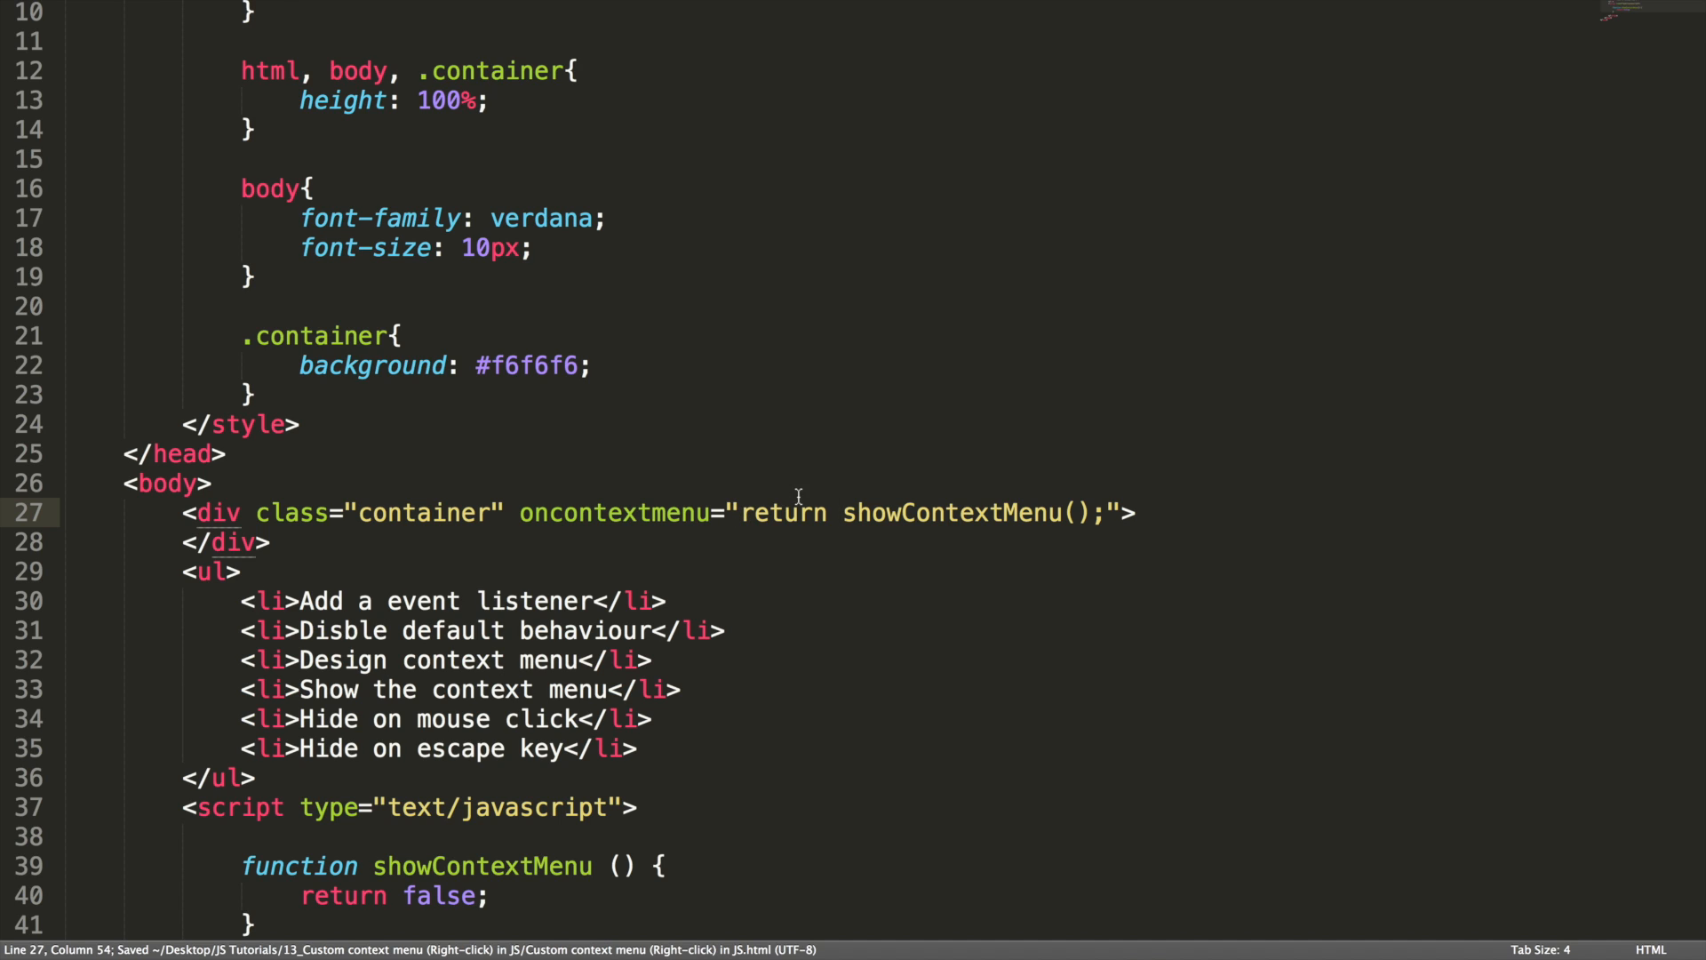
double_click(613, 512)
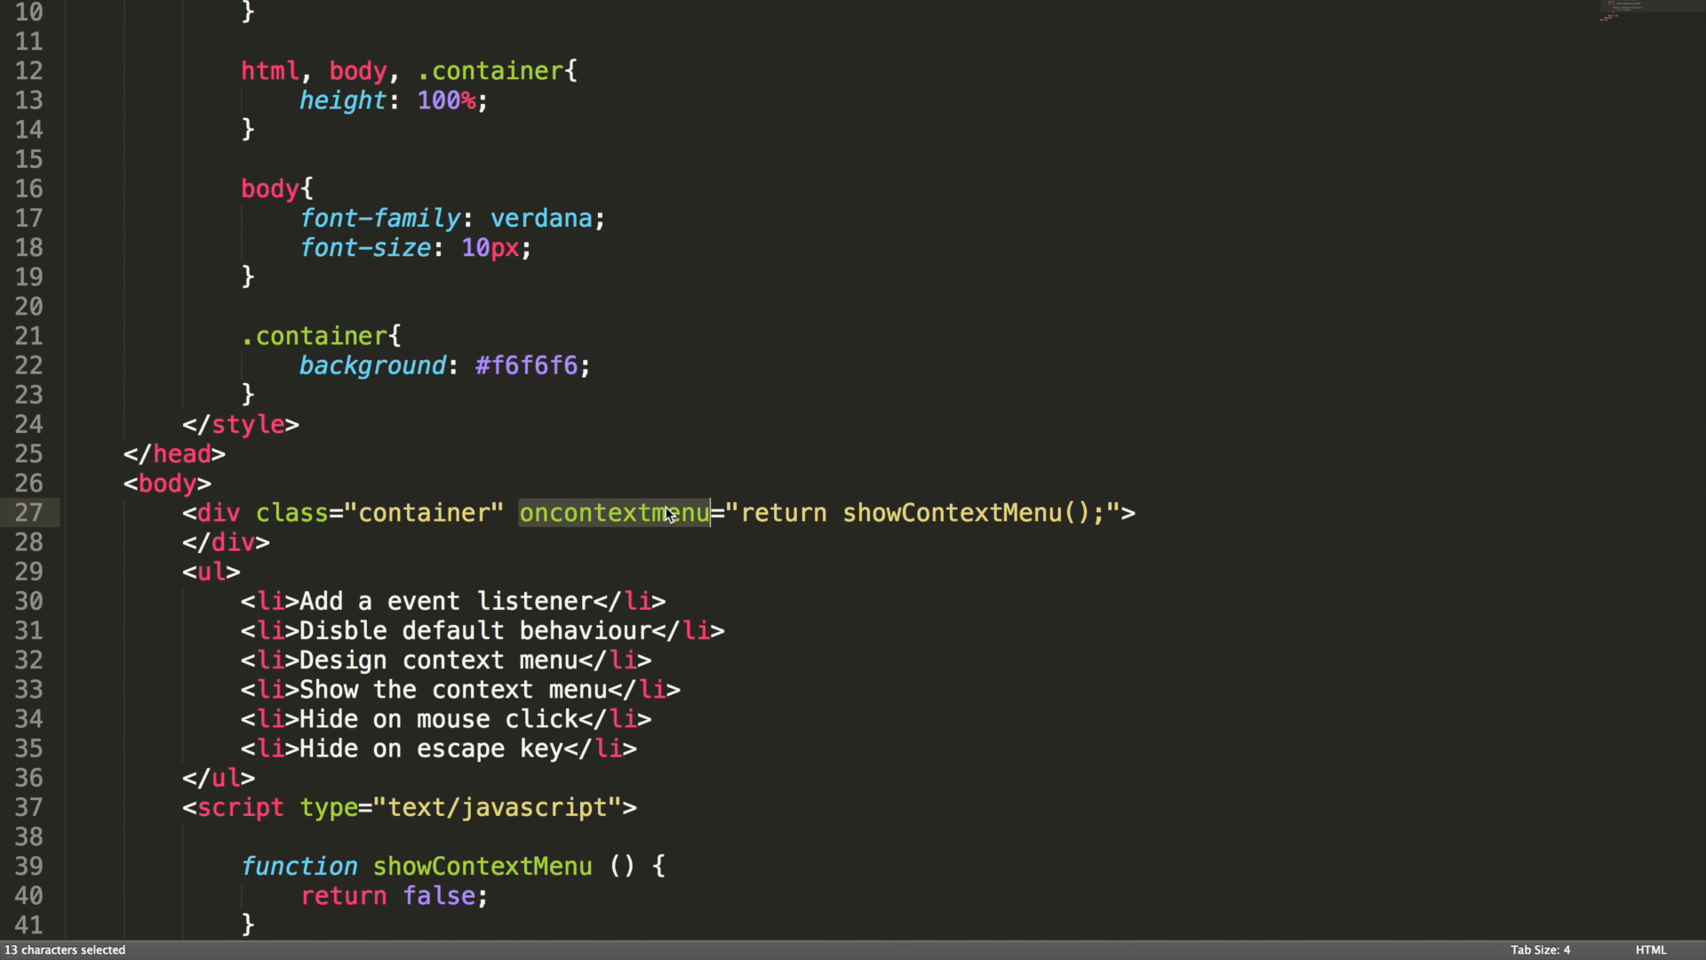
click(213, 483)
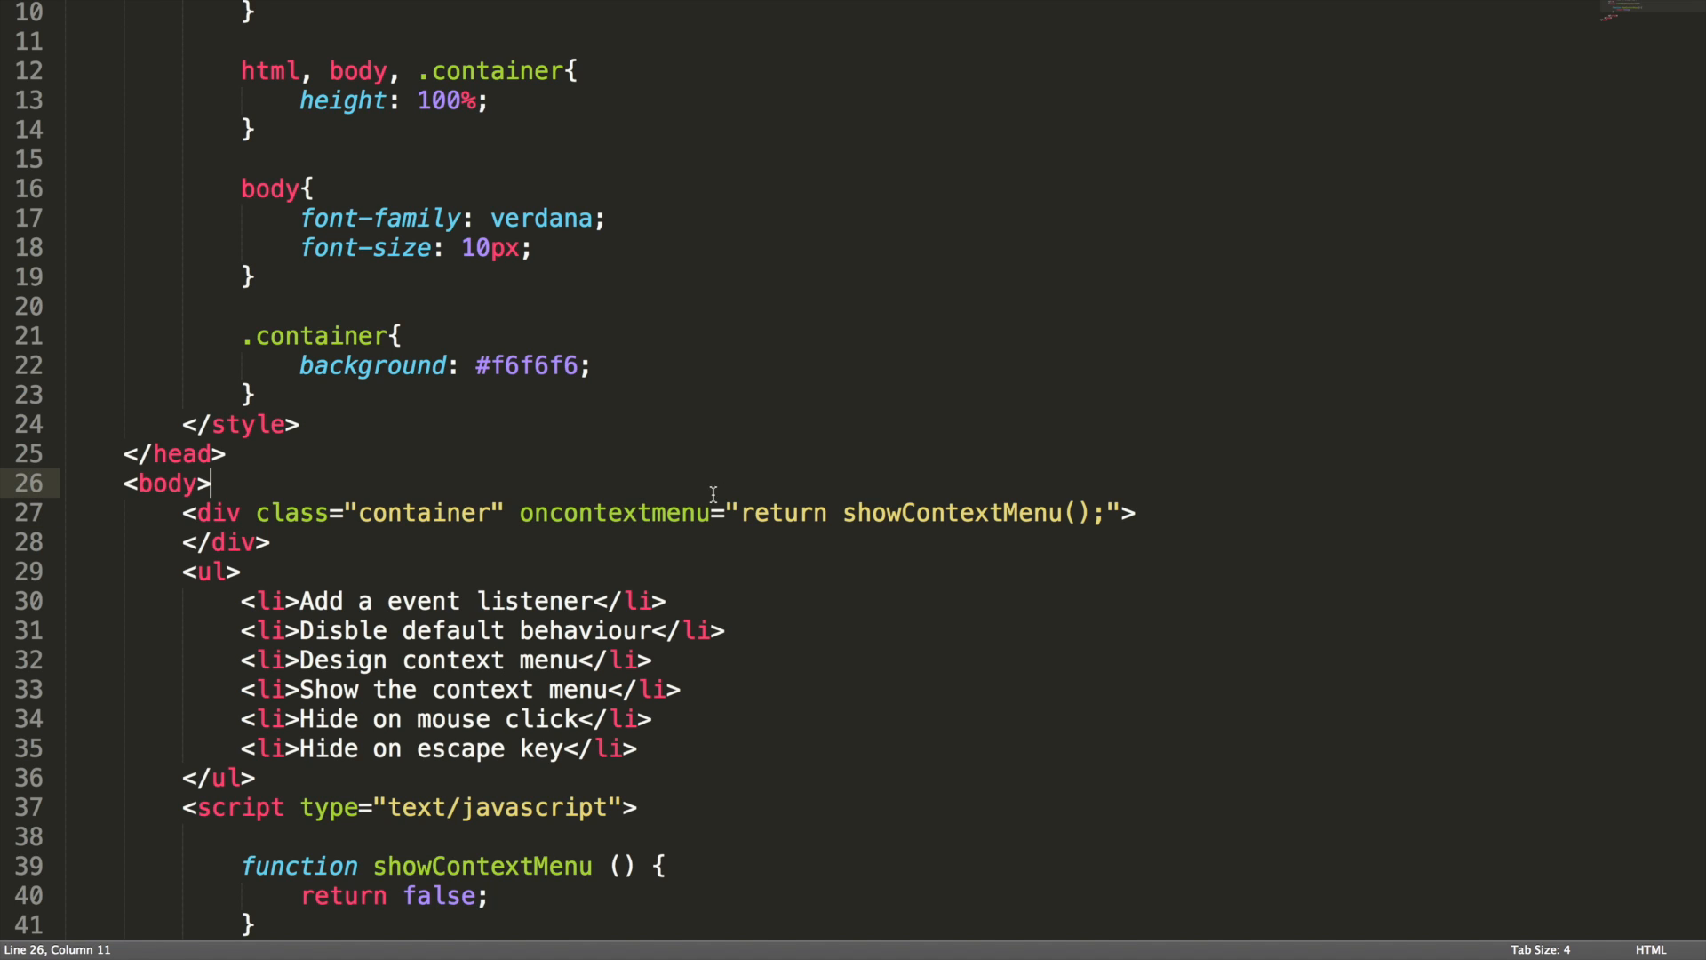
double_click(616, 512)
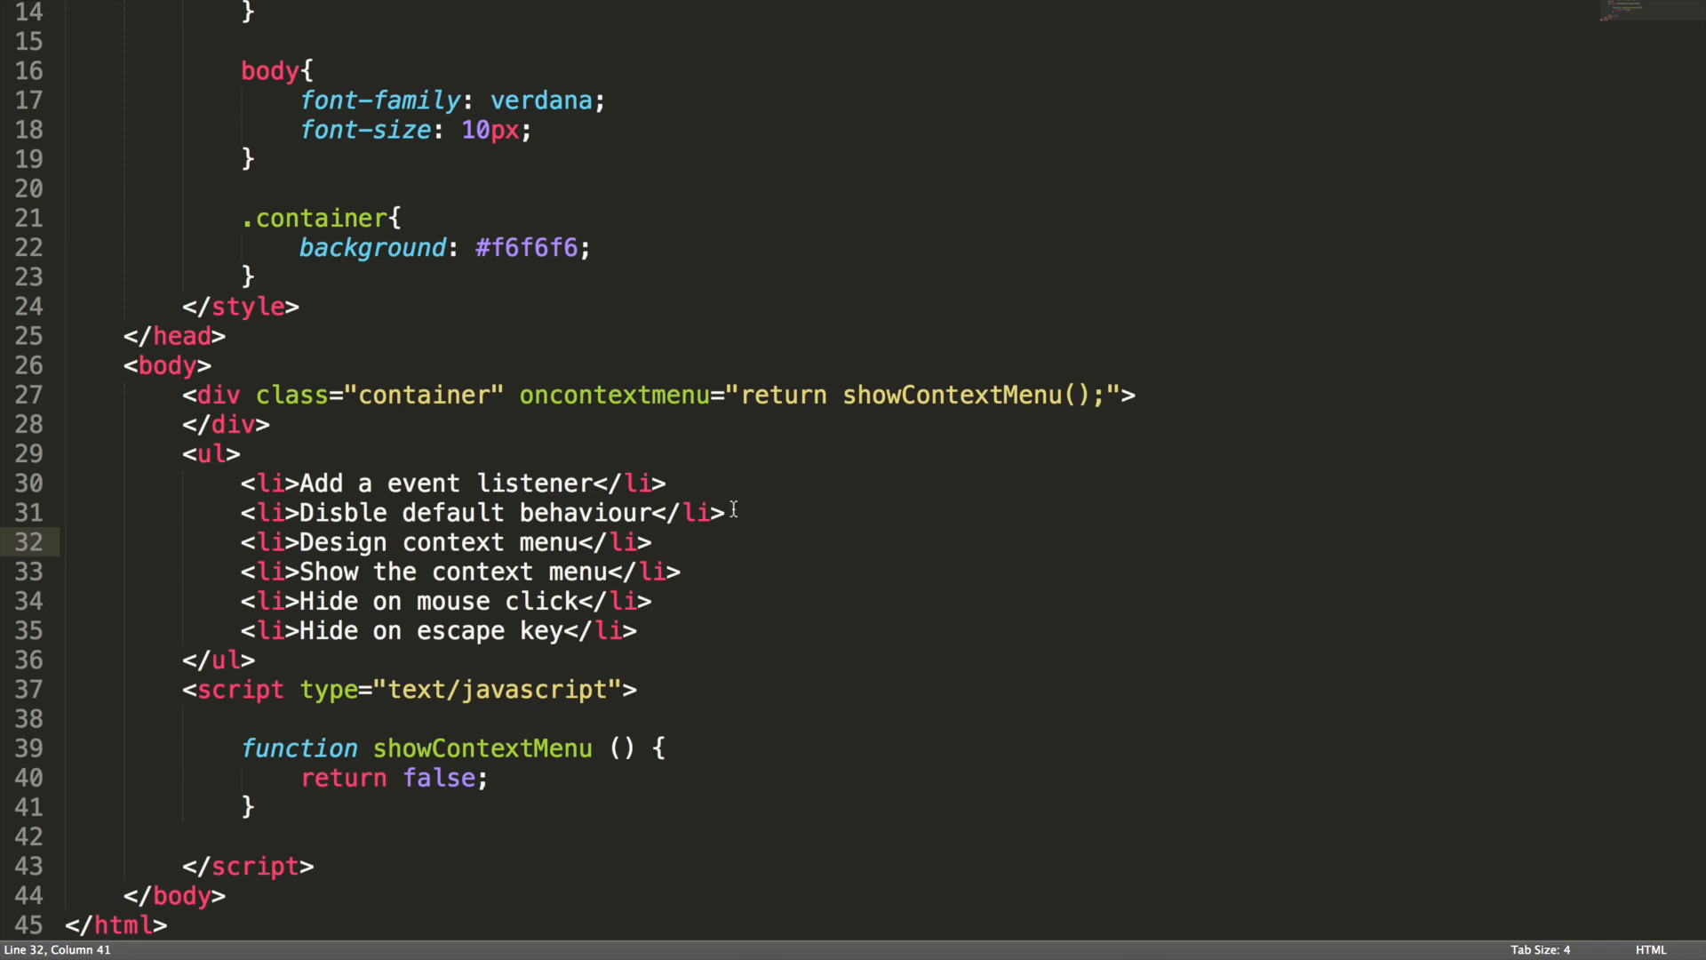
mouse_move(616, 448)
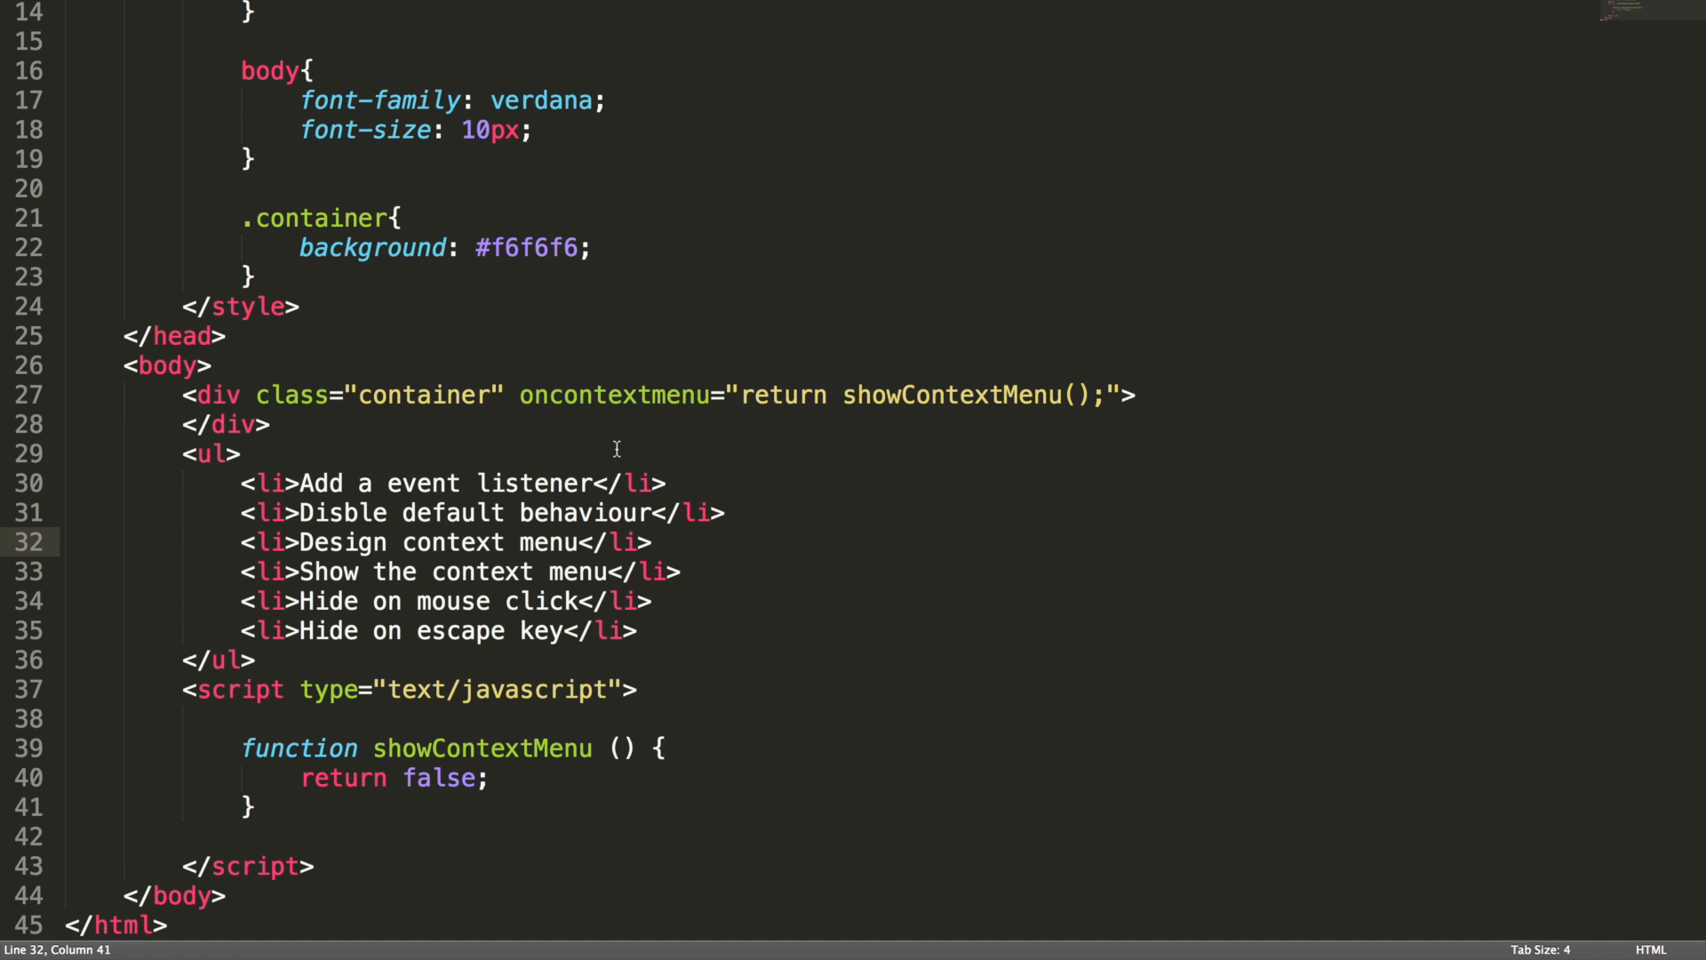
Wrap the menu list in <div id="contextMenu" class="context-menu"> inside the container
drag(302, 542, 579, 542)
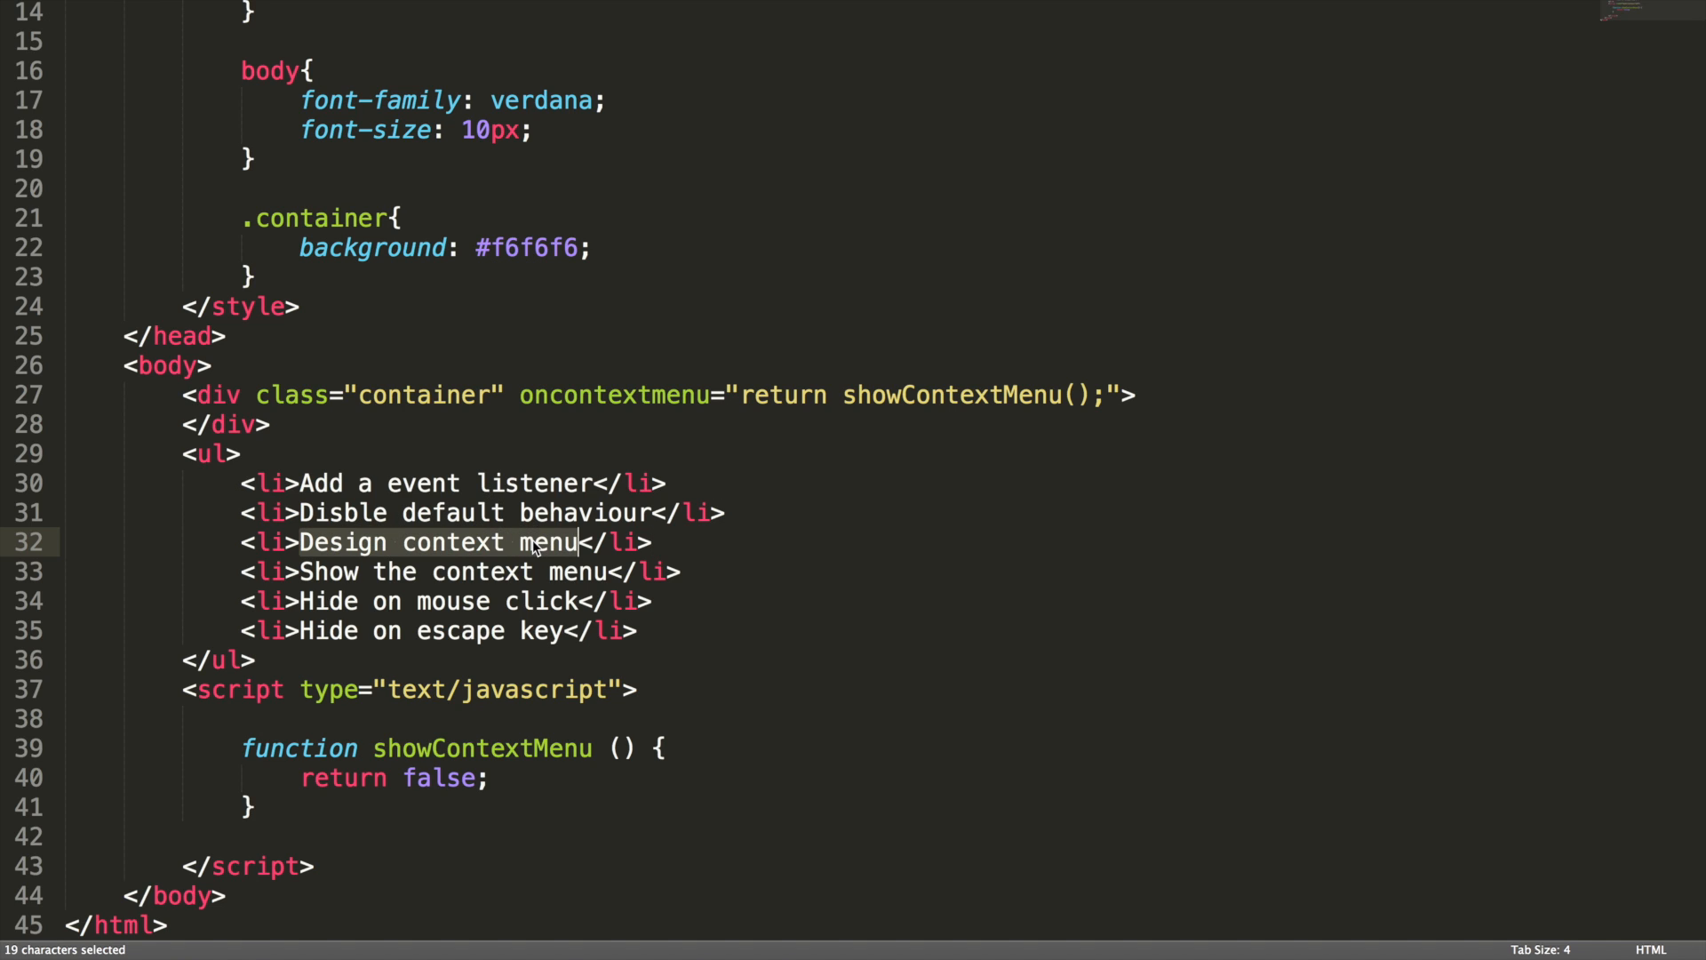
mouse_move(400, 692)
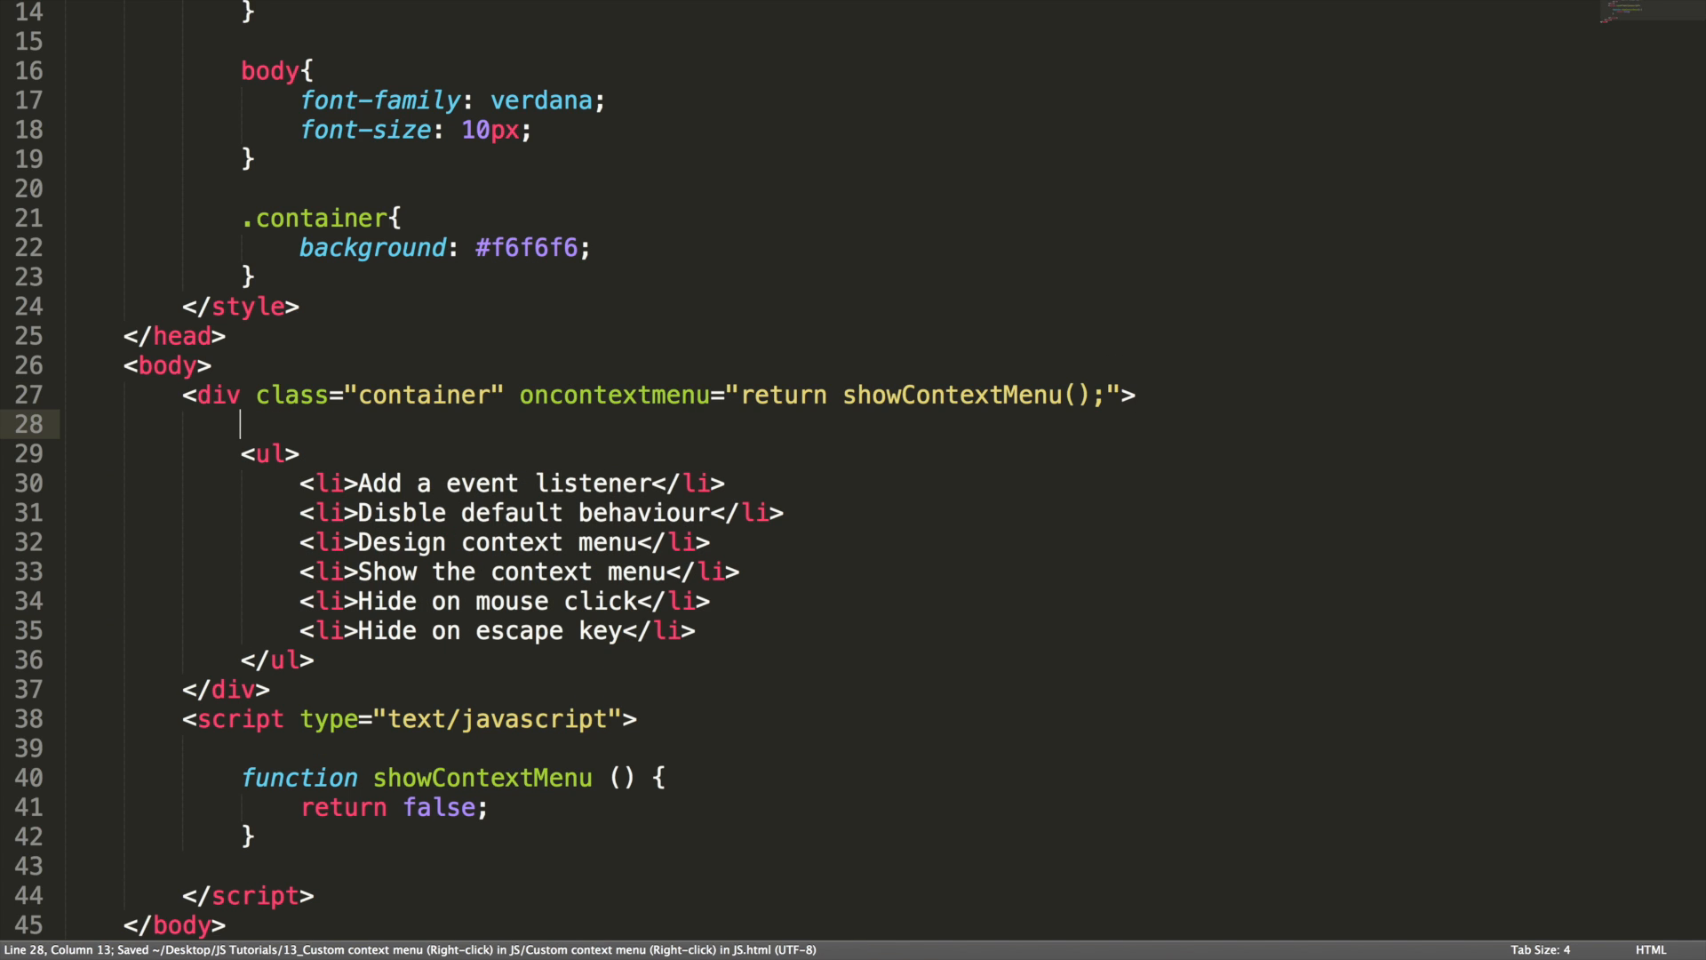
text(<div id)
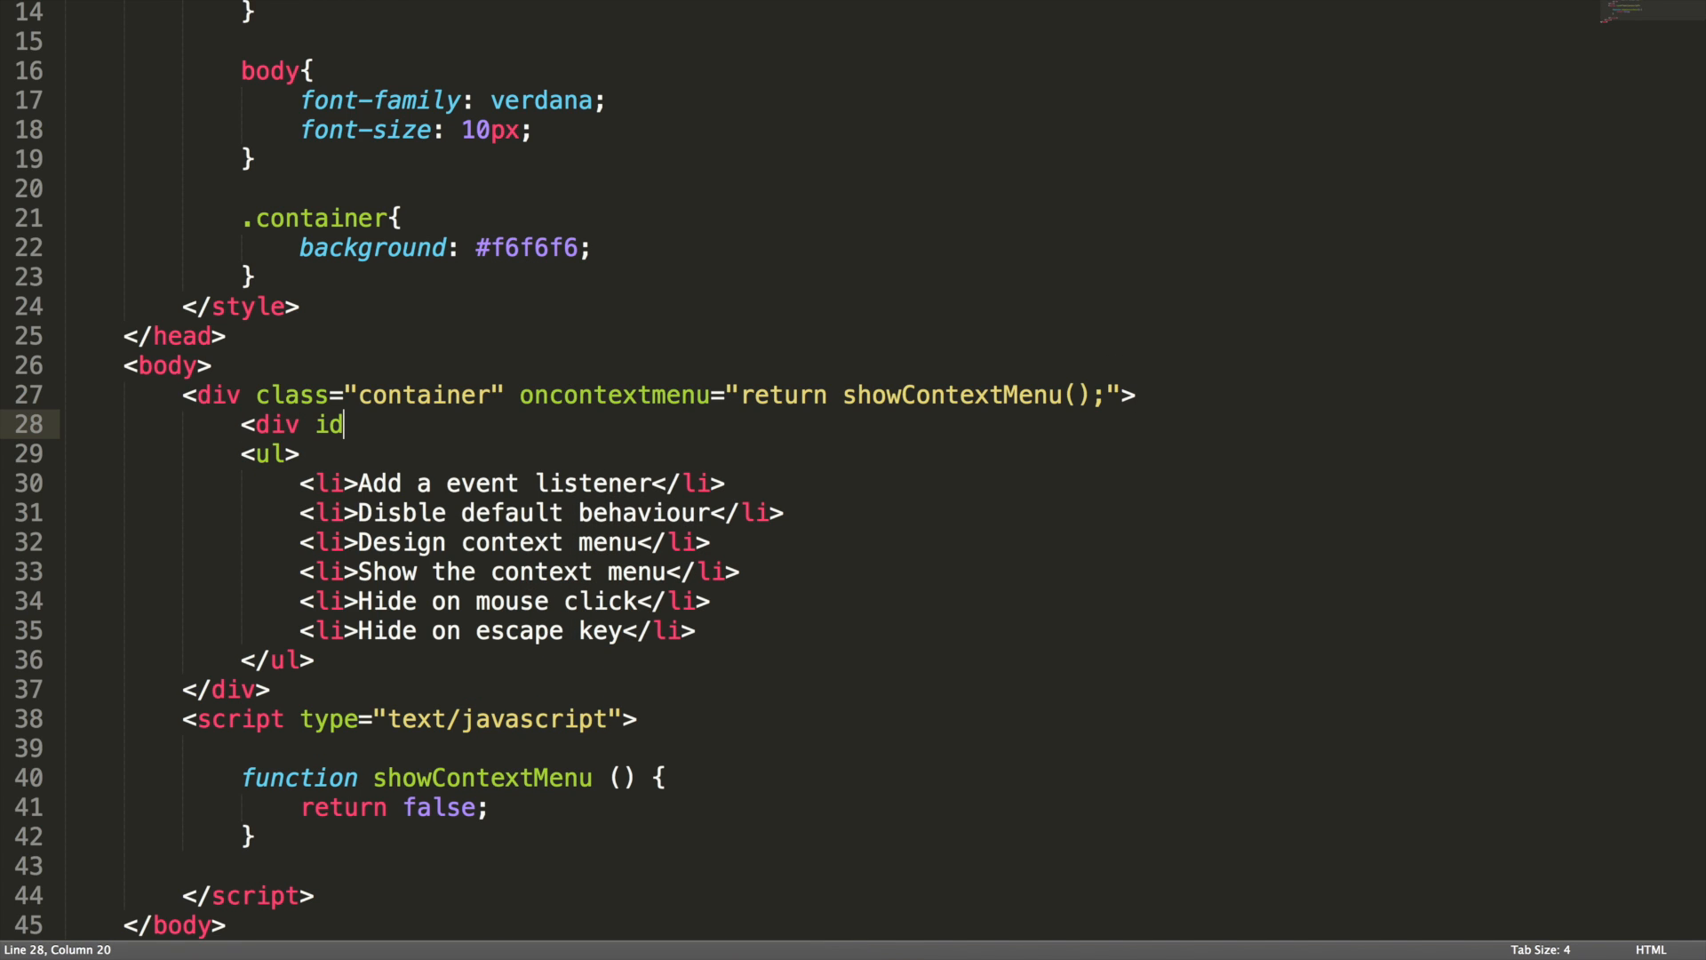
text(="contextMeu")
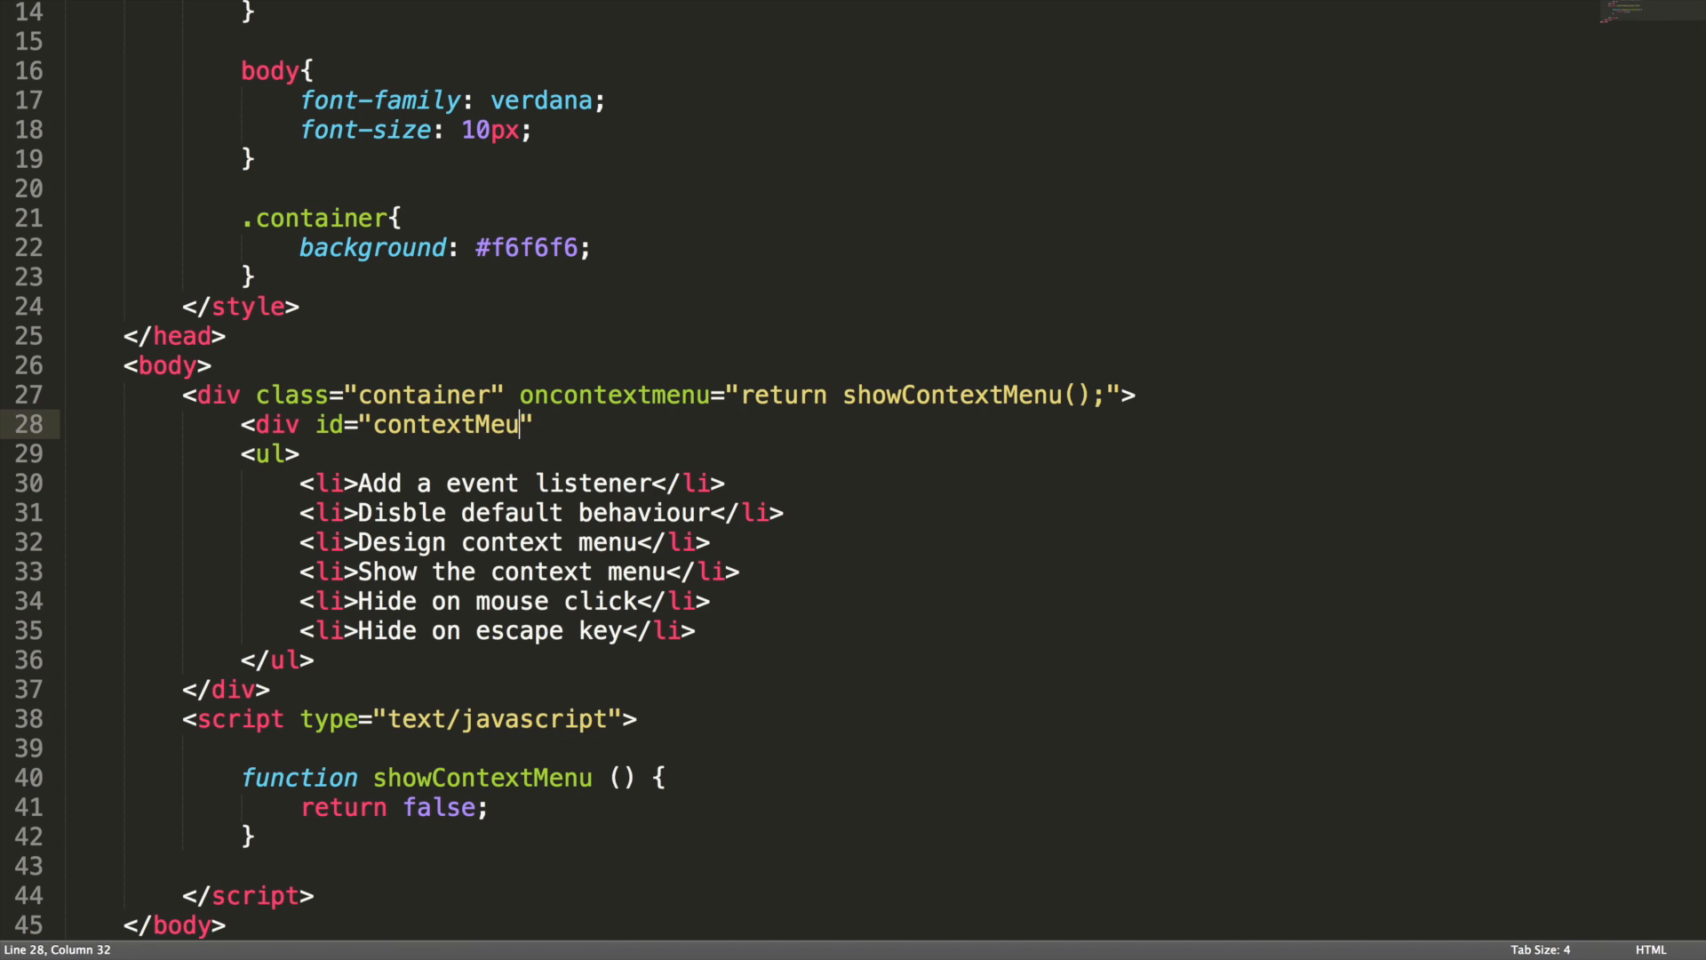
text(nu" class="context-menu">)
text(</div>)
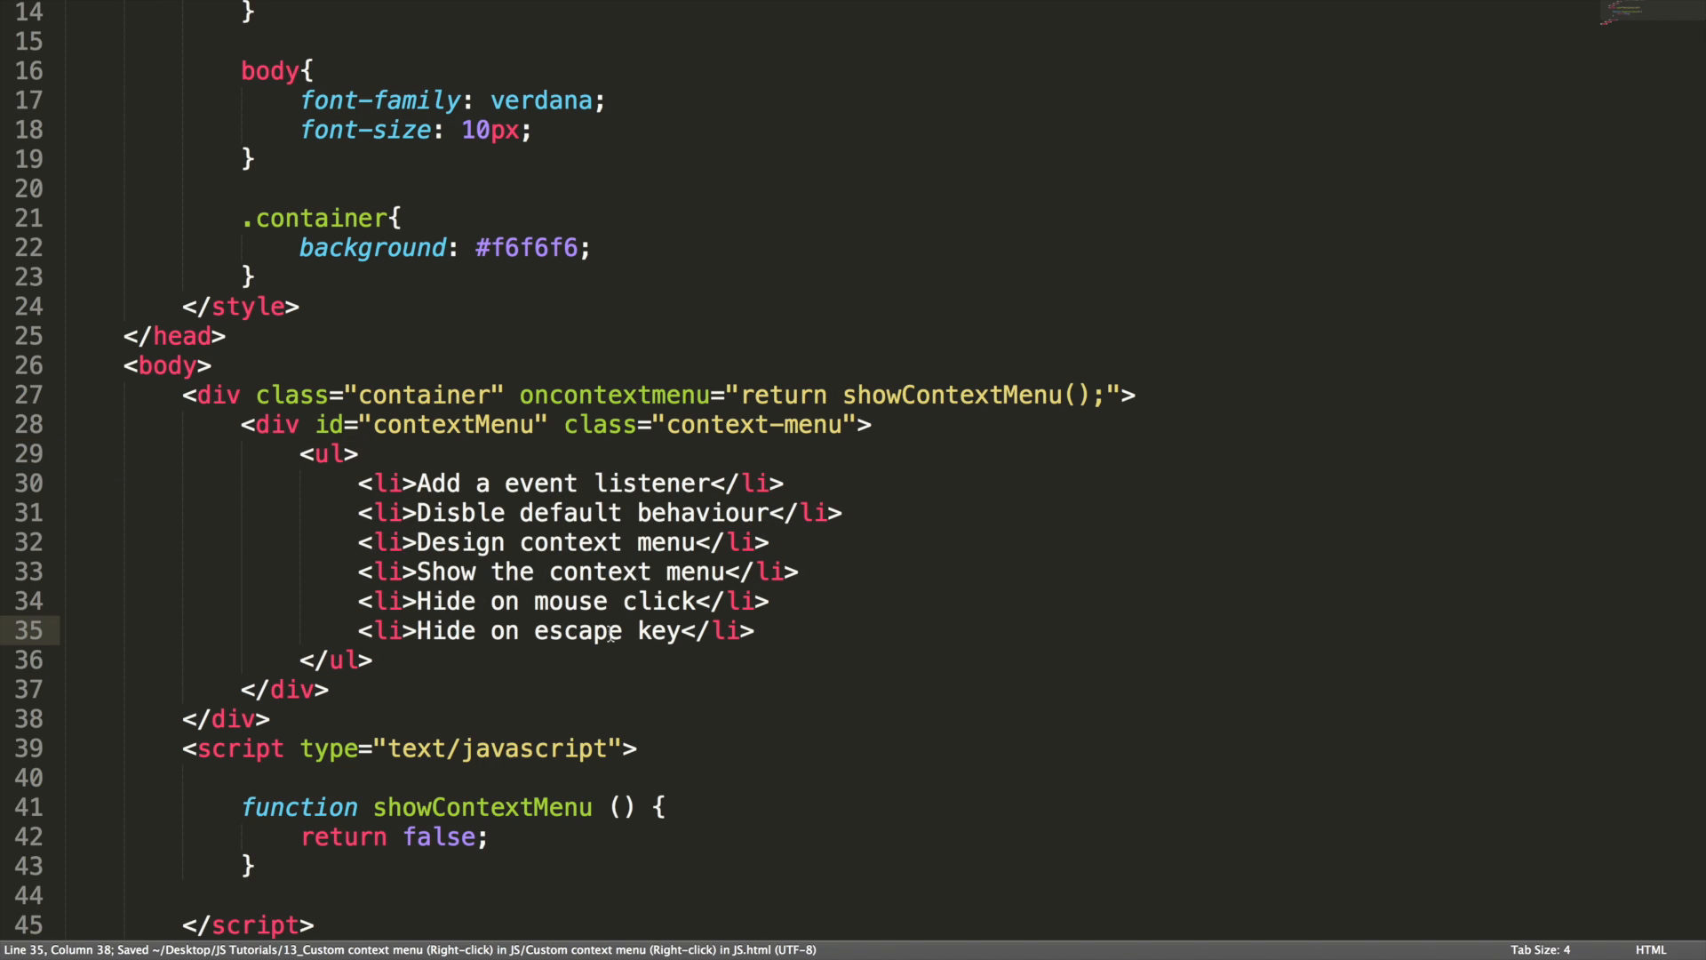
Add an empty <li class="separator"></li> after the Show the context menu item
key(Enter)
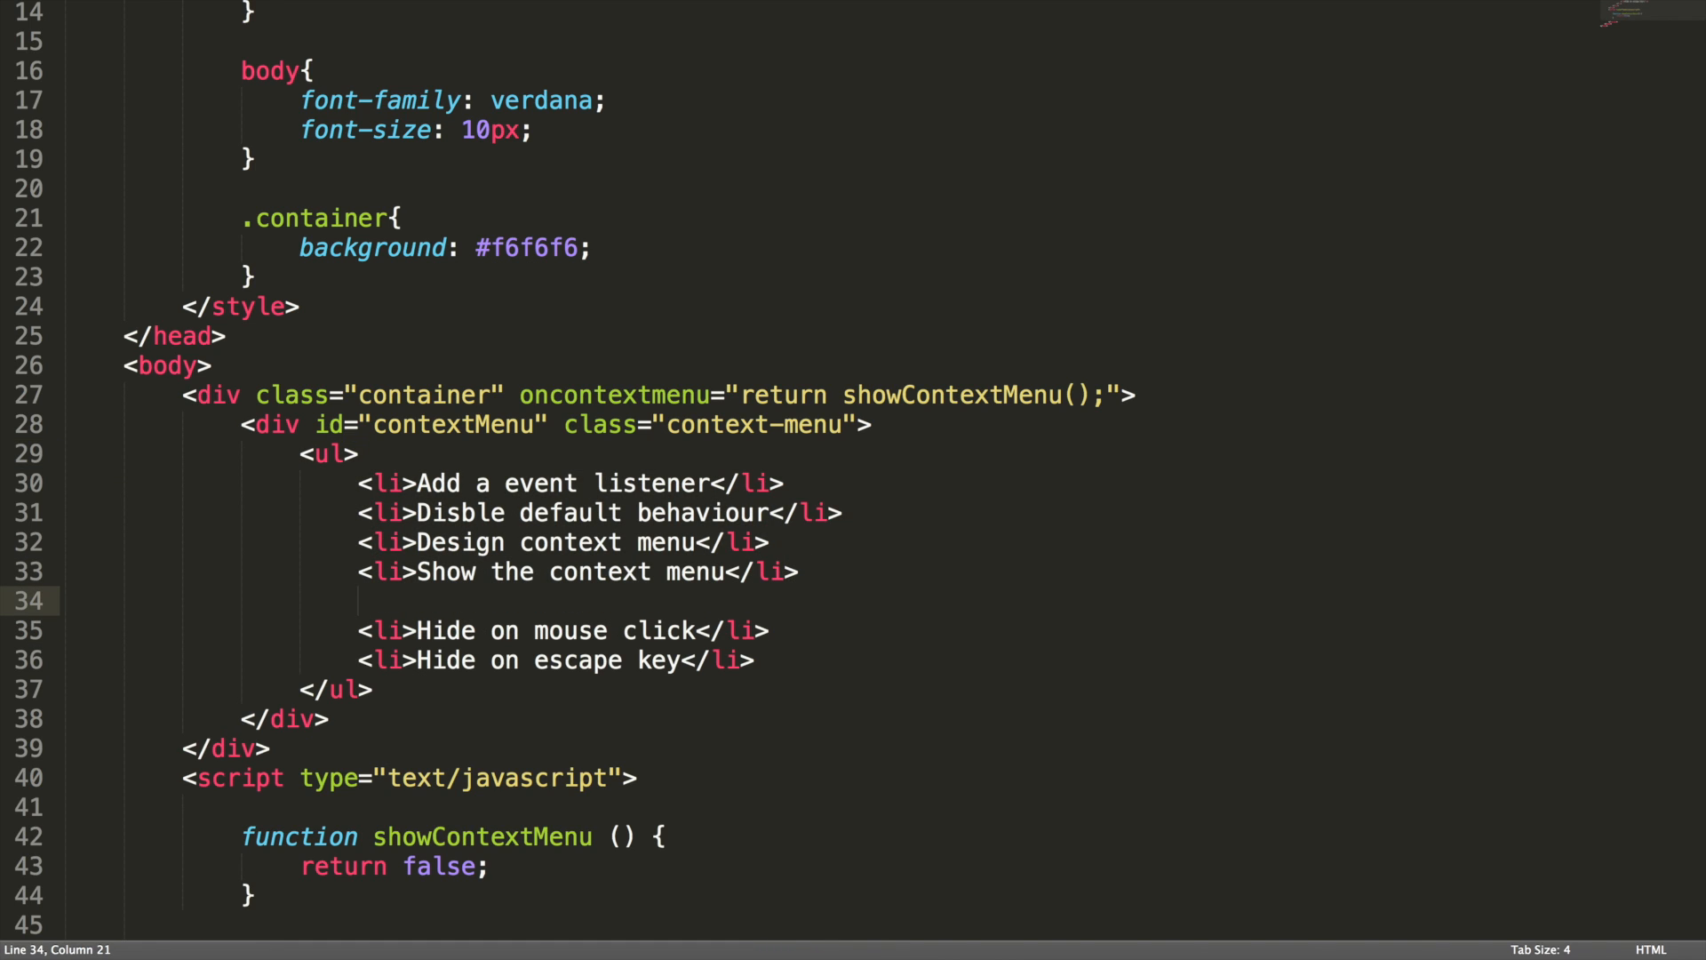
text(<li)
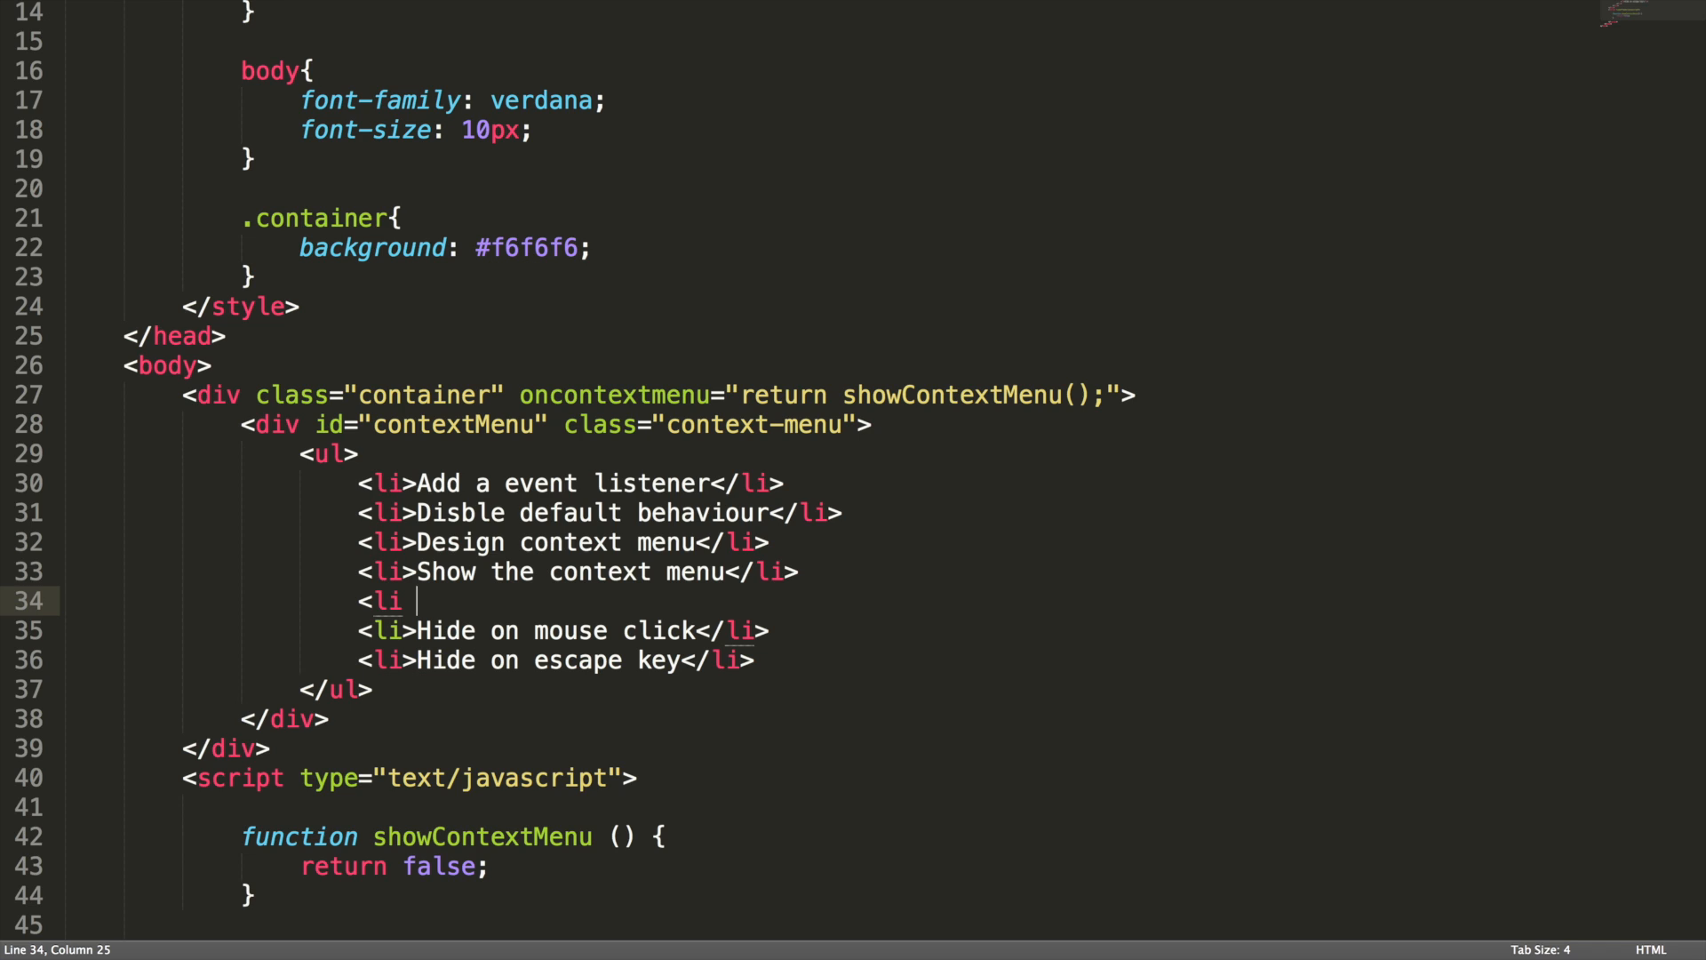
text(class="s")
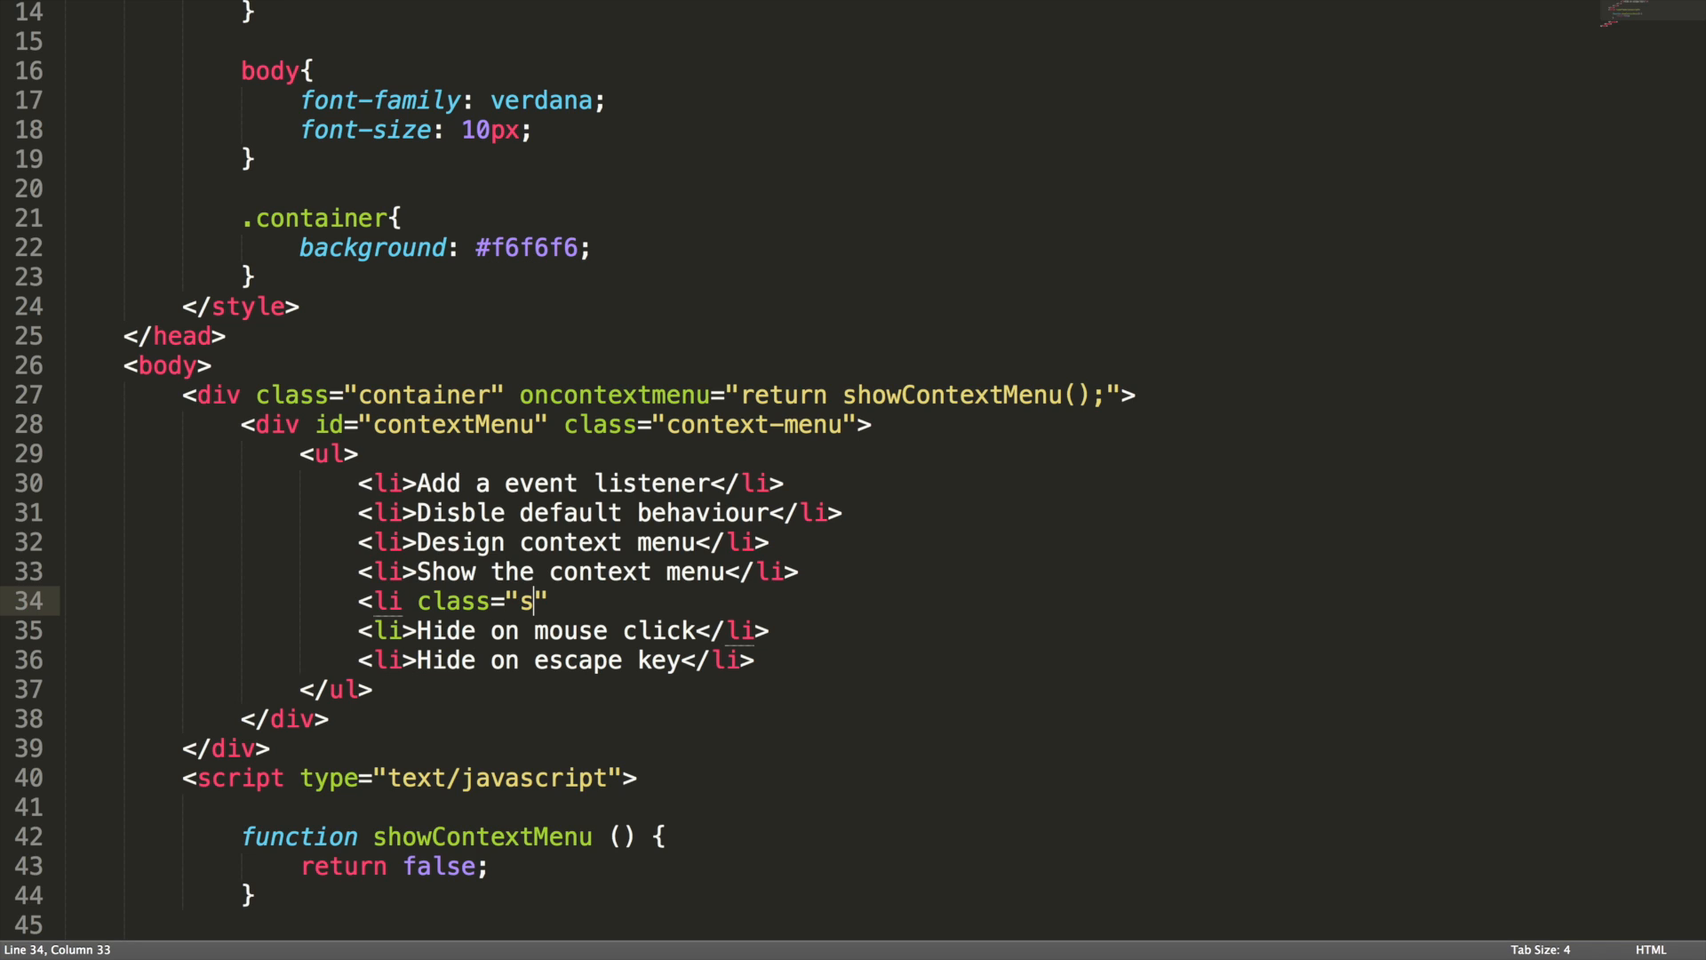
text(eparator">)
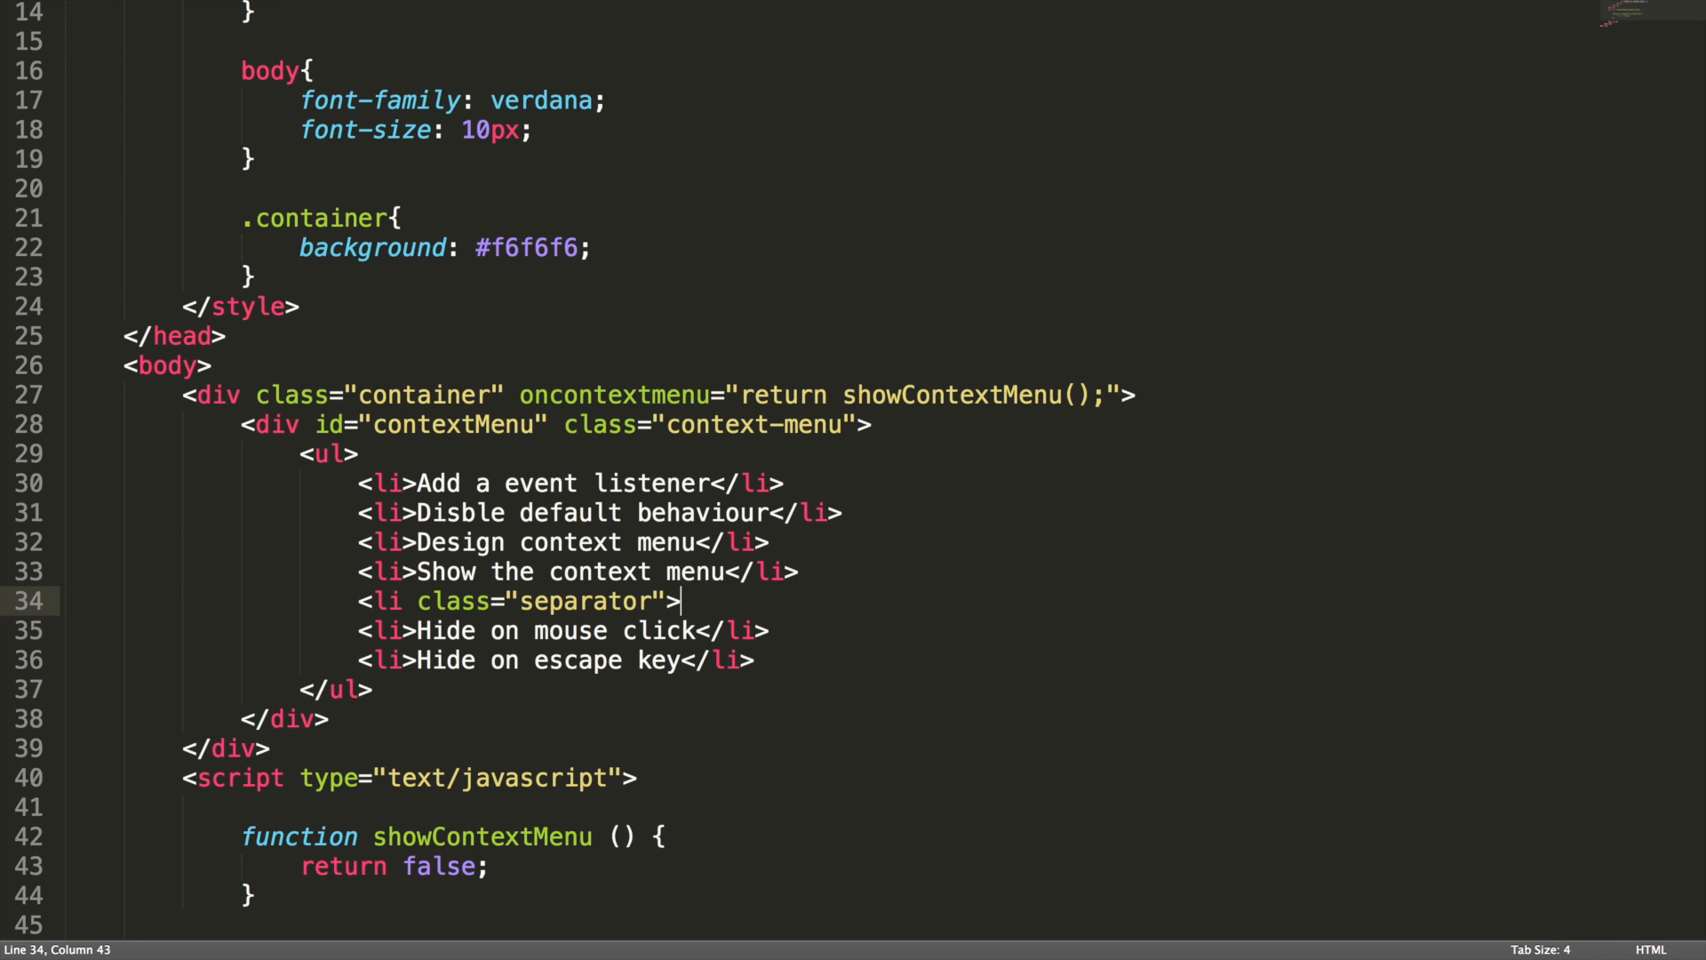
text(</li>)
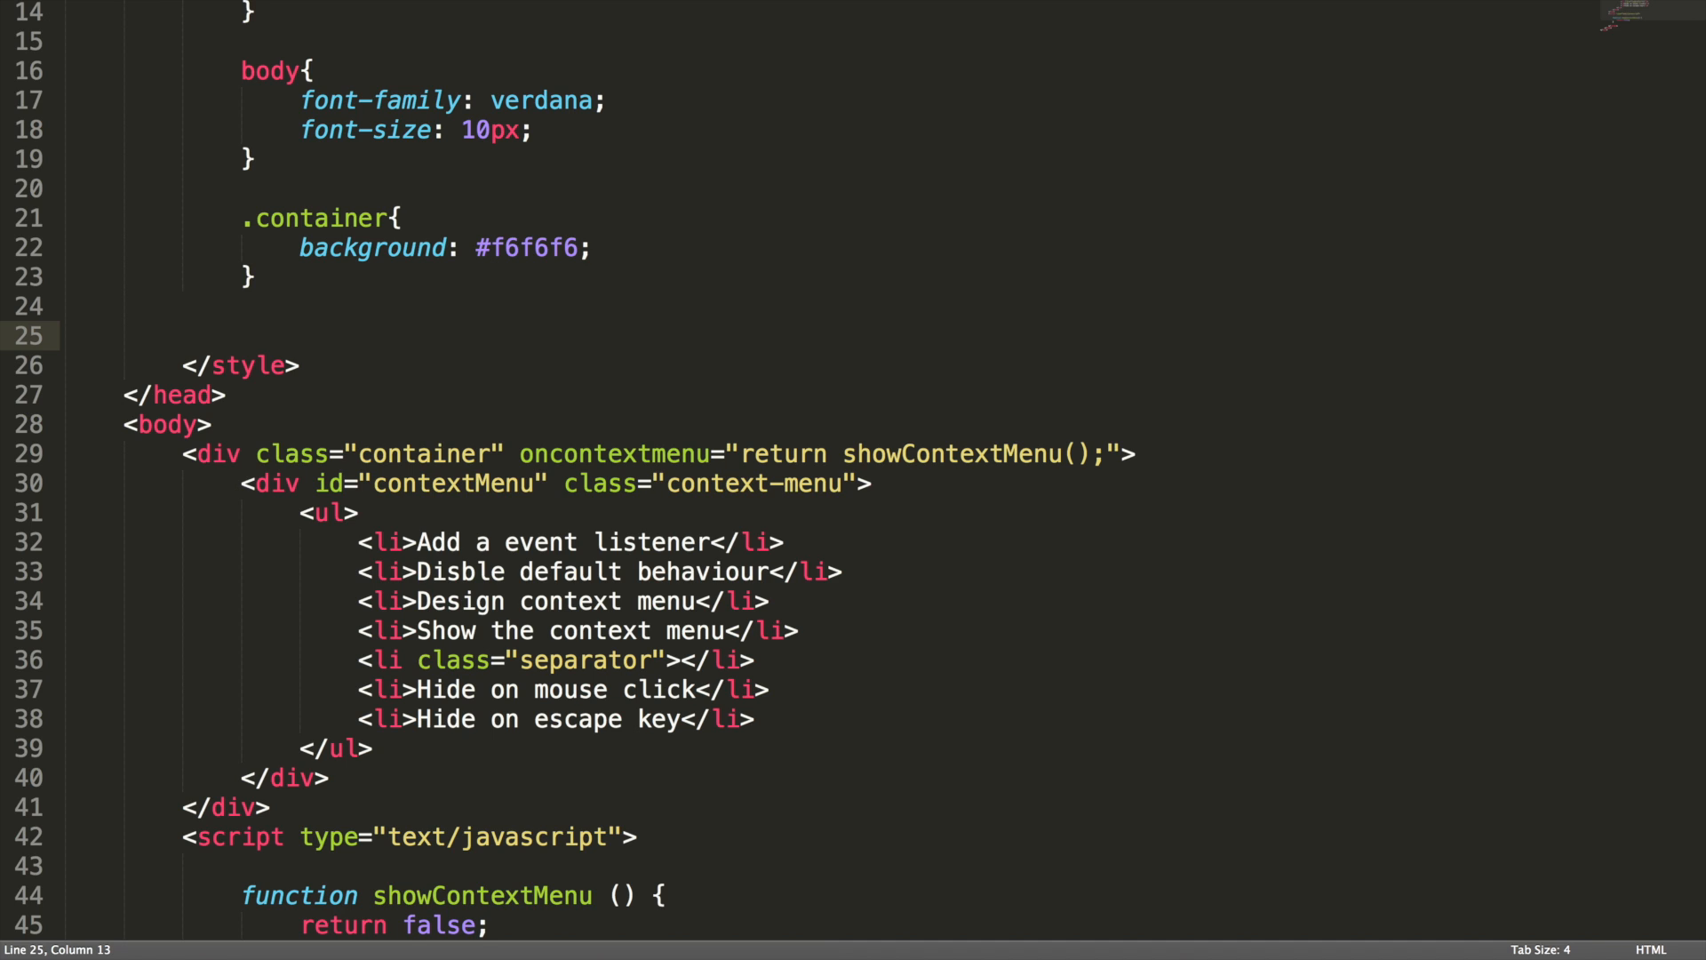
Start a .context-menu rule with width: 200px and height: auto
text(.contextMen)
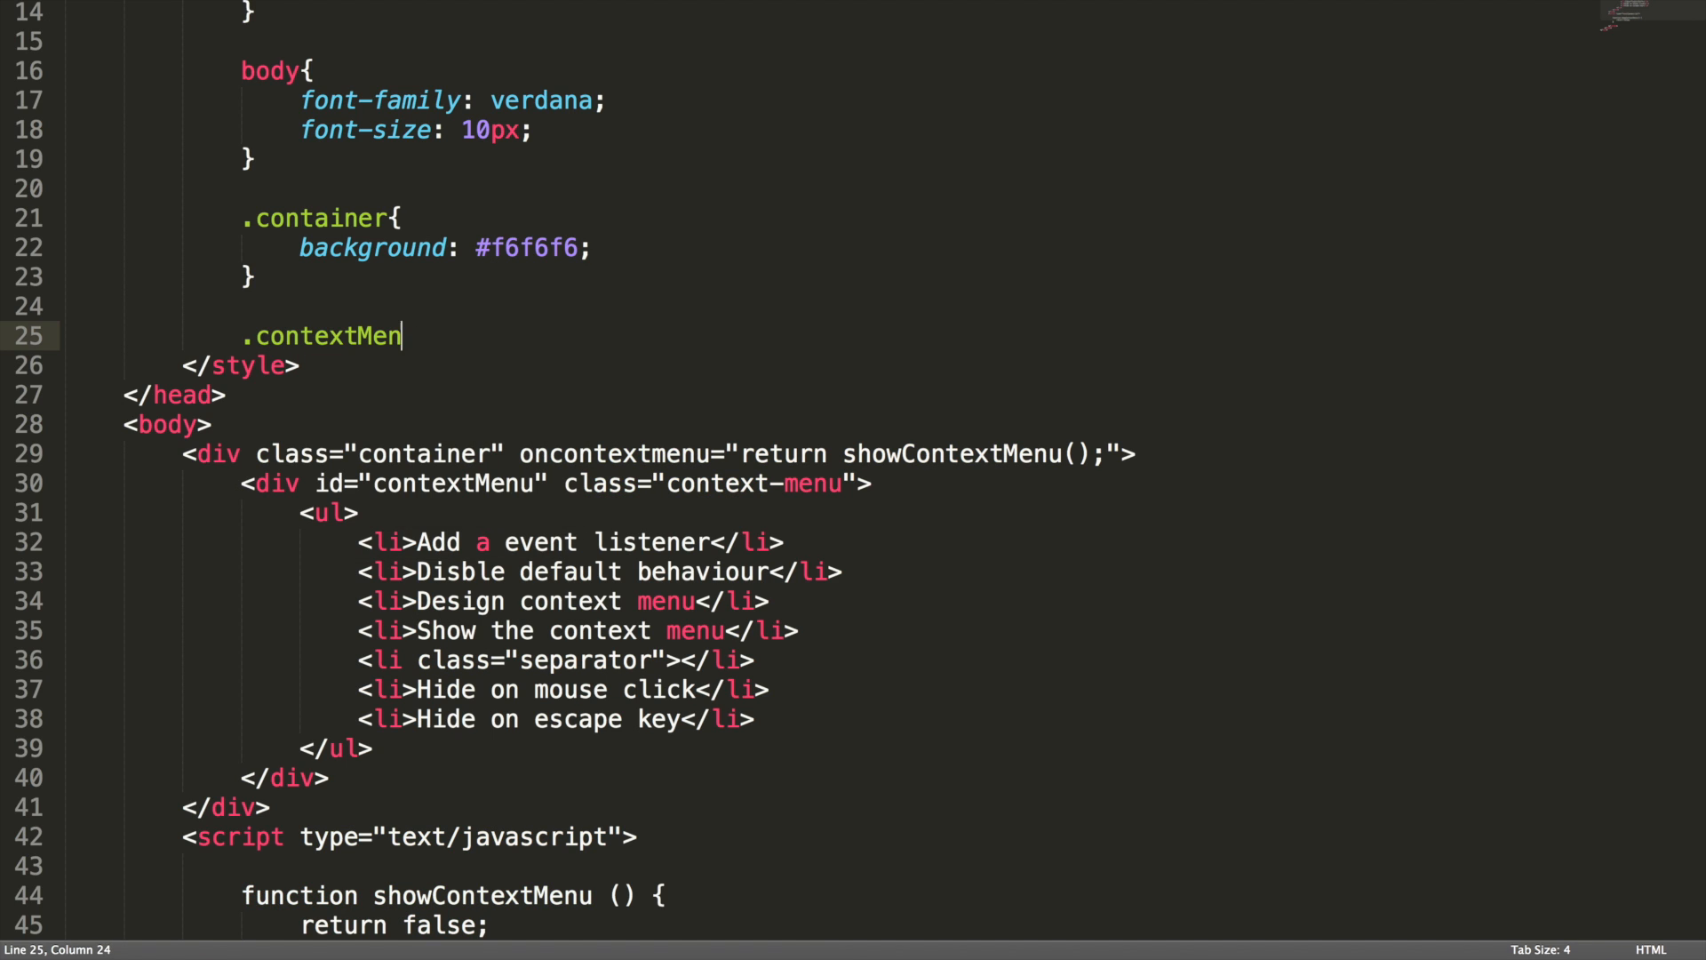
text(-menu)
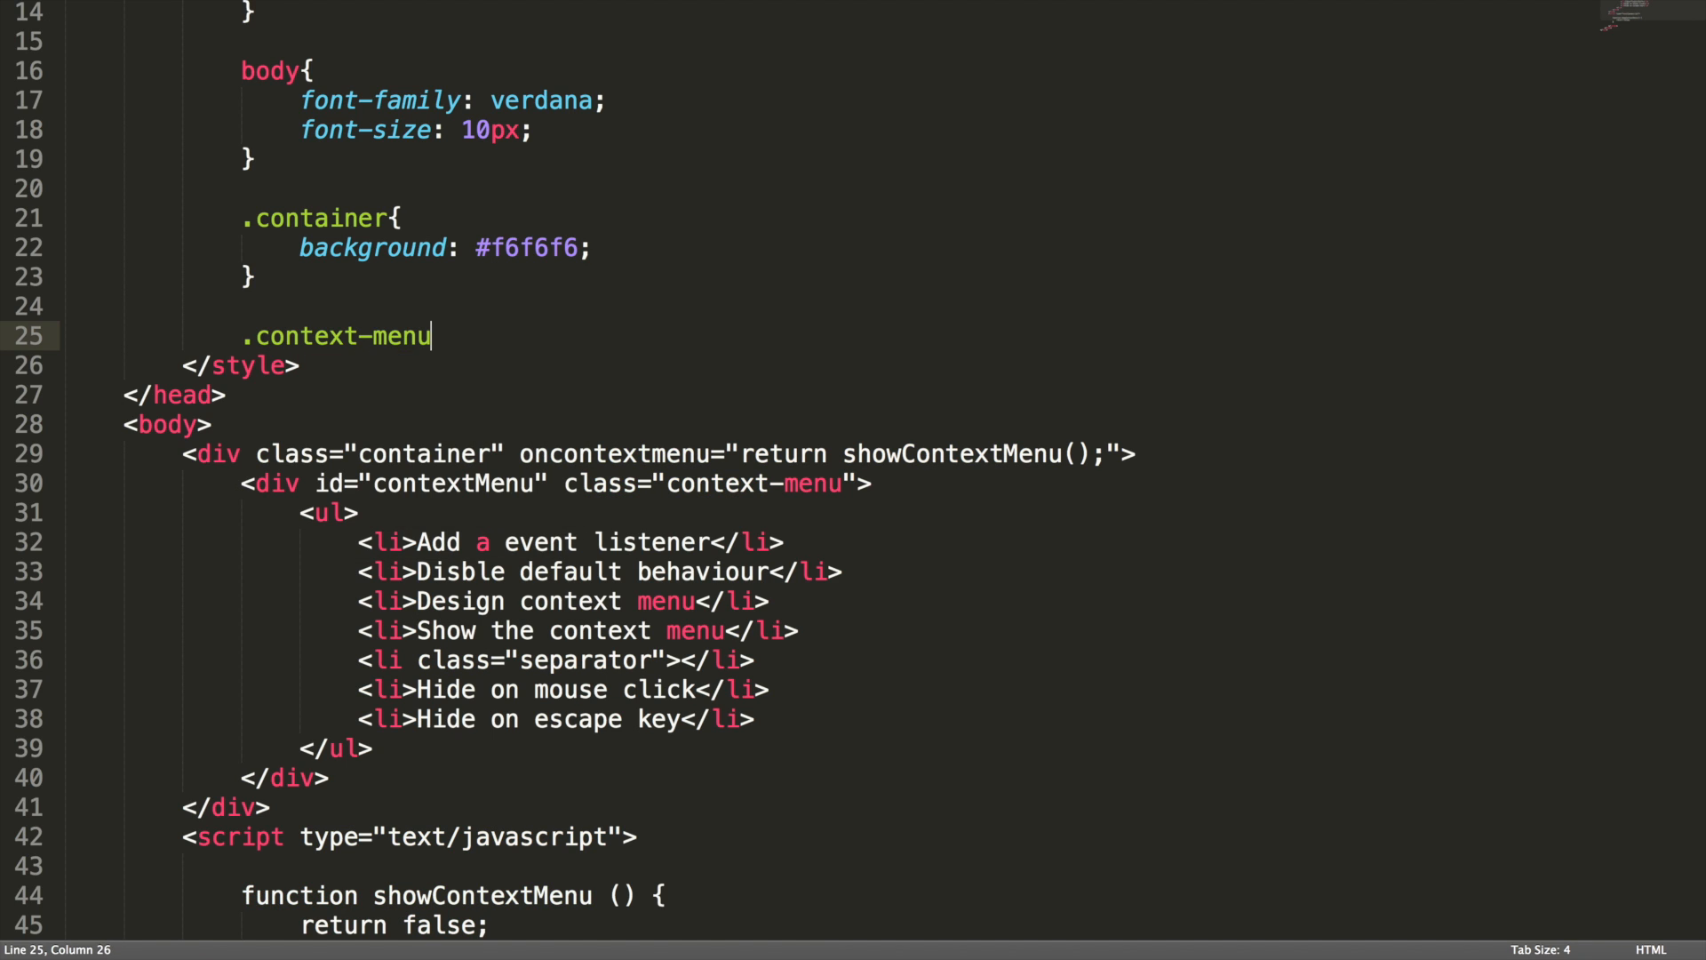
text({)
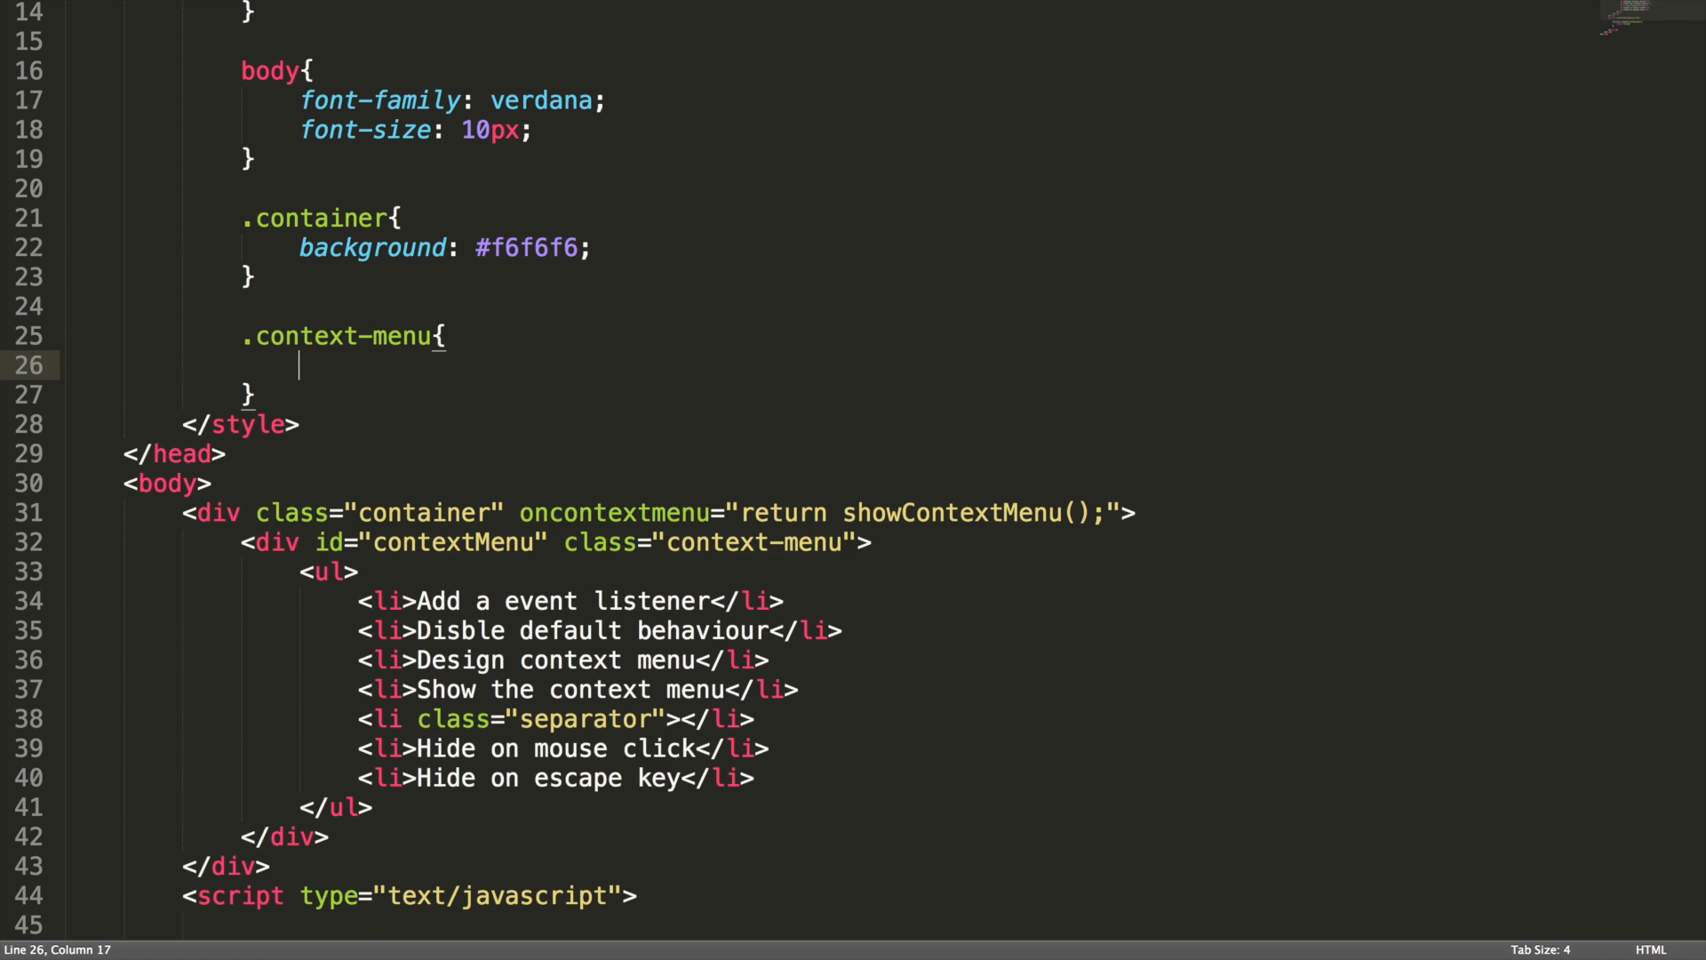
text(width: 200px;)
text(height:)
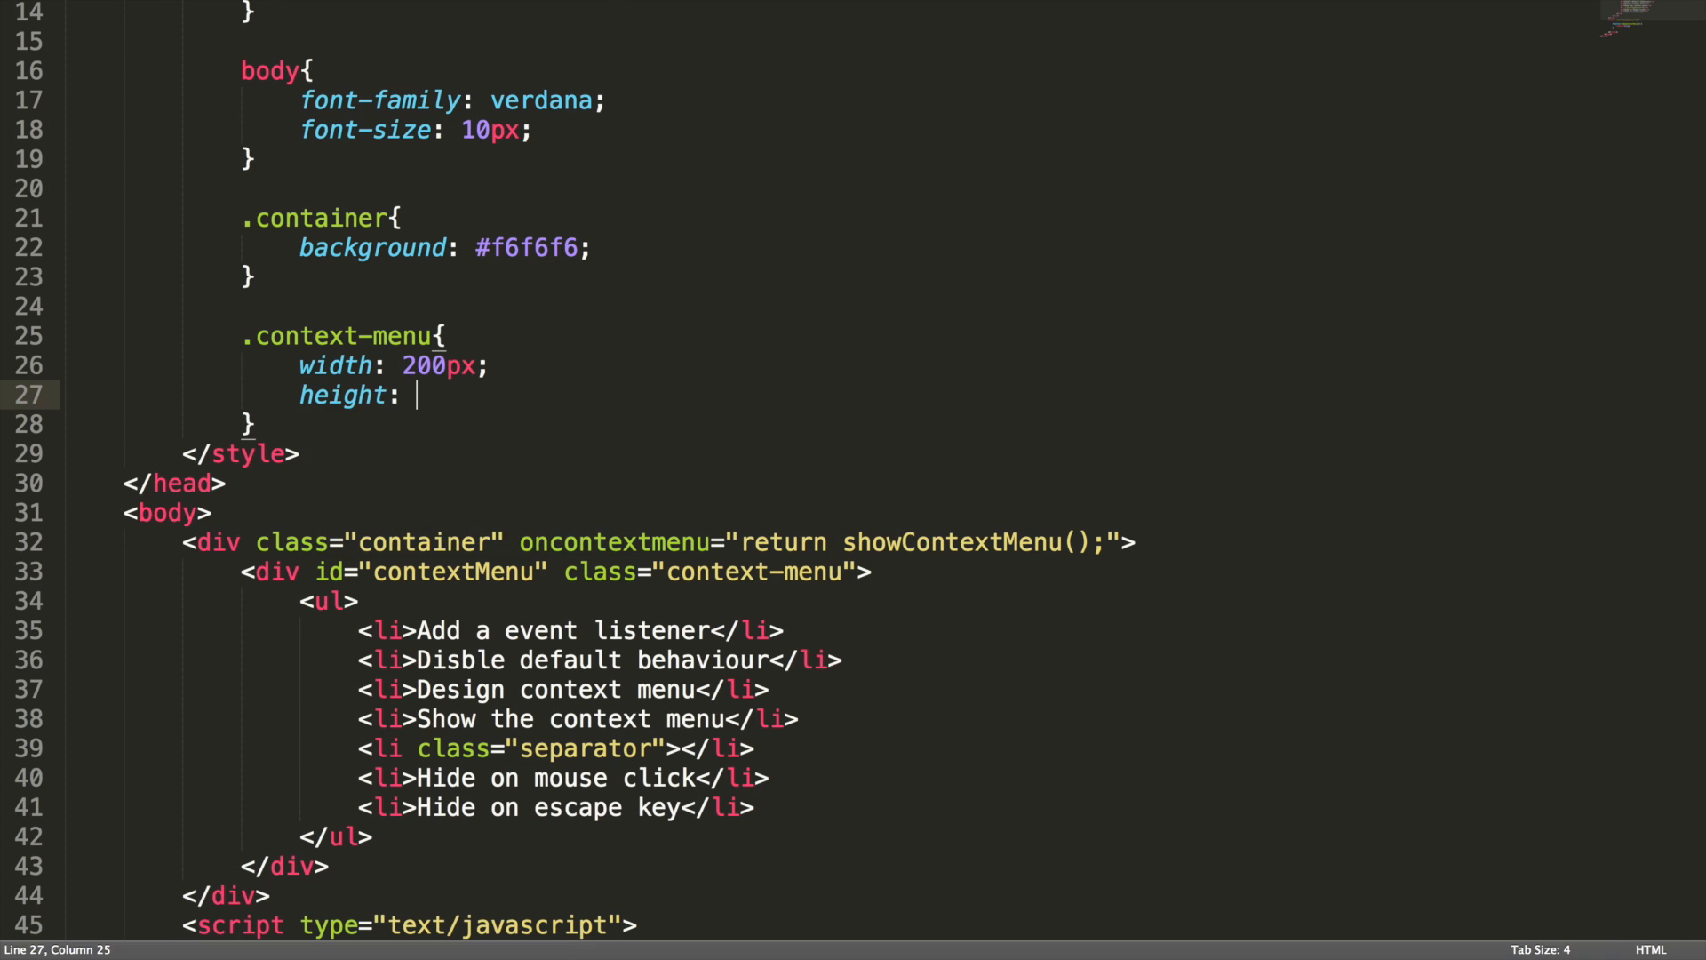
text(auto;)
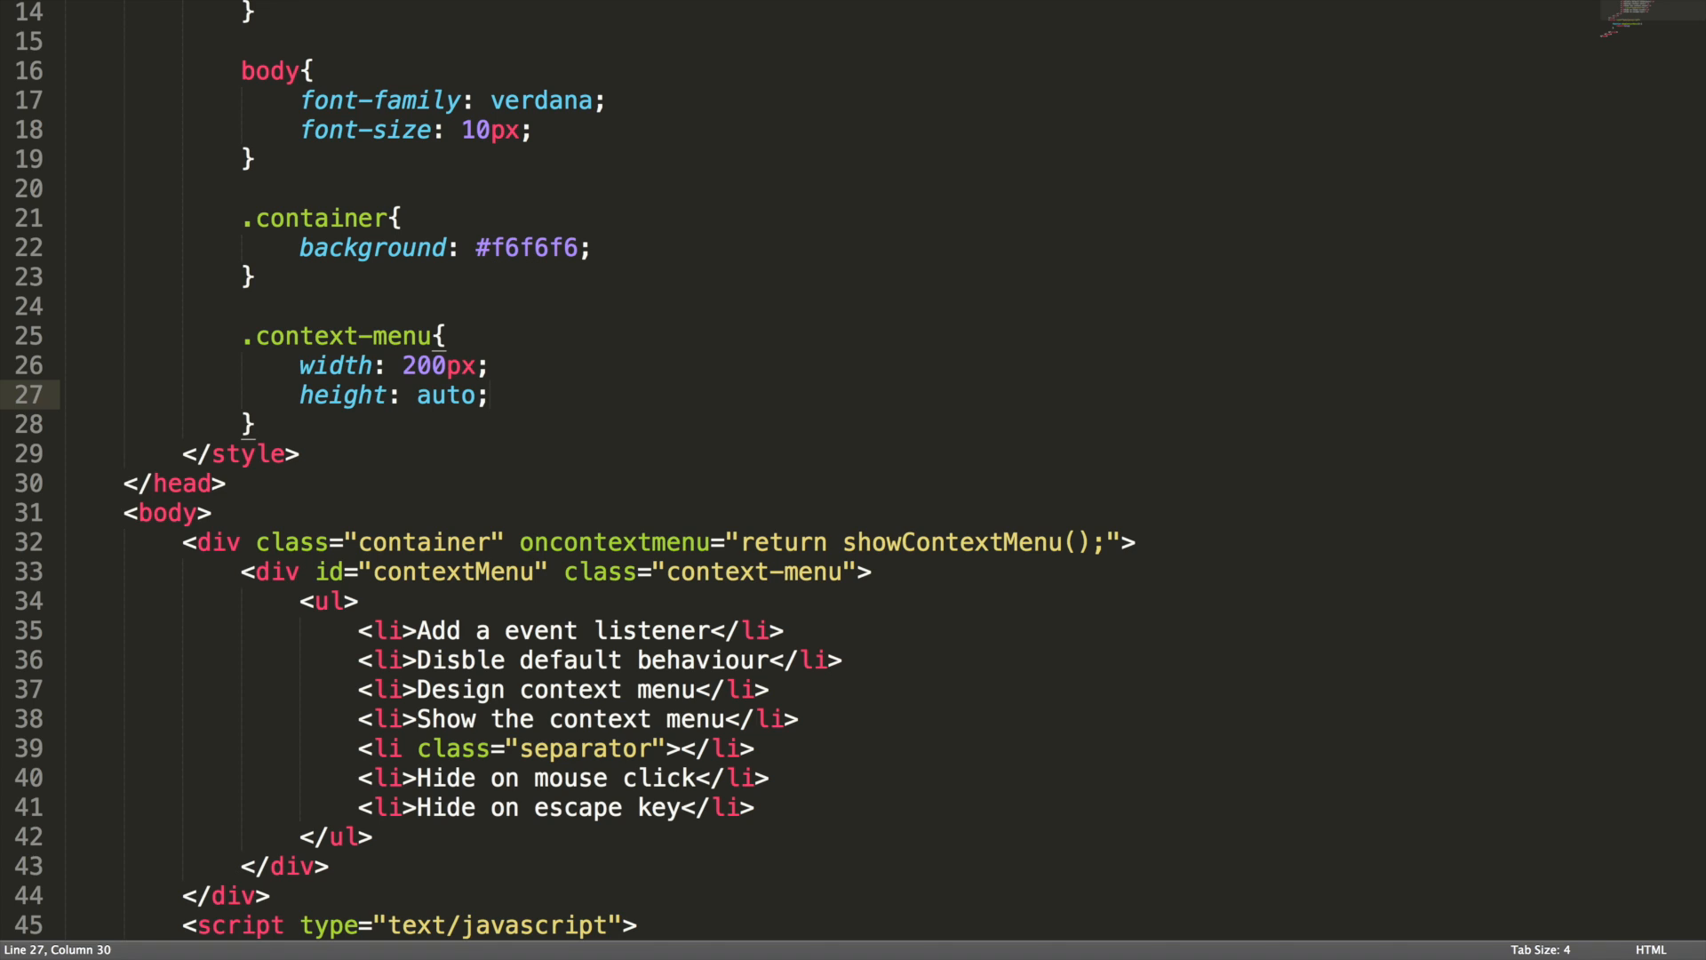
Give .context-menu a box-shadow of 0 0 20px 0 #ccc and position: absolute
text(b)
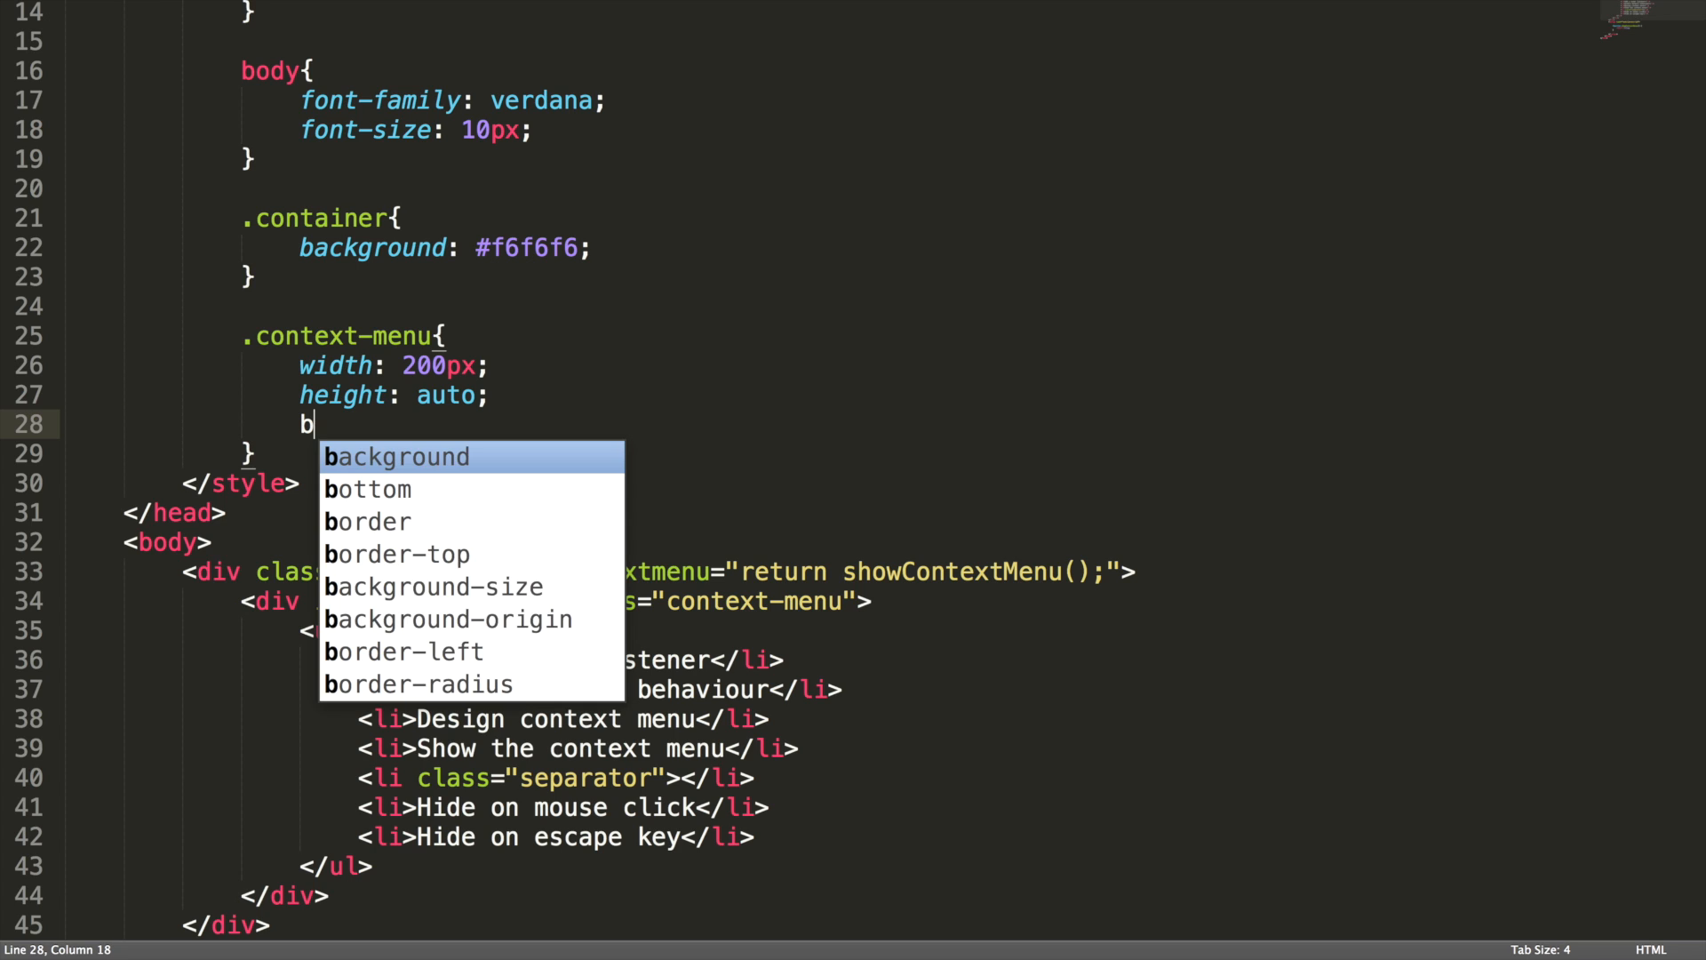
text(ox-shadow:)
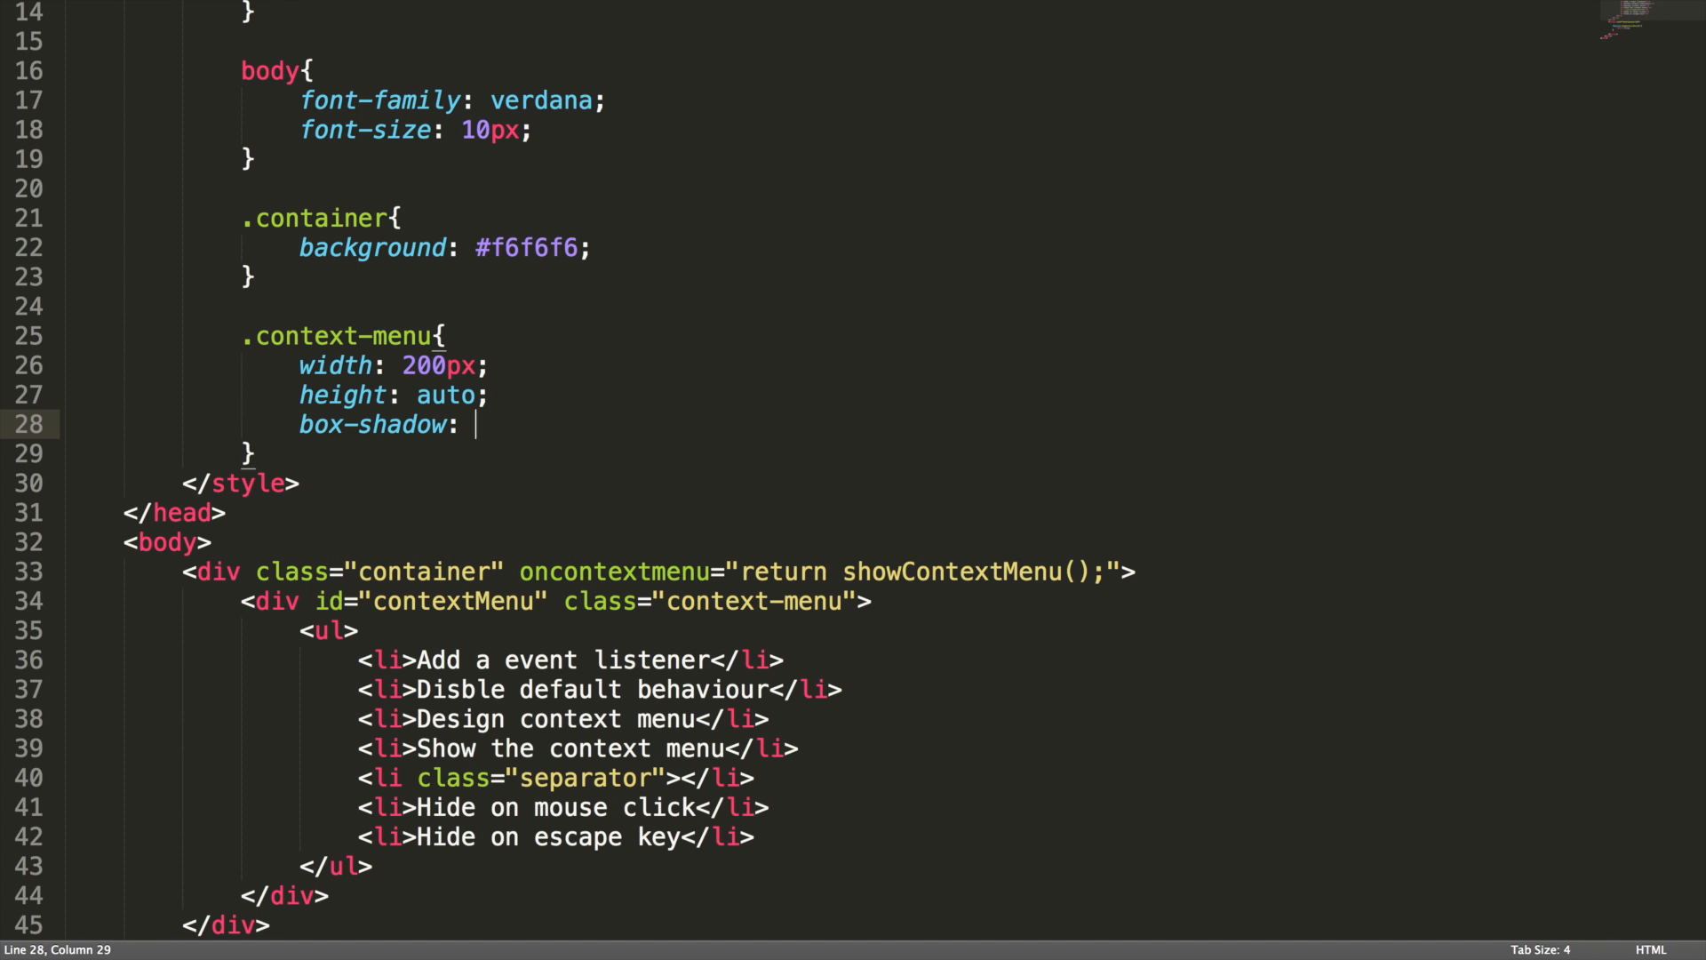
text(0)
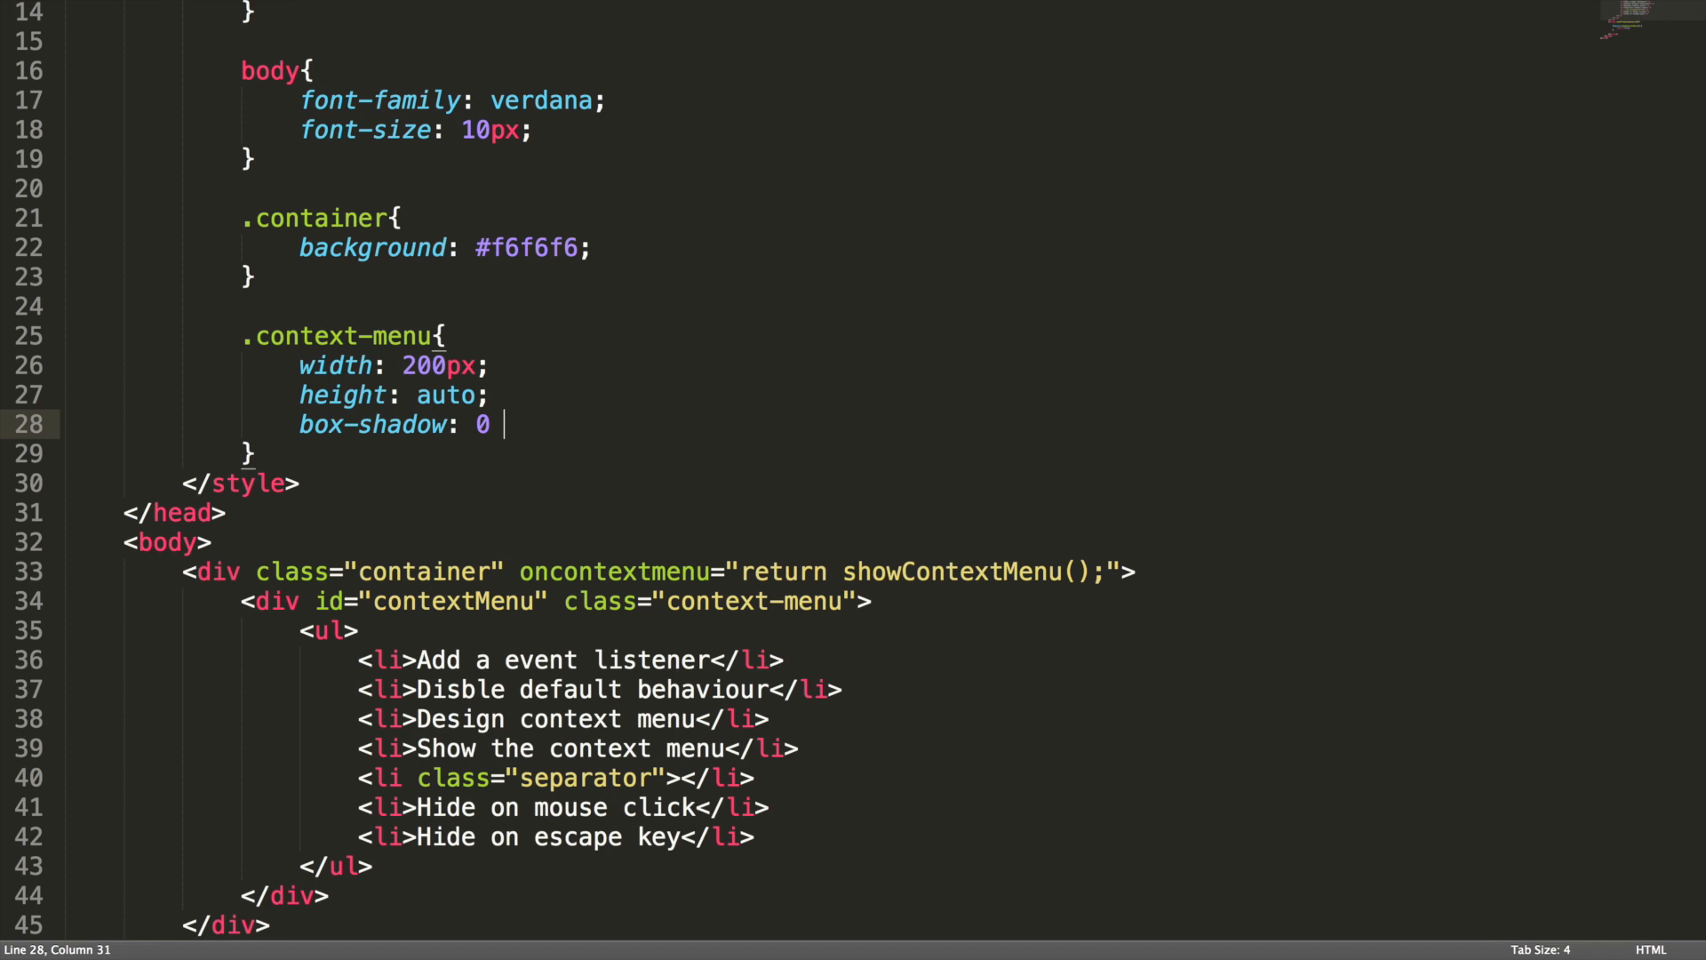
text(0 0)
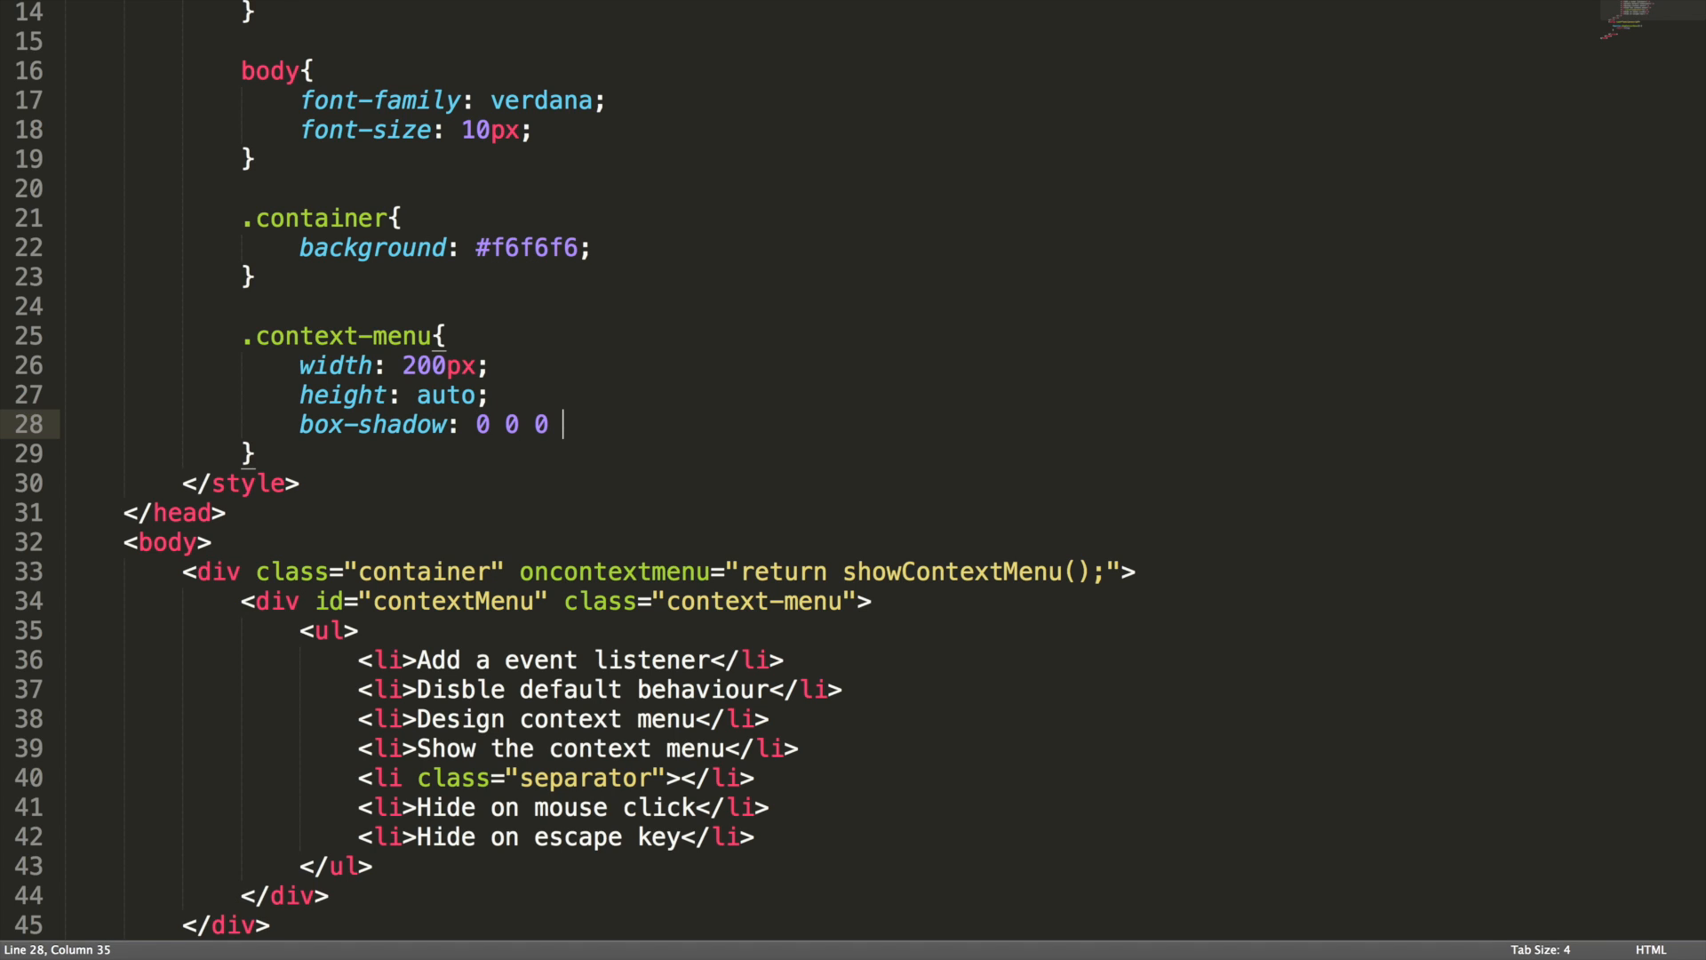
text(20px)
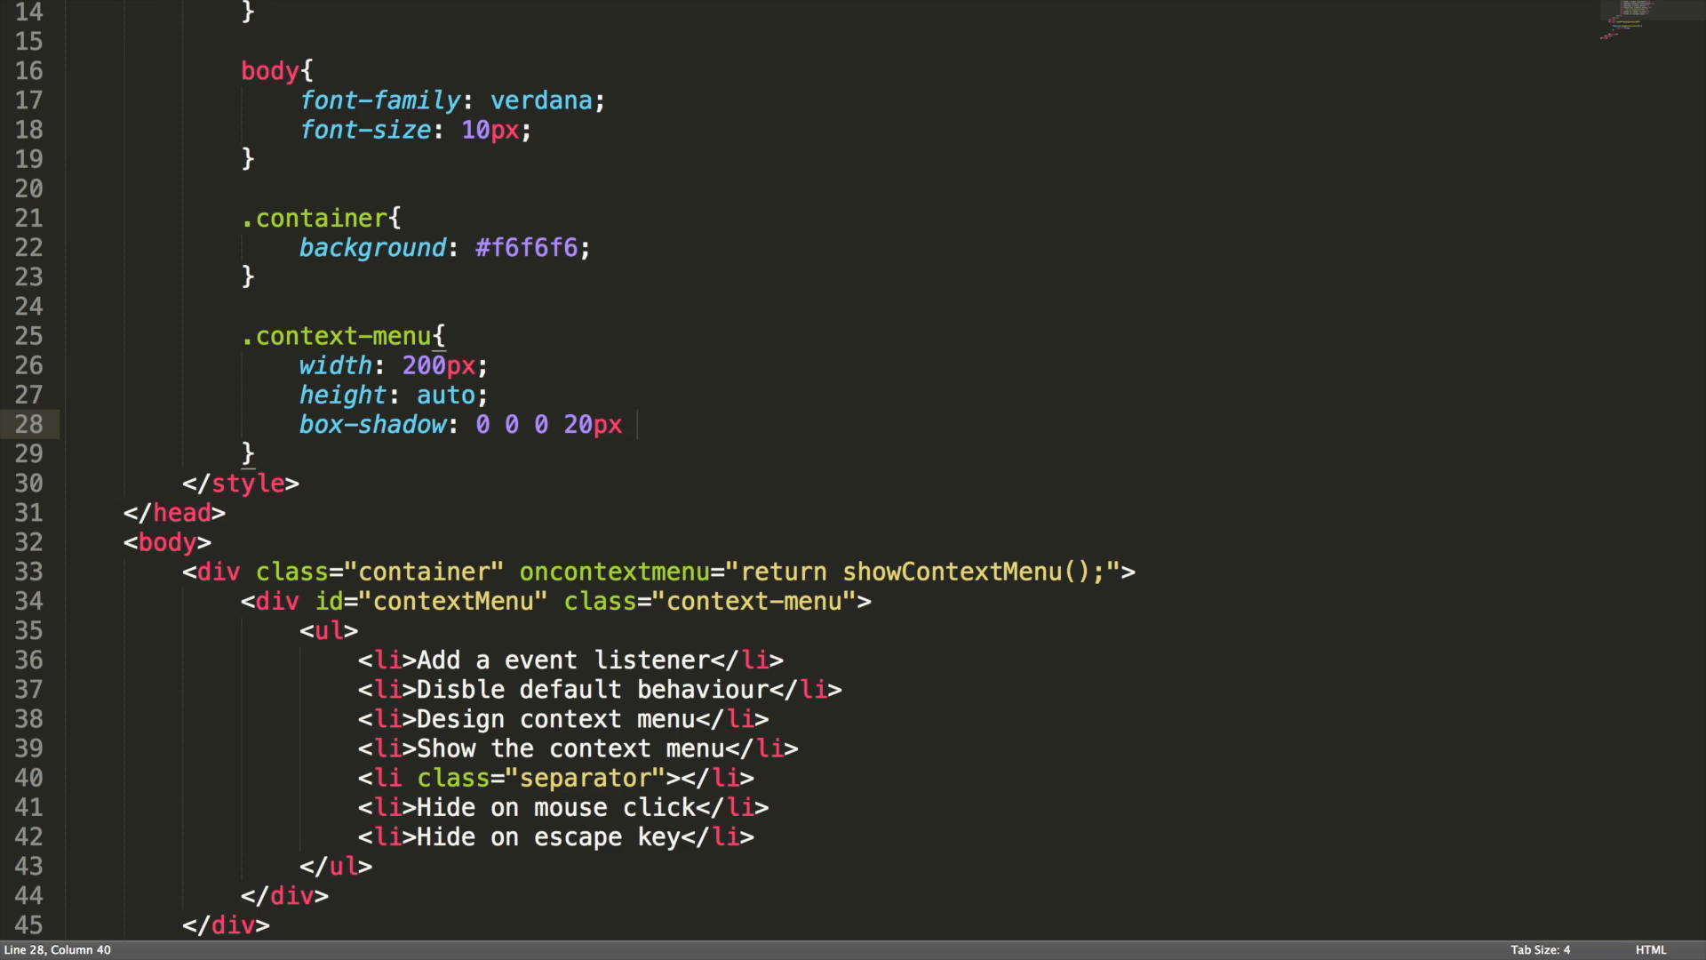
key(Backspace)
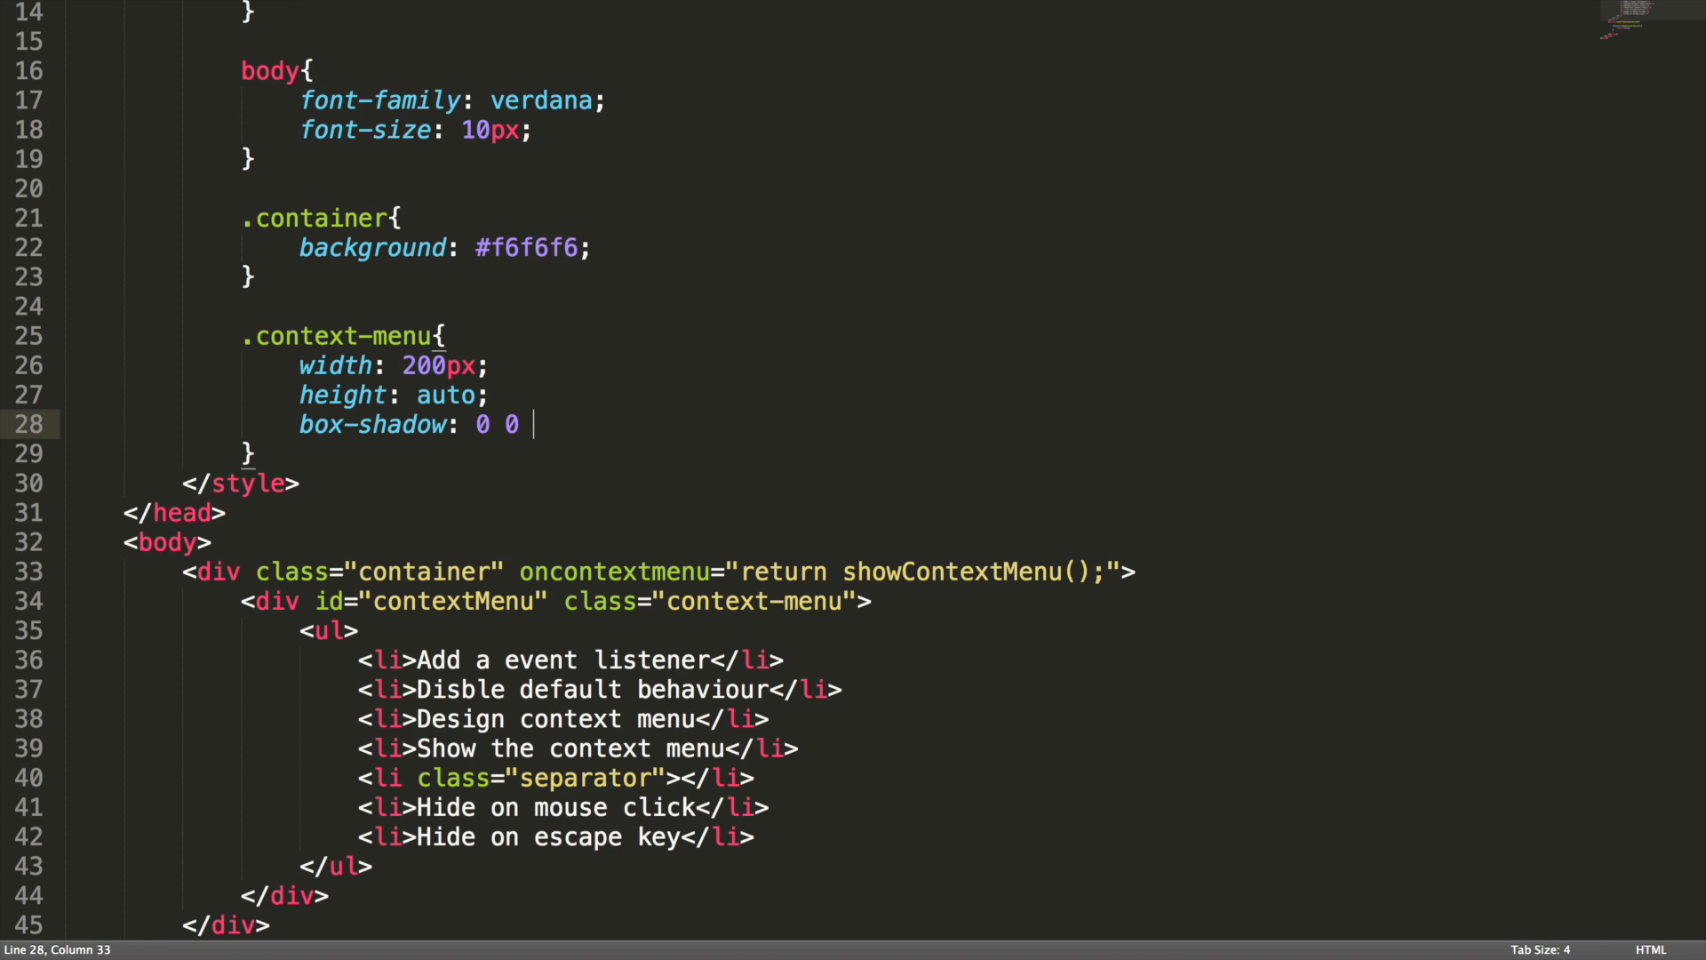
text(20px 0)
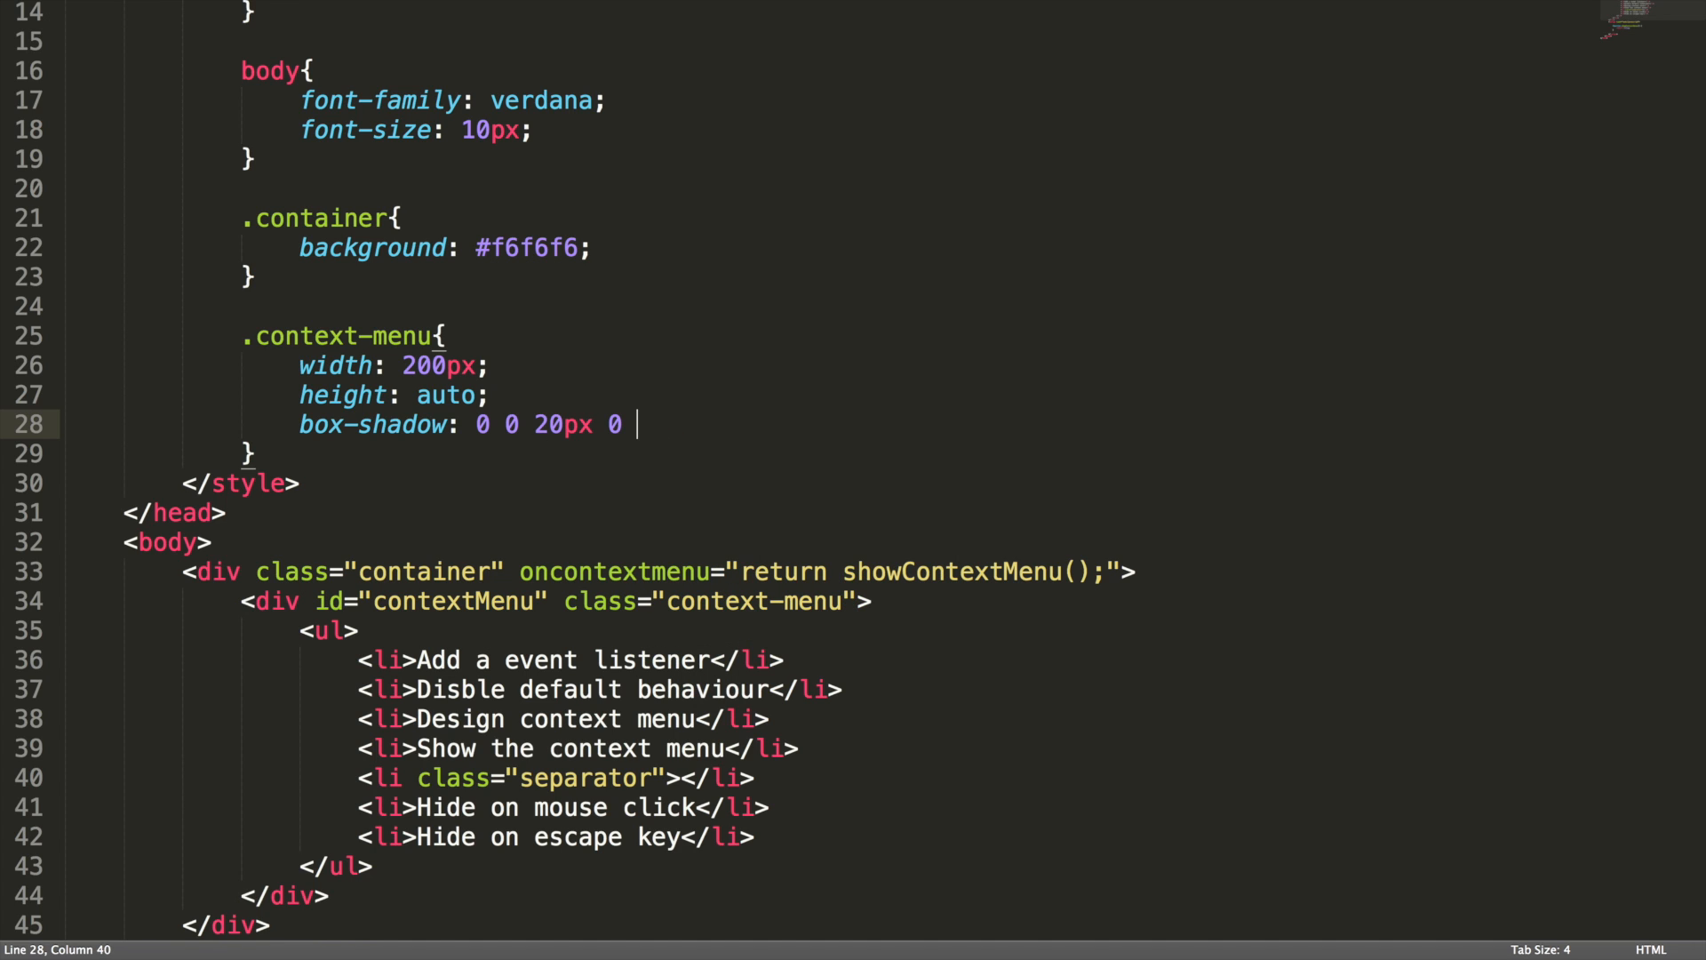
text(#ccc;)
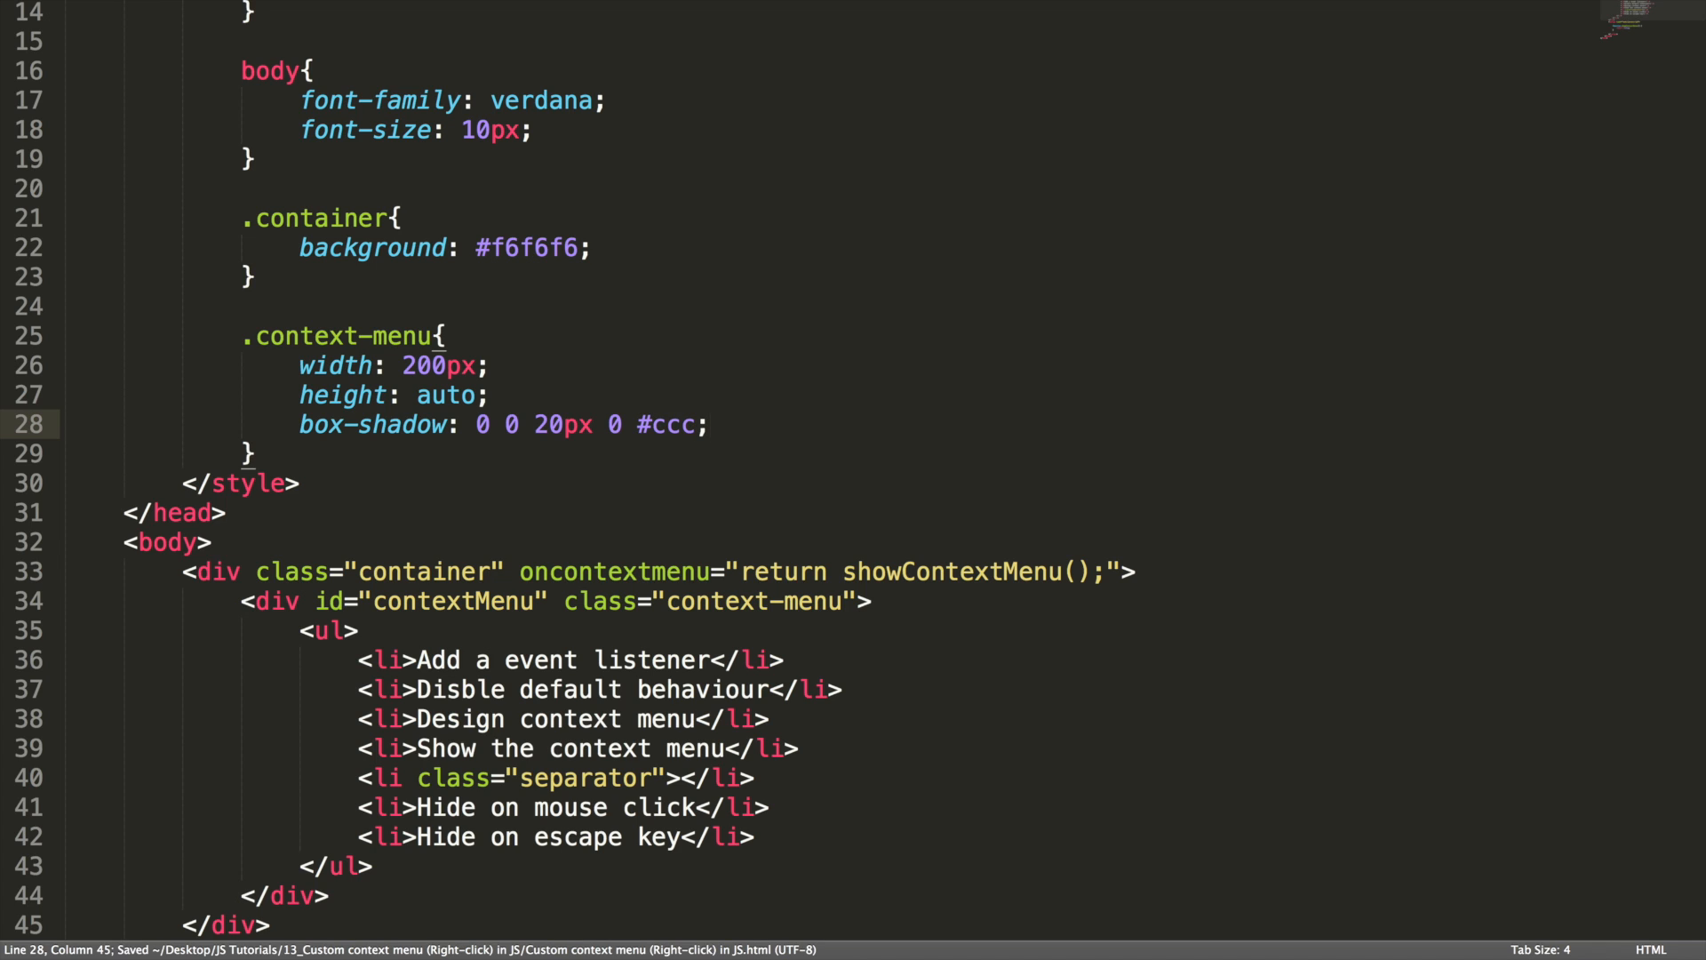
text(position: ab)
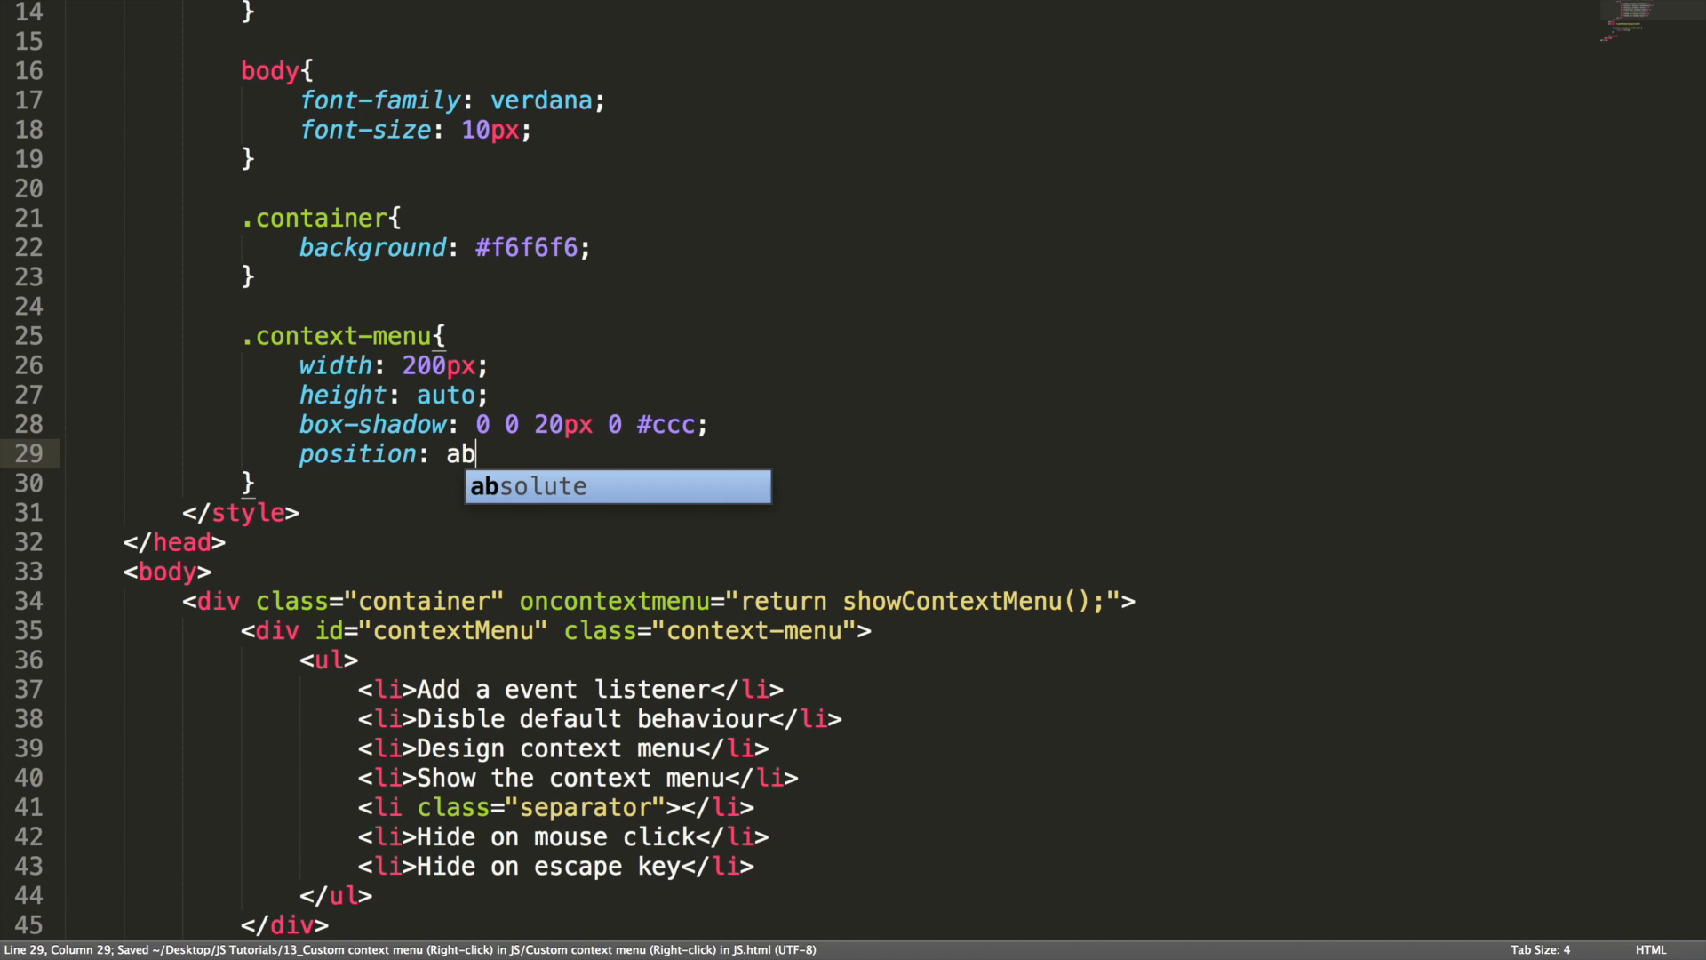
key(Tab)
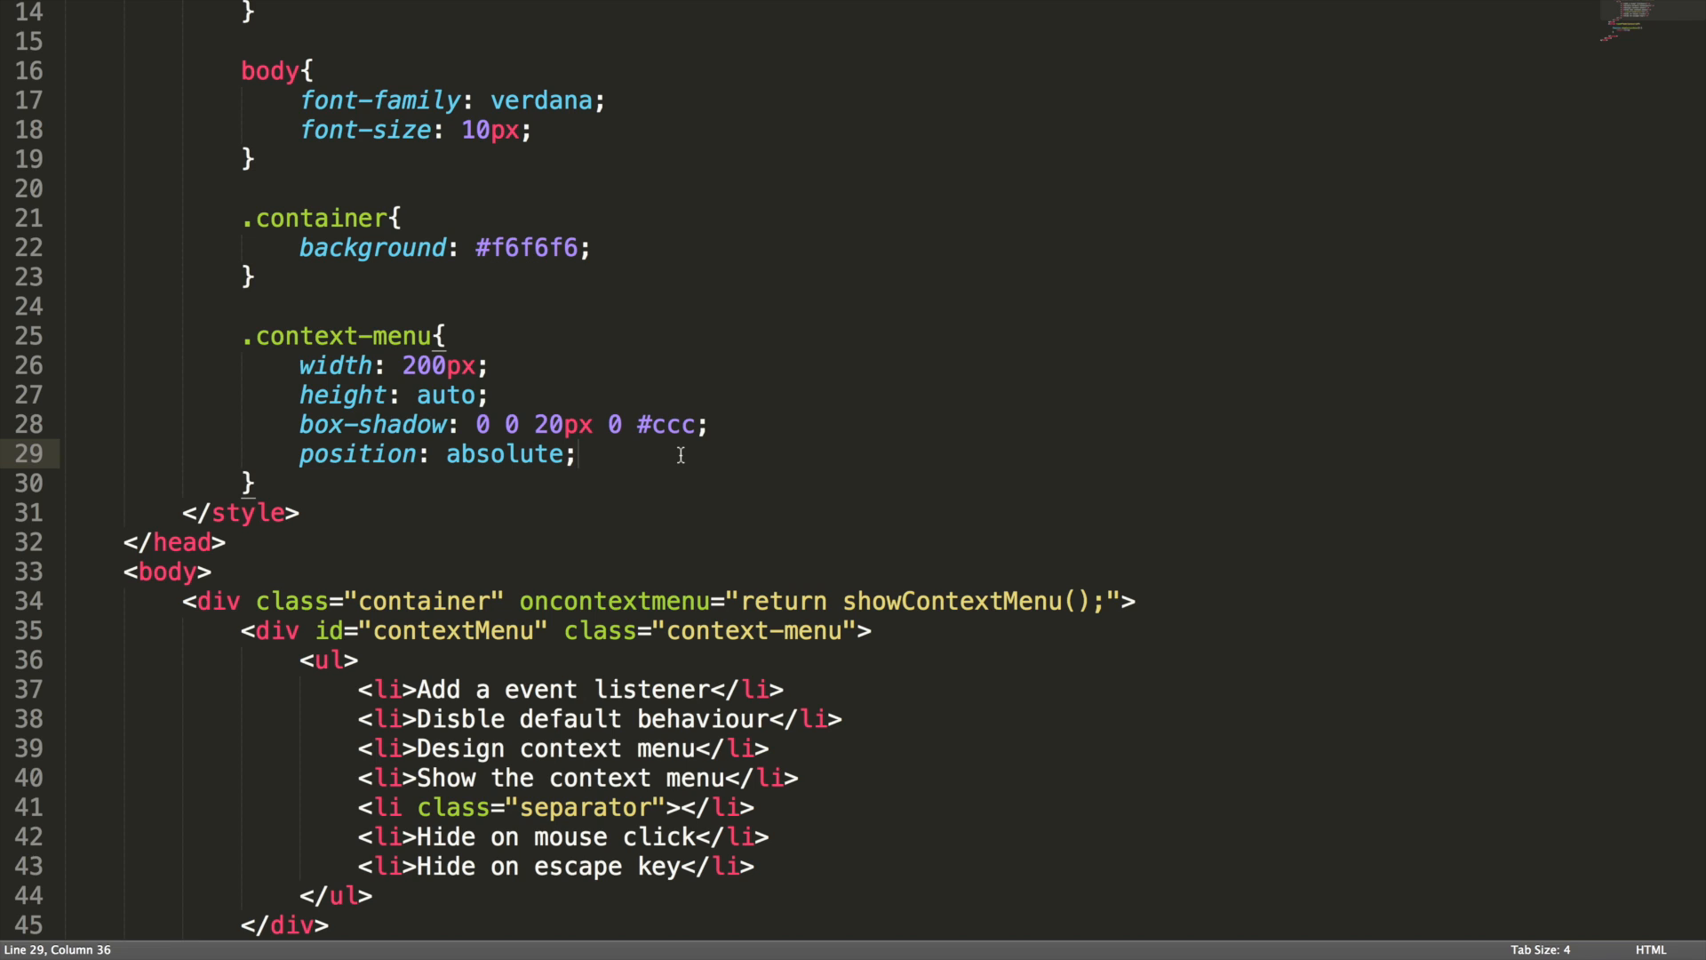
key(enter)
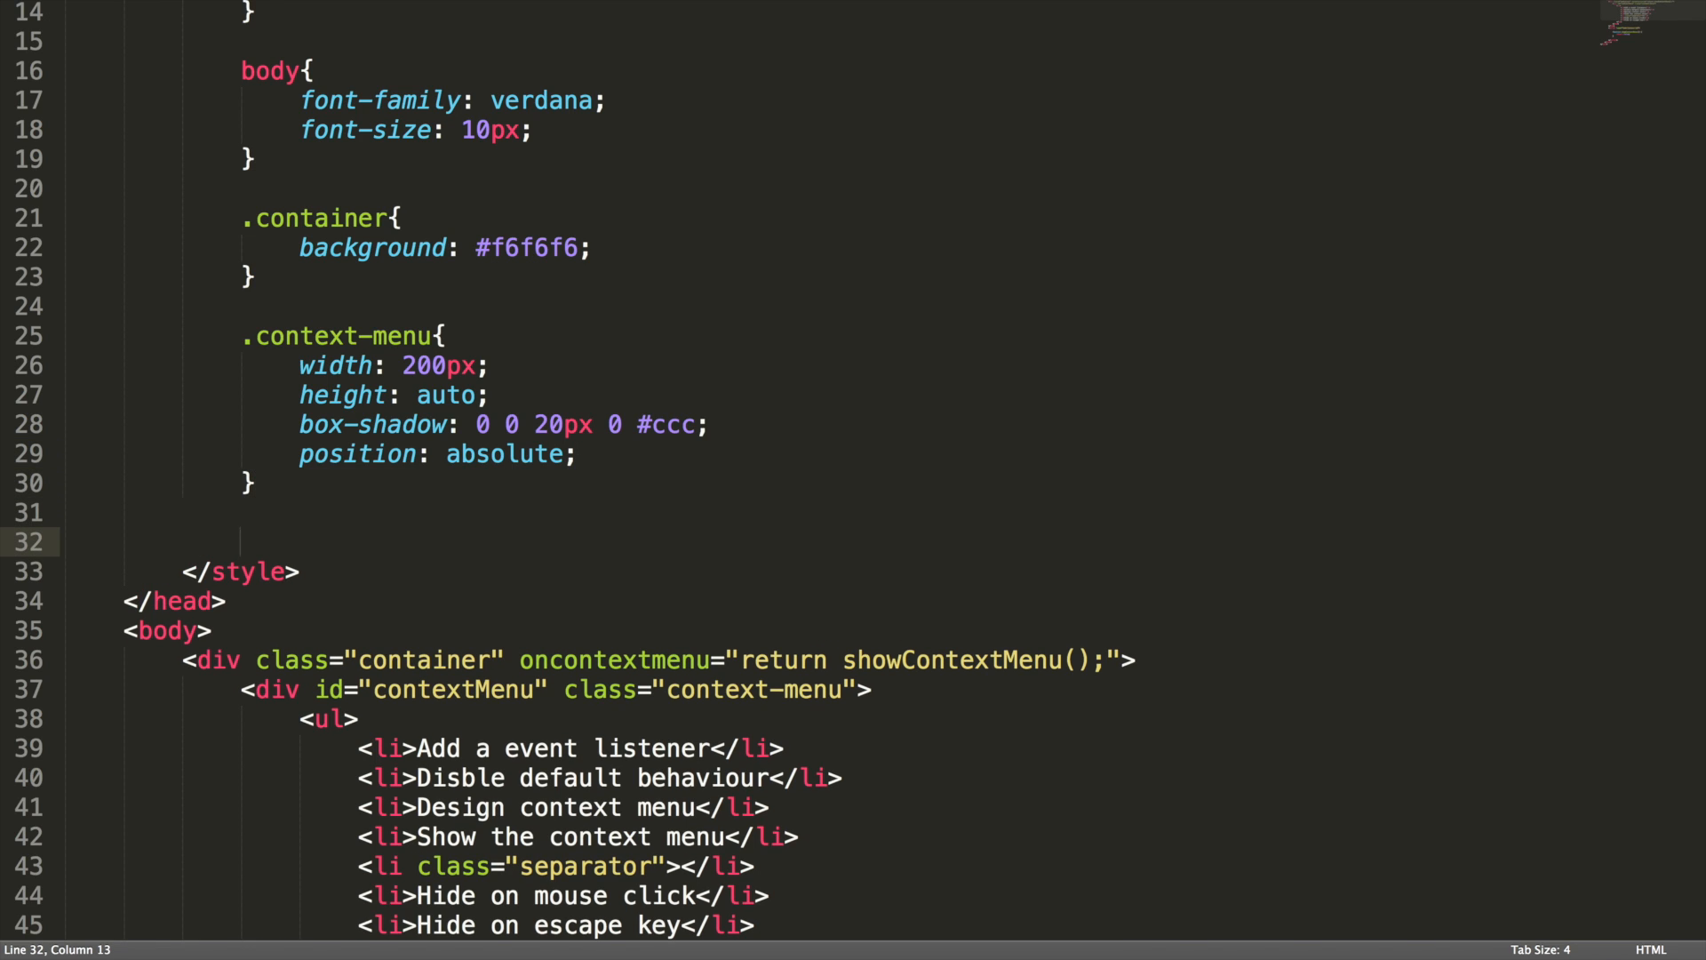
Add a .context-menu ul rule with list-style: none and padding: 5px 0px 5px 0px
text(.context-menu ul{)
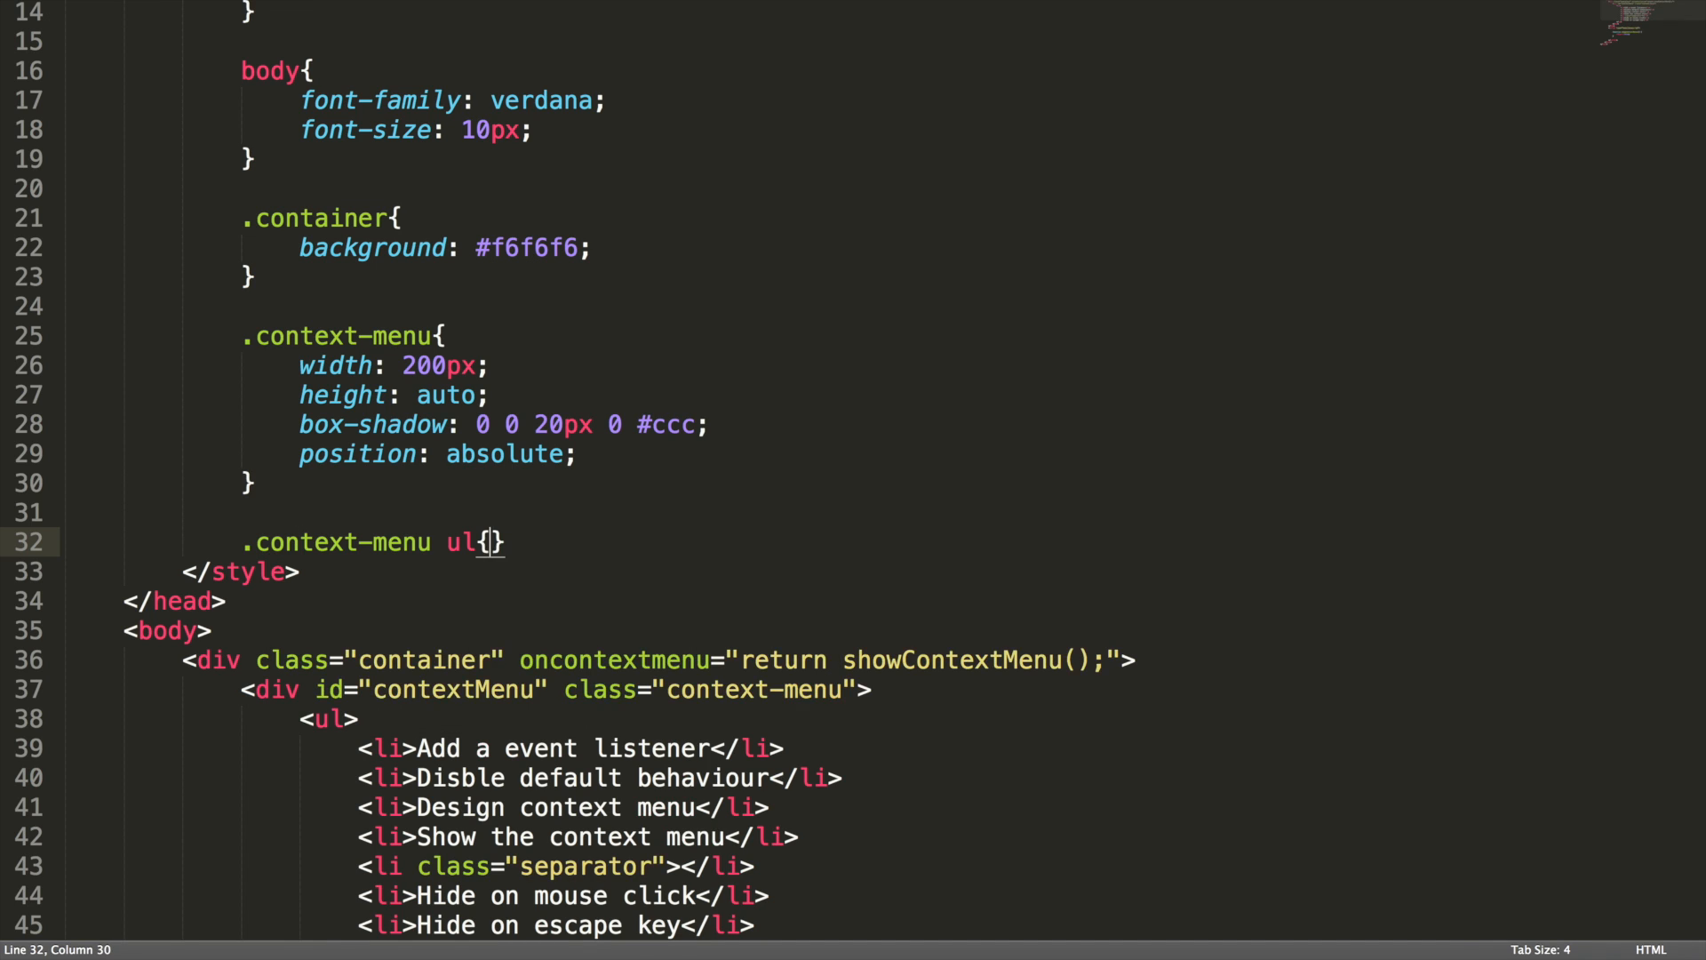
text(lis)
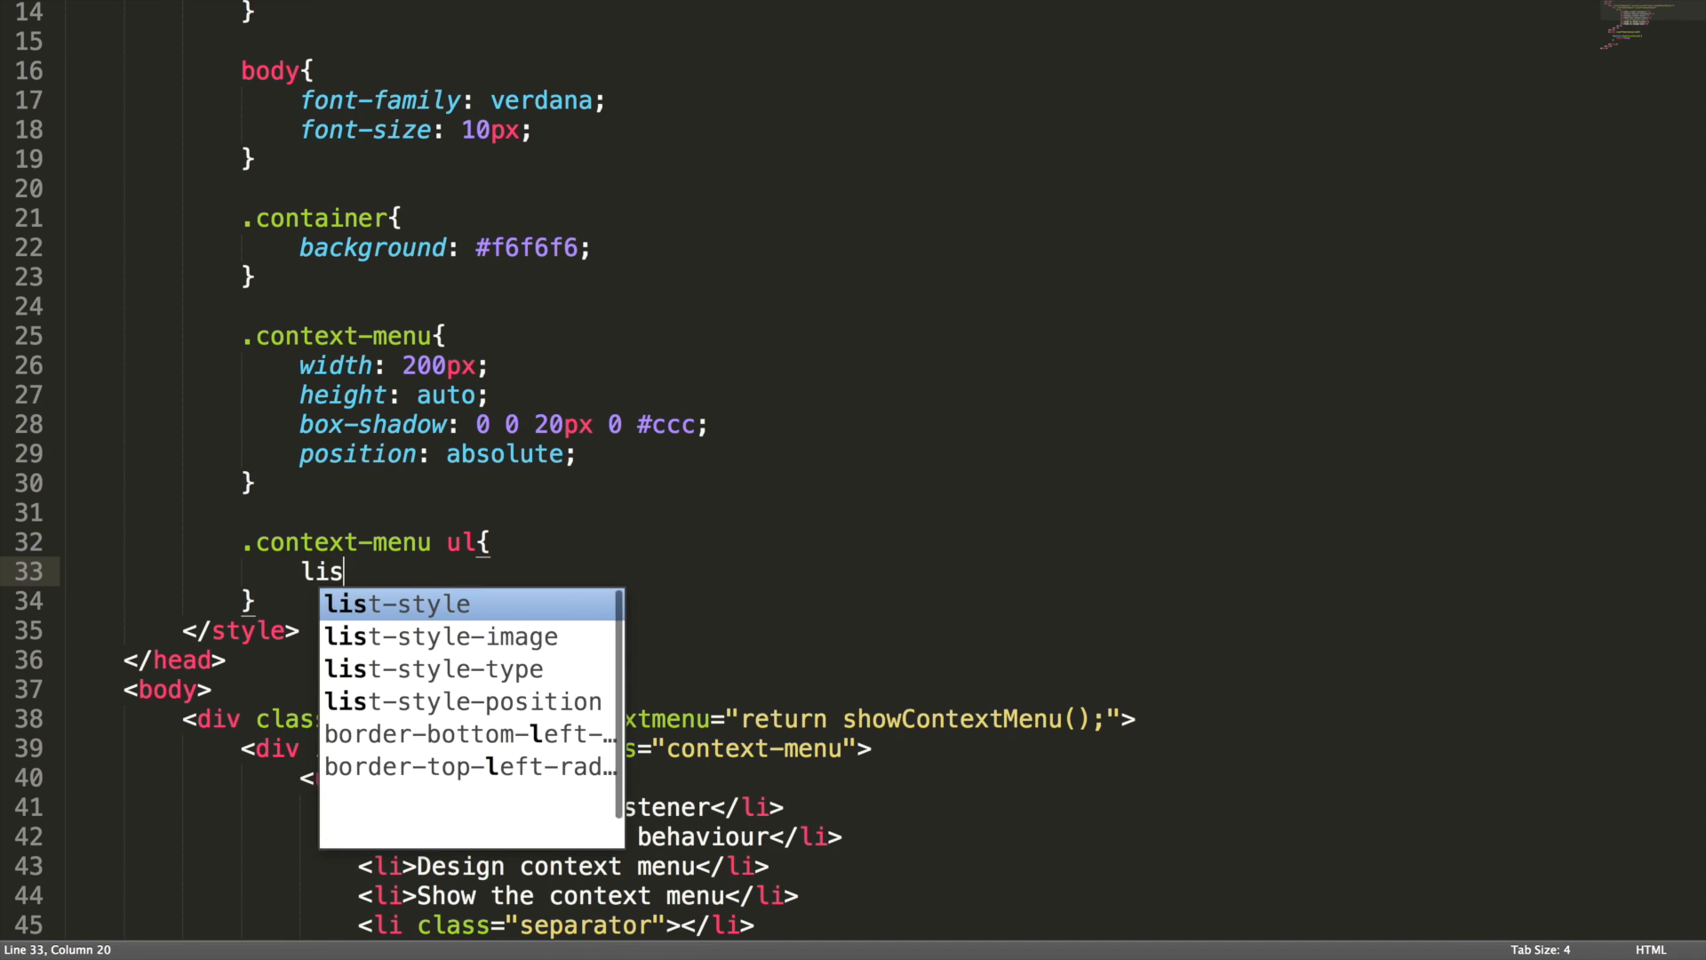
text(list-style: none;)
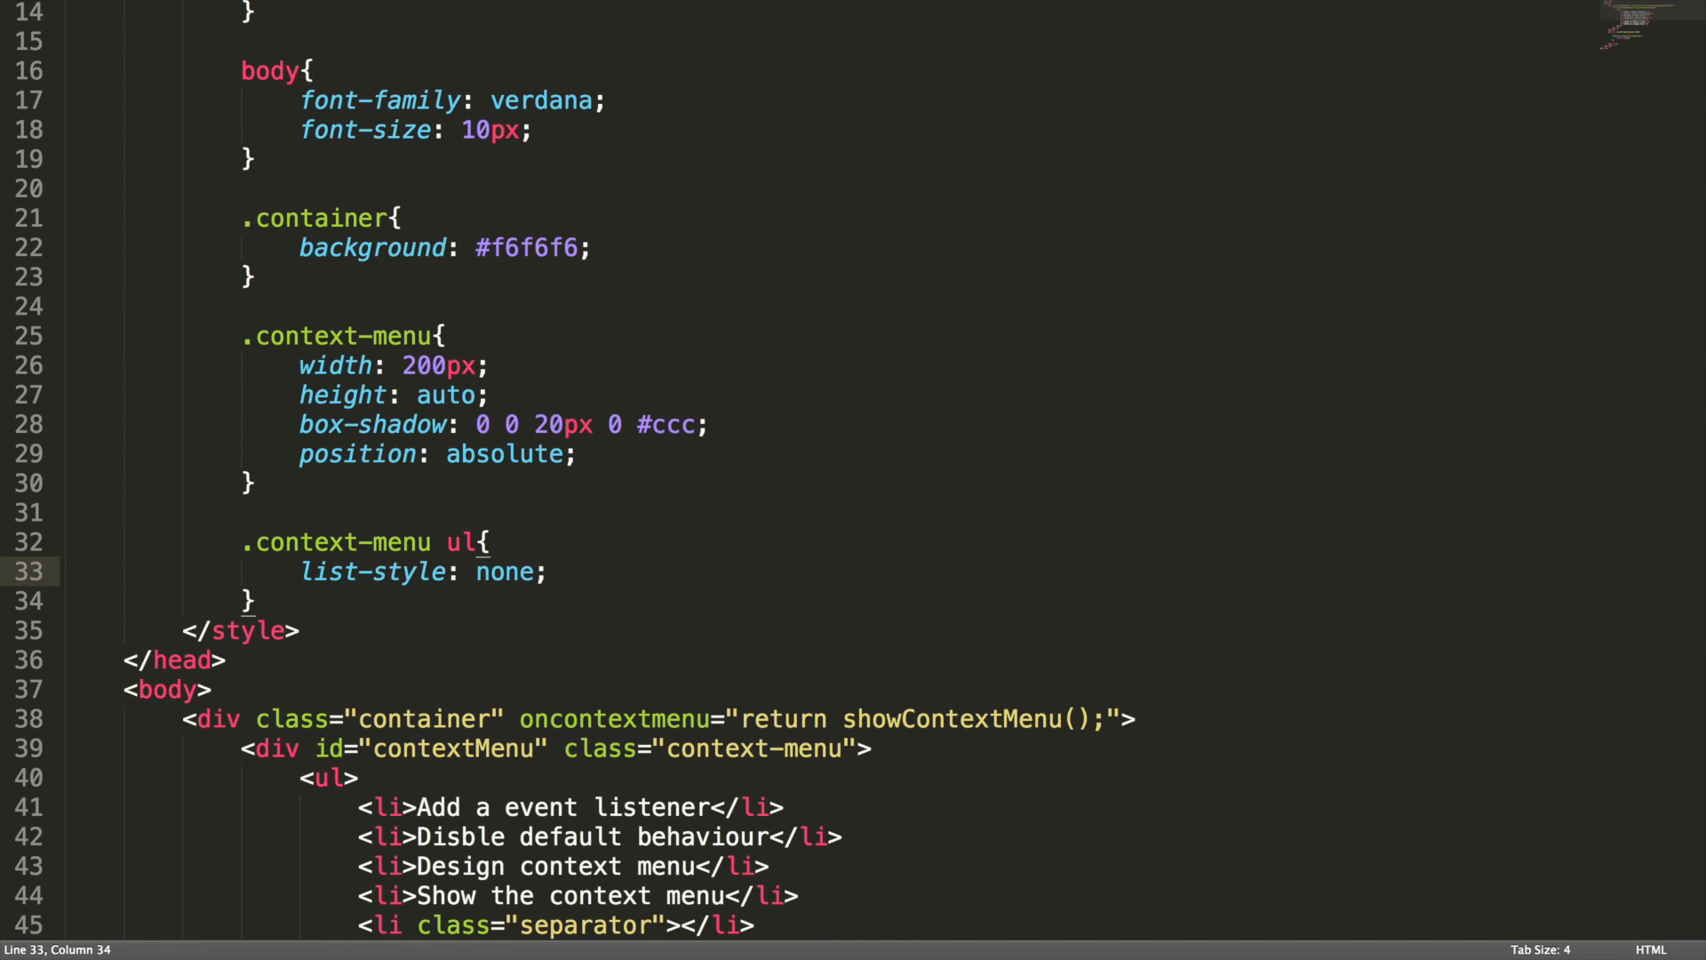
text(padding:)
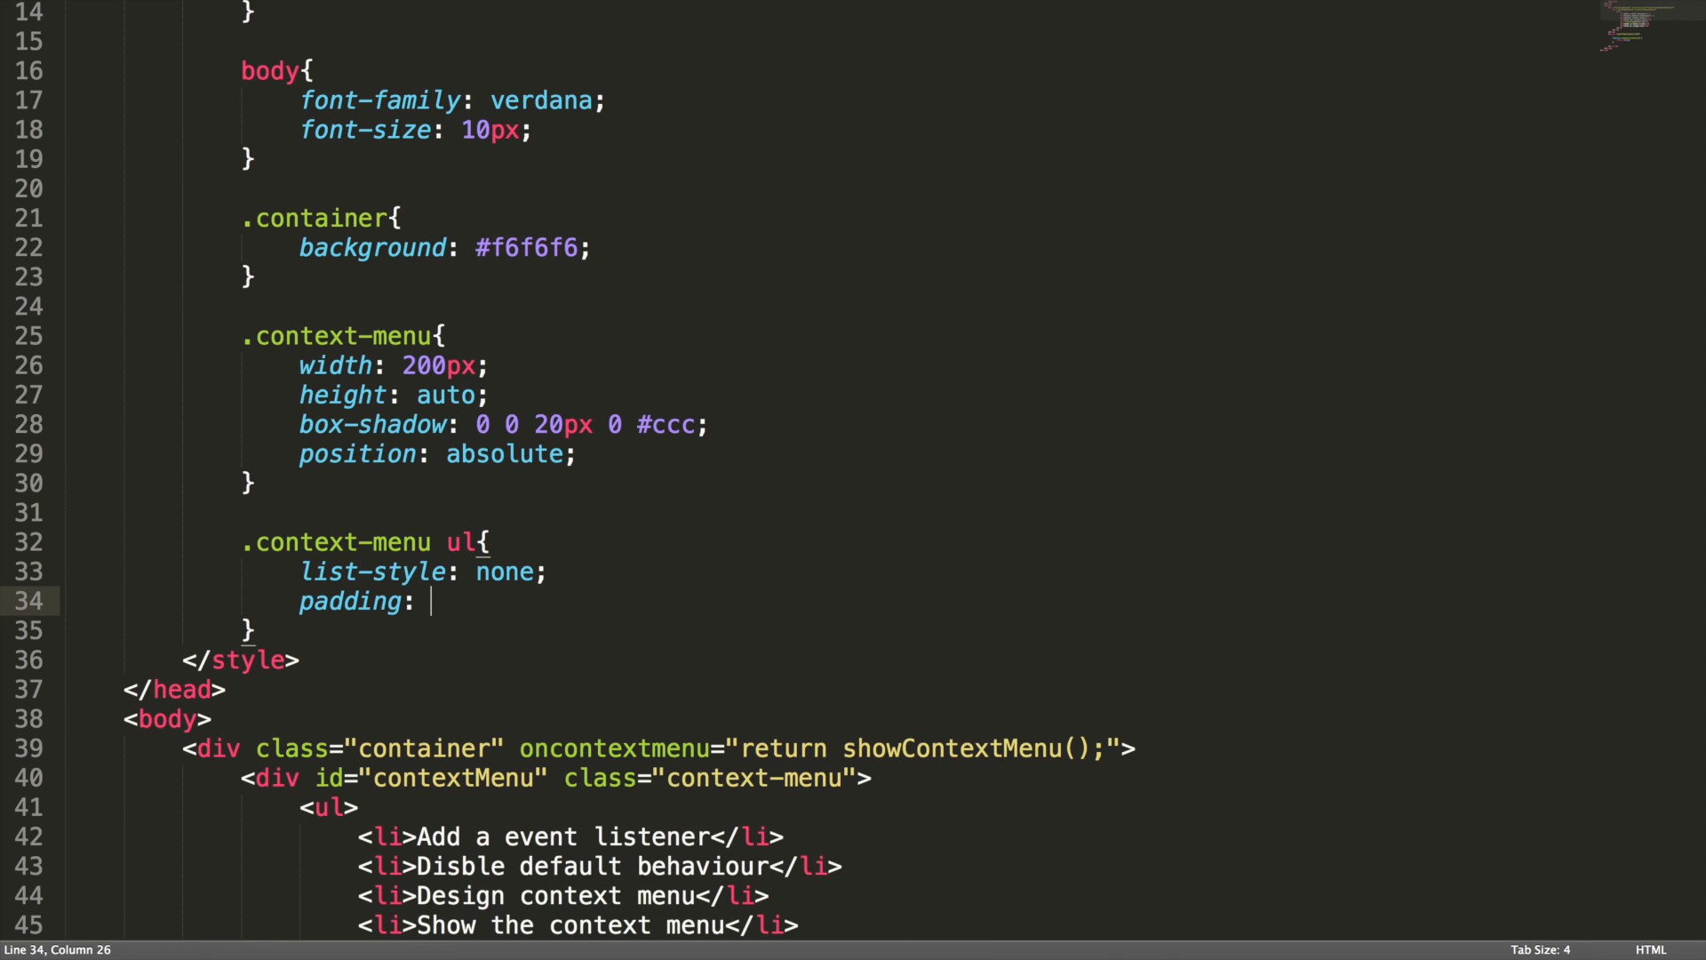
text(5px 0px)
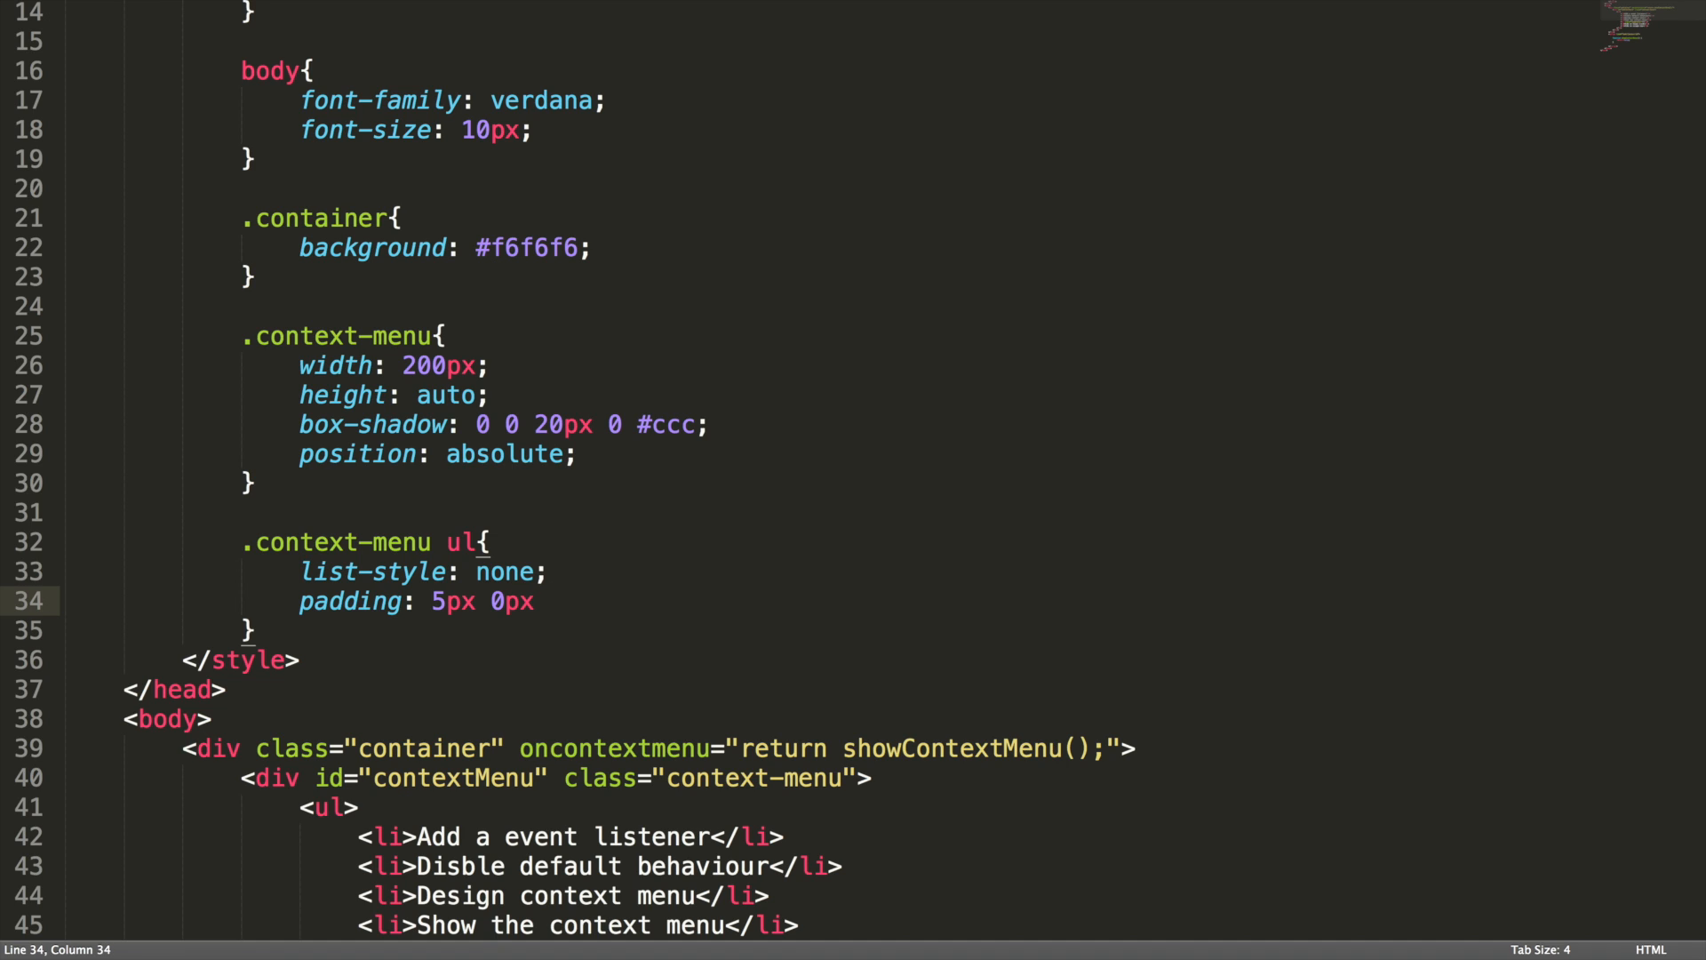
text(5px 0px;)
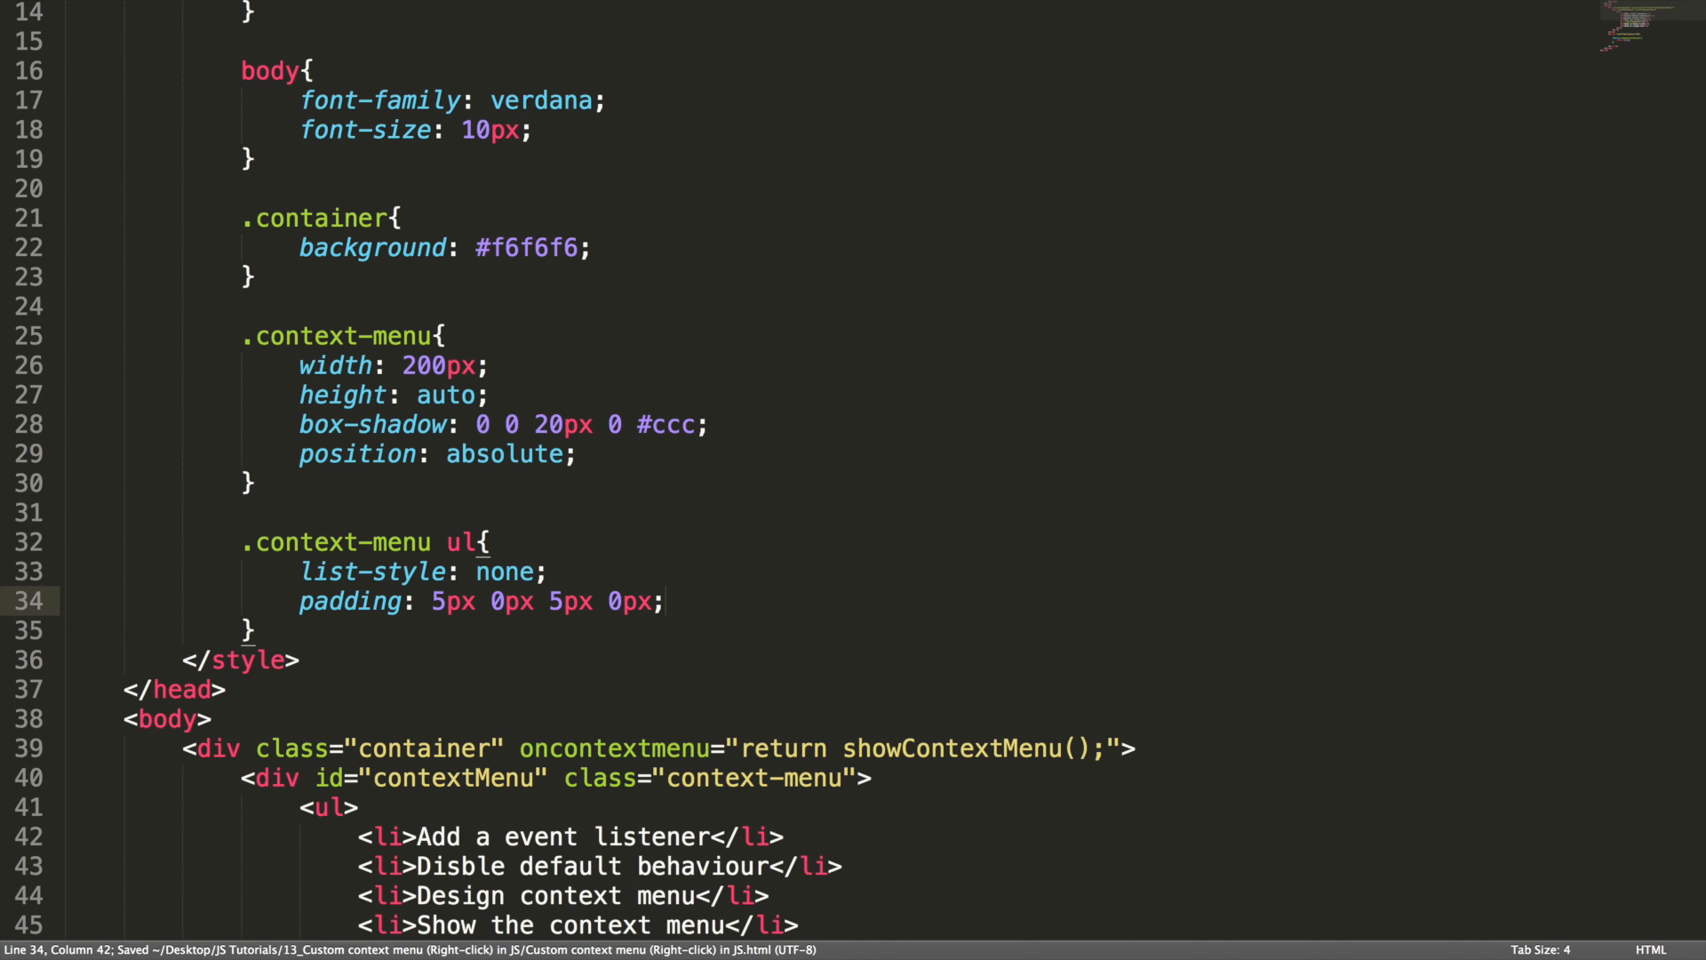
double_click(449, 601)
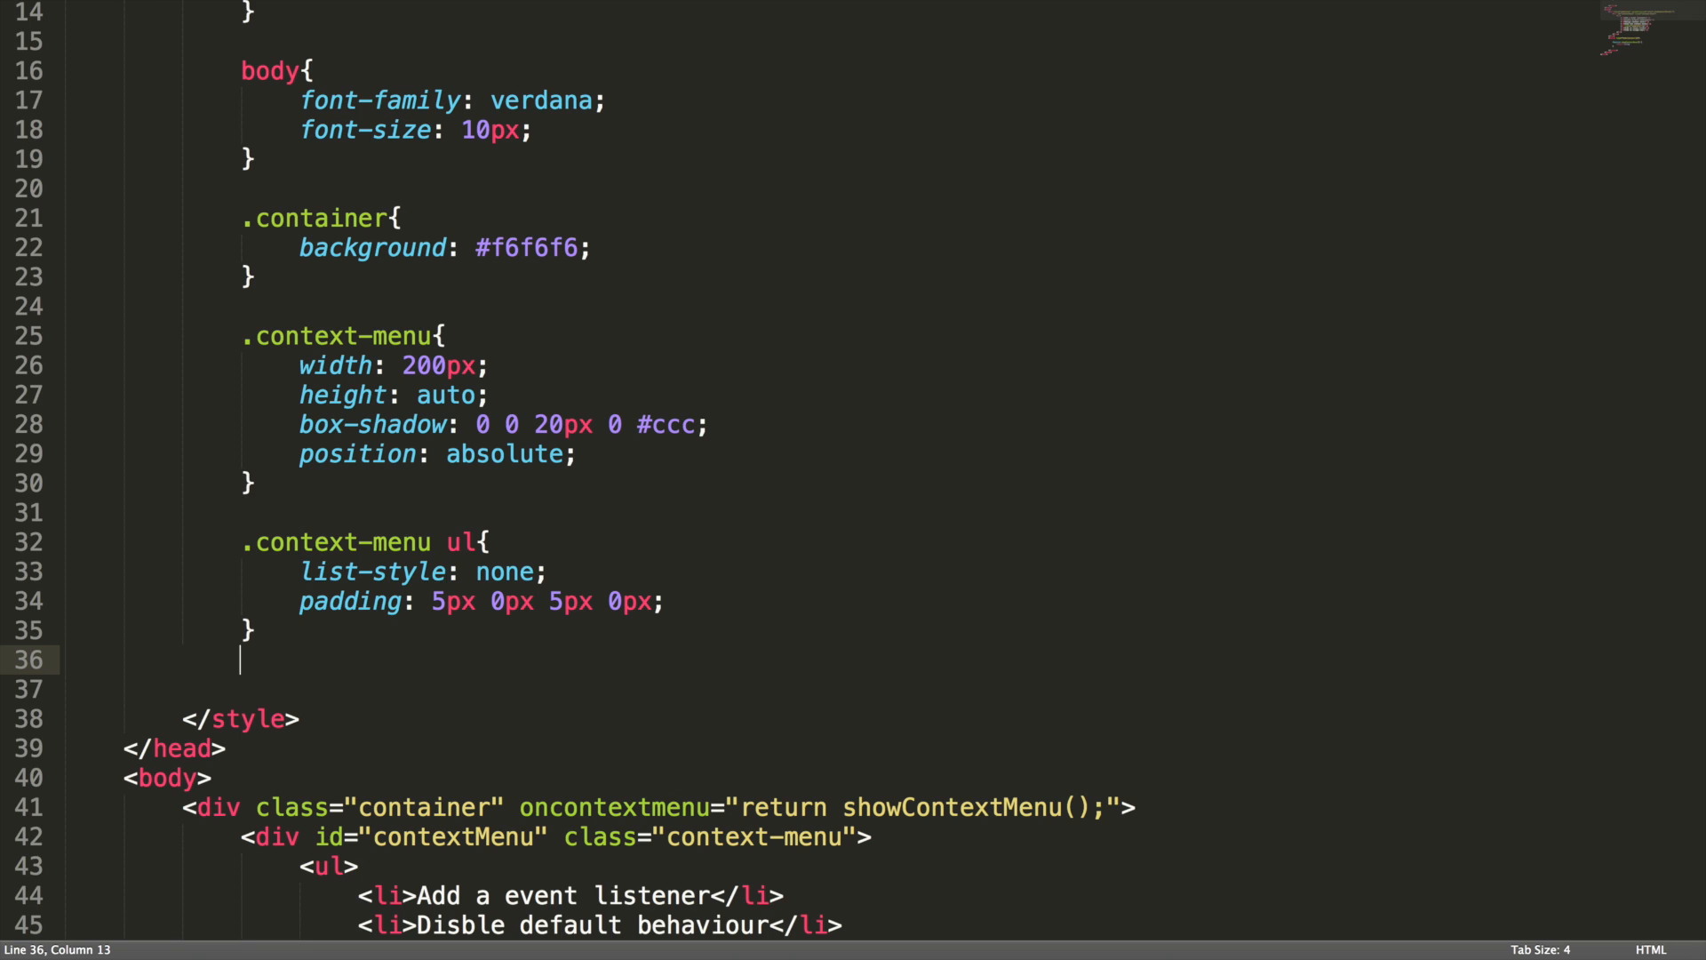
Add a .context-menu ul li rule with padding 10px 5px 10px 5px and border-left 4px solid transparent
text(.cont)
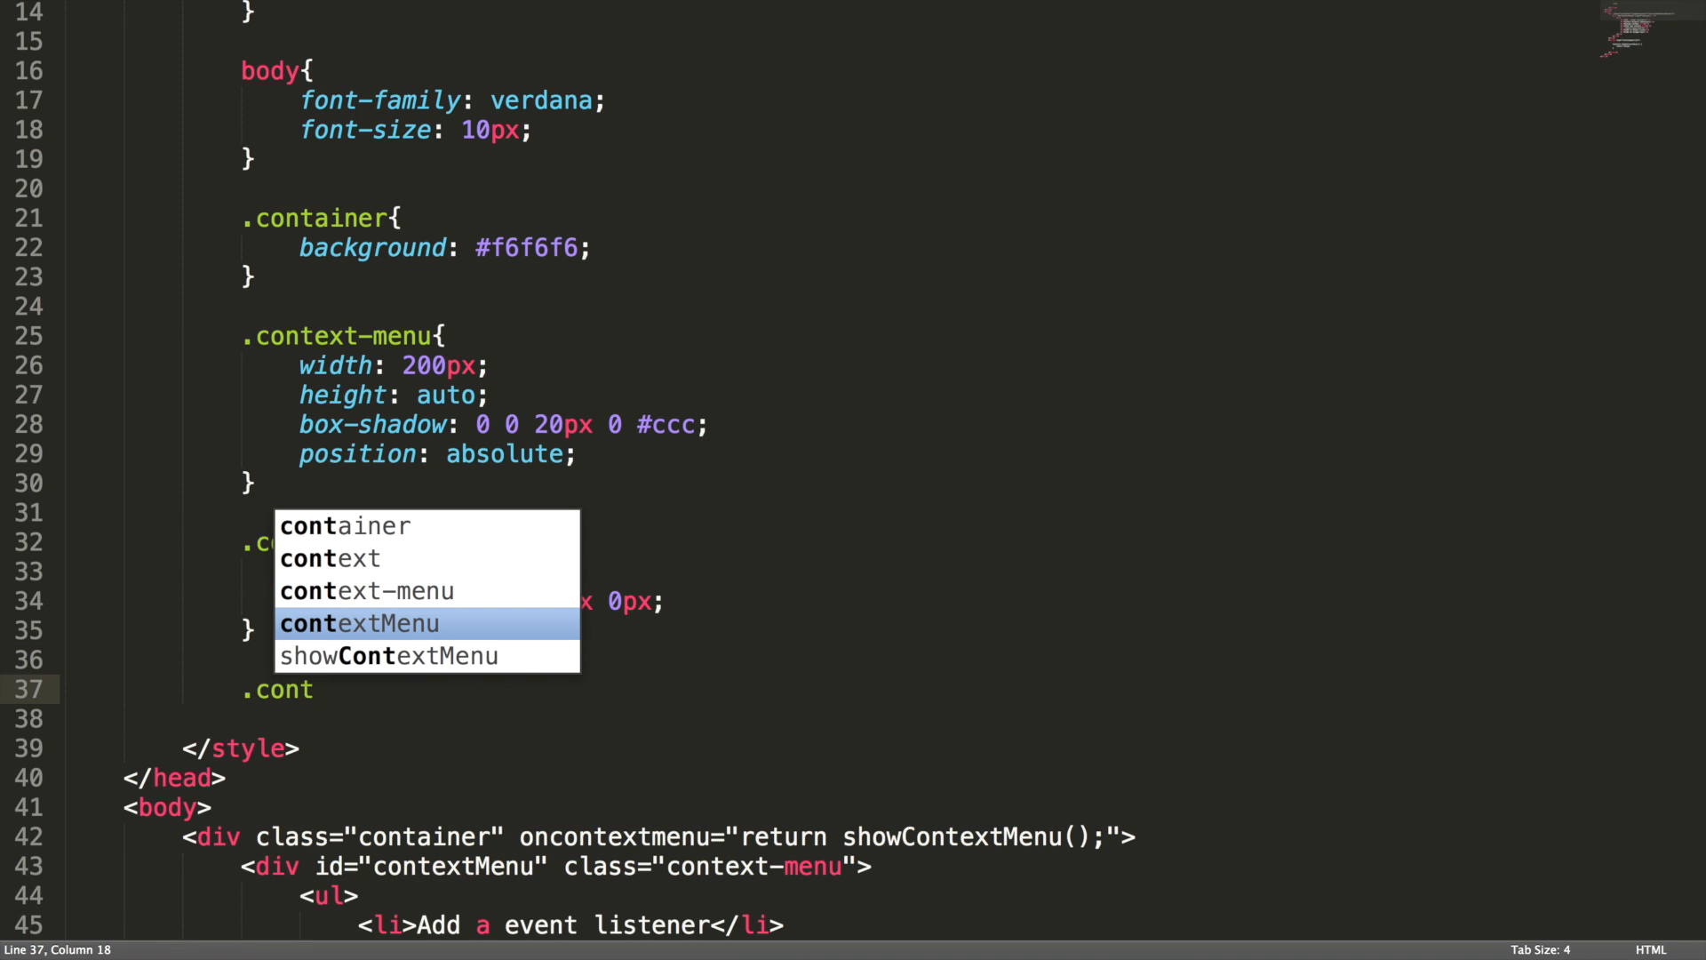
text(ul li{)
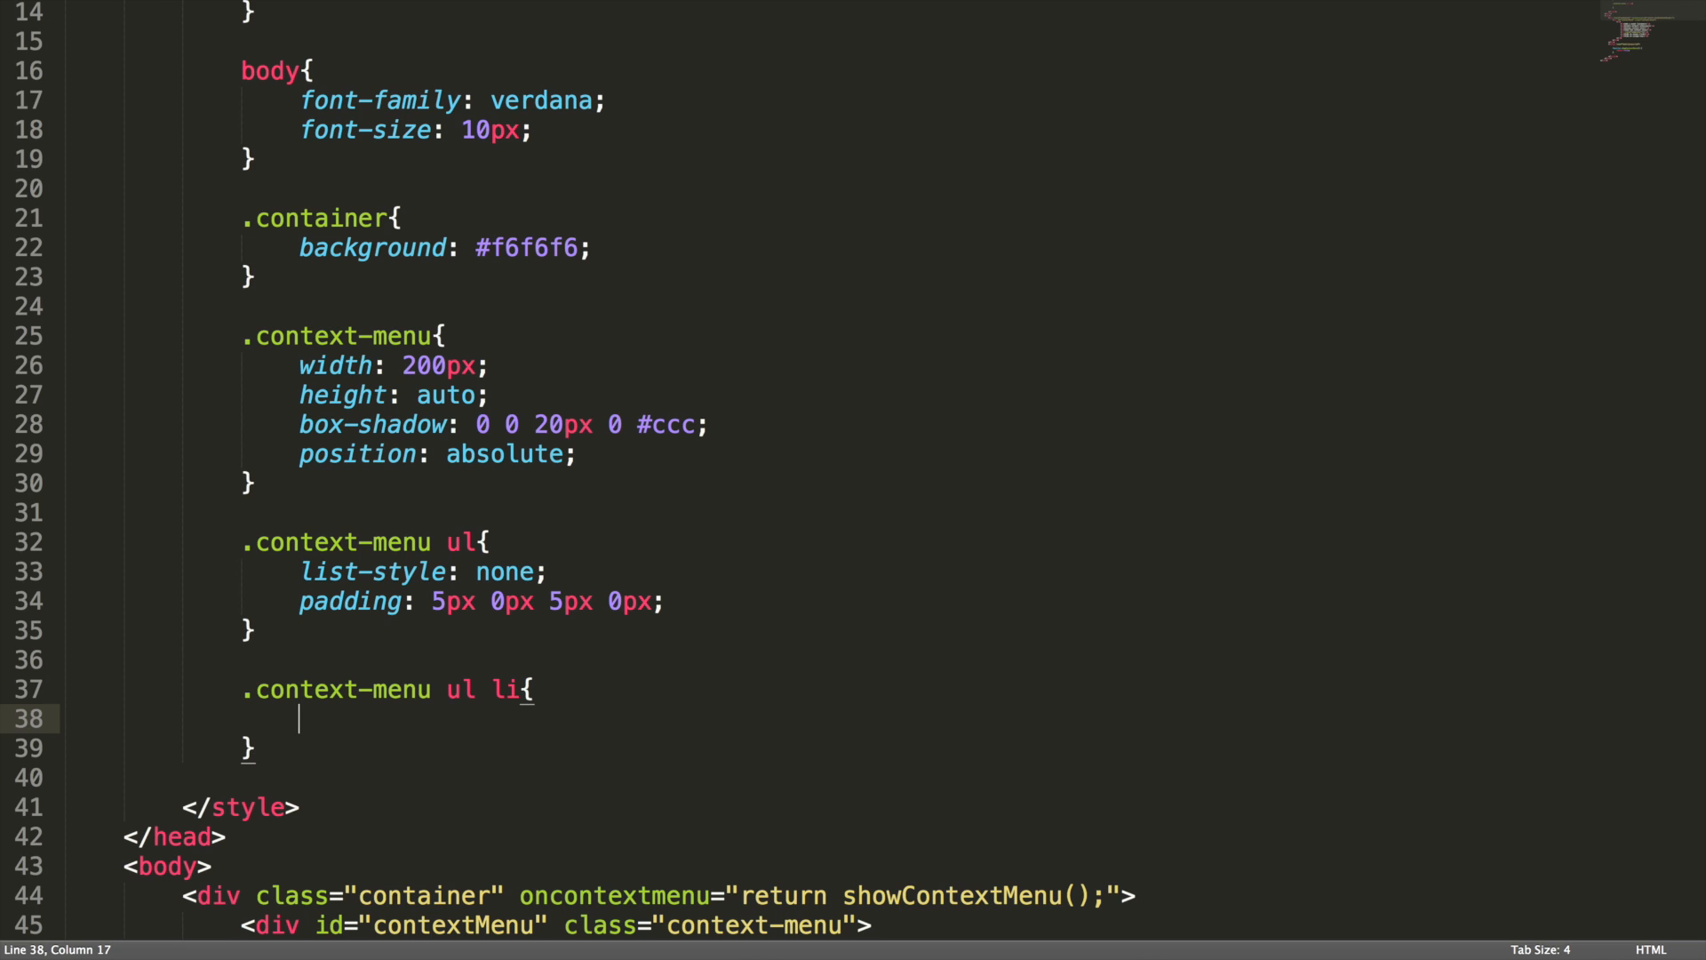
text(padding:)
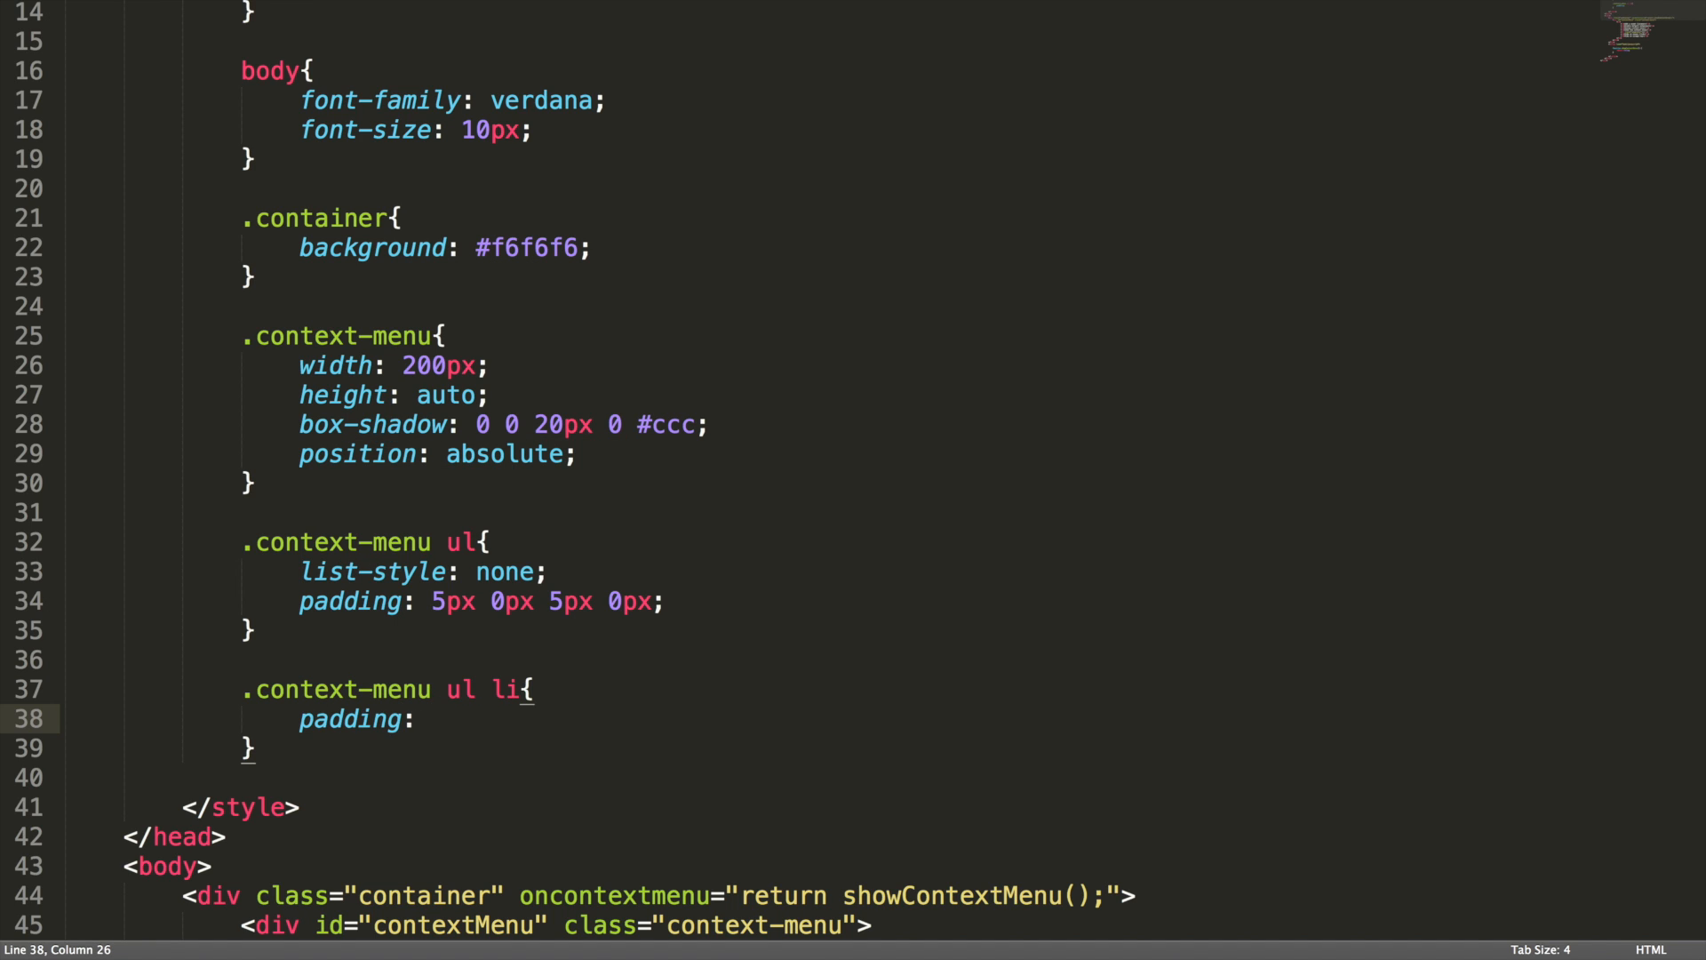
text(10px)
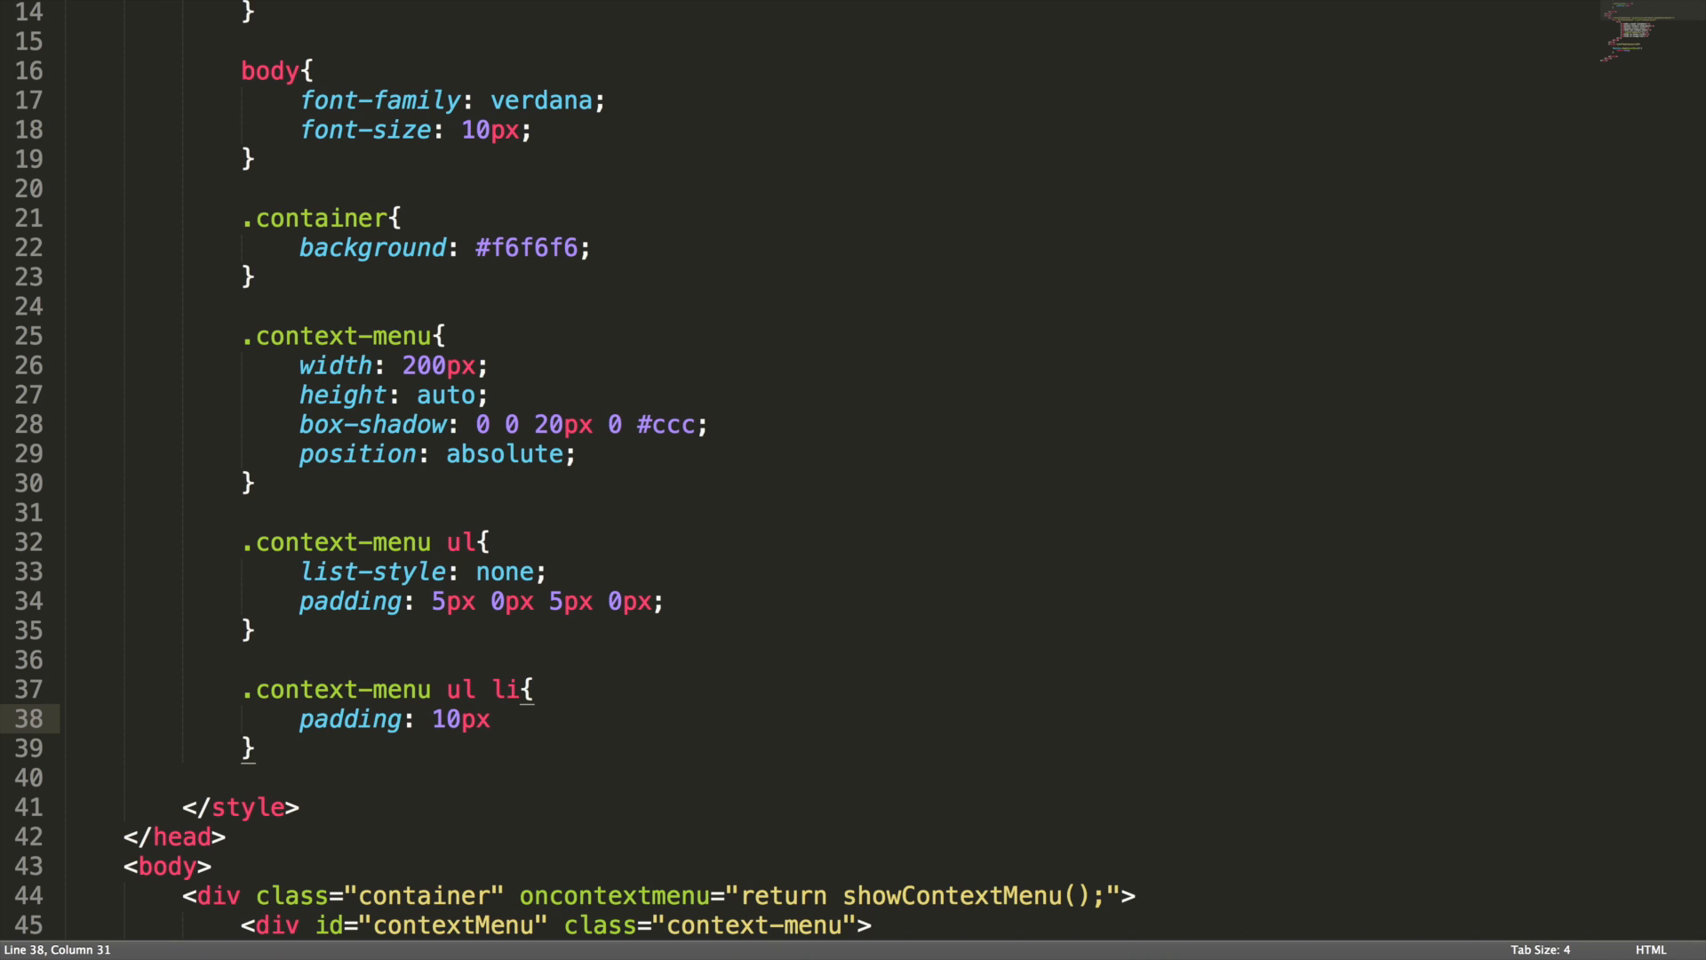
text(5px)
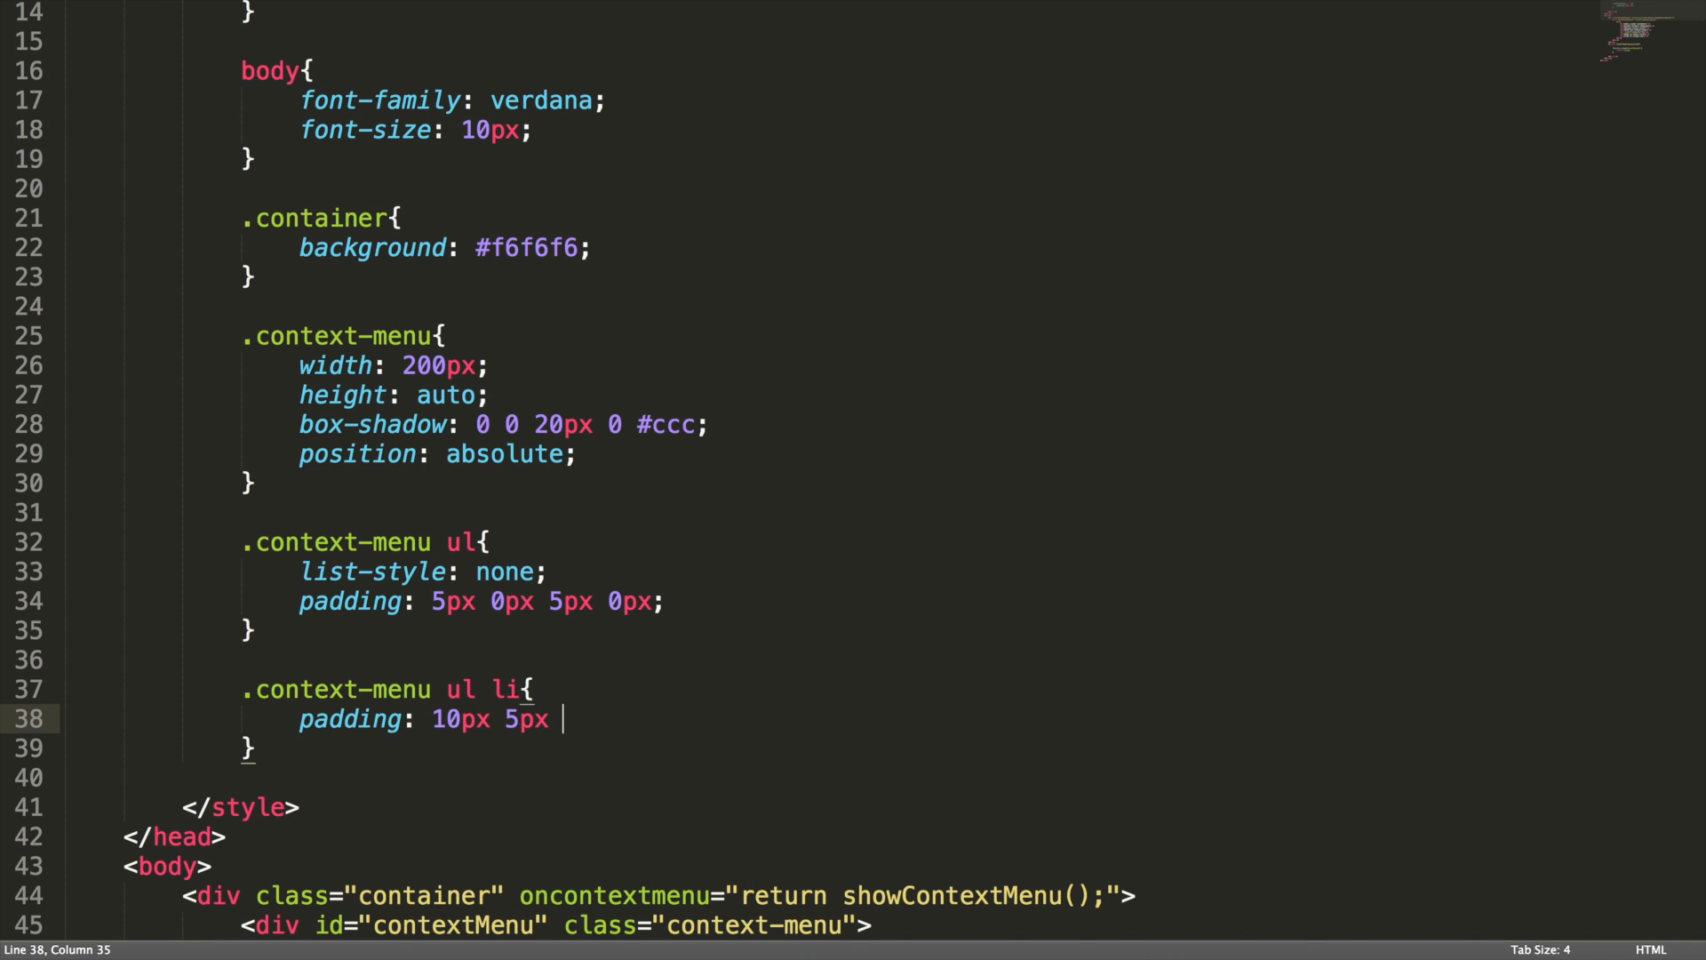
text(10px 5px;)
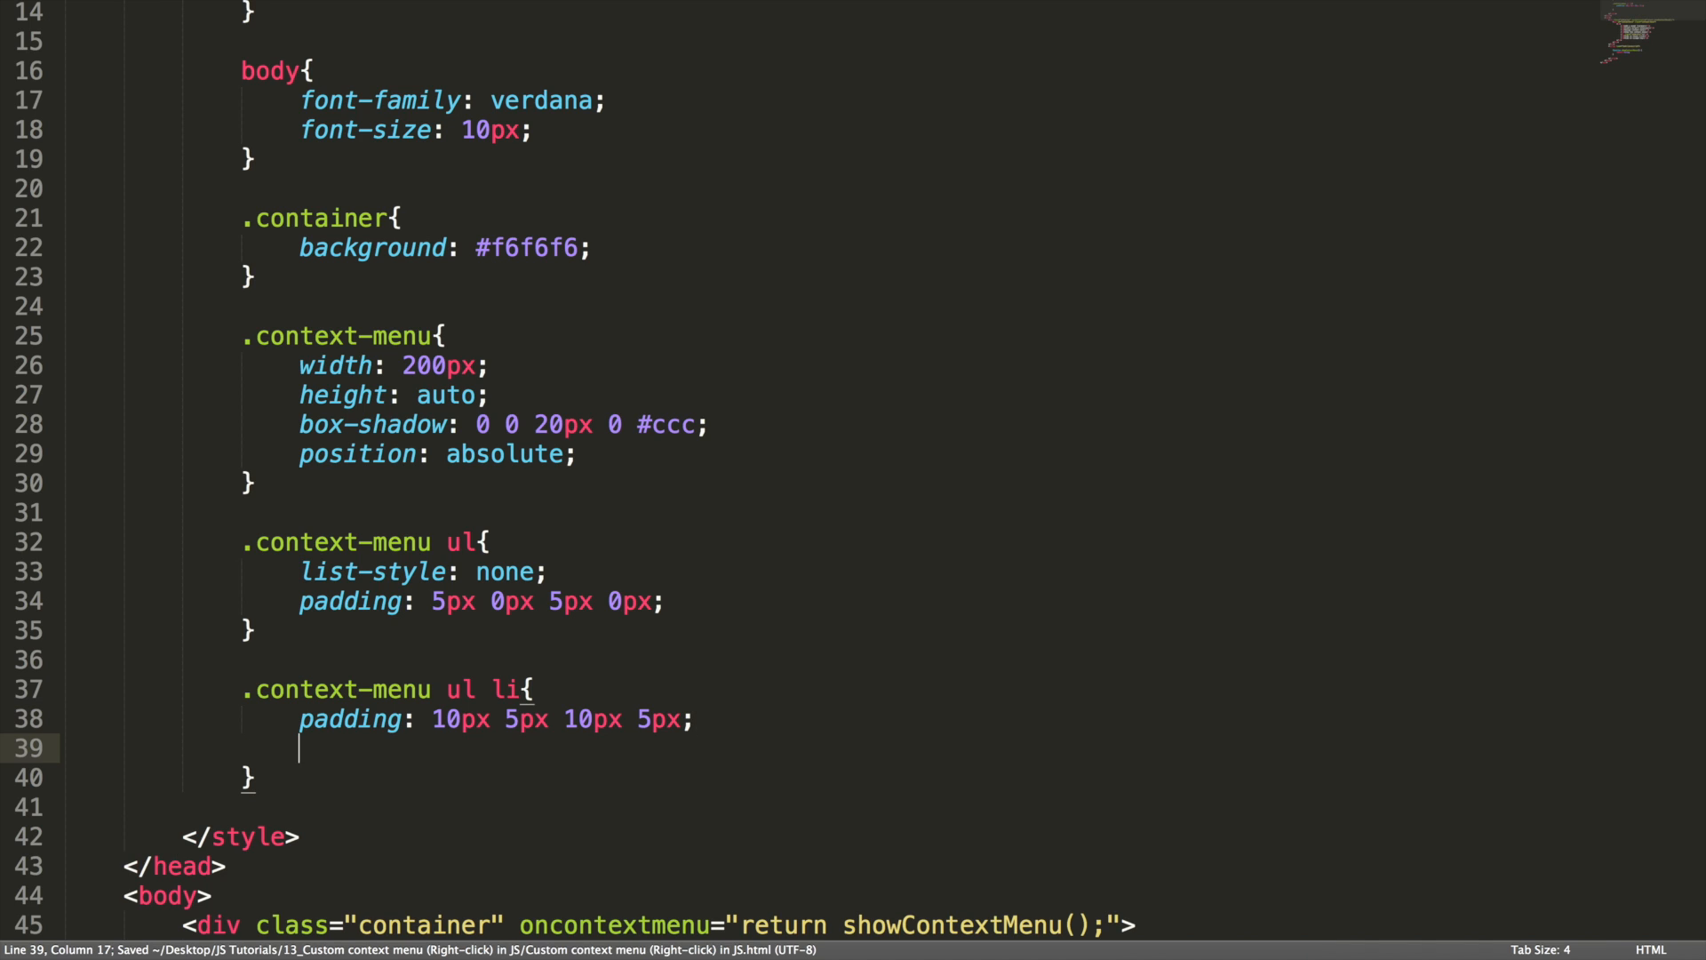
text(border-left: 4p)
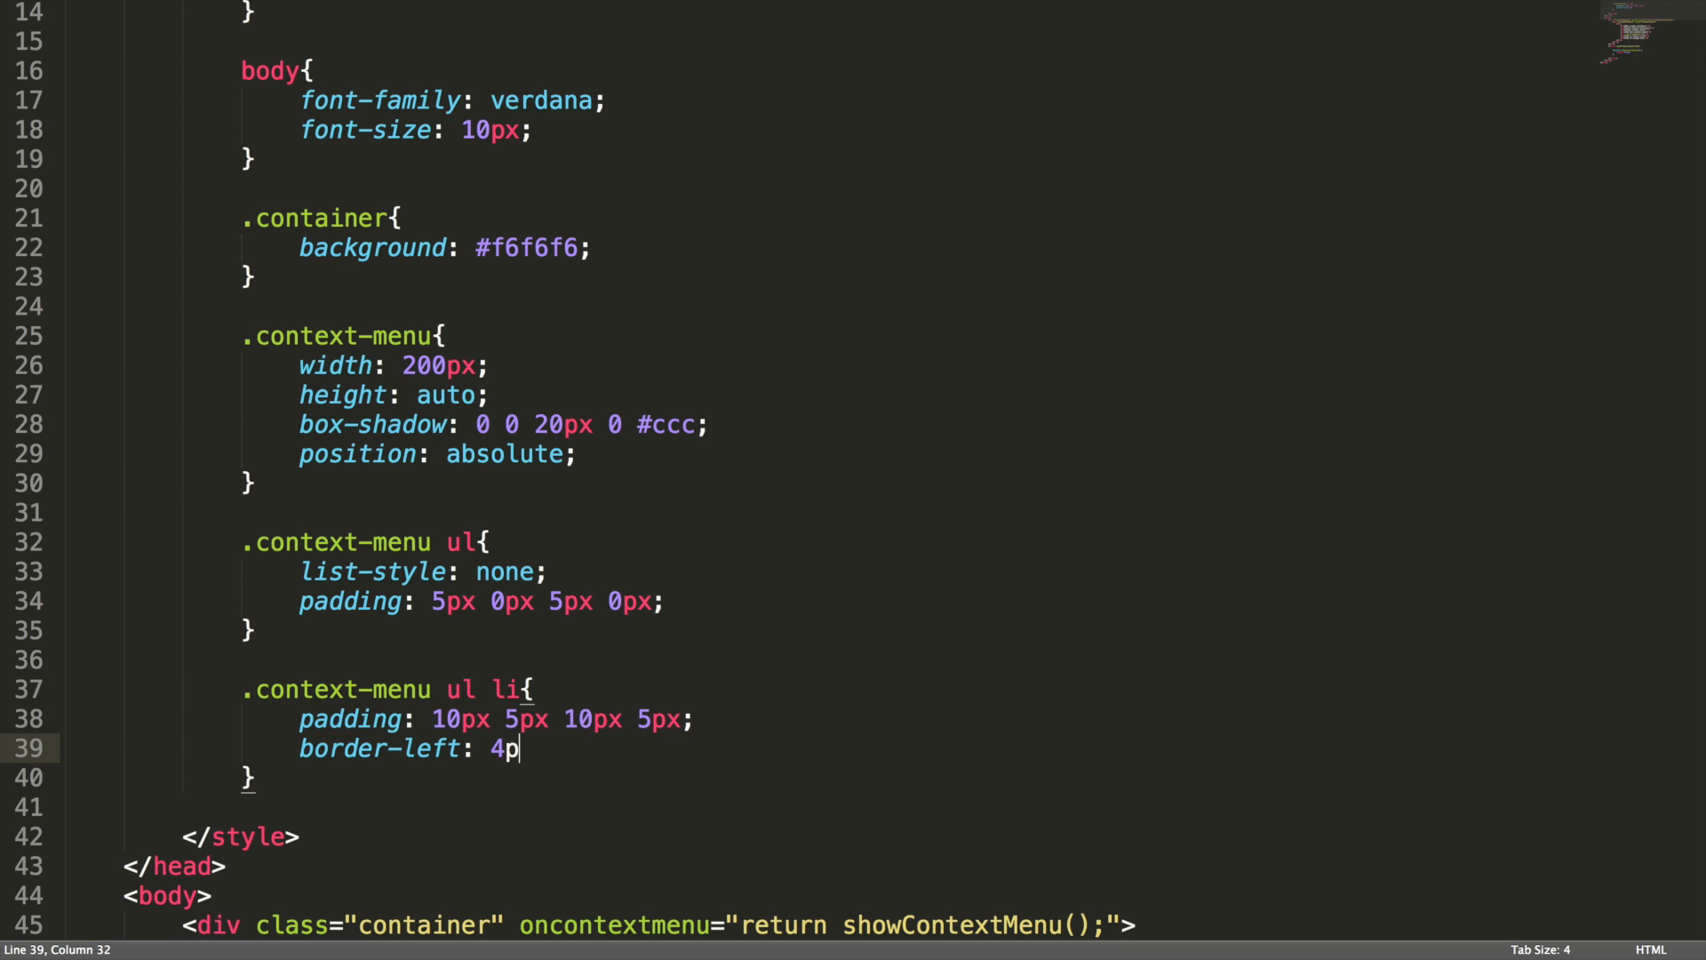
text(x o)
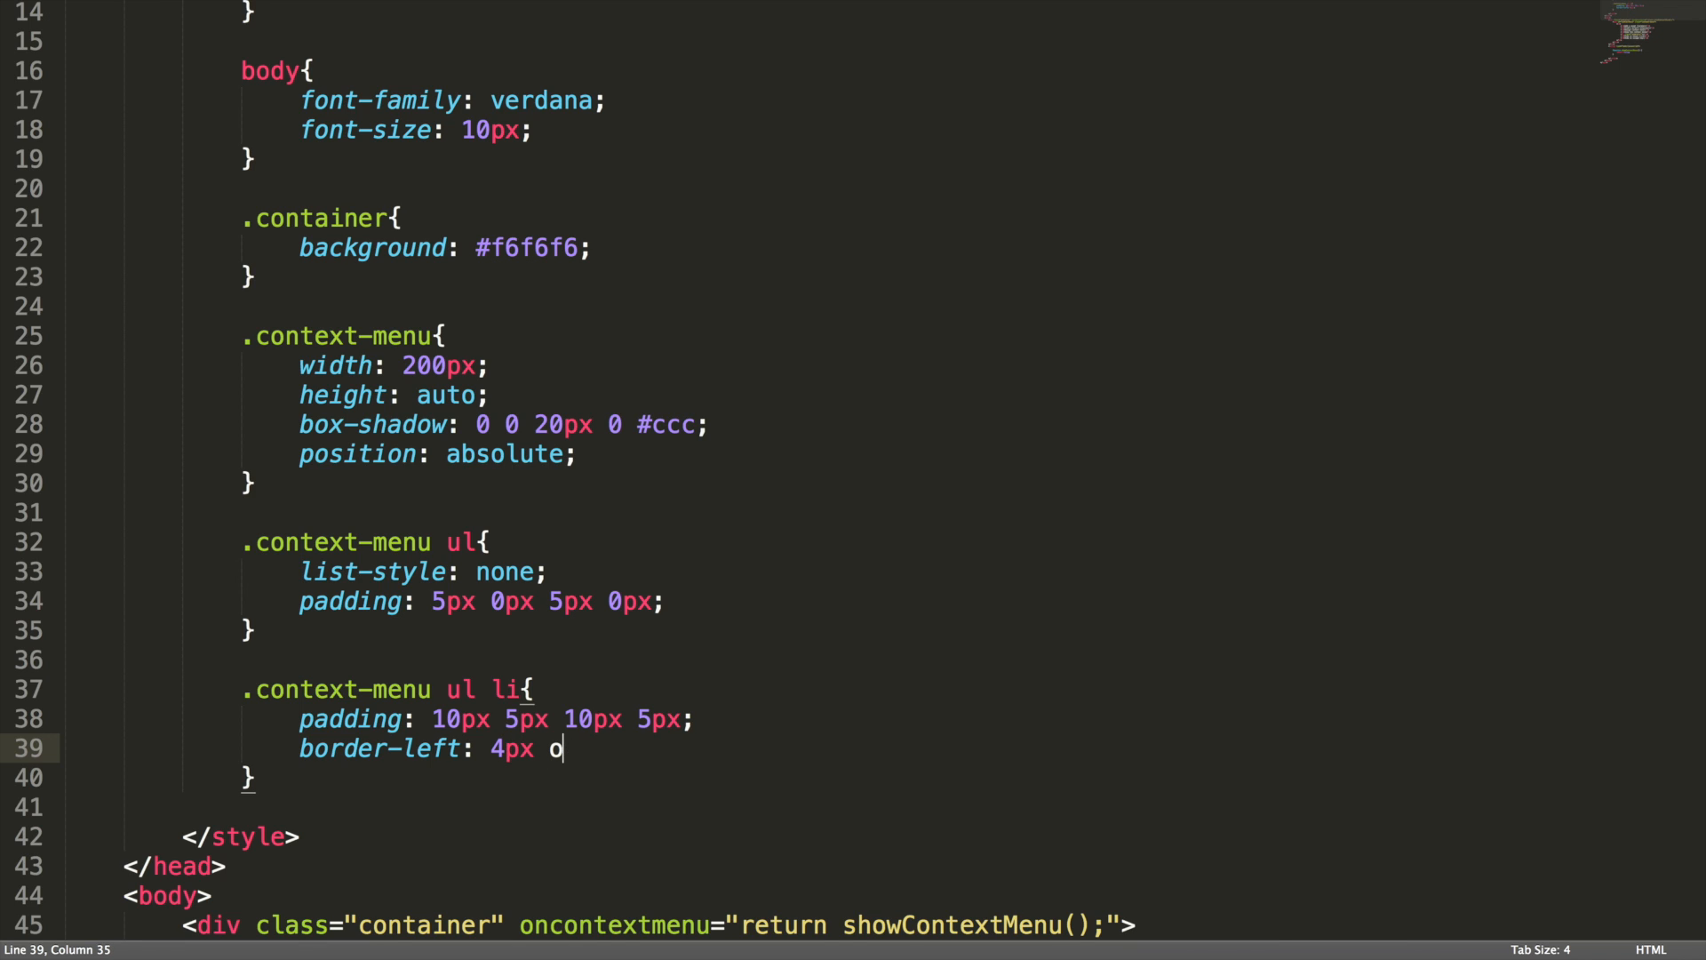
text(soli)
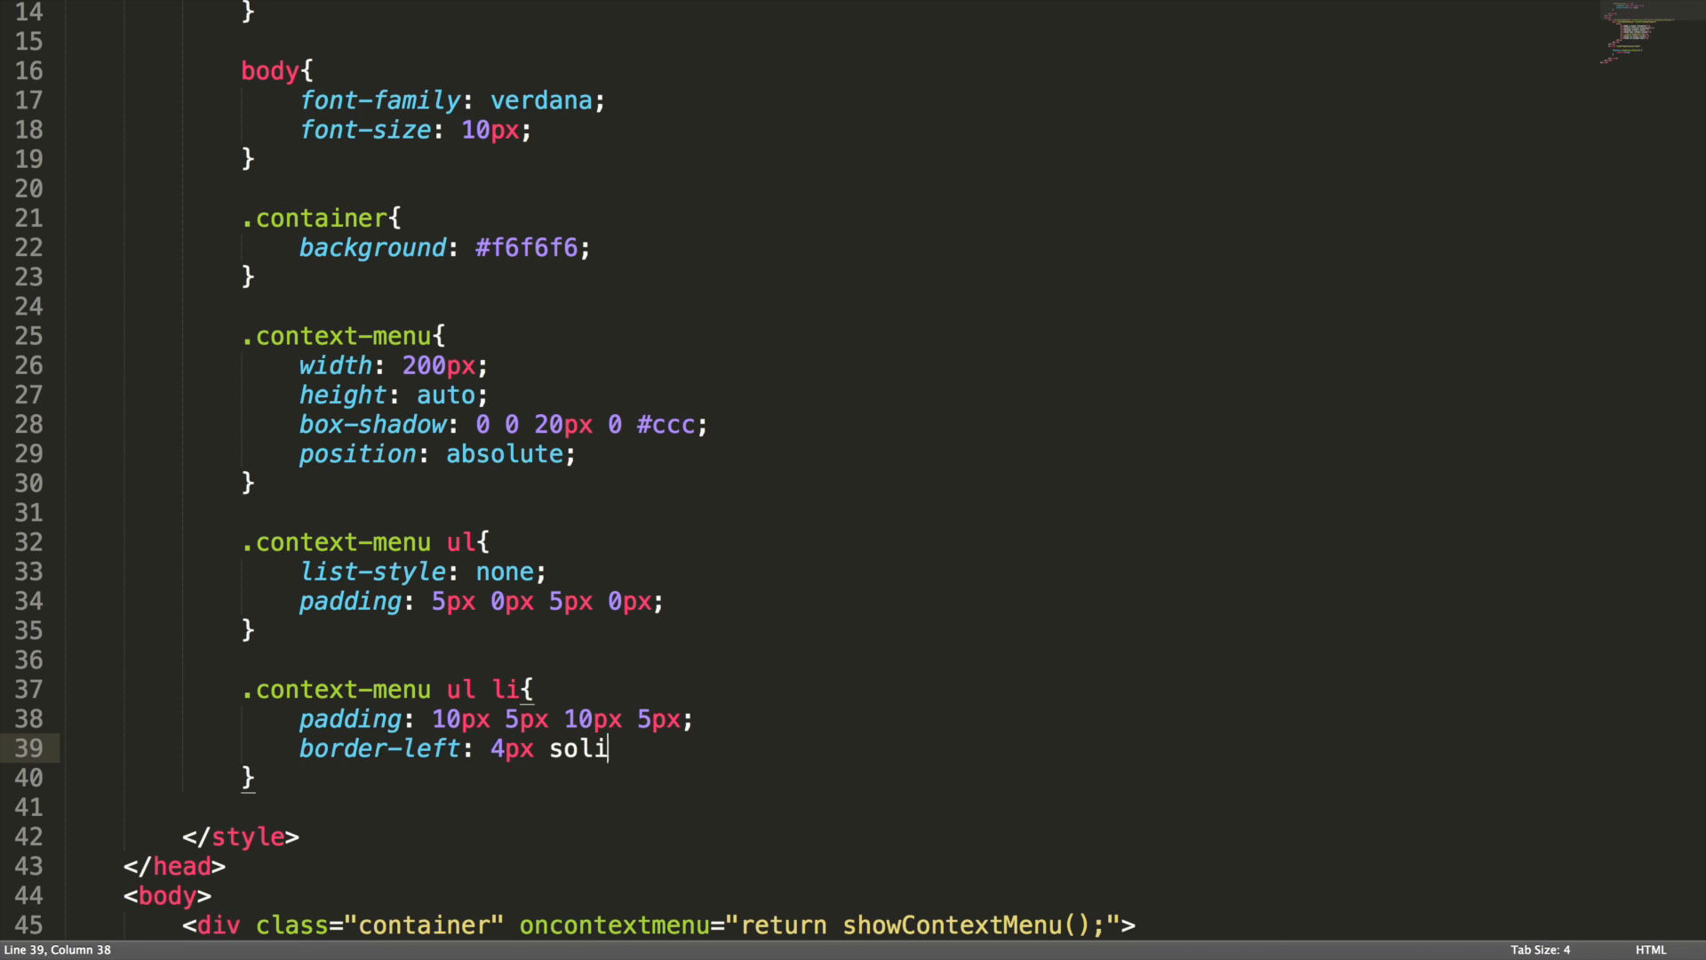
text(d transparent;)
text(cursor: pointer;)
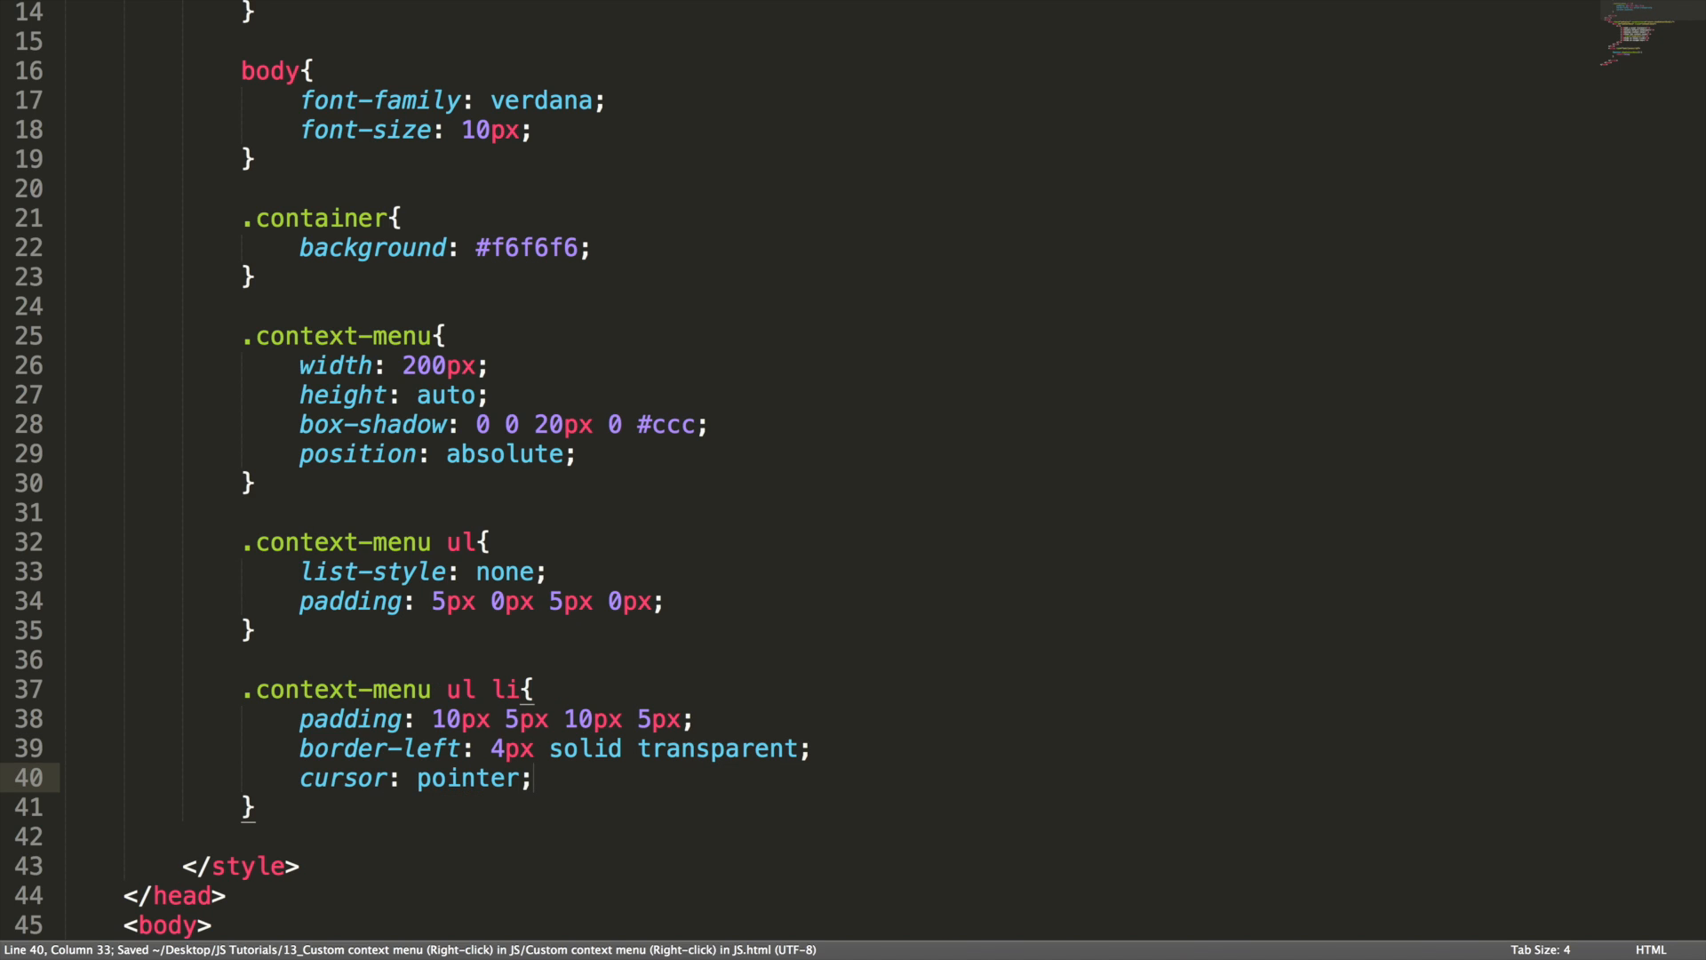
Add a .context-menu ul li:hover rule with background #eee and border-left 4px solid #666
scroll(down, 3)
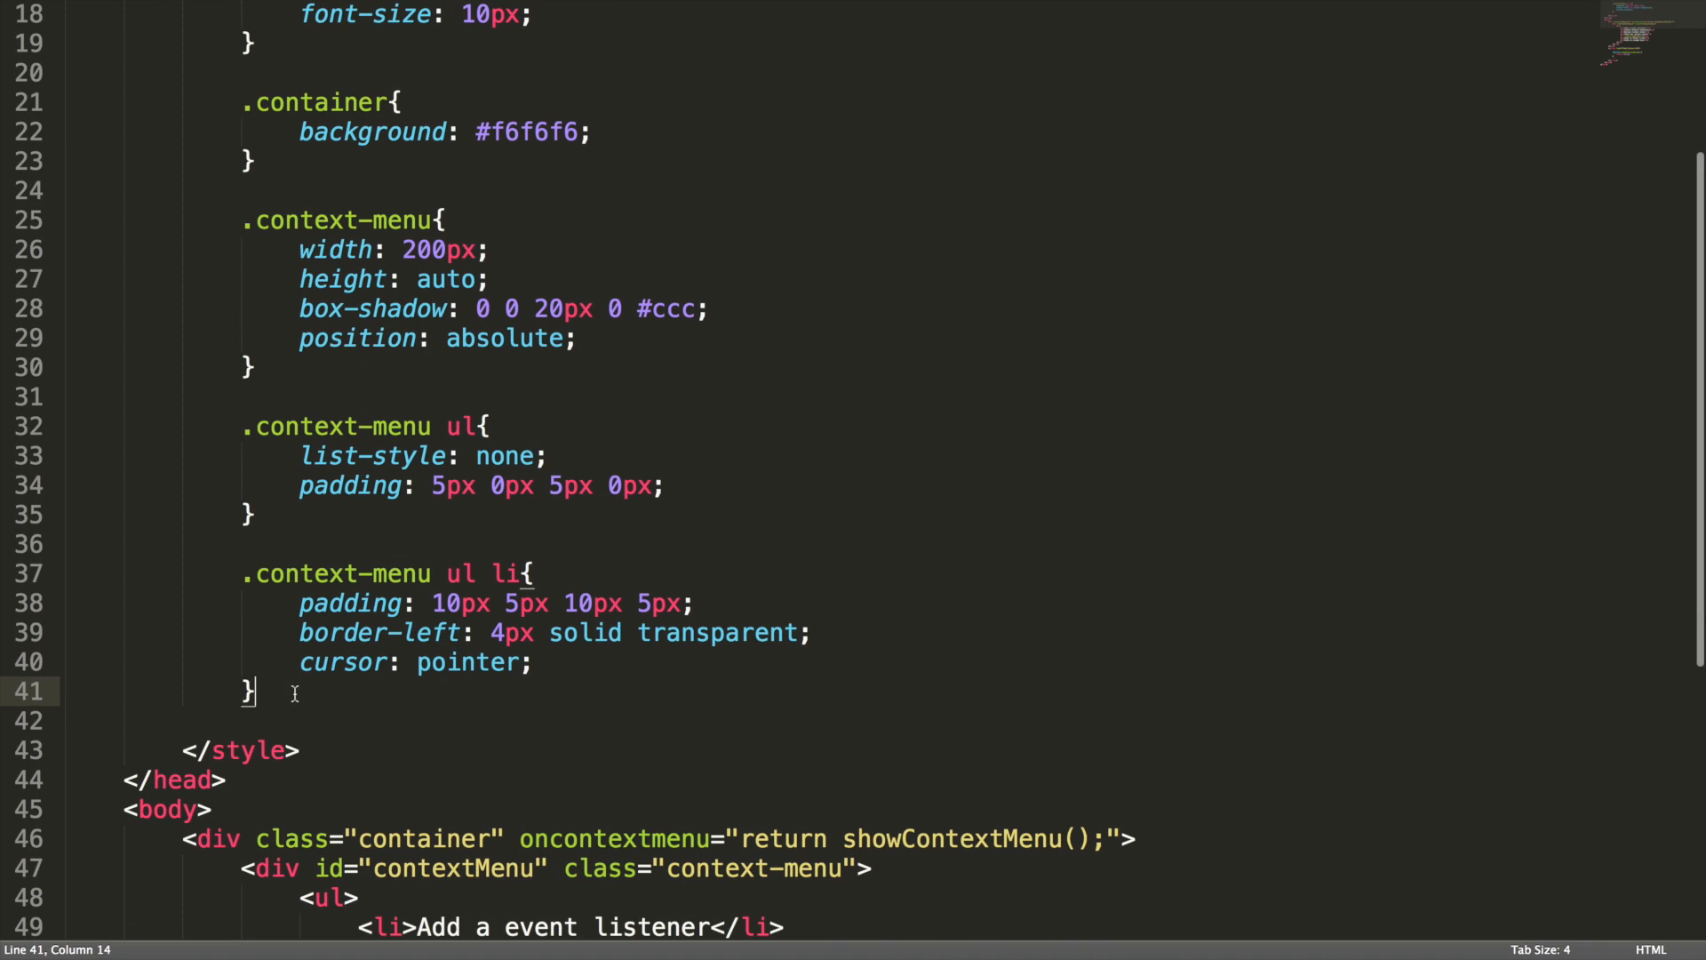
text(.context-menu u)
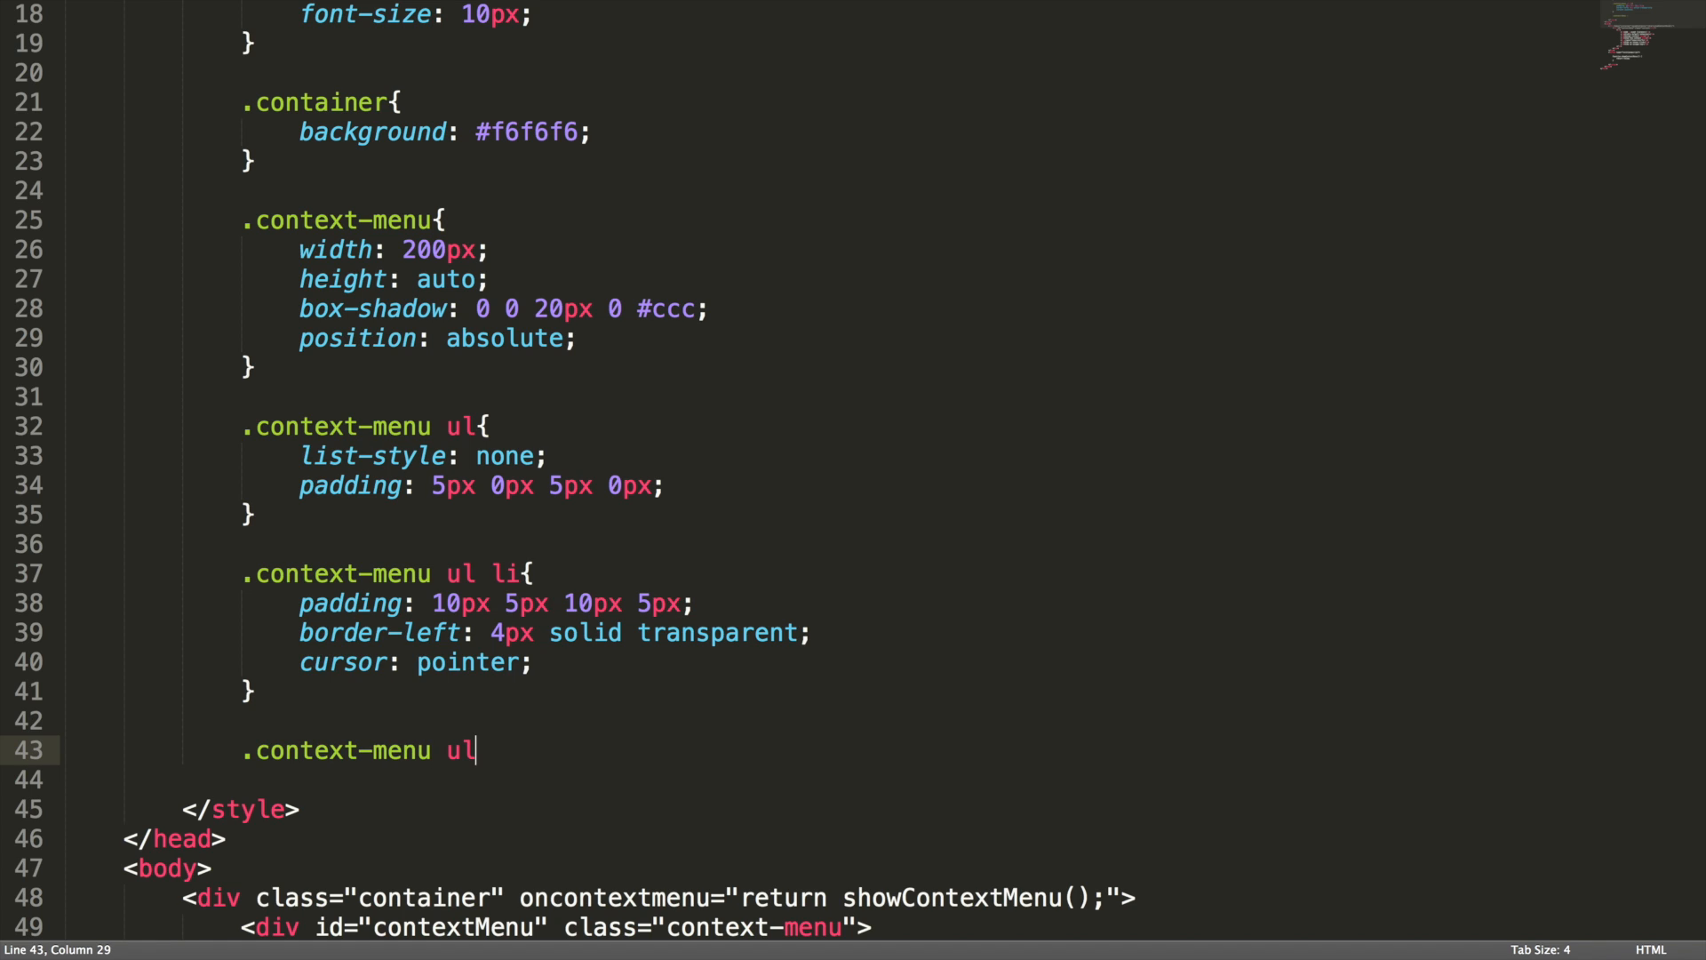
text(li:hover{)
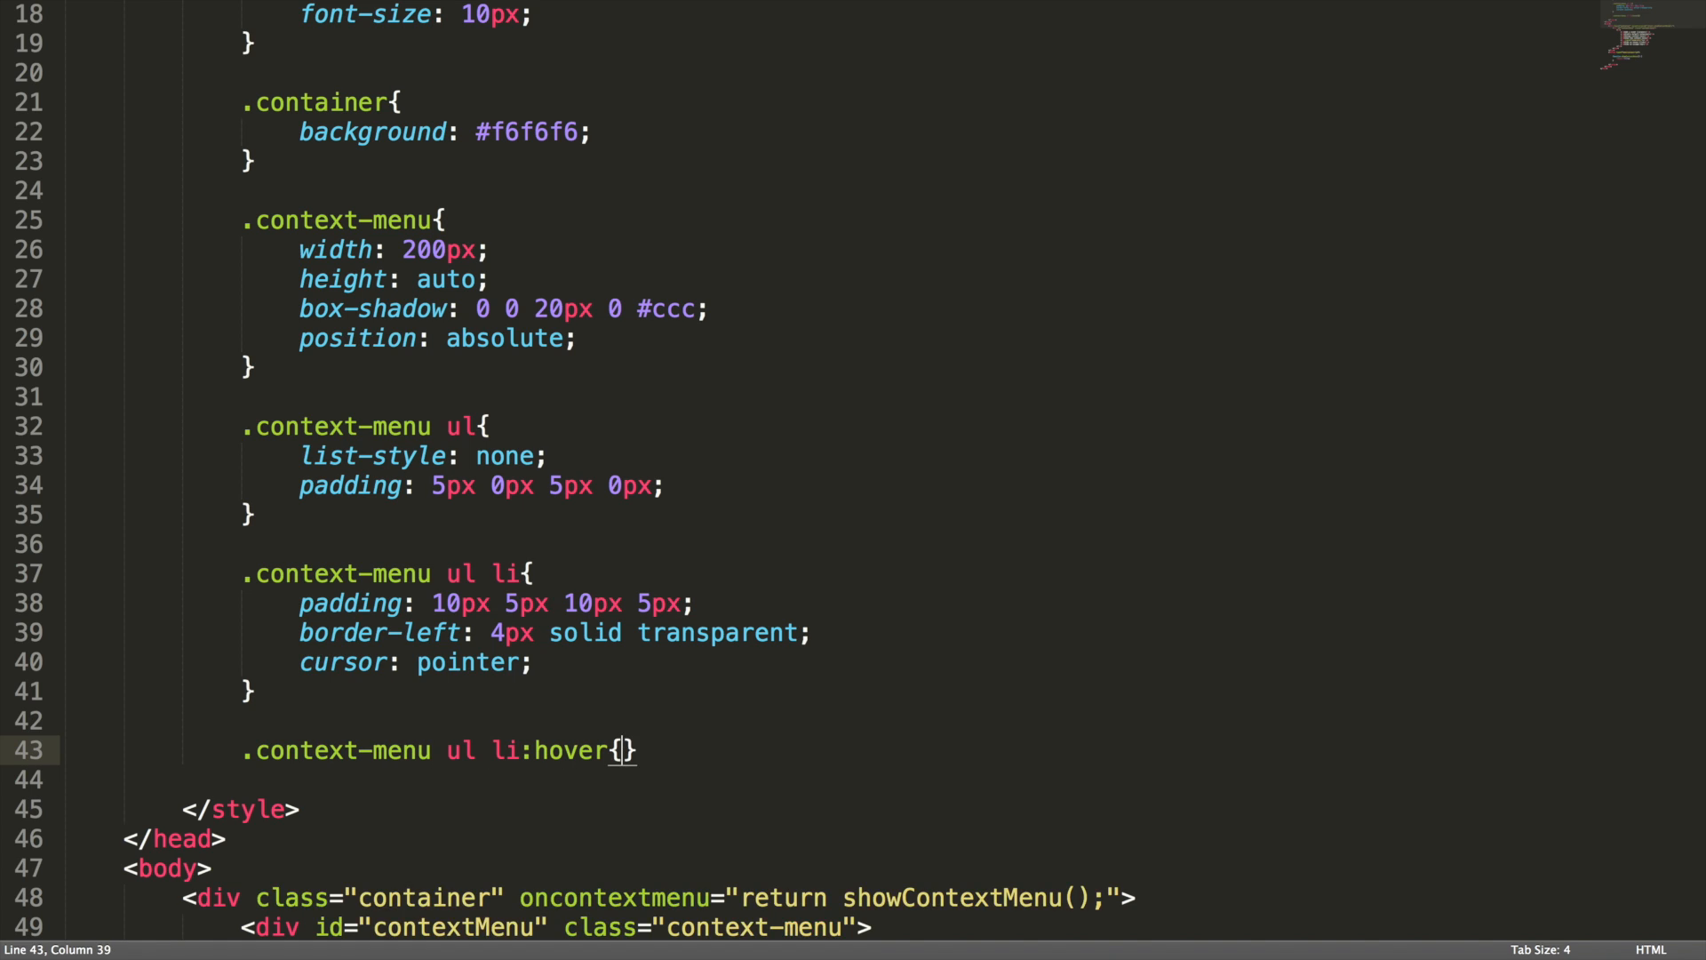
key(enter)
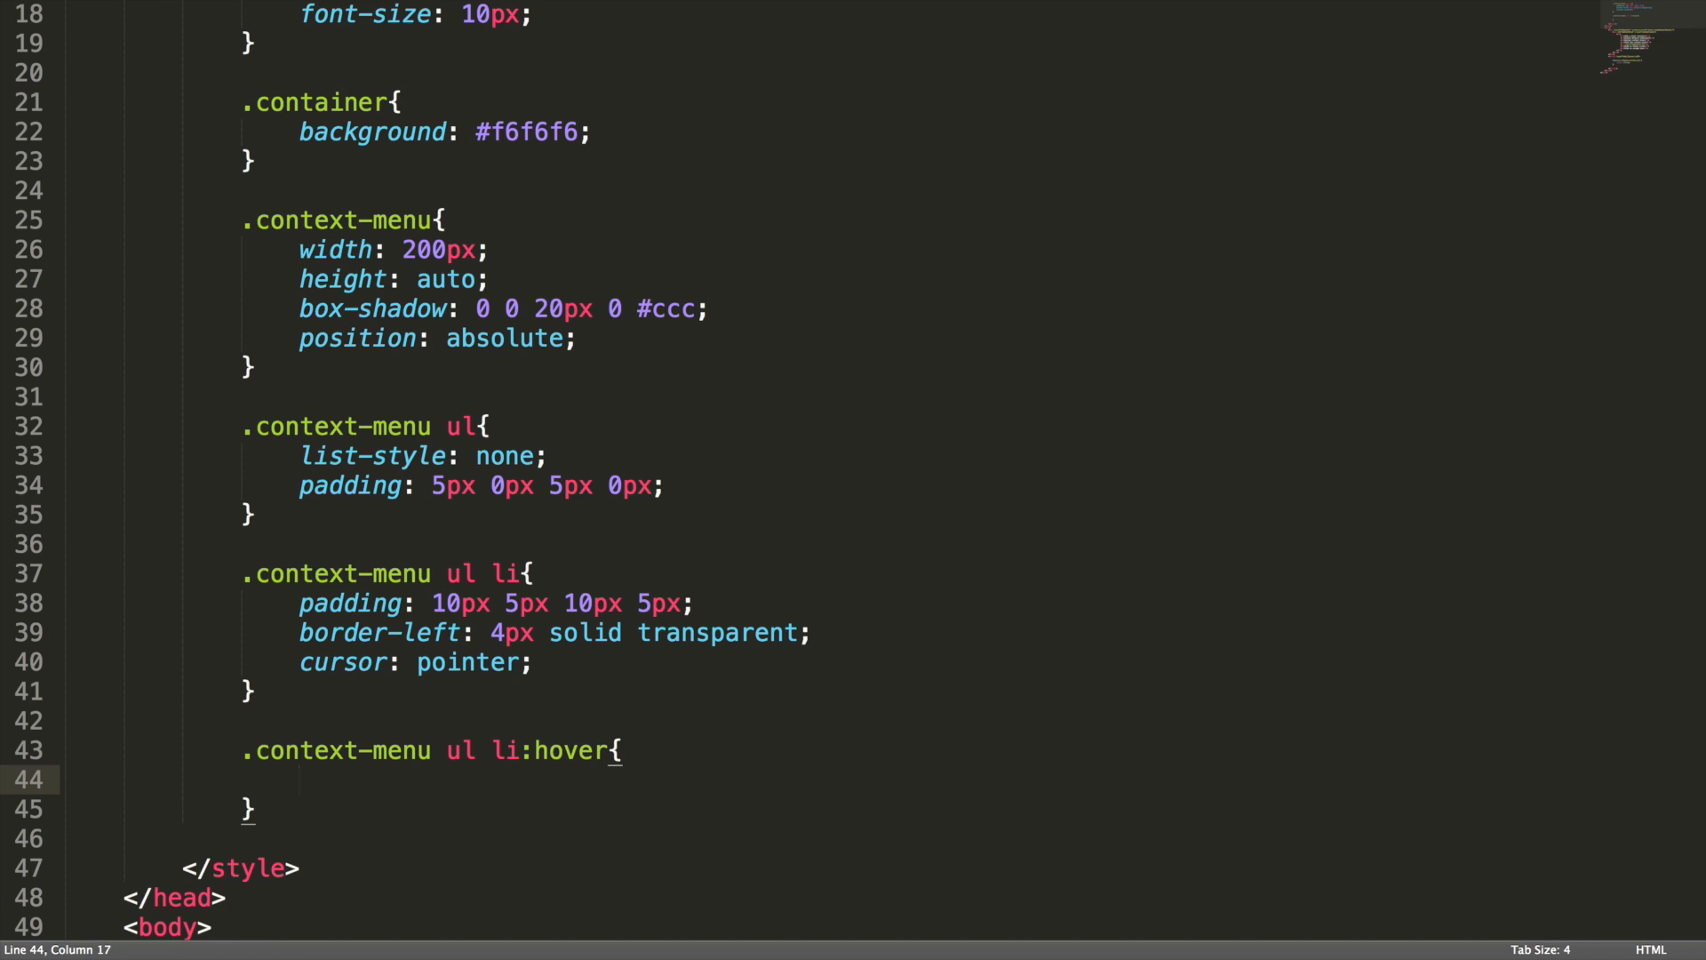
text(background: #)
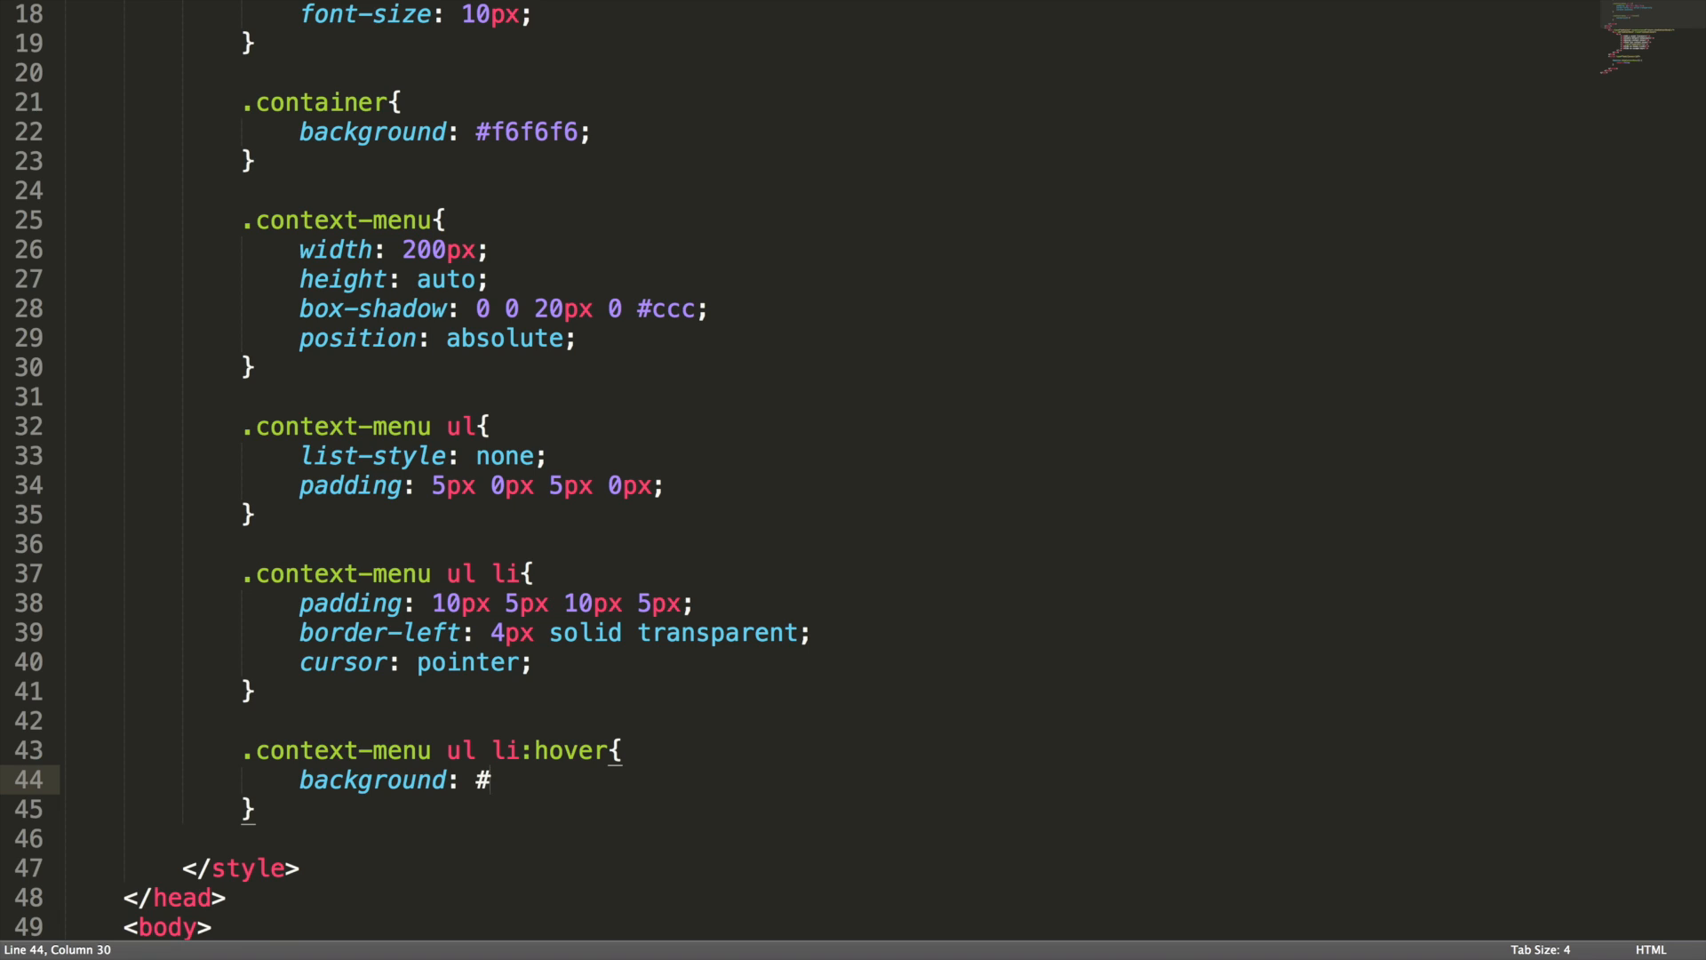
text(eee;)
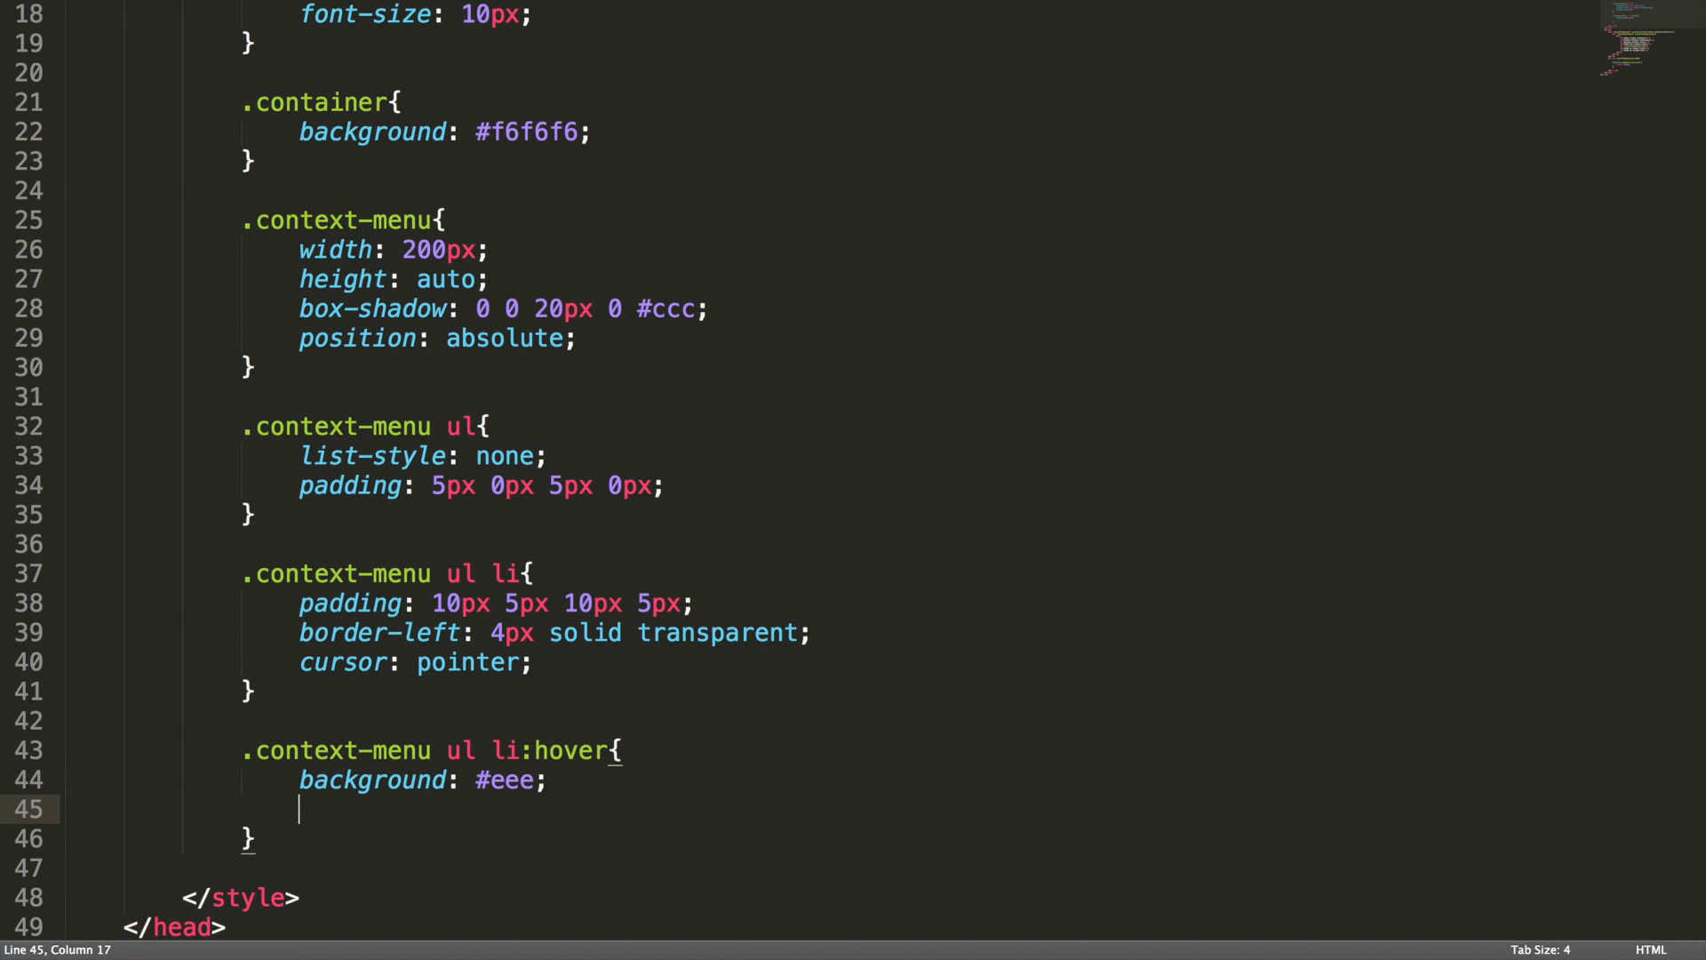
text(bo)
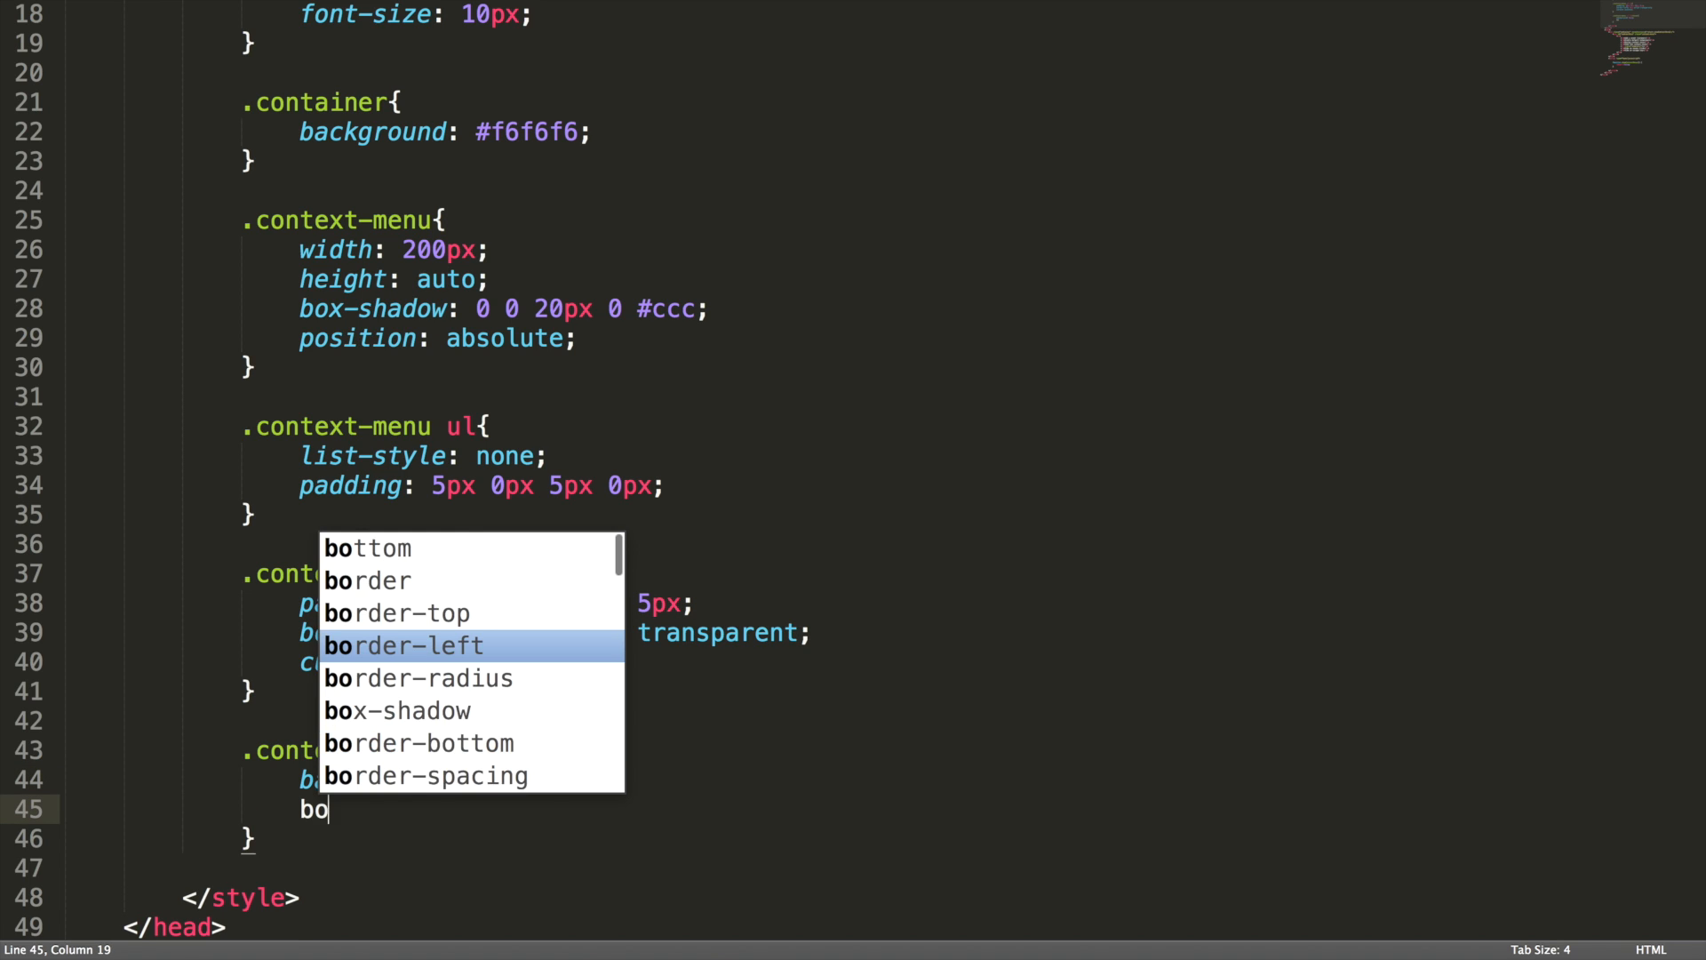
text(rder0)
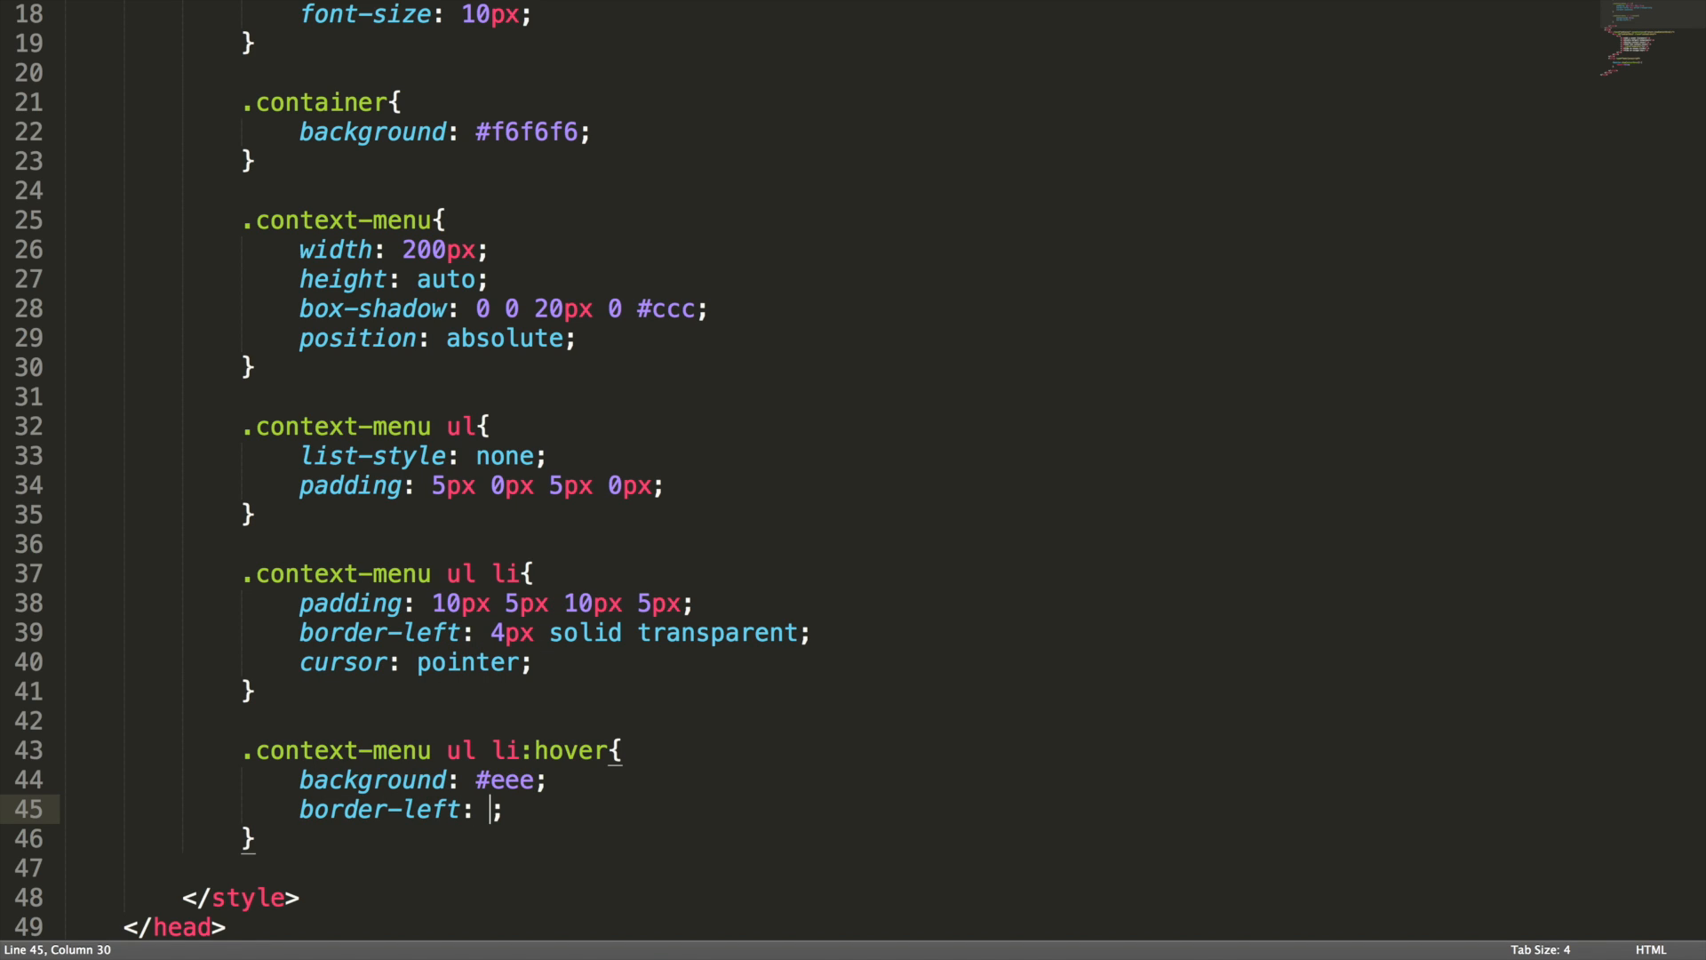
text(4px solid)
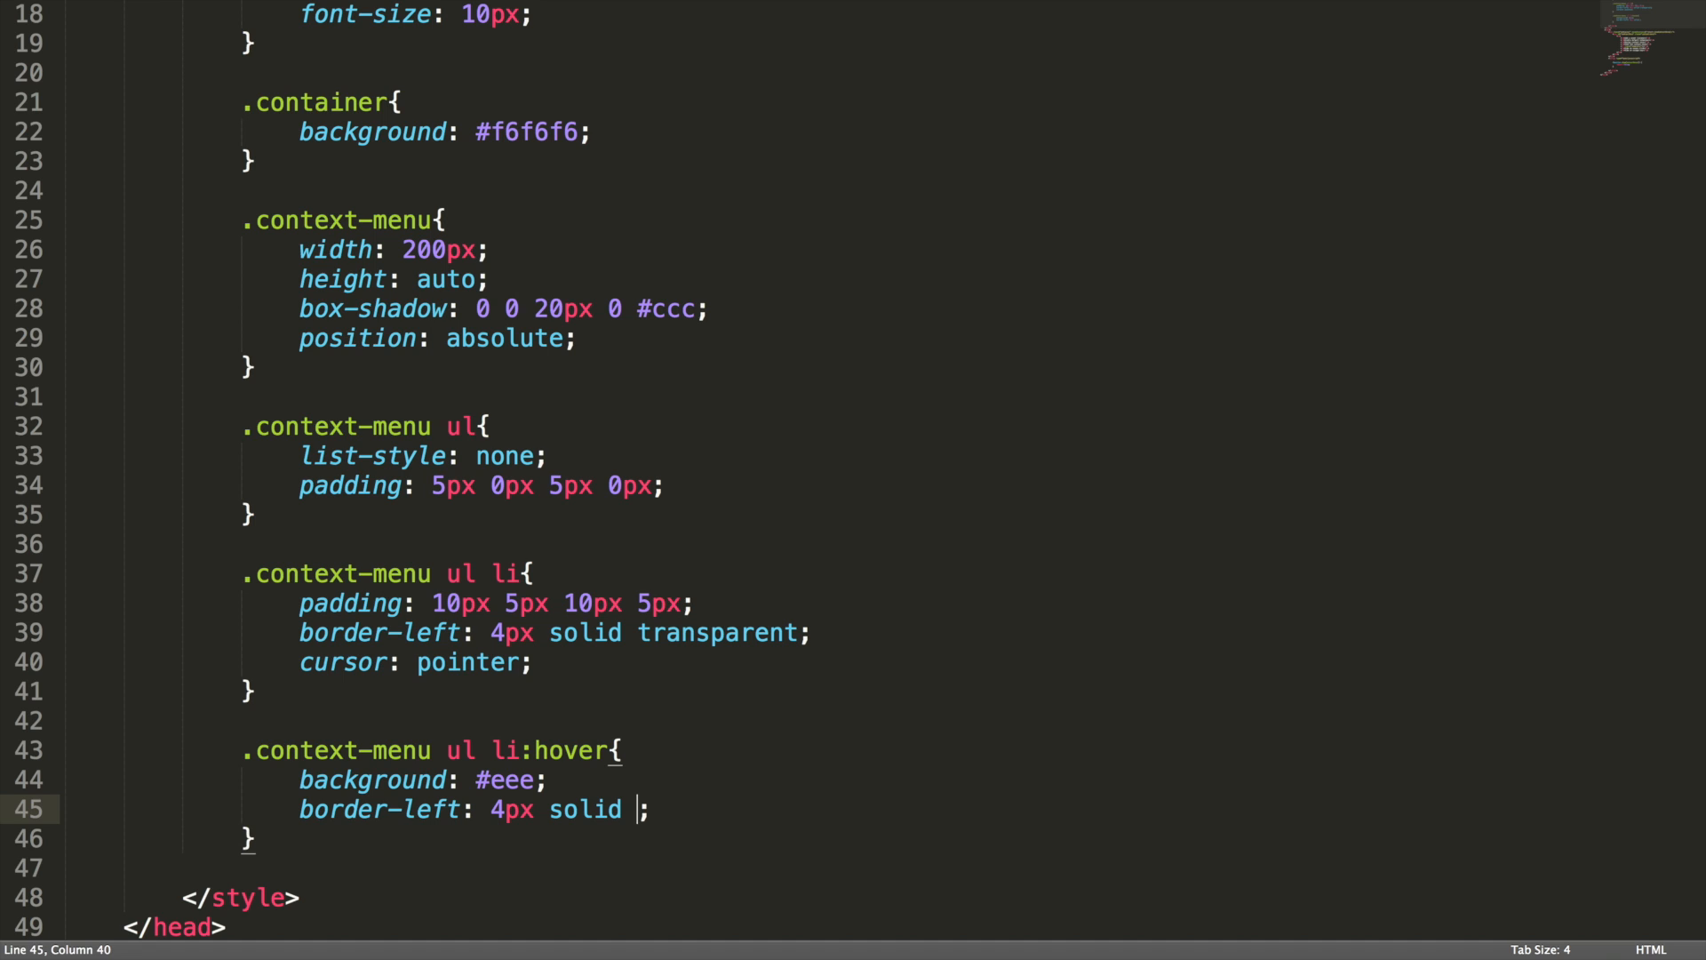
text(#66)
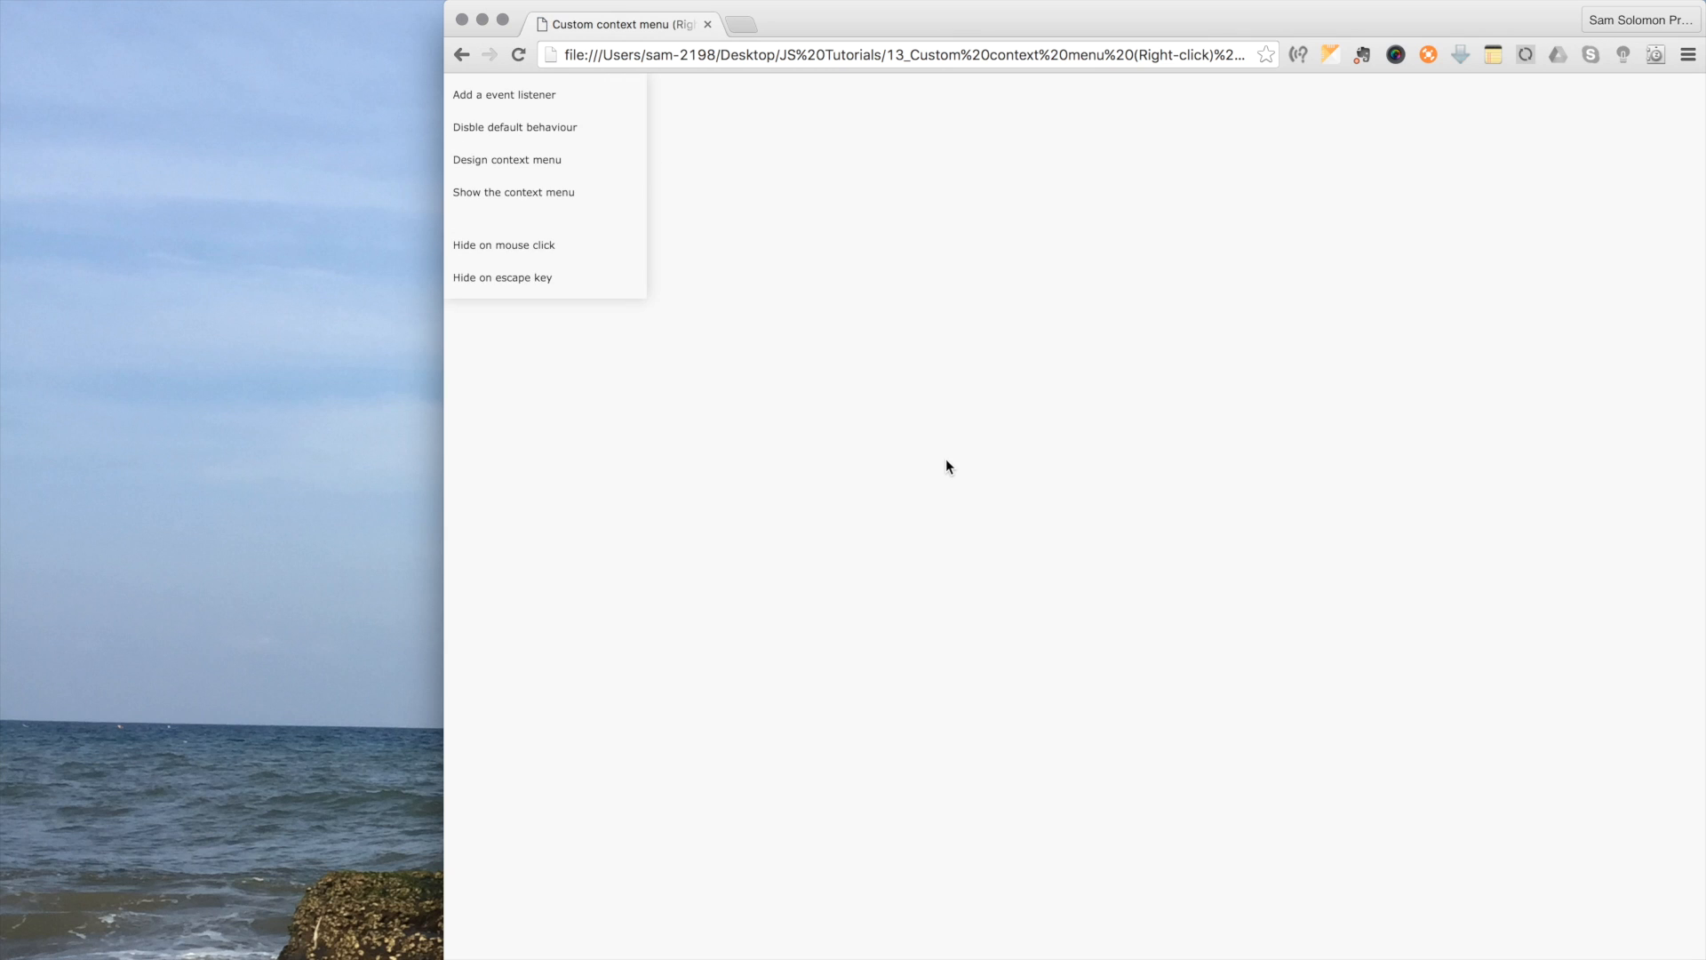
mouse_move(754, 206)
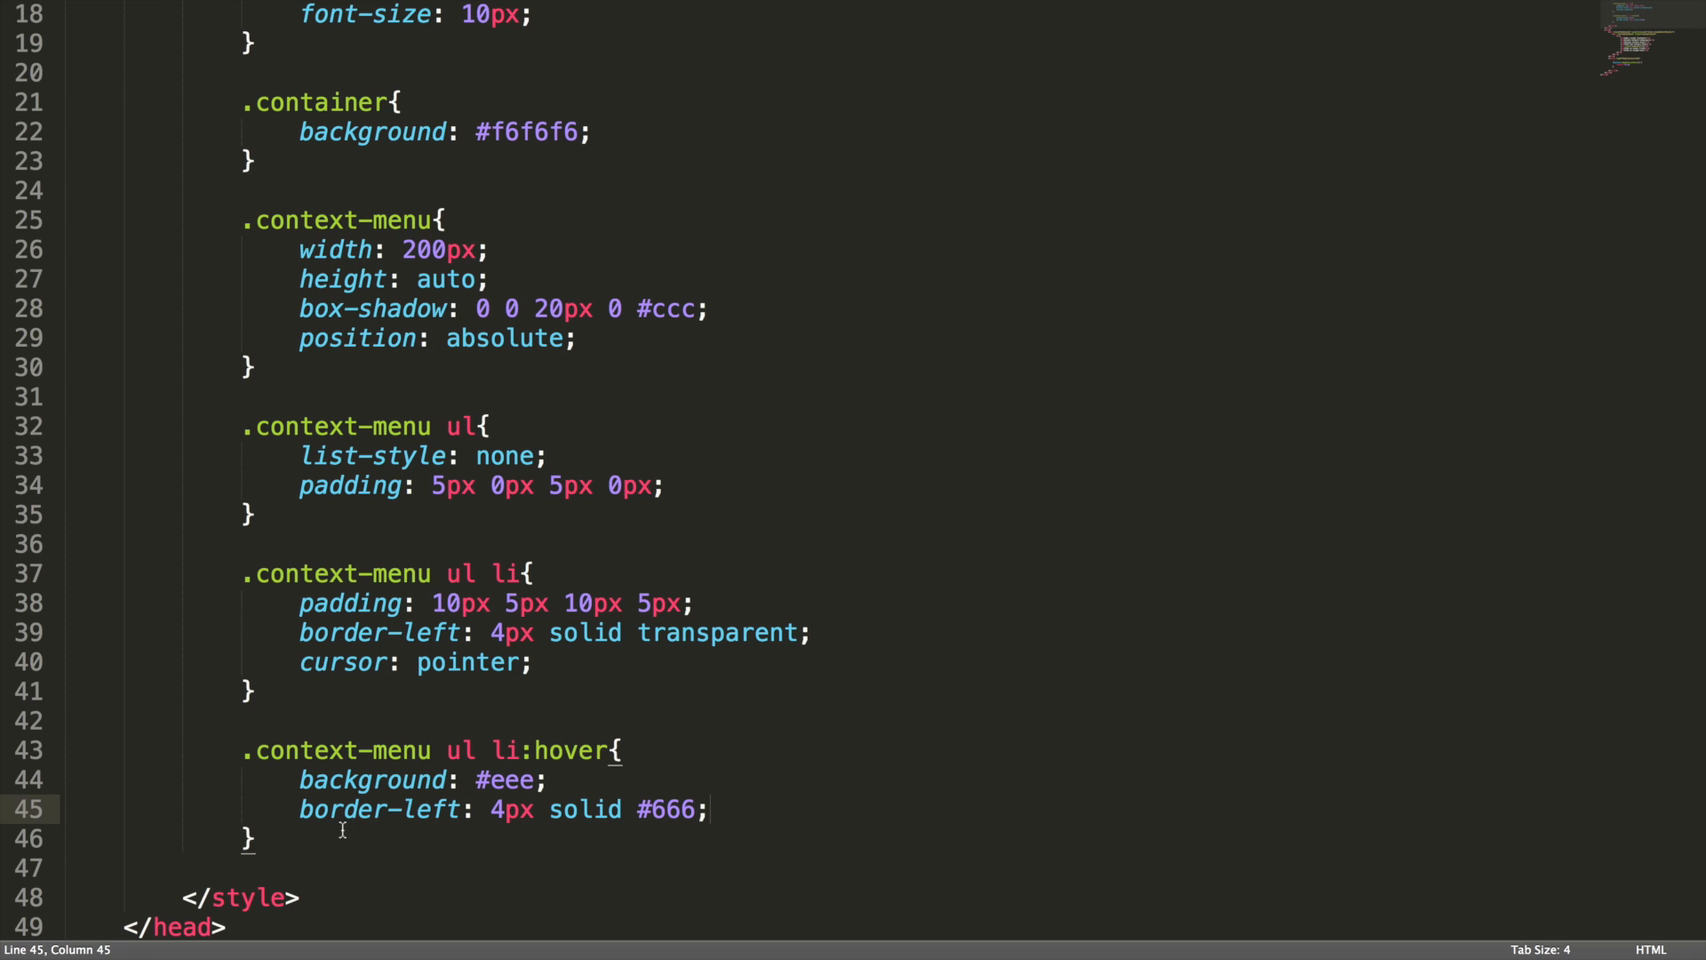
Add a .separator rule with height 1px, background #dedede and margin 2px 0px 2px 0px
text(.separator{)
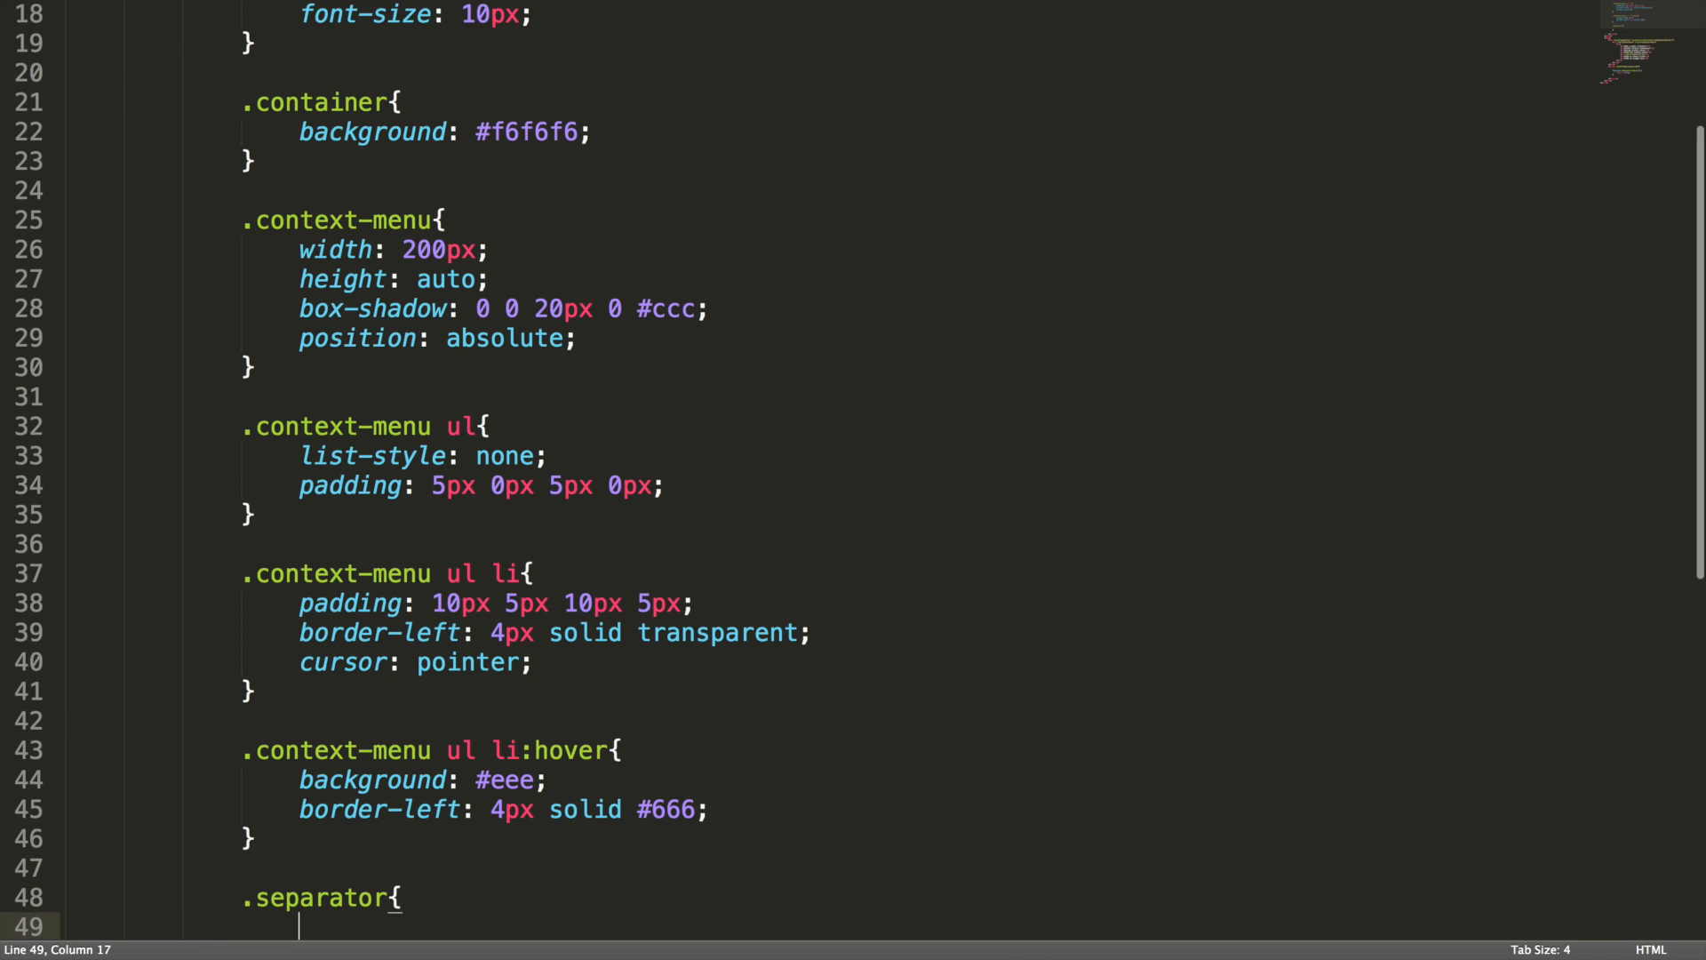
text(height: 1px;)
text(background: #d)
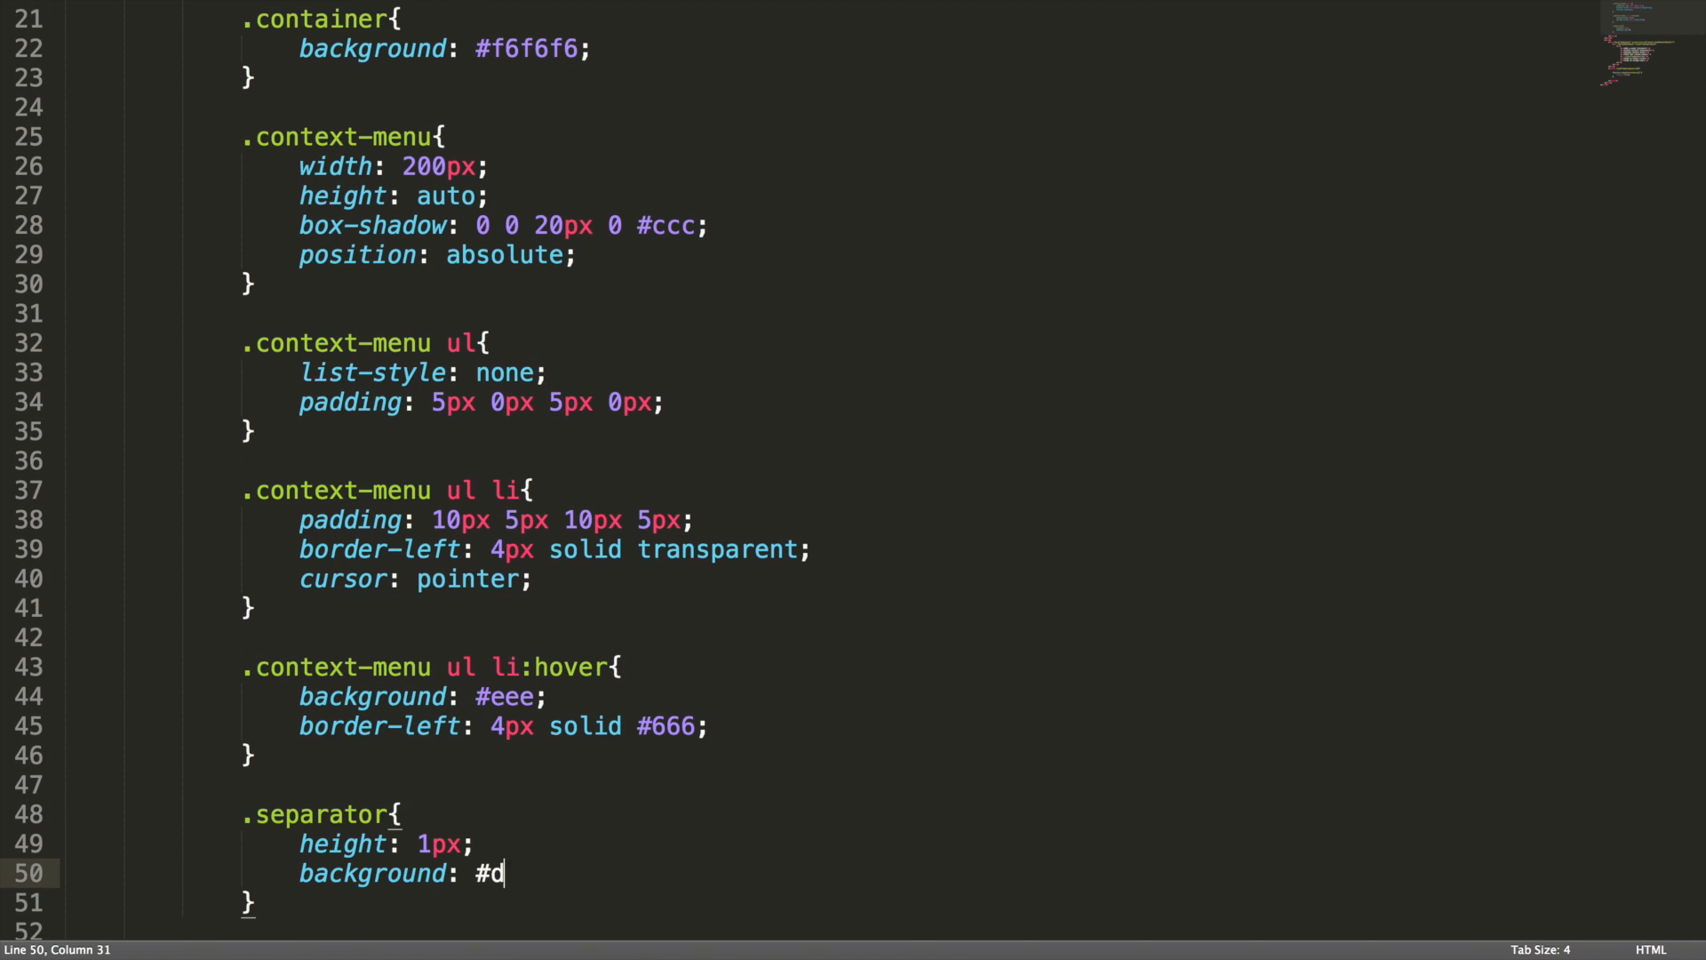
text(edede;)
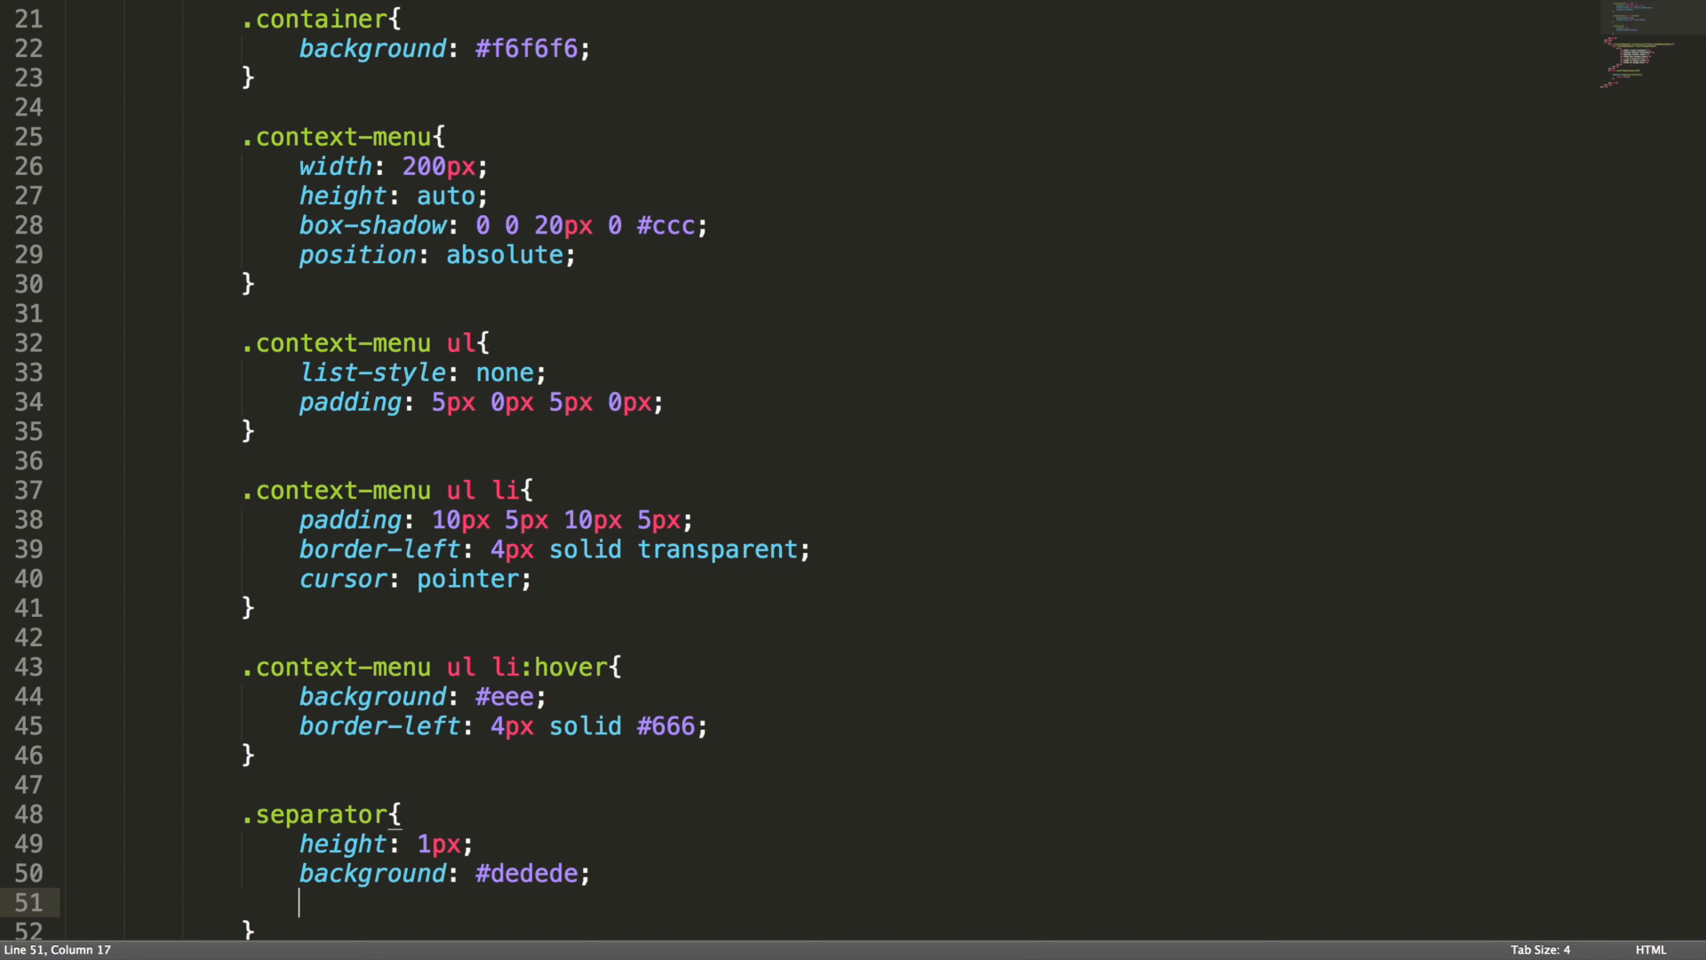
text(margin:)
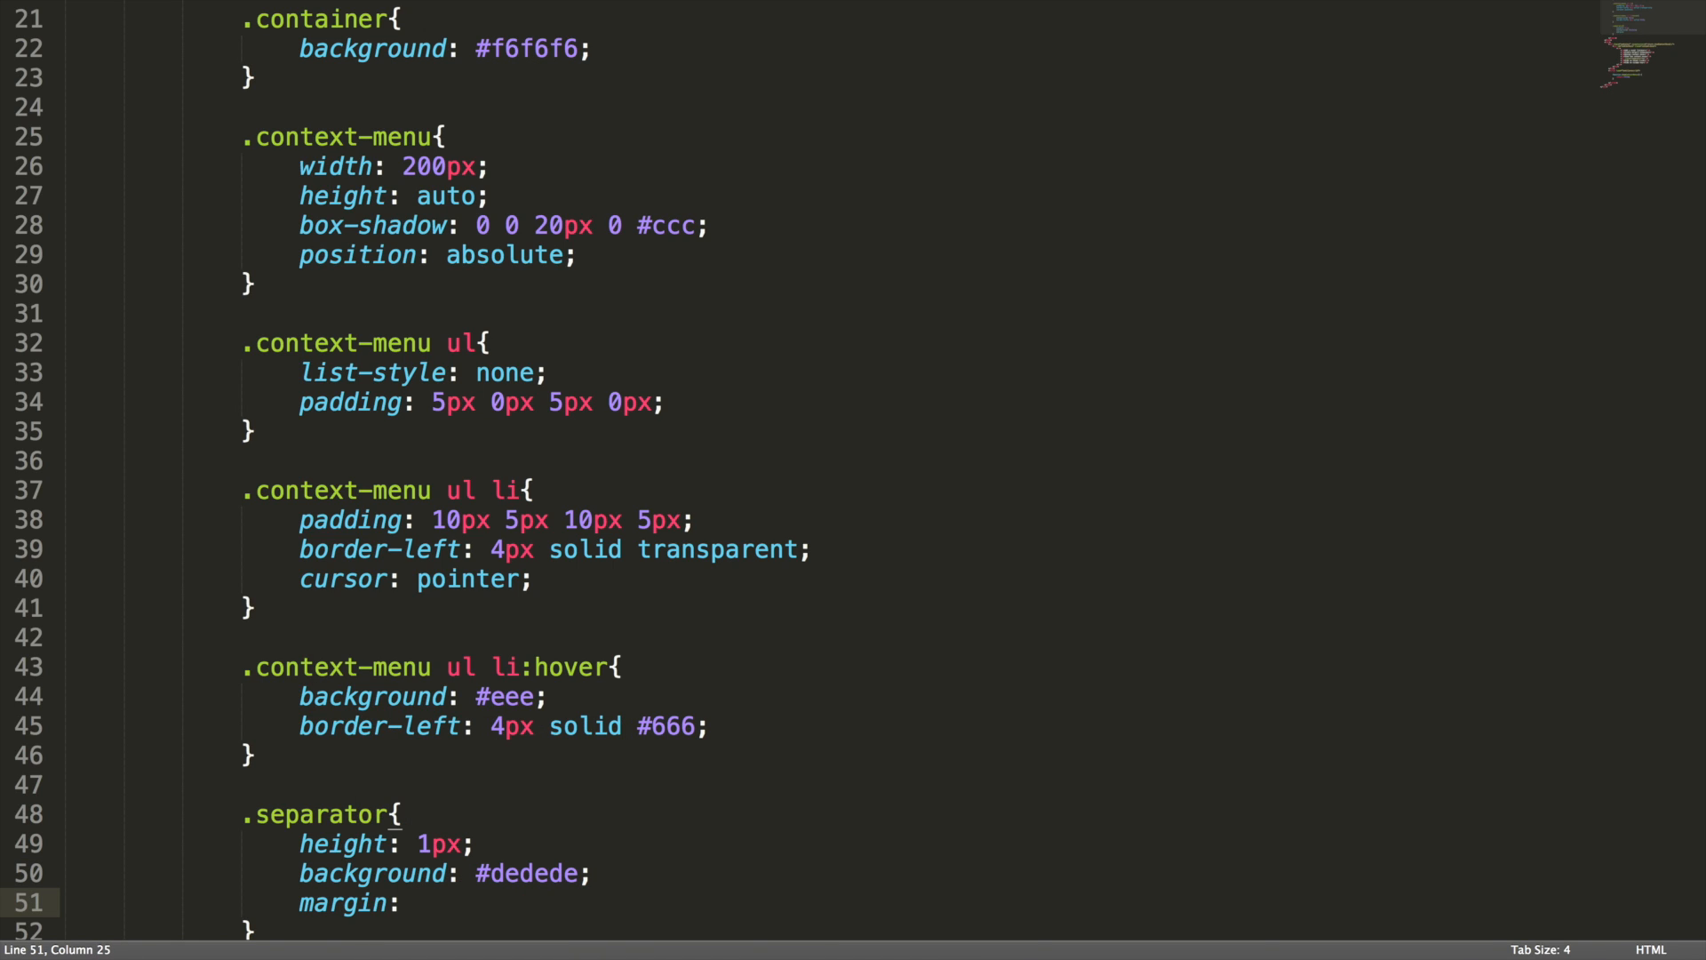
text(2px 0px 2)
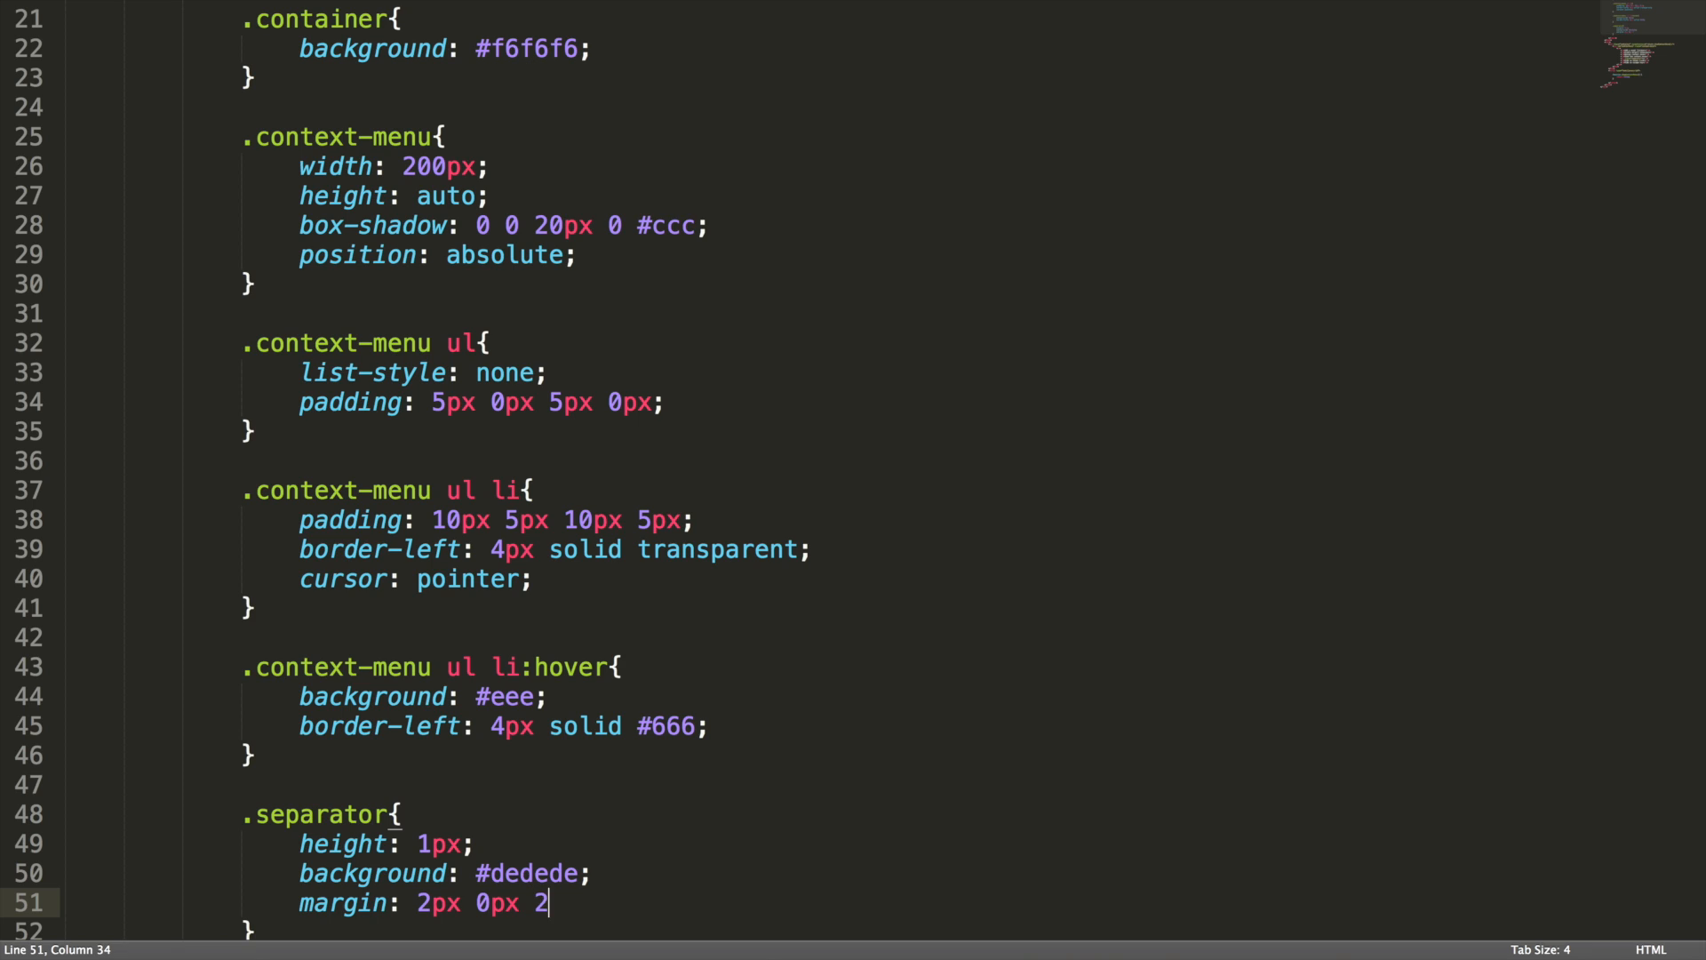
text(px 0px;)
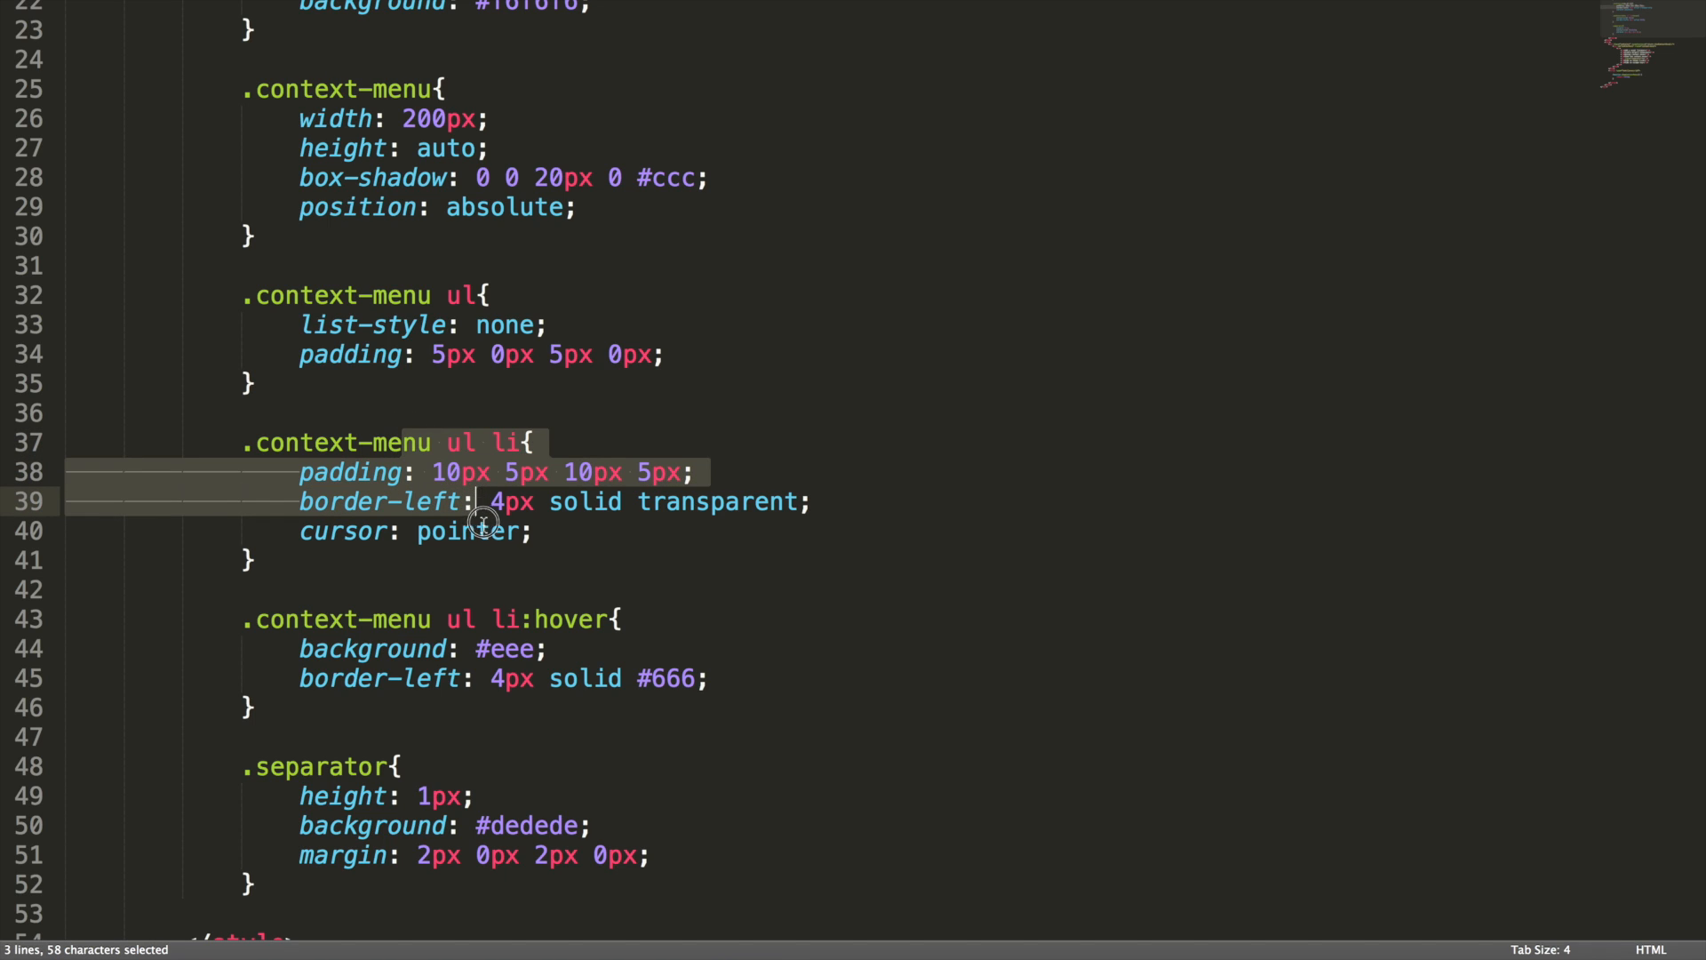
Change the list-item selector to .context-menu ul li:not(.separator), then begin the display line in the script
drag(483, 501, 483, 531)
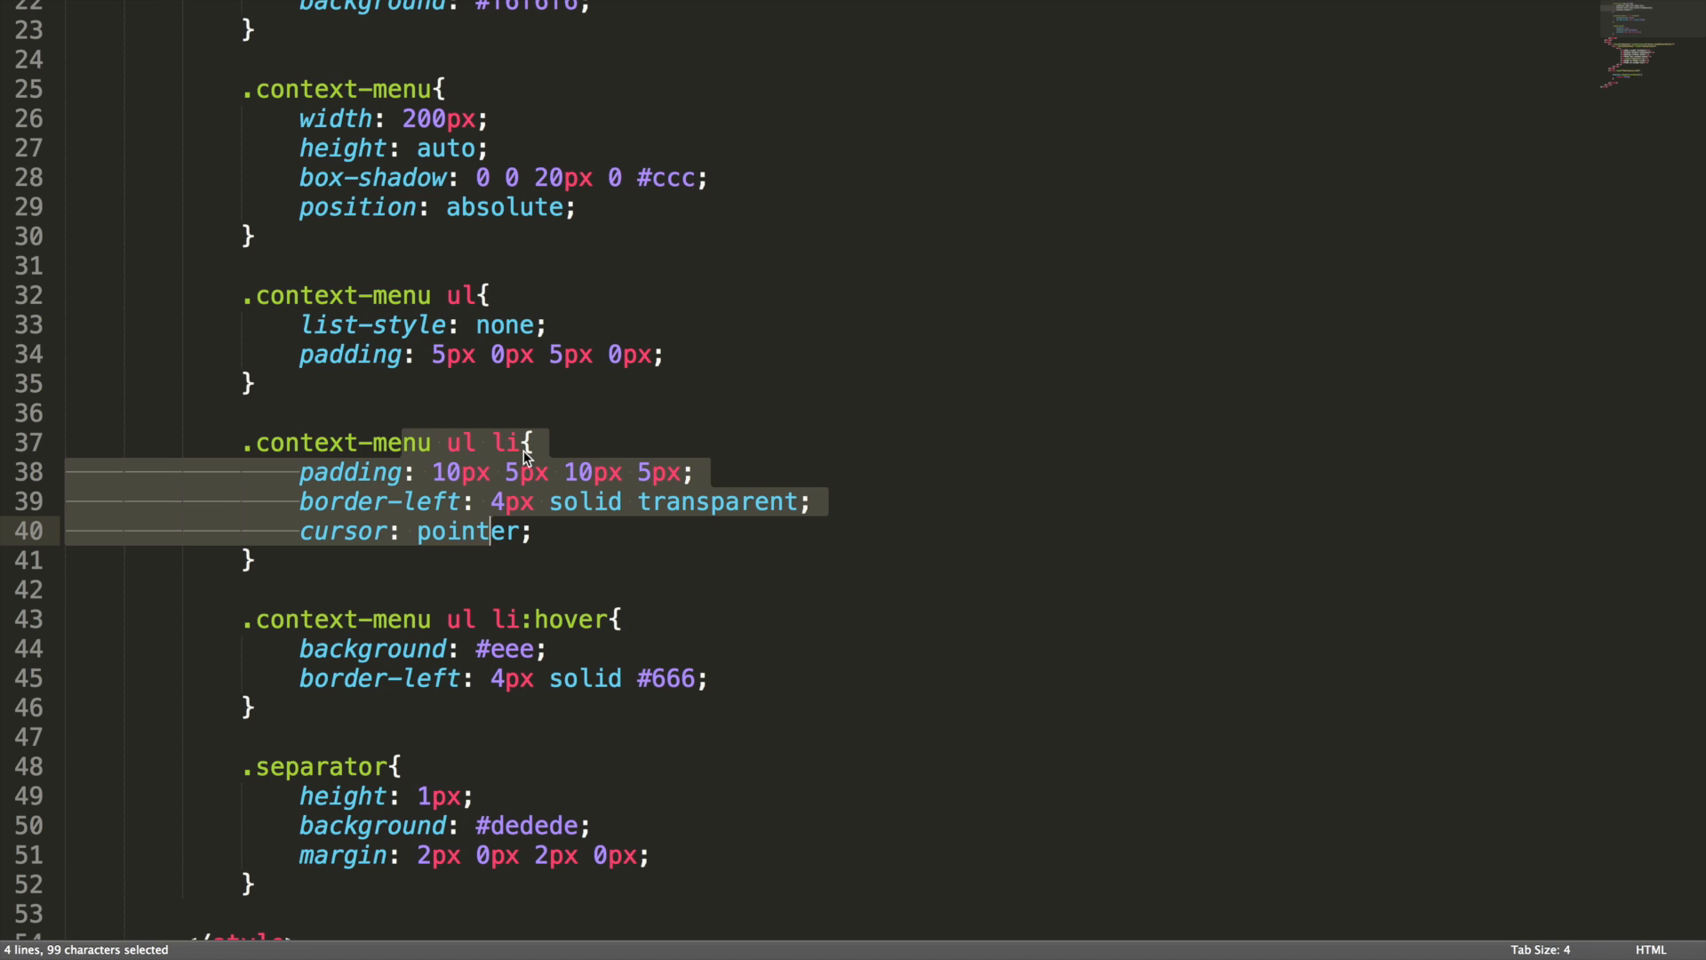
text(:)
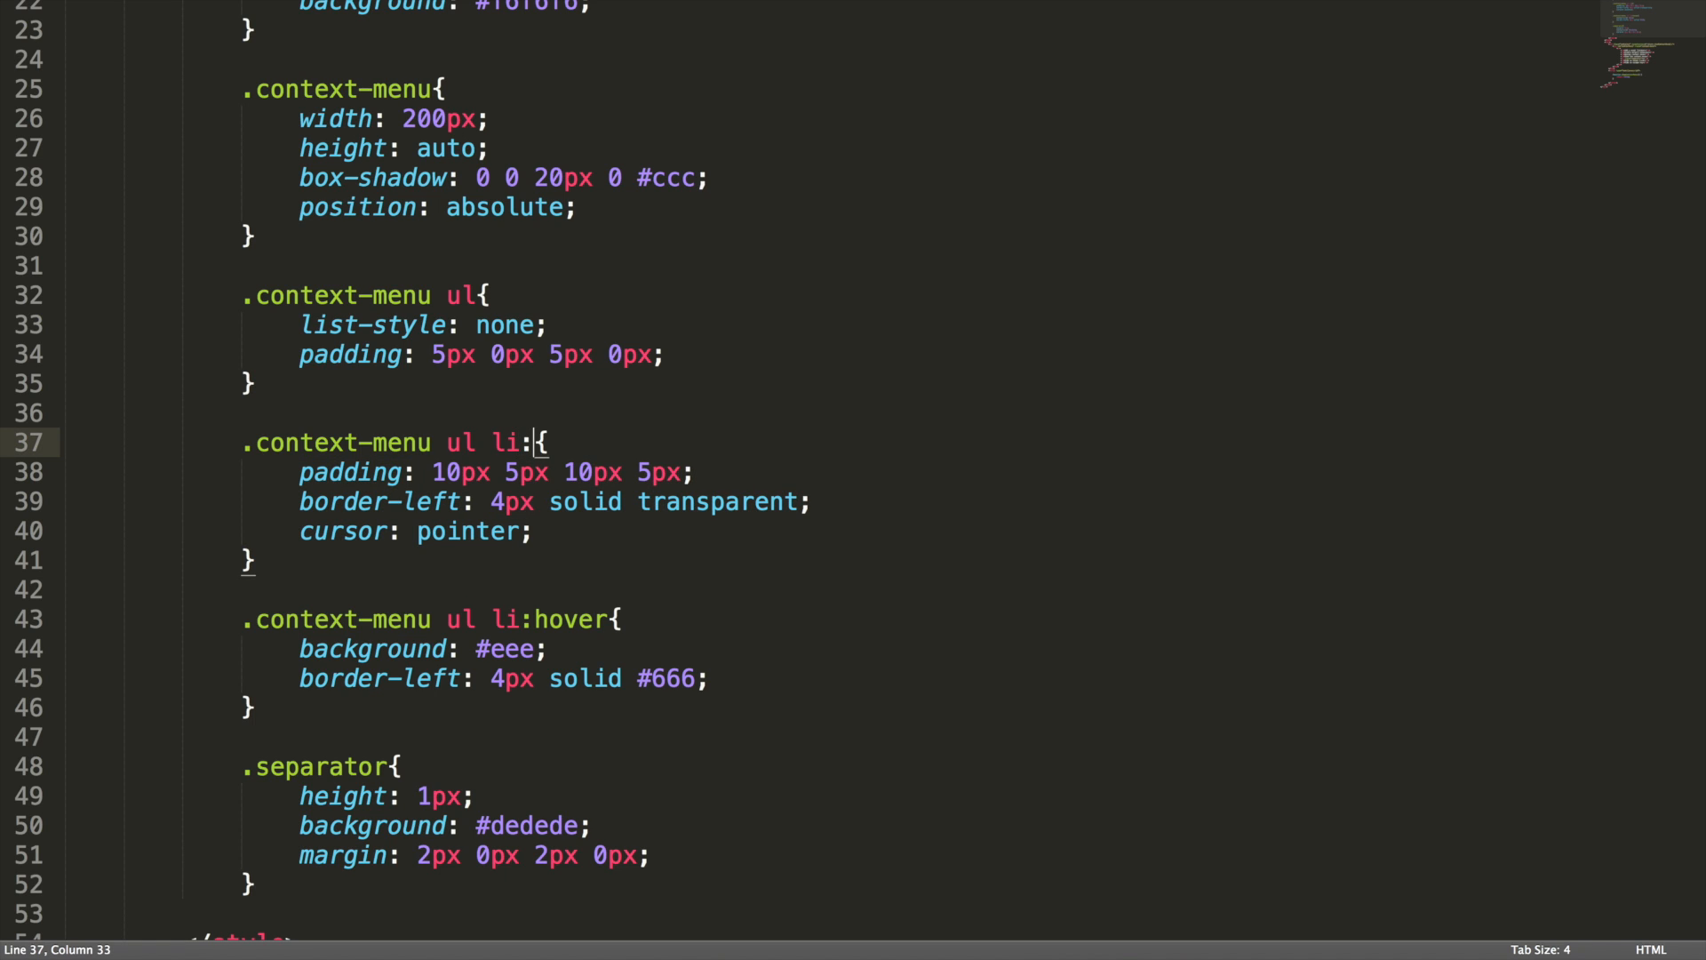
text(:not(.se)
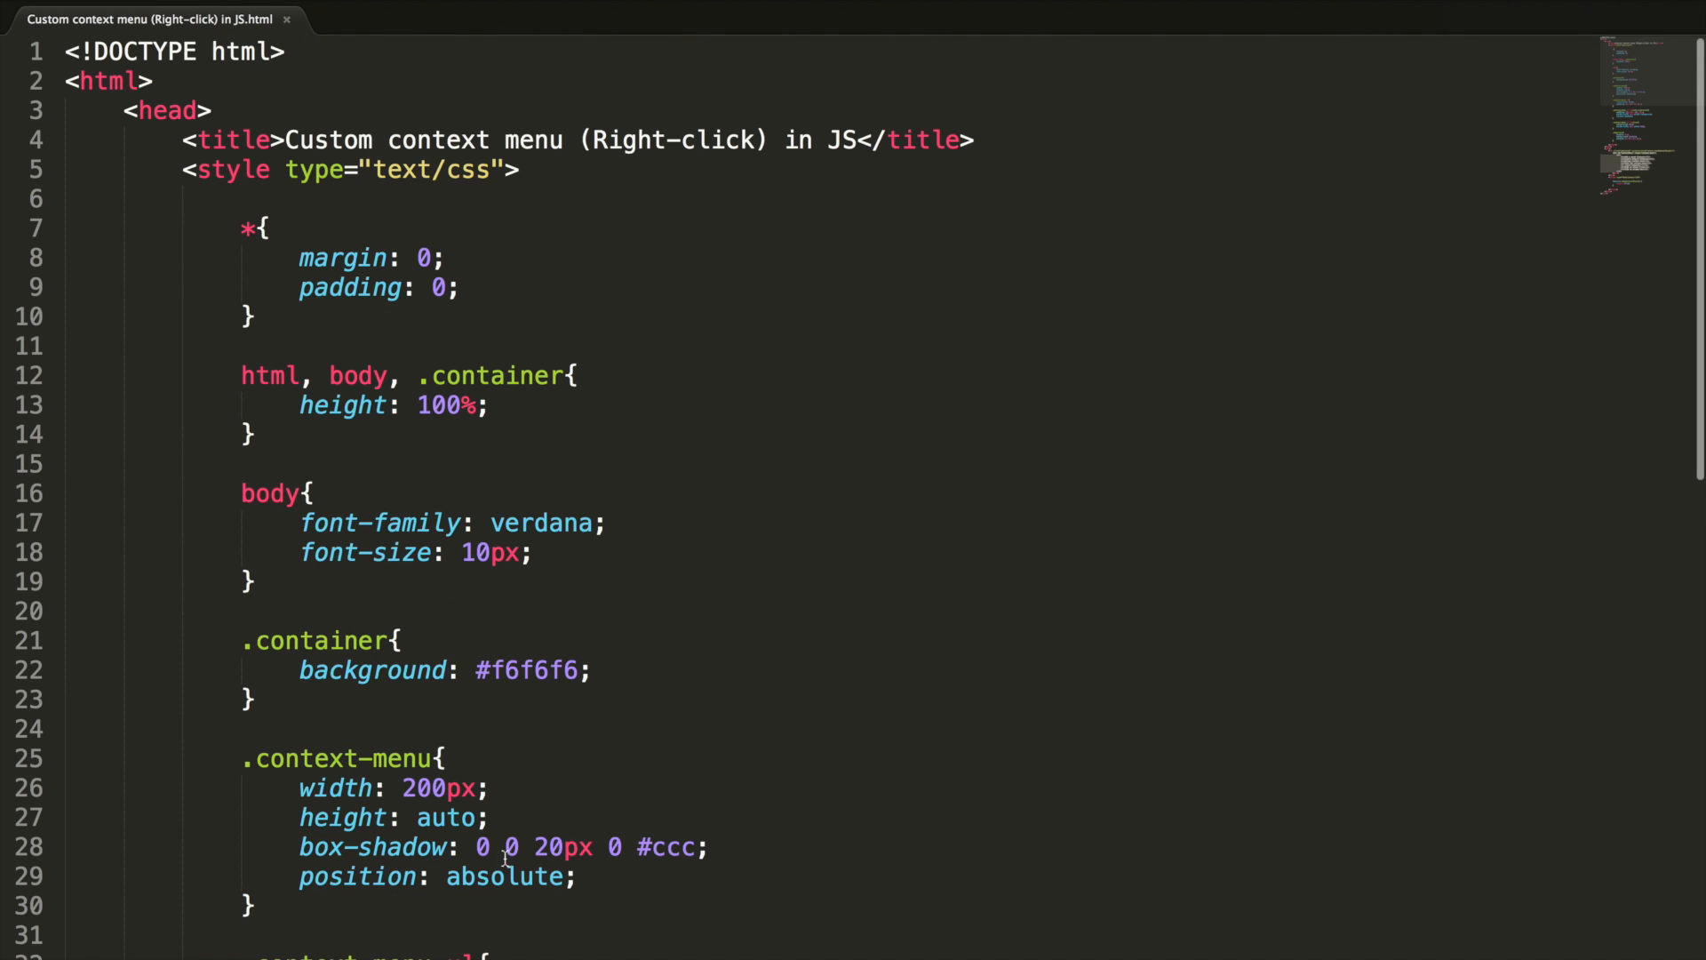
text(dis)
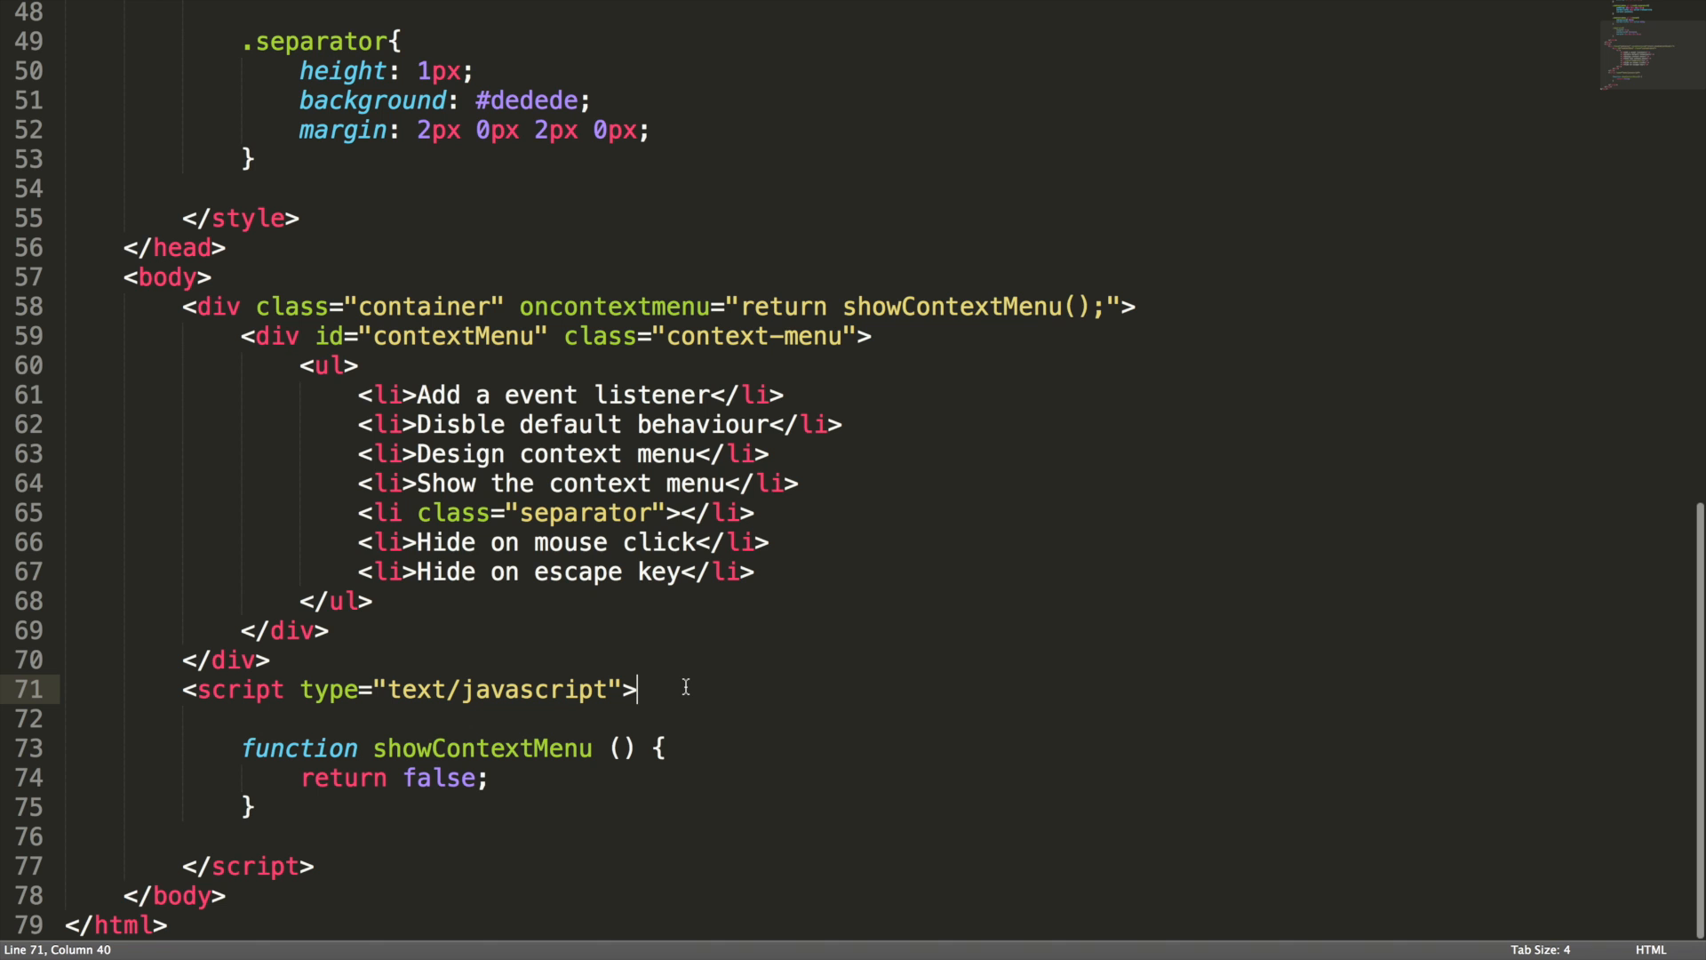
Declare var contextMenu = document.getElementById('contextMenu');
text(var)
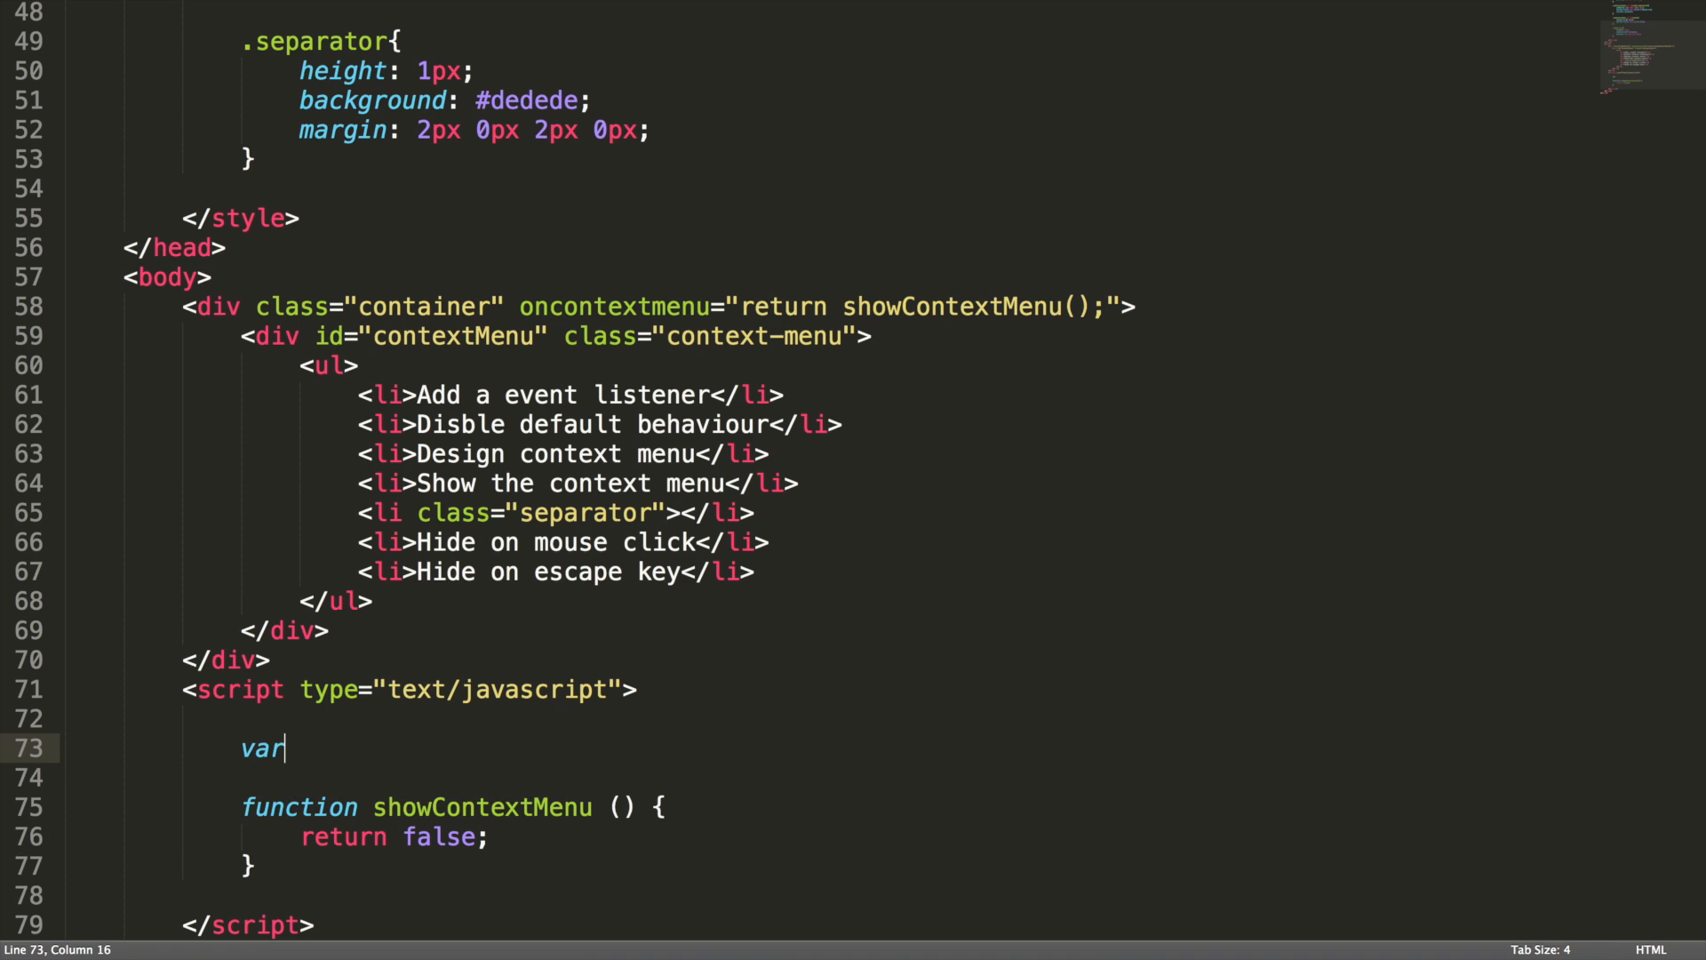
text(contextMenu = do)
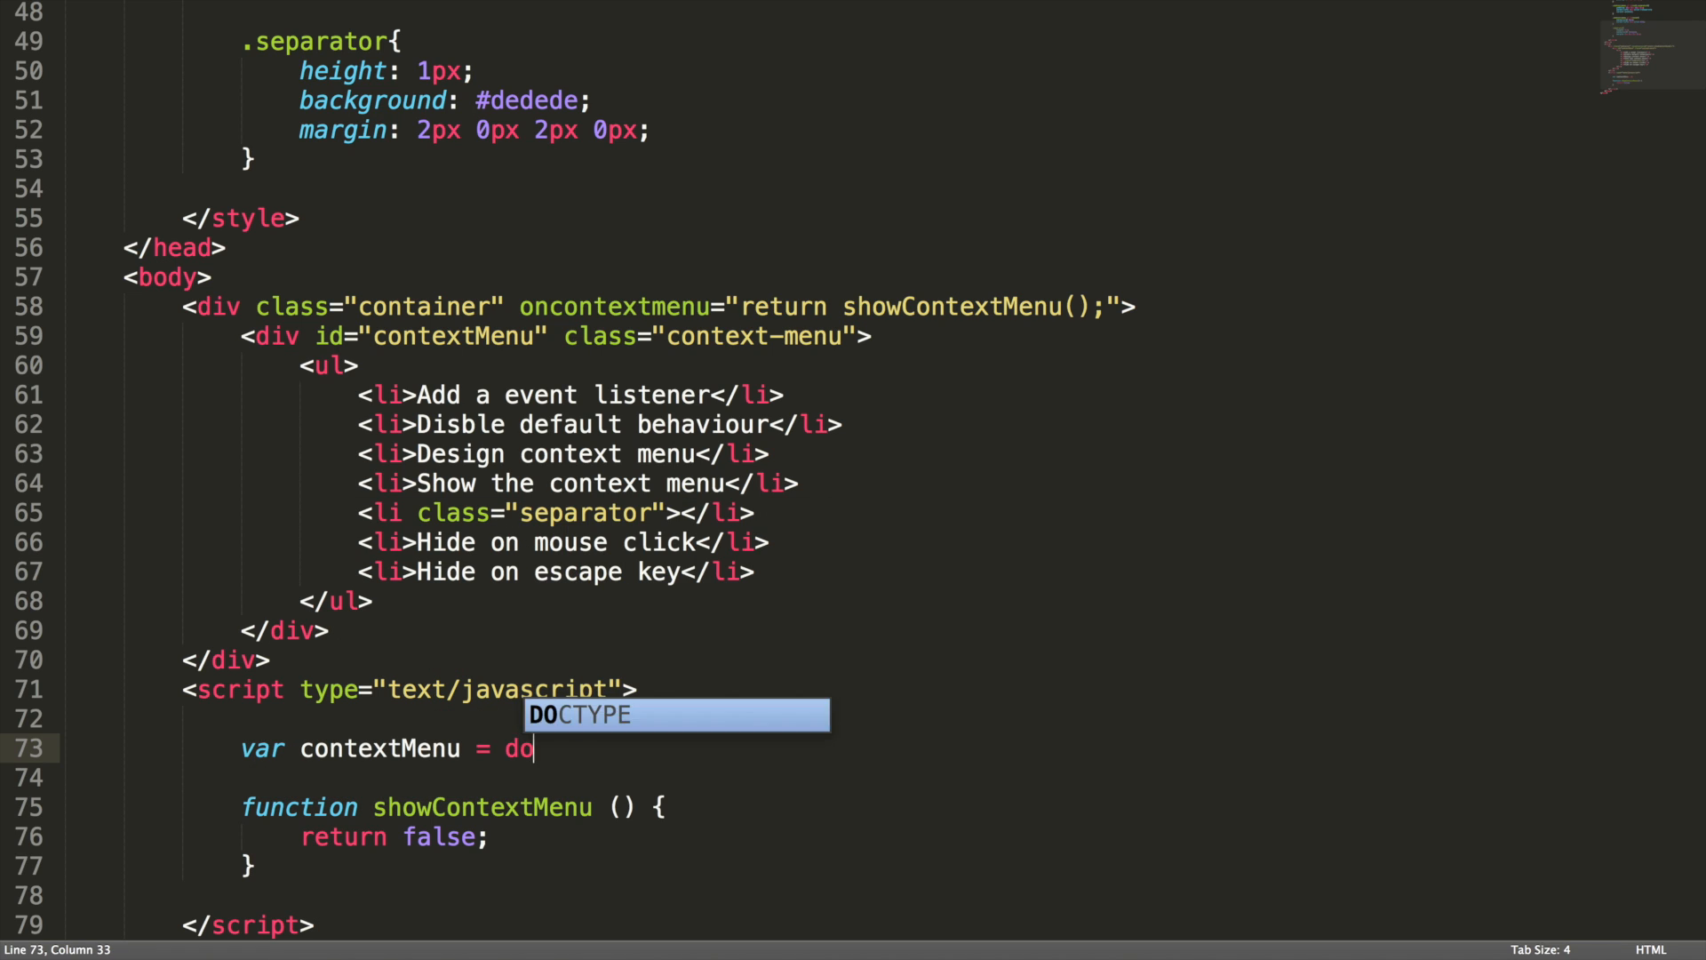
text(cument.get)
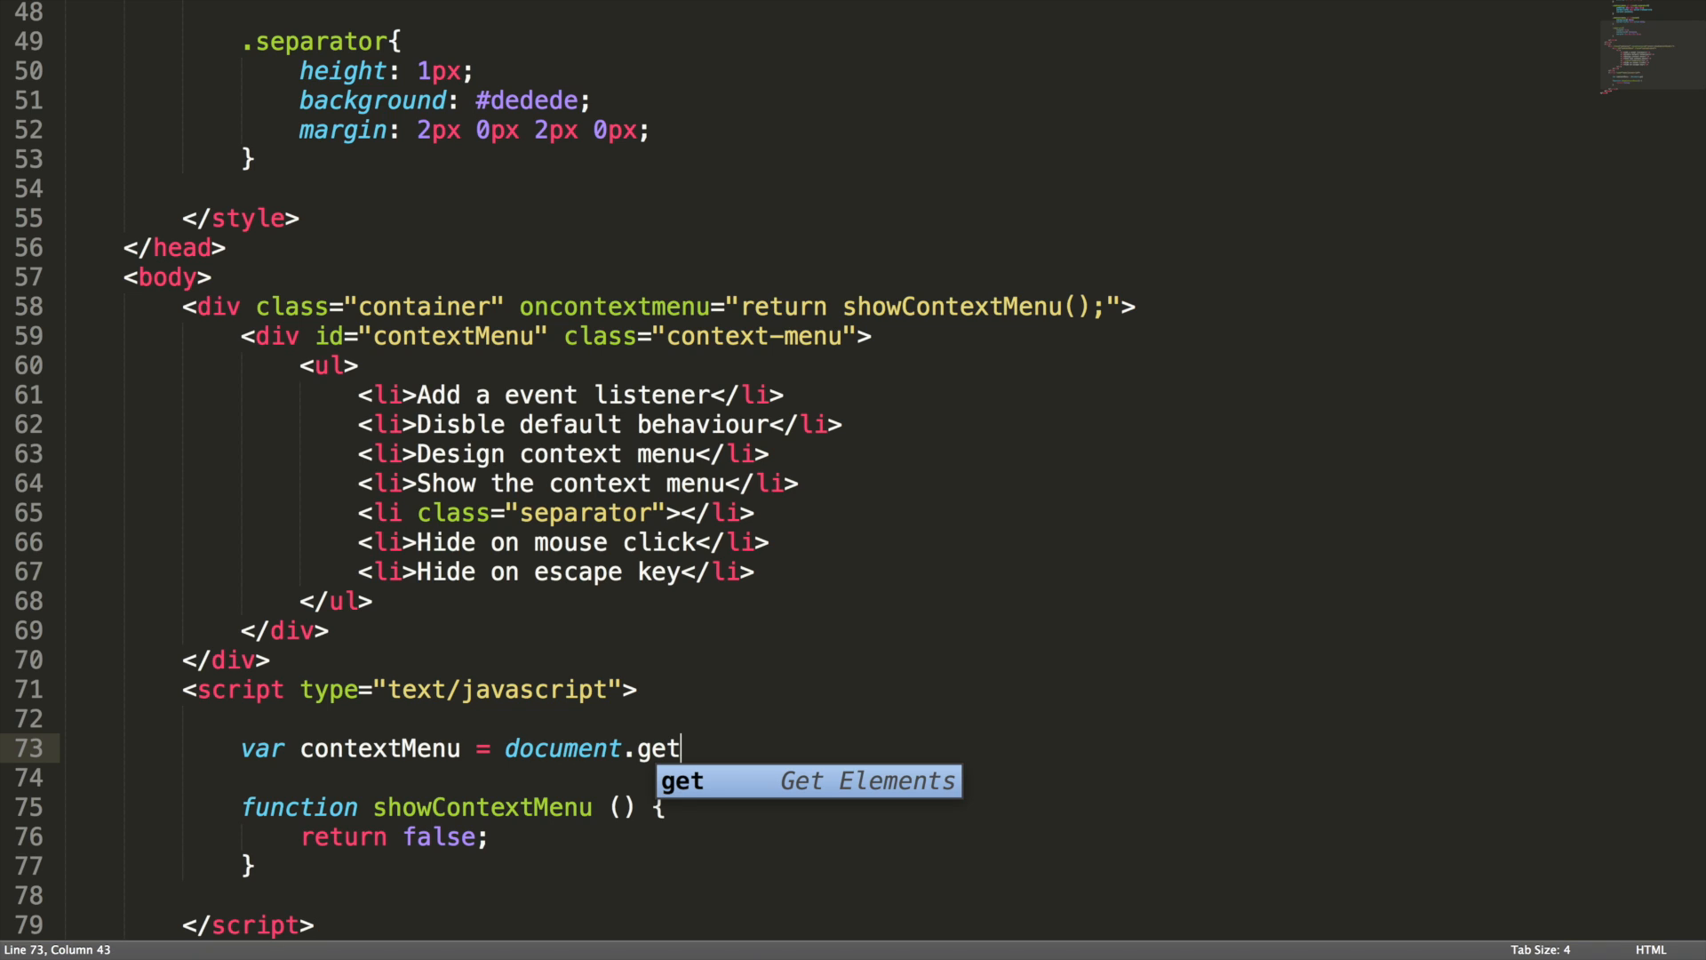
key(Tab)
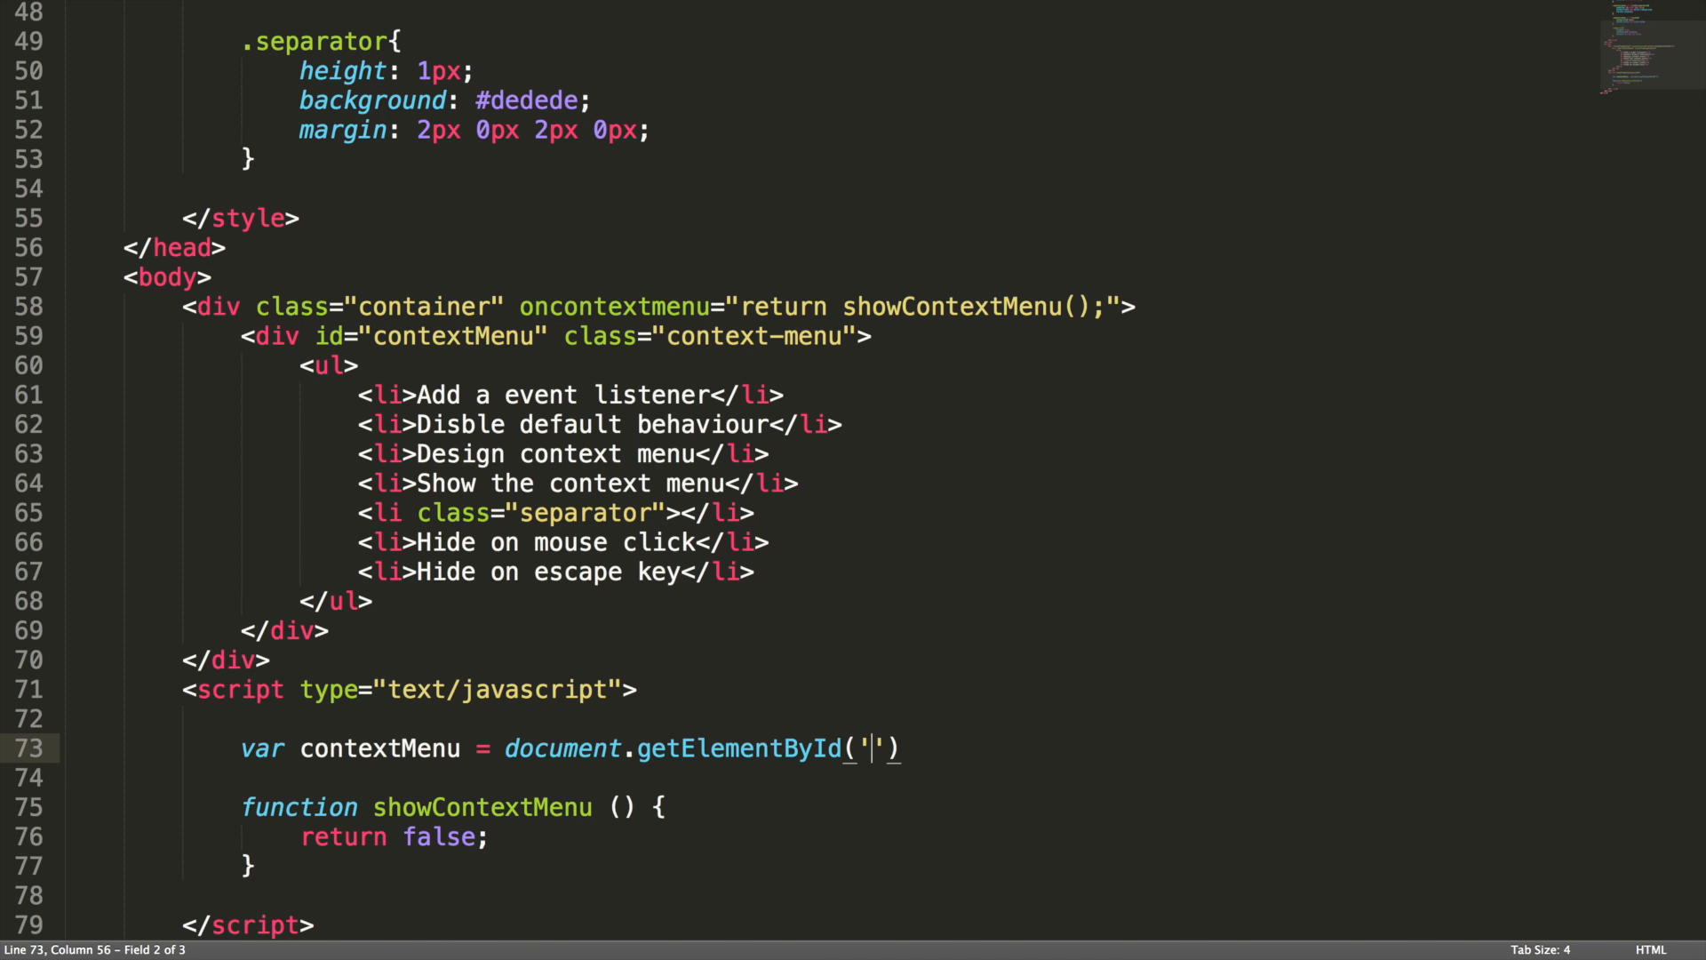
text(contextMenu)
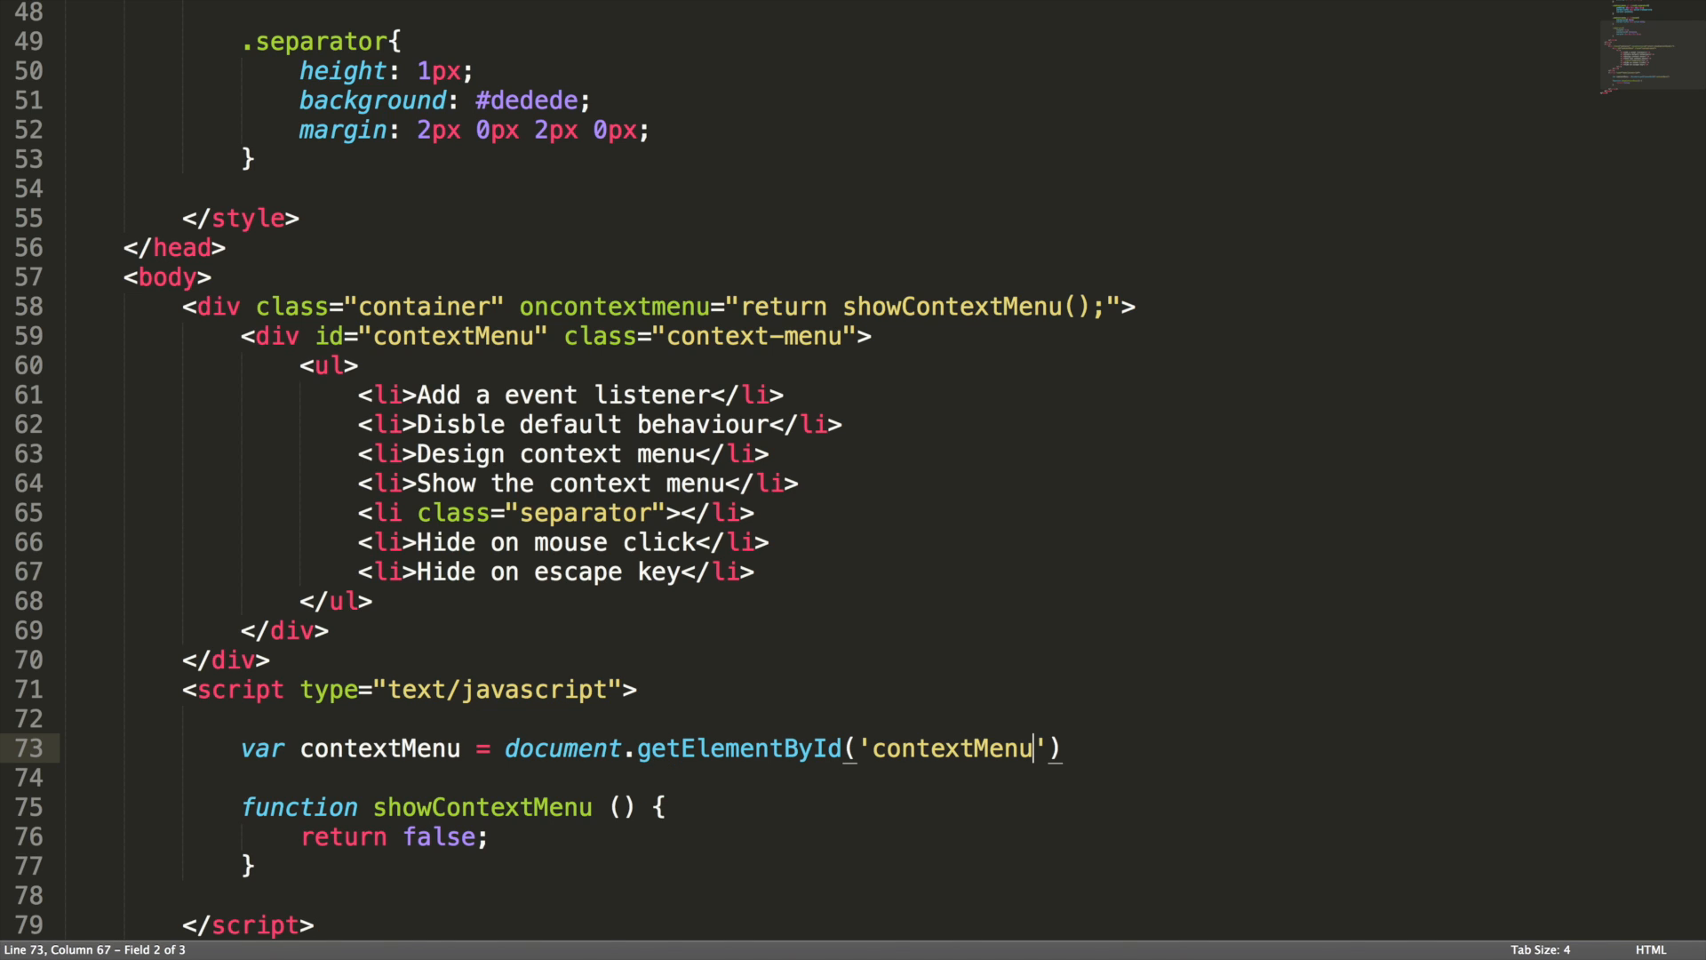
text(;)
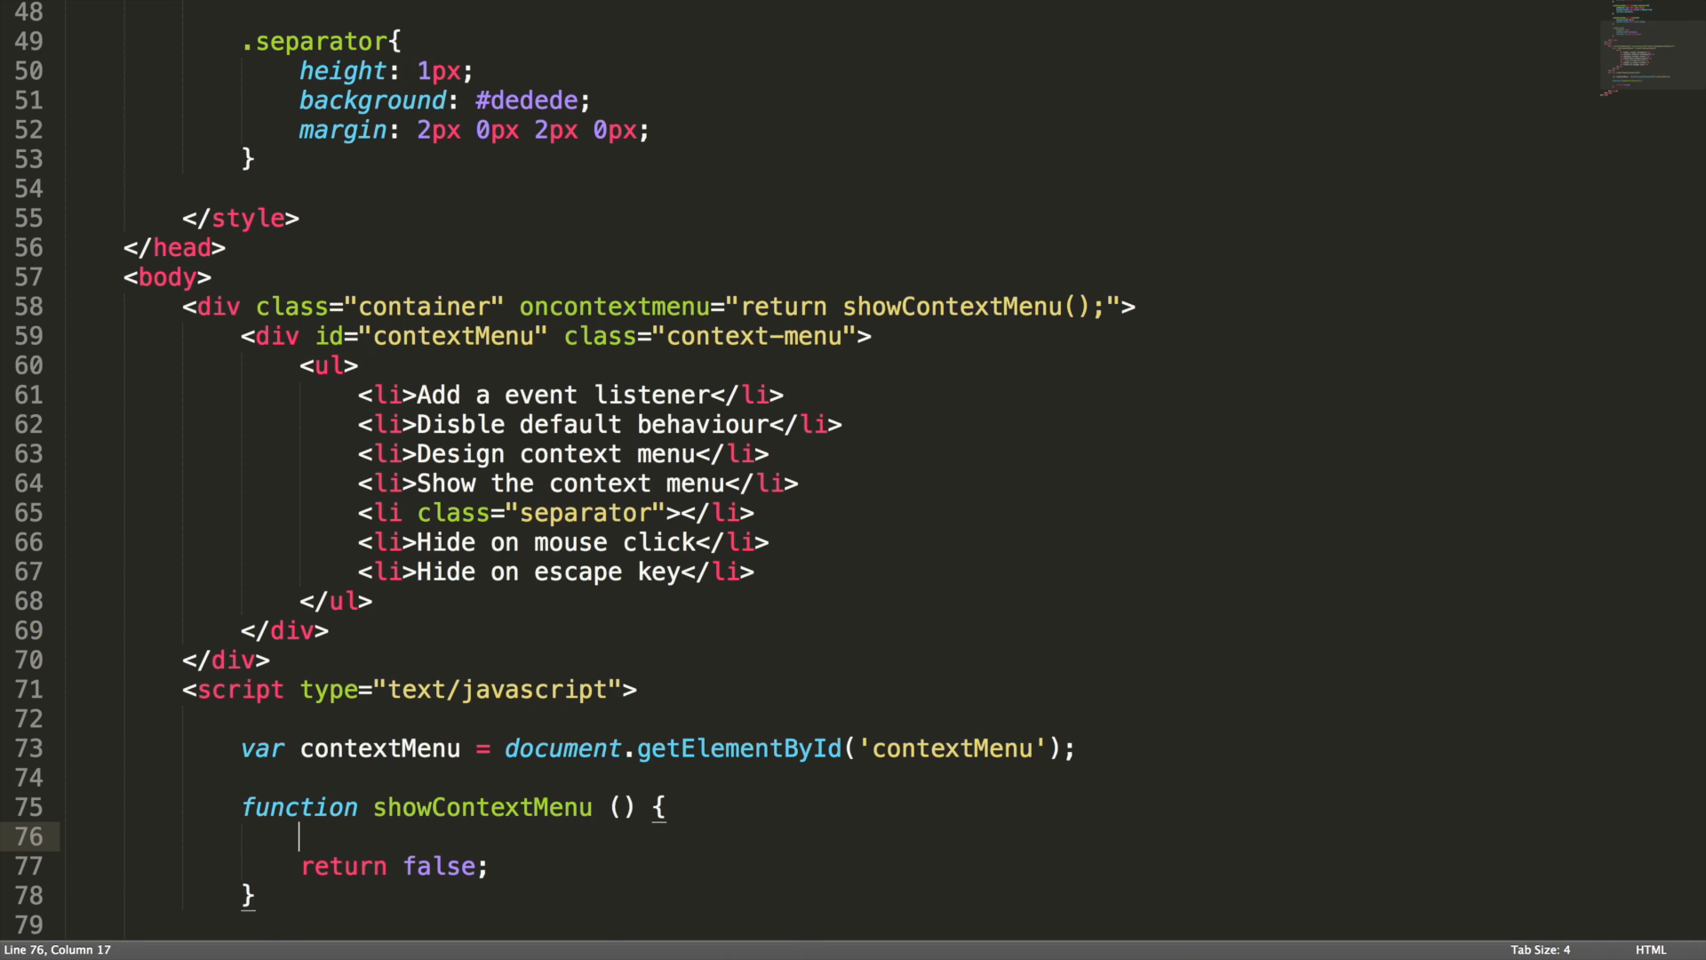
Have showContextMenu set contextMenu.style.display = 'block';
text(contextMenu.)
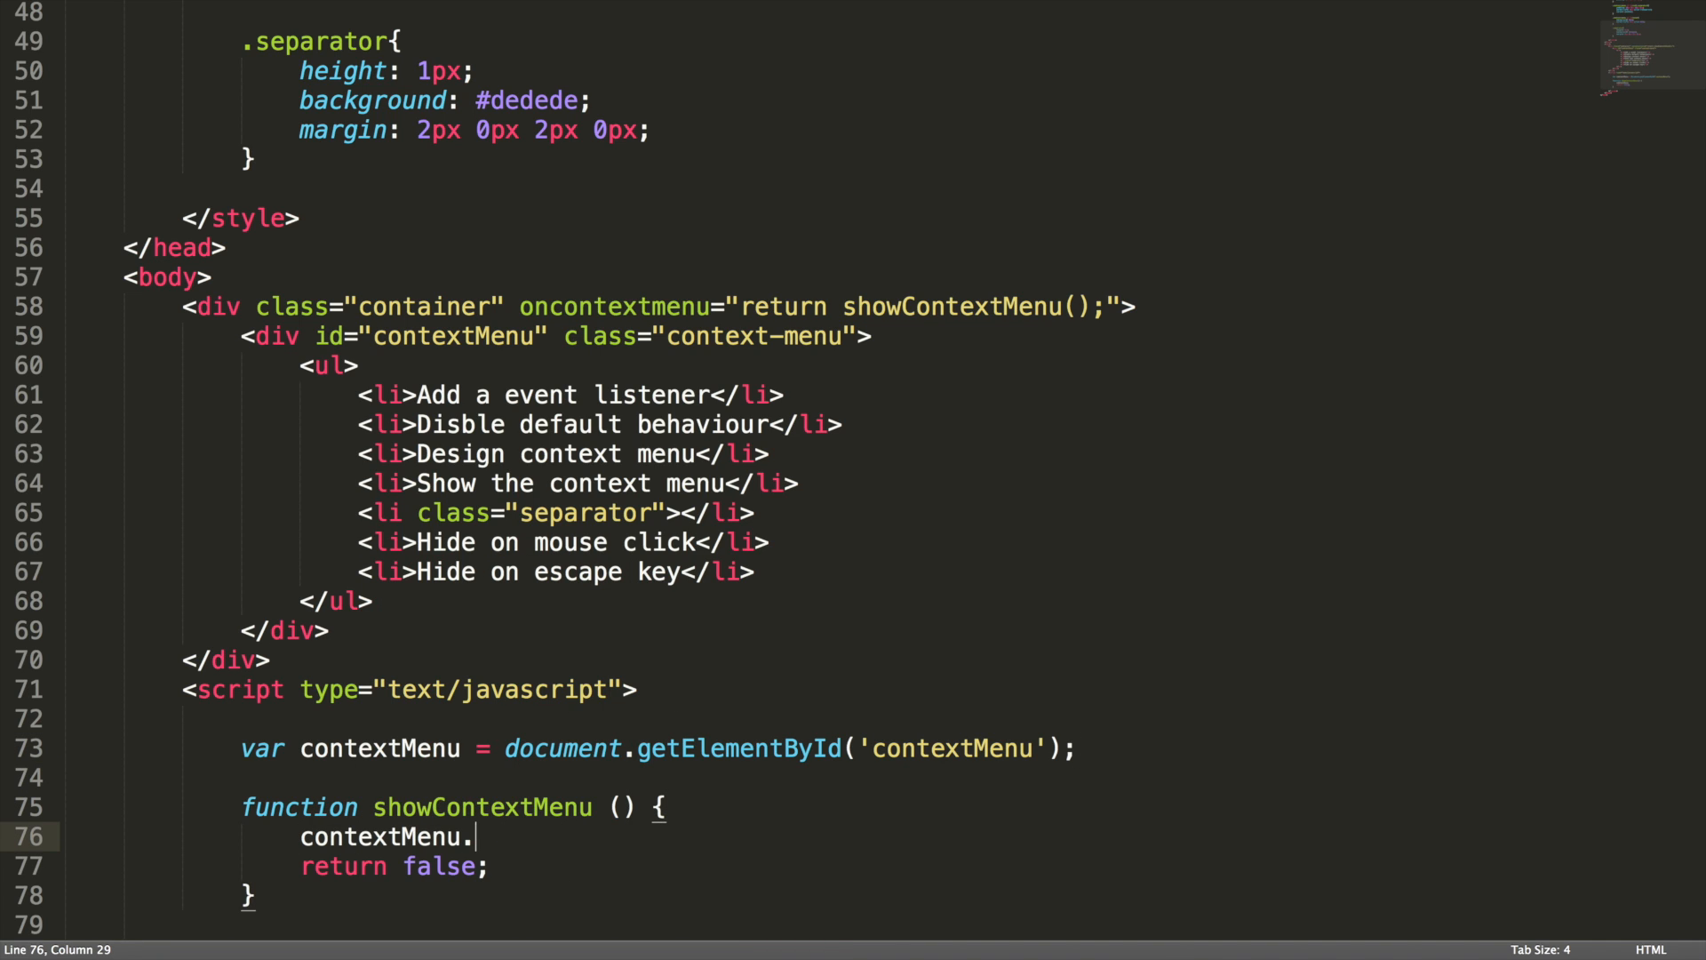
text(style.display = ')
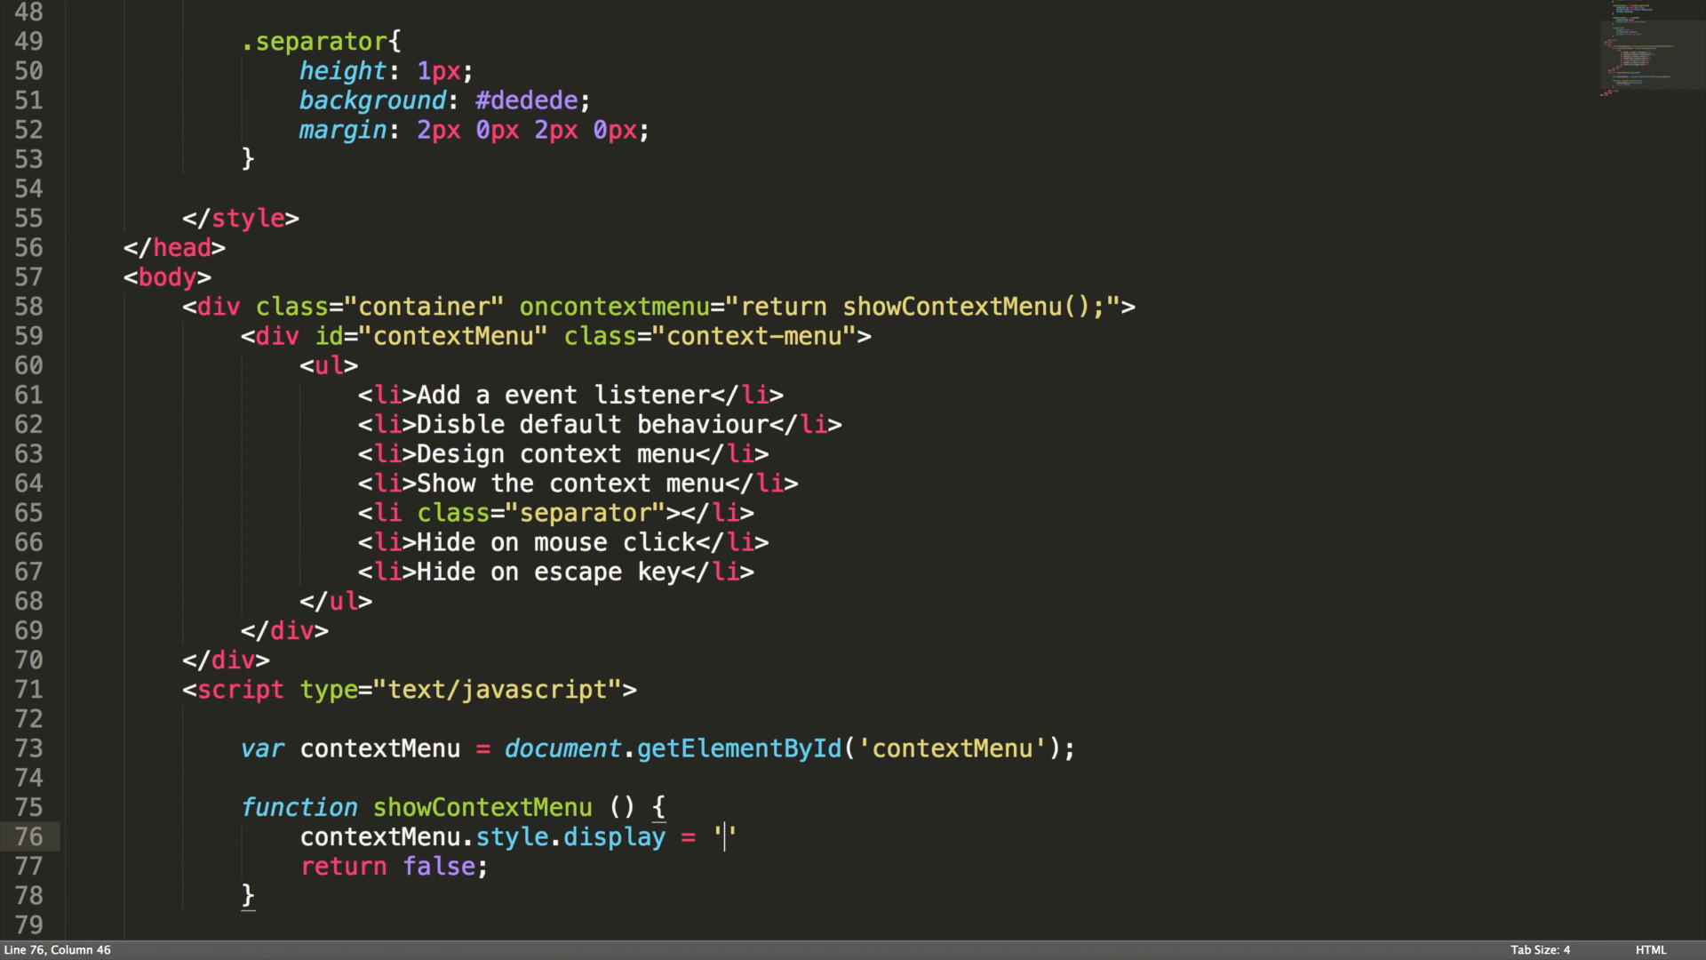
text(block)
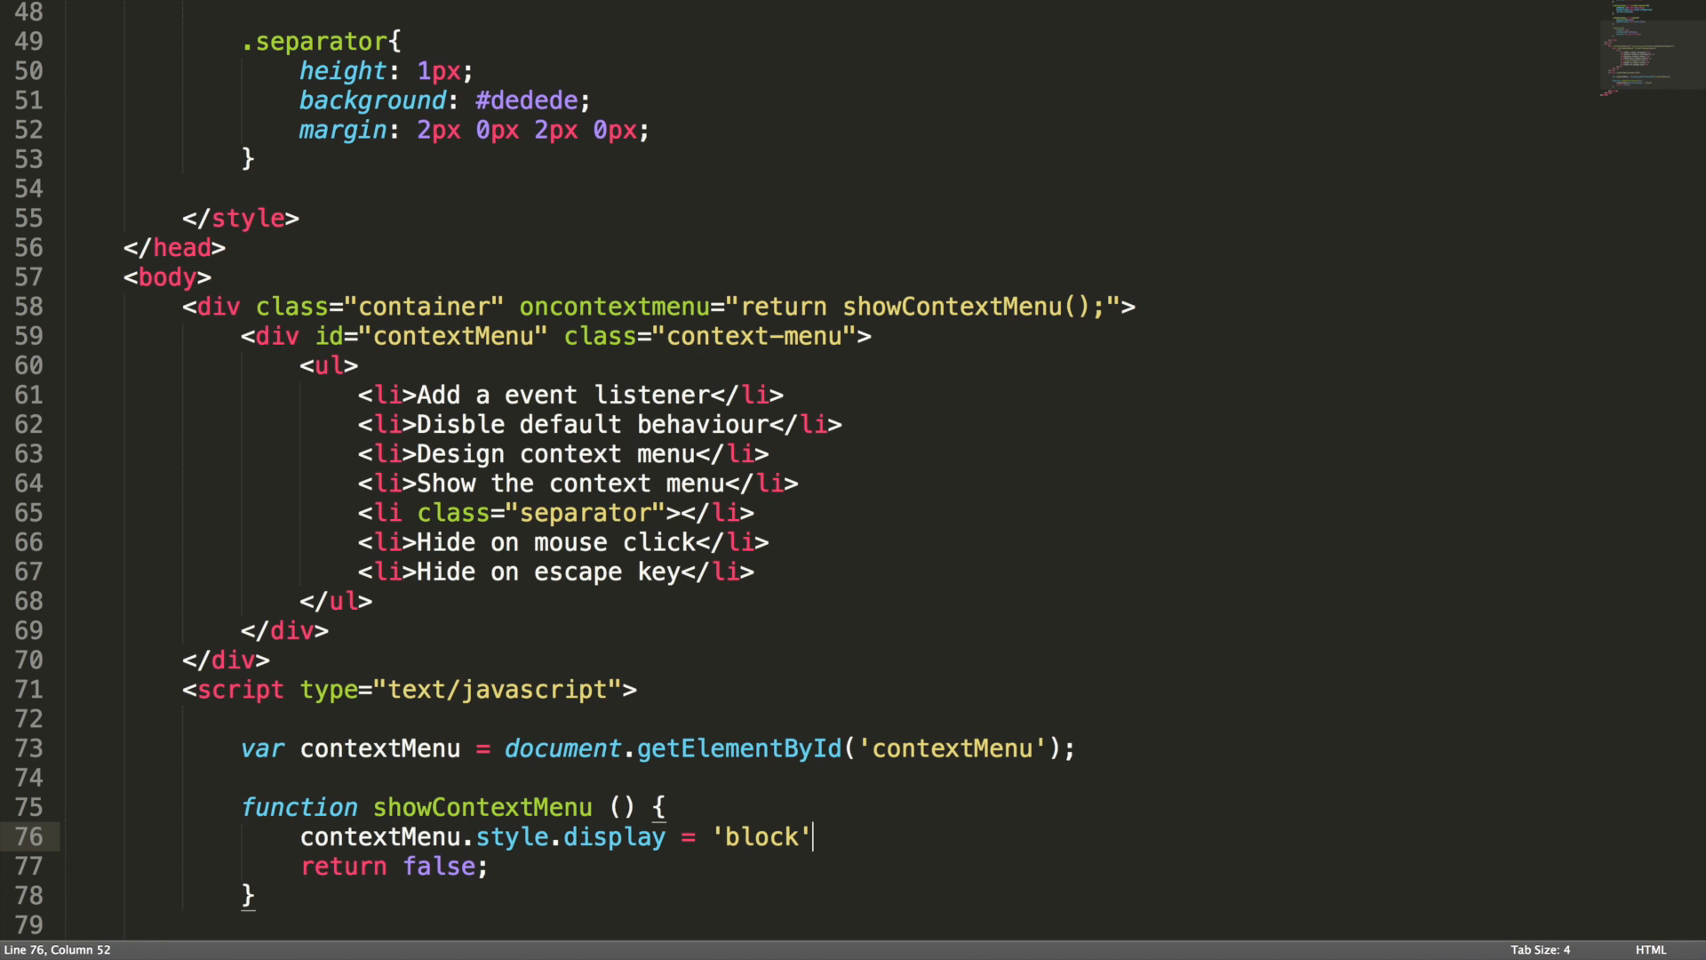
text(;)
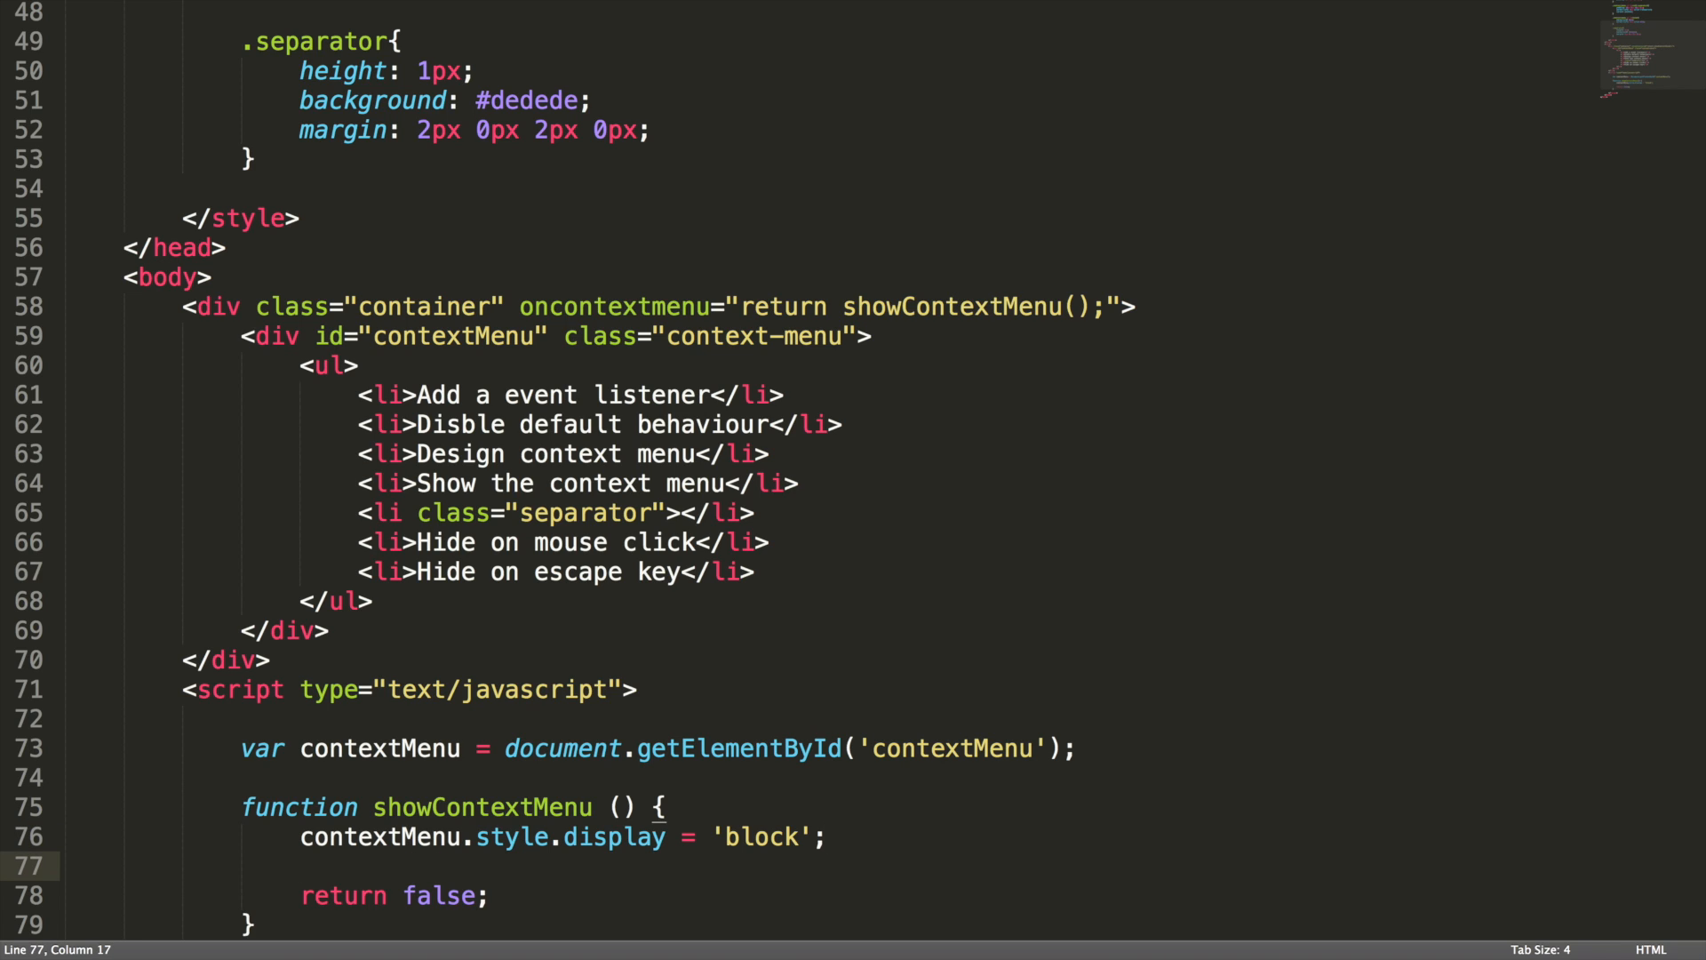
Pass event into showContextMenu and set contextMenu.style.left = event.clientX + 'px';
text(contextMenu)
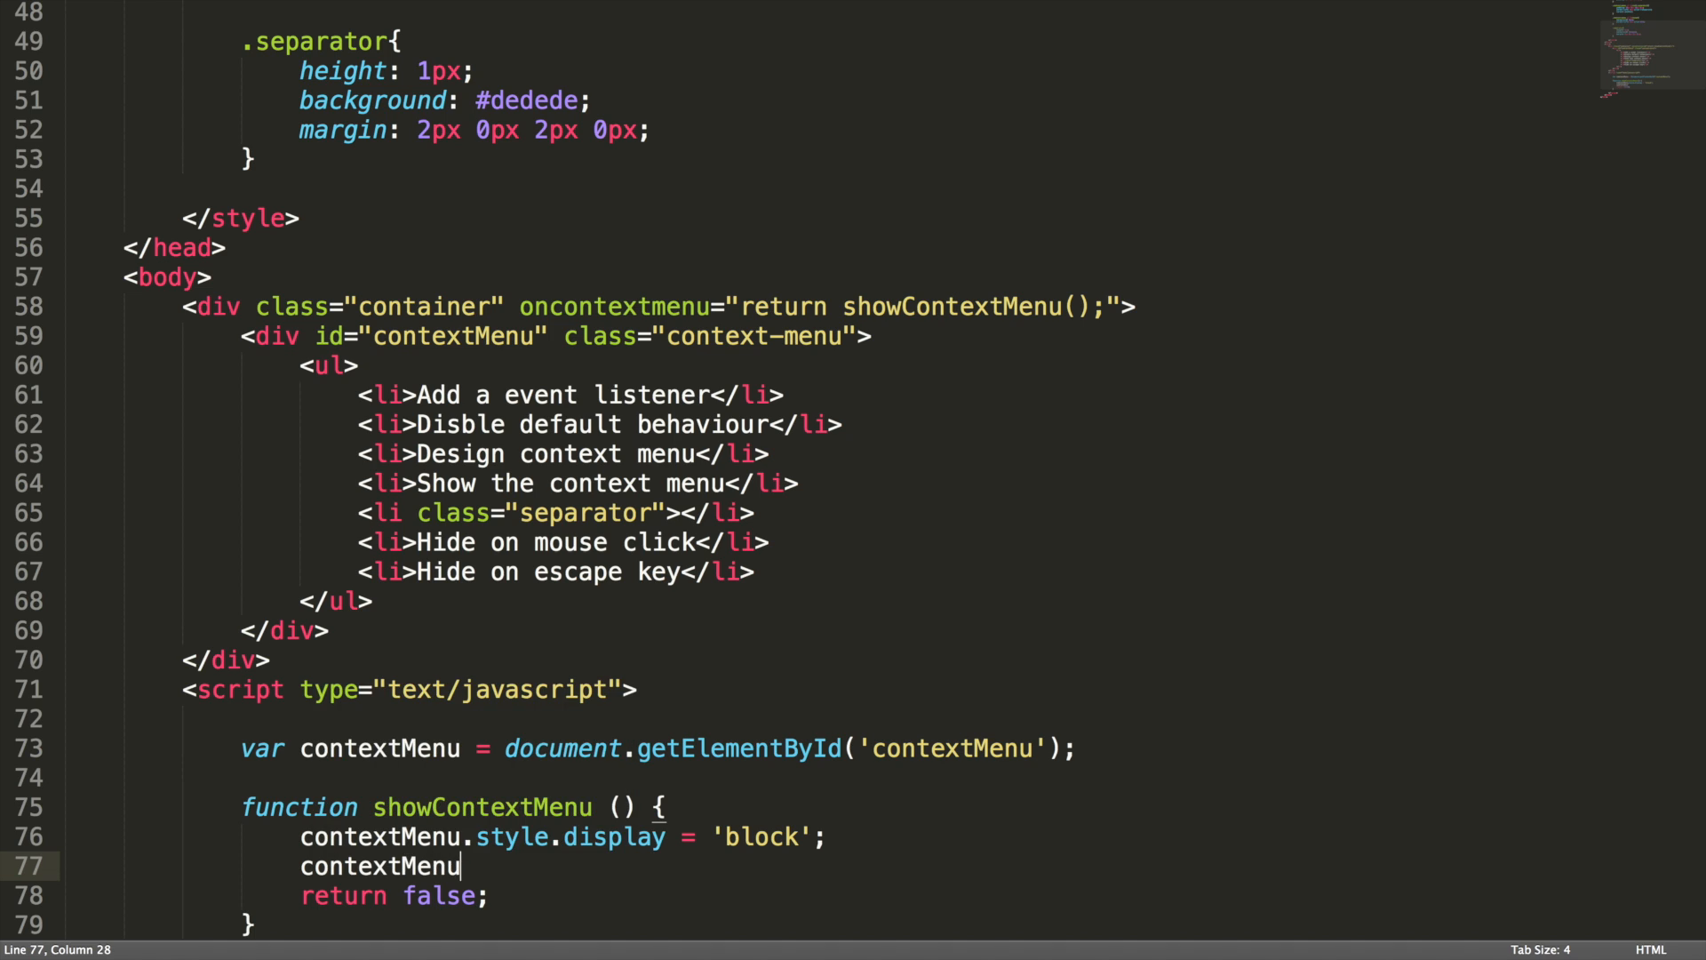
text(.style.left =)
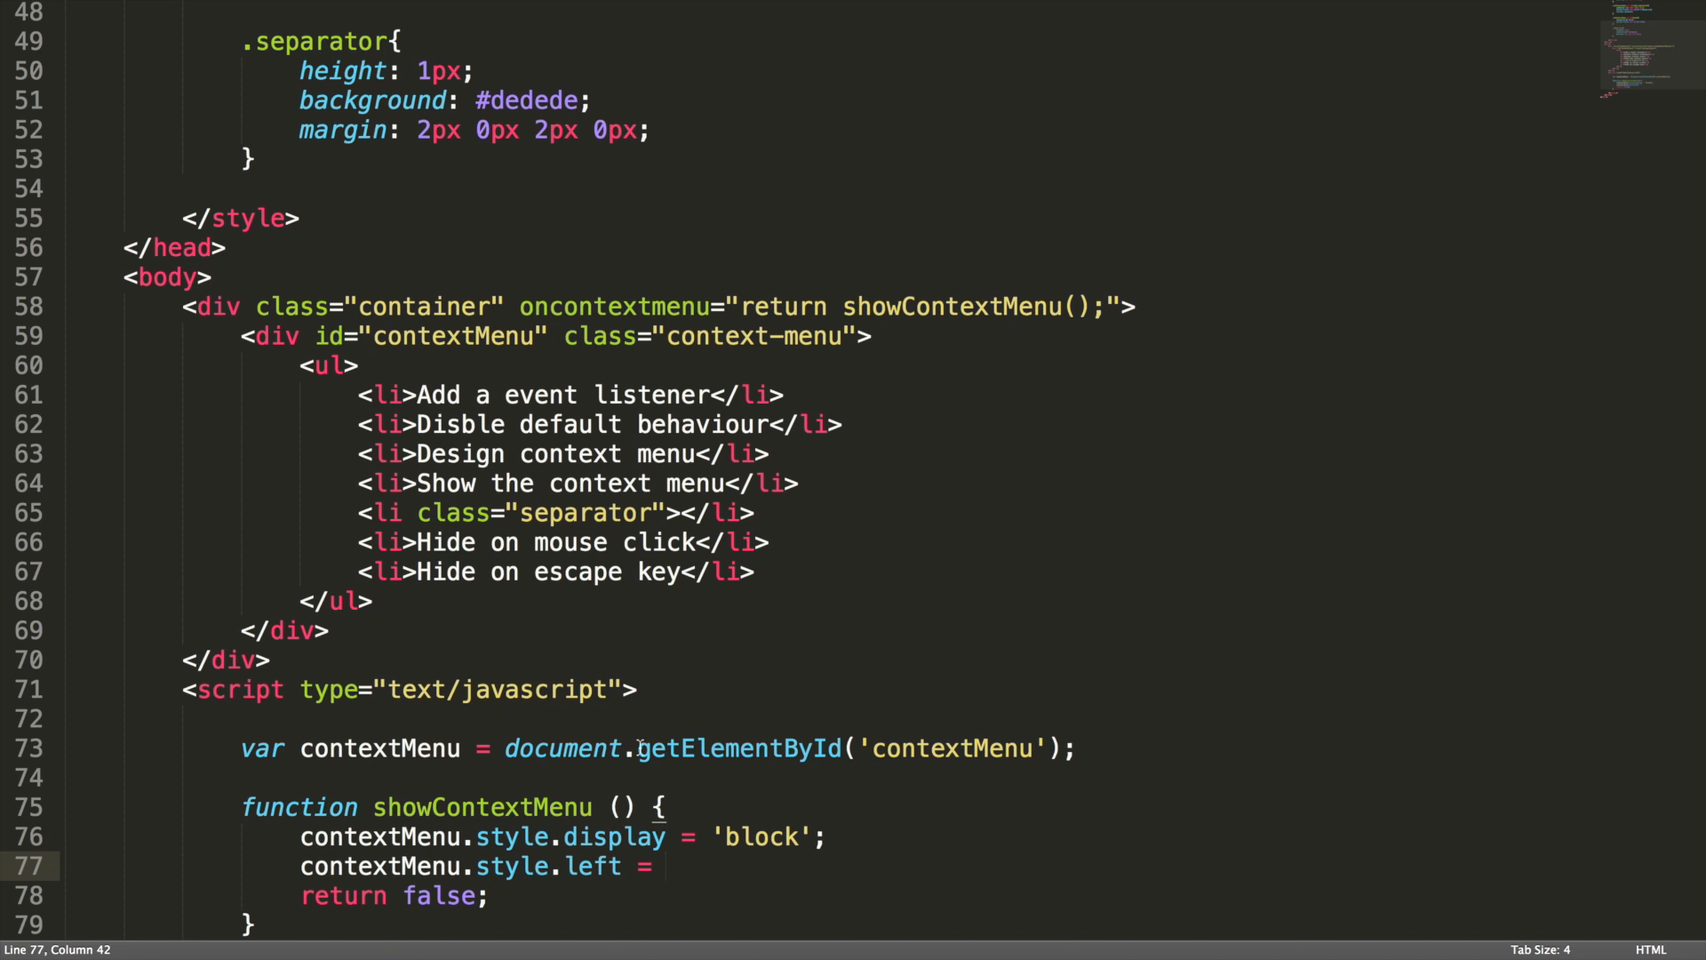
click(1121, 306)
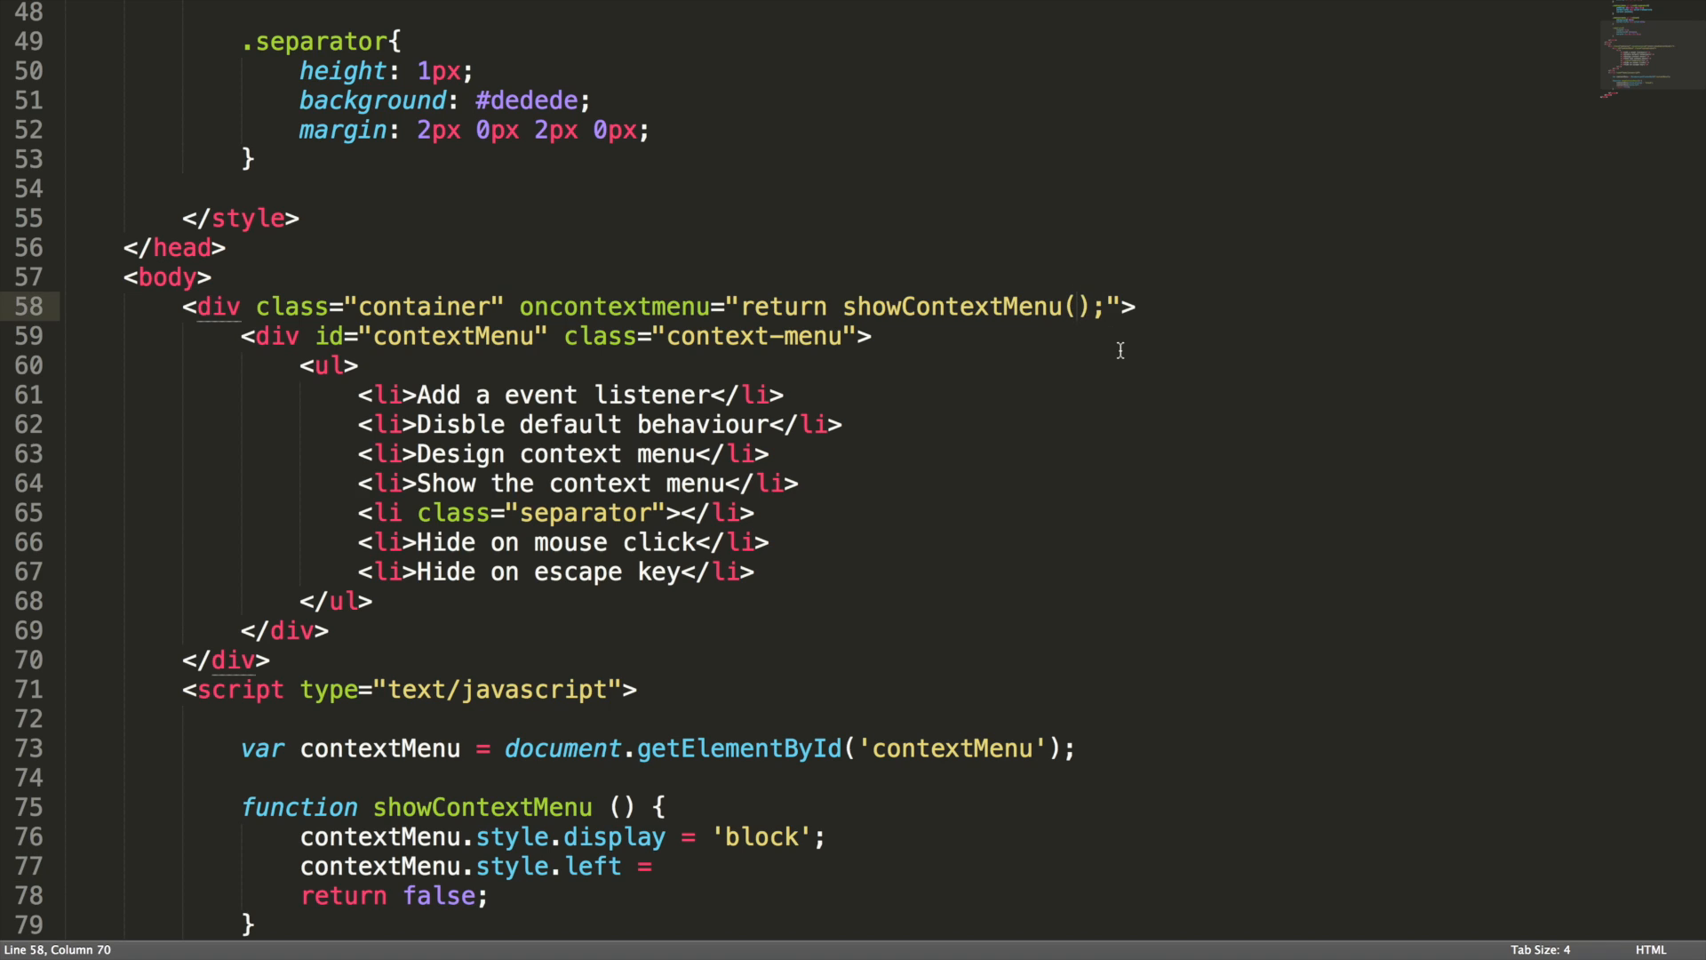
text(event)
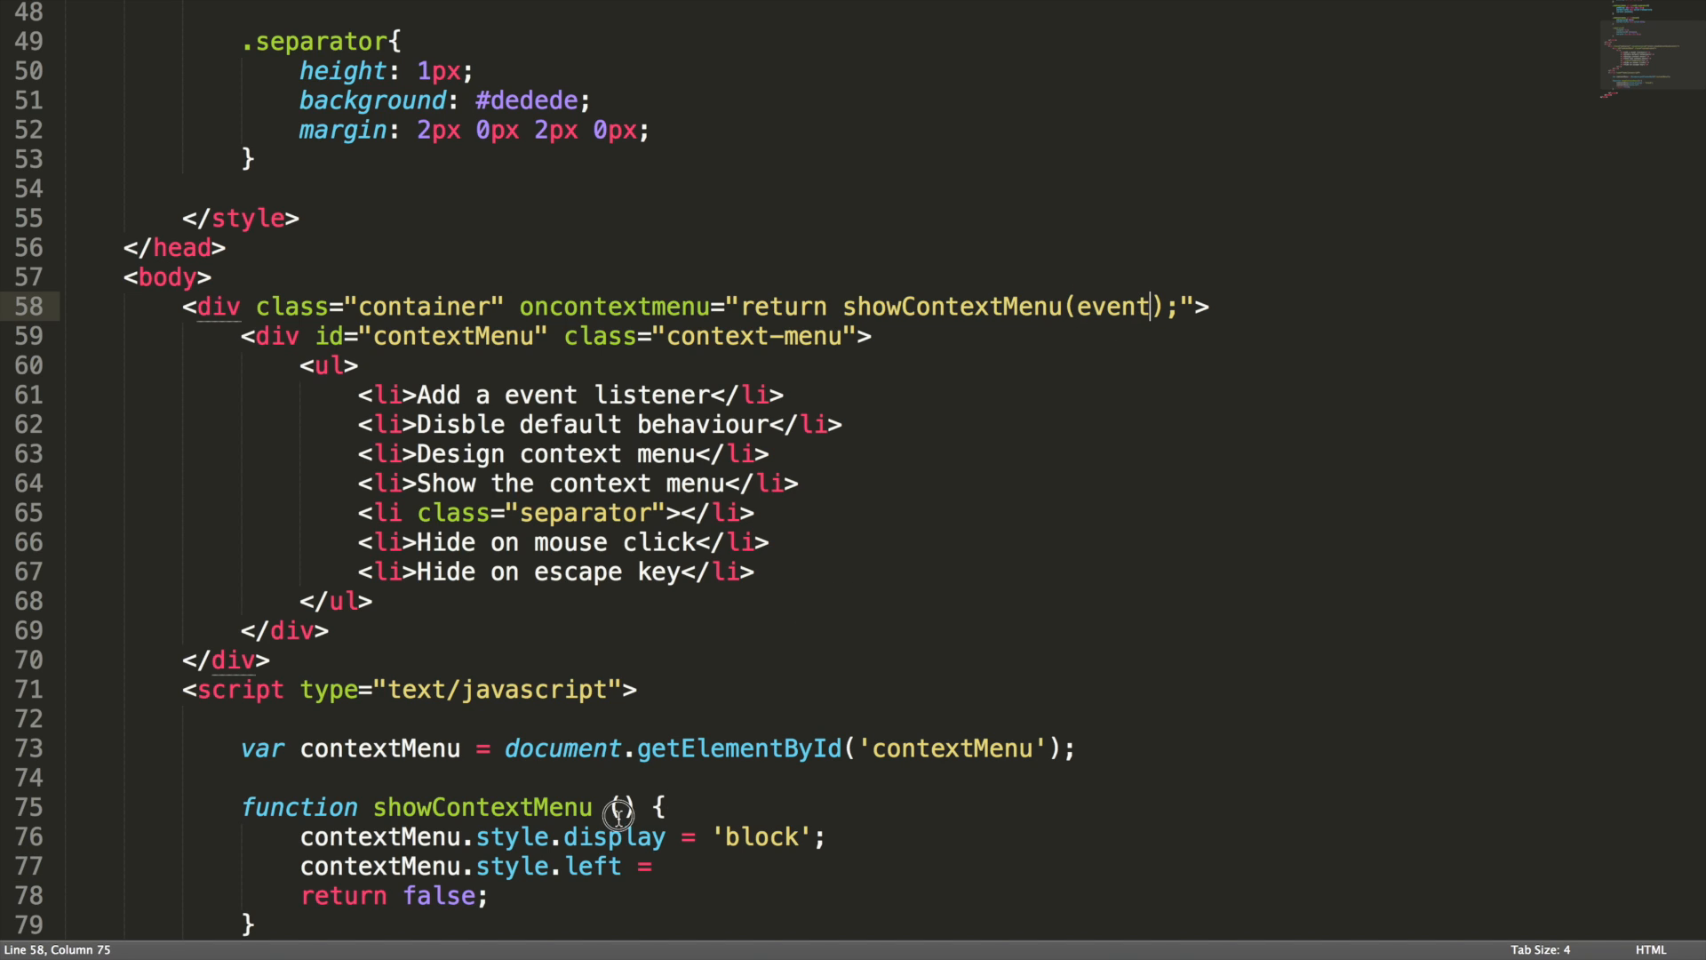
text(event)
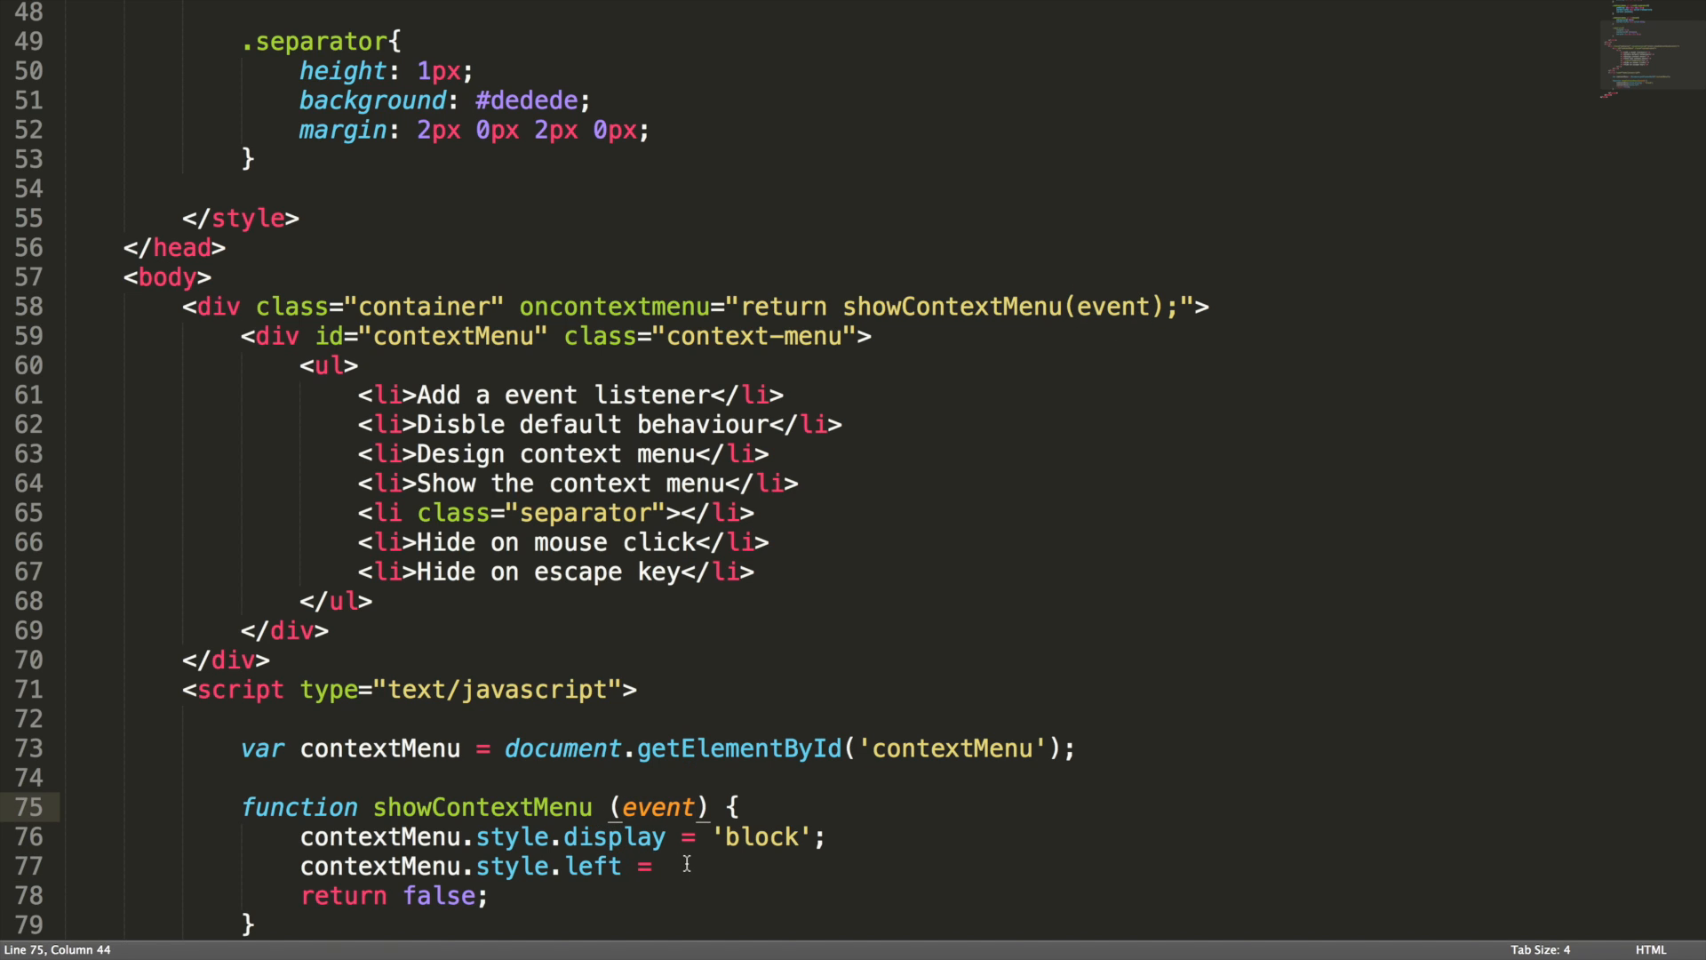
text(event.)
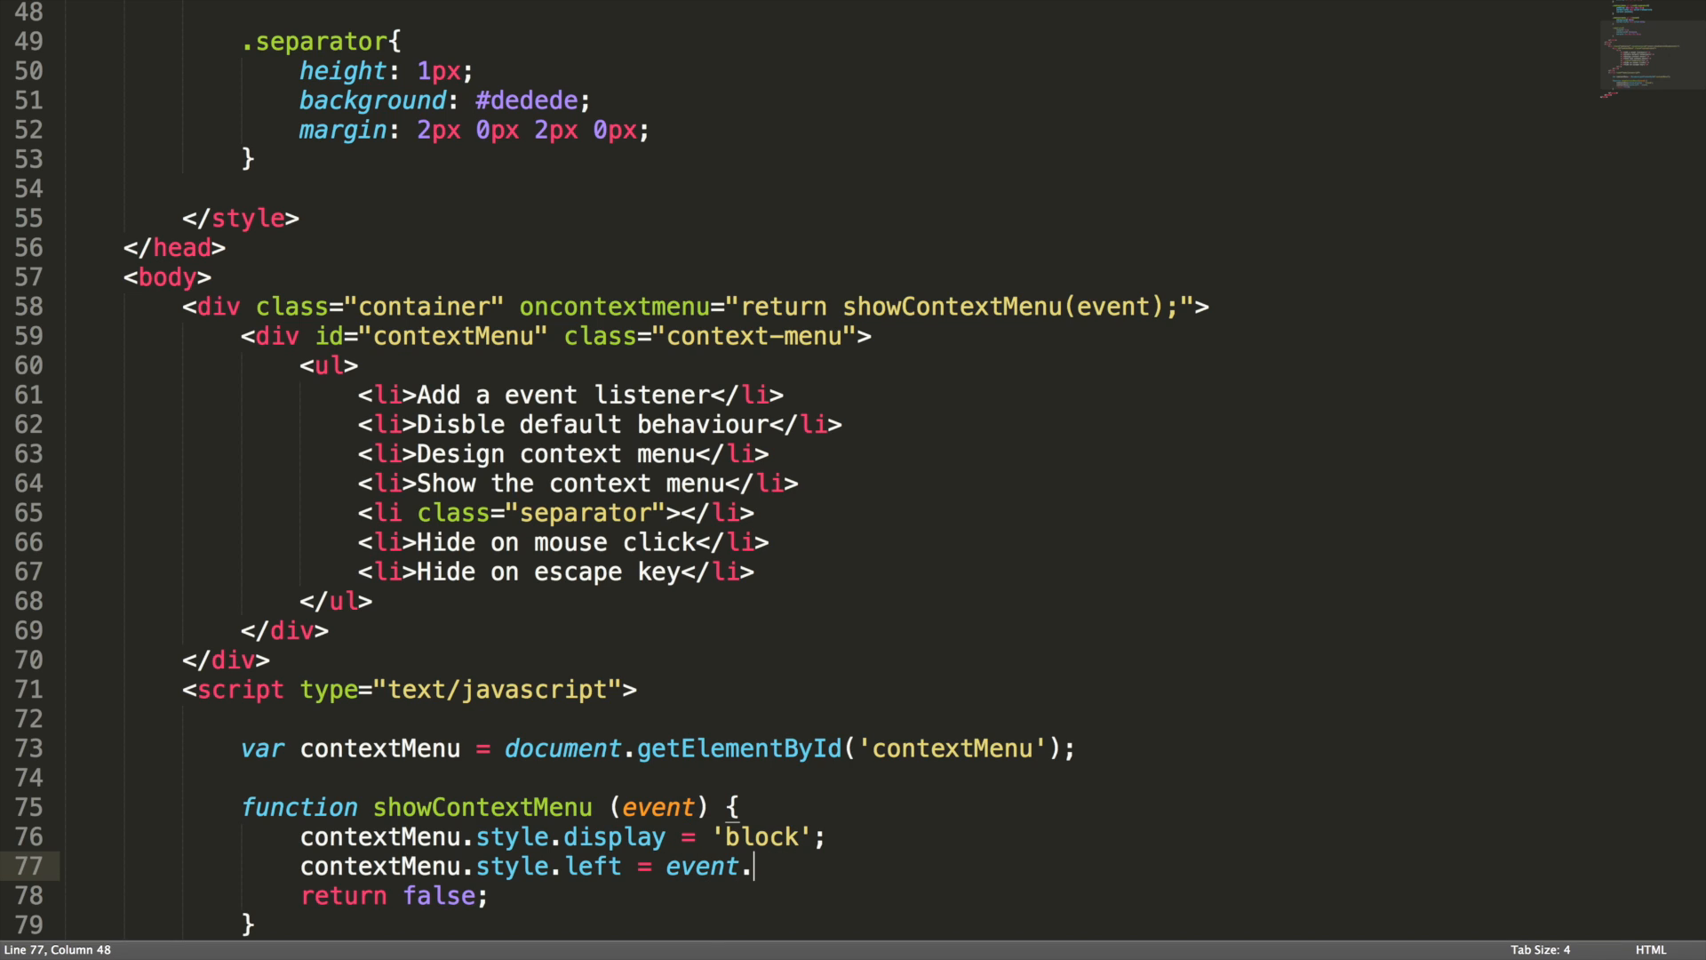
text(clientX)
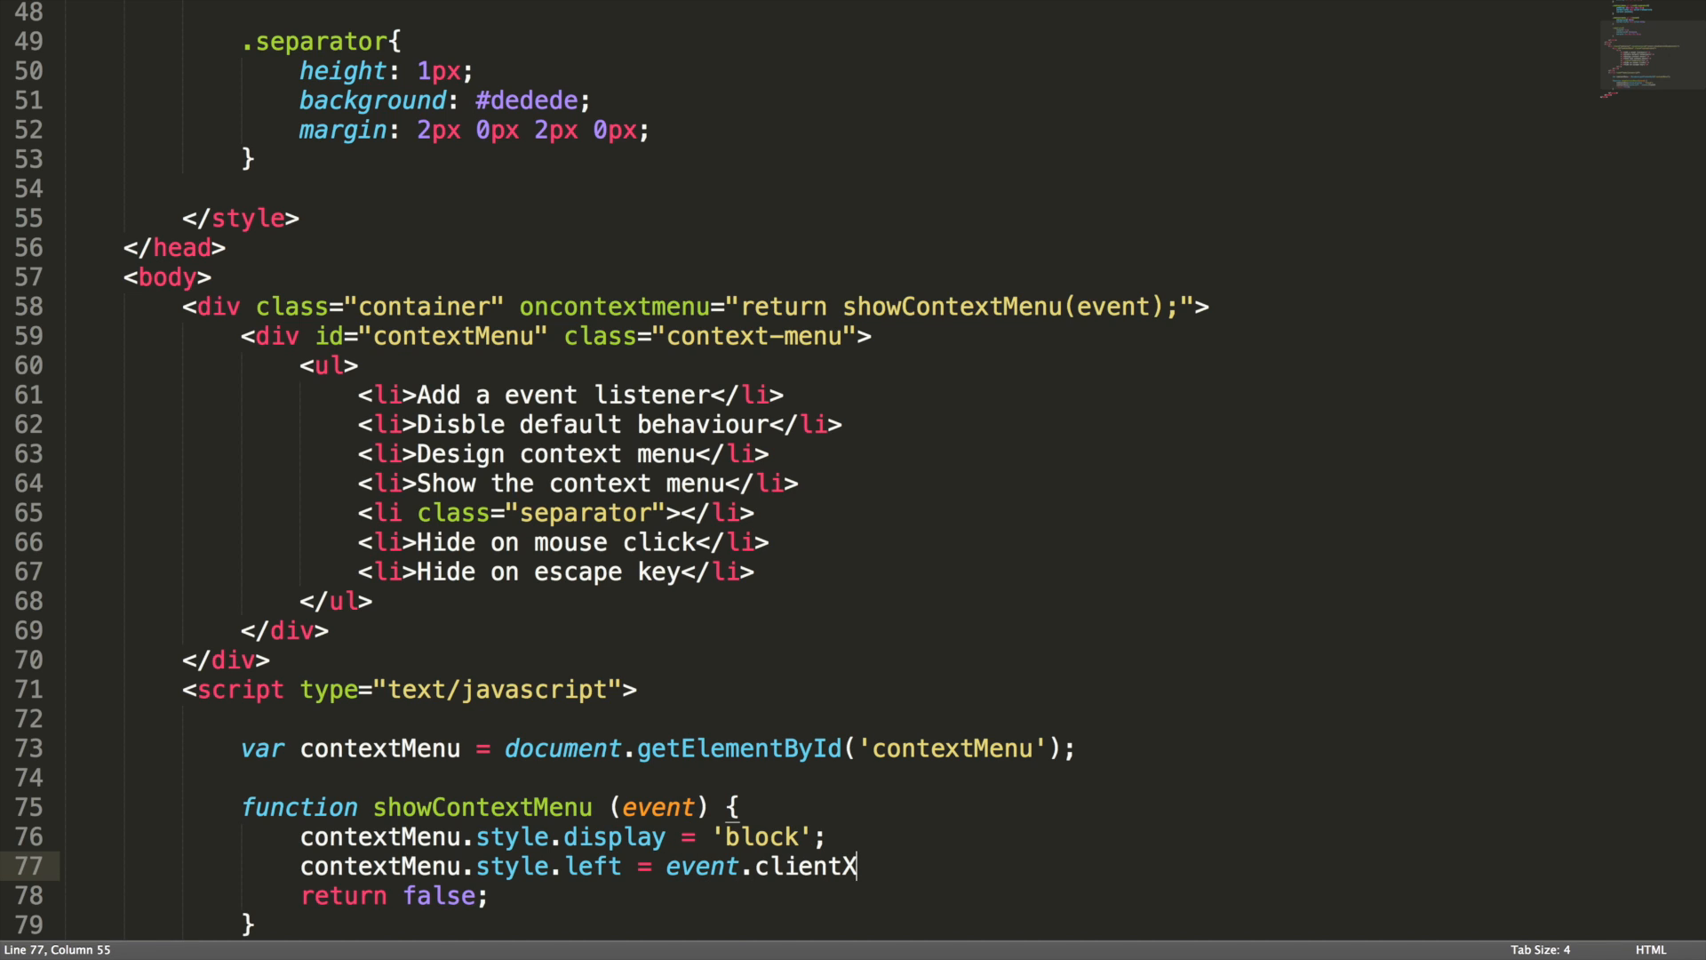
text(+ 'px';)
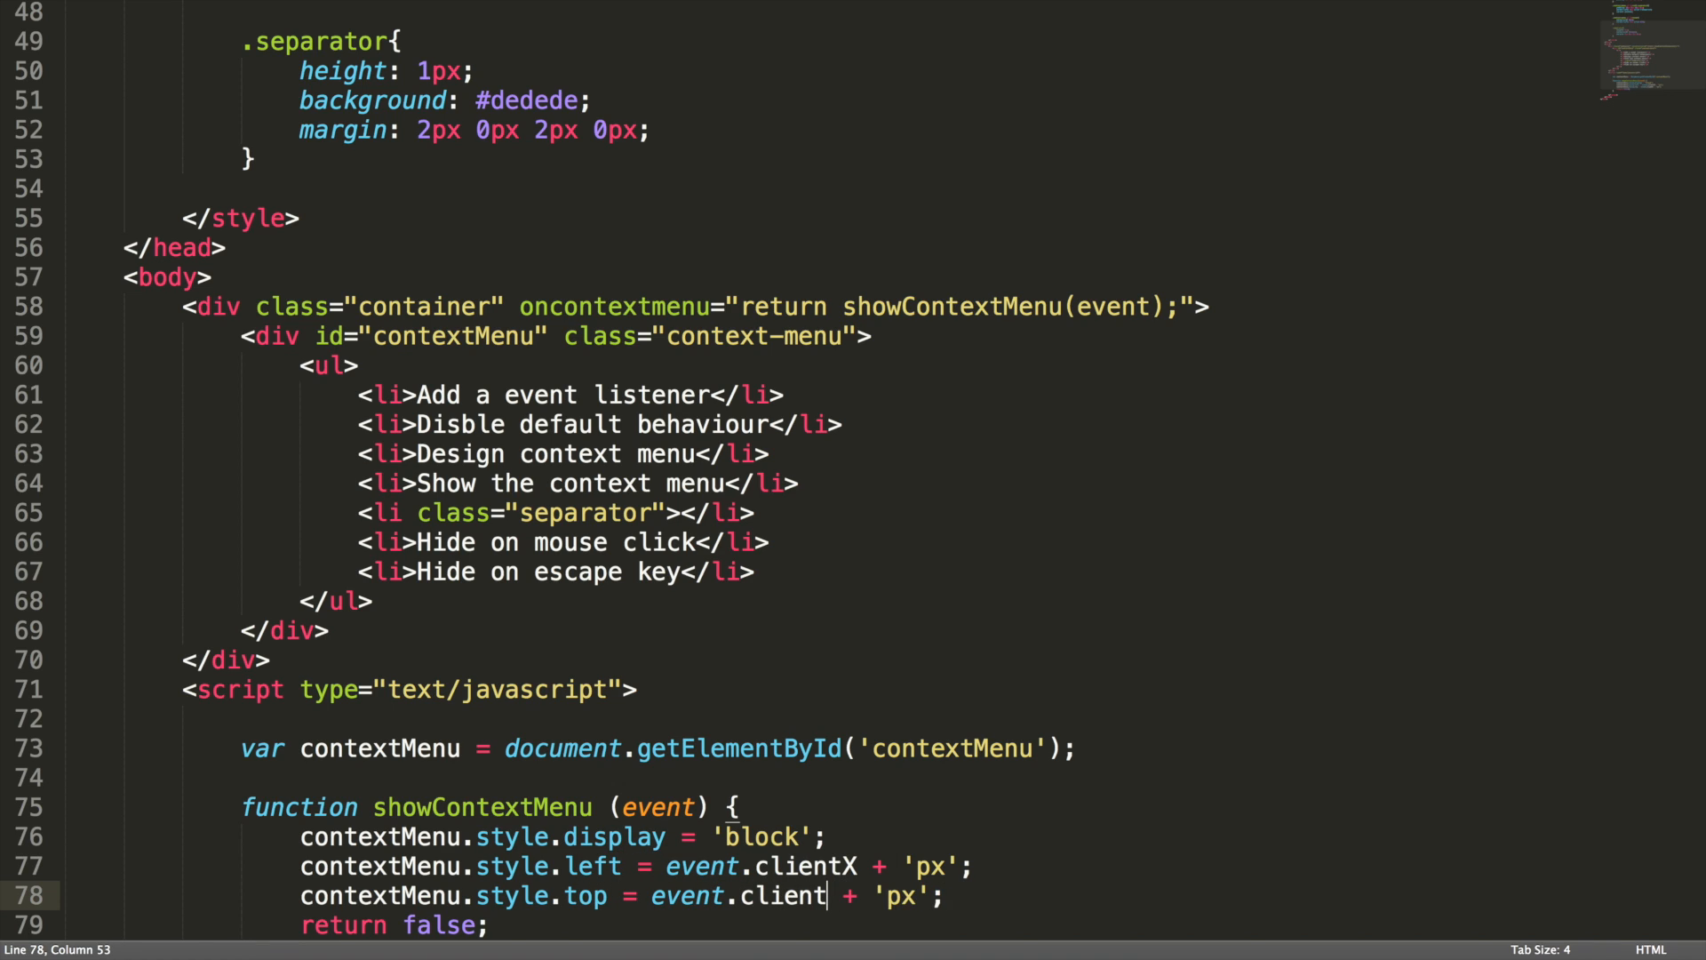
Set the menu's top from event.clientY + 'px' and right-click the page in Chrome to test it
text(Y)
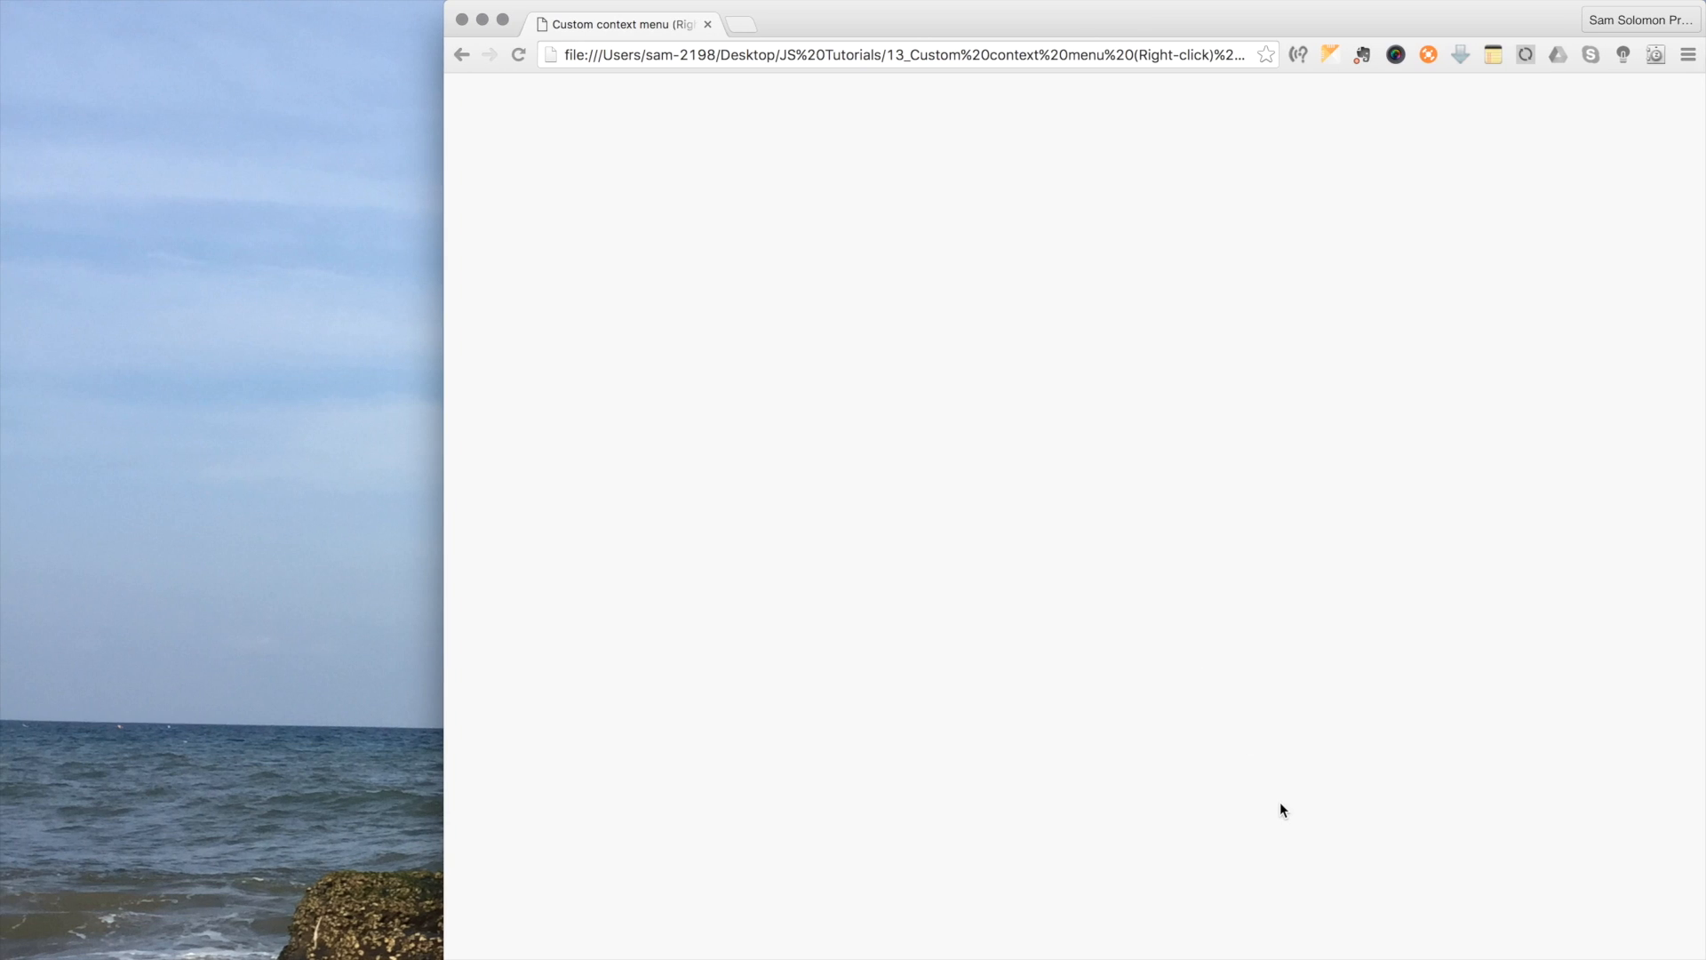
right_click(963, 425)
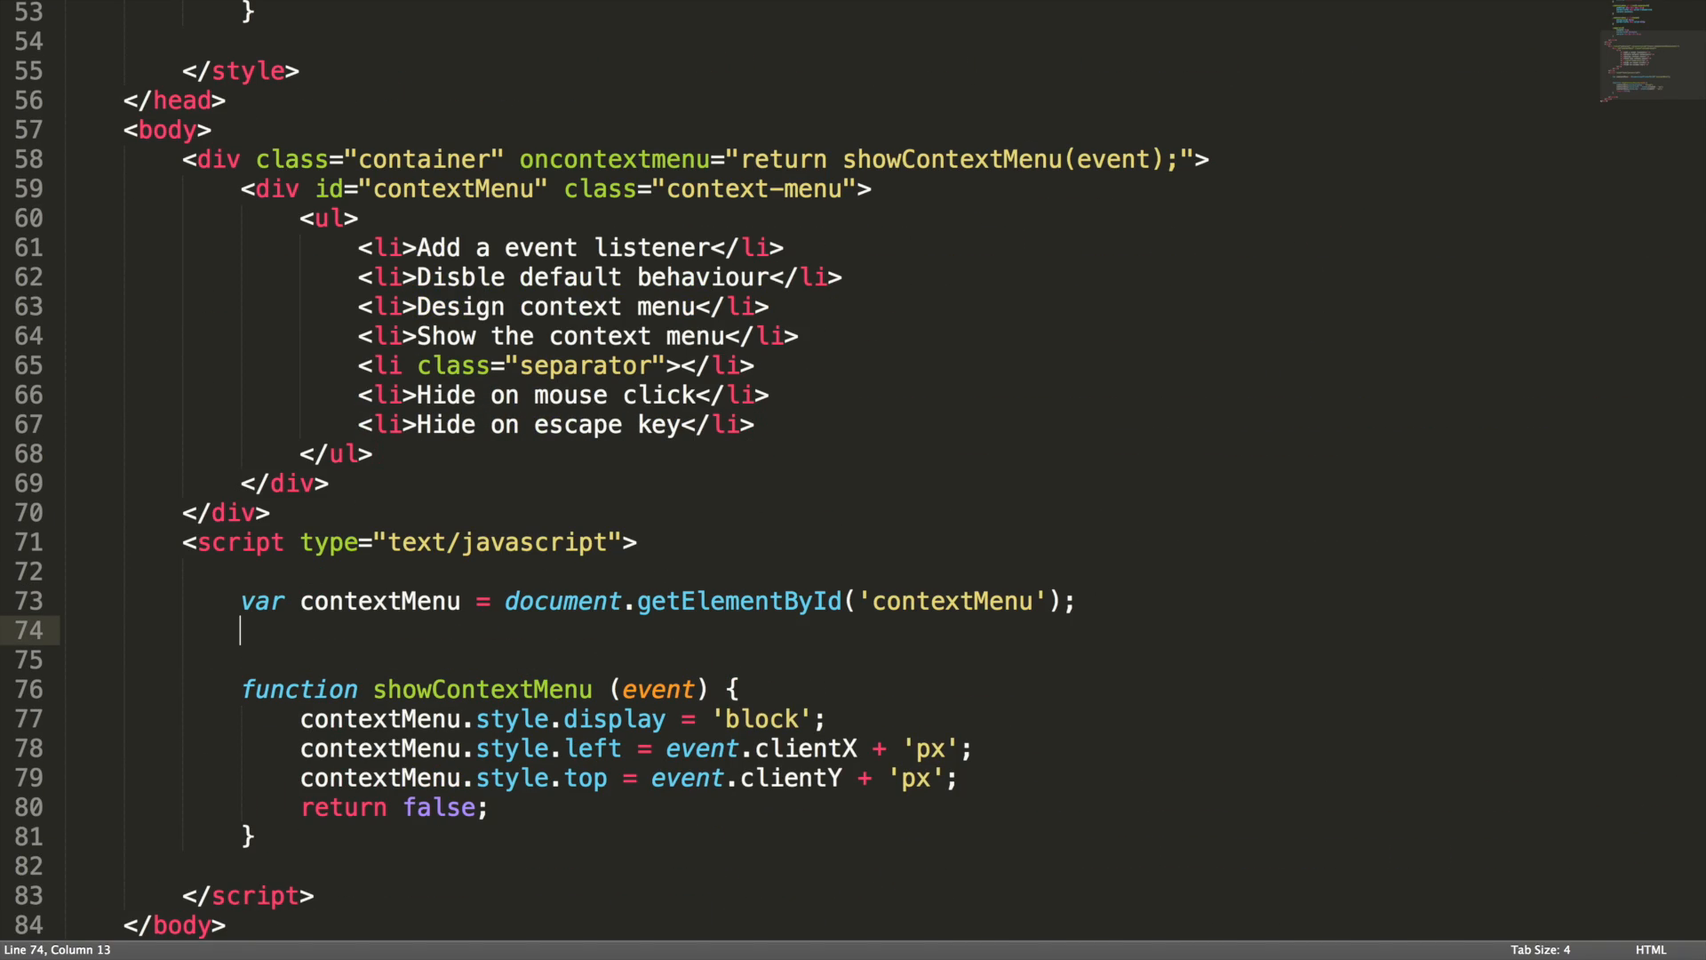
Assign window.onclick = hideContextMenu; above the contextMenu variable
text(wind)
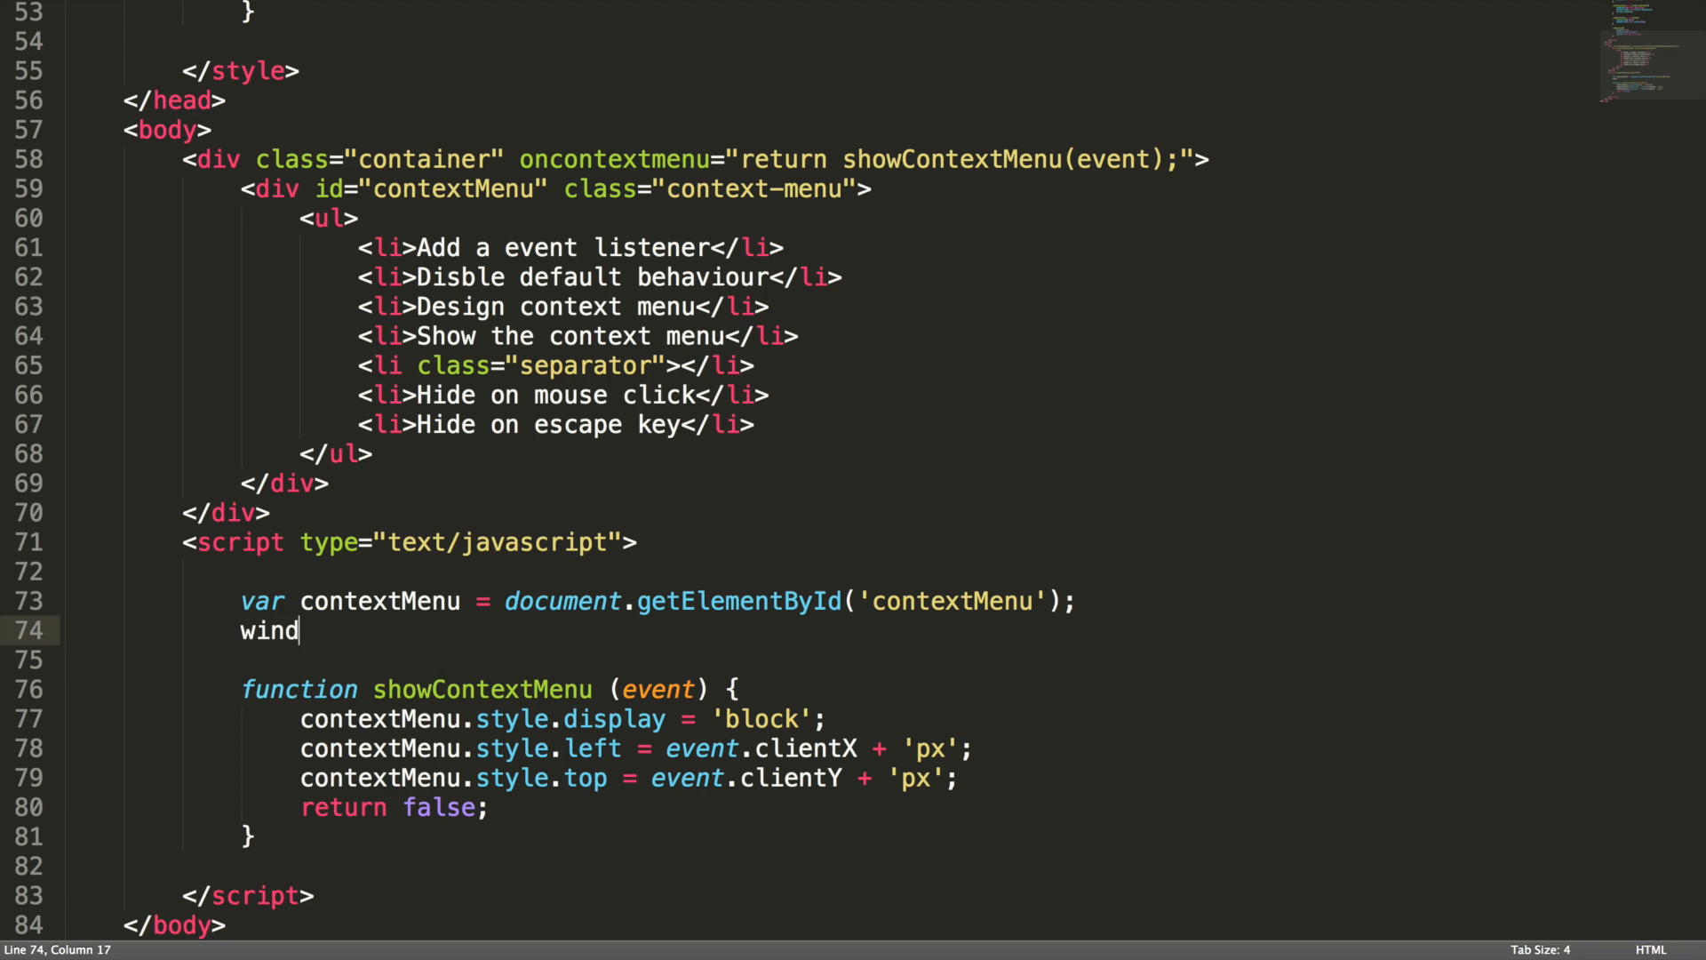
key(Backspace)
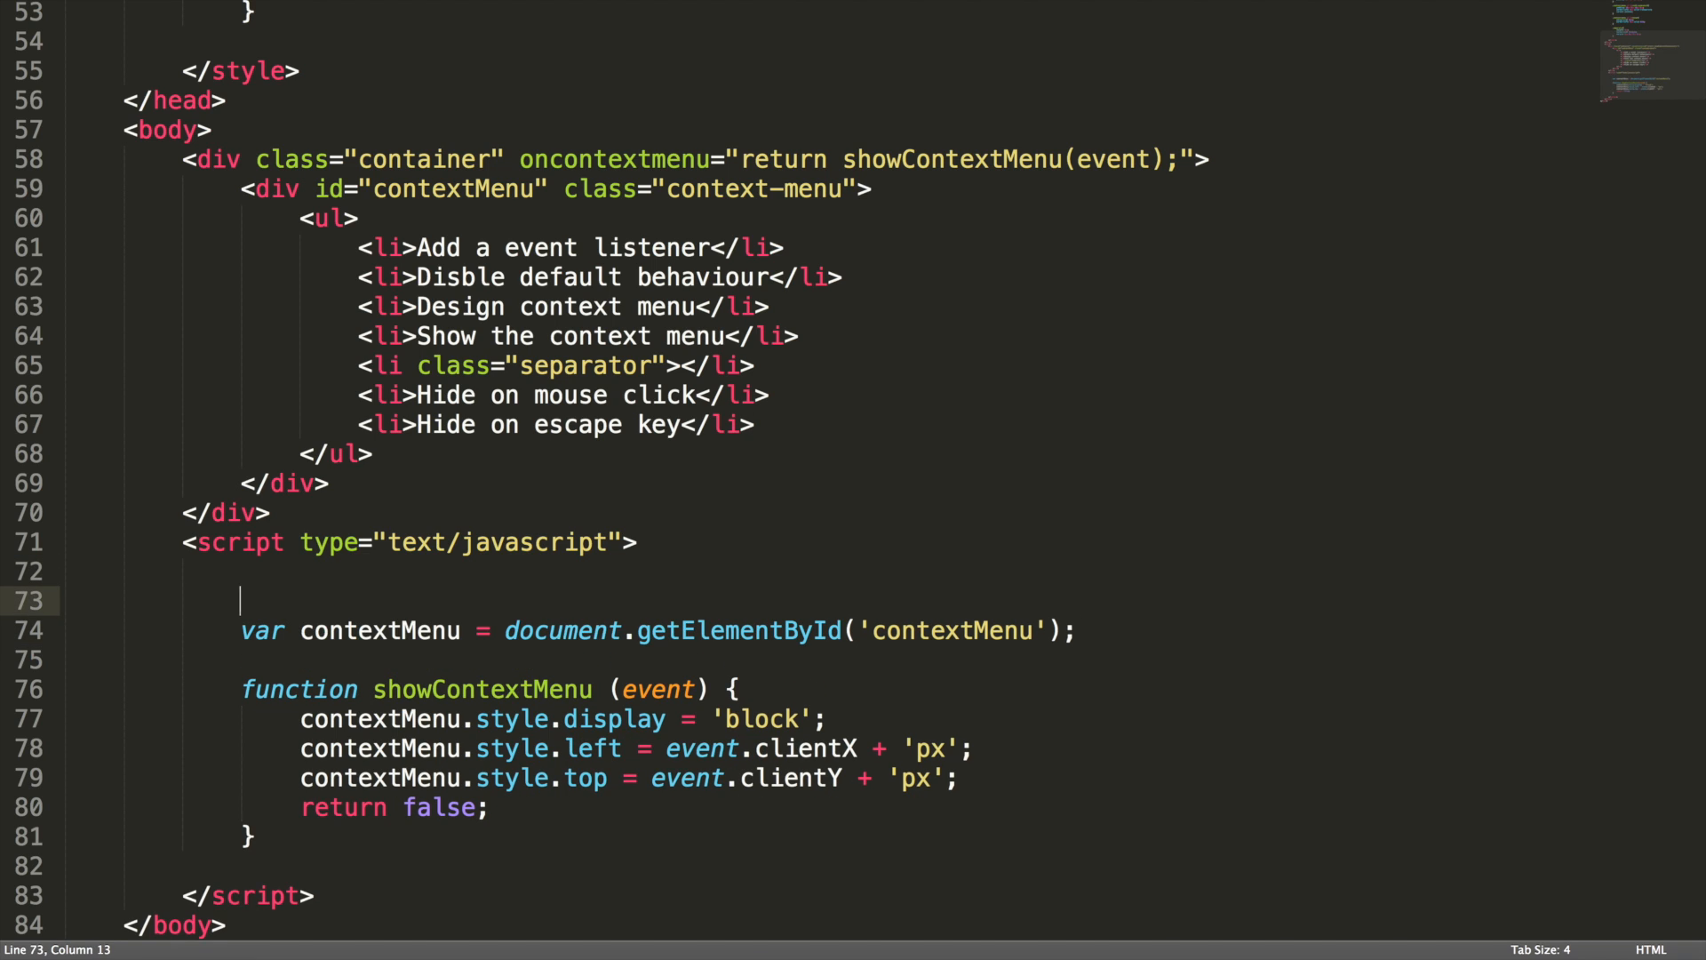
text(window.onclic)
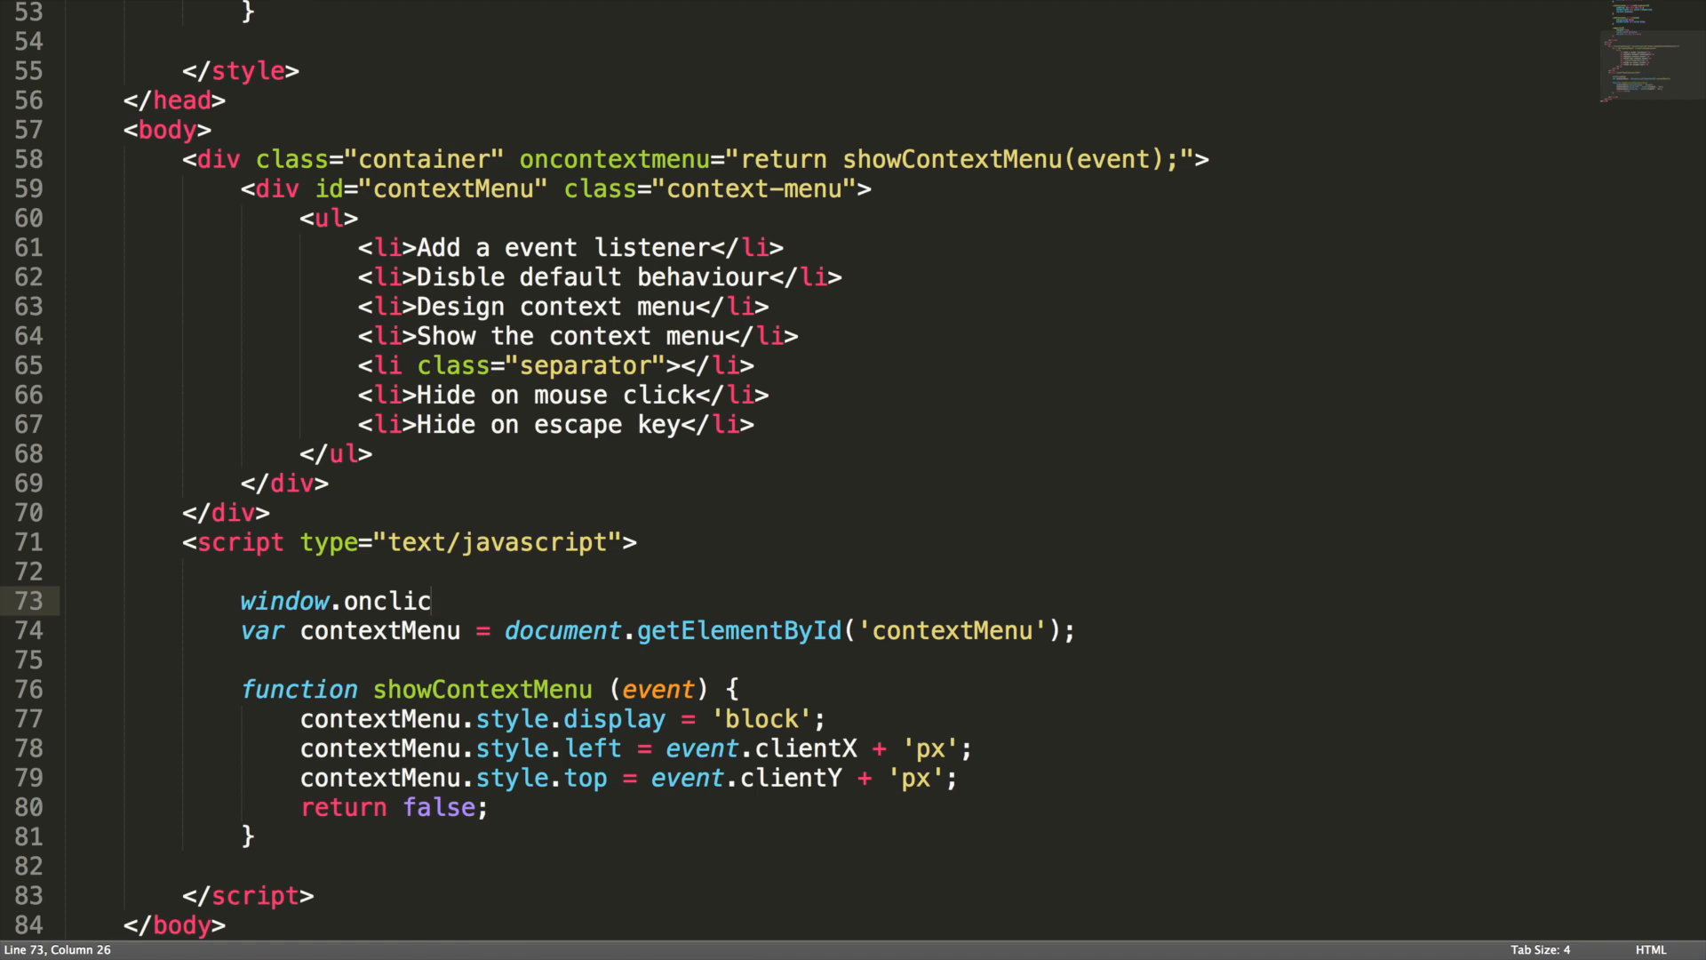
text(k =)
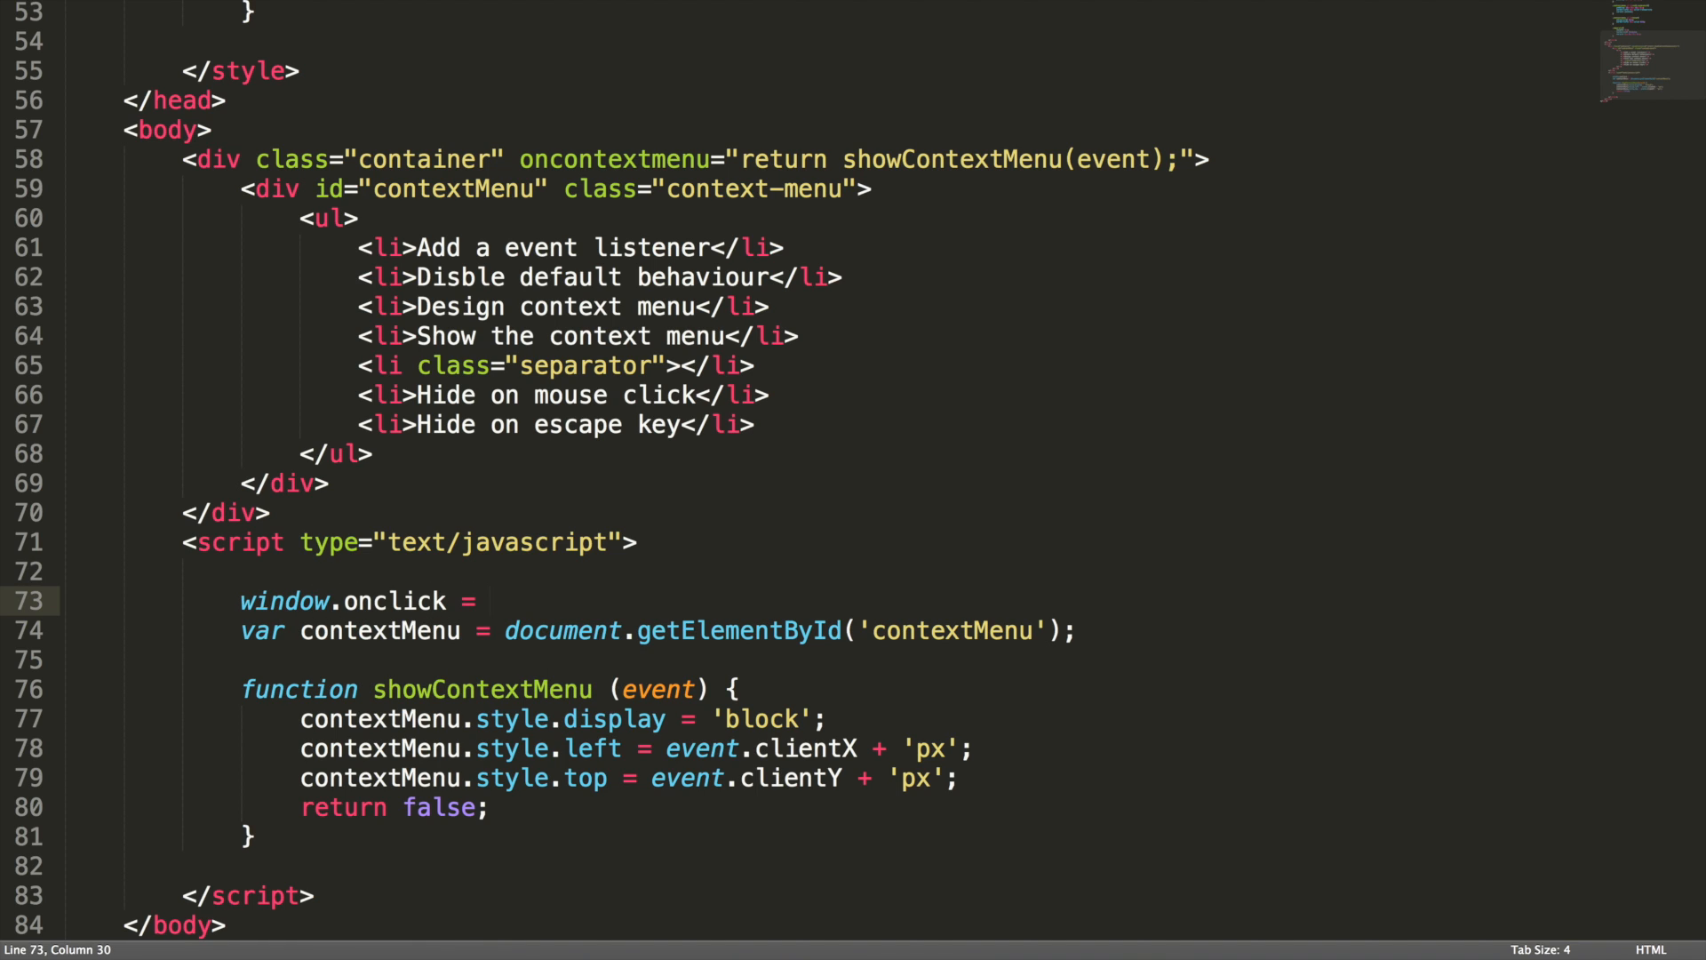
text(hideContex)
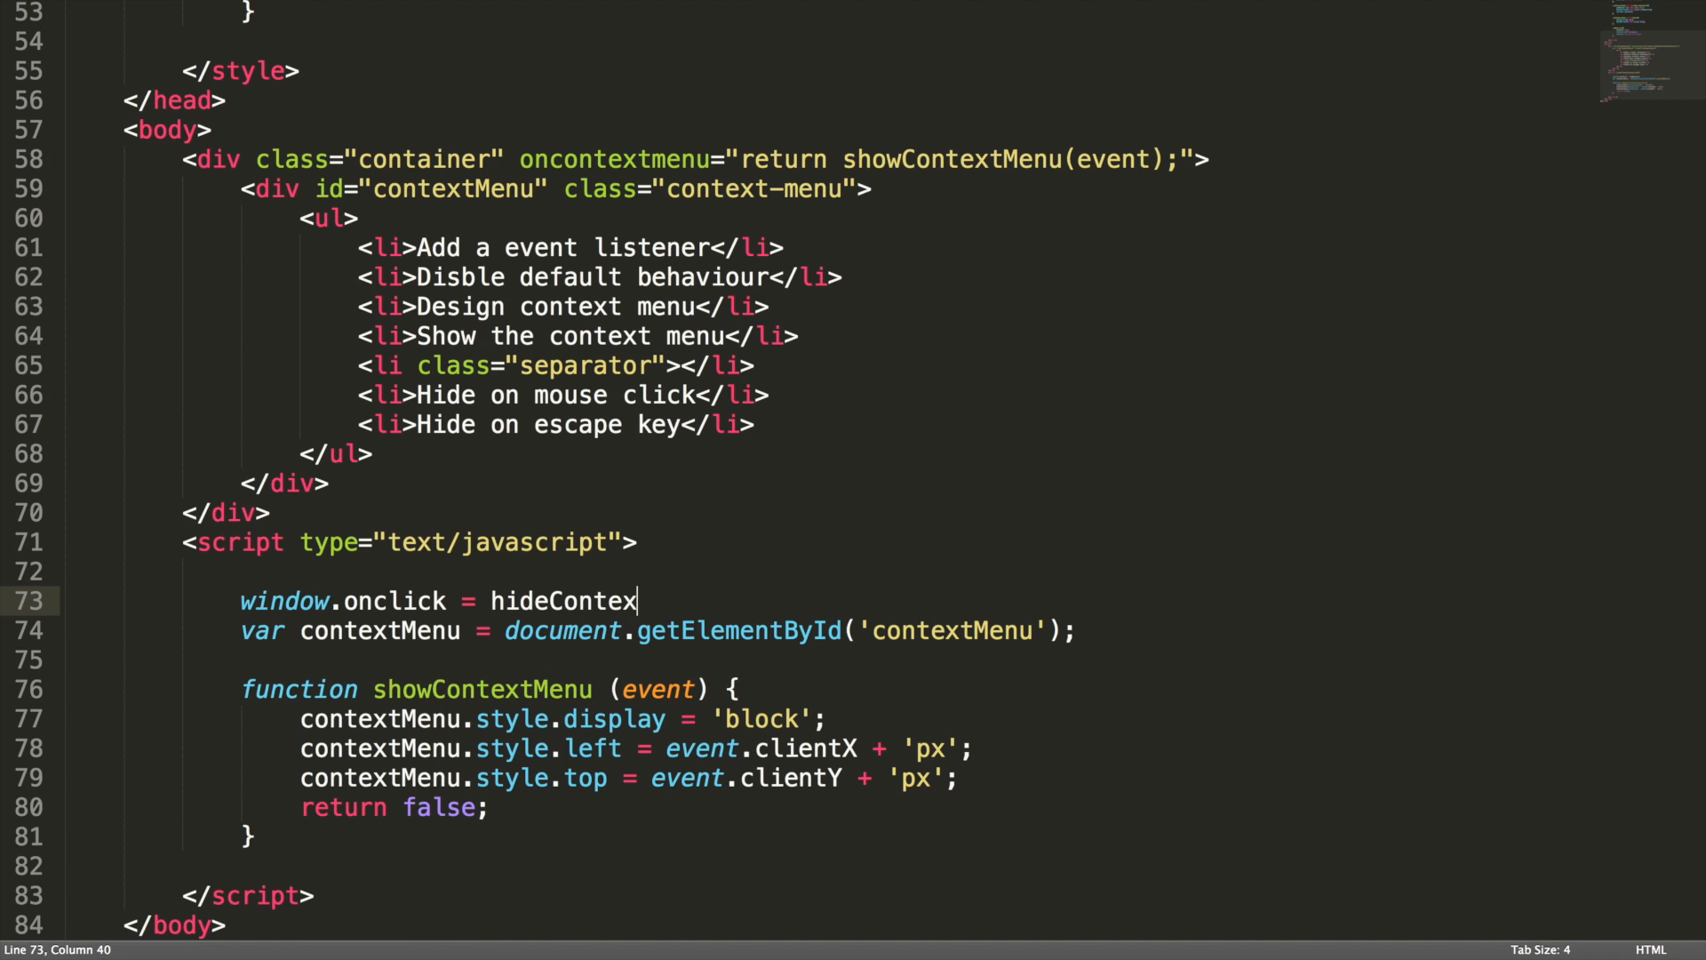
text(tMenu;)
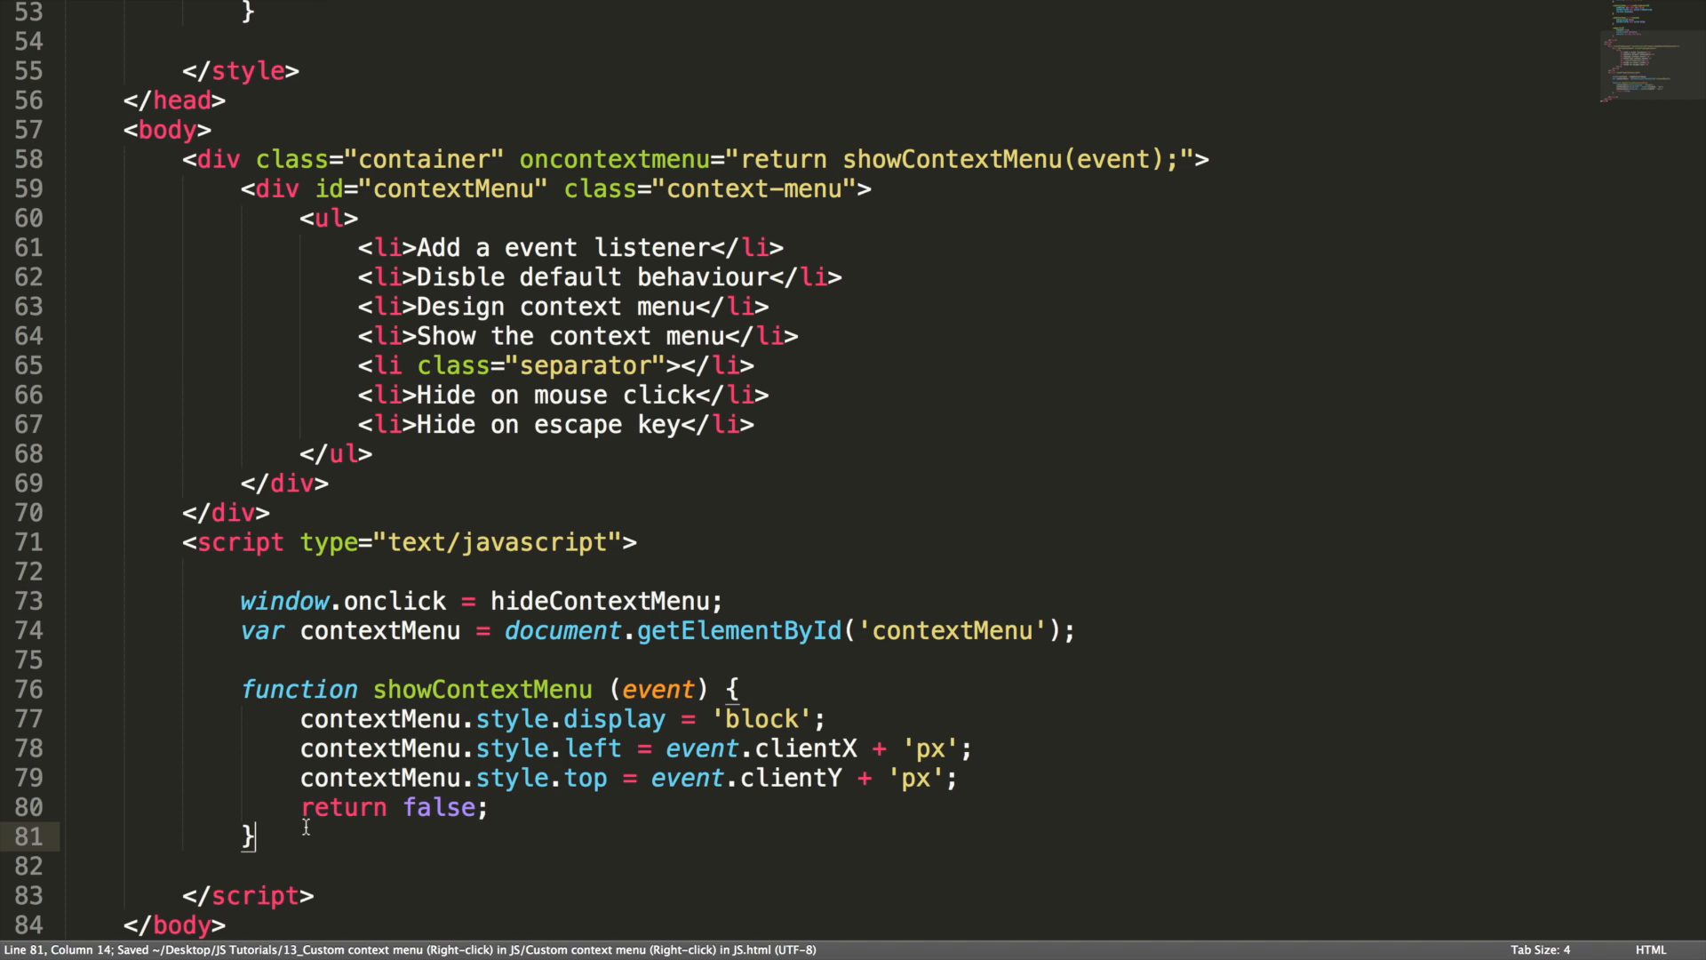
Write the hideContextMenu function setting contextMenu.style.display to 'none'
text(function hideContextMenu () {)
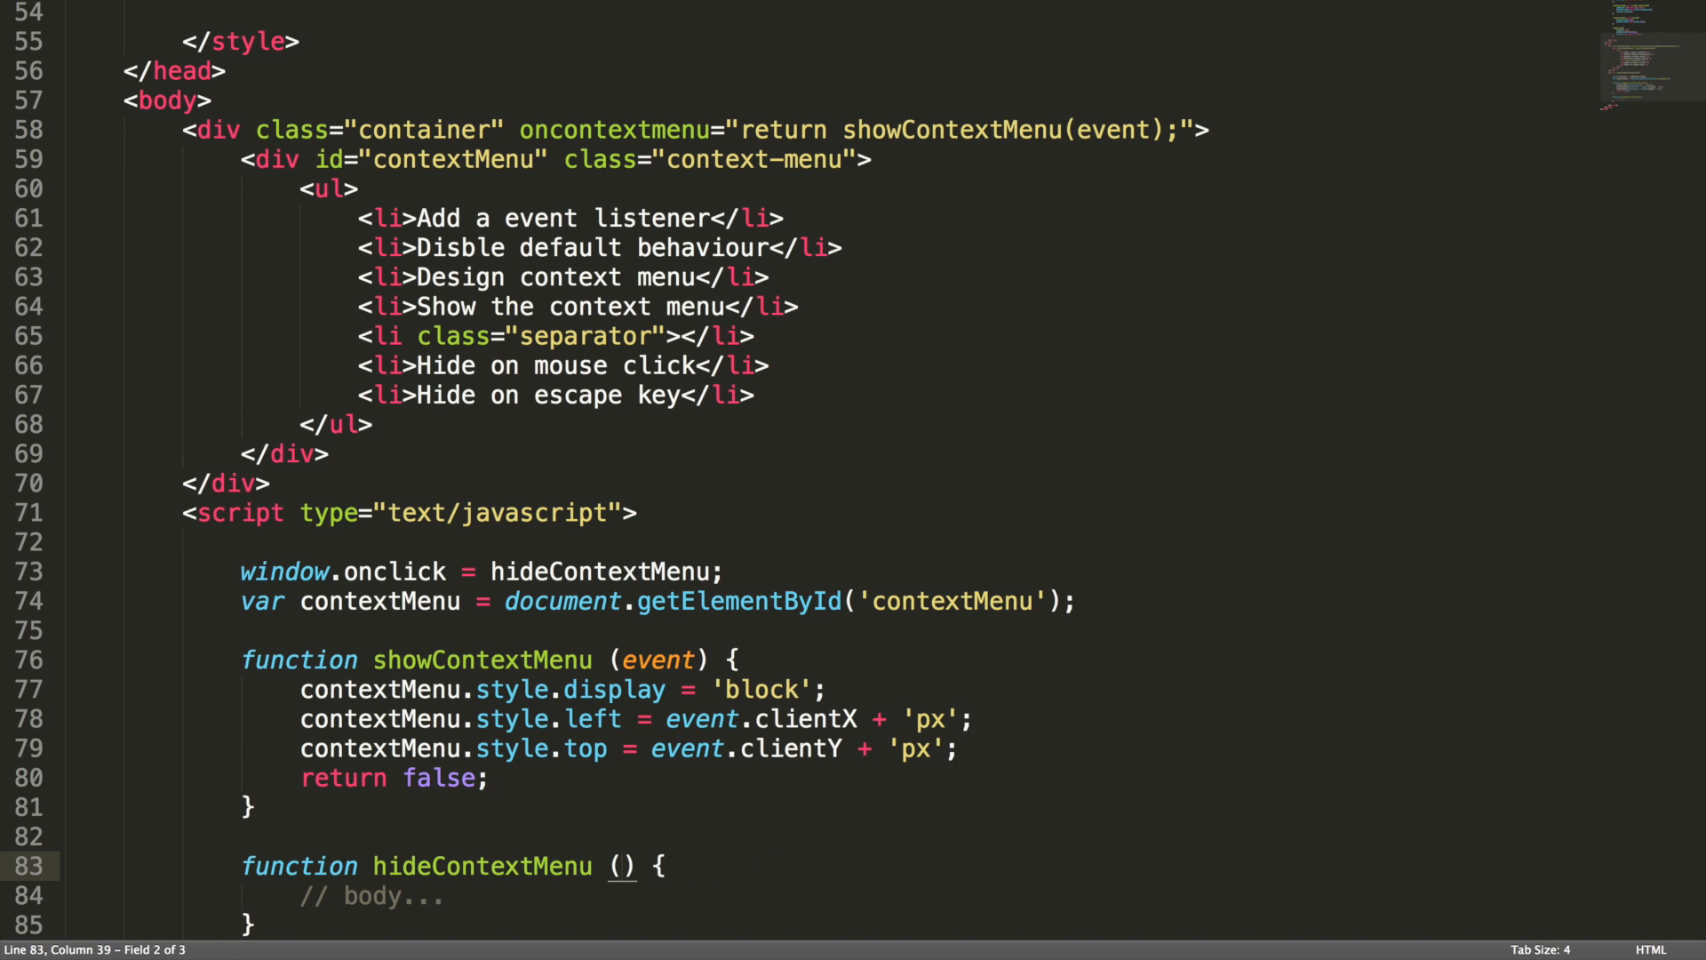
key(Delete)
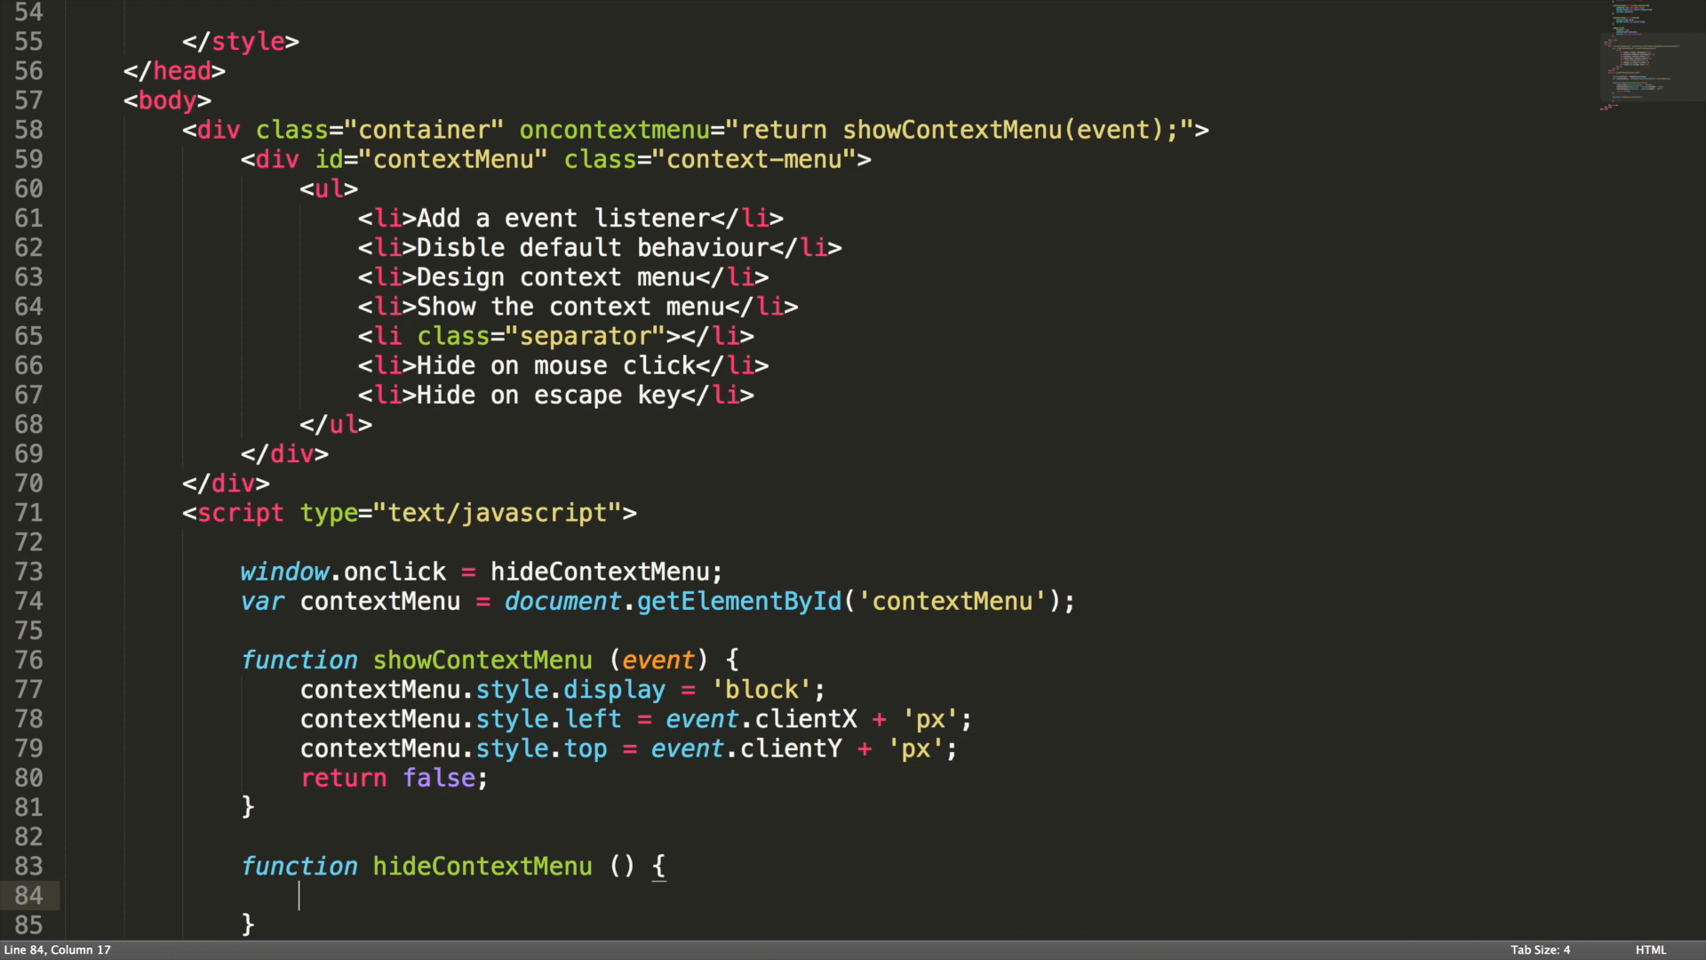
text(contextMenu)
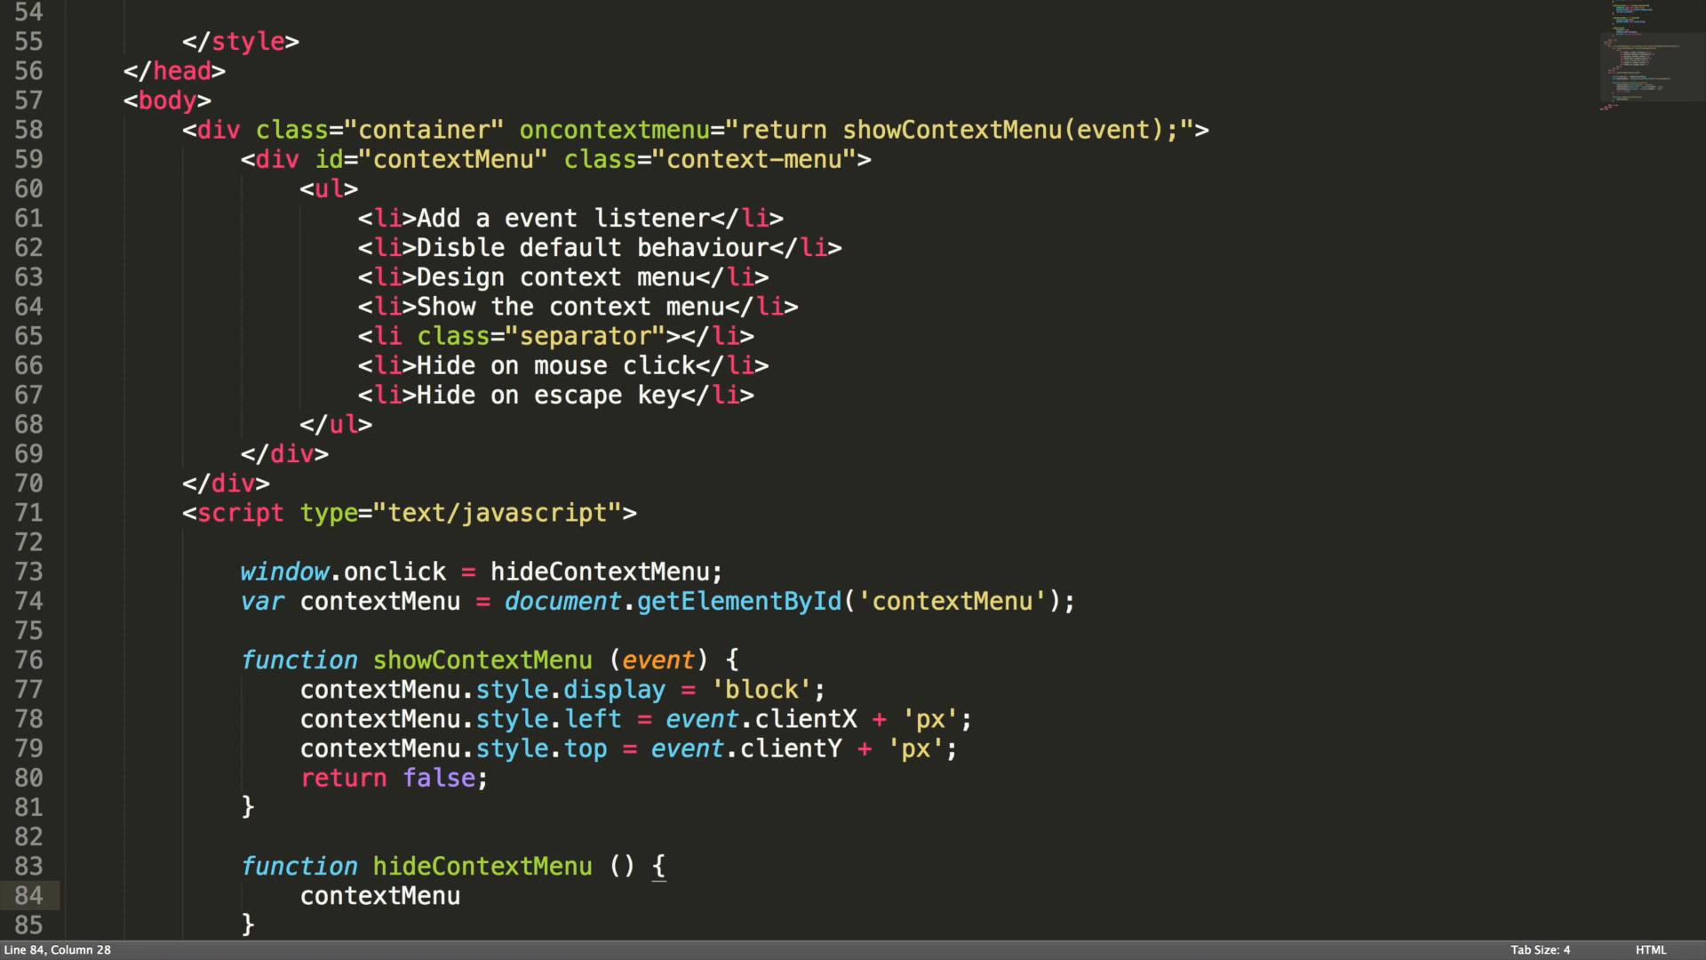
text(.style.)
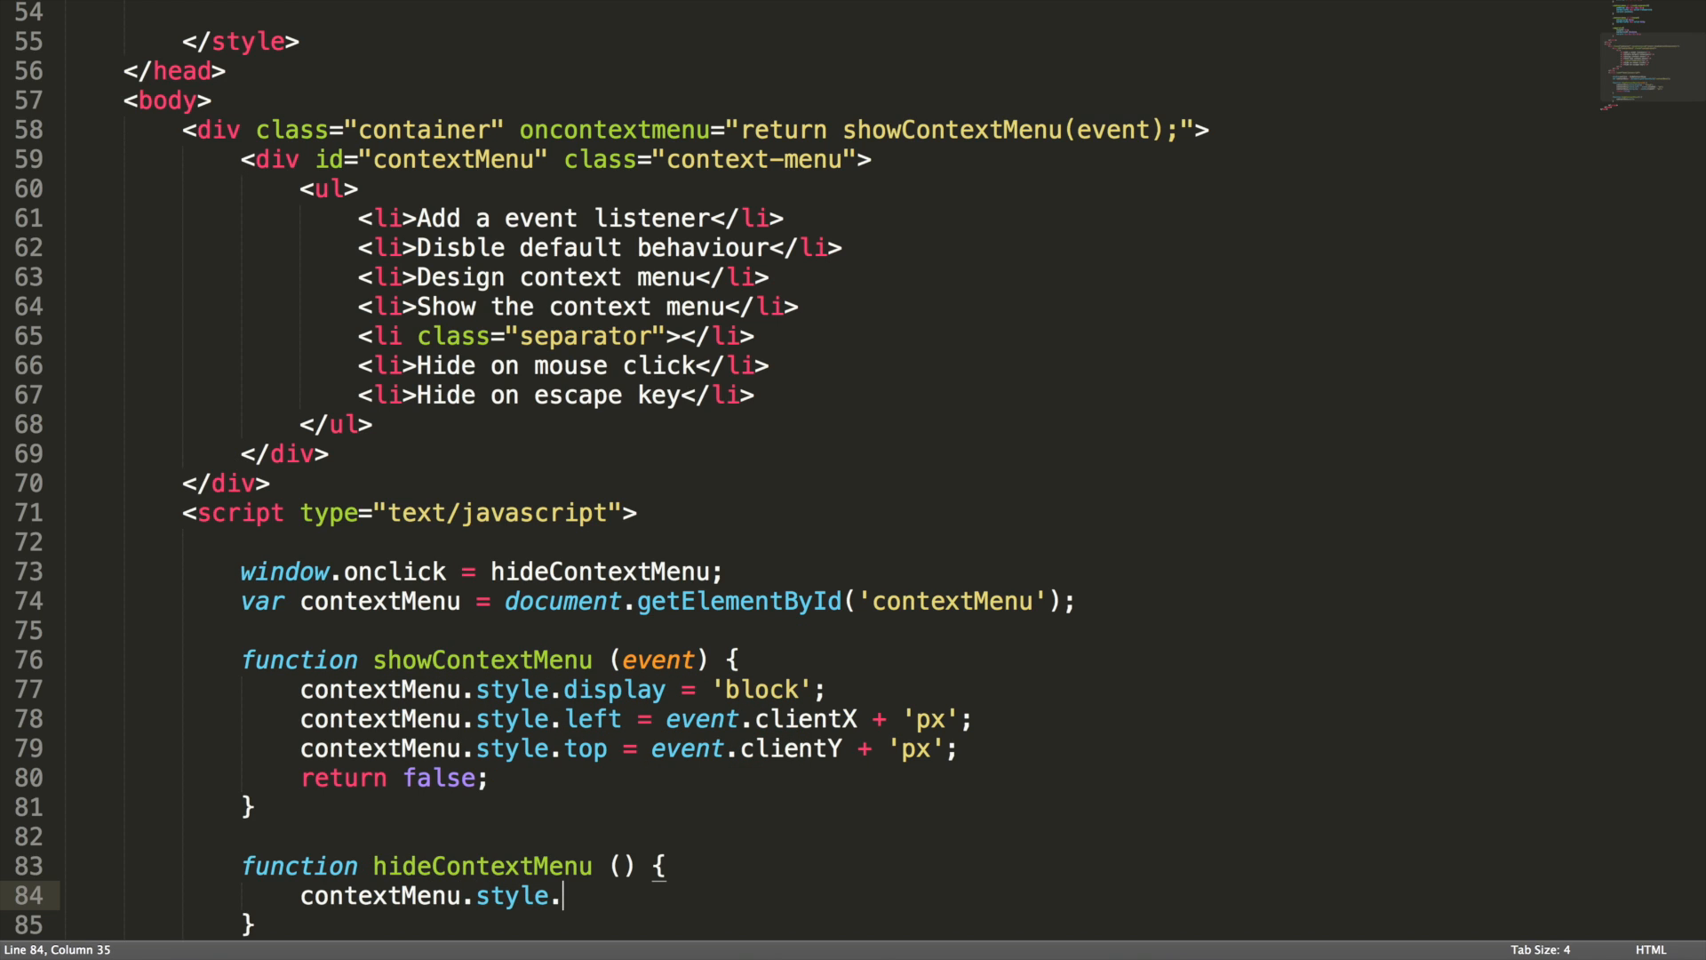
text(display = 'none)
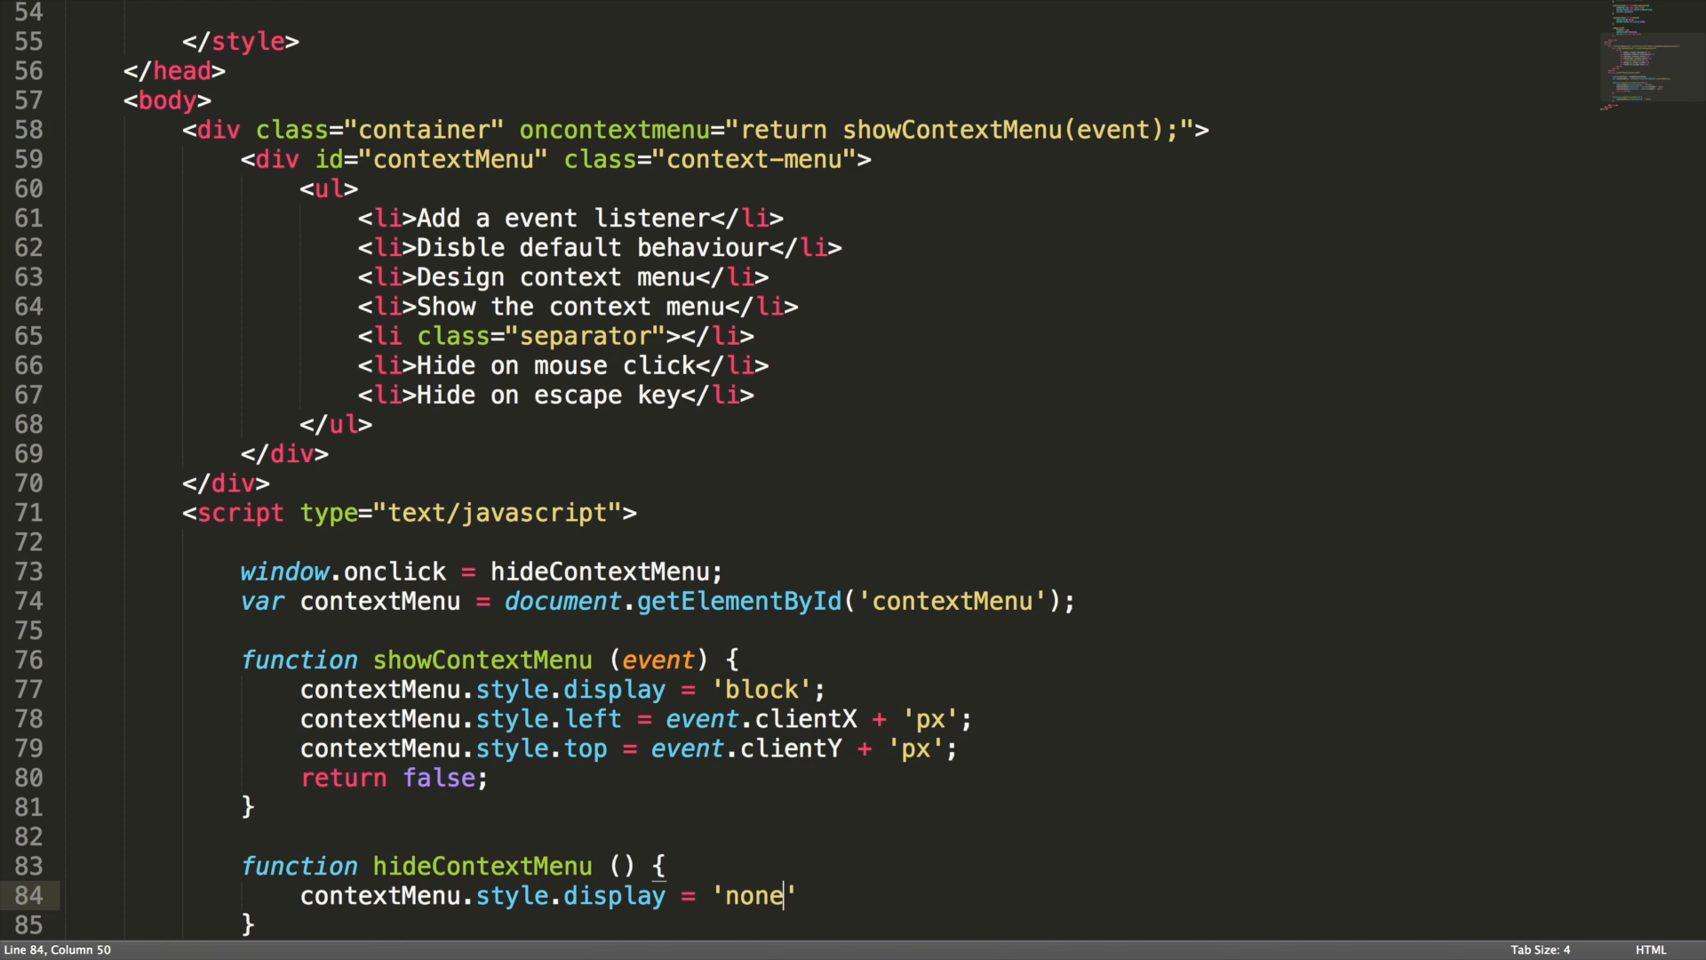
text(;)
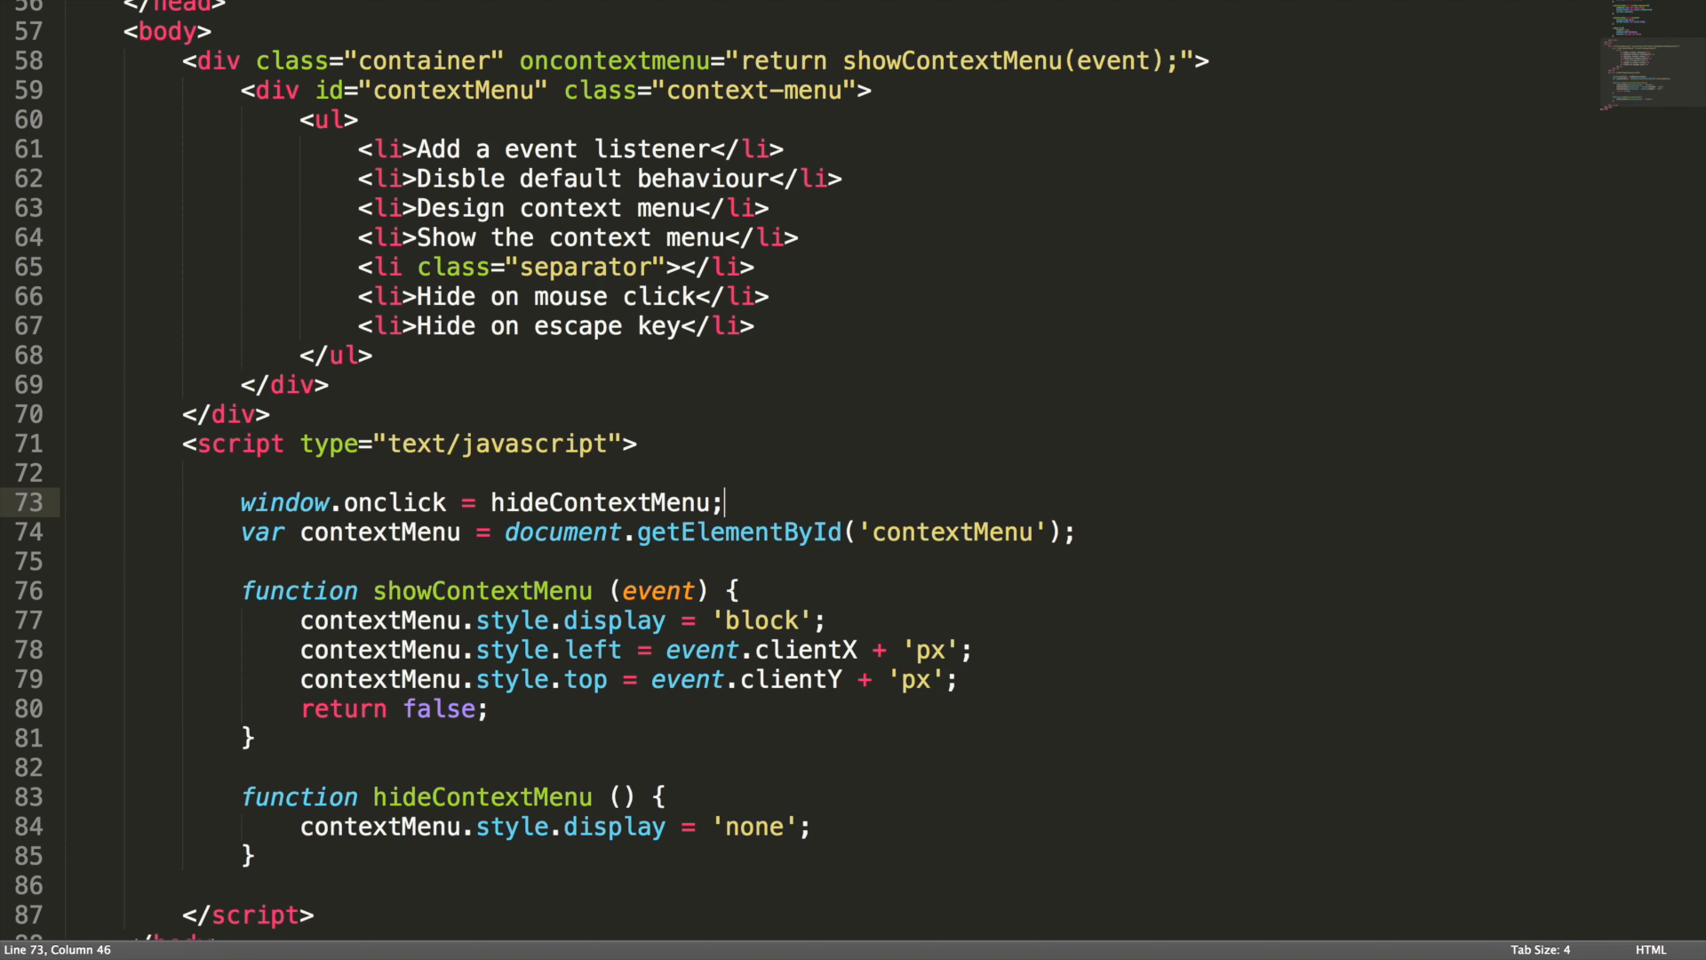
Assign window.onkeydown = listenKeys; and start an empty listenKeys(event) function
text(window.)
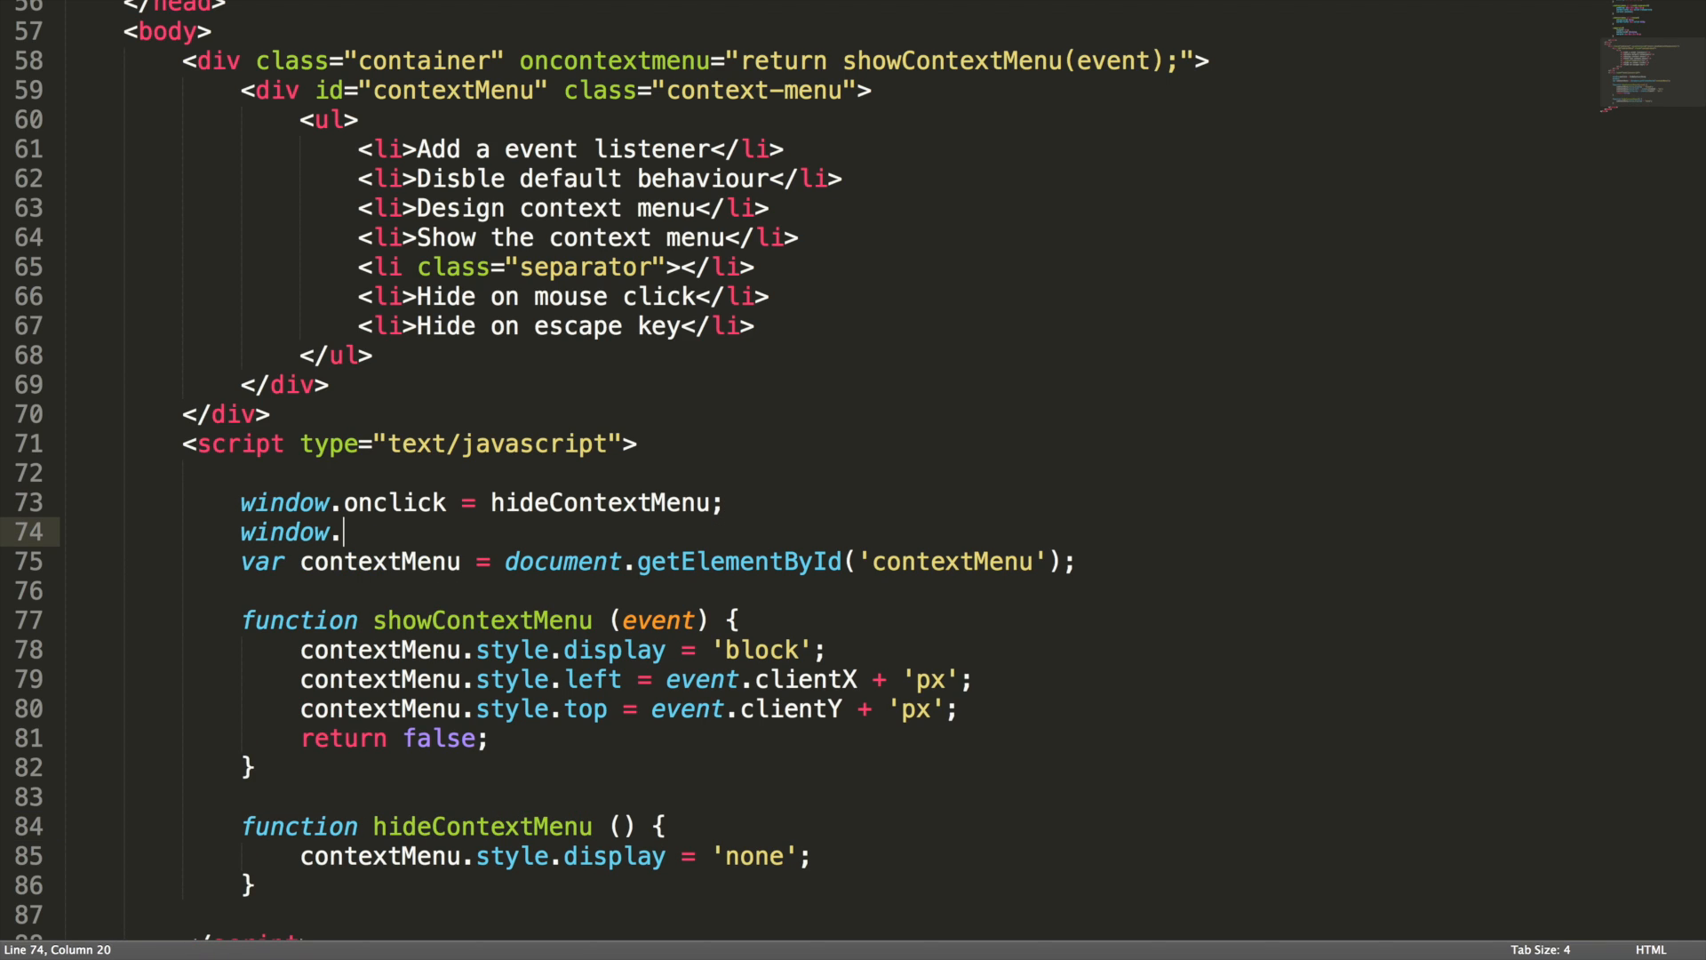
text(onkeypre)
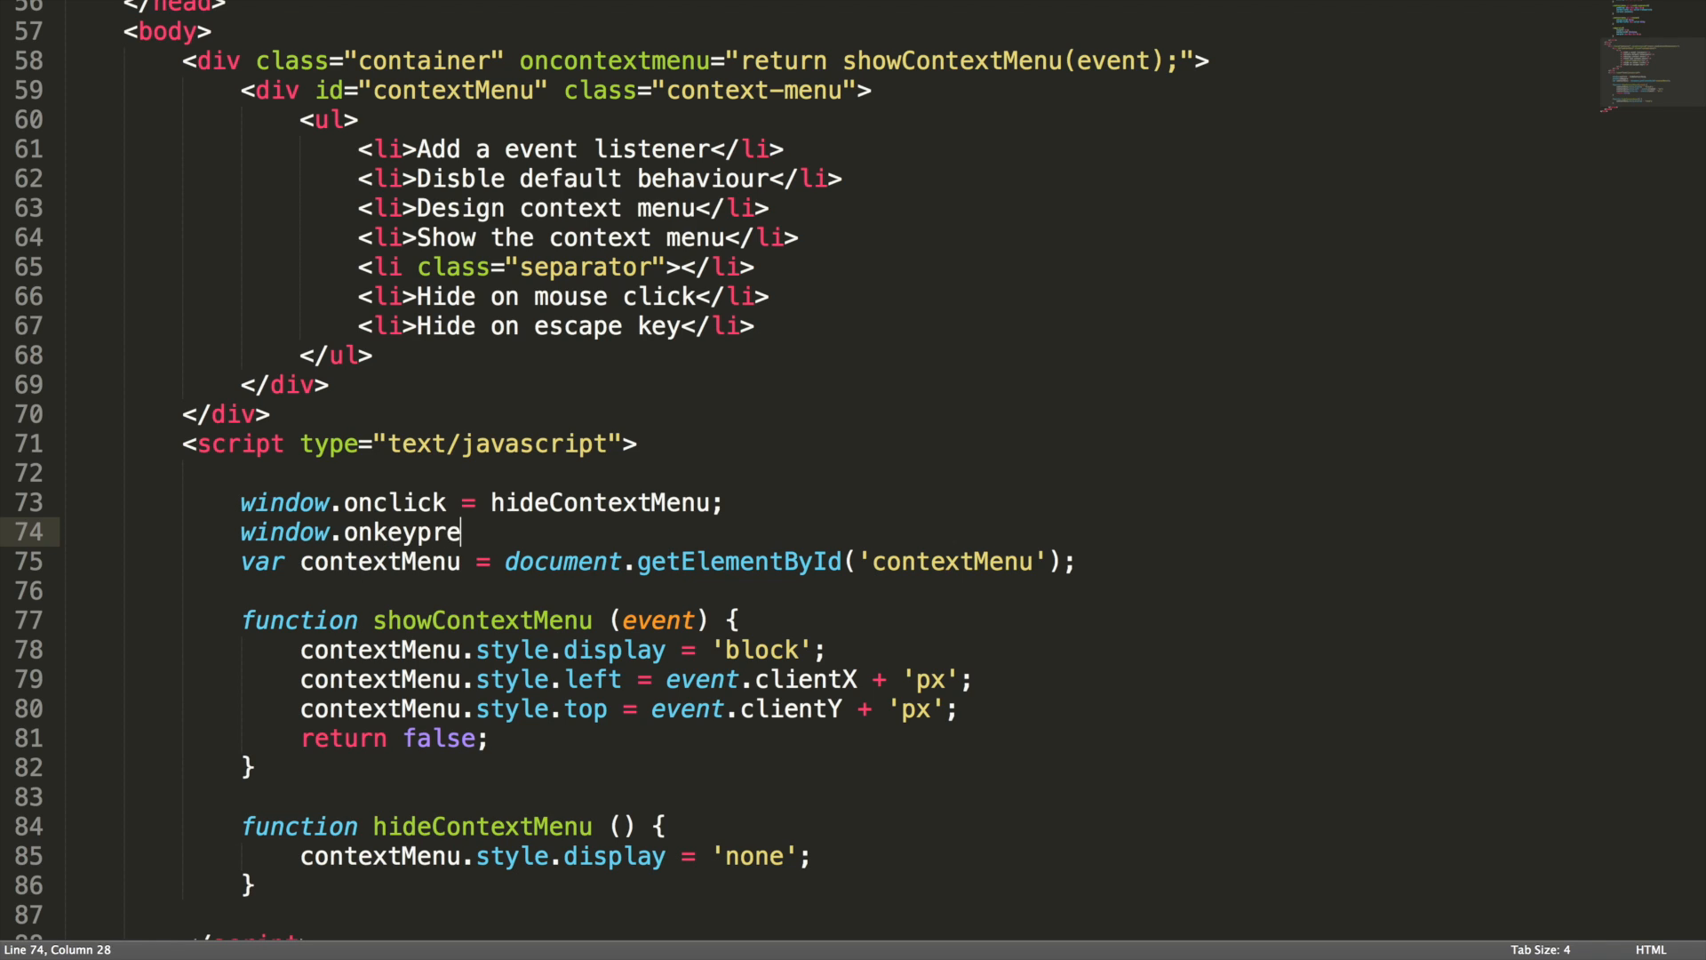
text(down =)
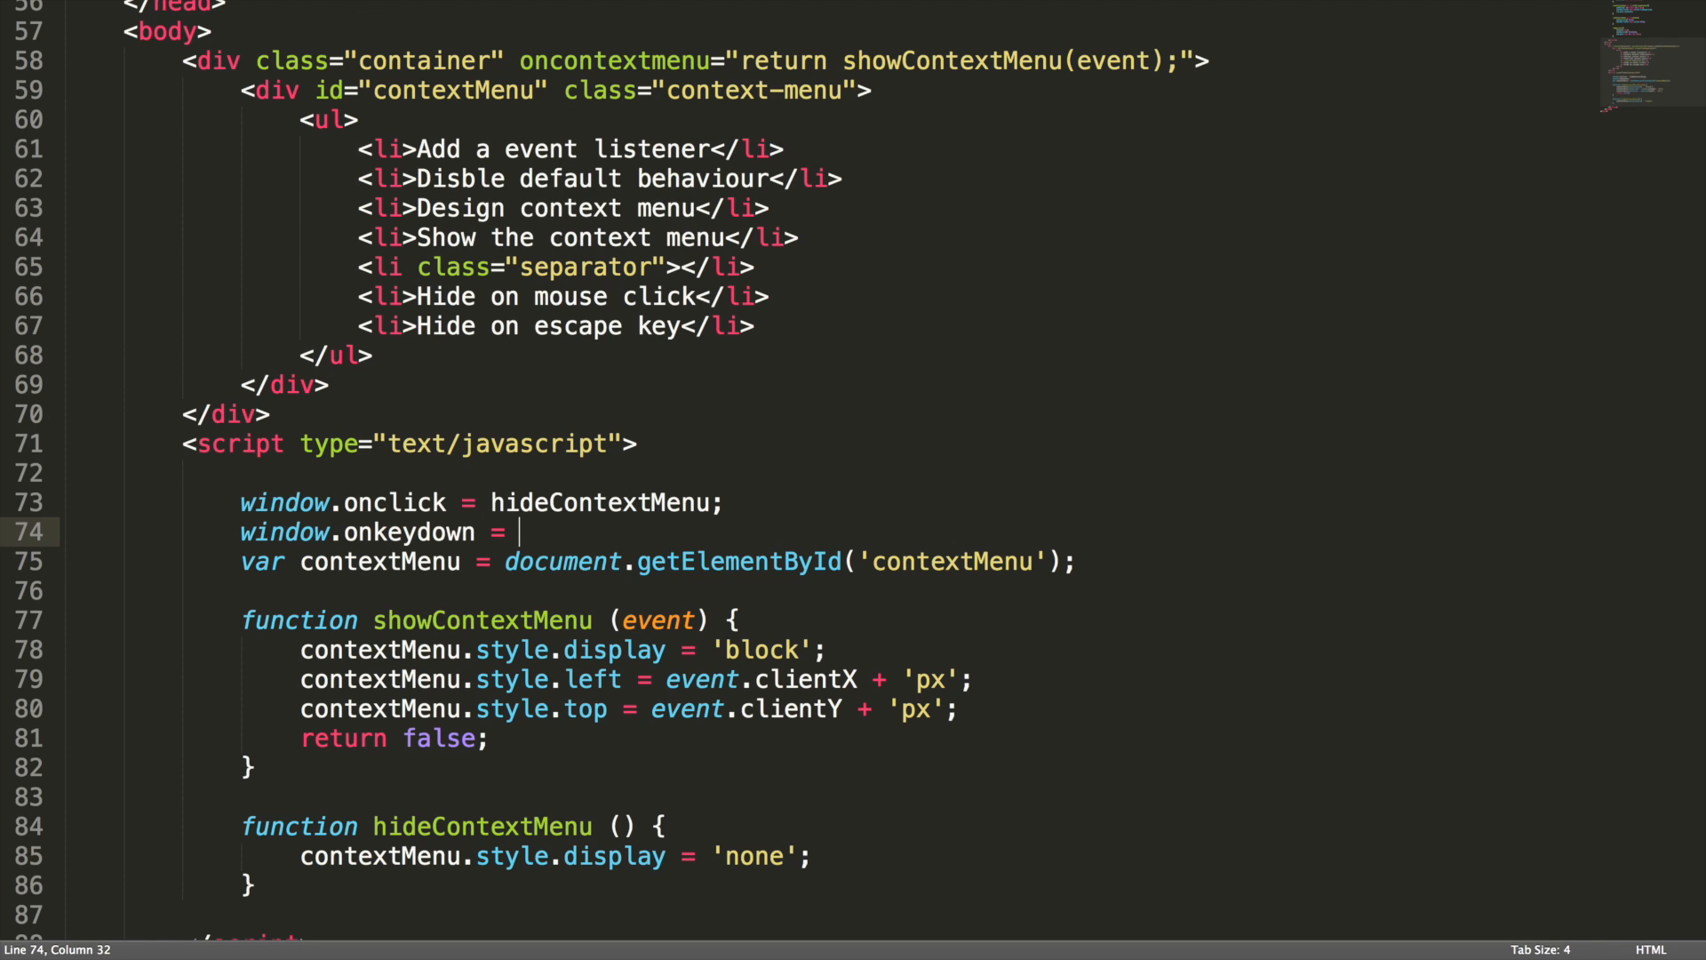
text(l)
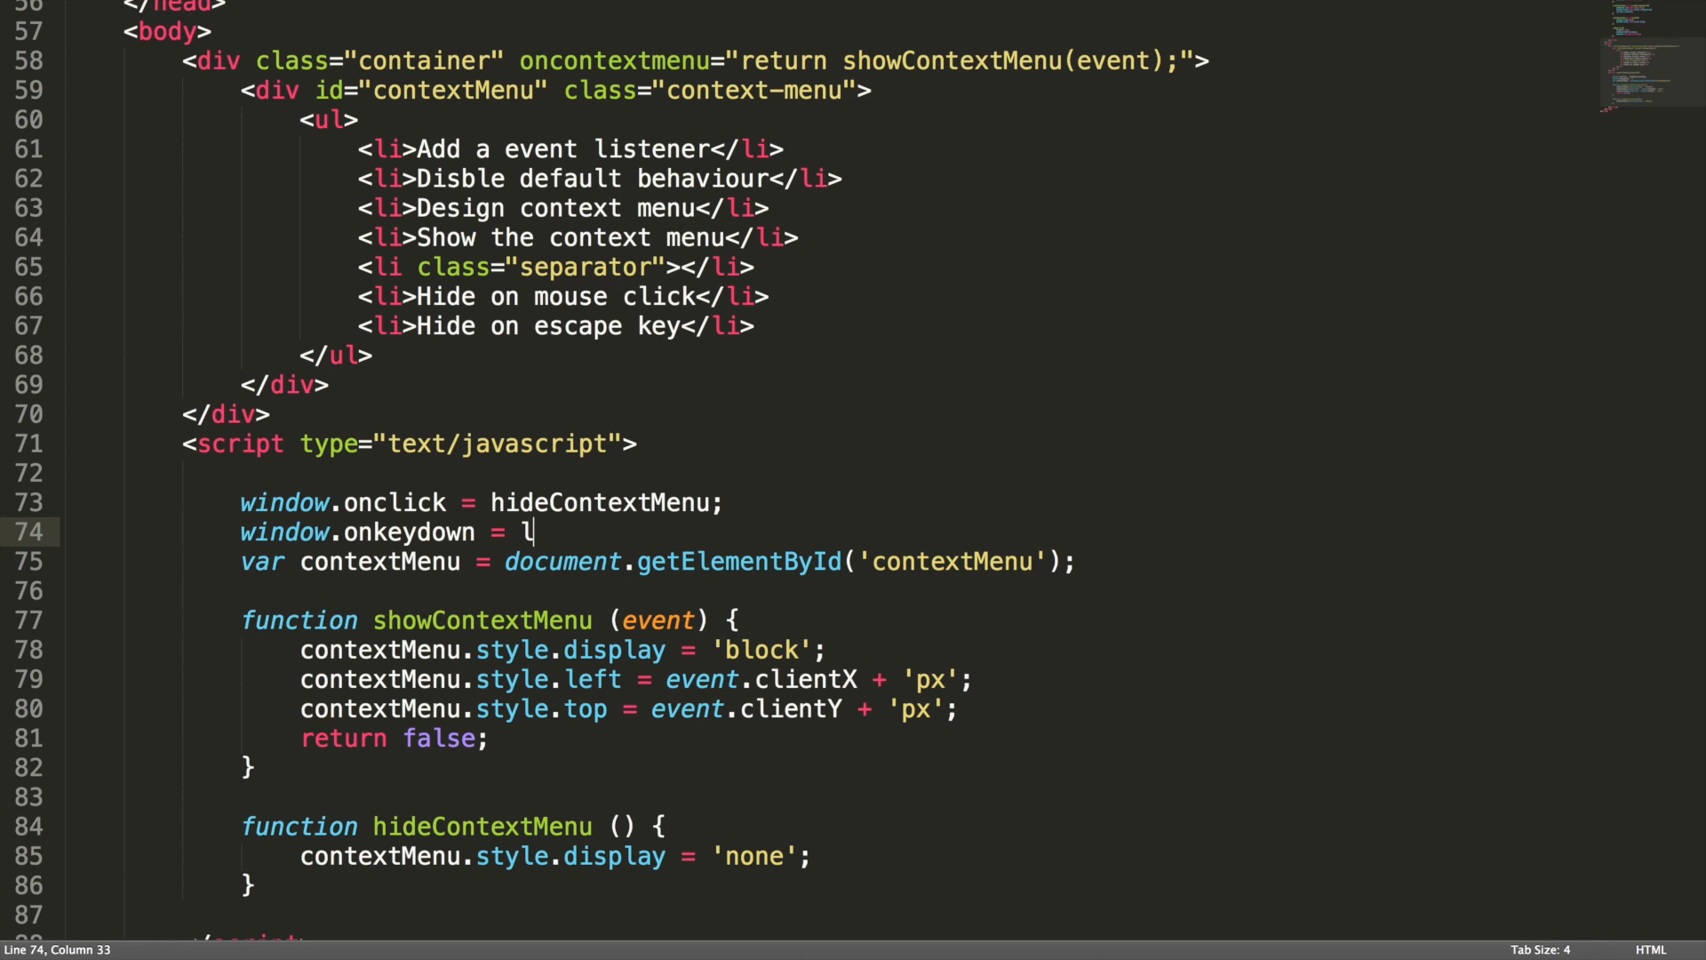
text(istenKeys;)
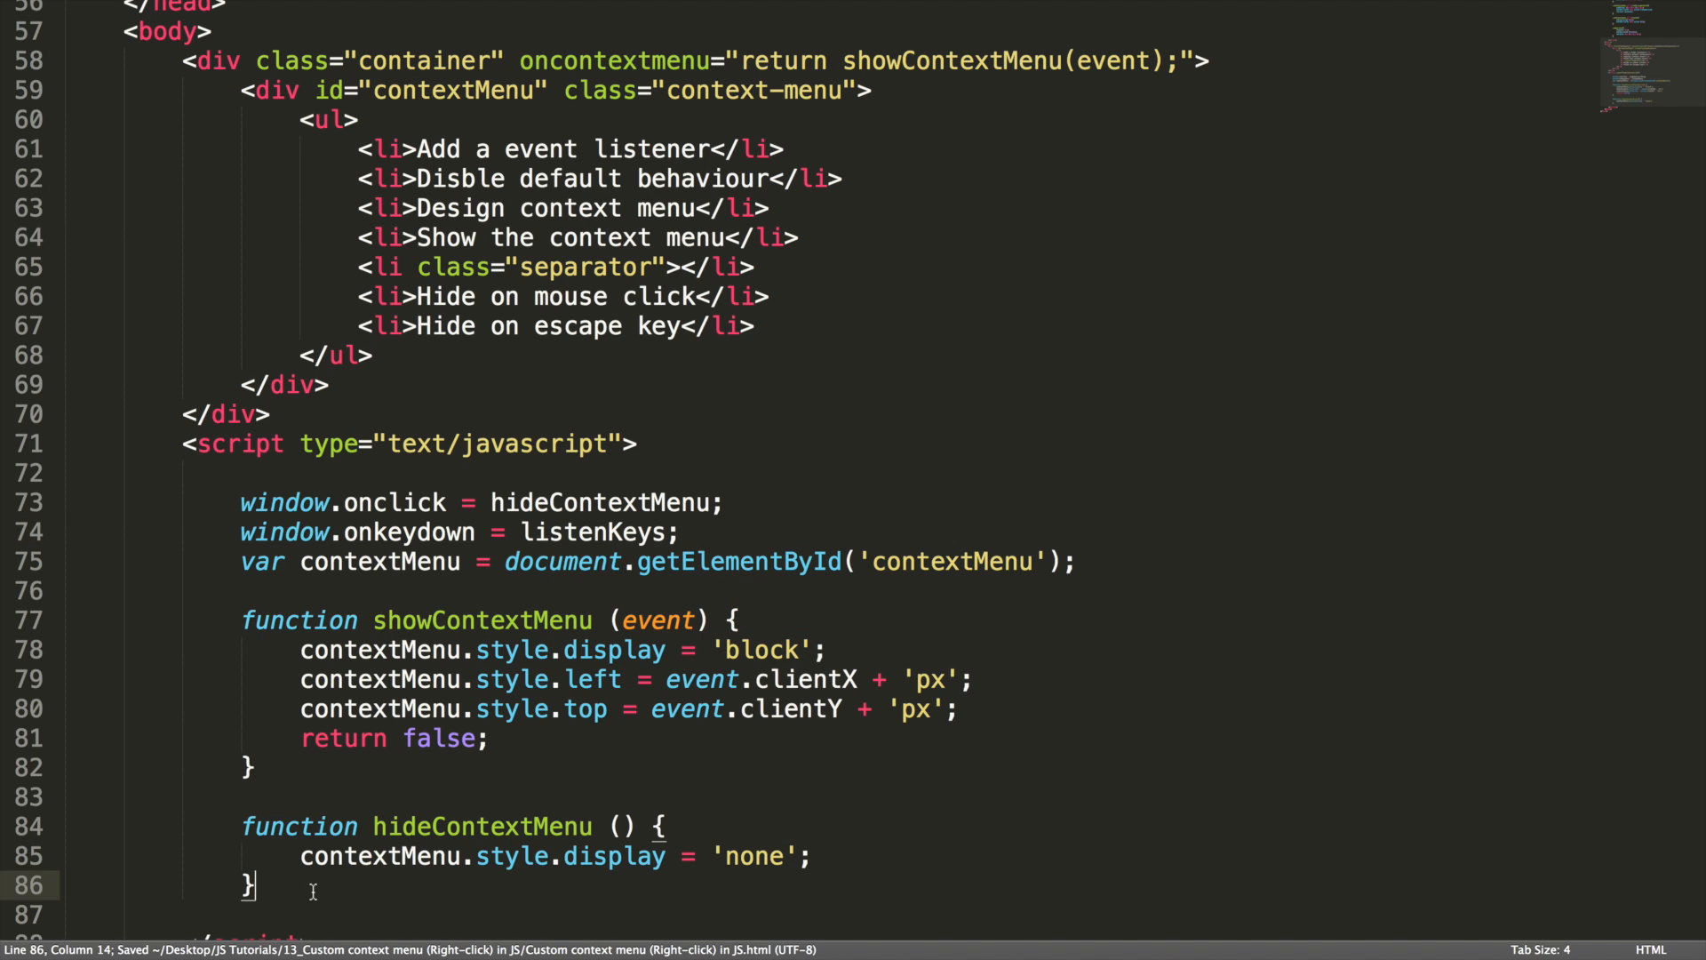
text(function listenKeys (event) {)
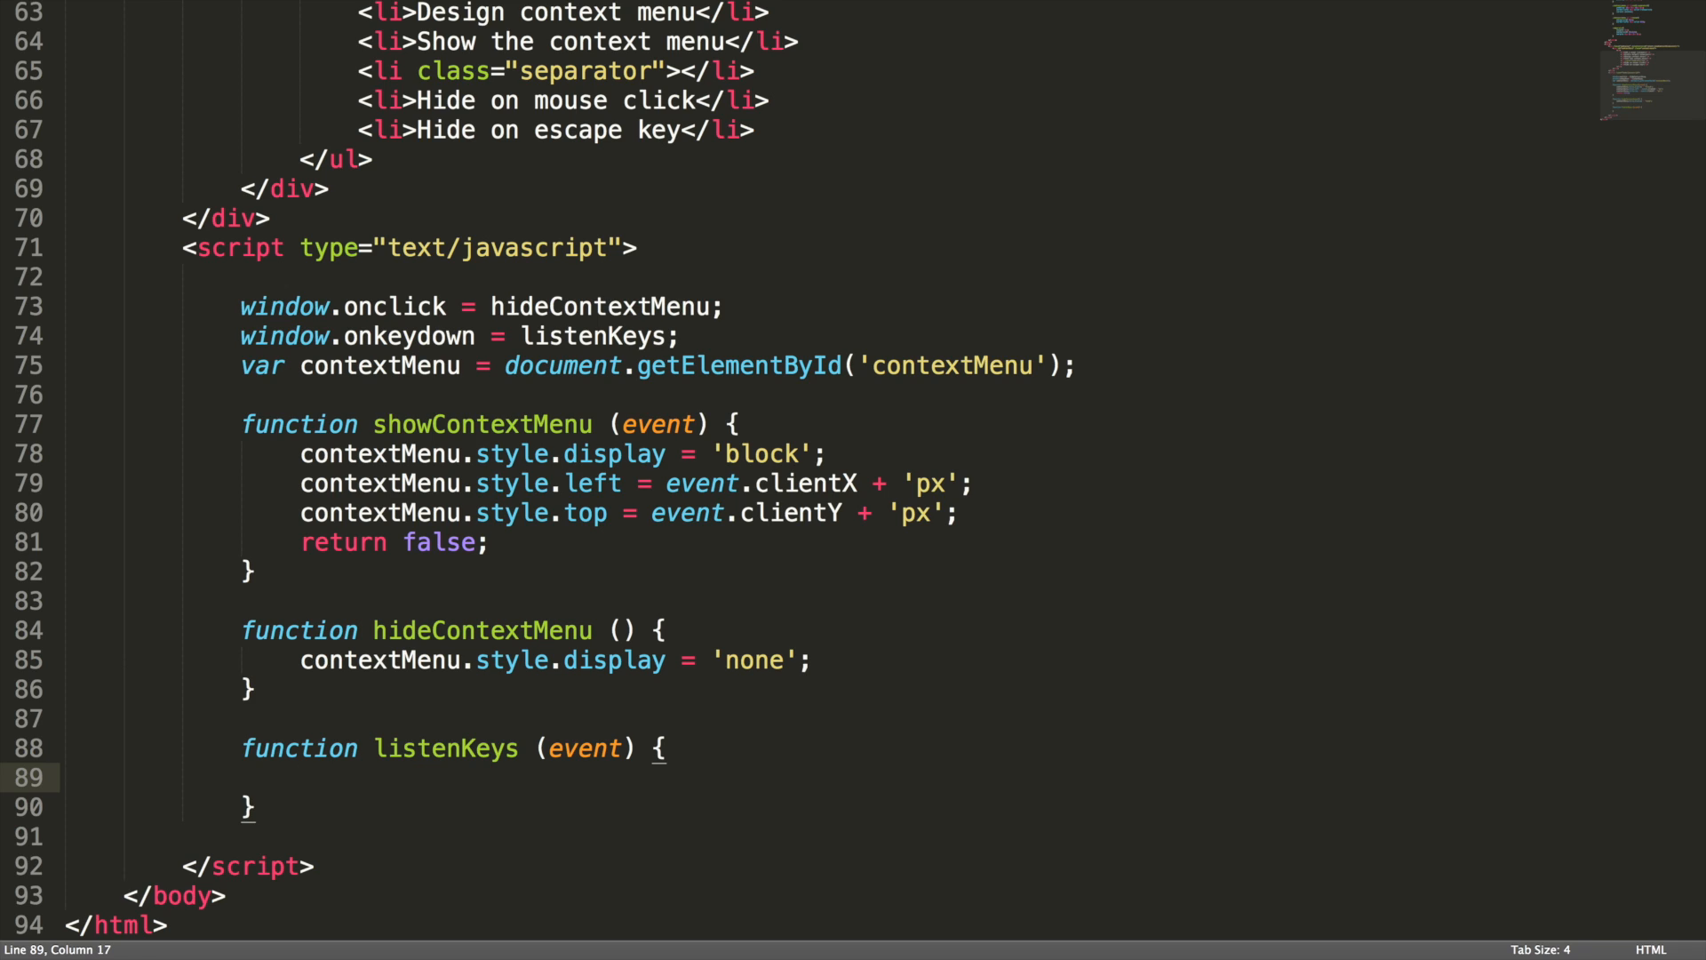
In listenKeys, read var keyCode = event.which || event.keyCode;
text(var key)
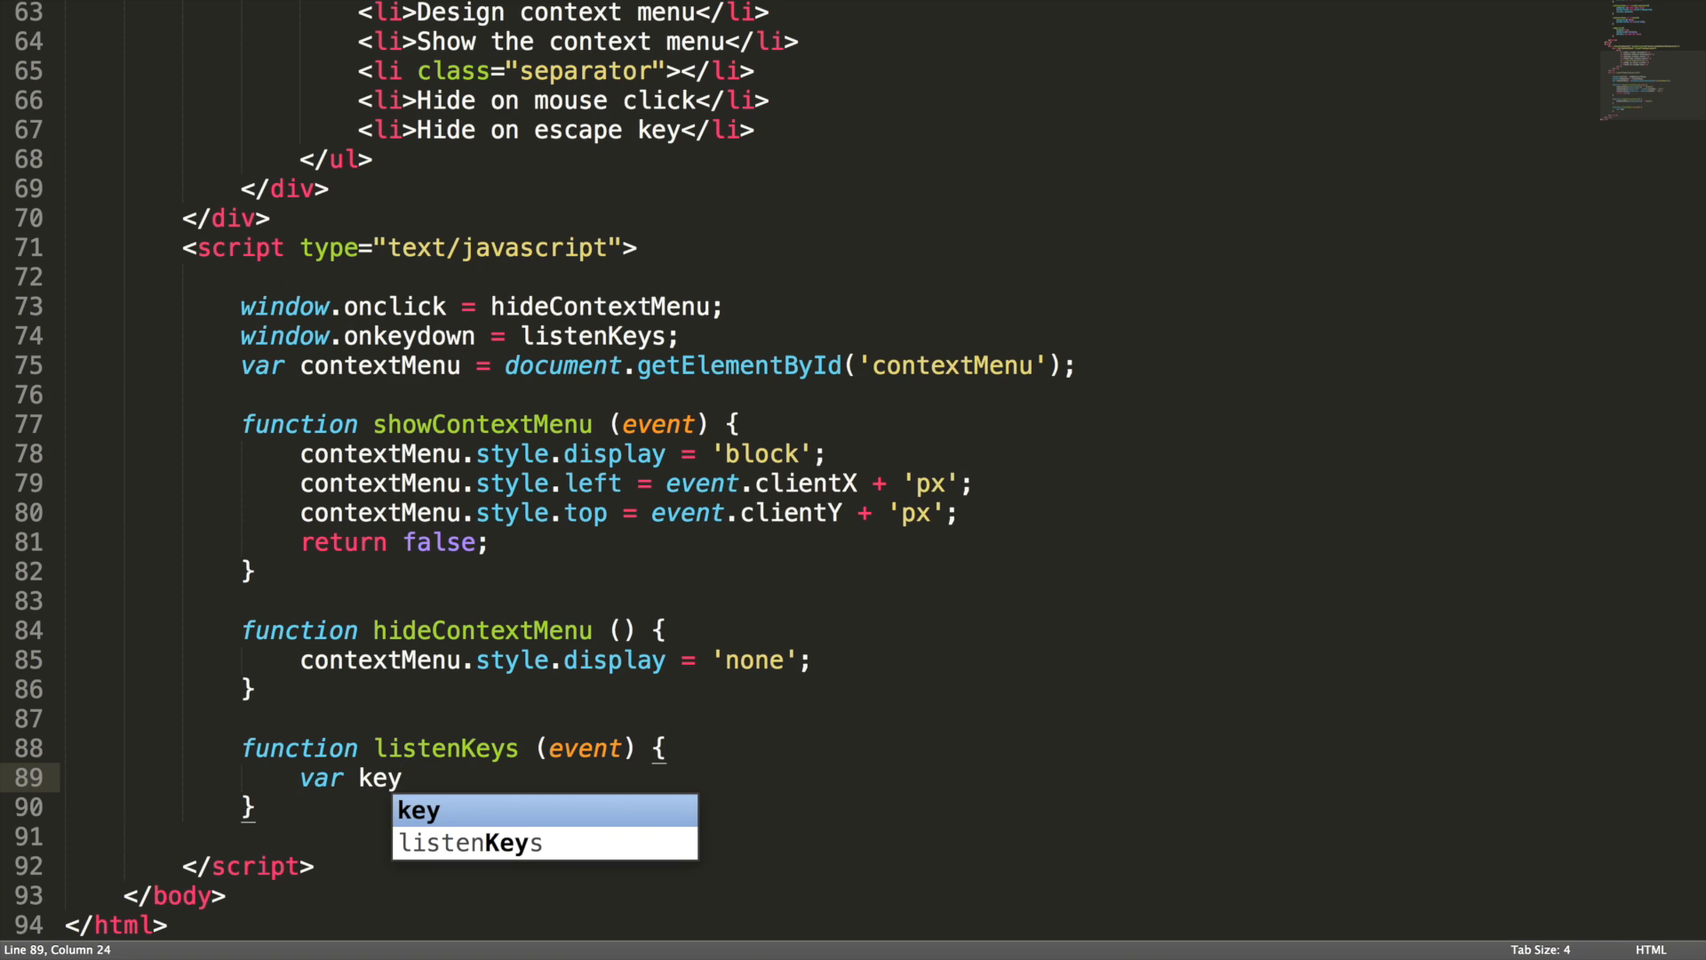
text(Code = event.which)
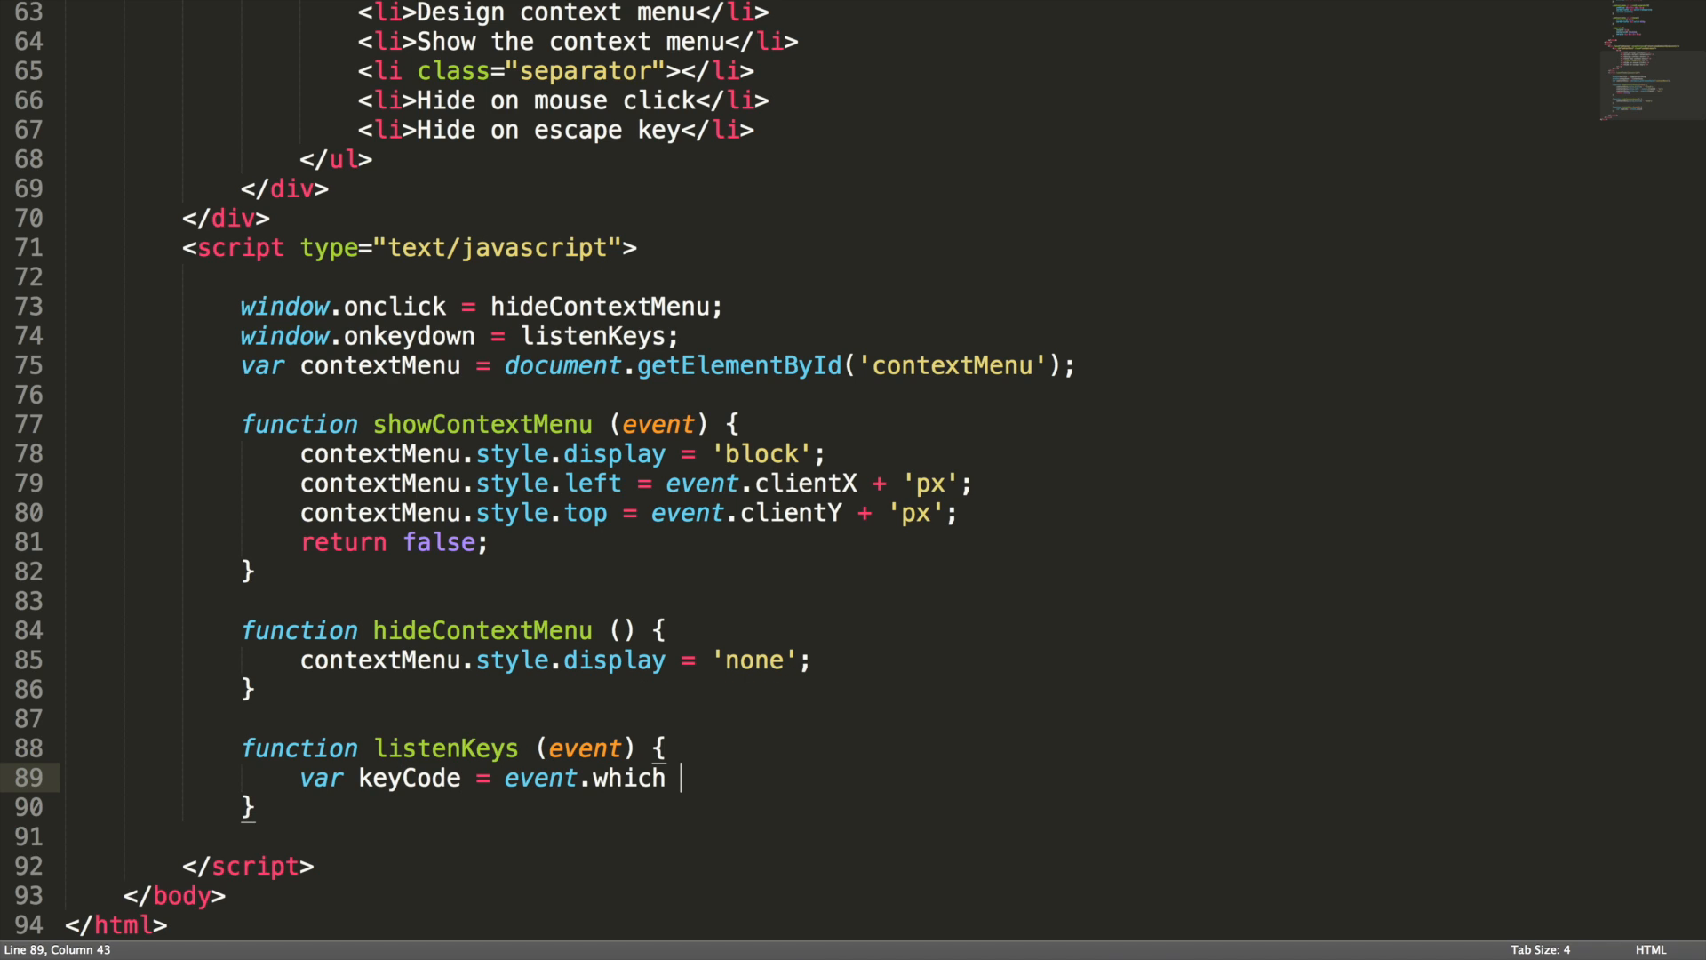
text(|| event)
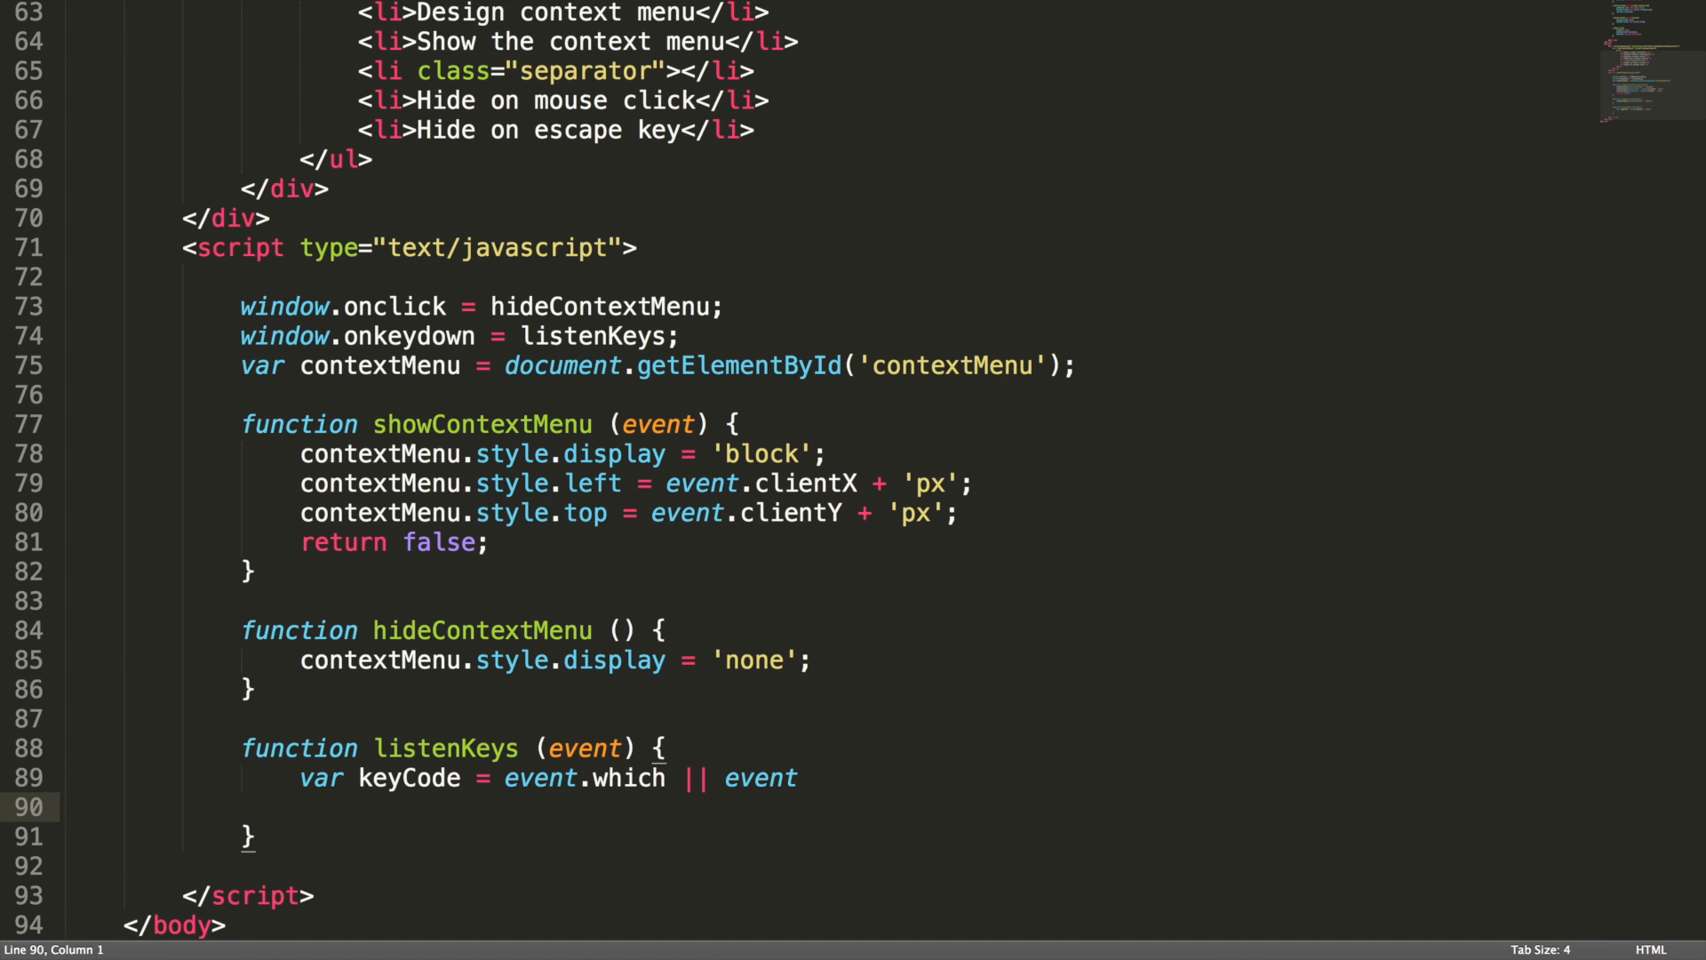
text(.keyCode;)
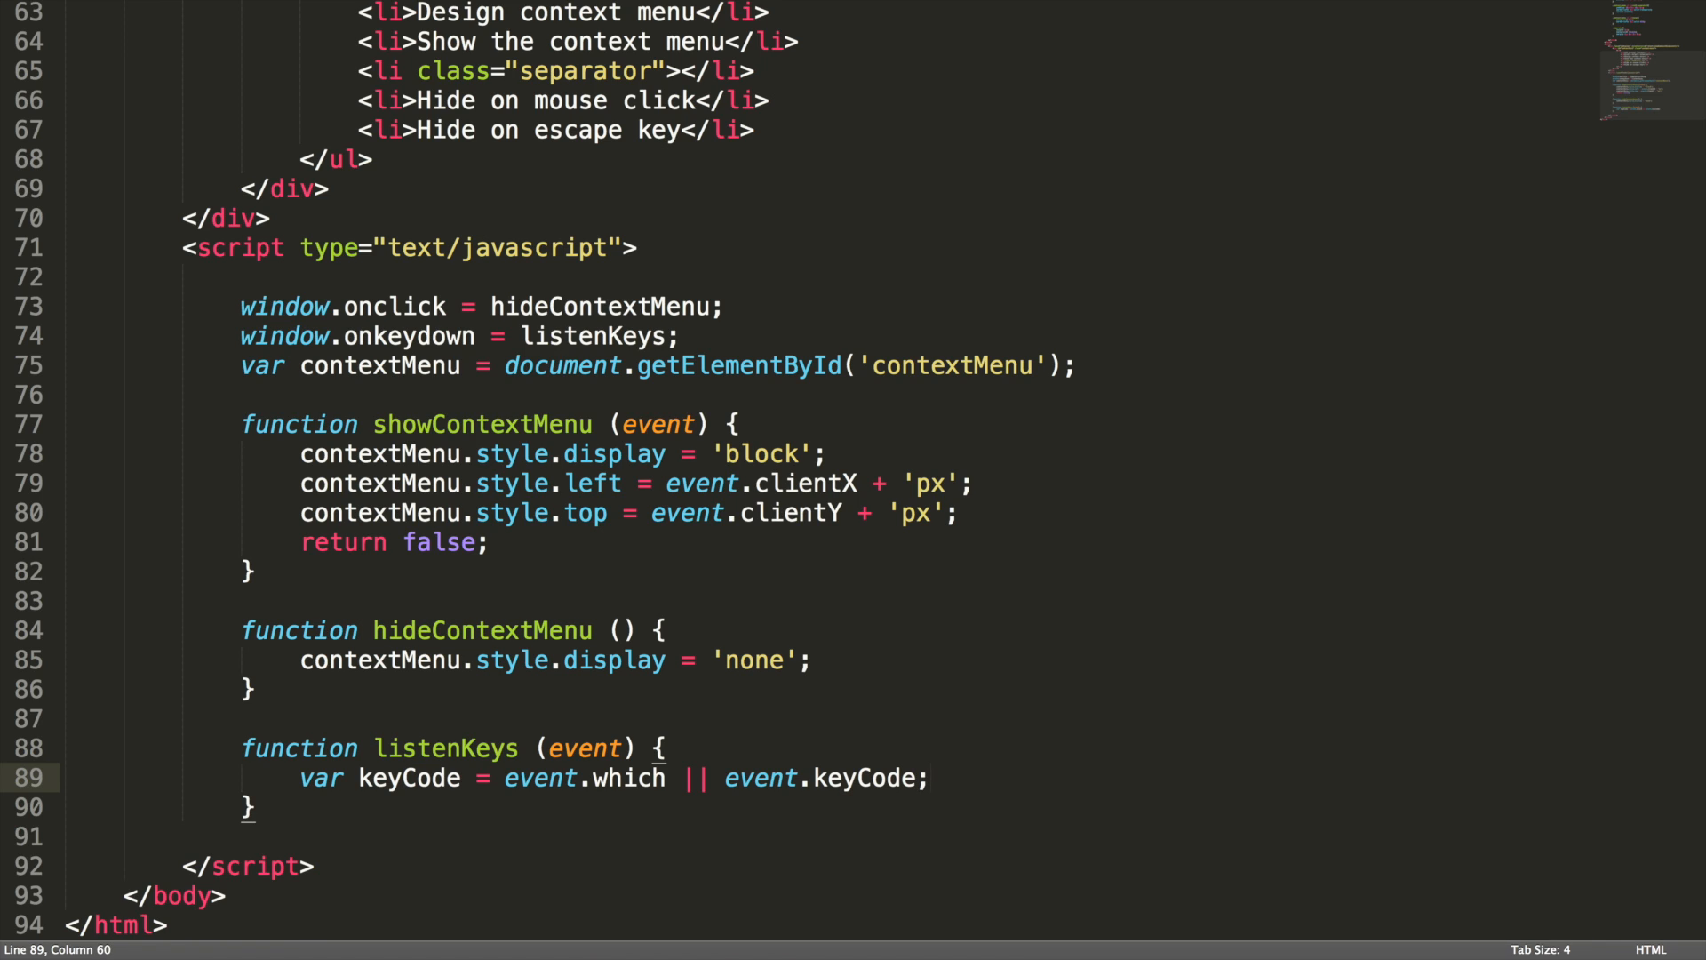
Call hideContextMenu() when keyCode == 27, then save and bring up the browser
text(if(keyCode == 2)
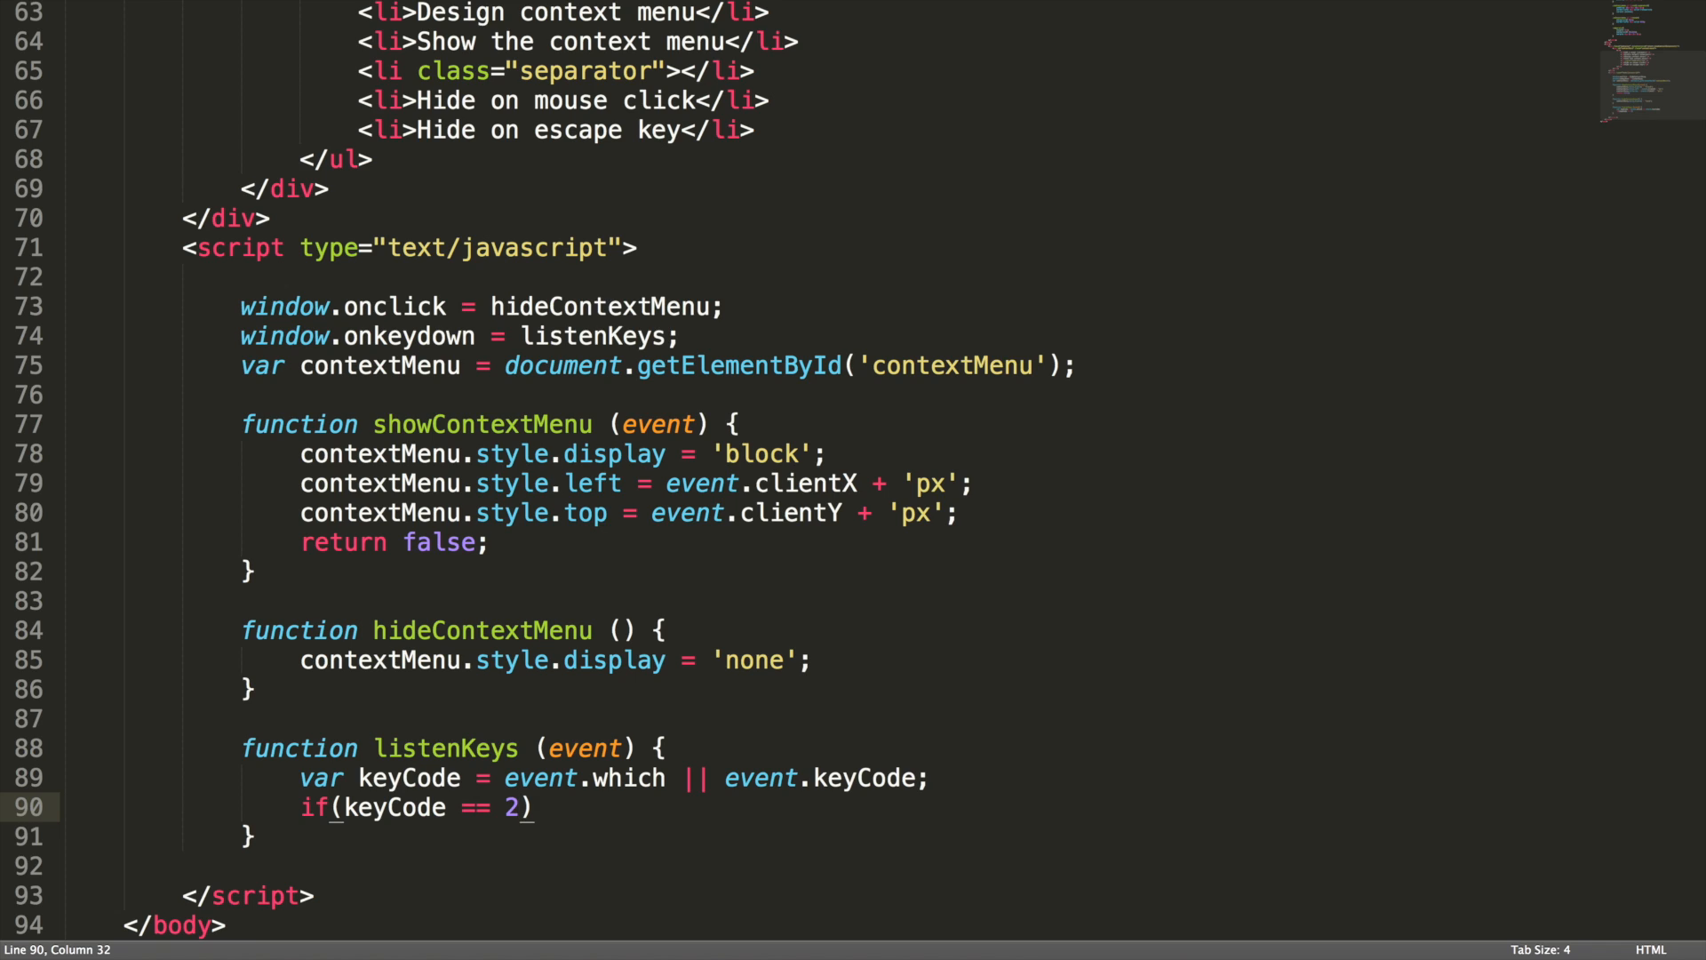
text(7)
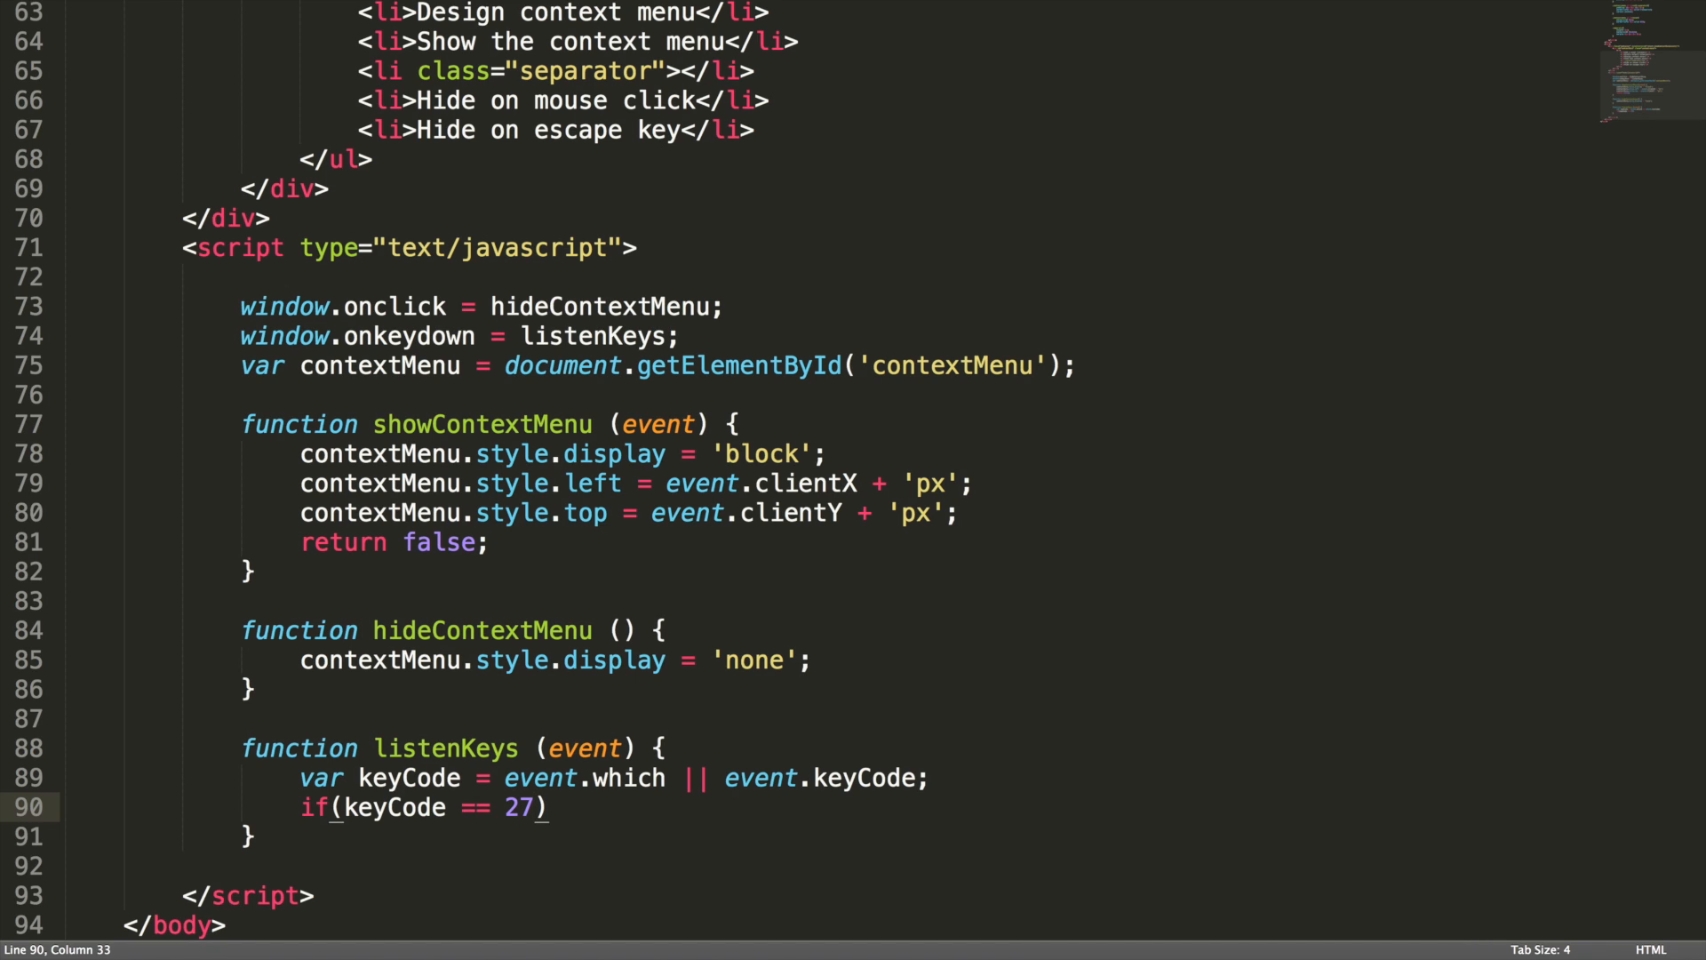
text({})
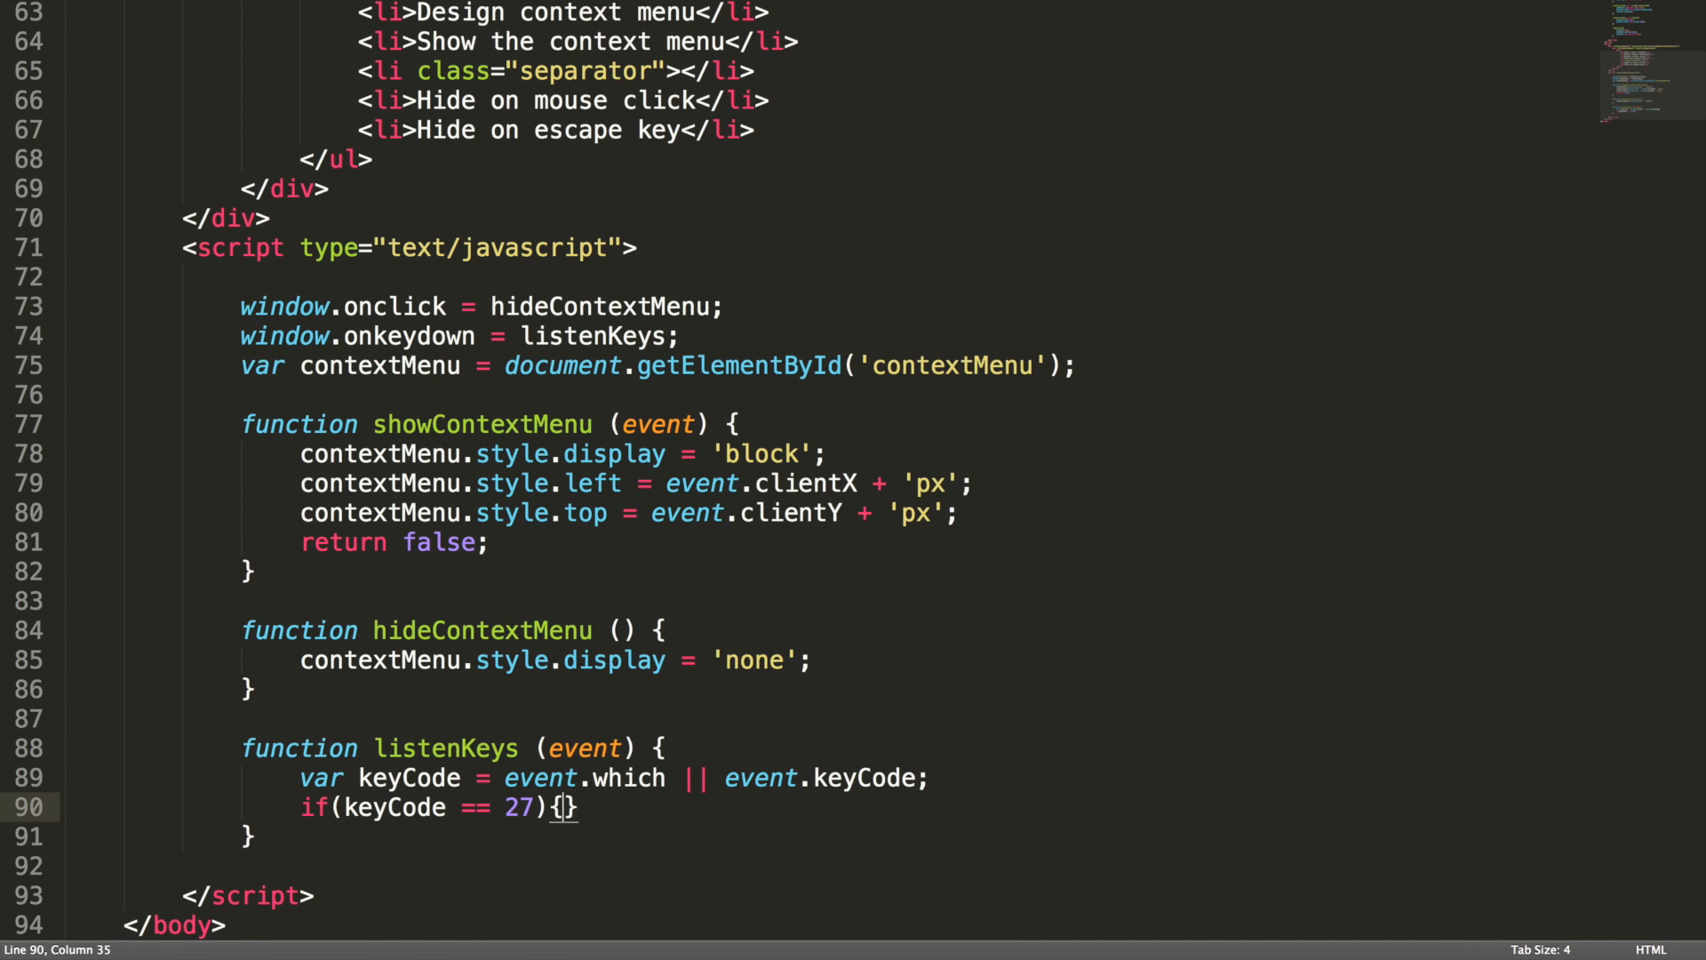
key(enter)
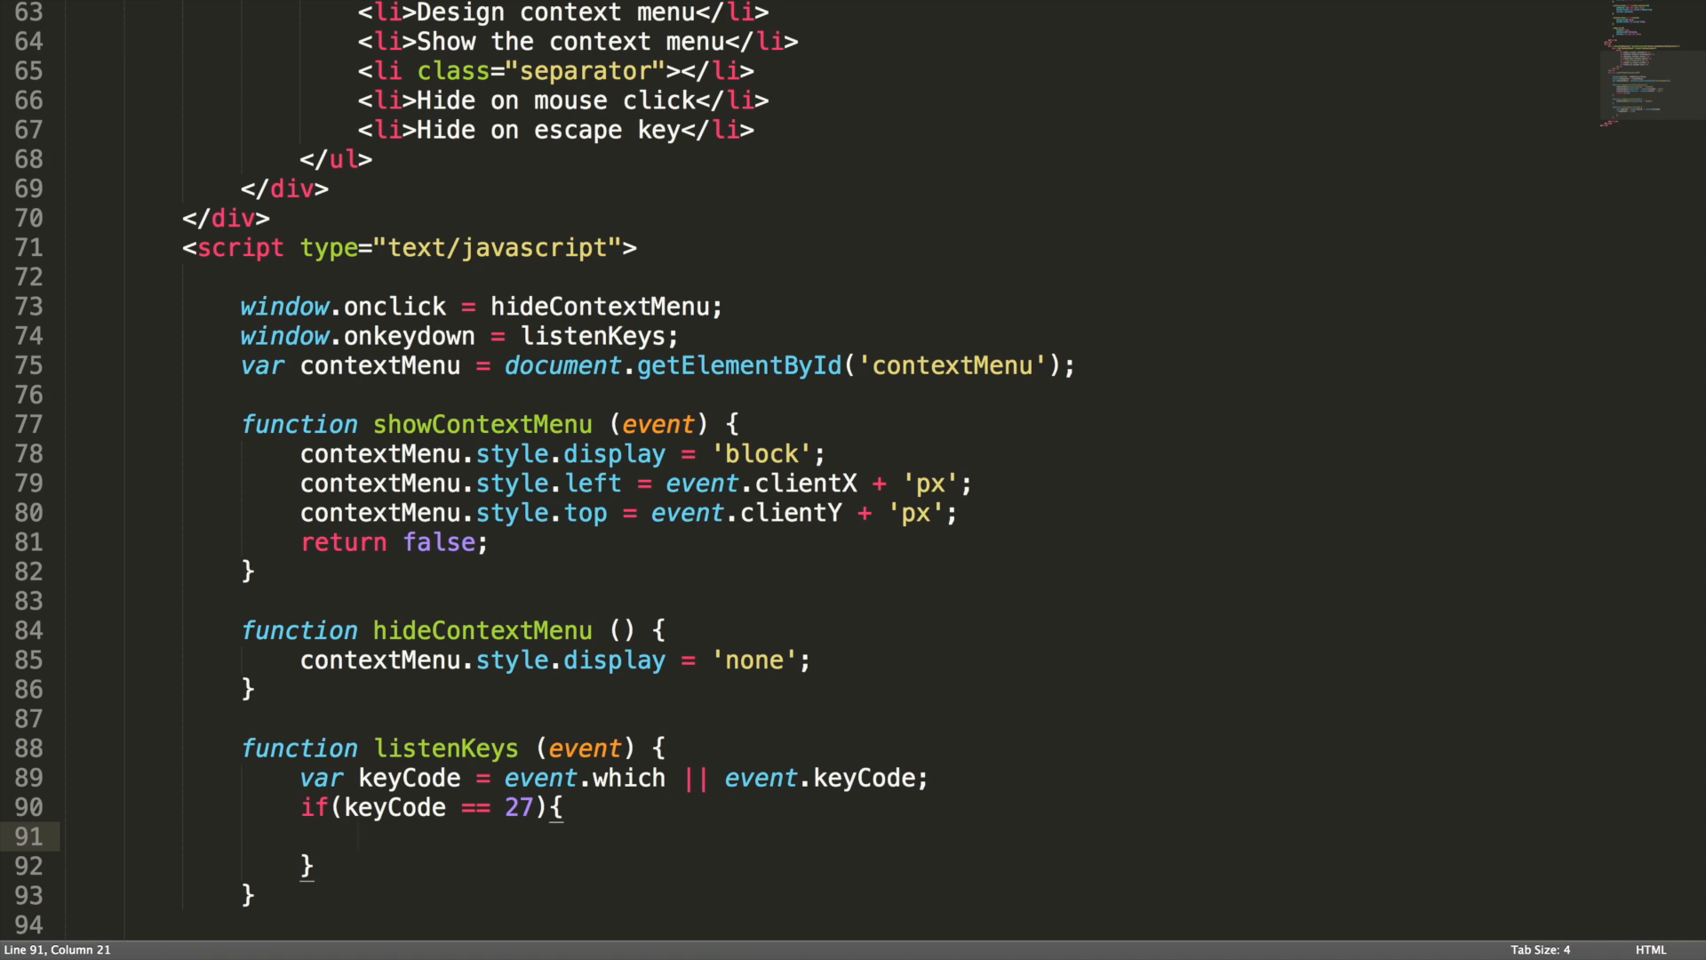
text(hideContextMenu();)
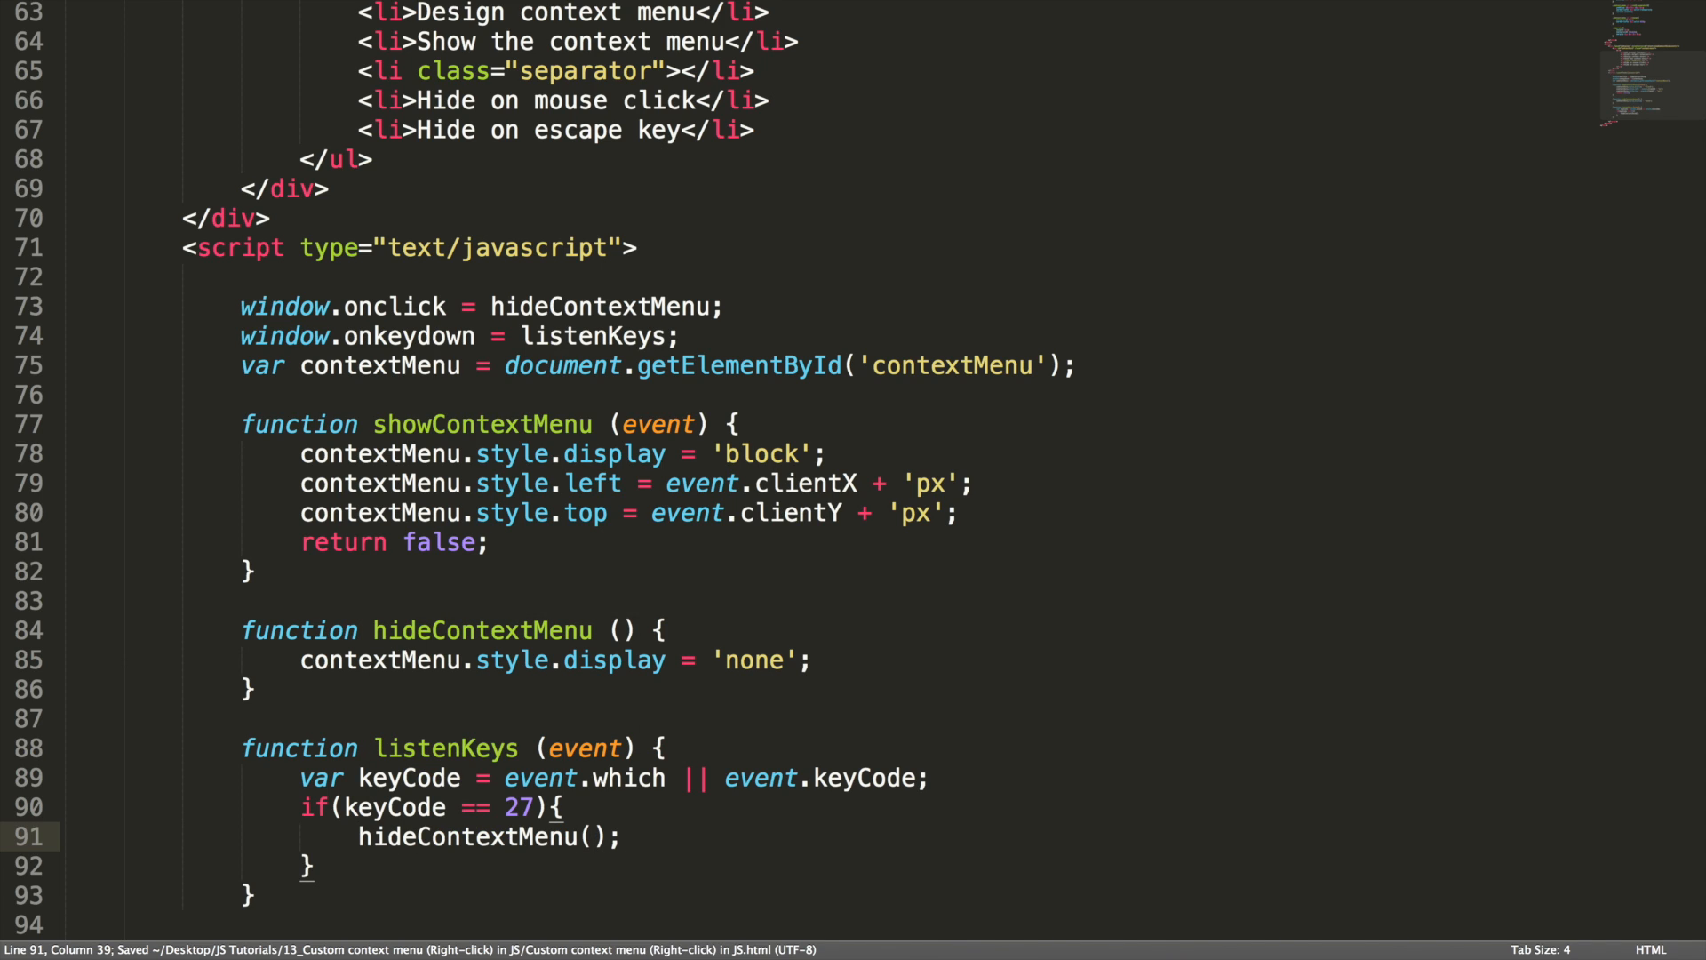
click(623, 839)
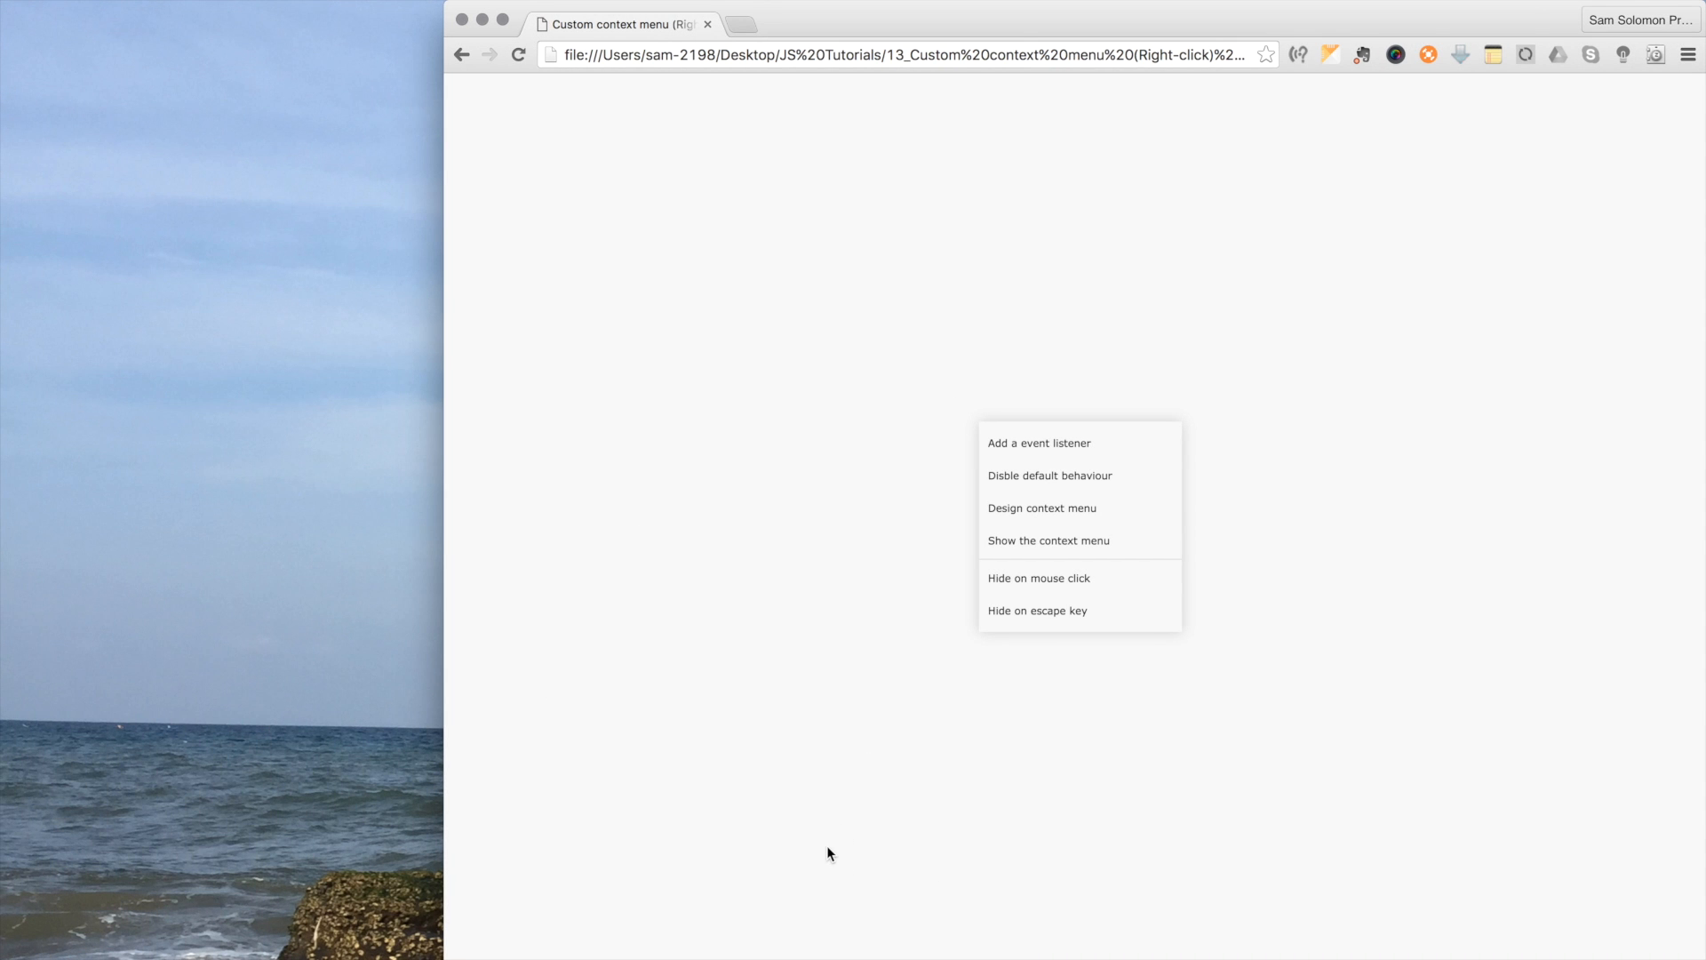
Right-click the page at several spots to show the custom menu and click away to hide it
right_click(930, 418)
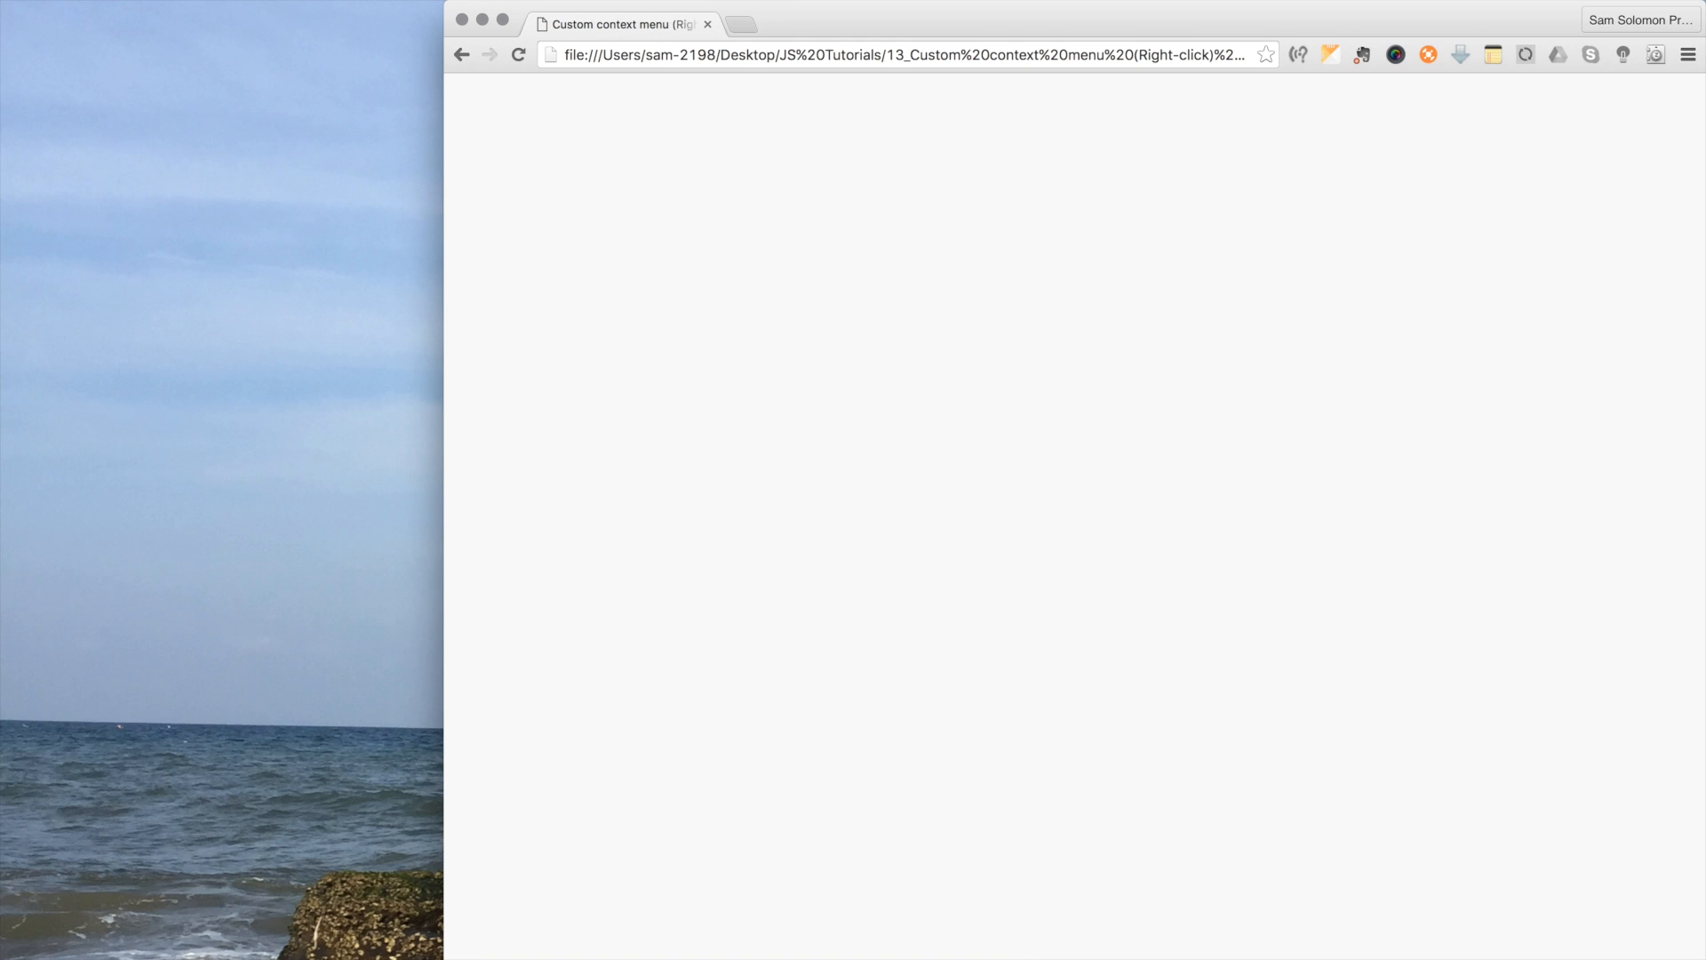
right_click(969, 375)
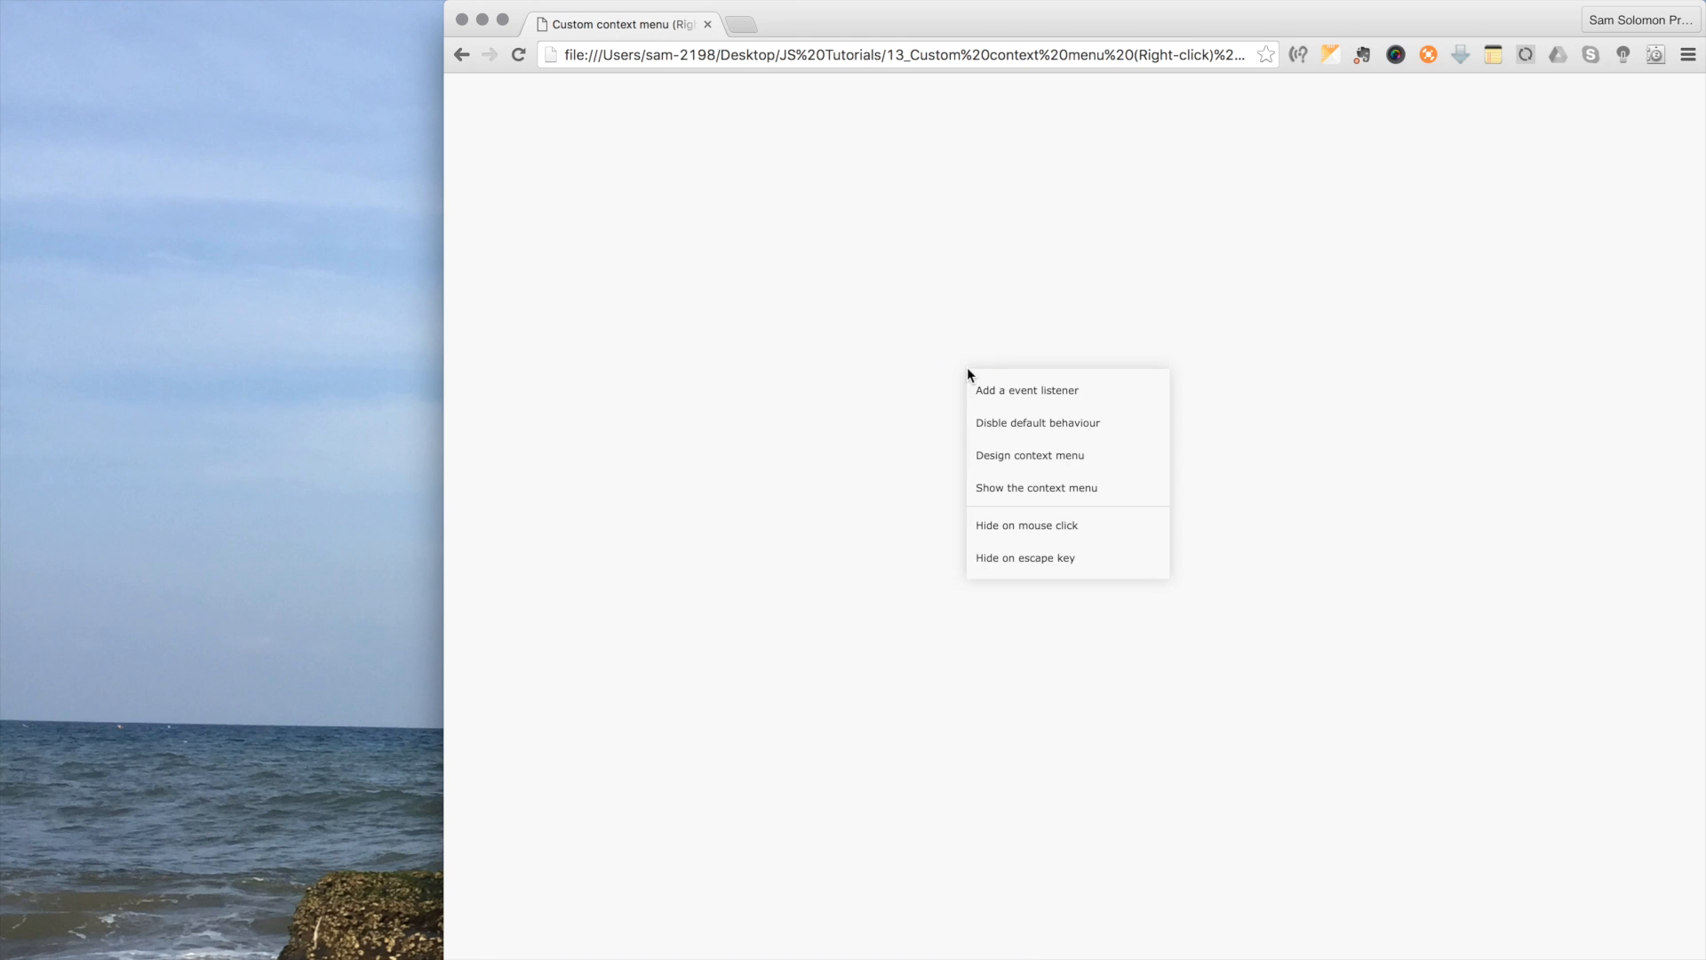
click(1074, 563)
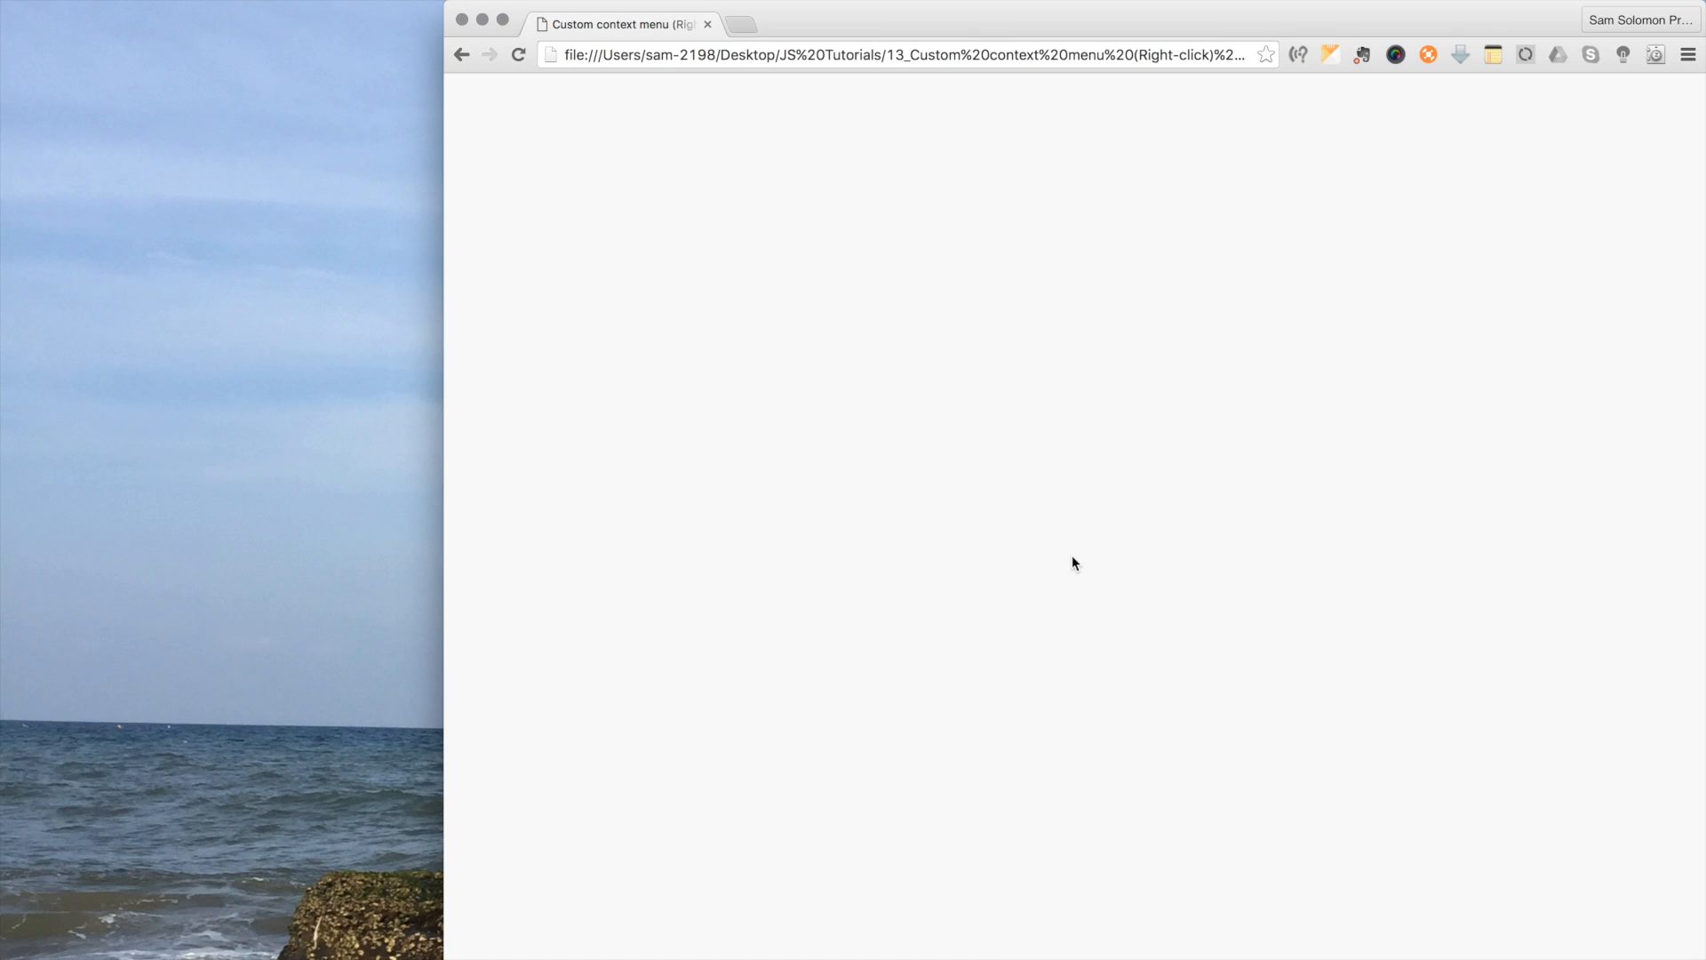
mouse_move(1054, 528)
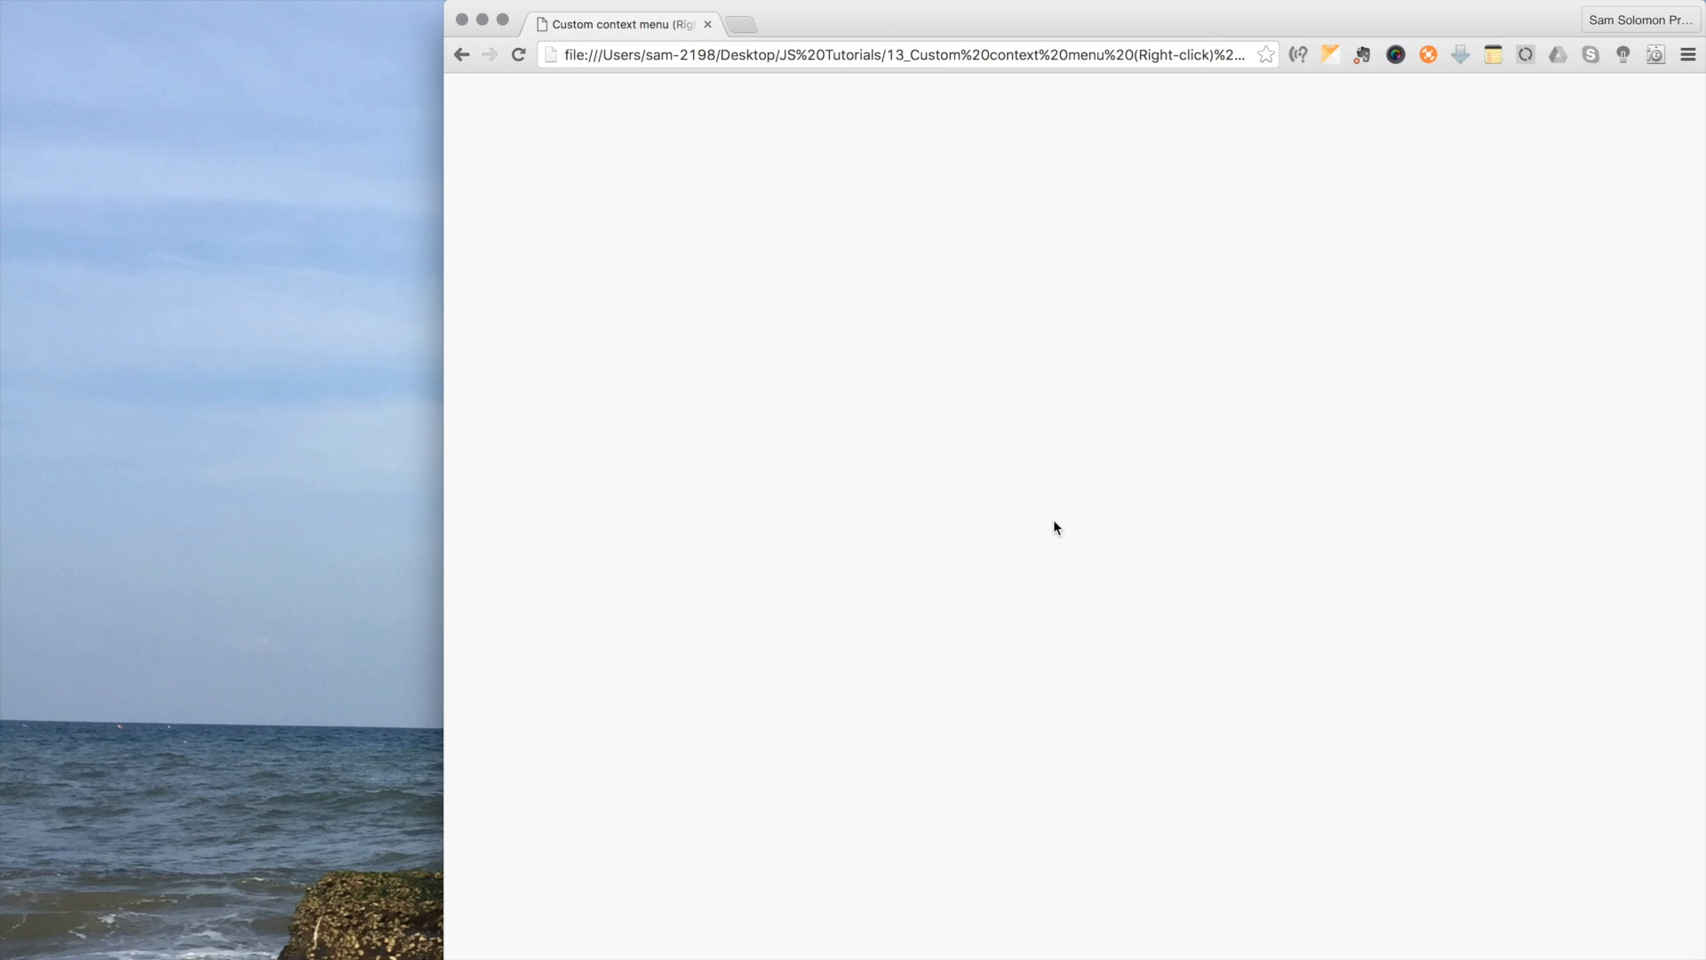
mouse_move(1093, 462)
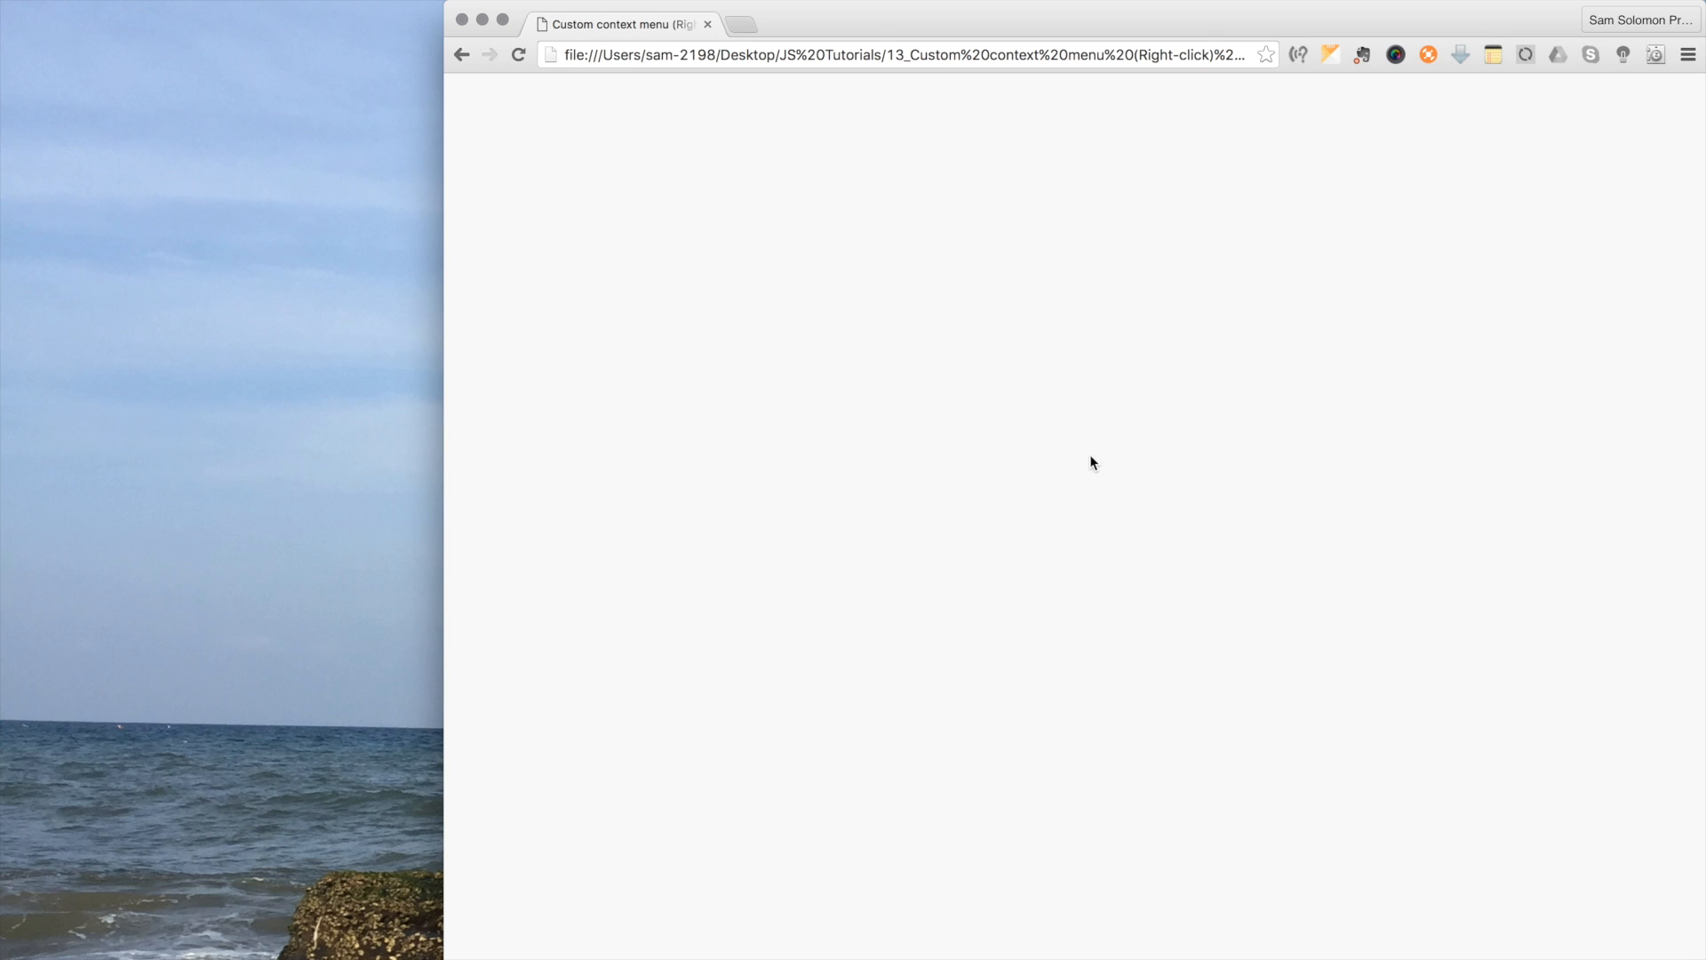
right_click(1091, 464)
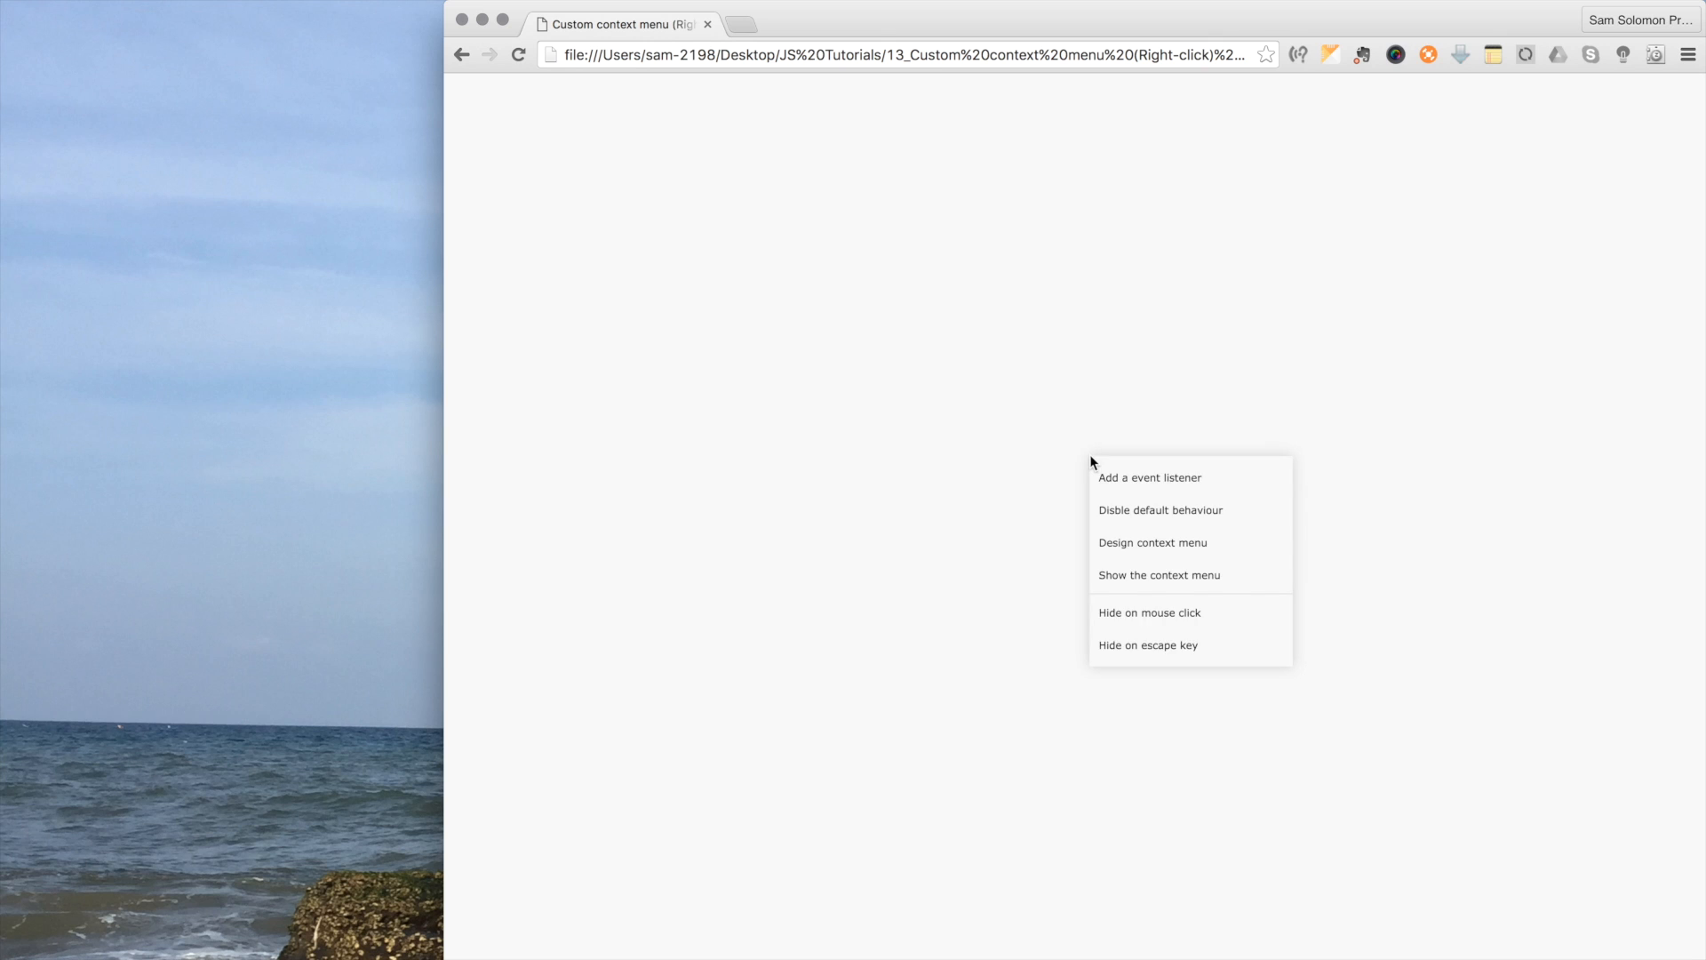